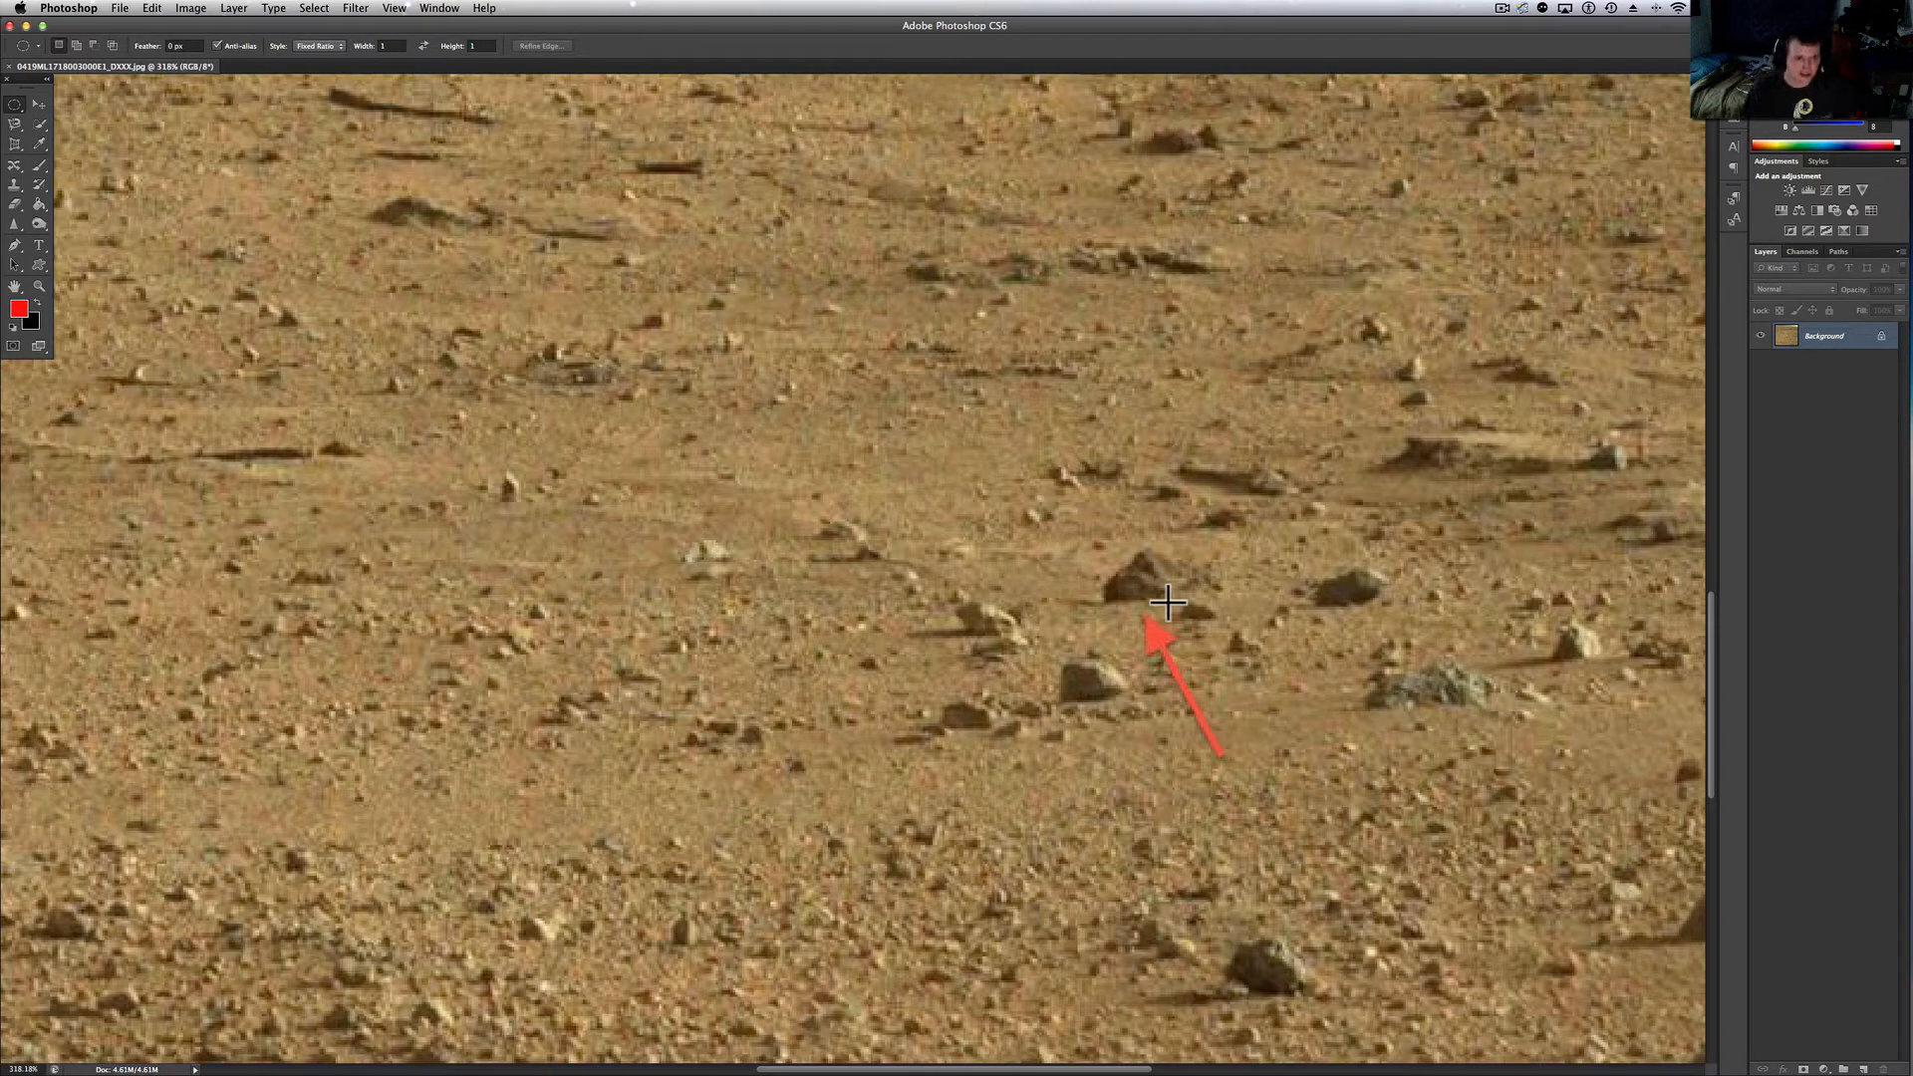
Fit the whole arrow-marked Mars photo on screen and browse the Image menu toward Auto Color
scroll(down, 3)
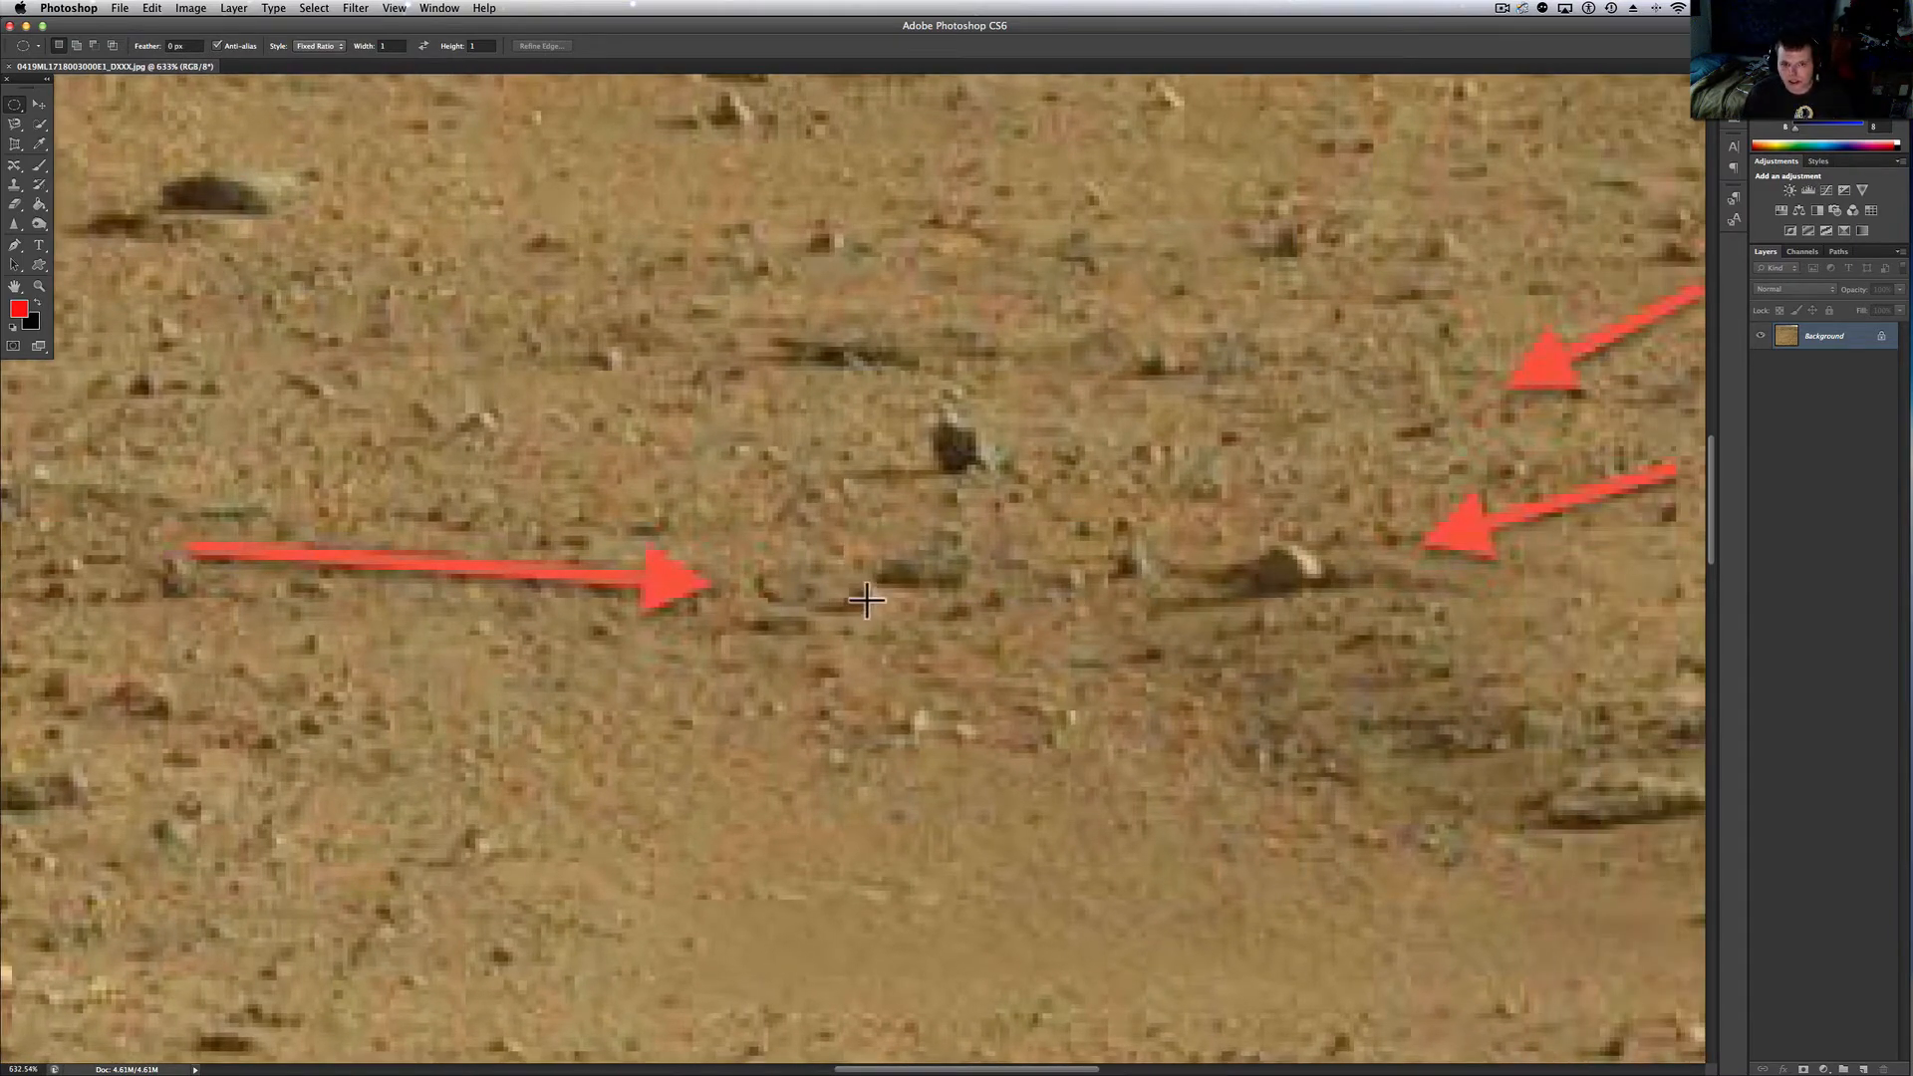
mouse_move(1273, 589)
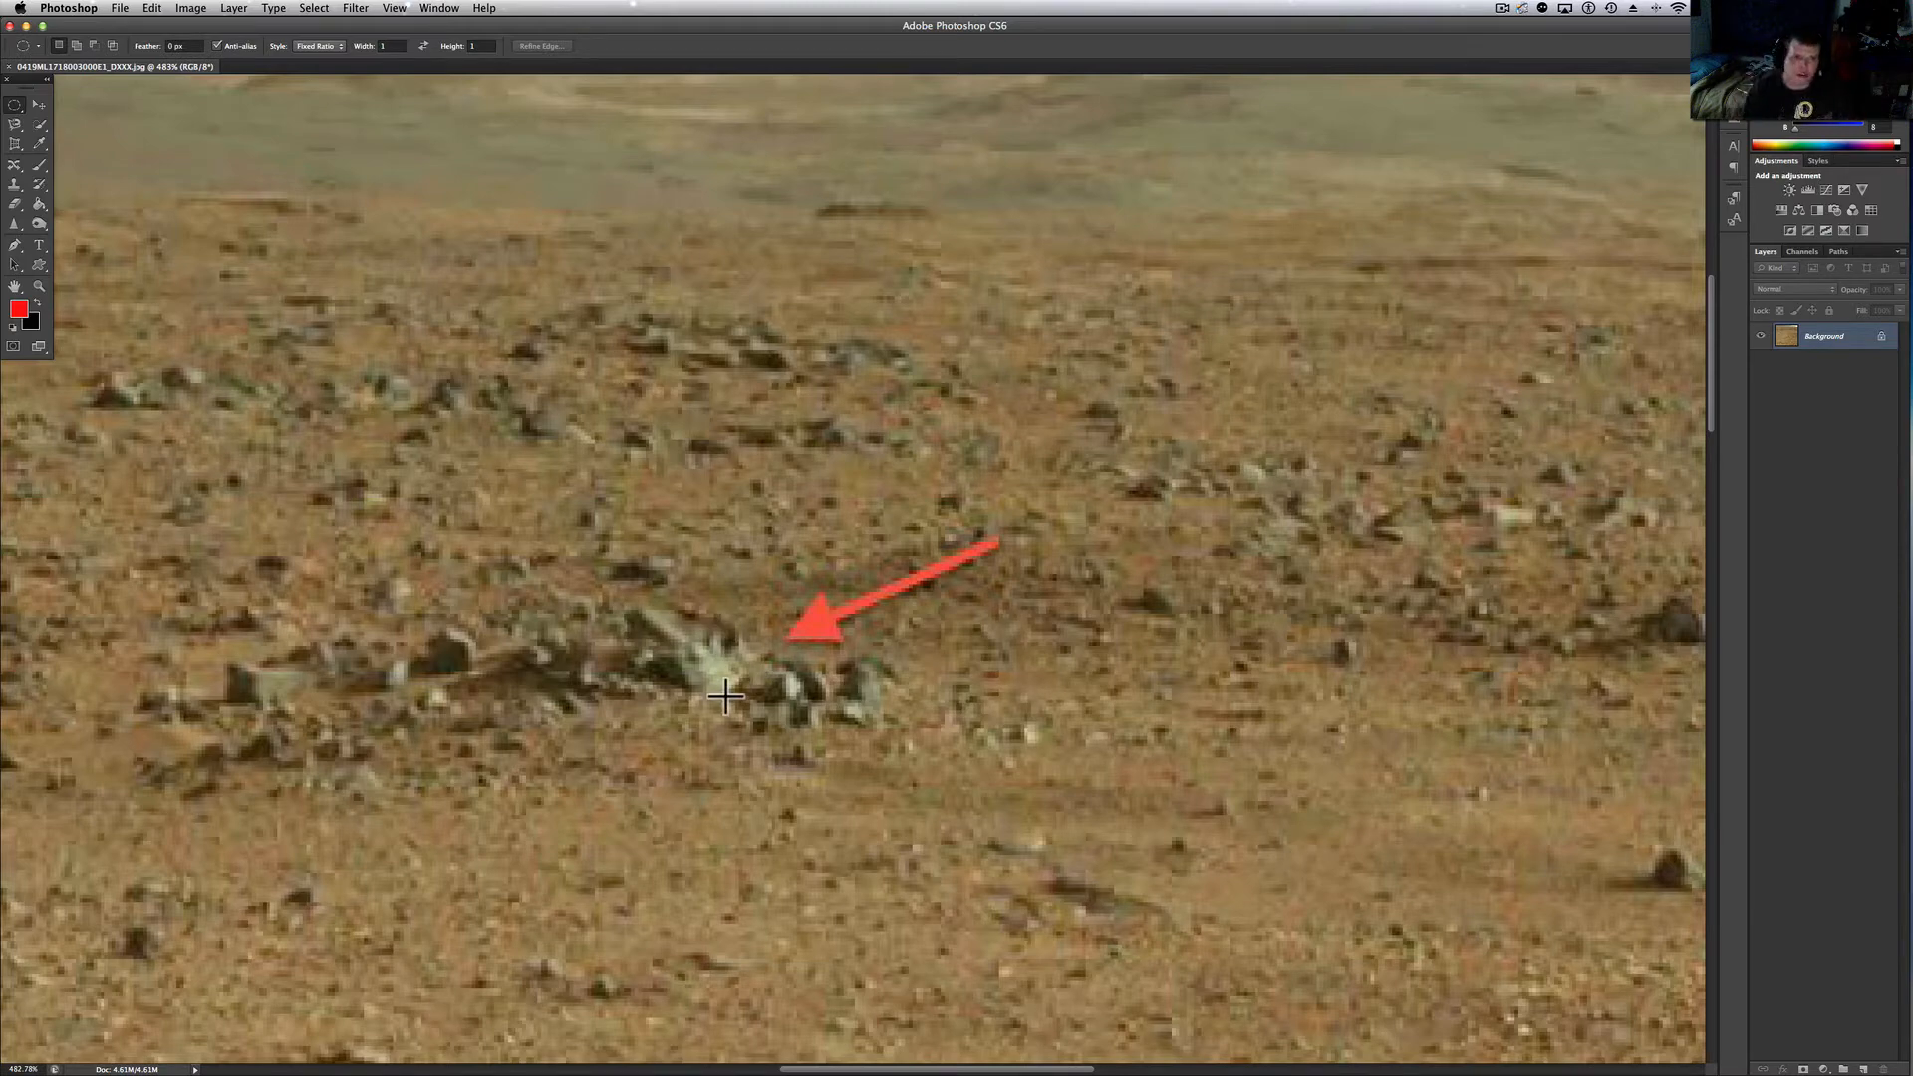
mouse_move(705, 632)
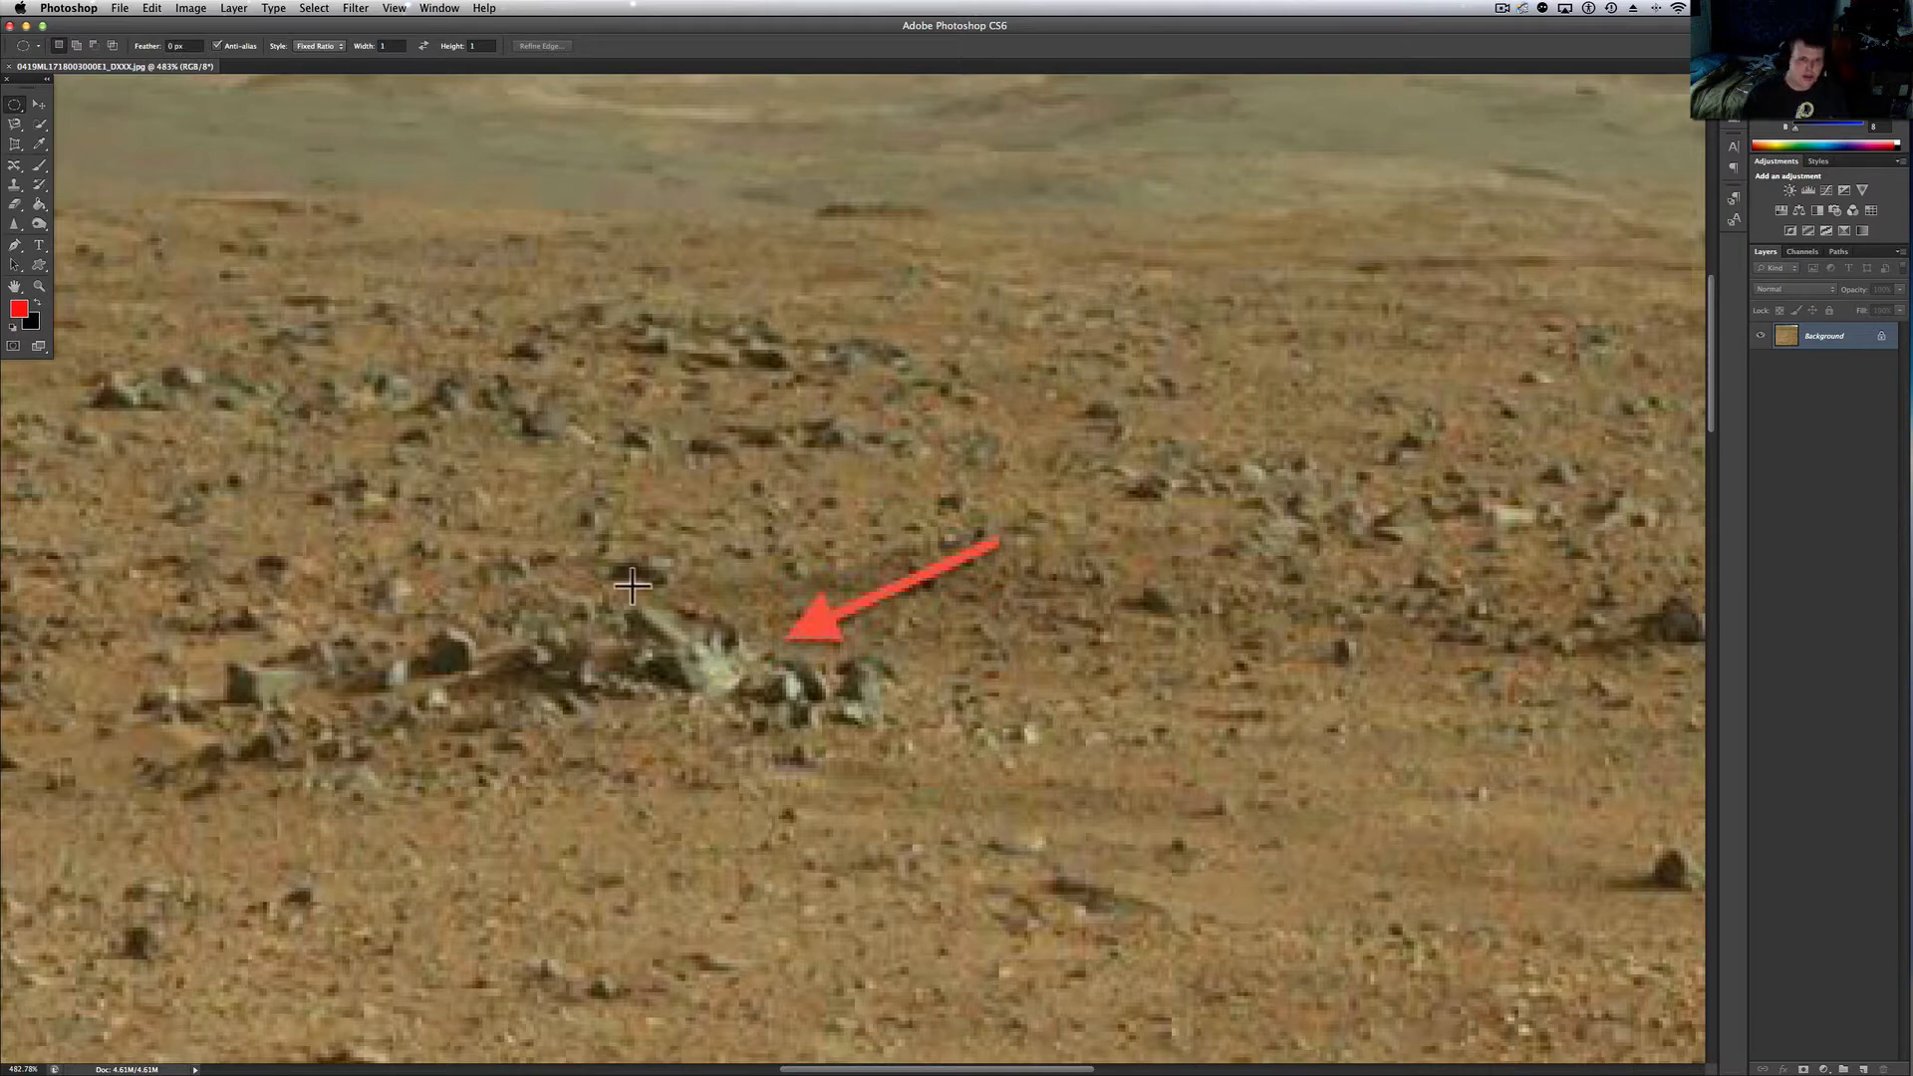
mouse_move(683, 616)
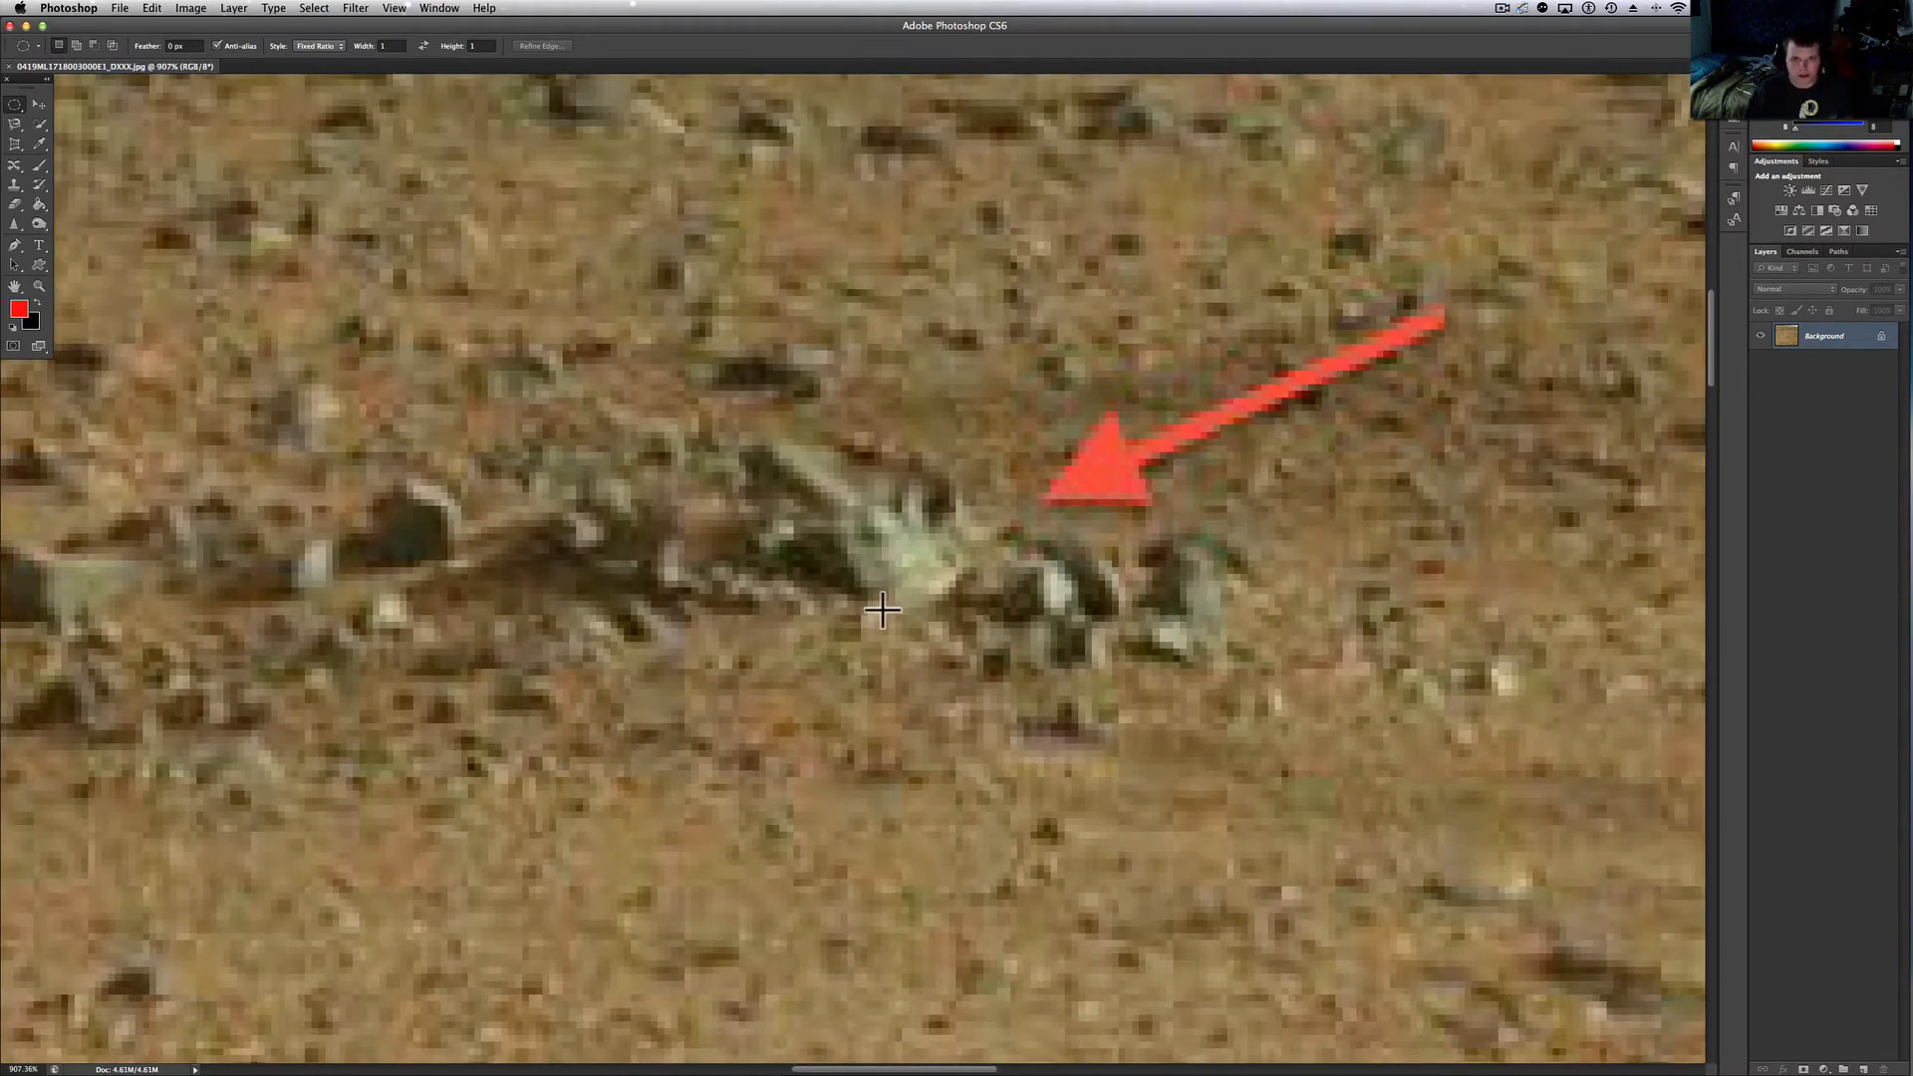
mouse_move(876, 533)
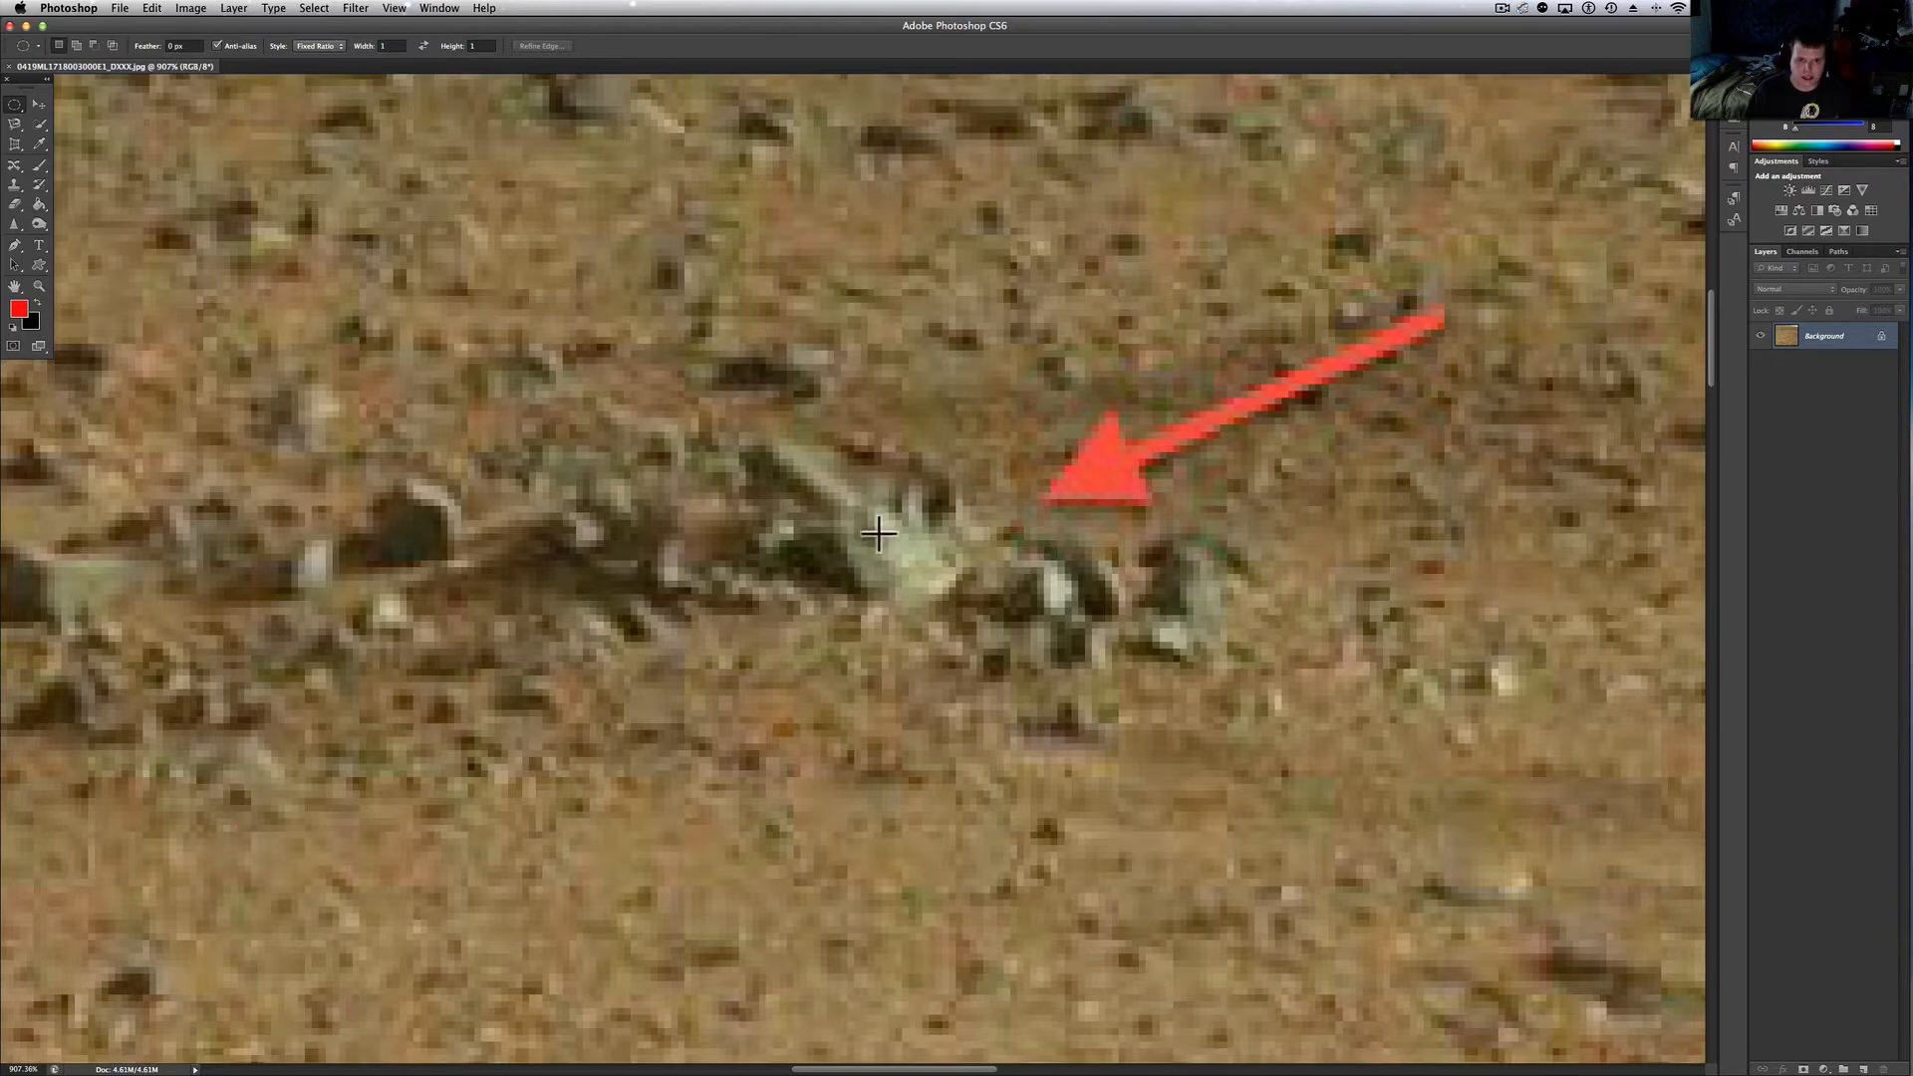
mouse_move(870, 530)
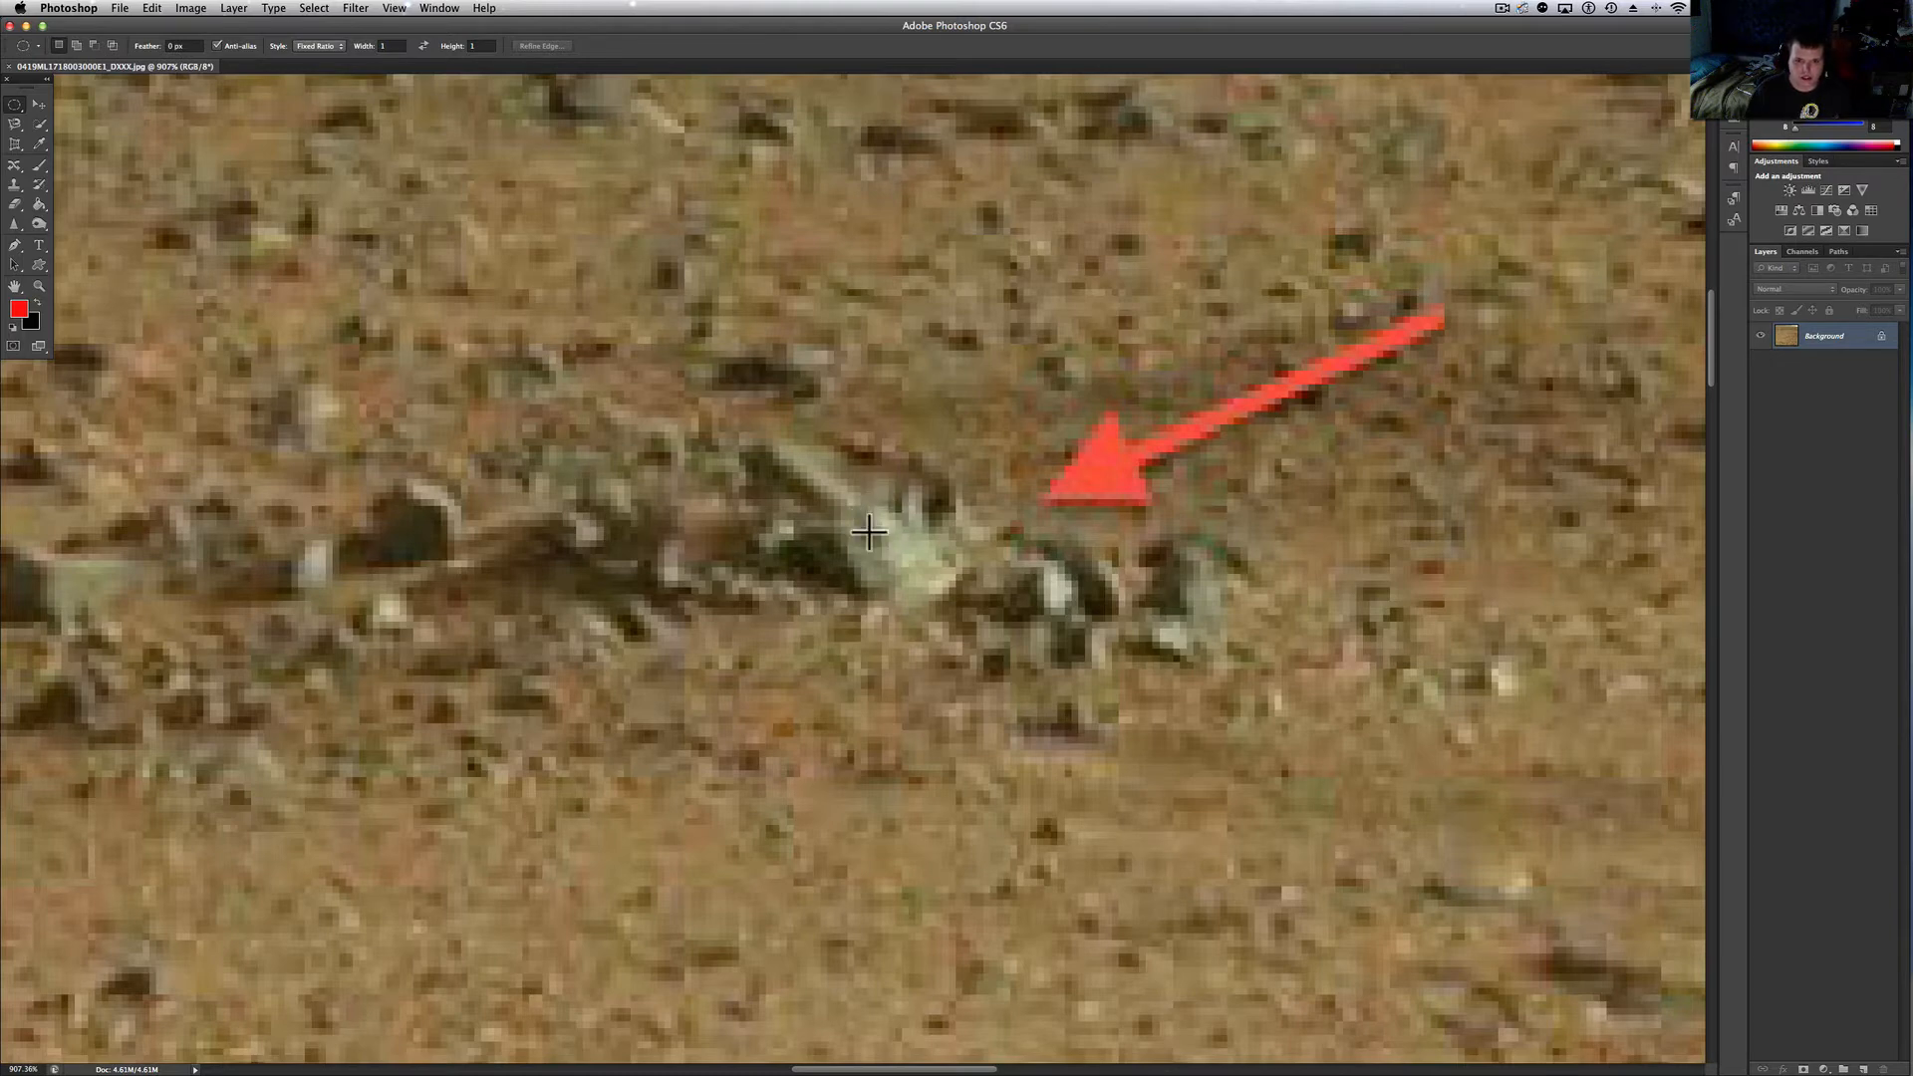
mouse_move(893, 516)
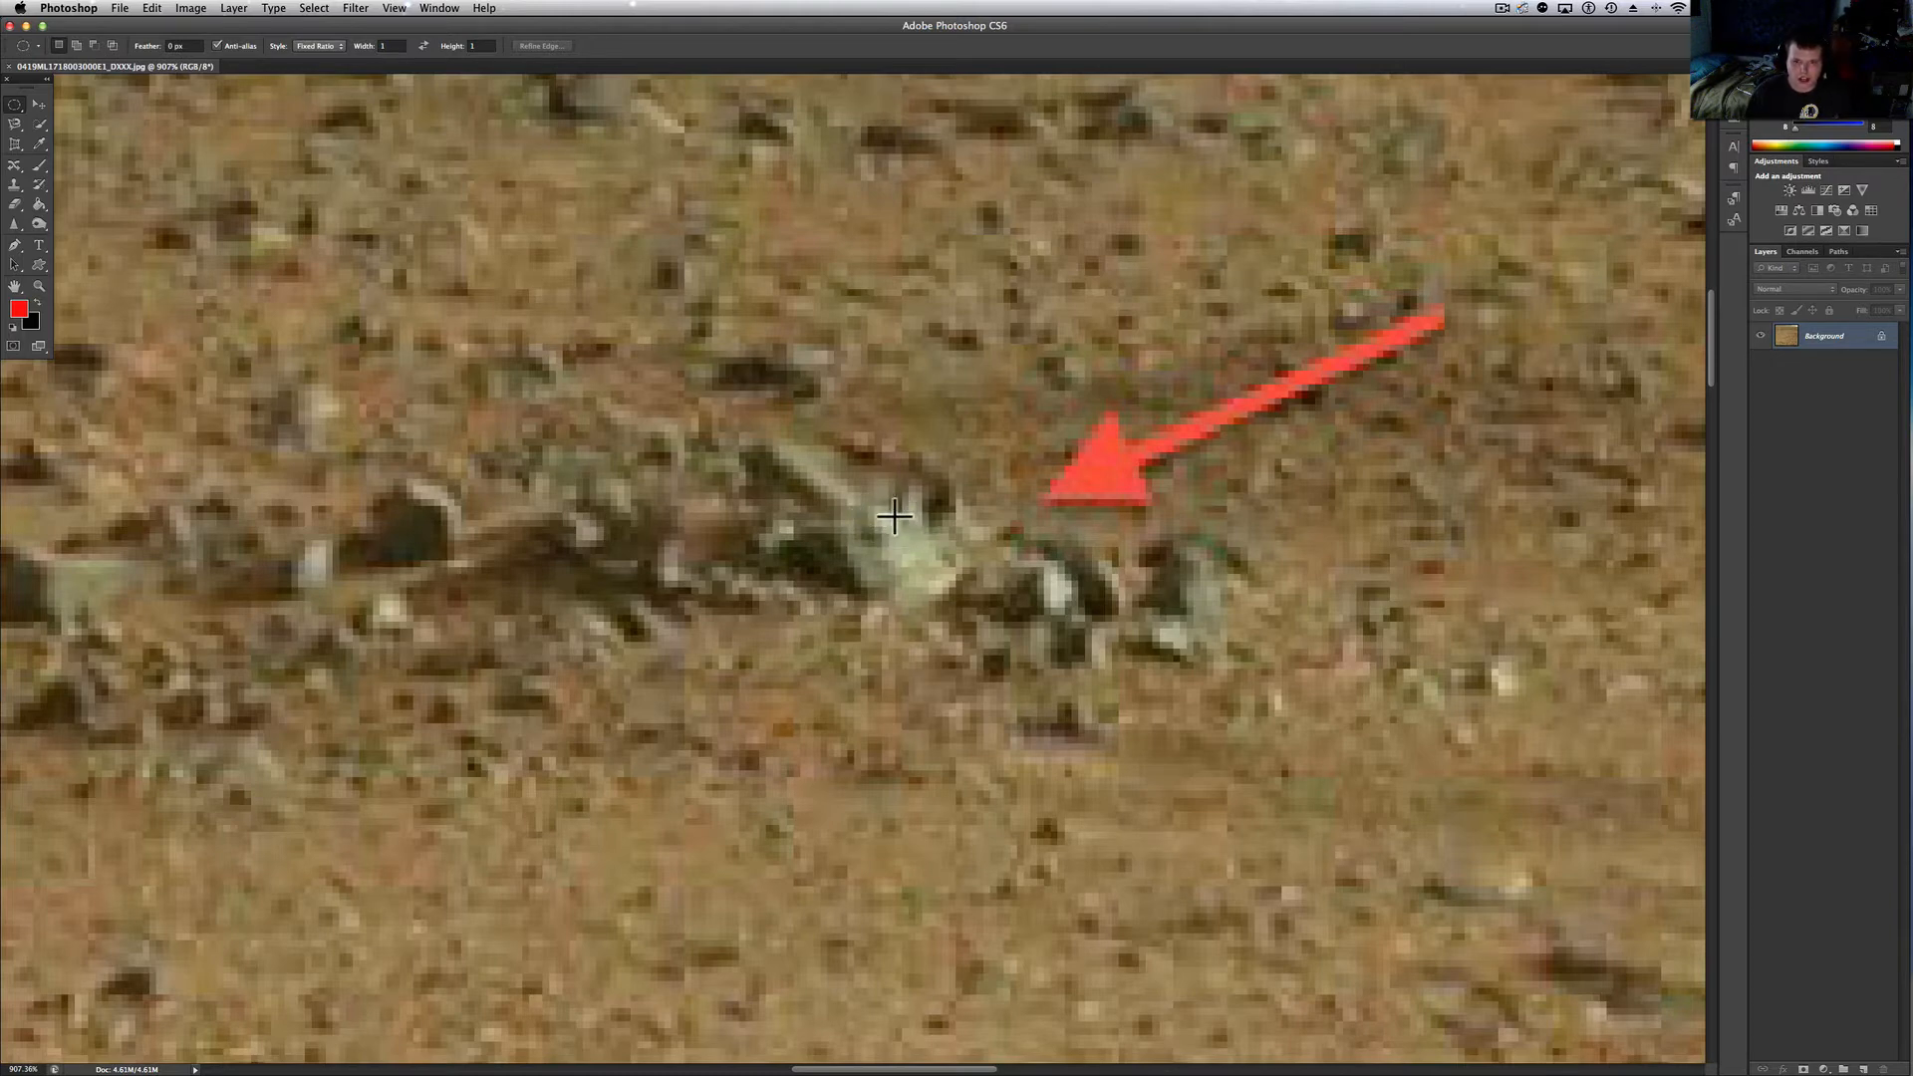
mouse_move(866, 540)
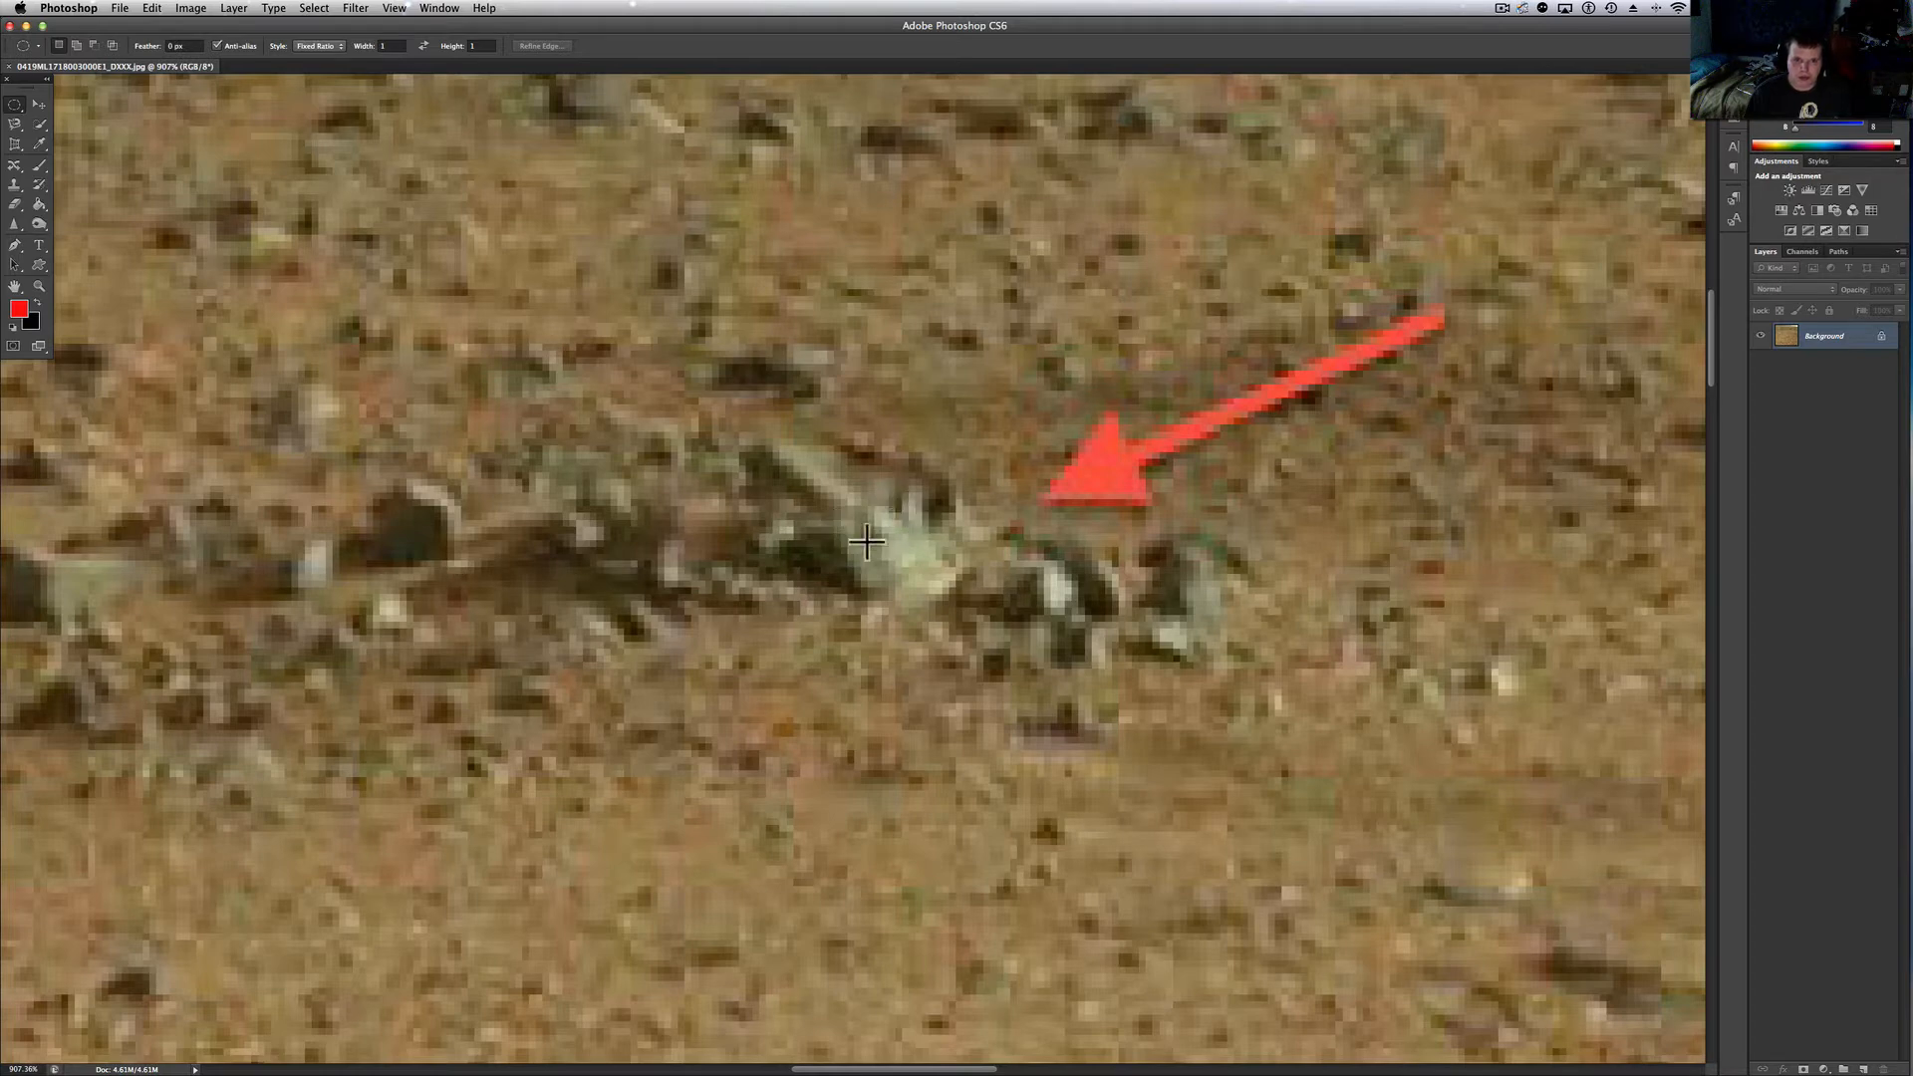
mouse_move(813, 460)
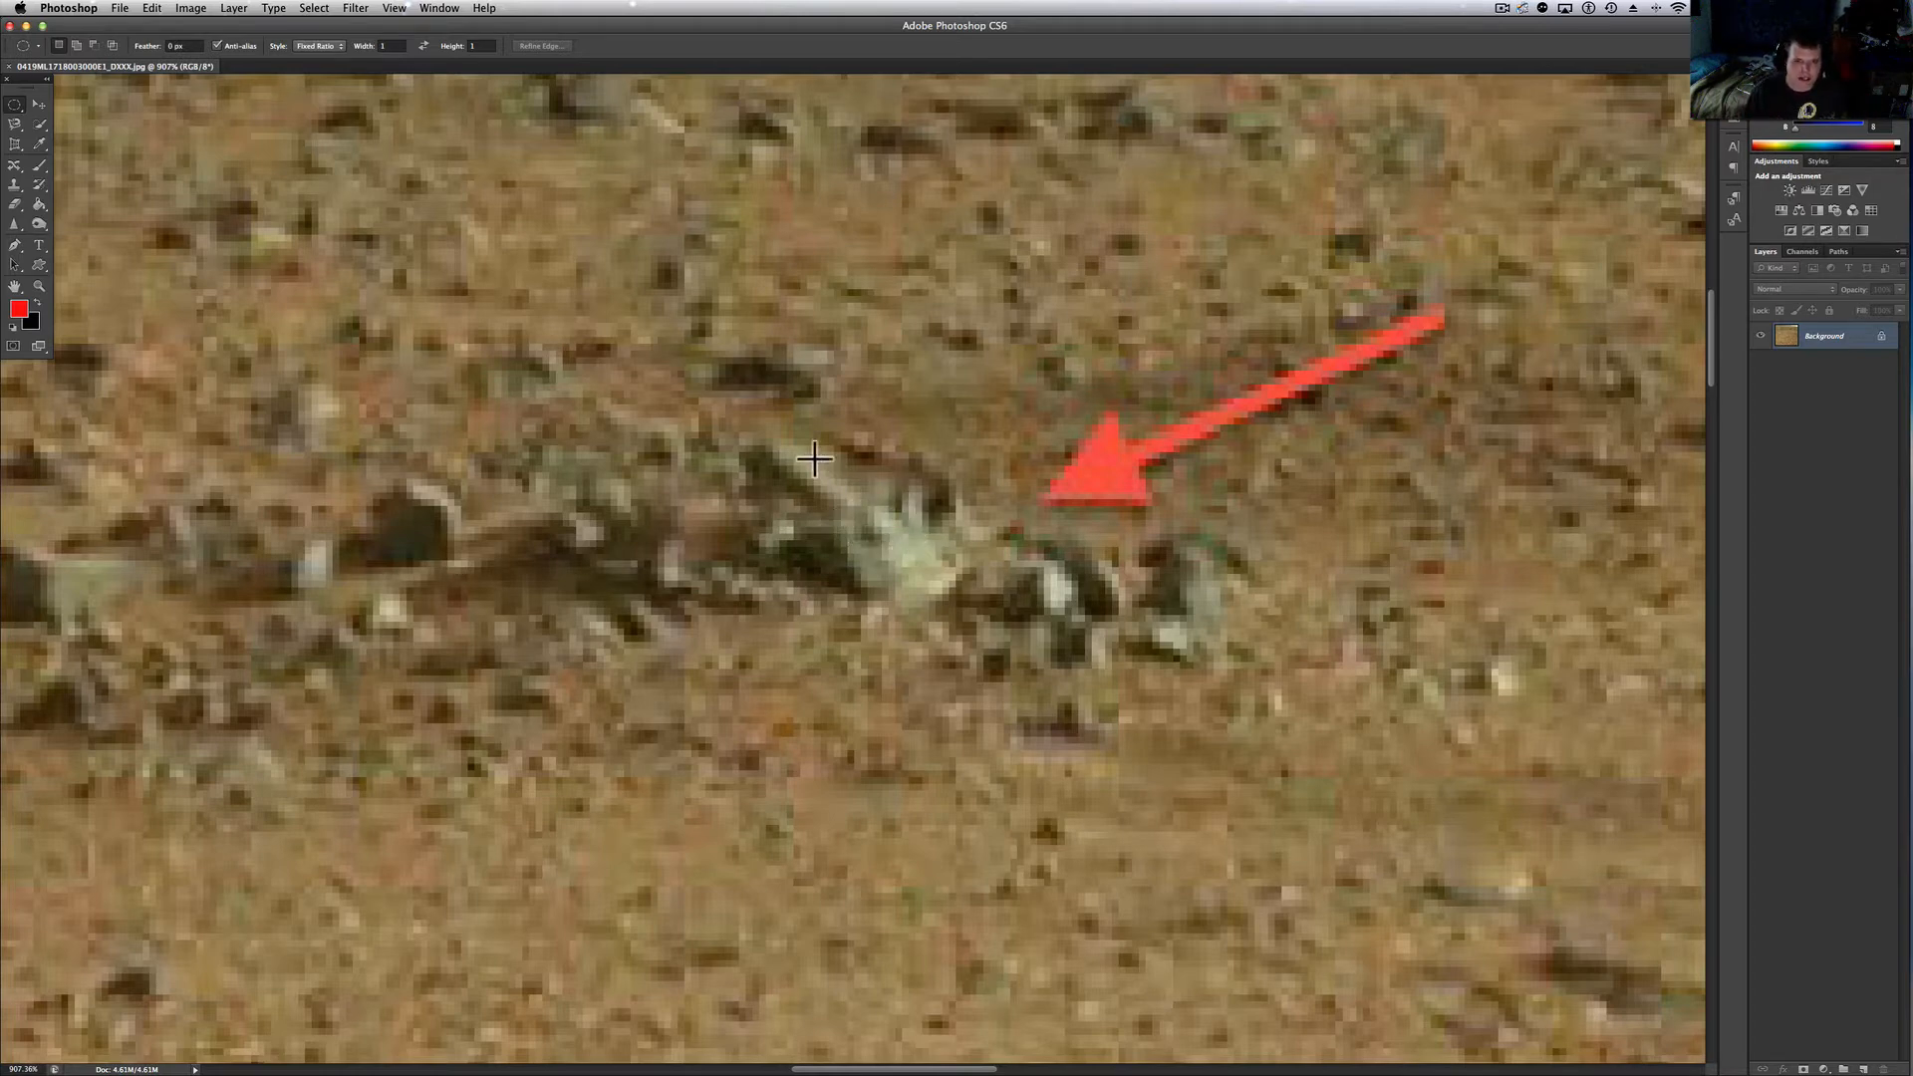
mouse_move(355, 529)
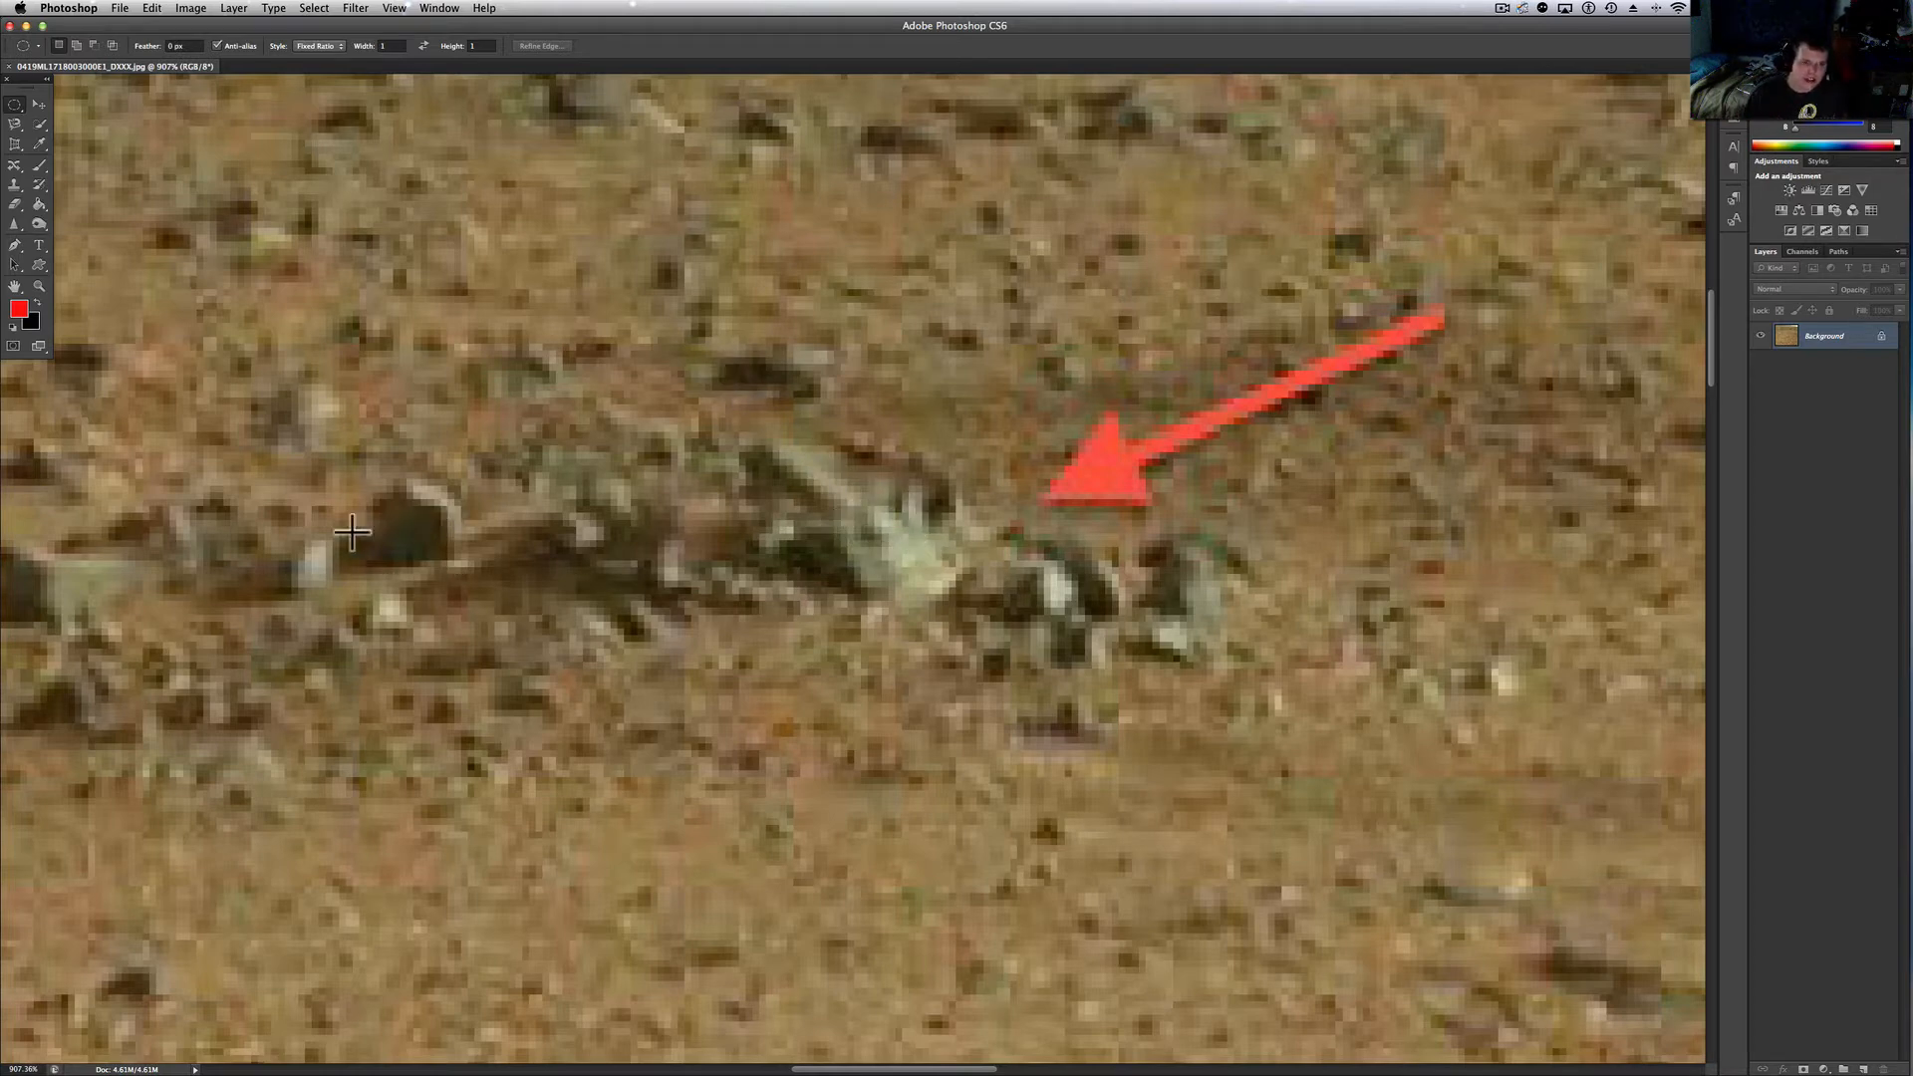
mouse_move(496, 414)
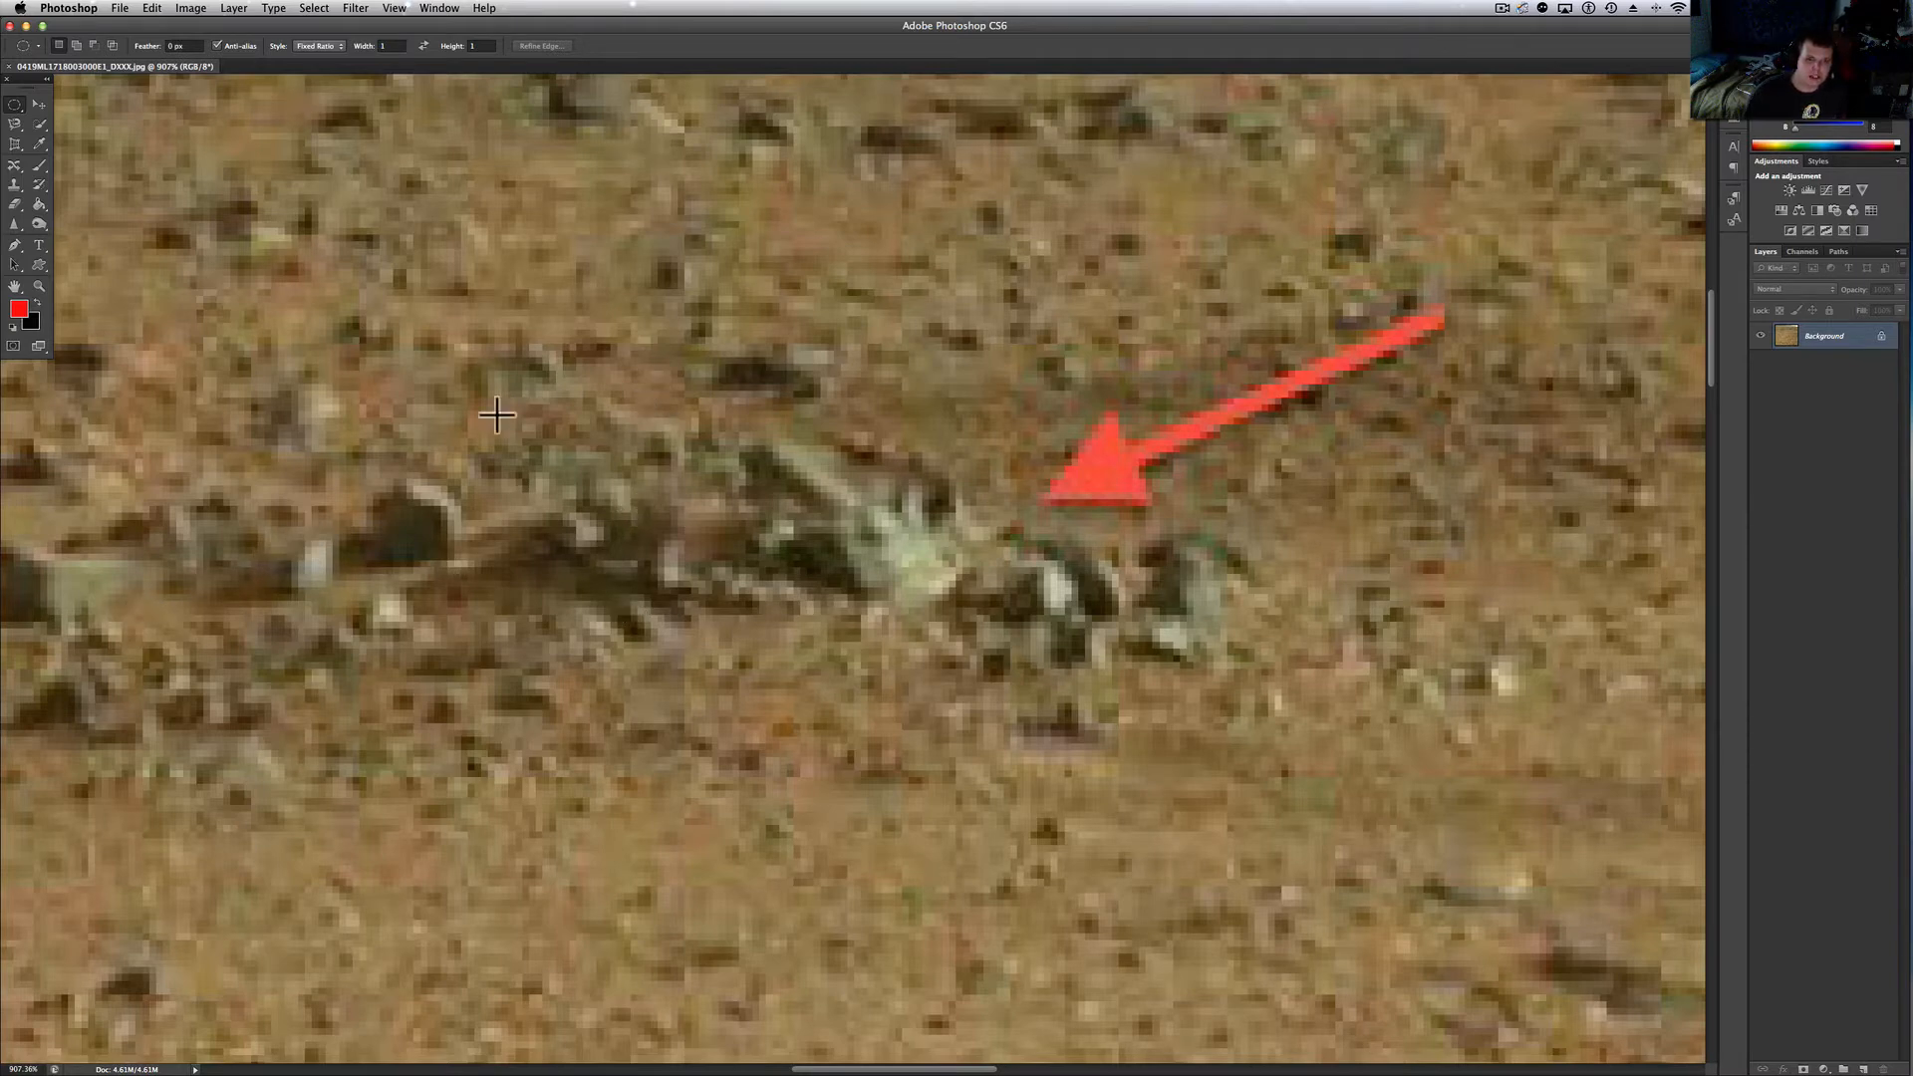
mouse_move(715, 638)
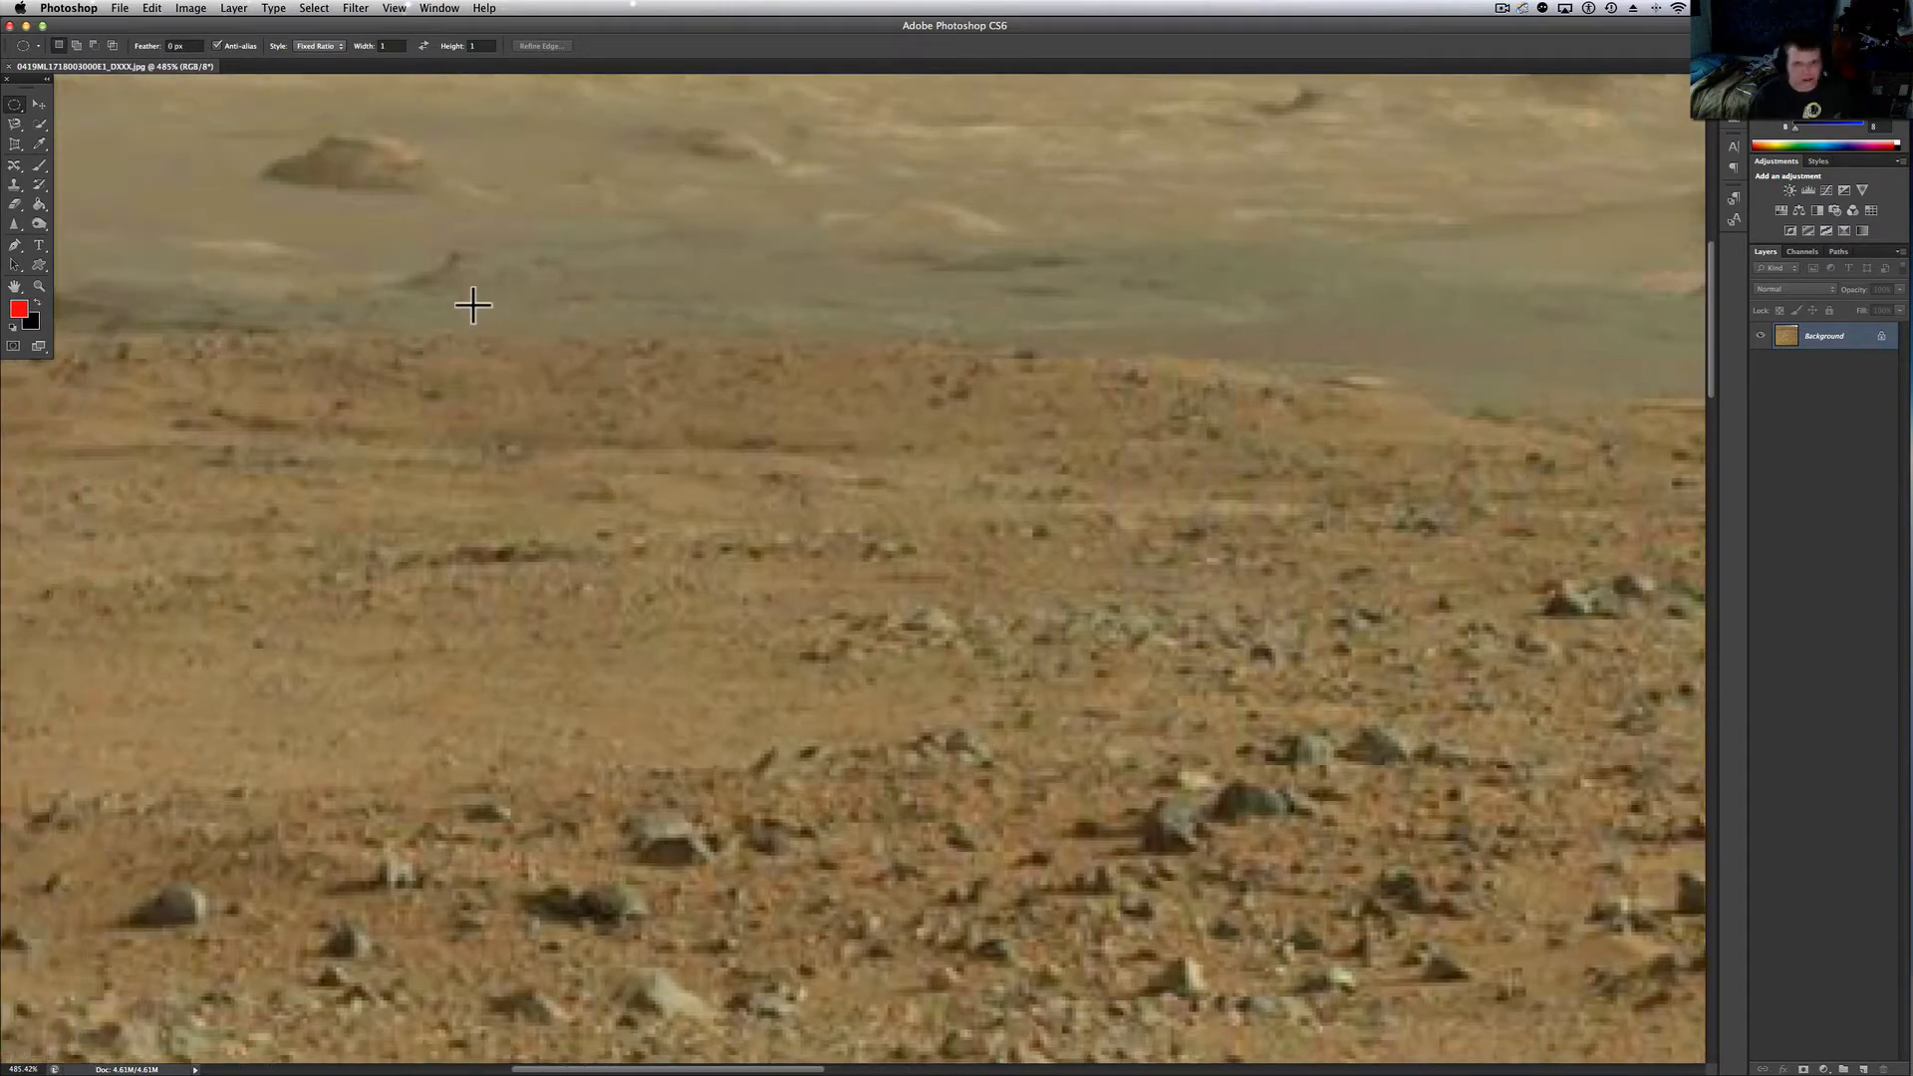
mouse_move(962, 458)
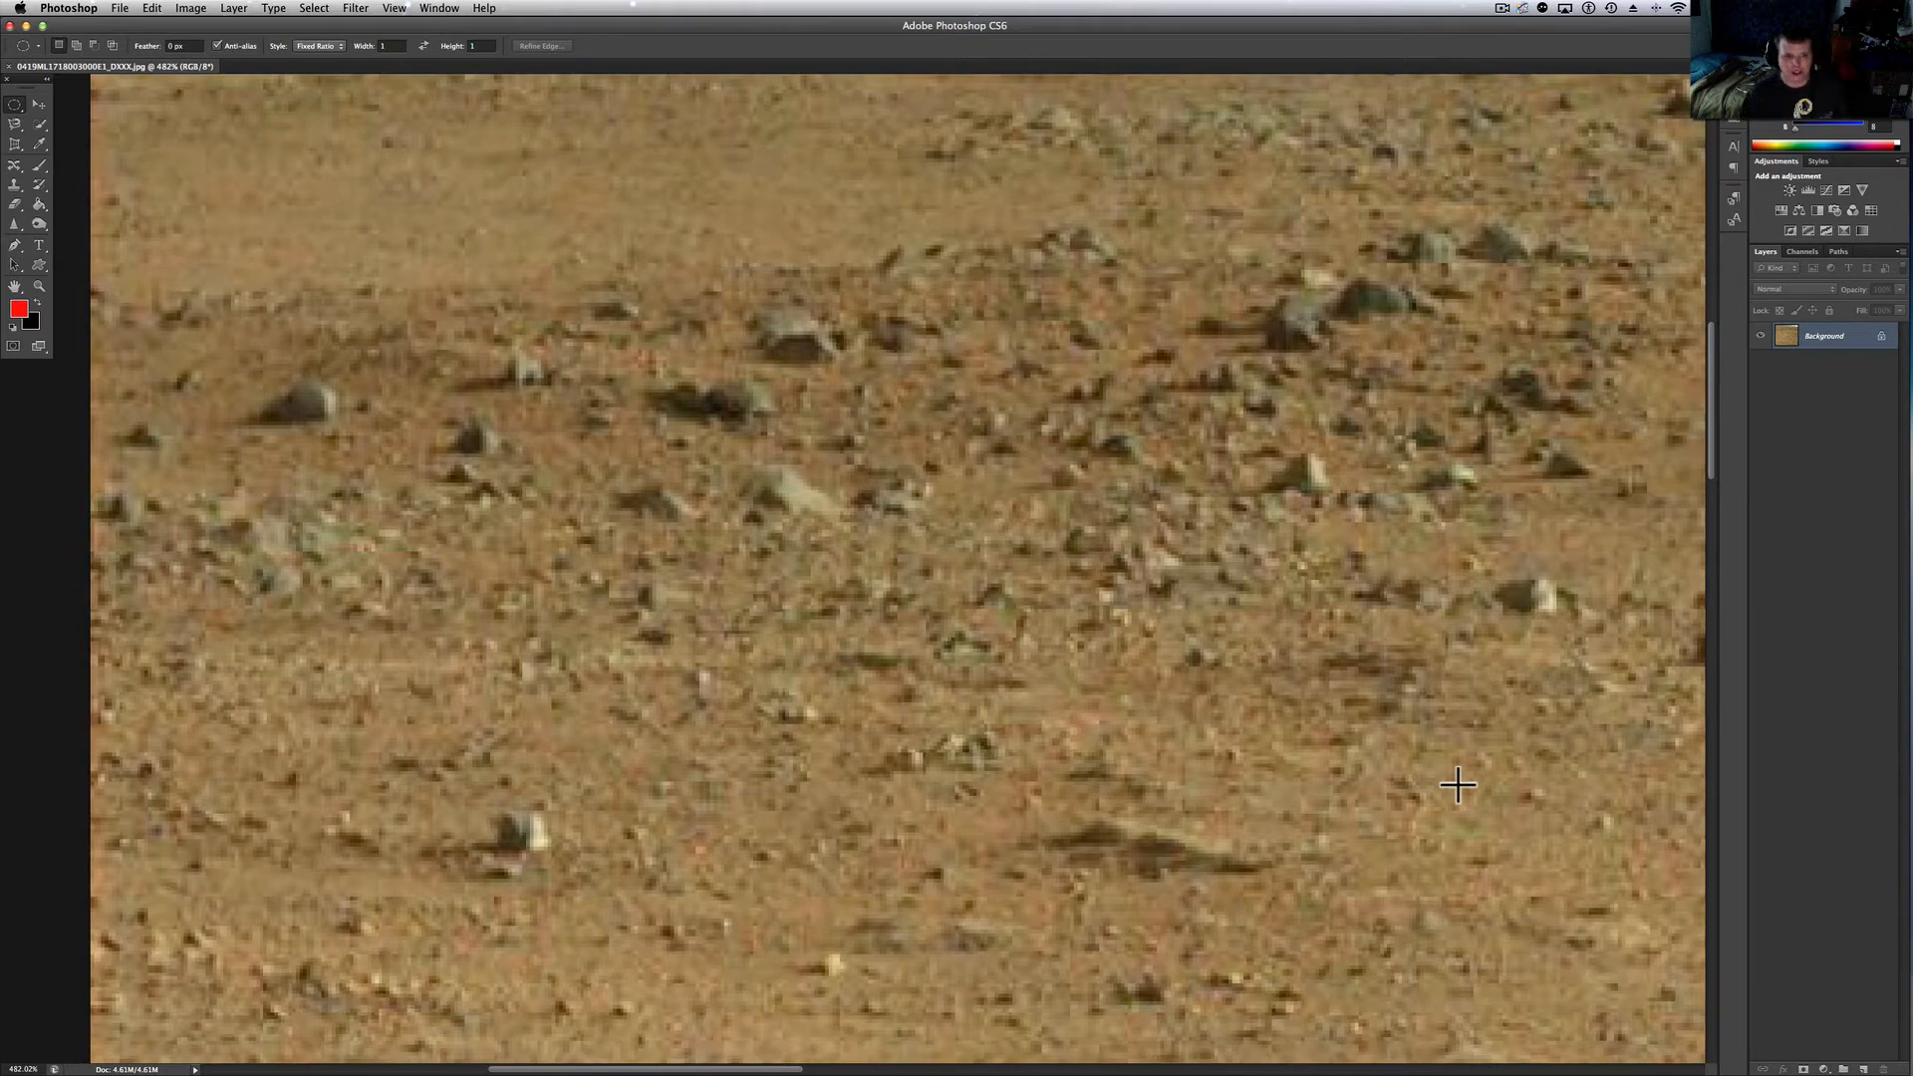
mouse_move(542, 938)
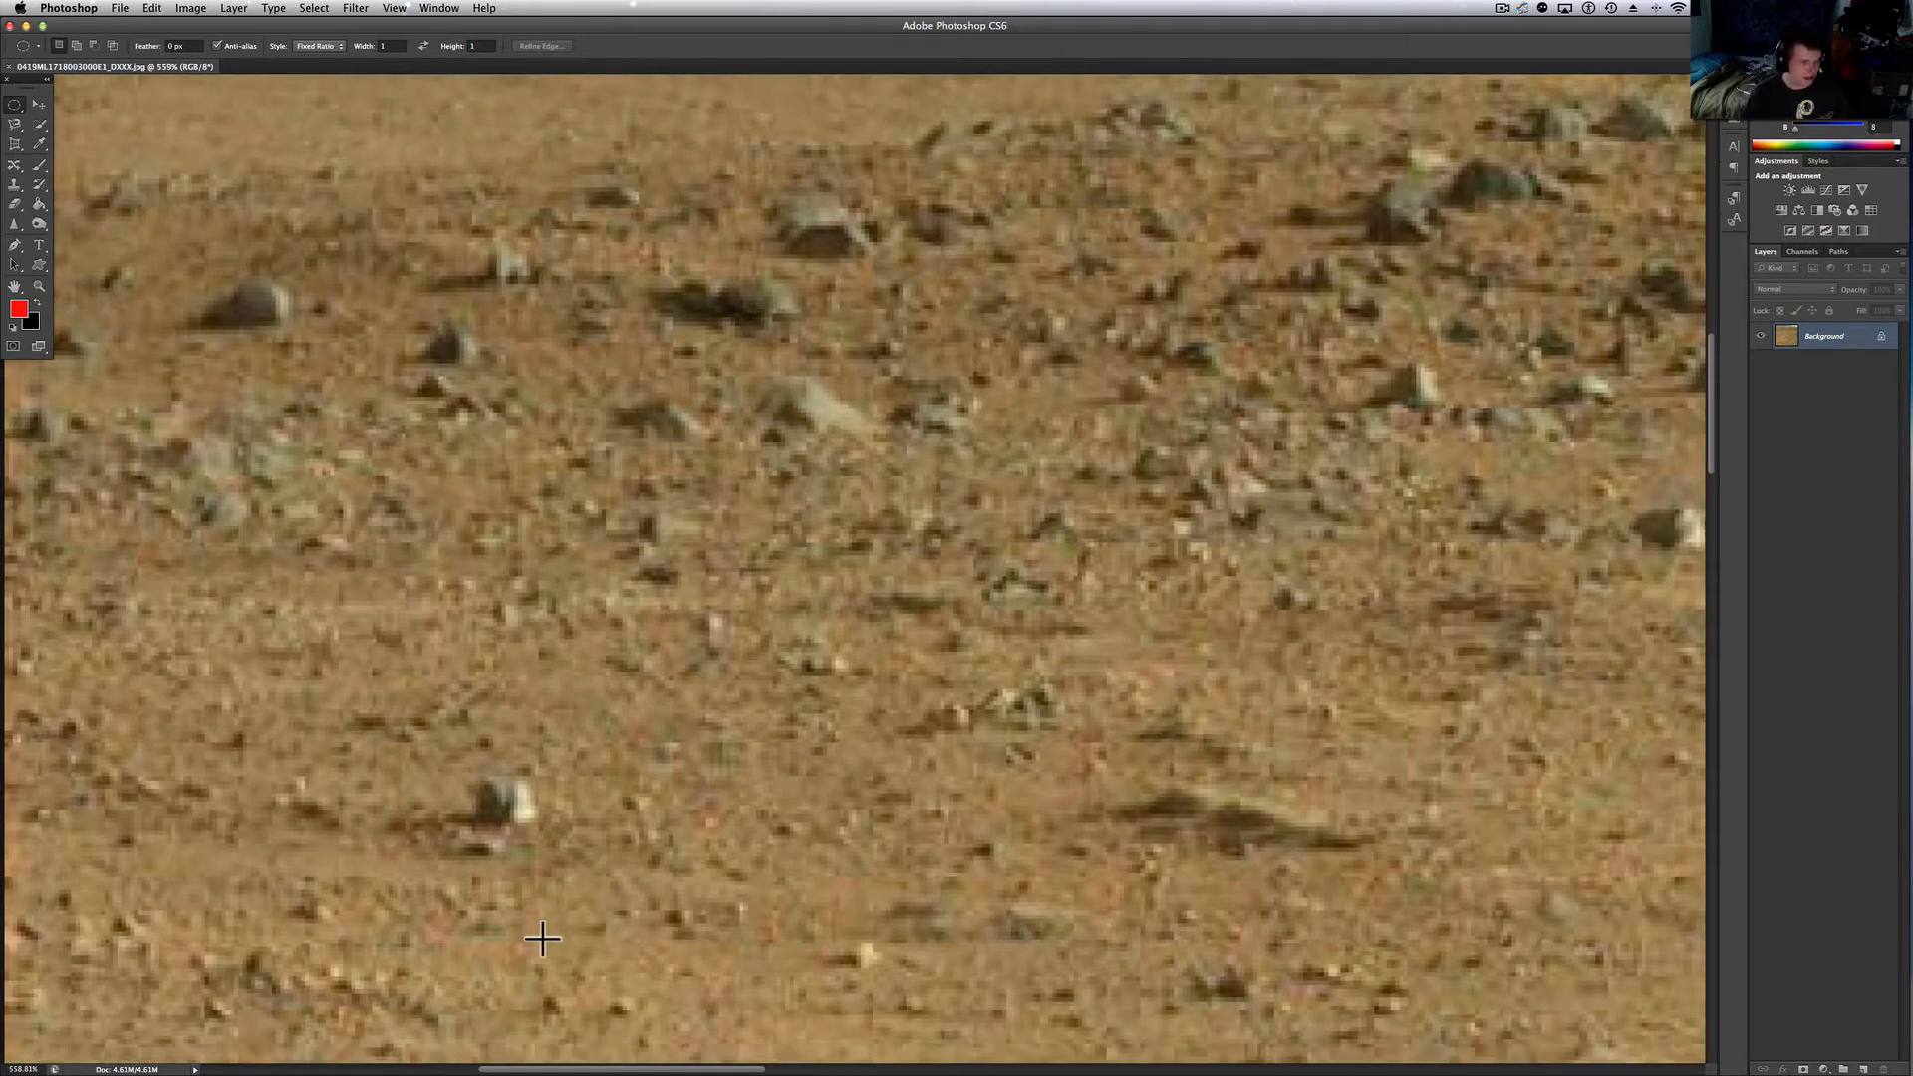
mouse_move(854, 667)
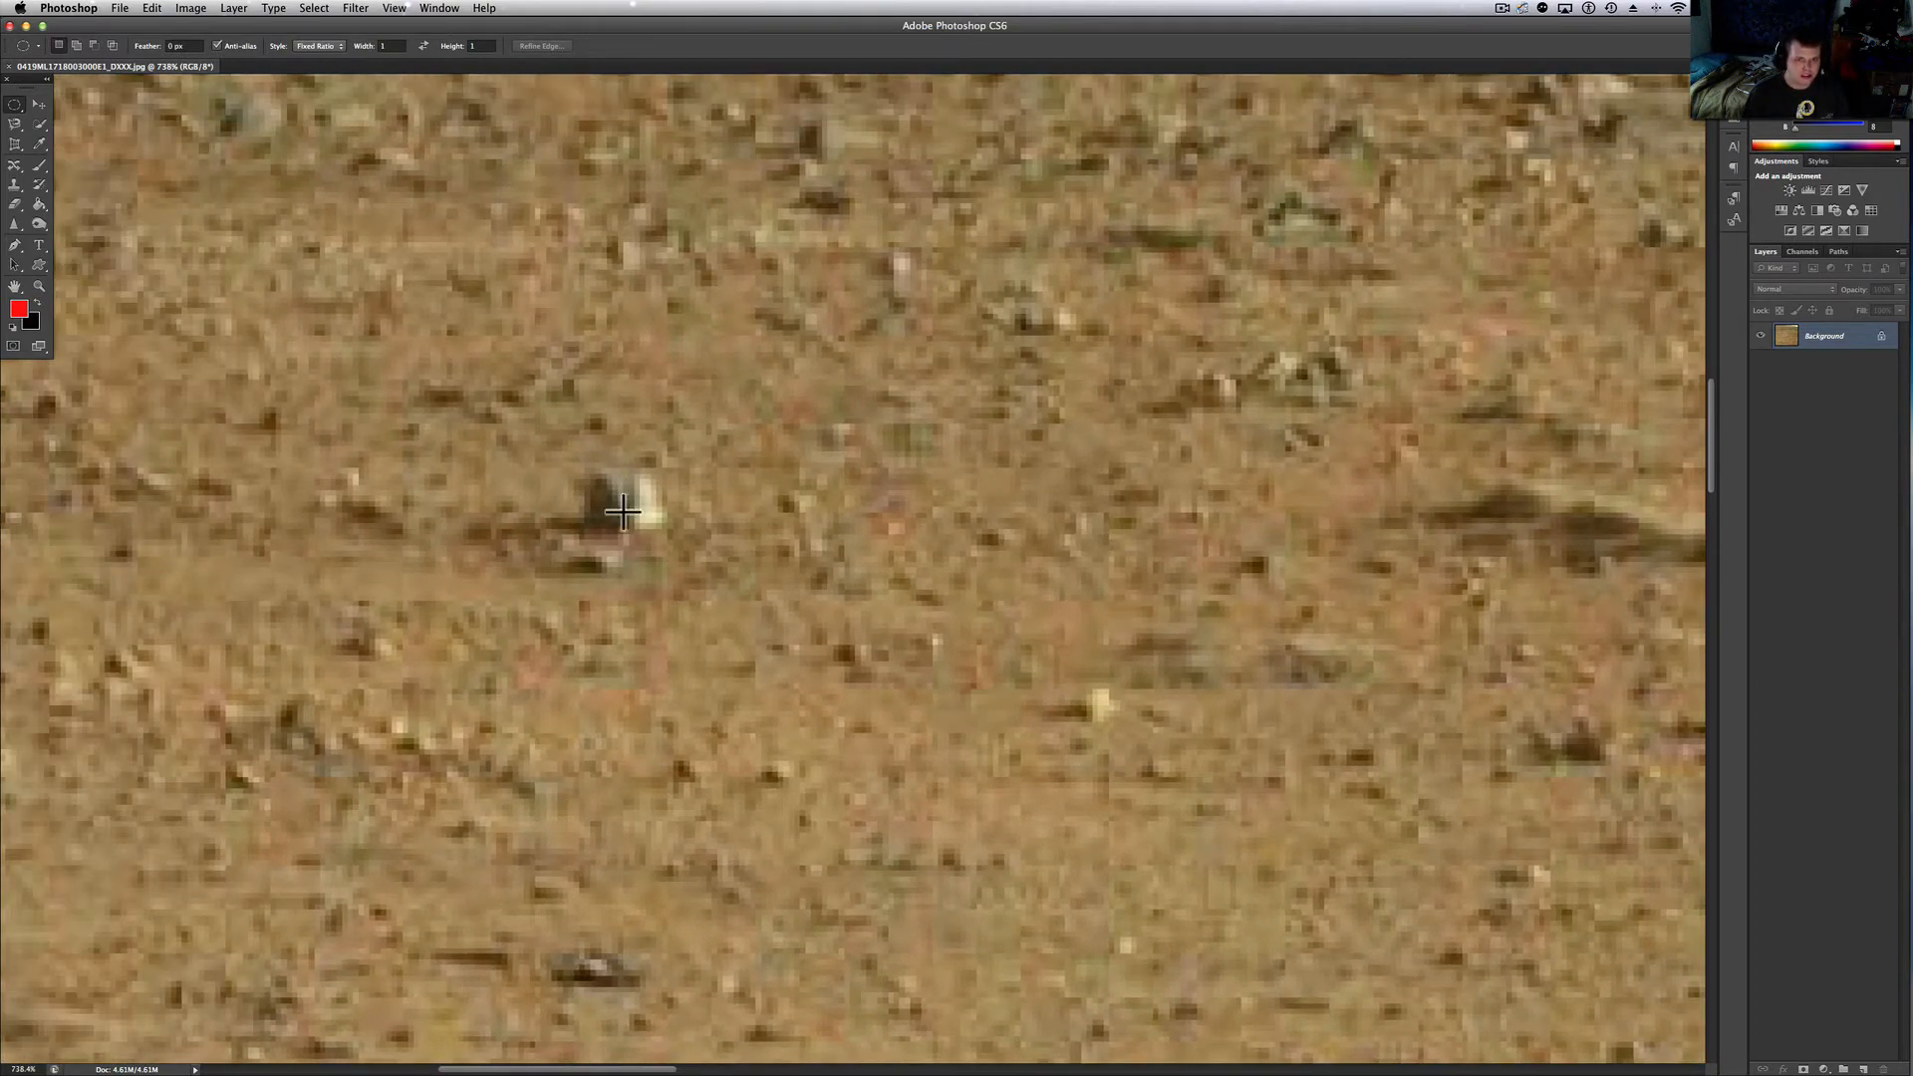
mouse_move(616, 526)
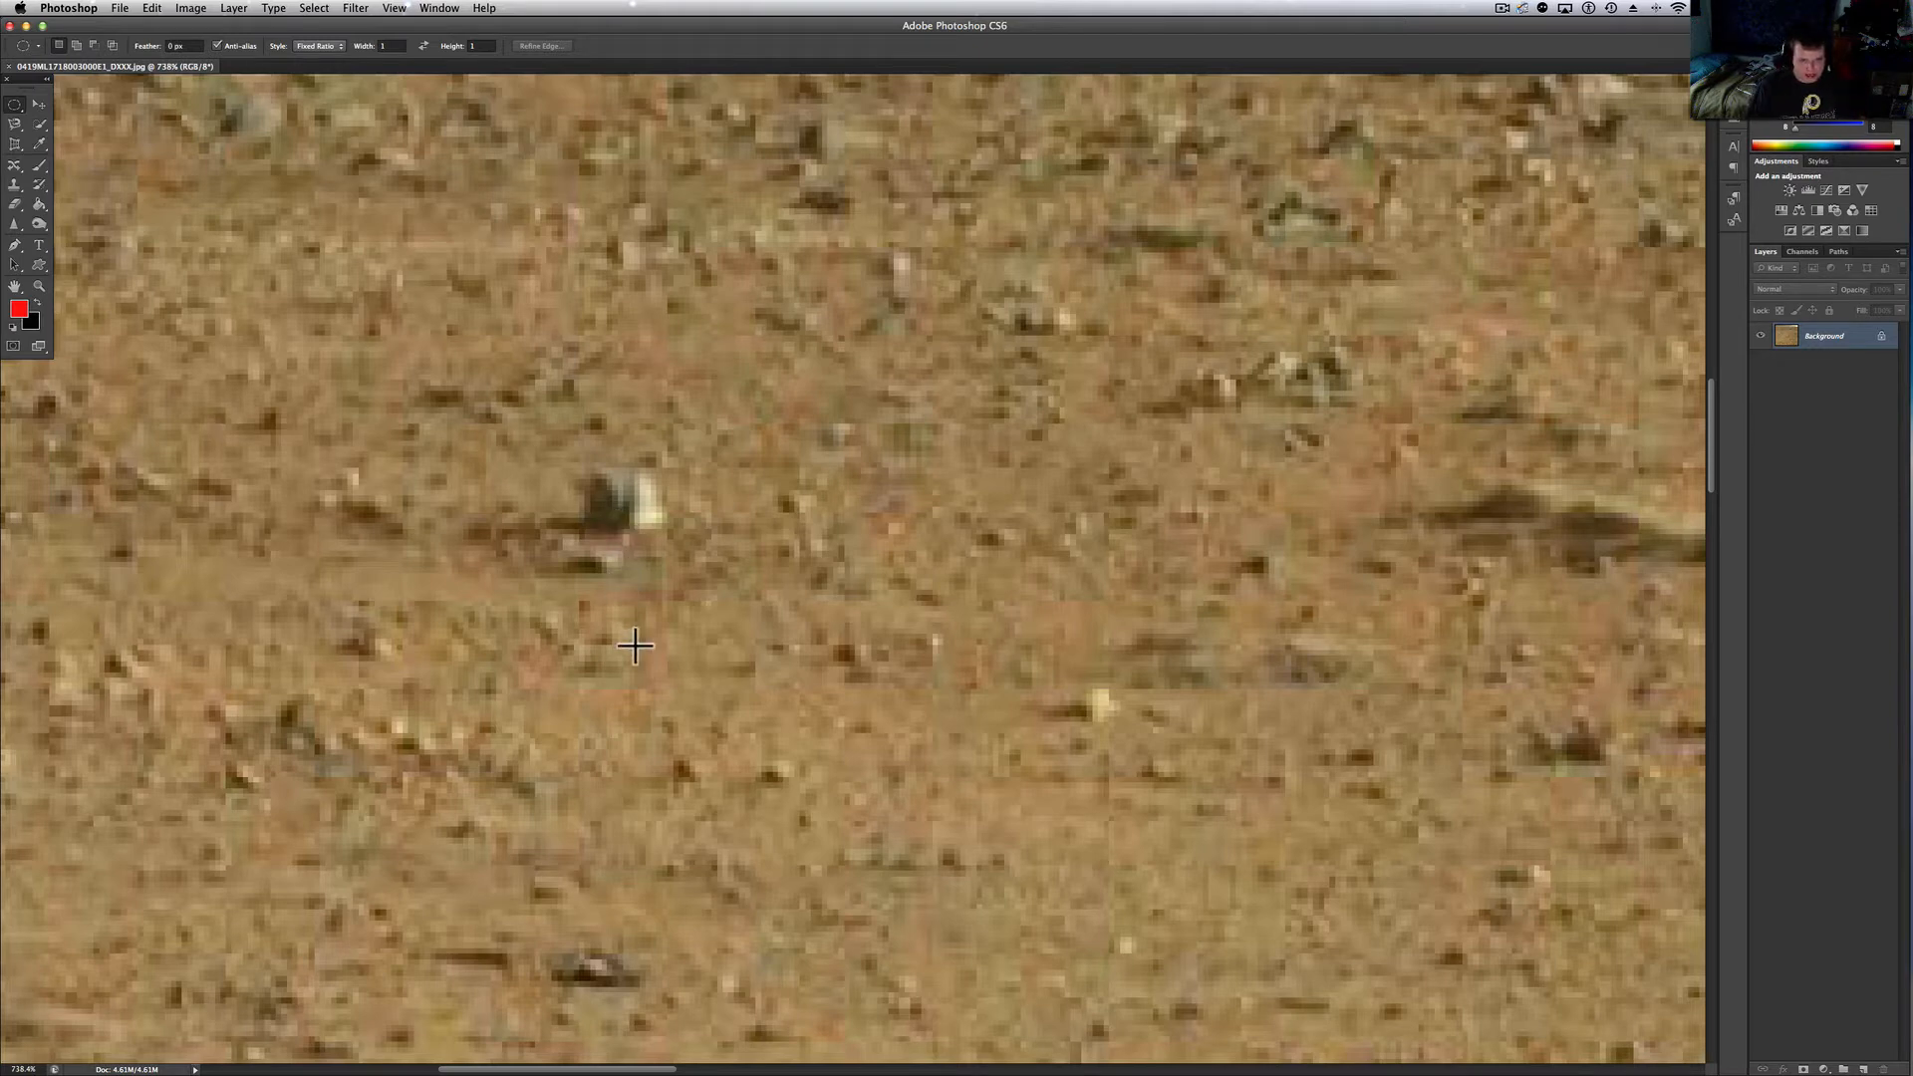
mouse_move(614, 531)
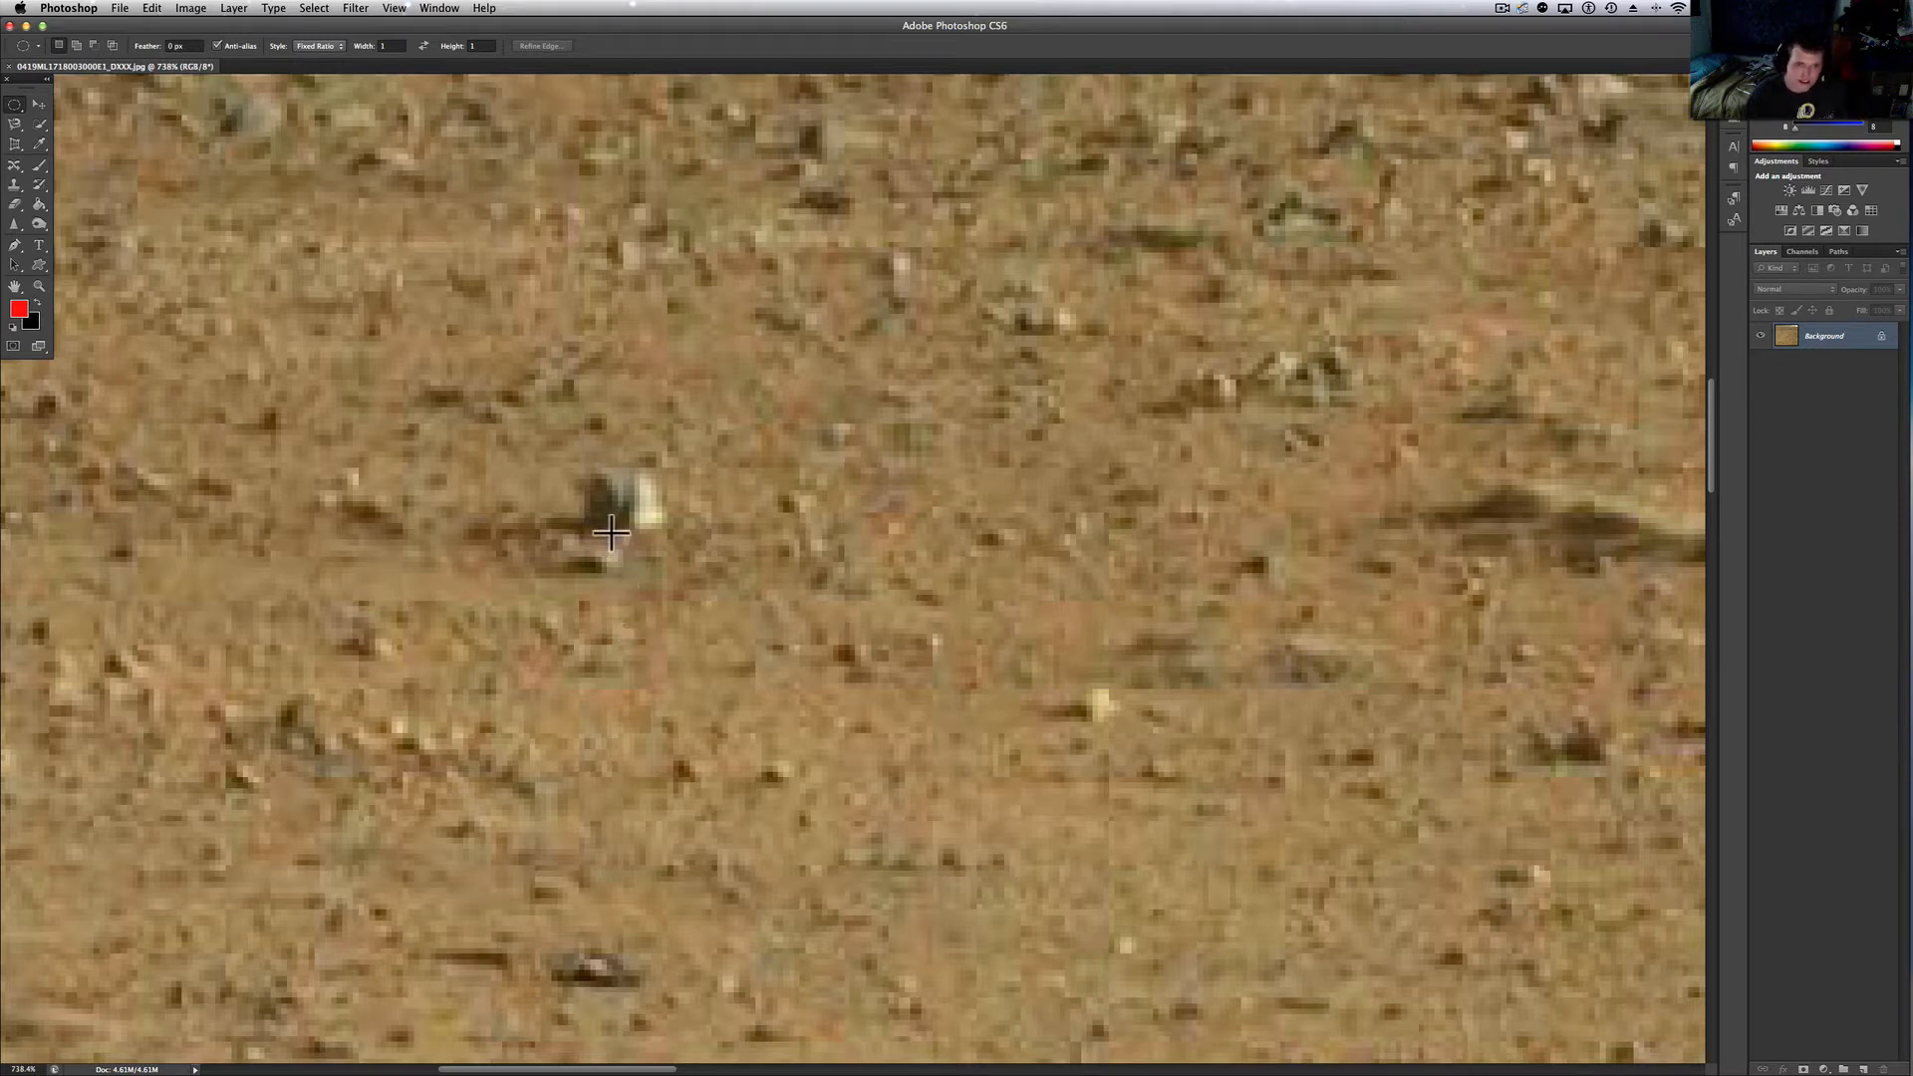
mouse_move(605, 564)
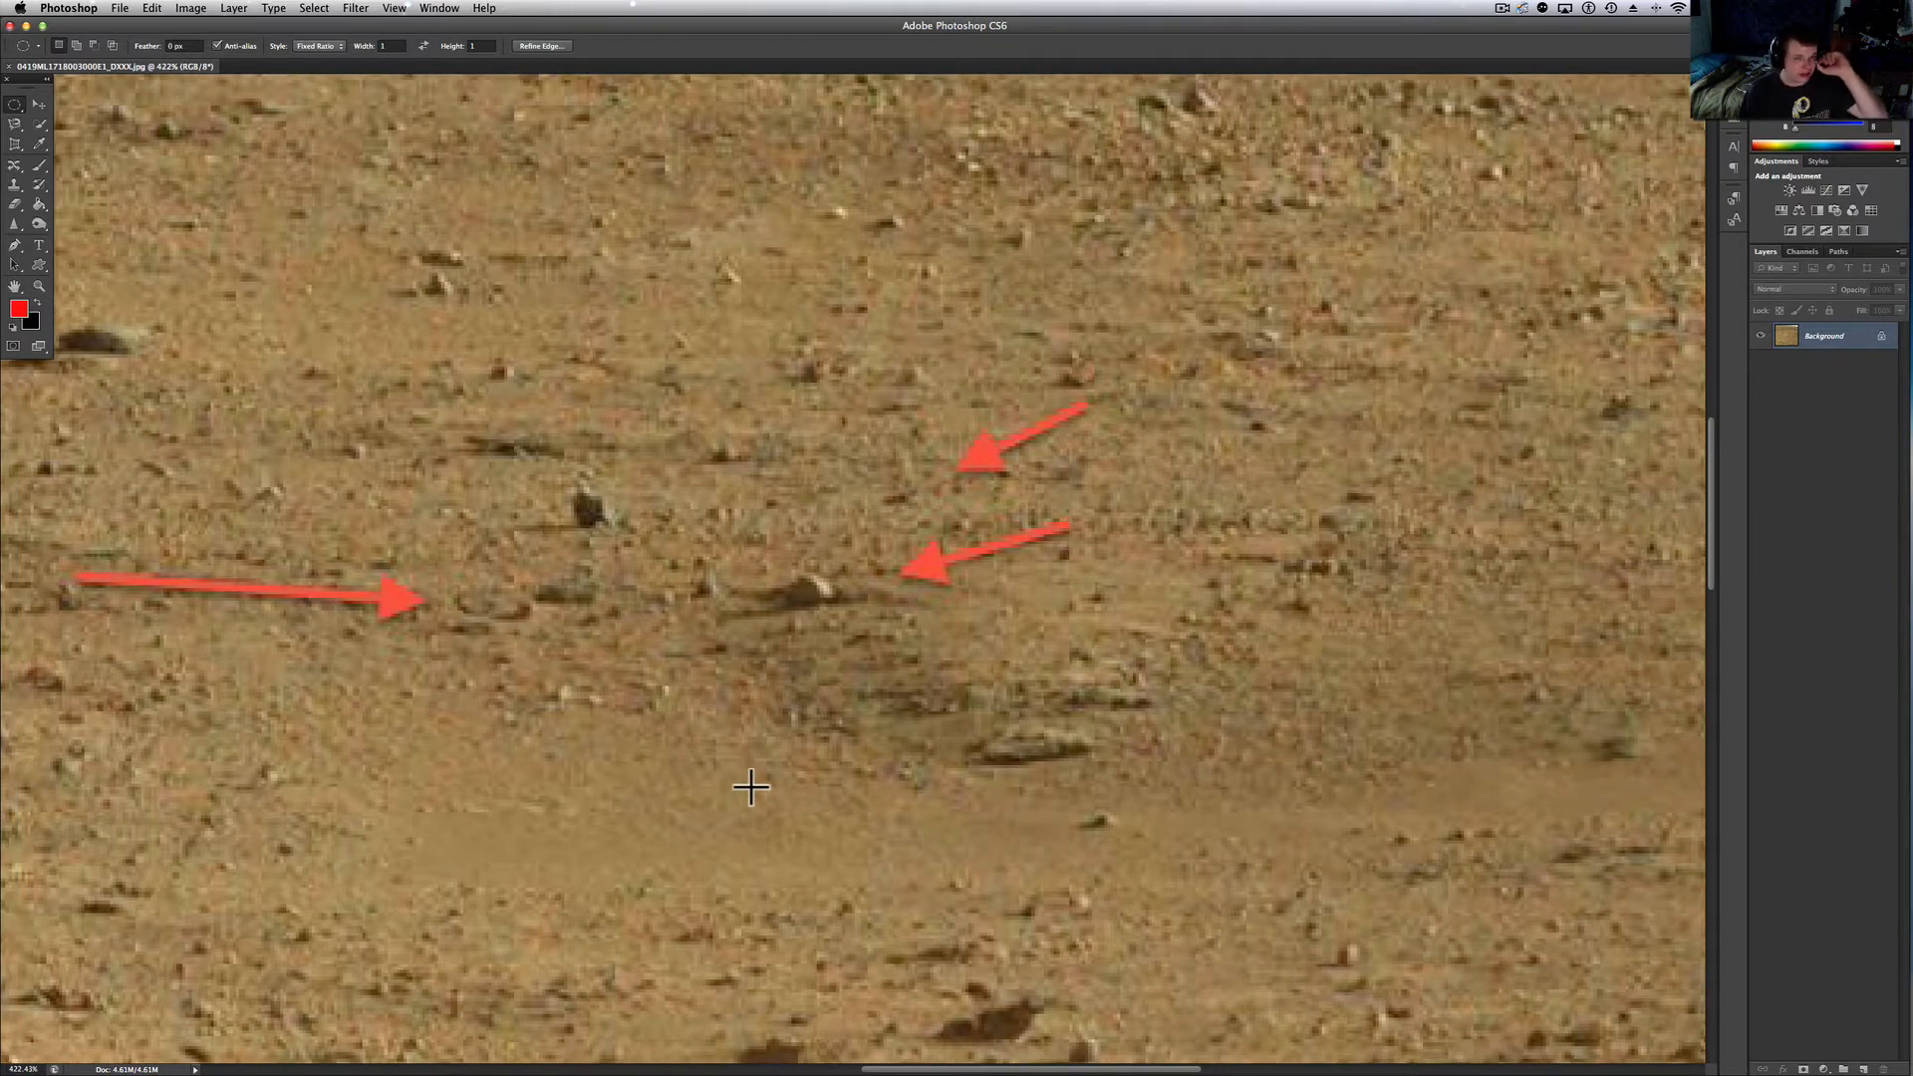
mouse_move(1092, 747)
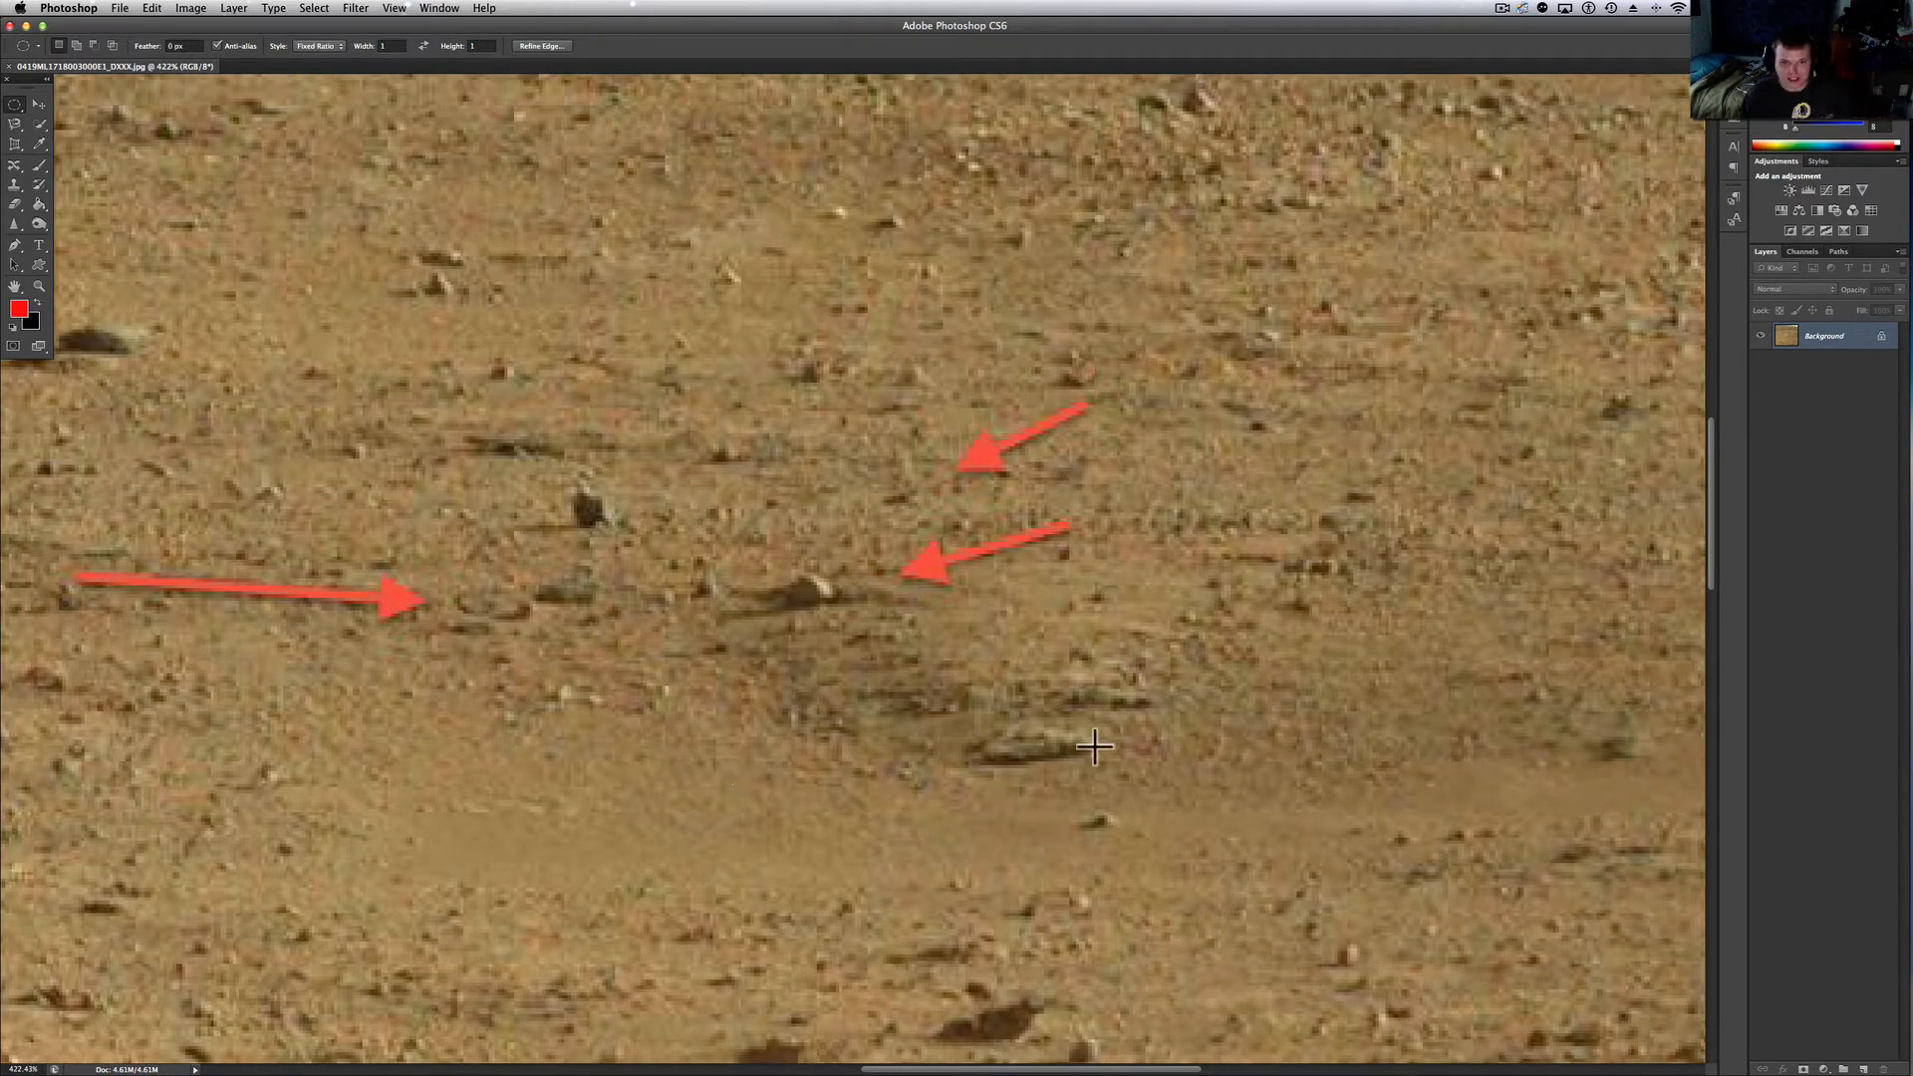
mouse_move(1119, 745)
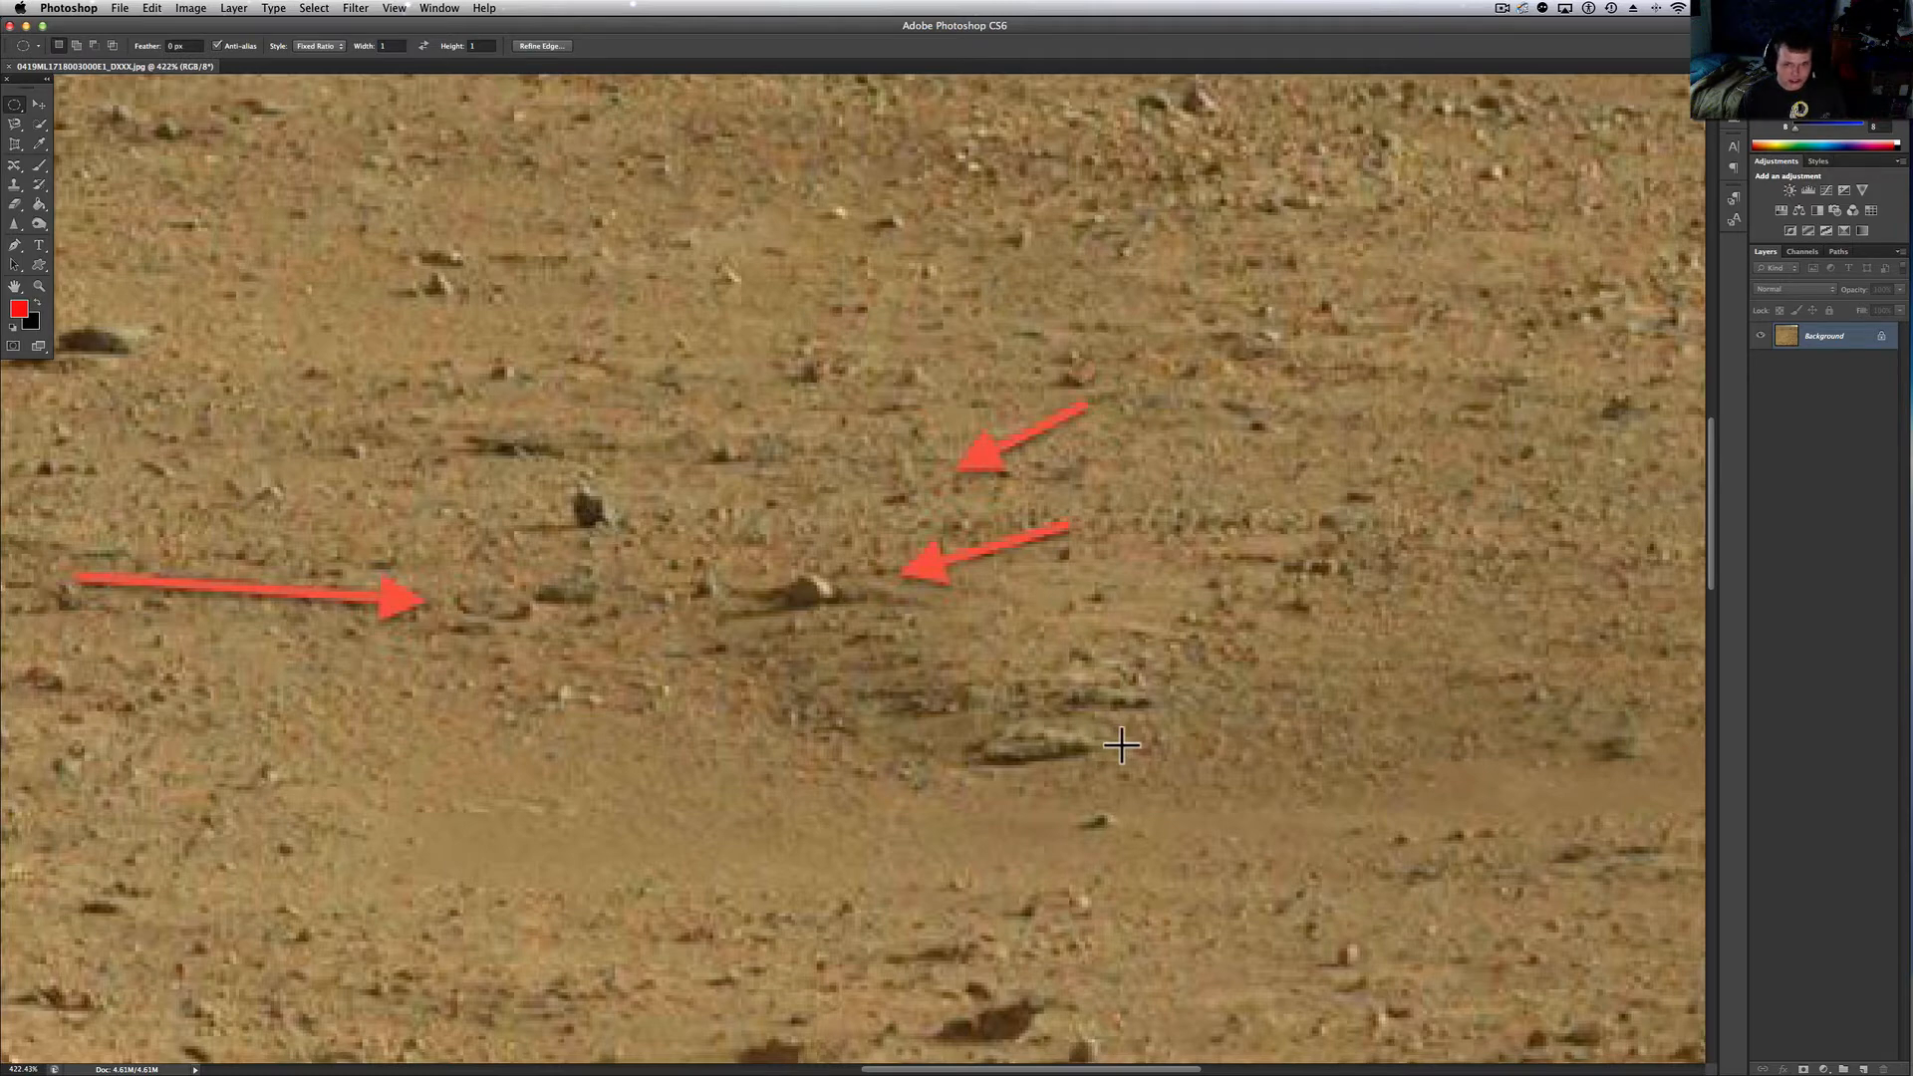
mouse_move(1097, 735)
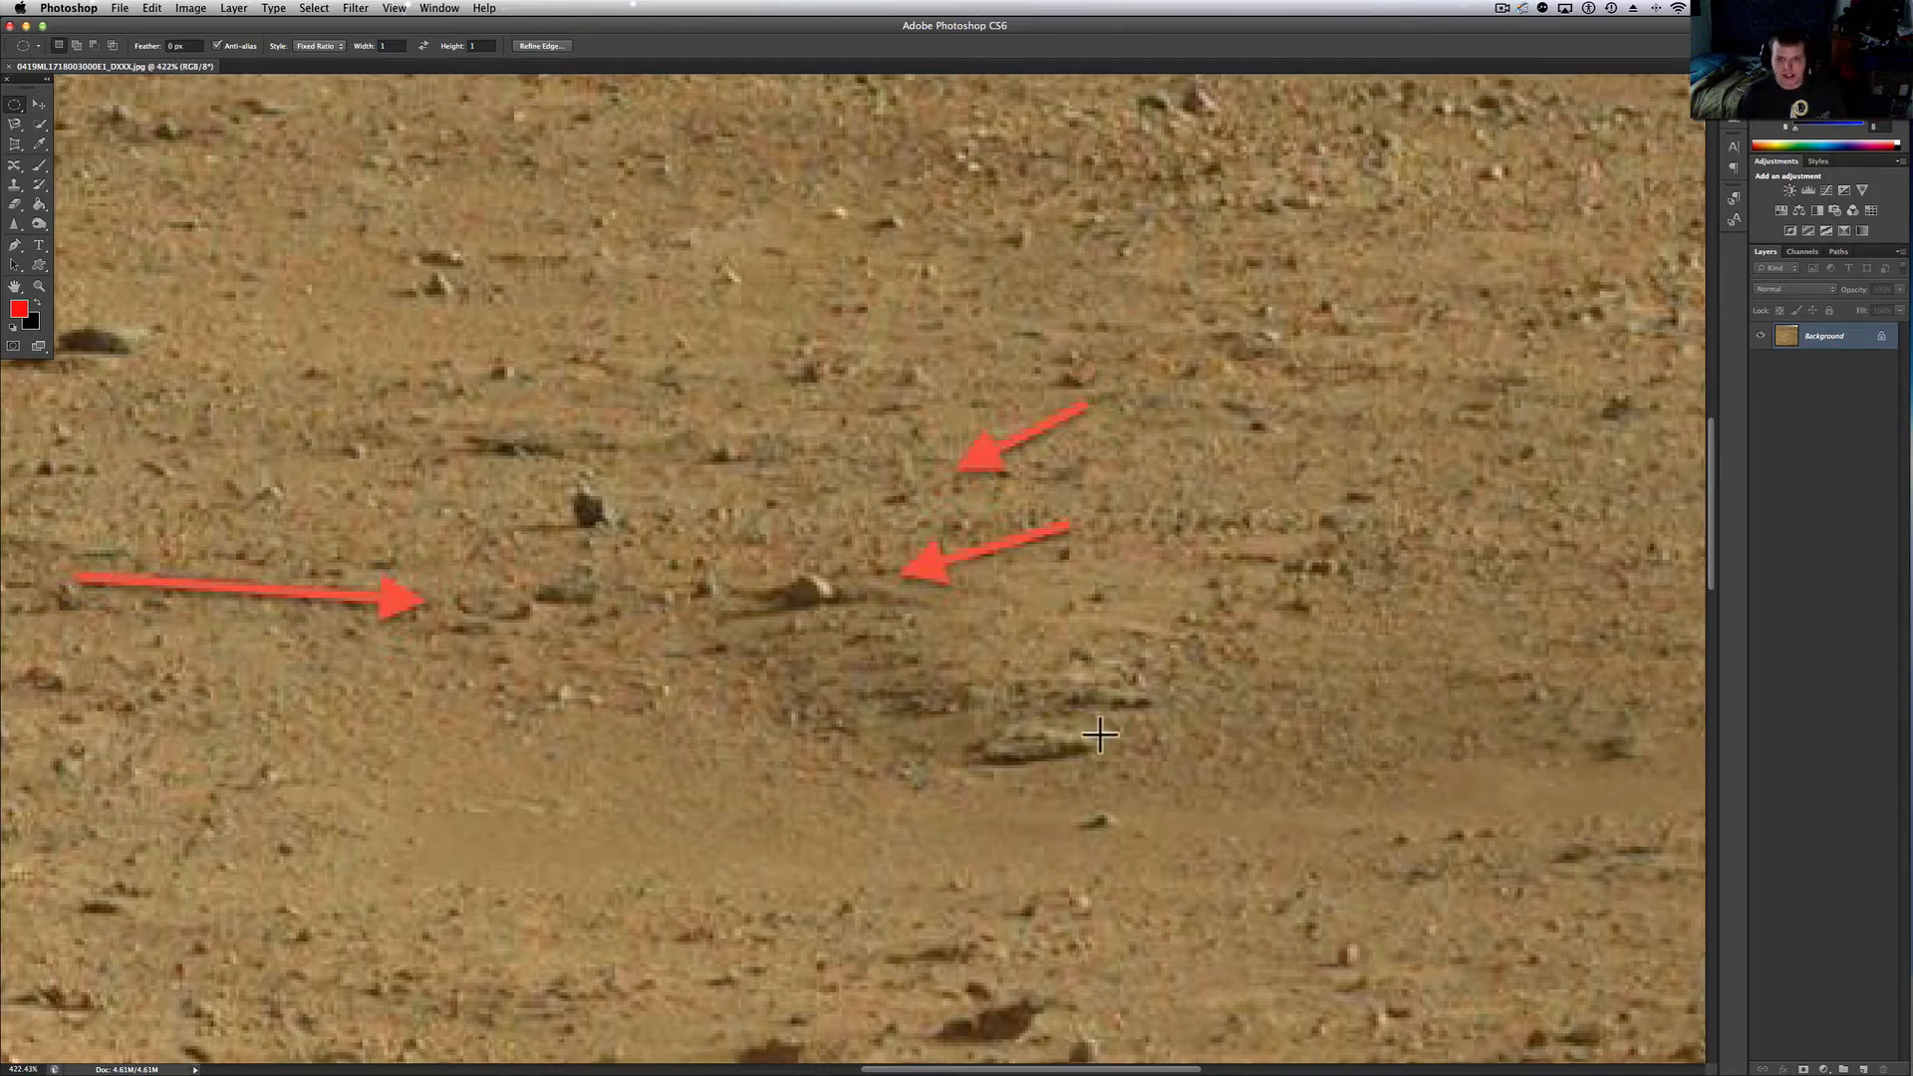
mouse_move(1014, 719)
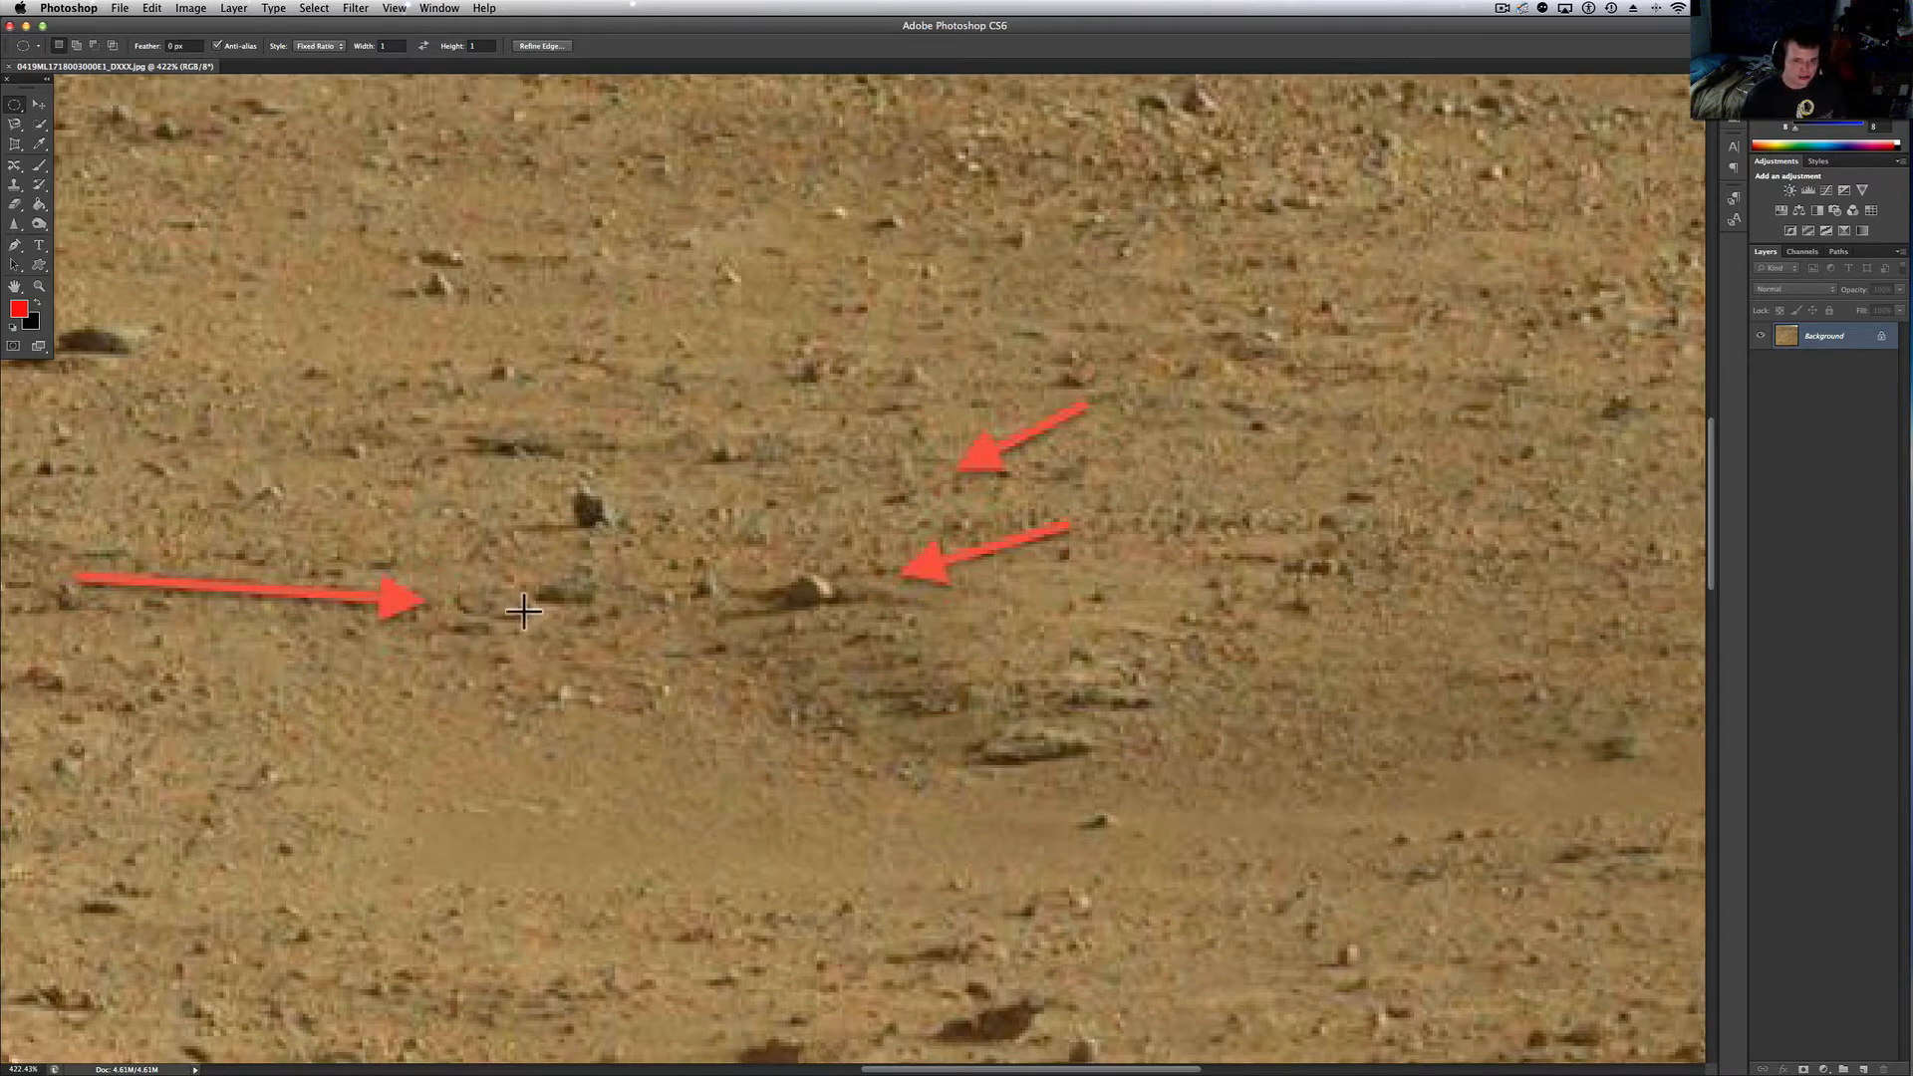
mouse_move(813, 615)
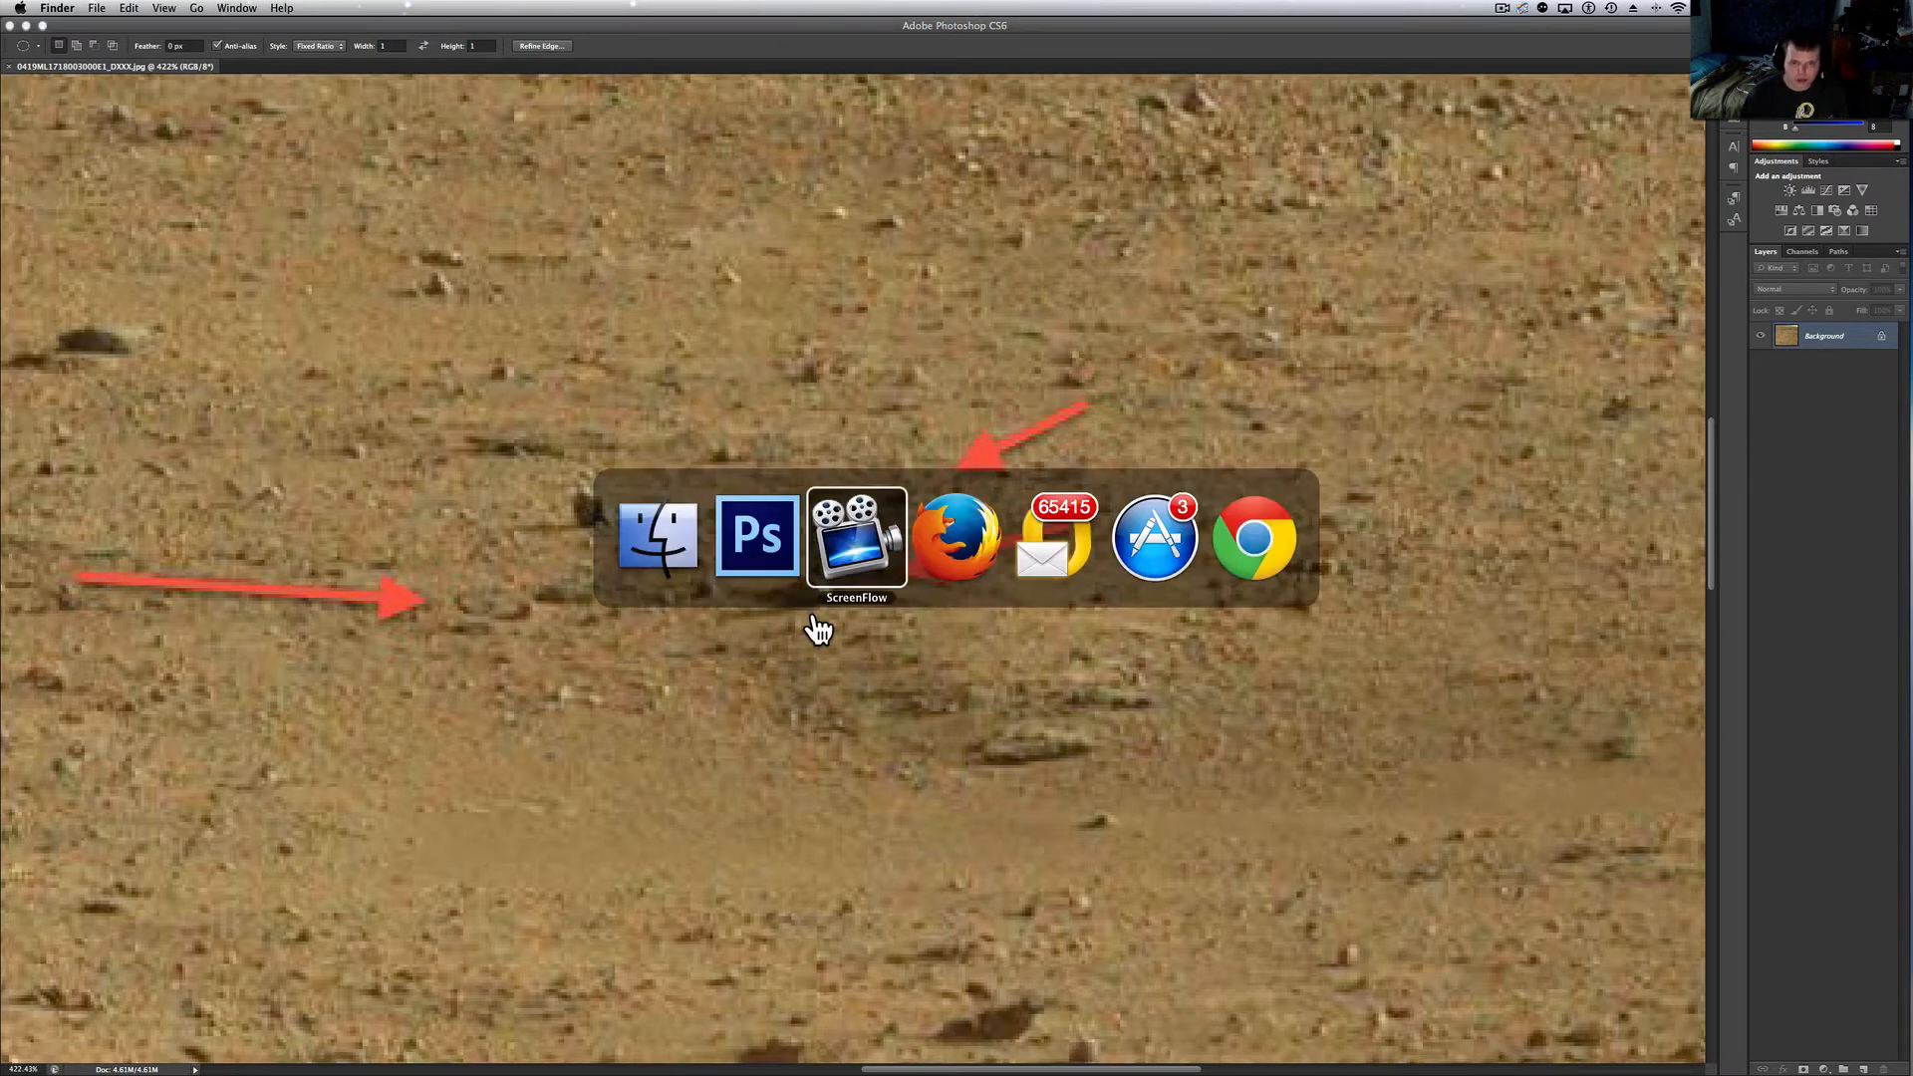
click(954, 534)
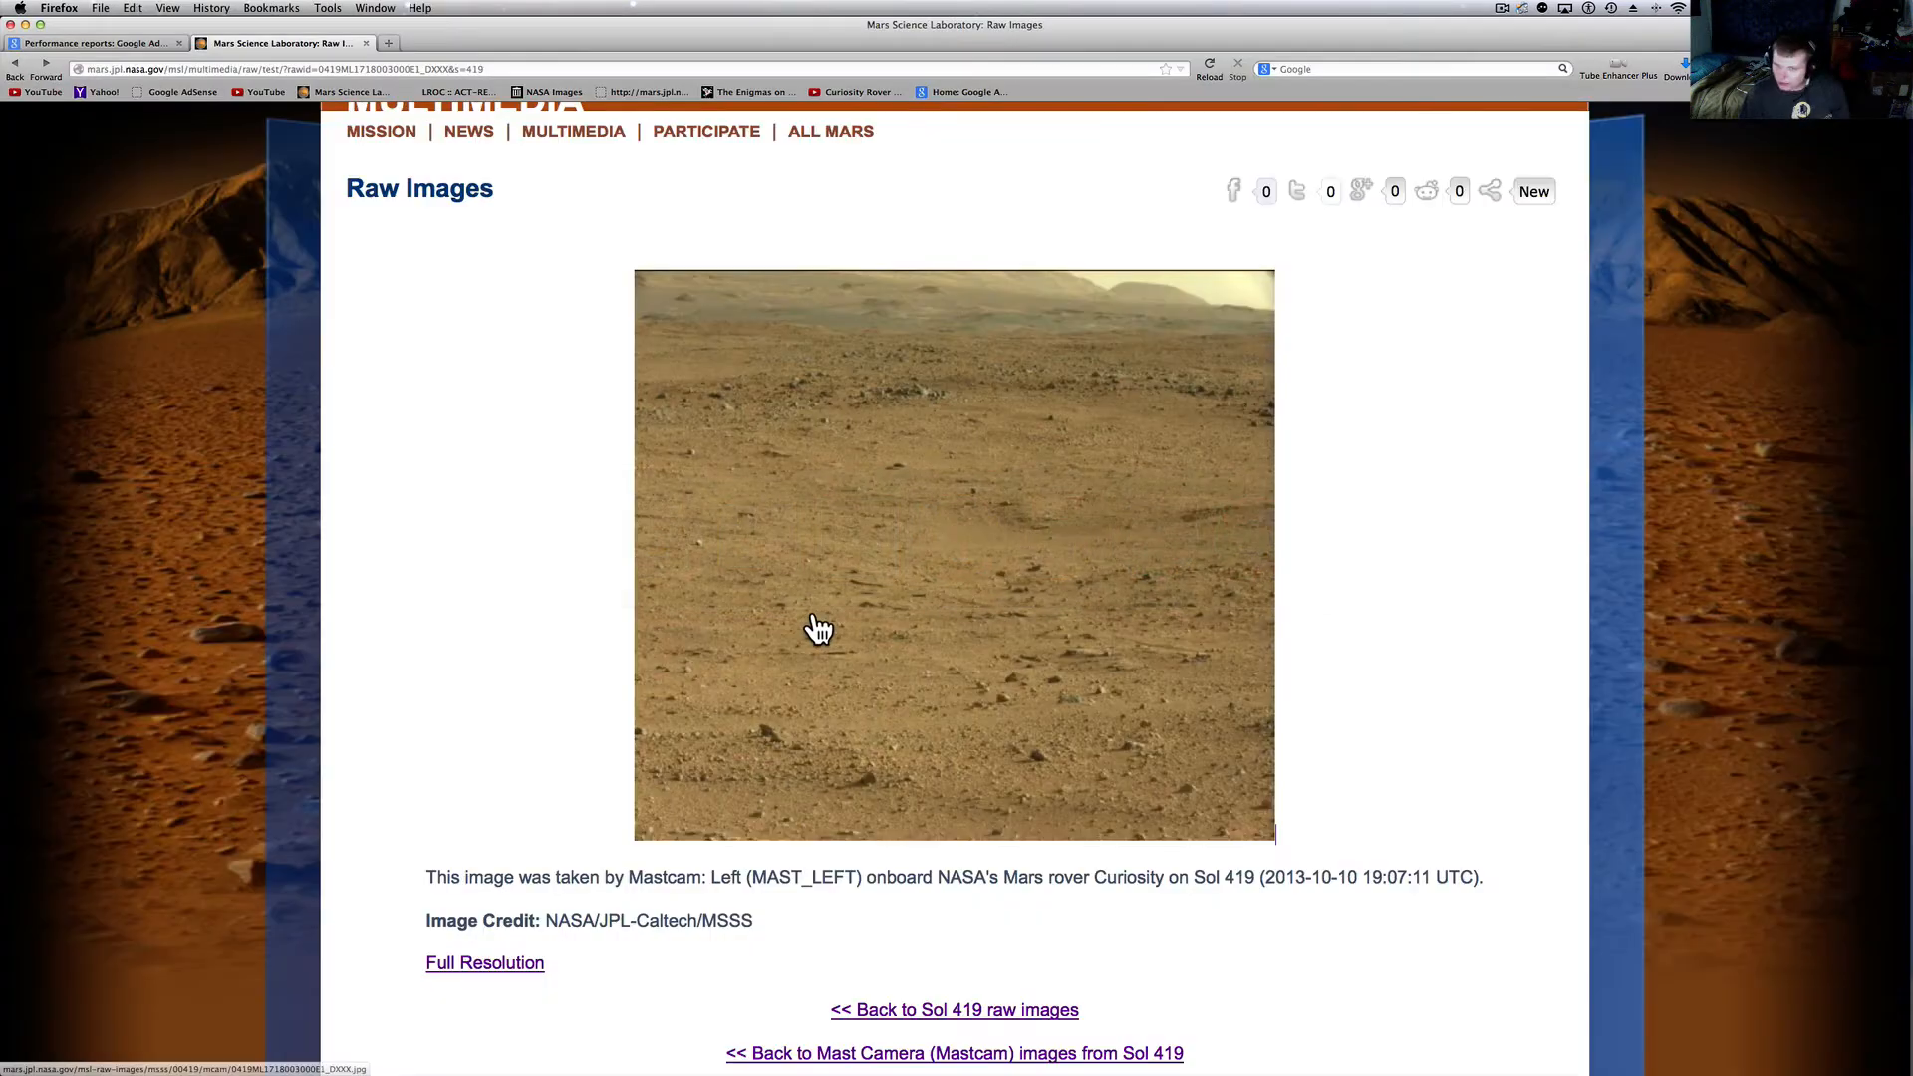
click(482, 962)
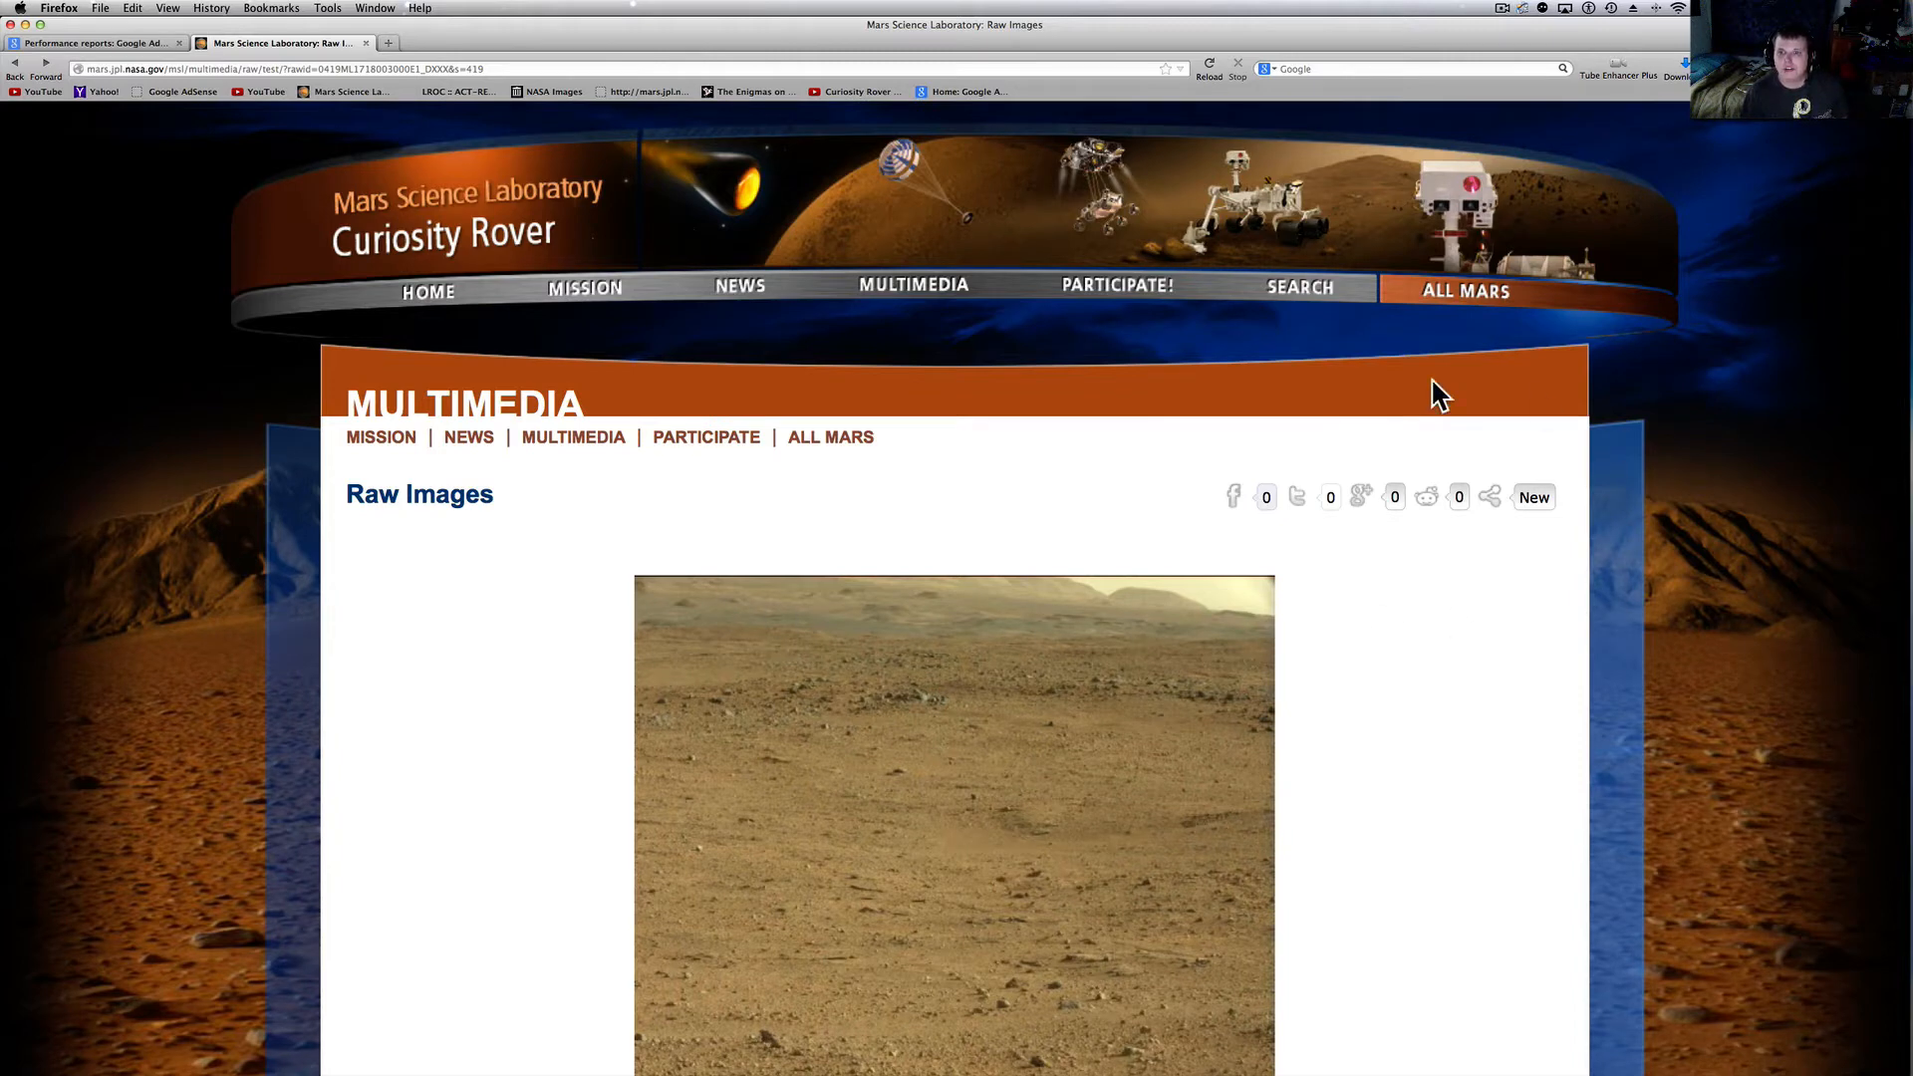
mouse_move(1156, 470)
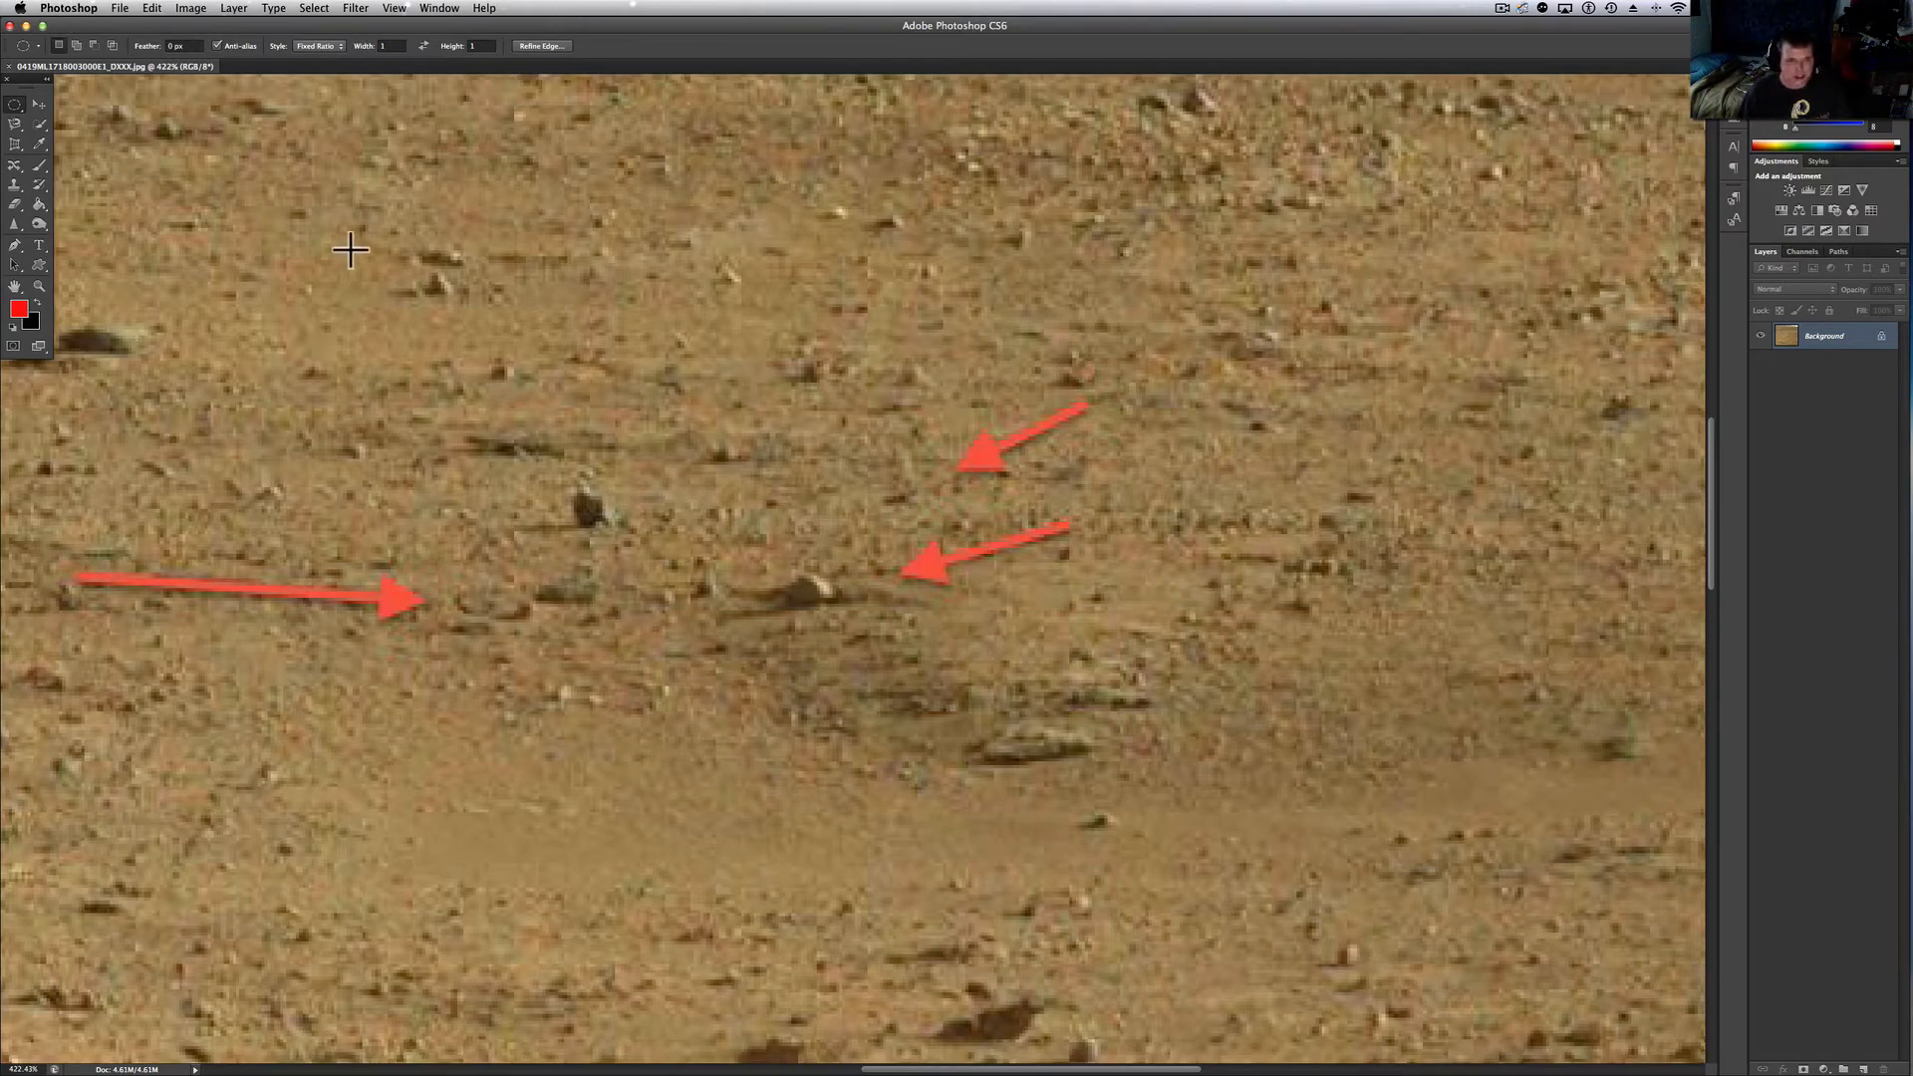
mouse_move(357, 253)
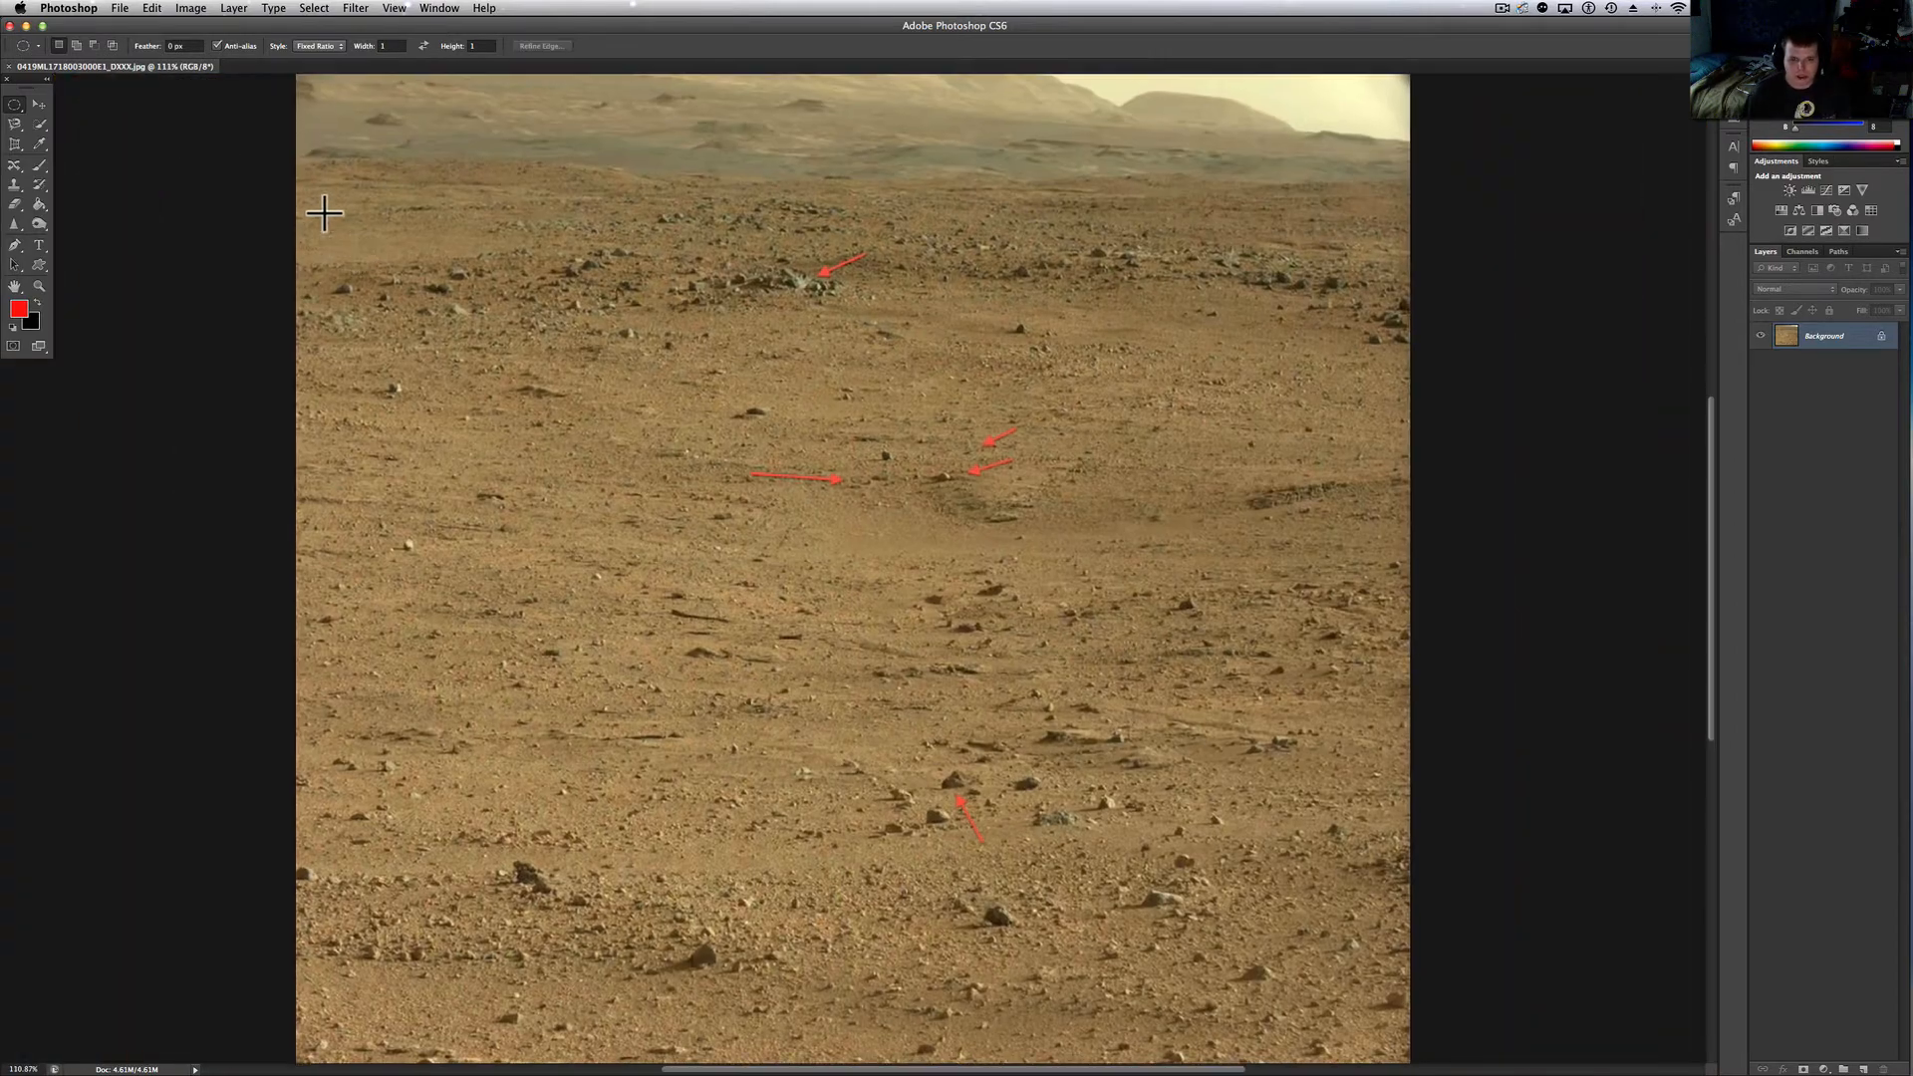
mouse_move(340, 297)
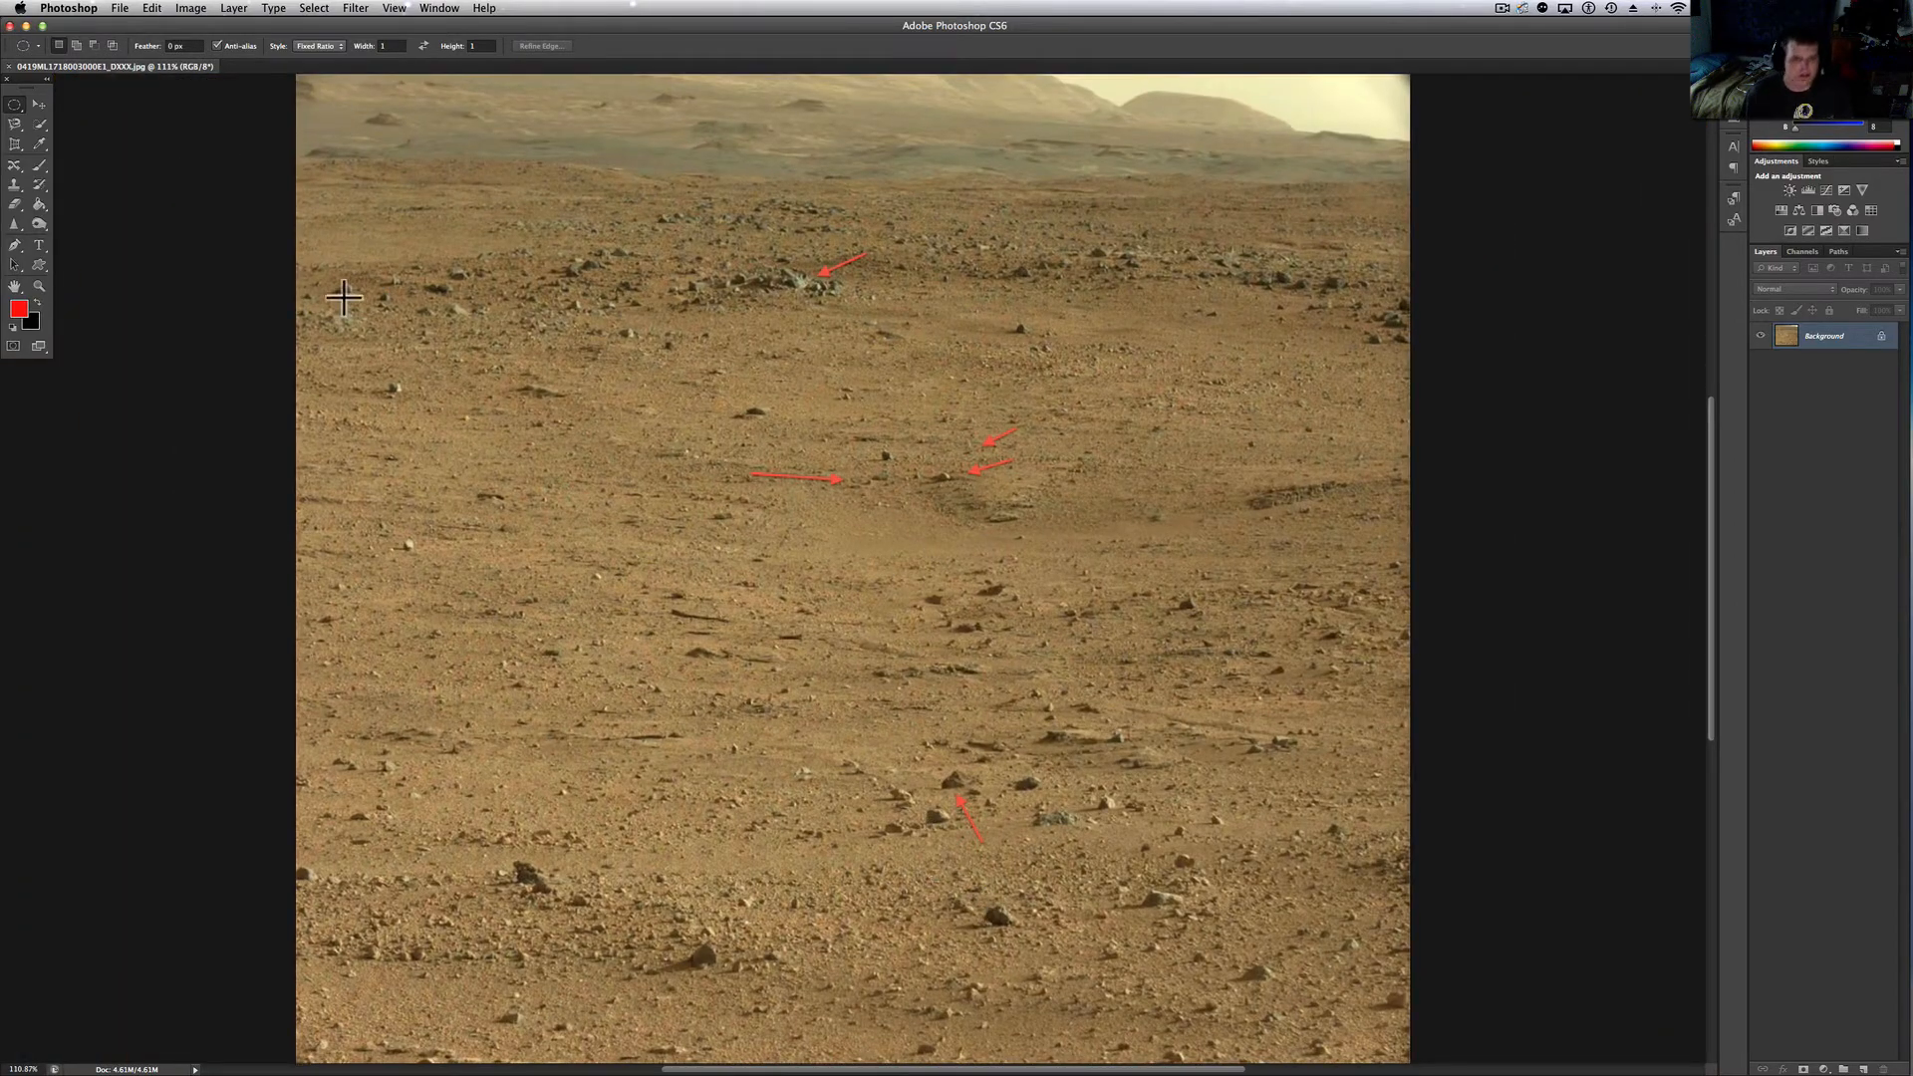
click(181, 8)
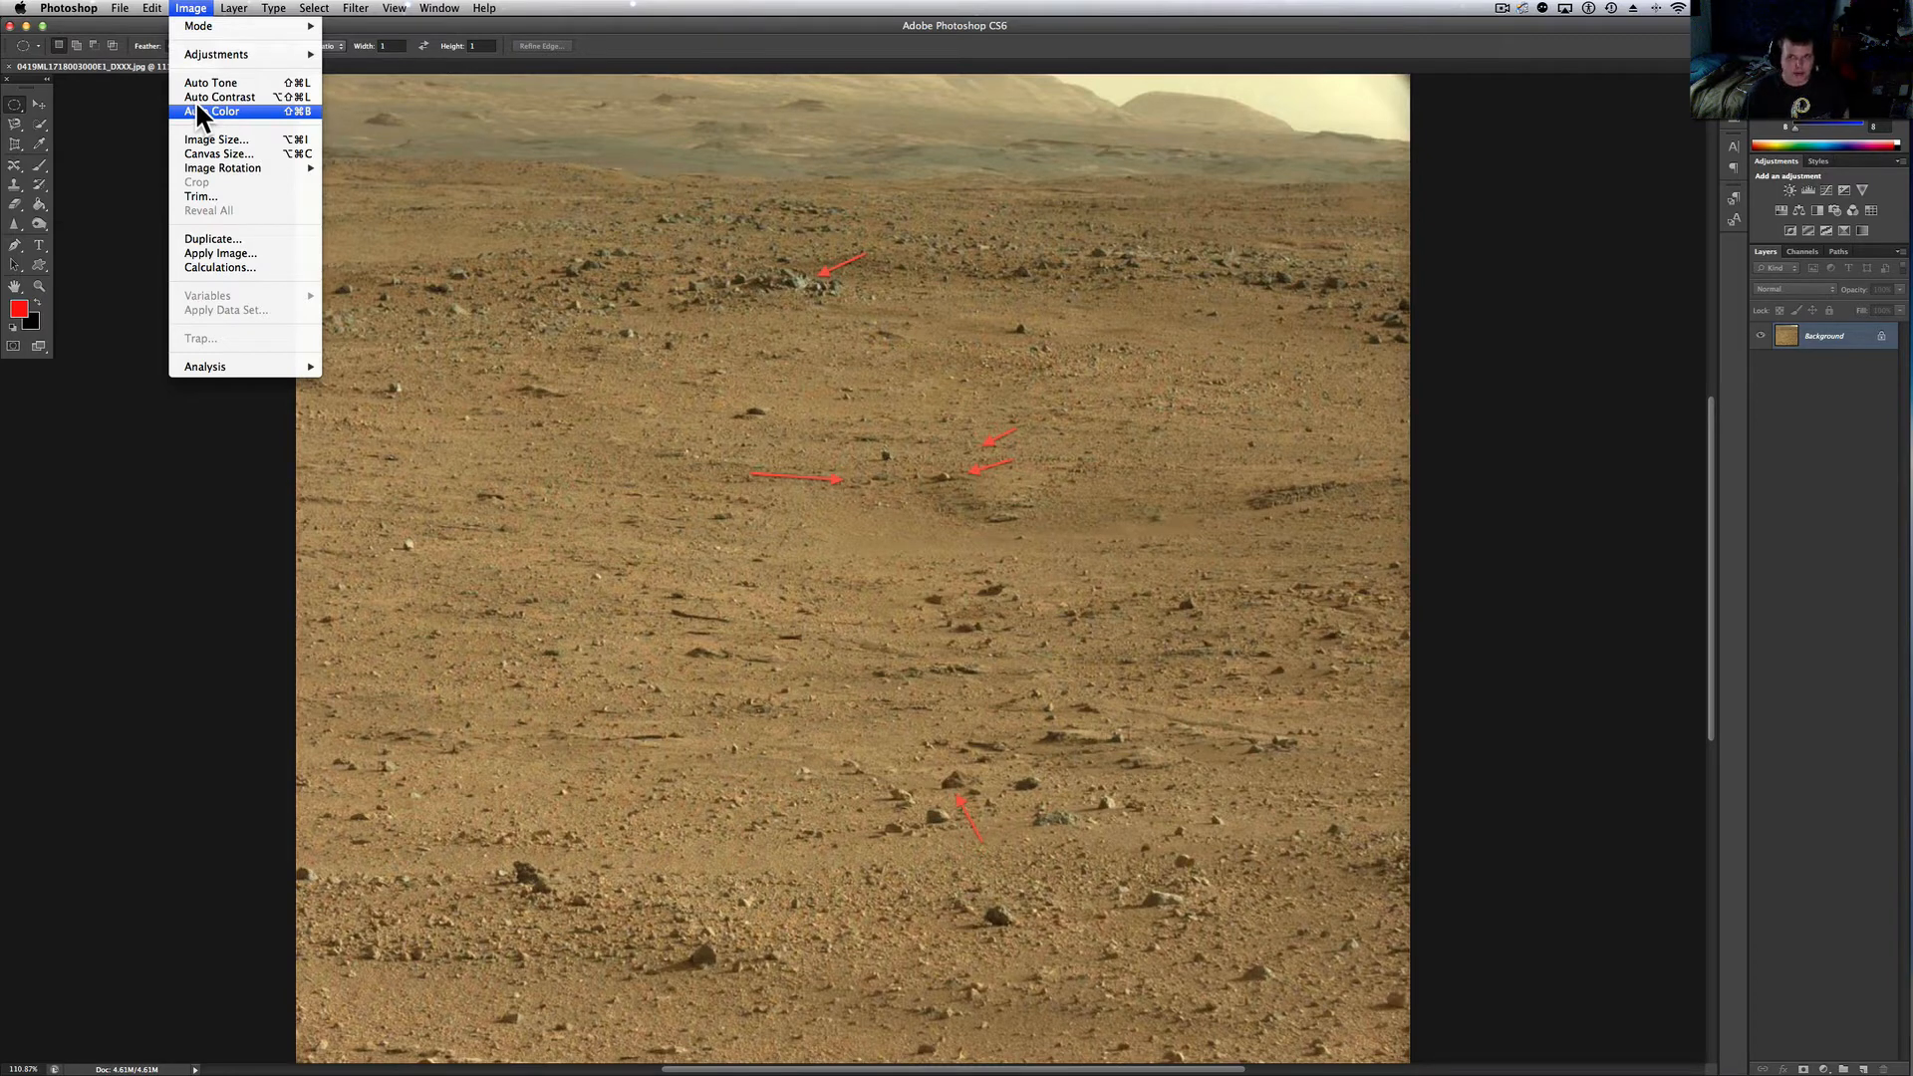
mouse_move(219, 95)
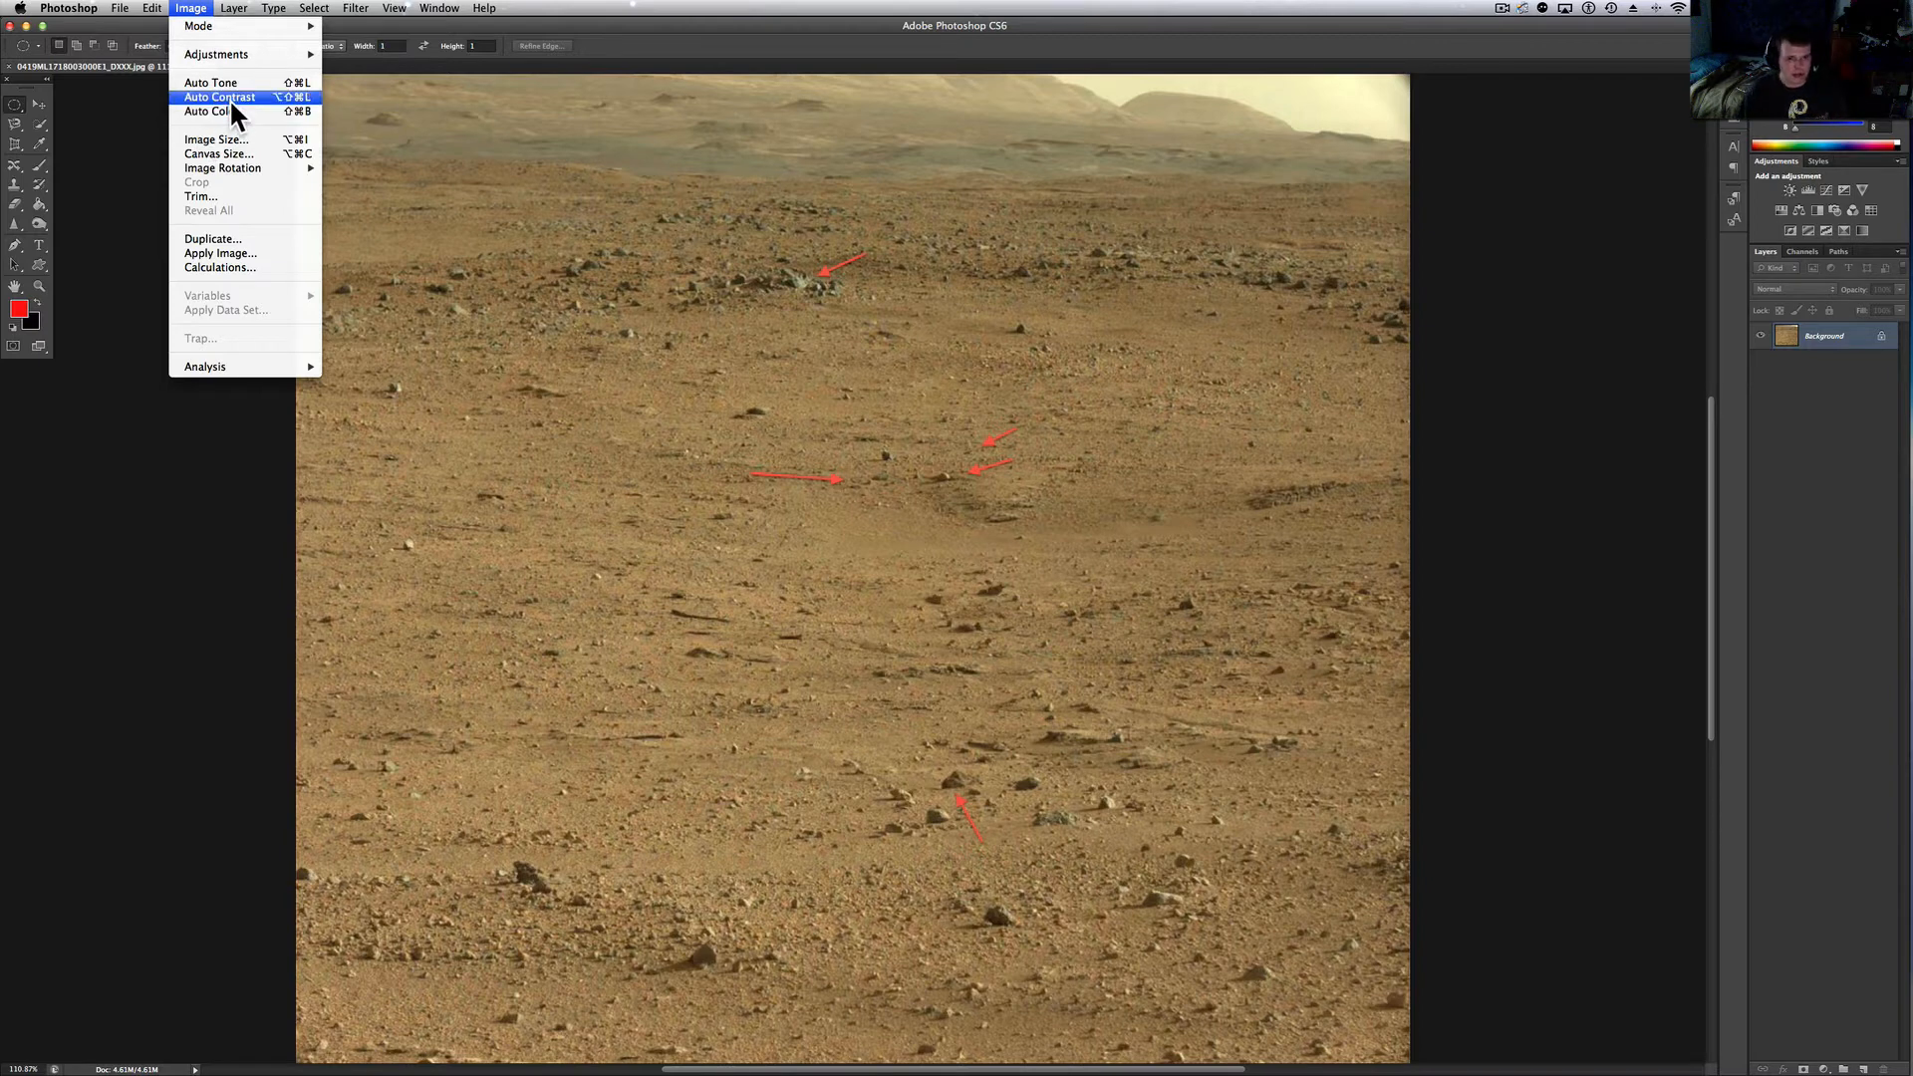
mouse_move(231, 111)
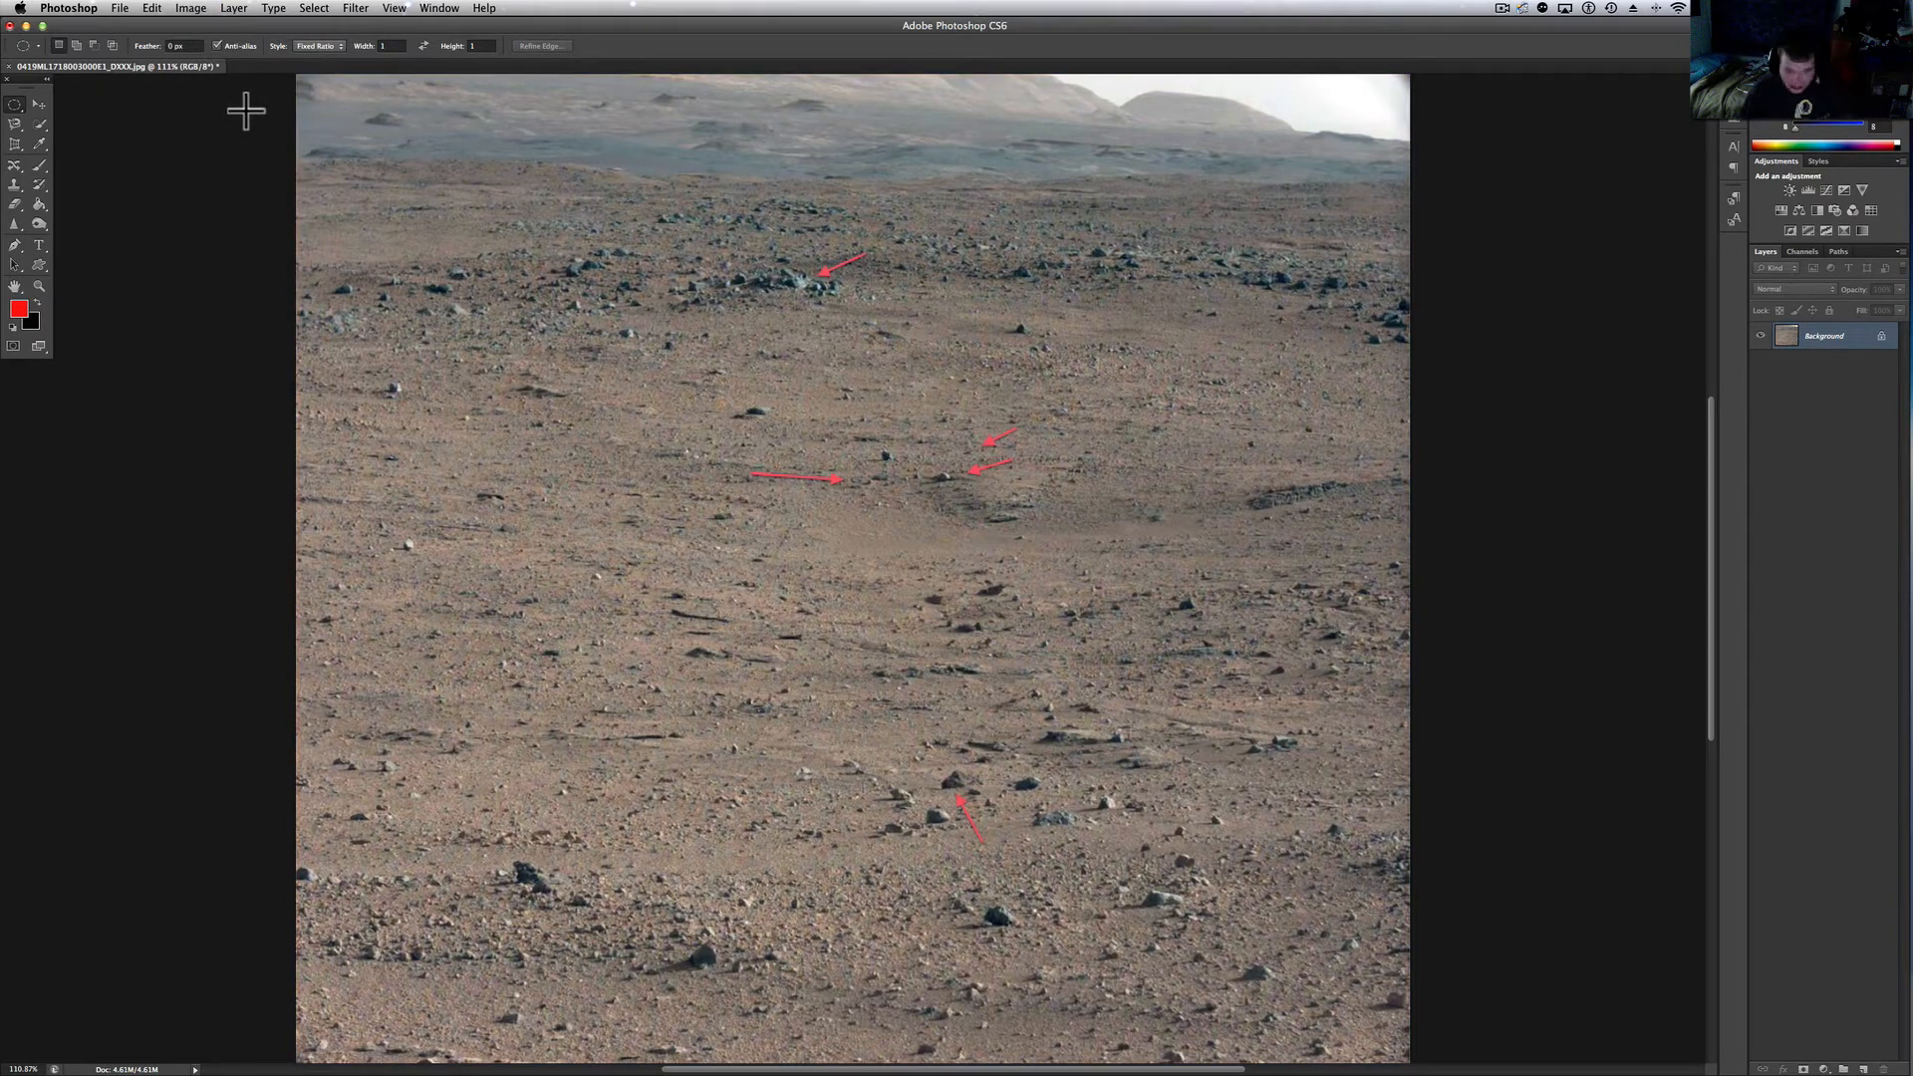
mouse_move(1279, 72)
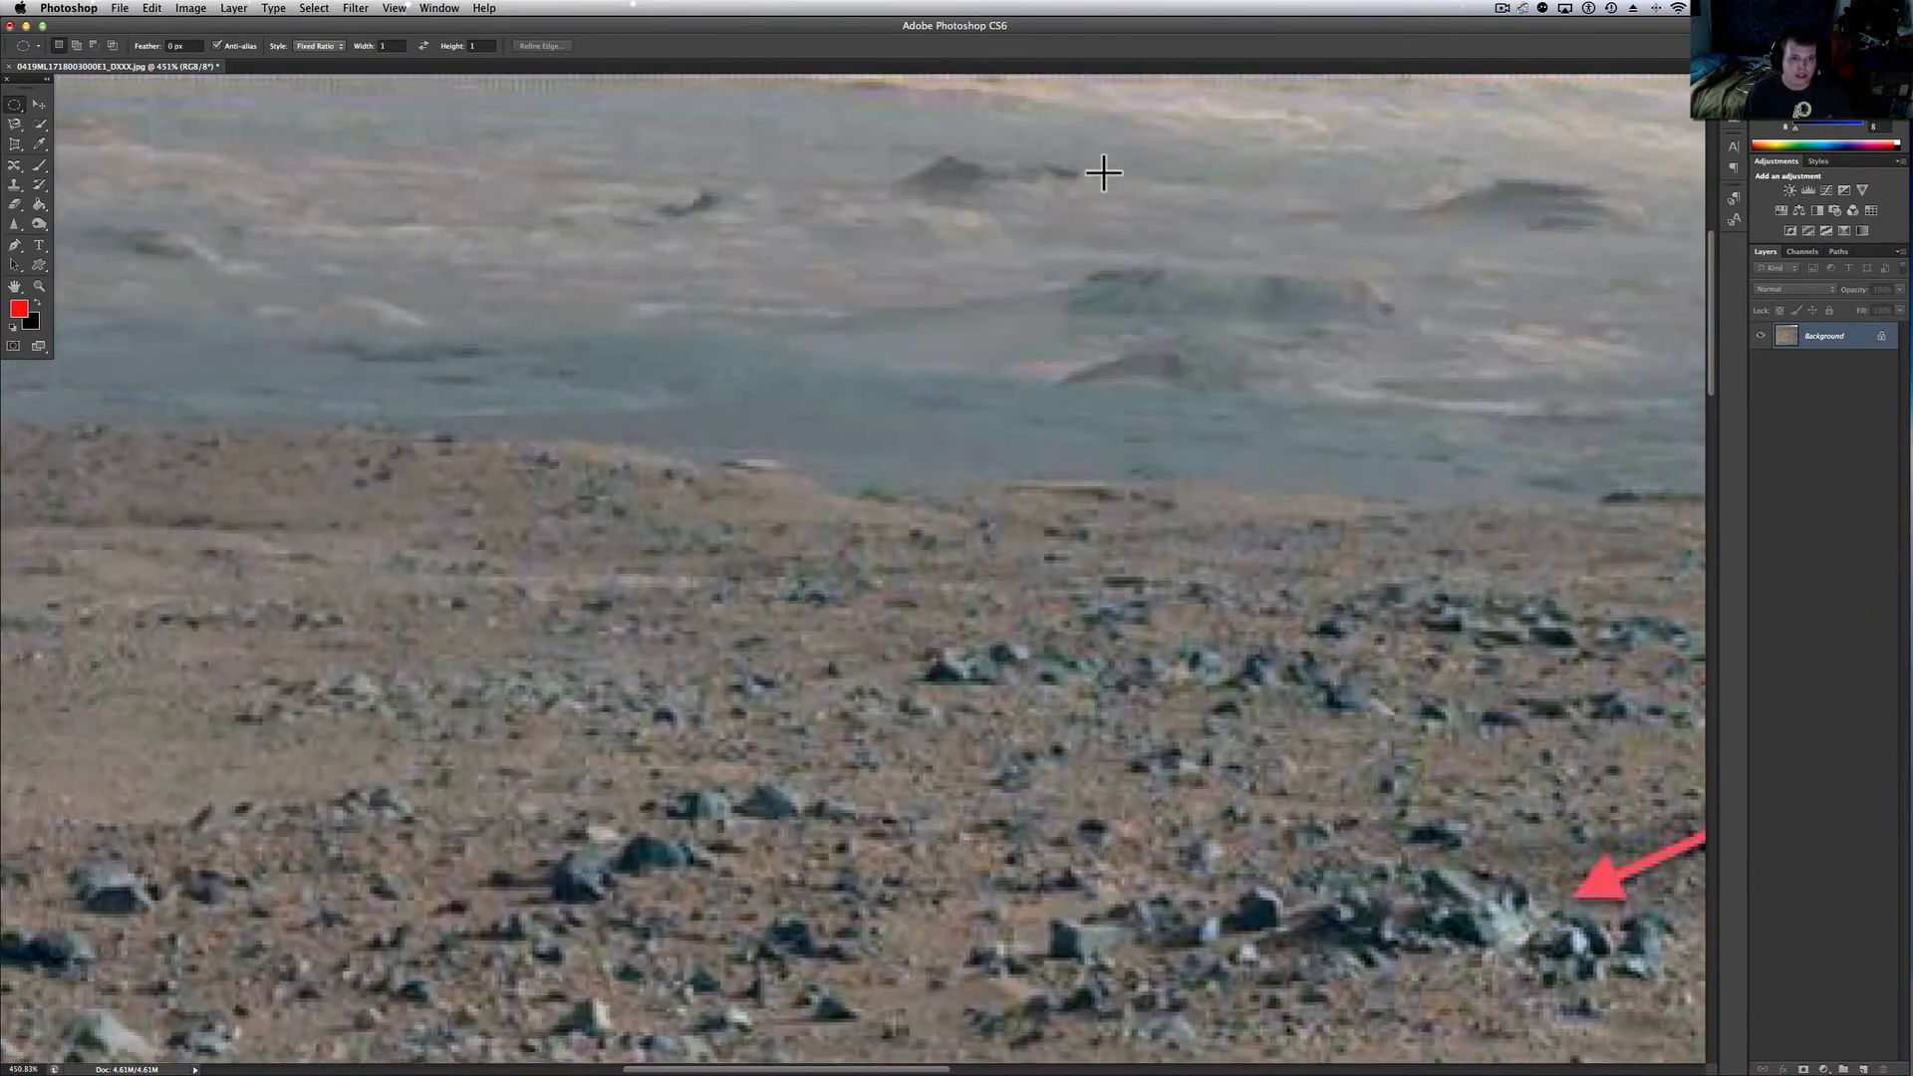
mouse_move(749, 413)
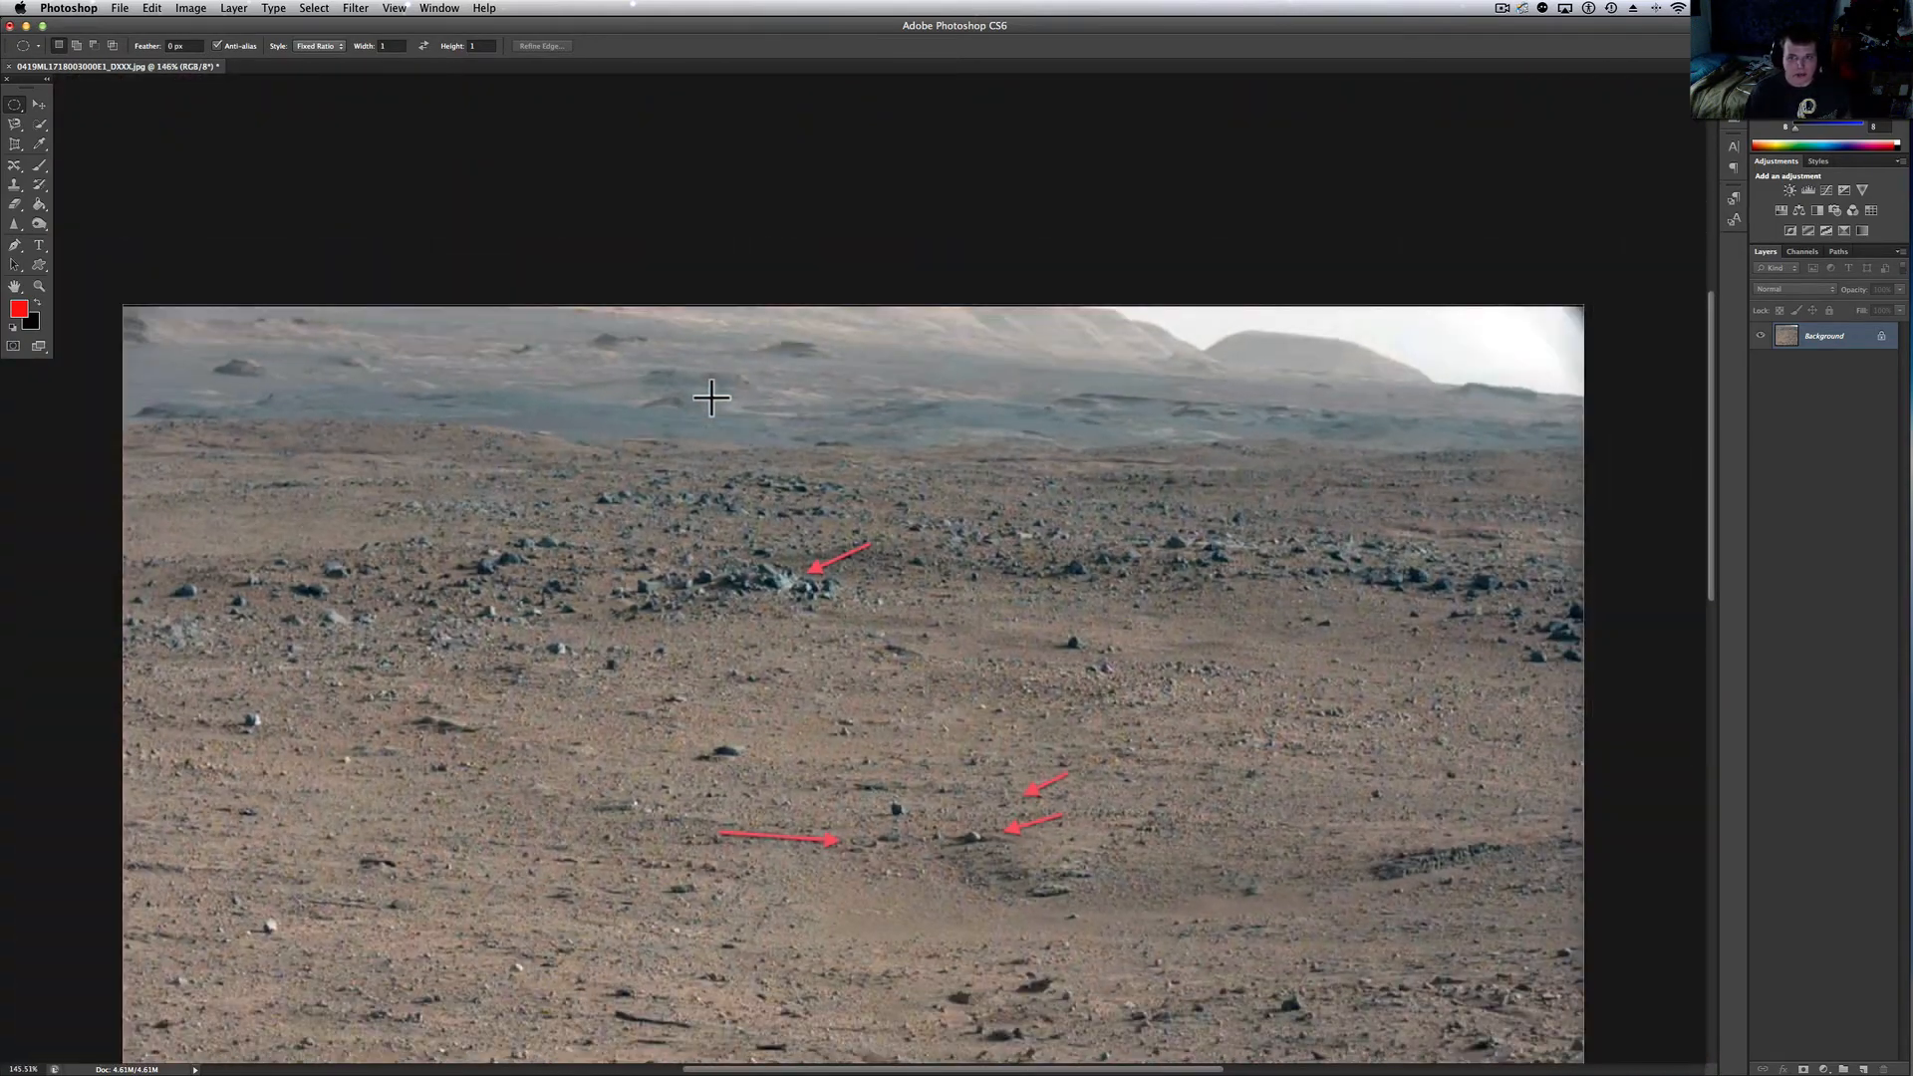
mouse_move(96, 241)
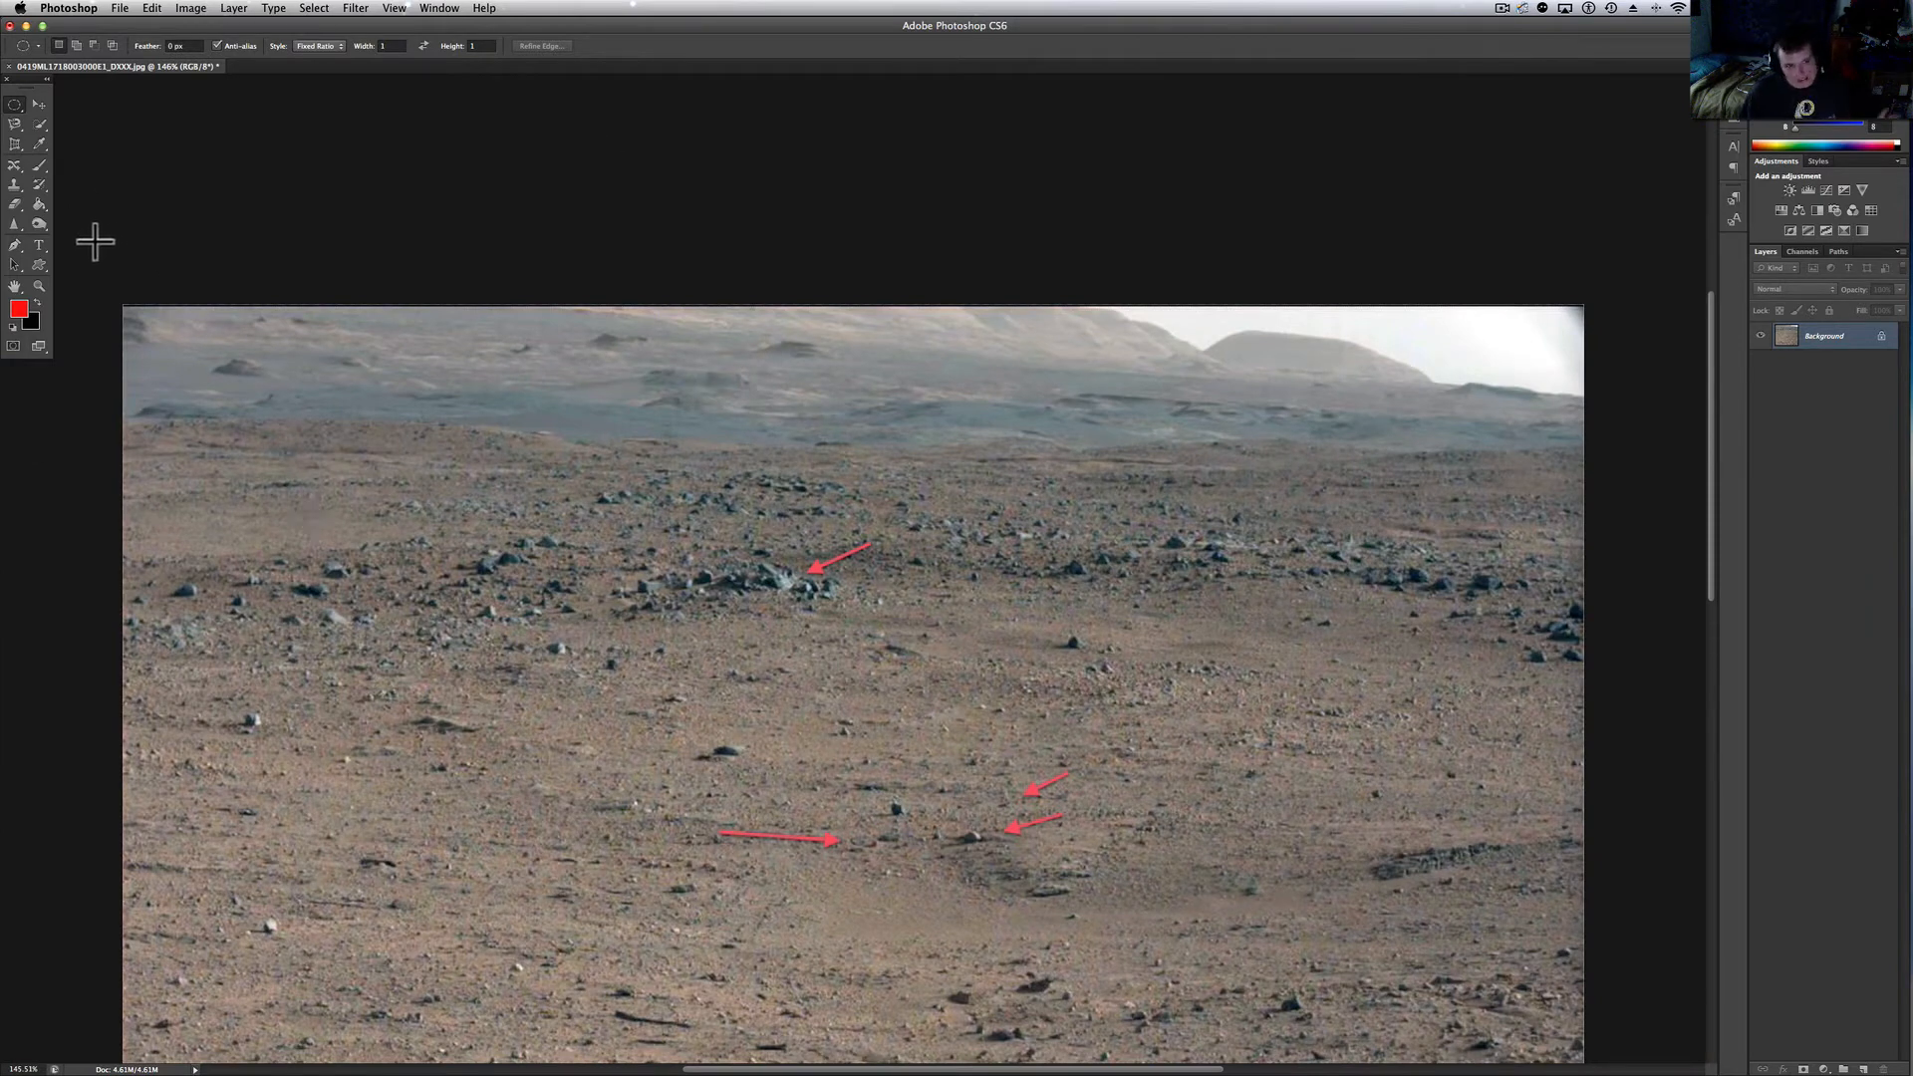
Switch to the Rectangular Marquee tool and browse the Layer and File menus
click(16, 106)
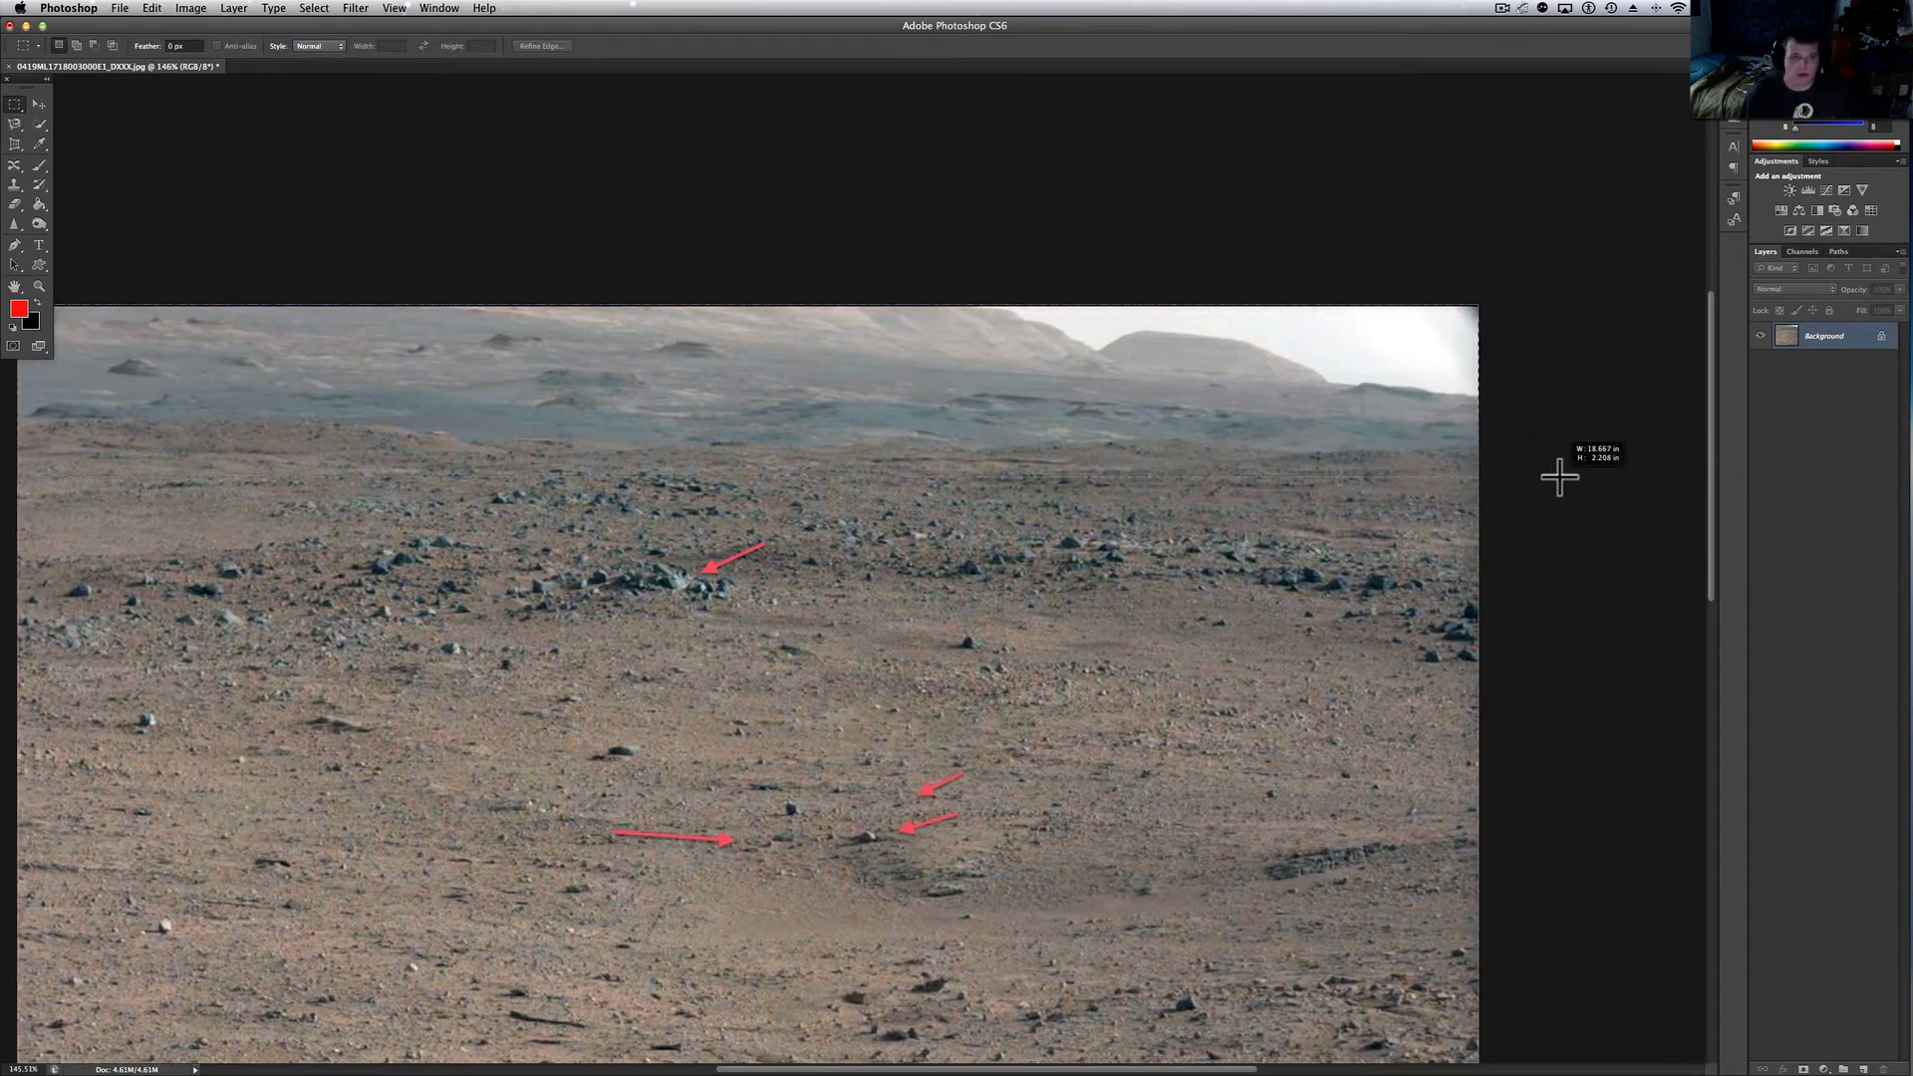
click(233, 8)
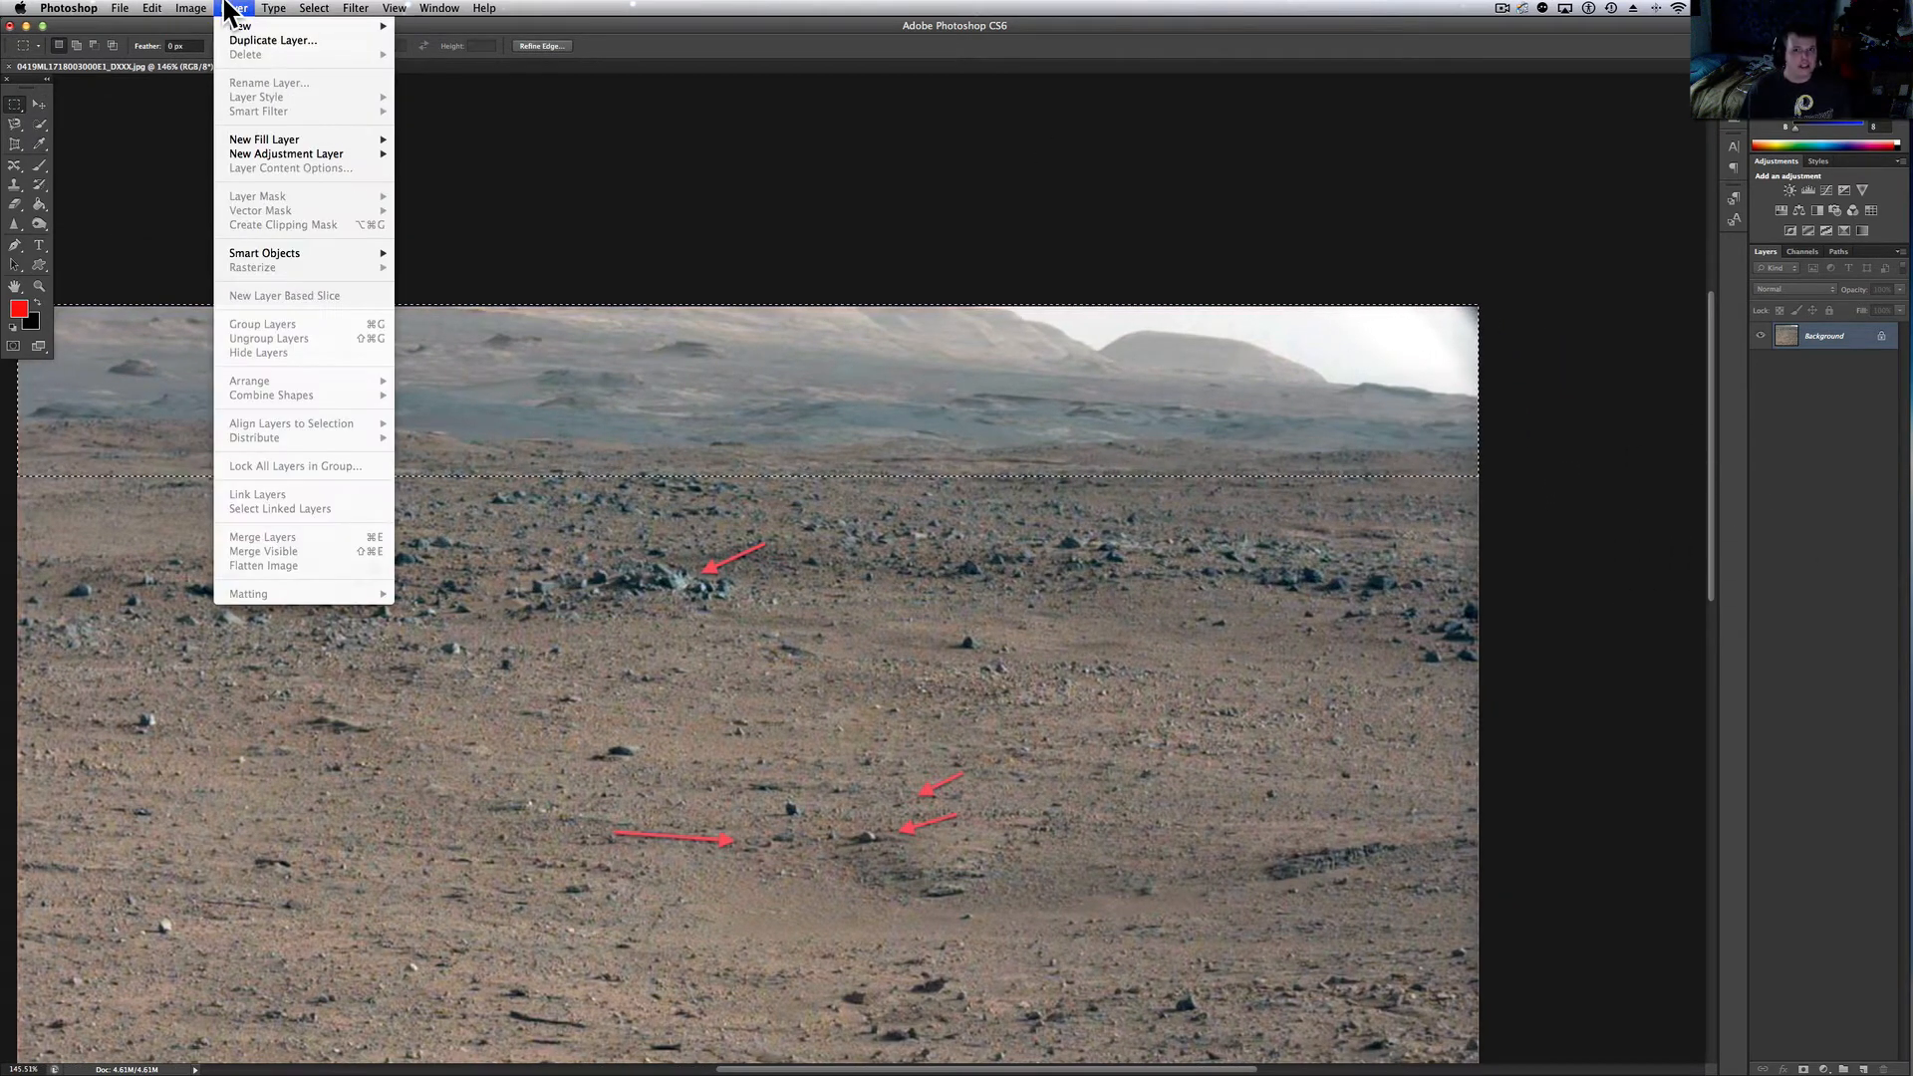
mouse_move(926, 338)
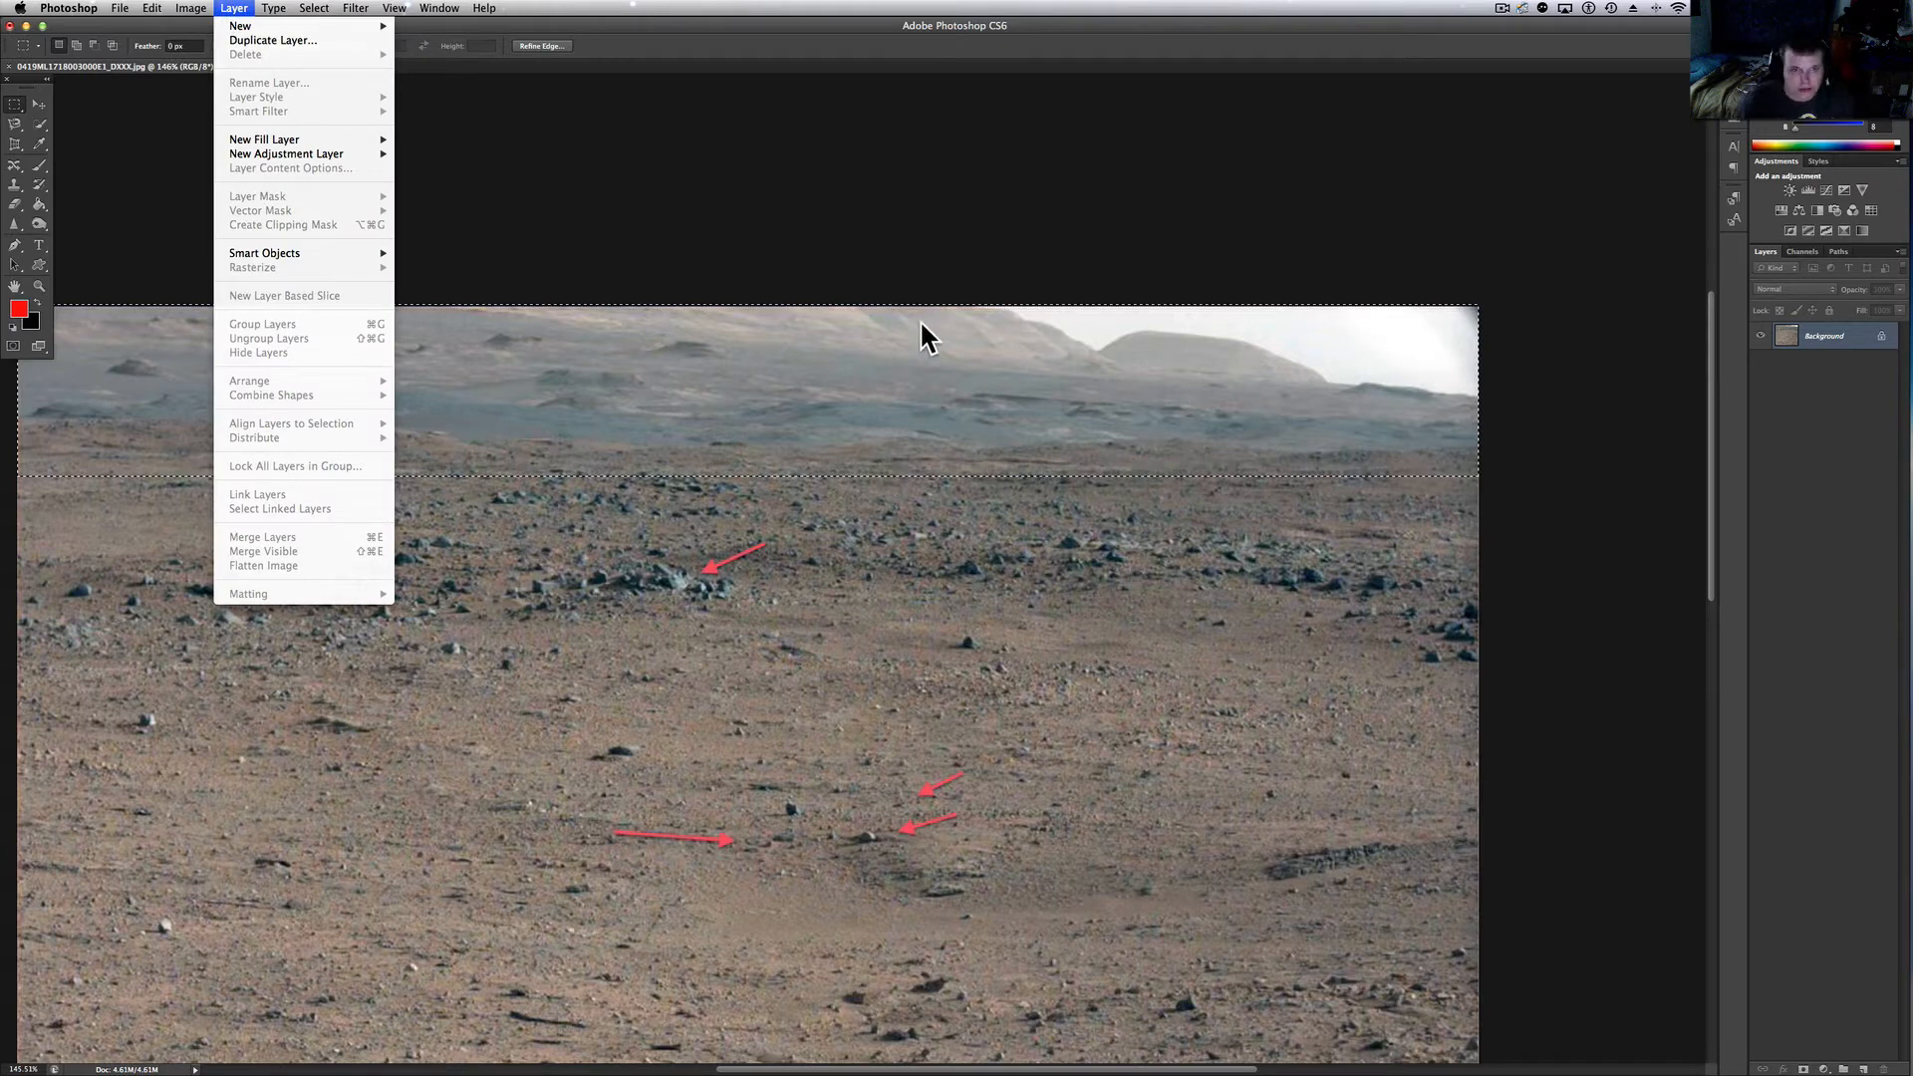
click(120, 8)
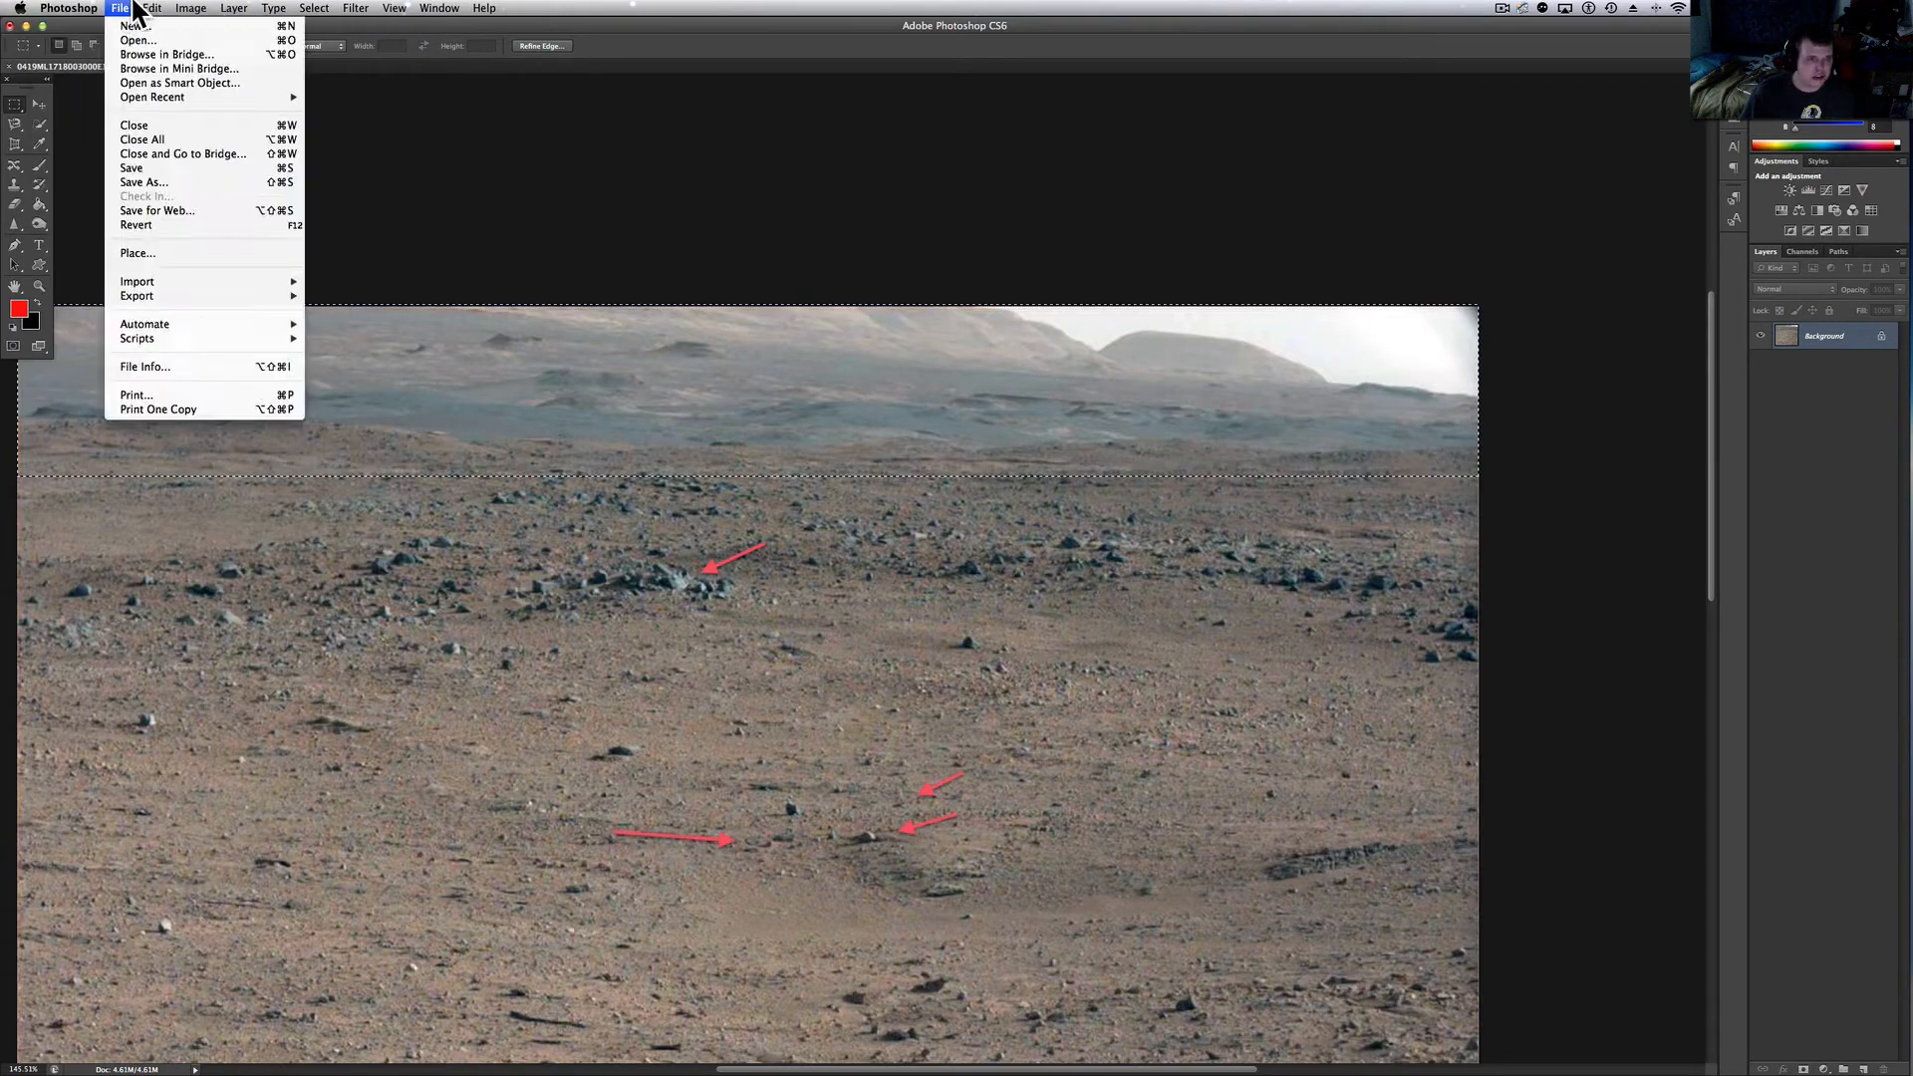
Browse the Image menu, dismiss it, and reopen Image > Adjustments for the hills band
click(189, 8)
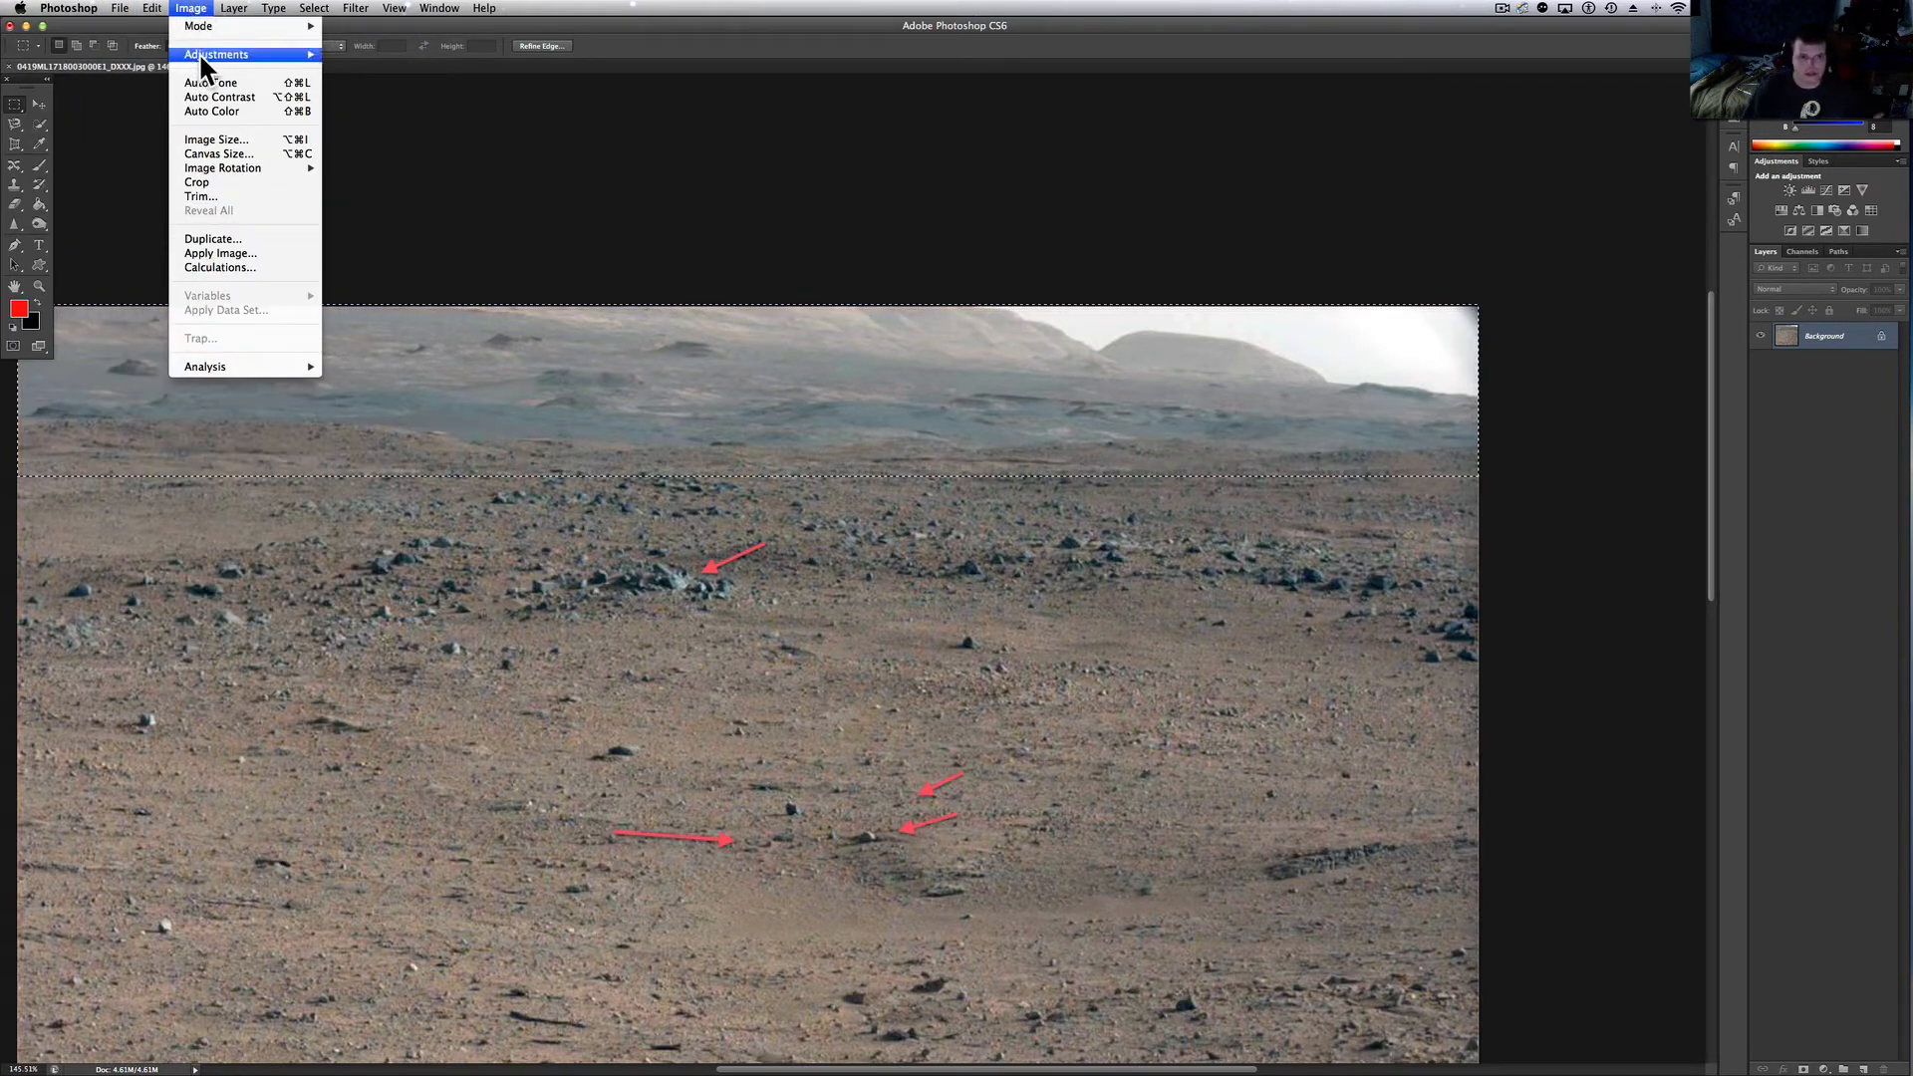
mouse_move(217, 54)
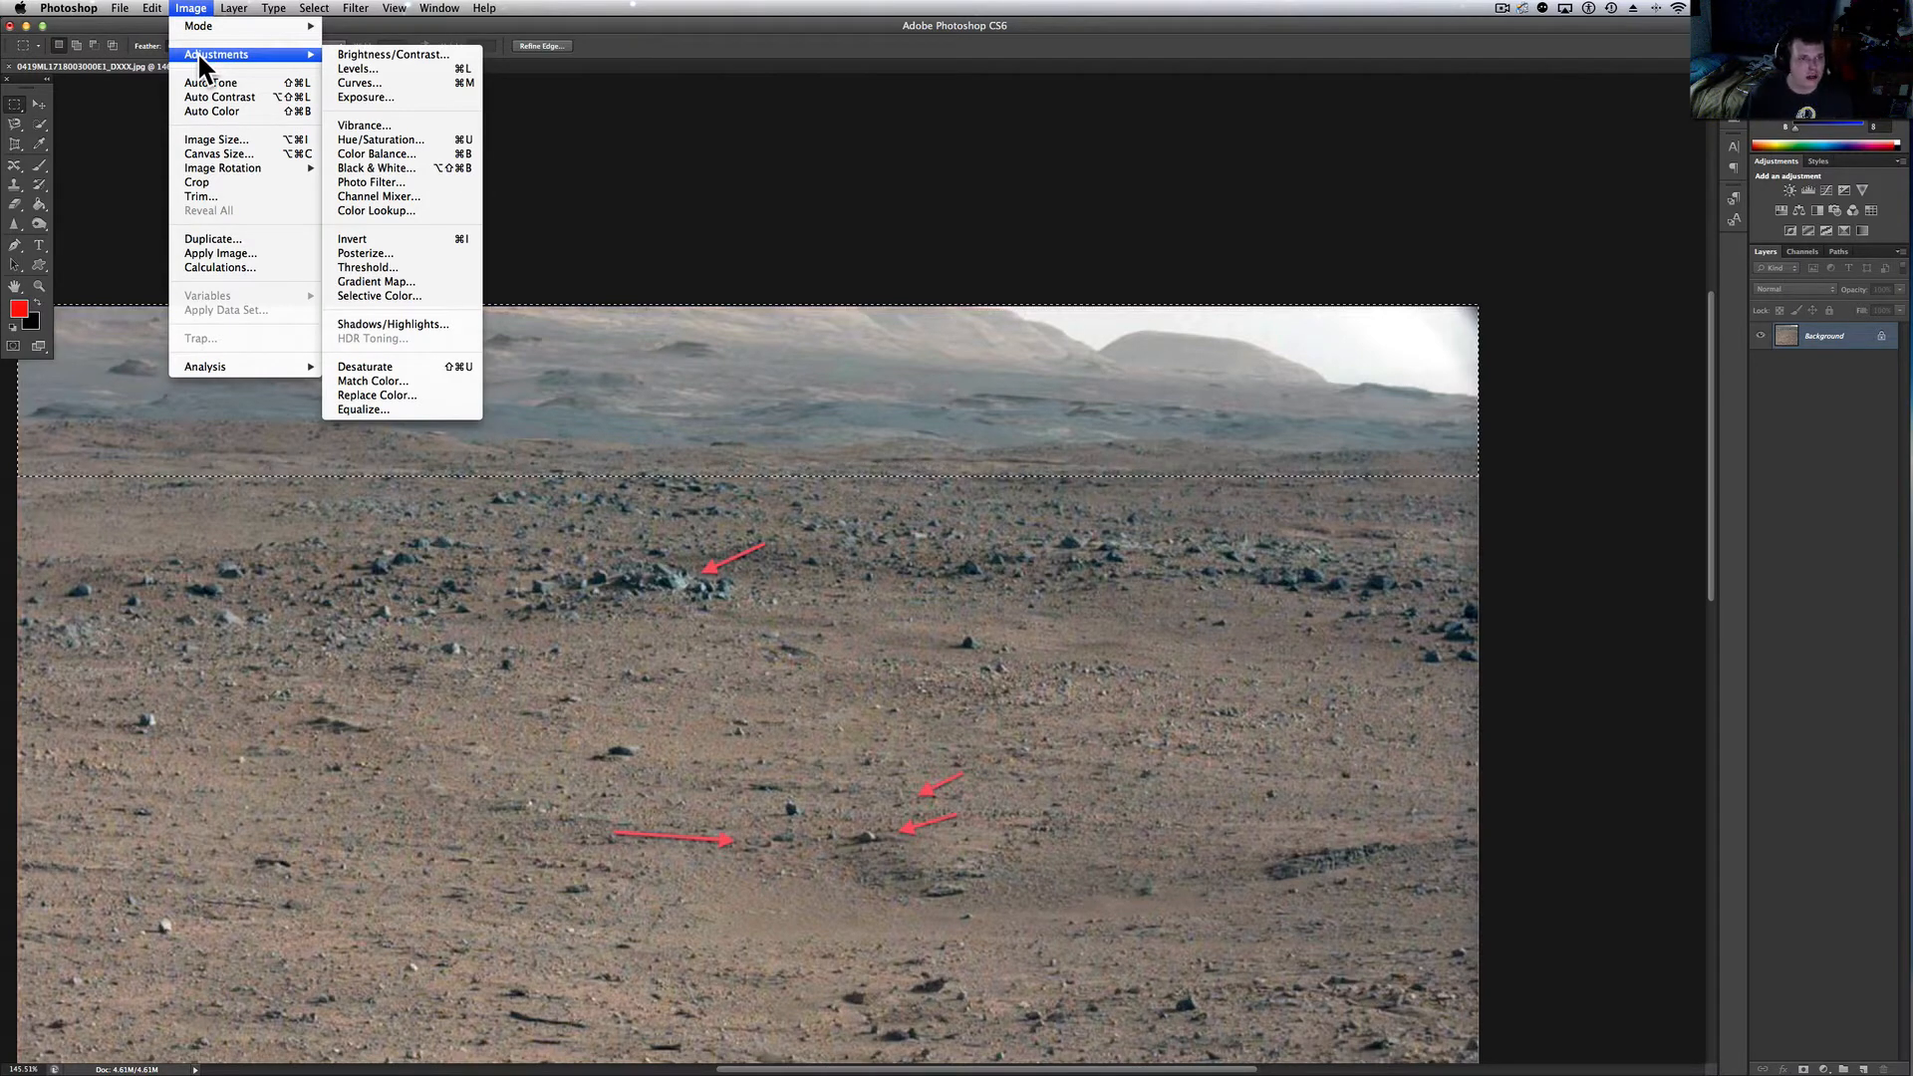
mouse_move(209, 111)
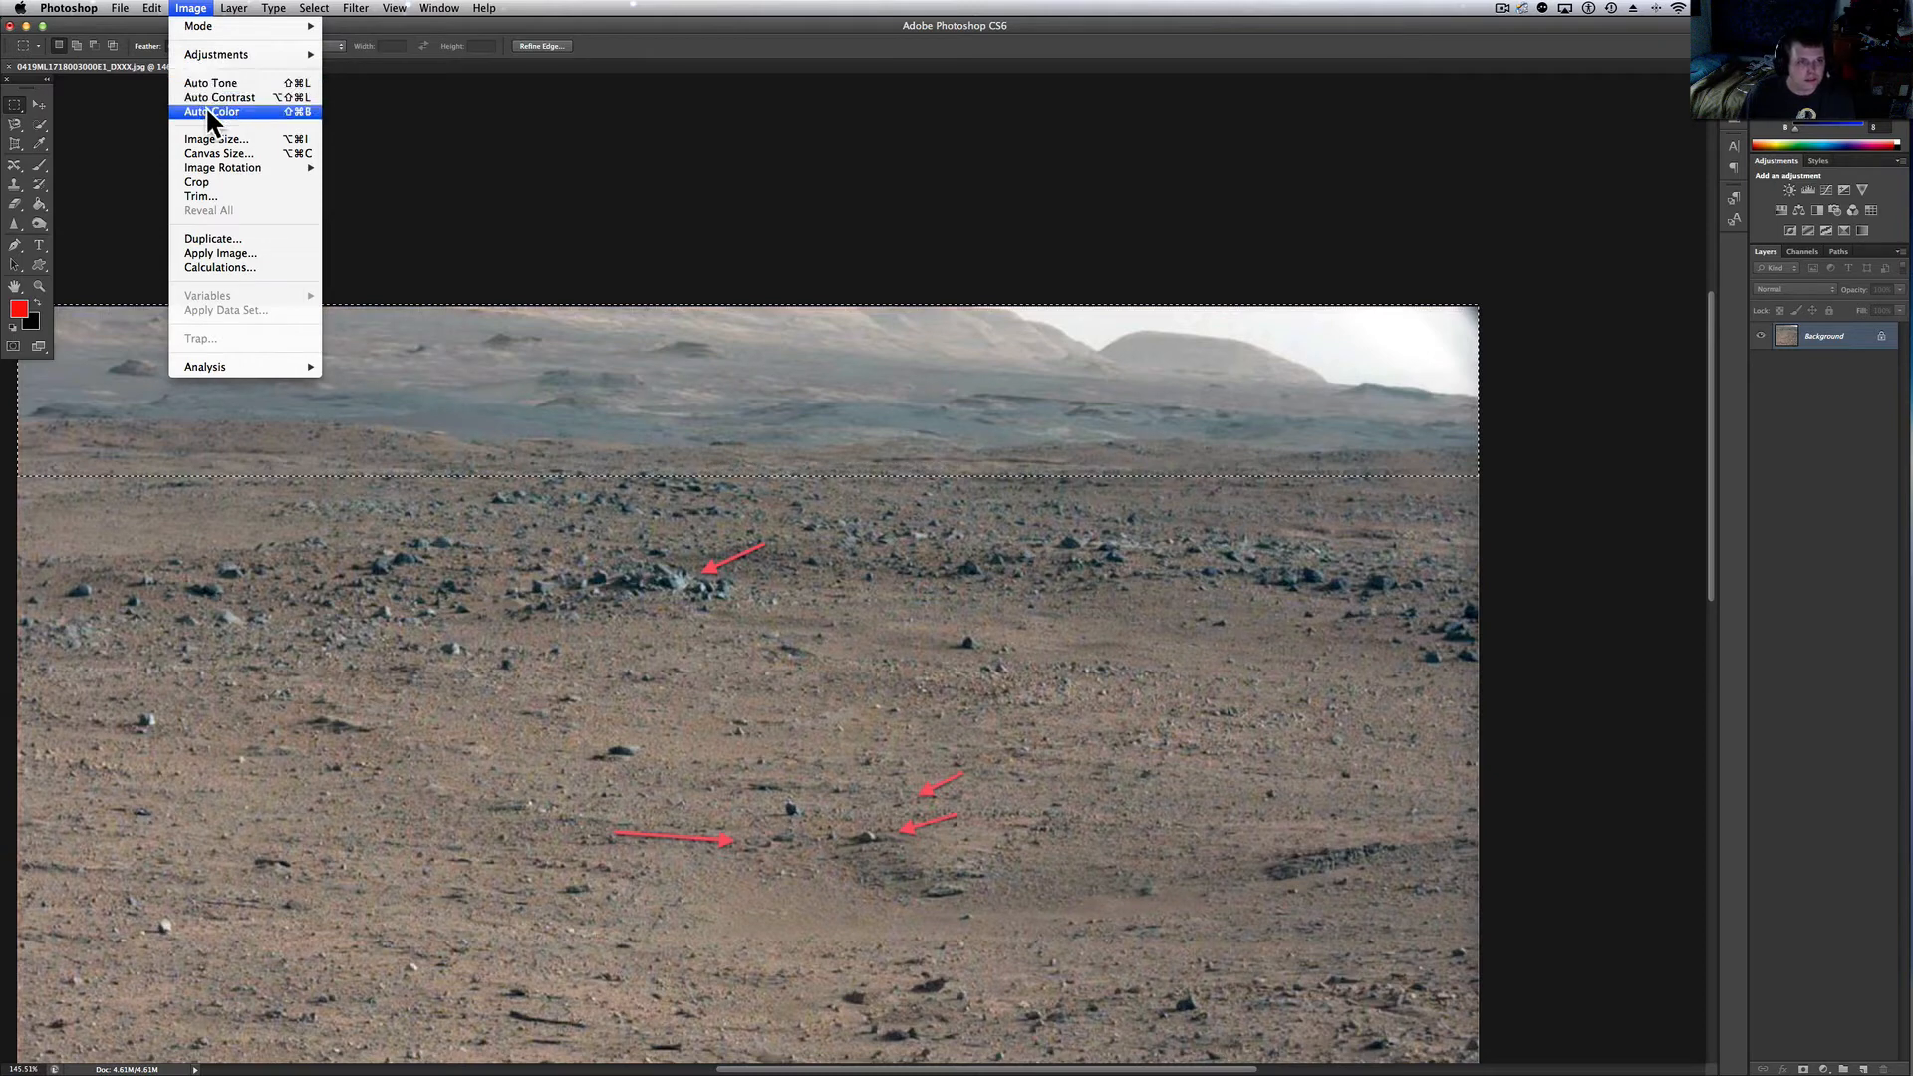
click(211, 111)
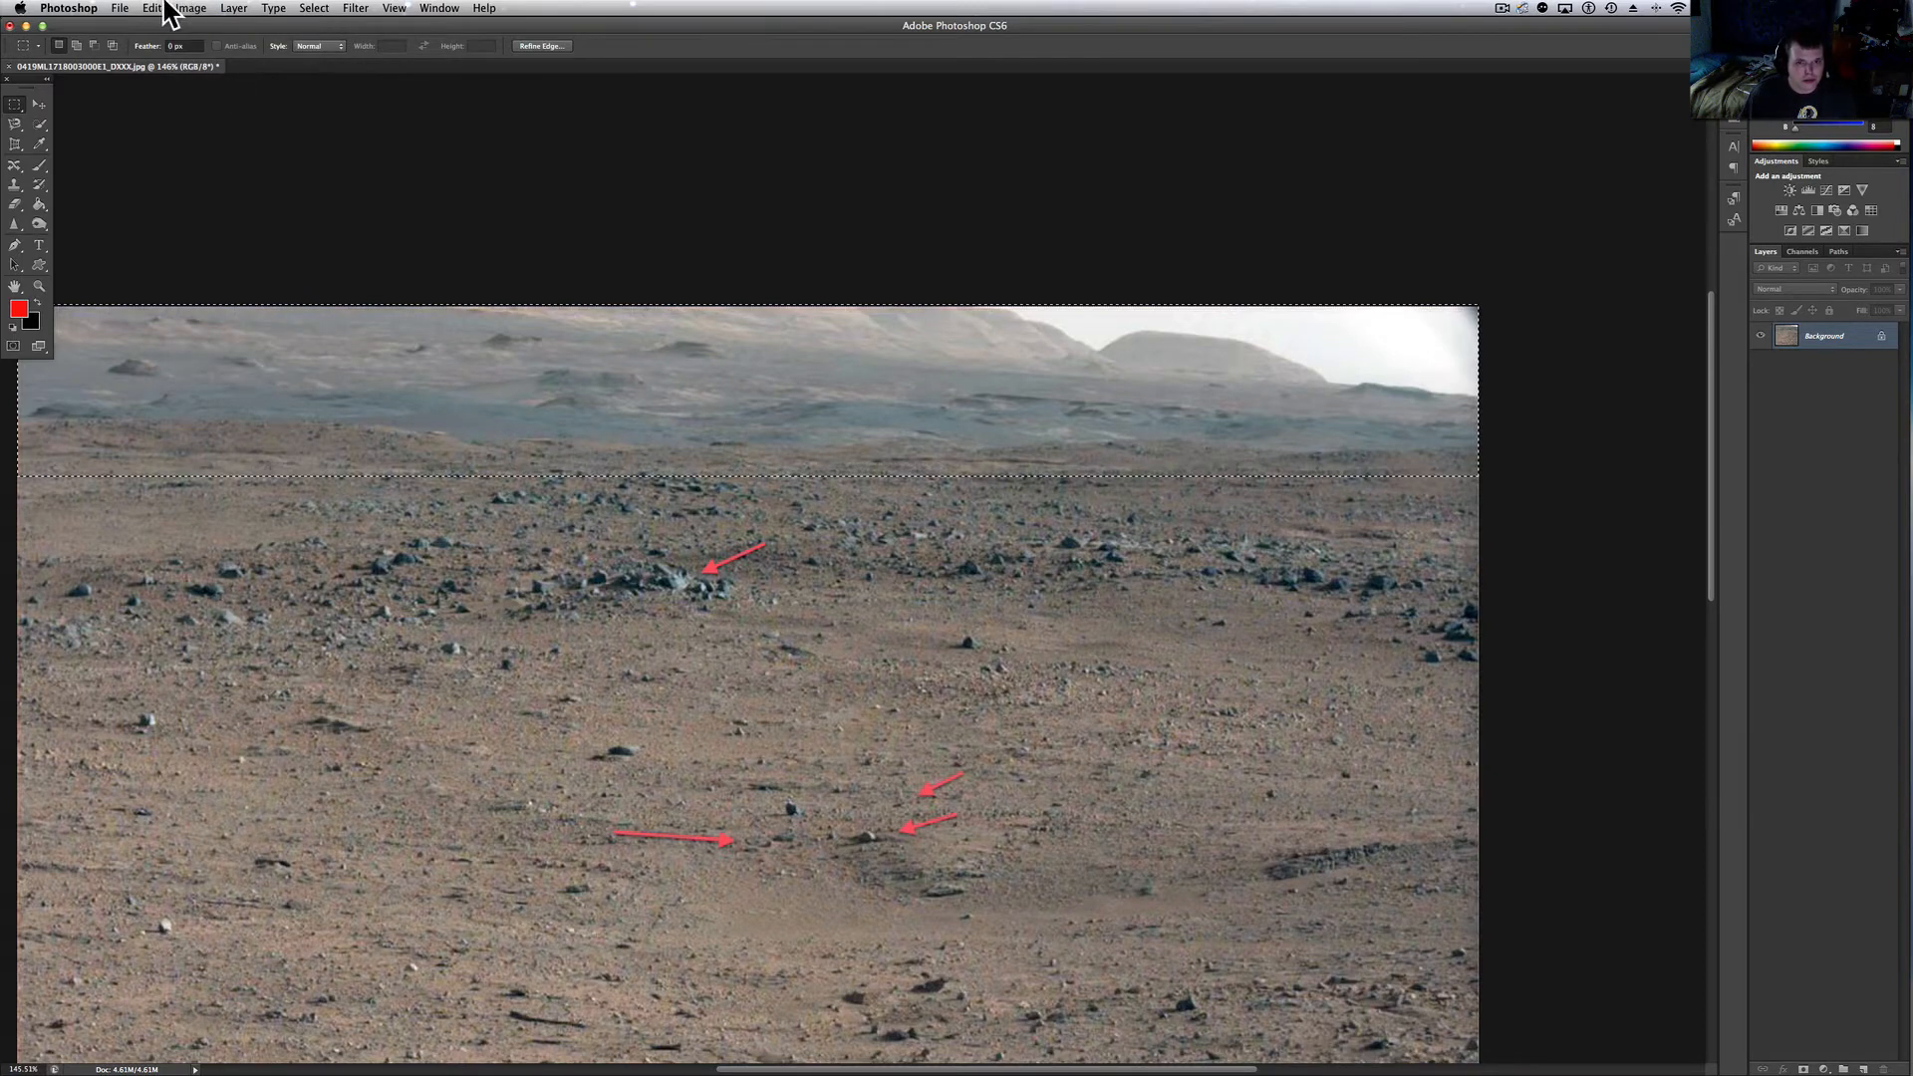
click(191, 8)
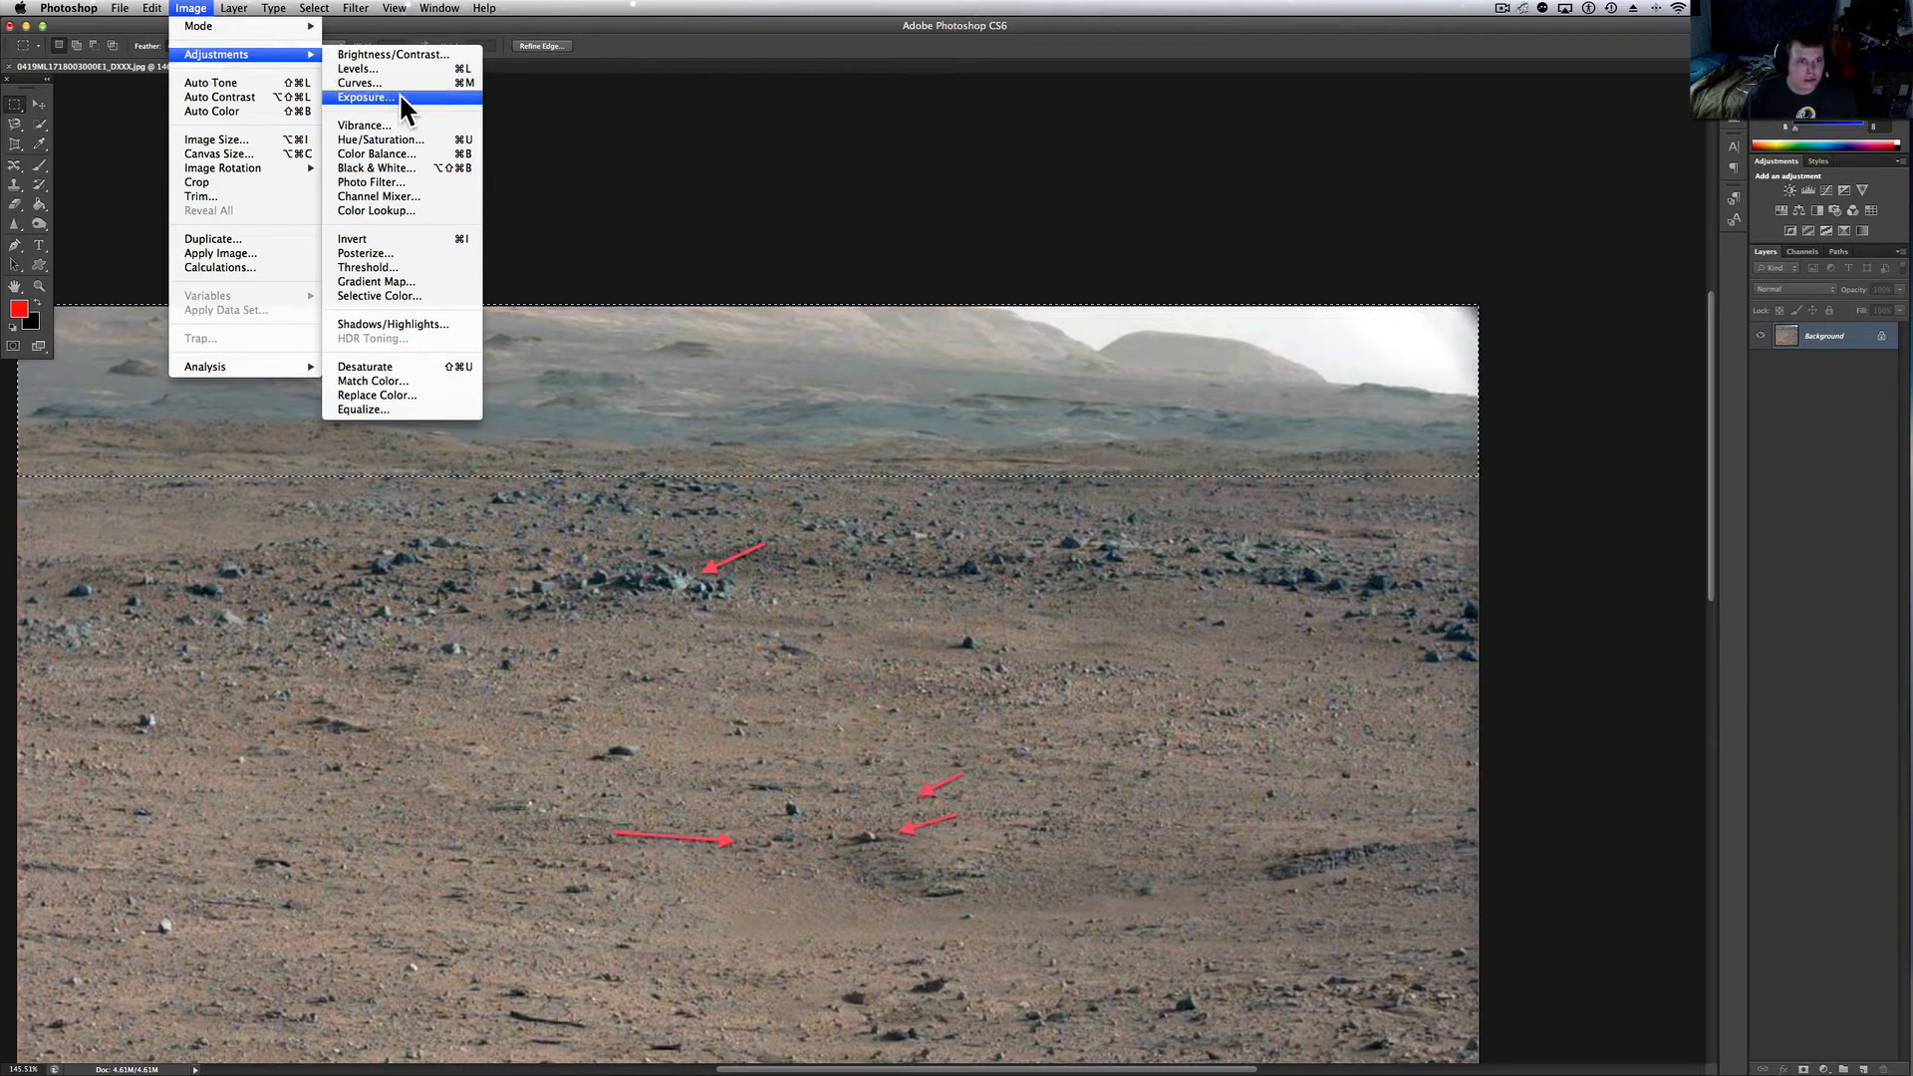
Apply Exposure +0.38, Offset -0.0533 and Gamma 0.61 to the distant hills band
click(363, 96)
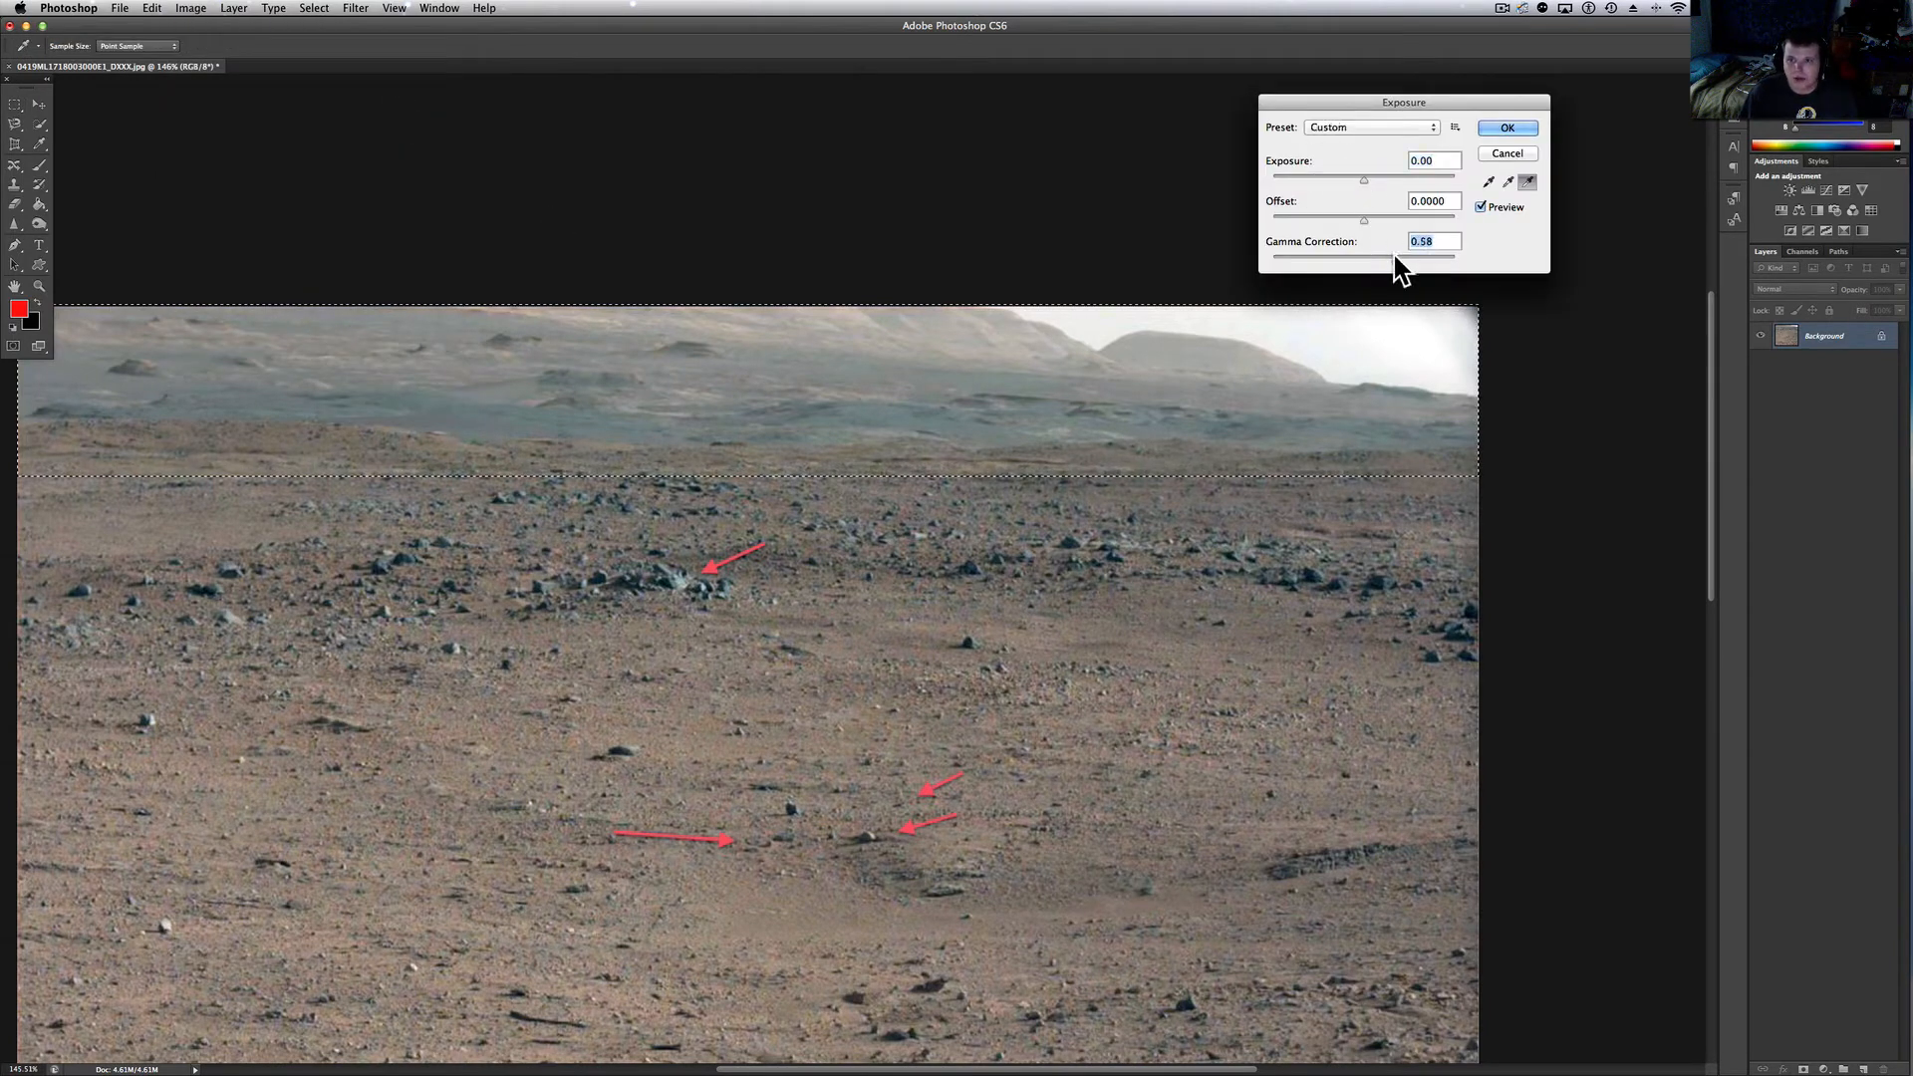
drag(1367, 257, 1349, 257)
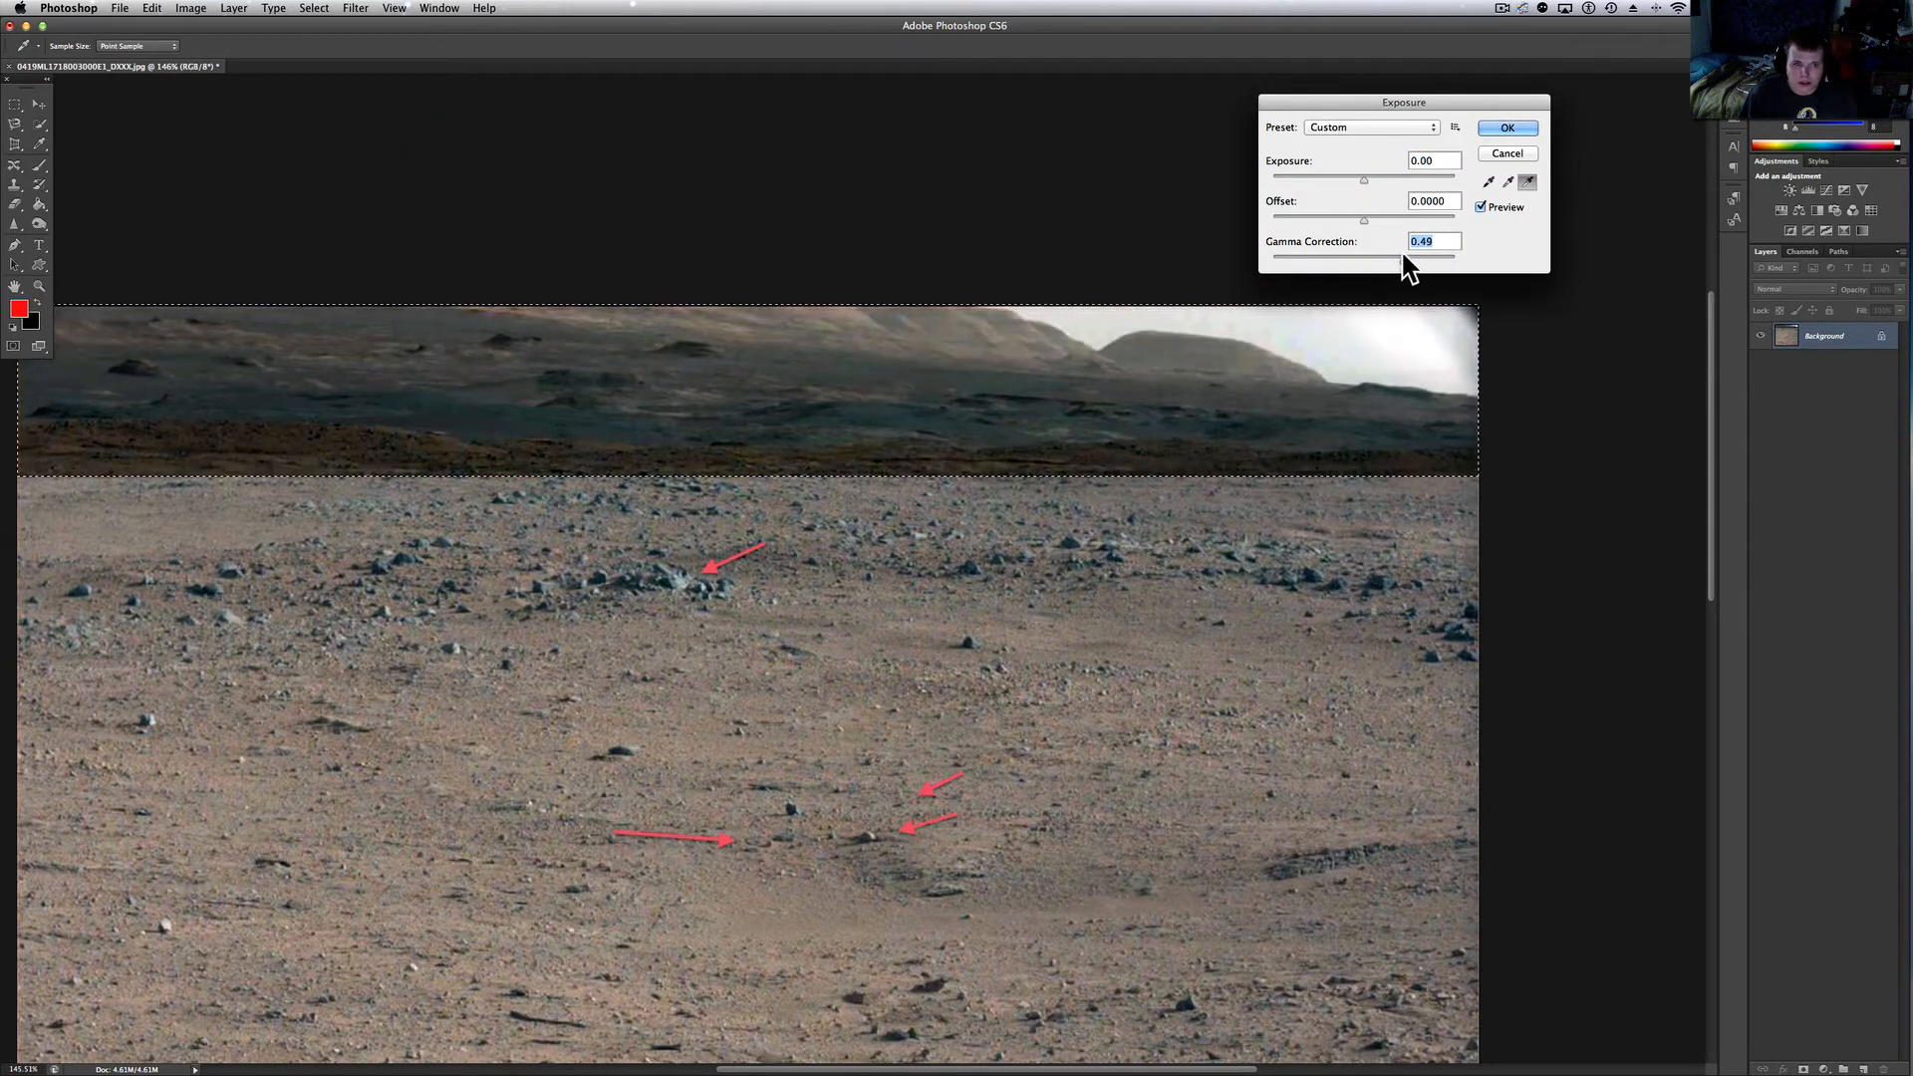
drag(1363, 179, 1377, 179)
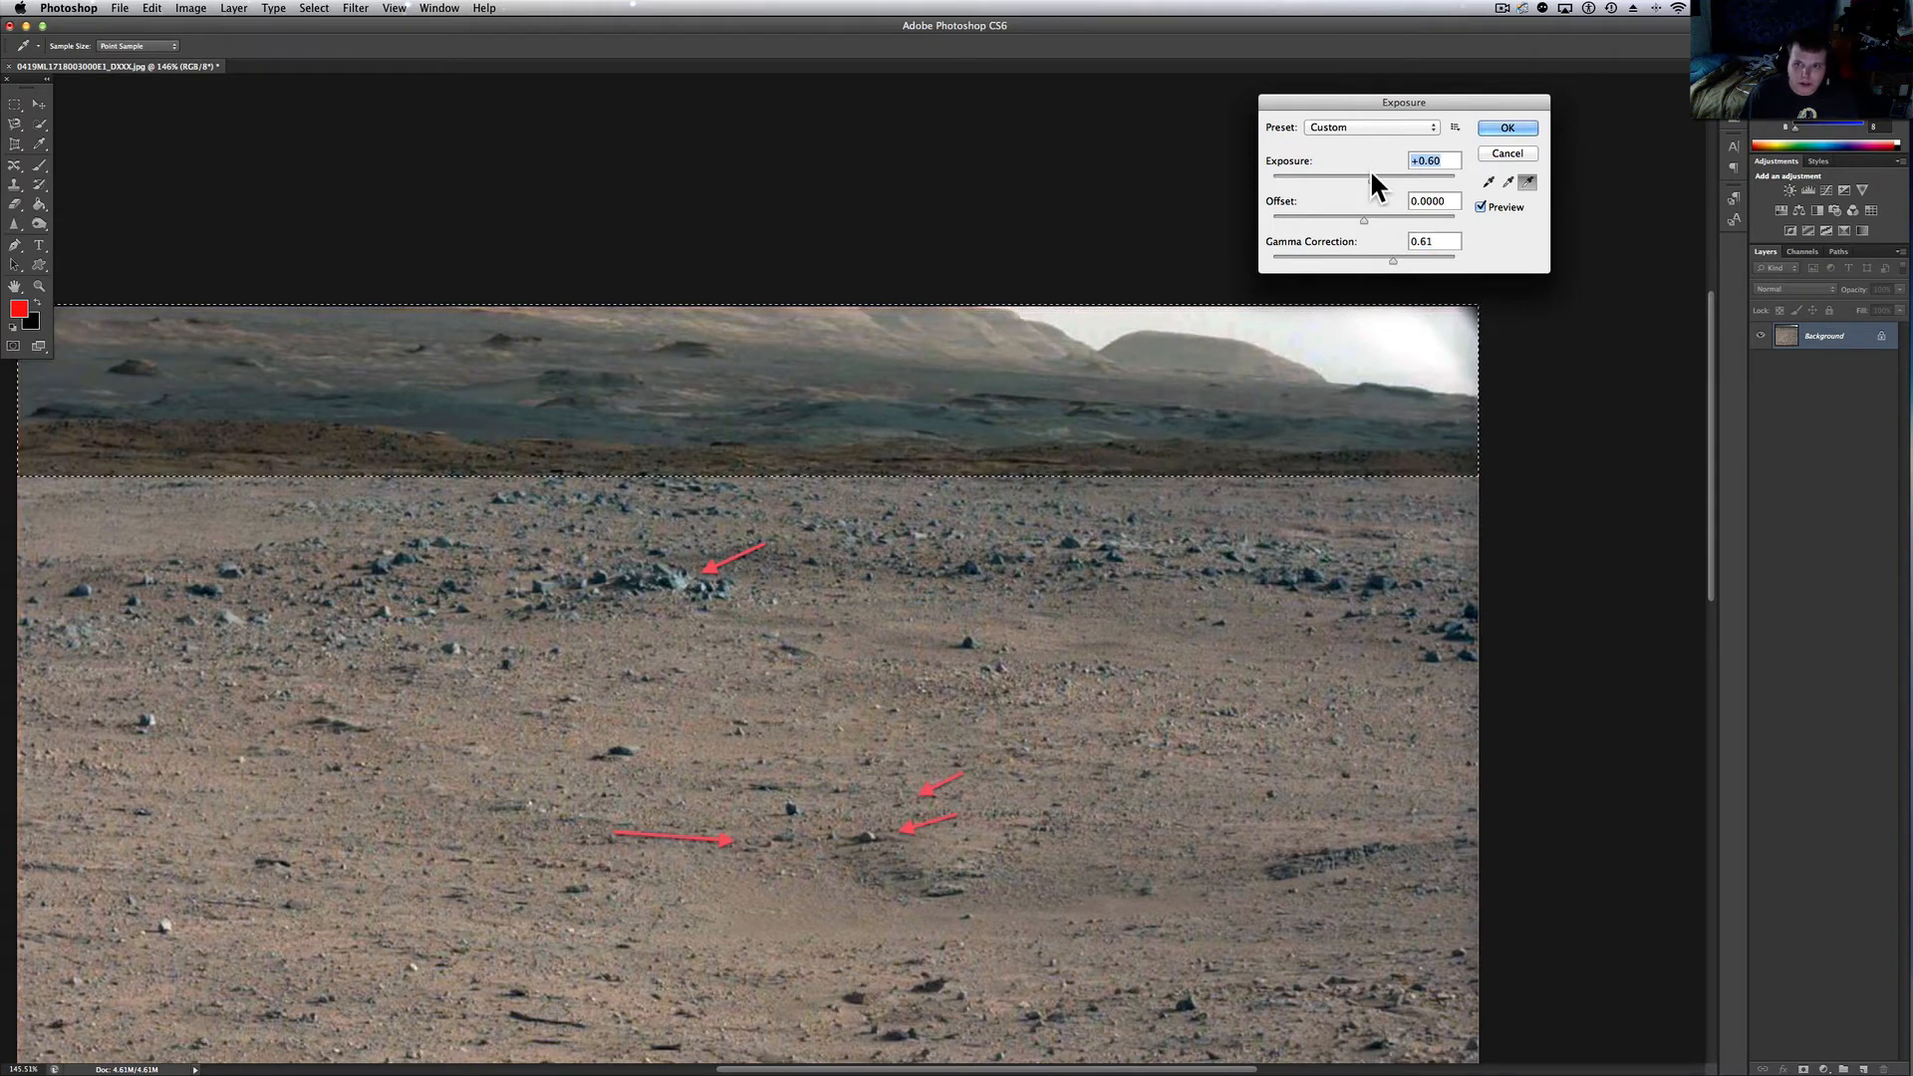
drag(1341, 176, 1391, 175)
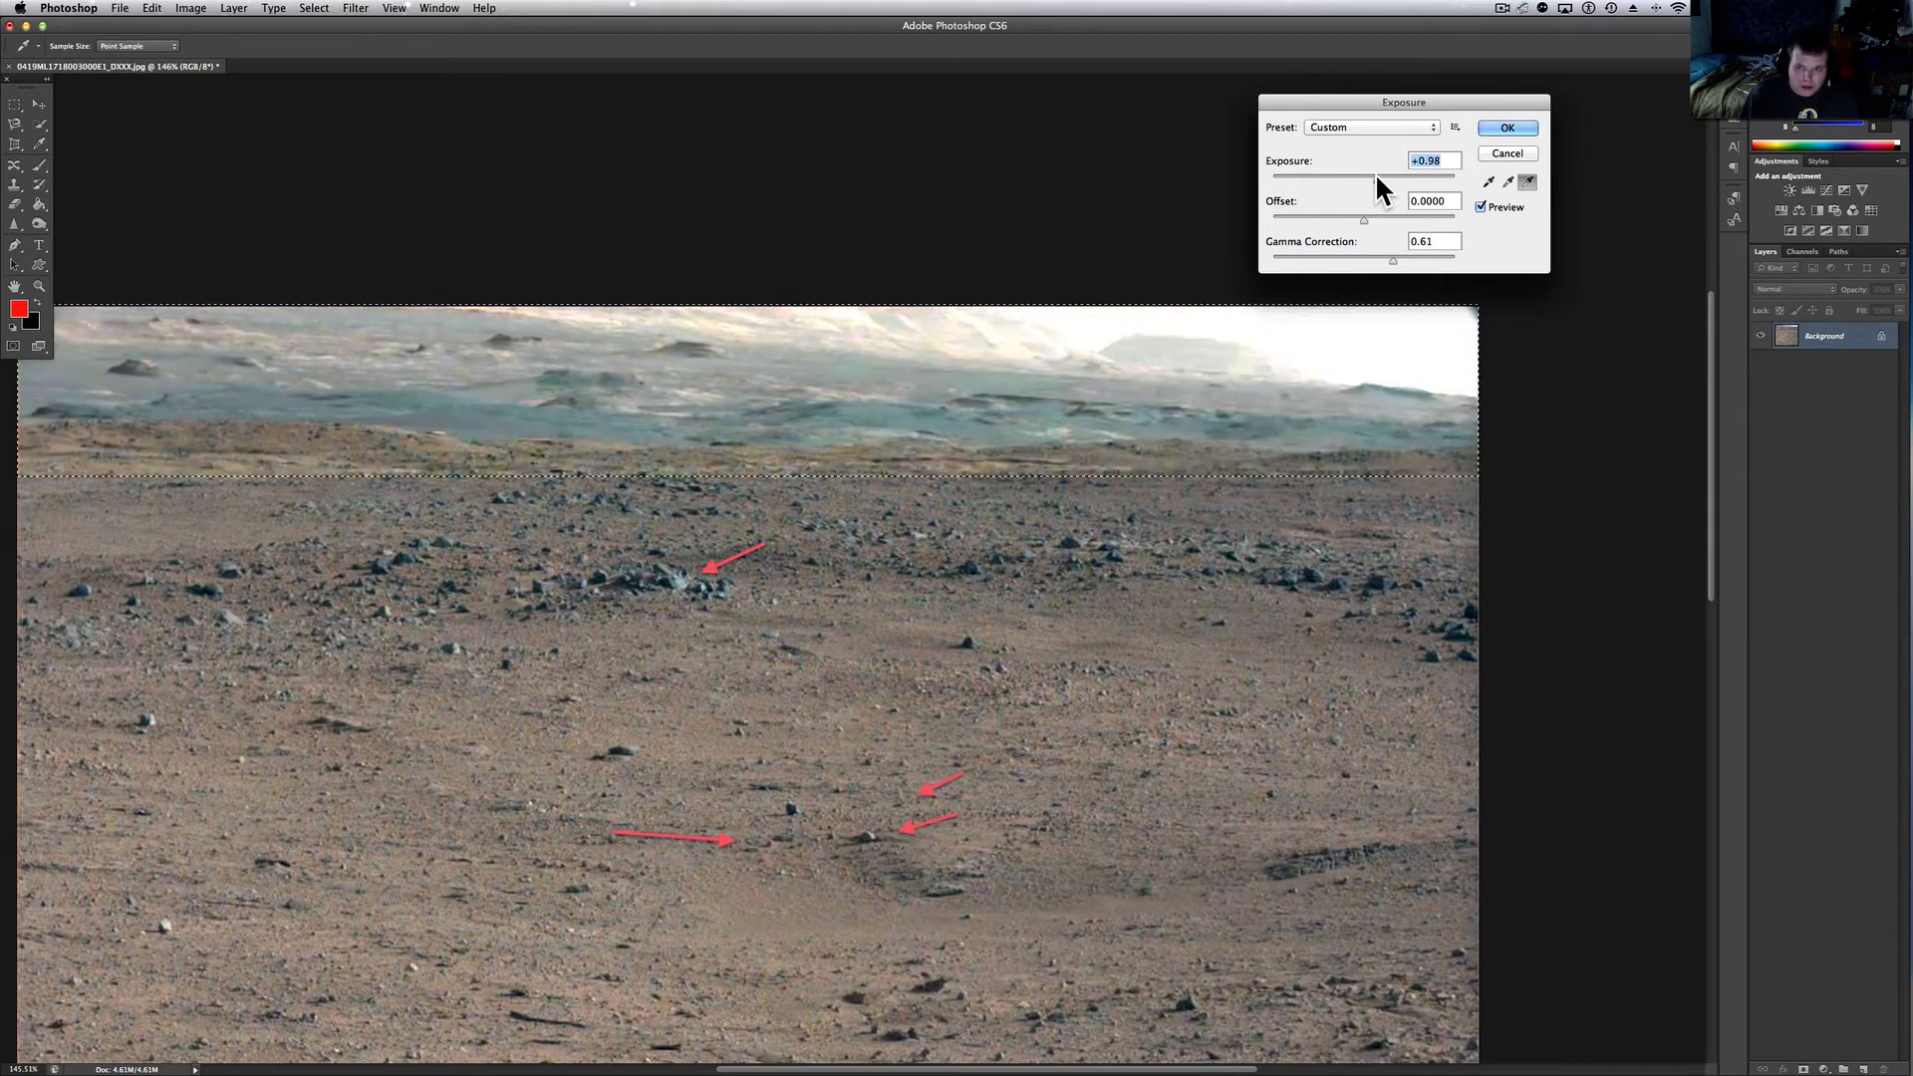
drag(1379, 175, 1335, 175)
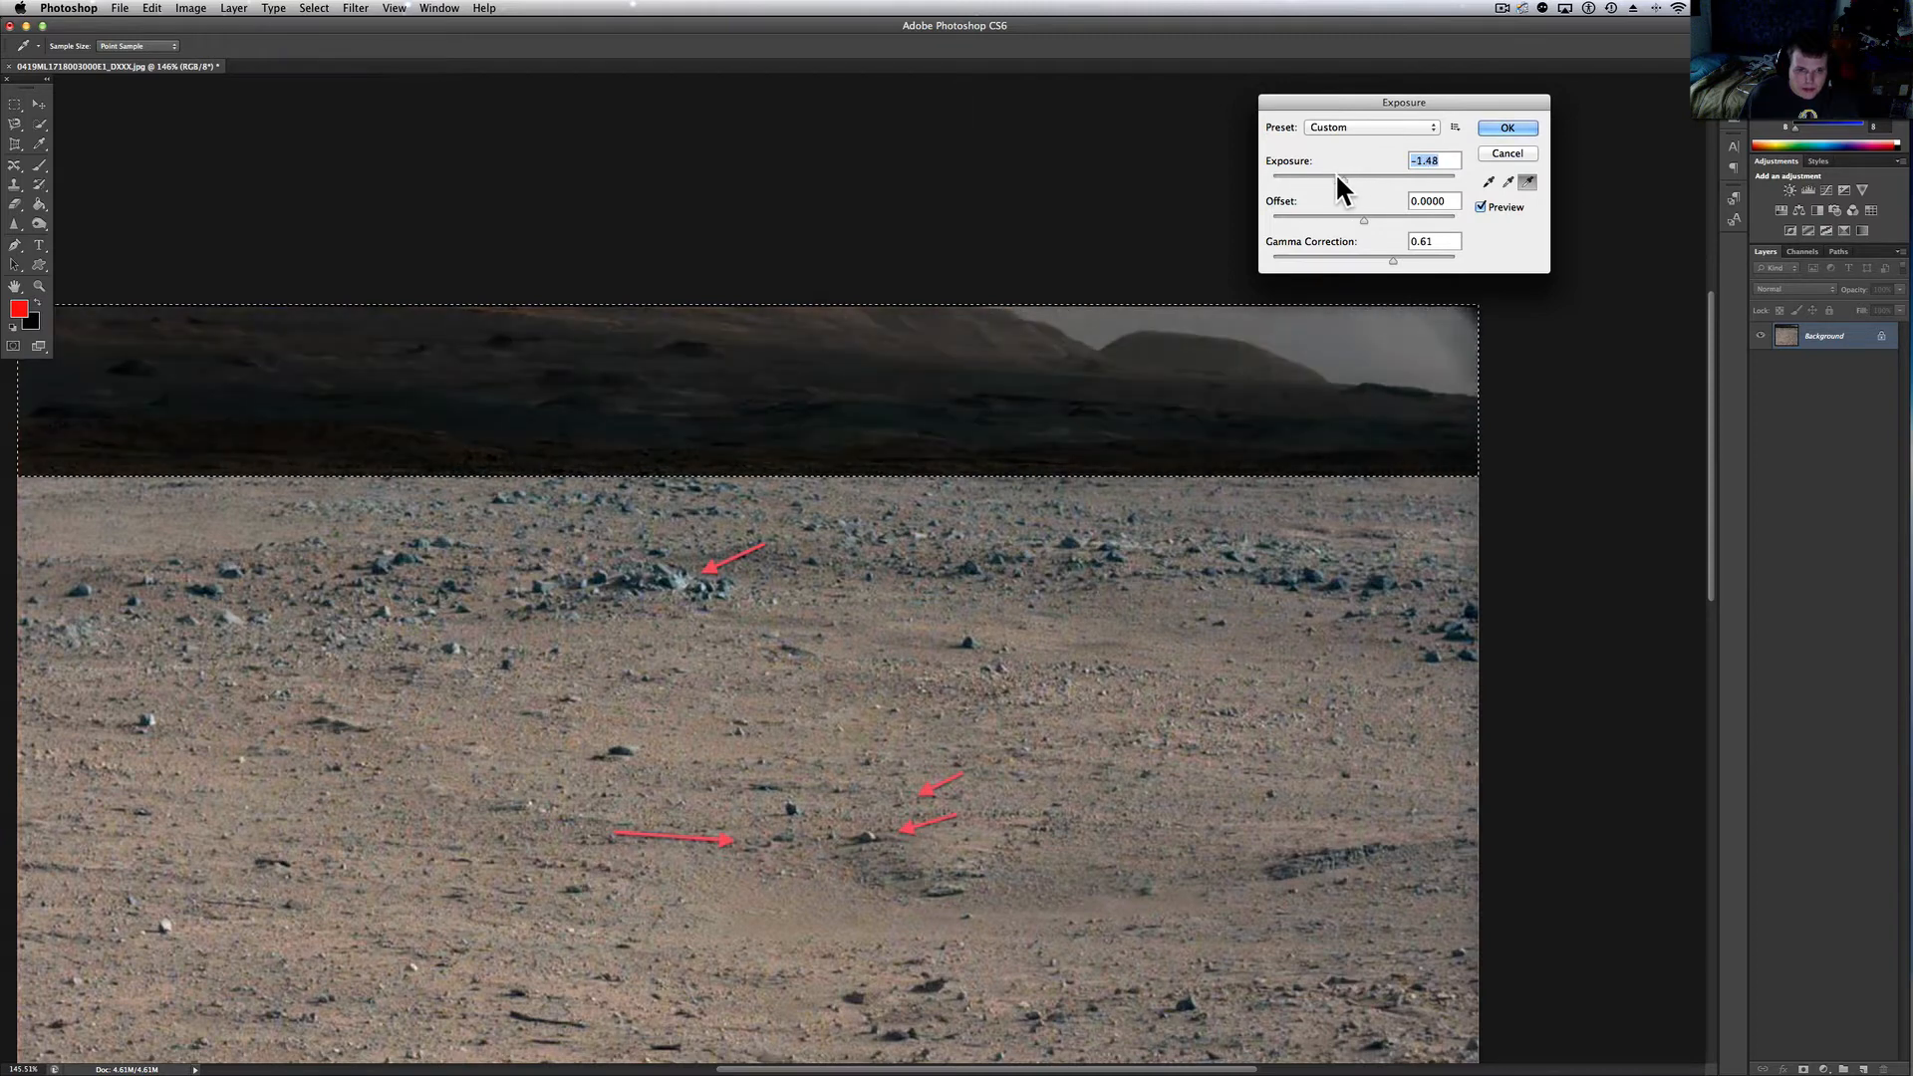
drag(1329, 173, 1363, 174)
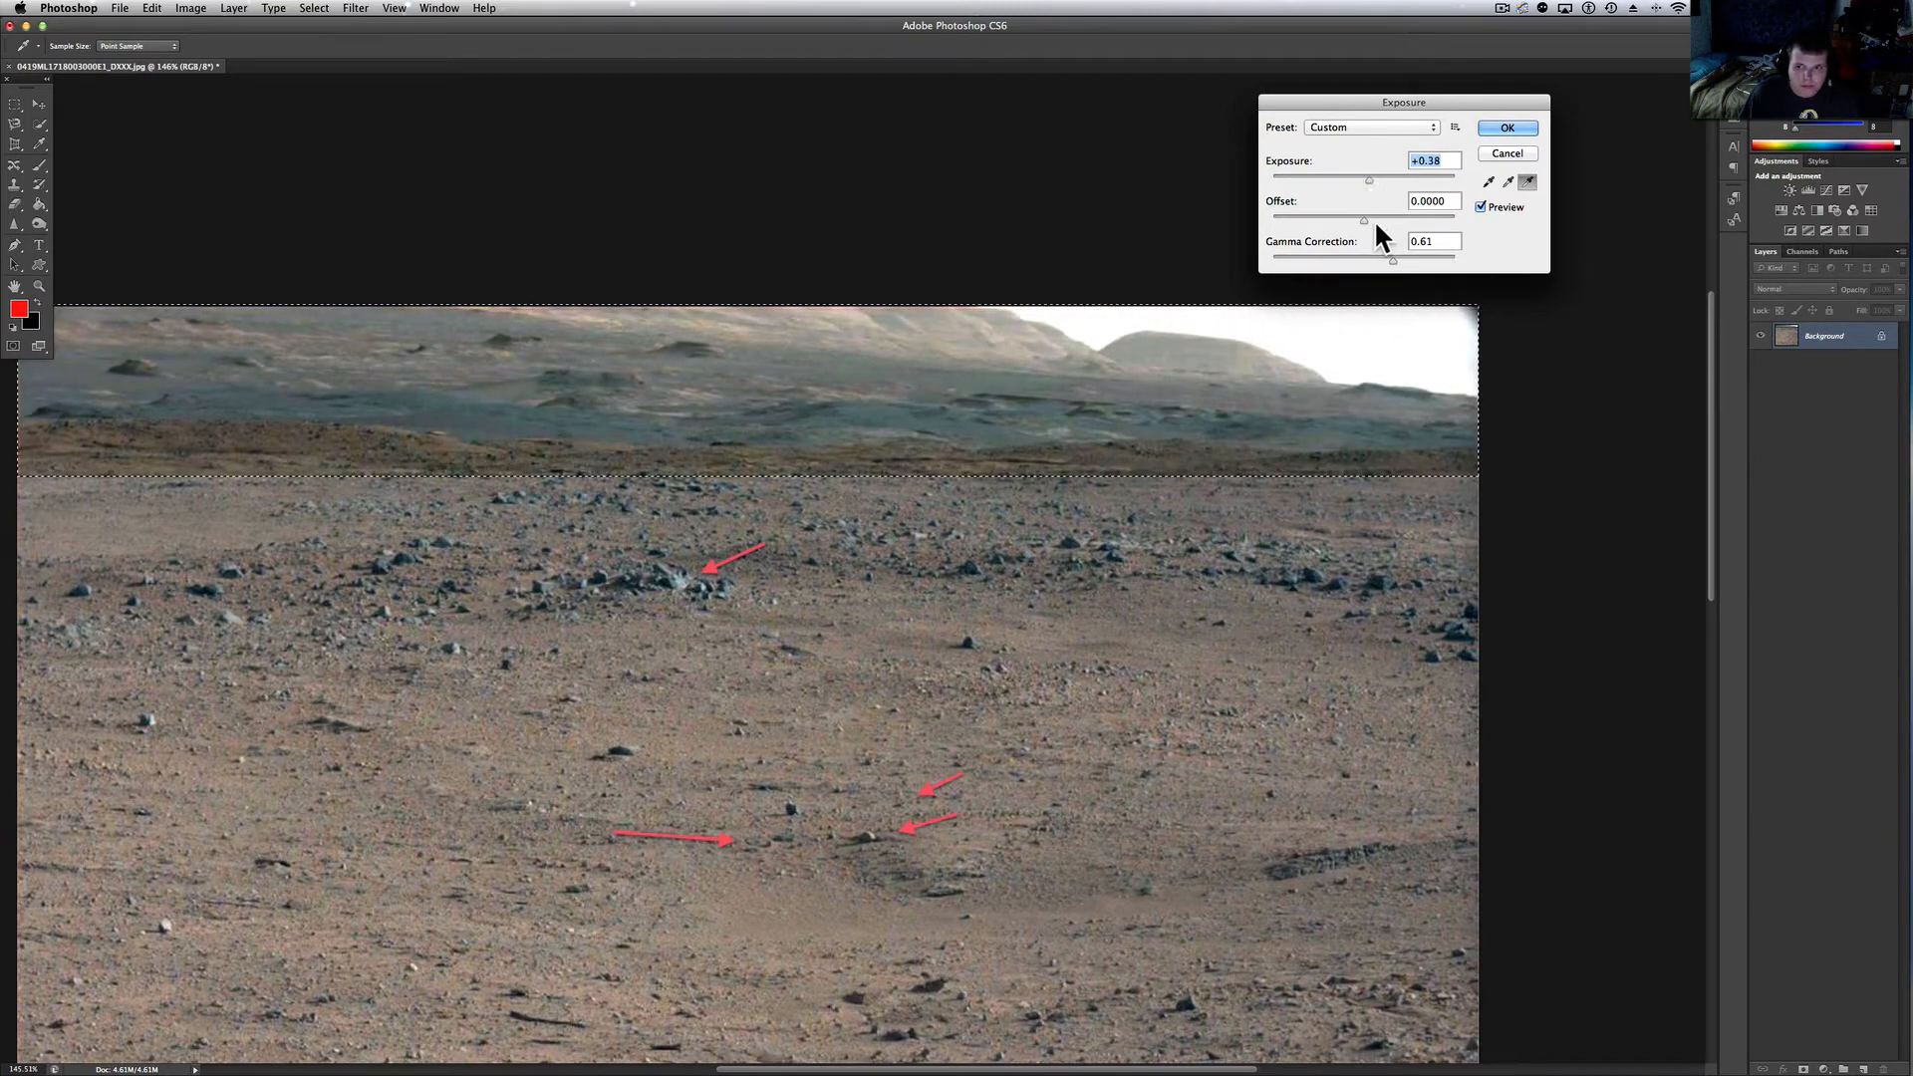
drag(1363, 221, 1379, 222)
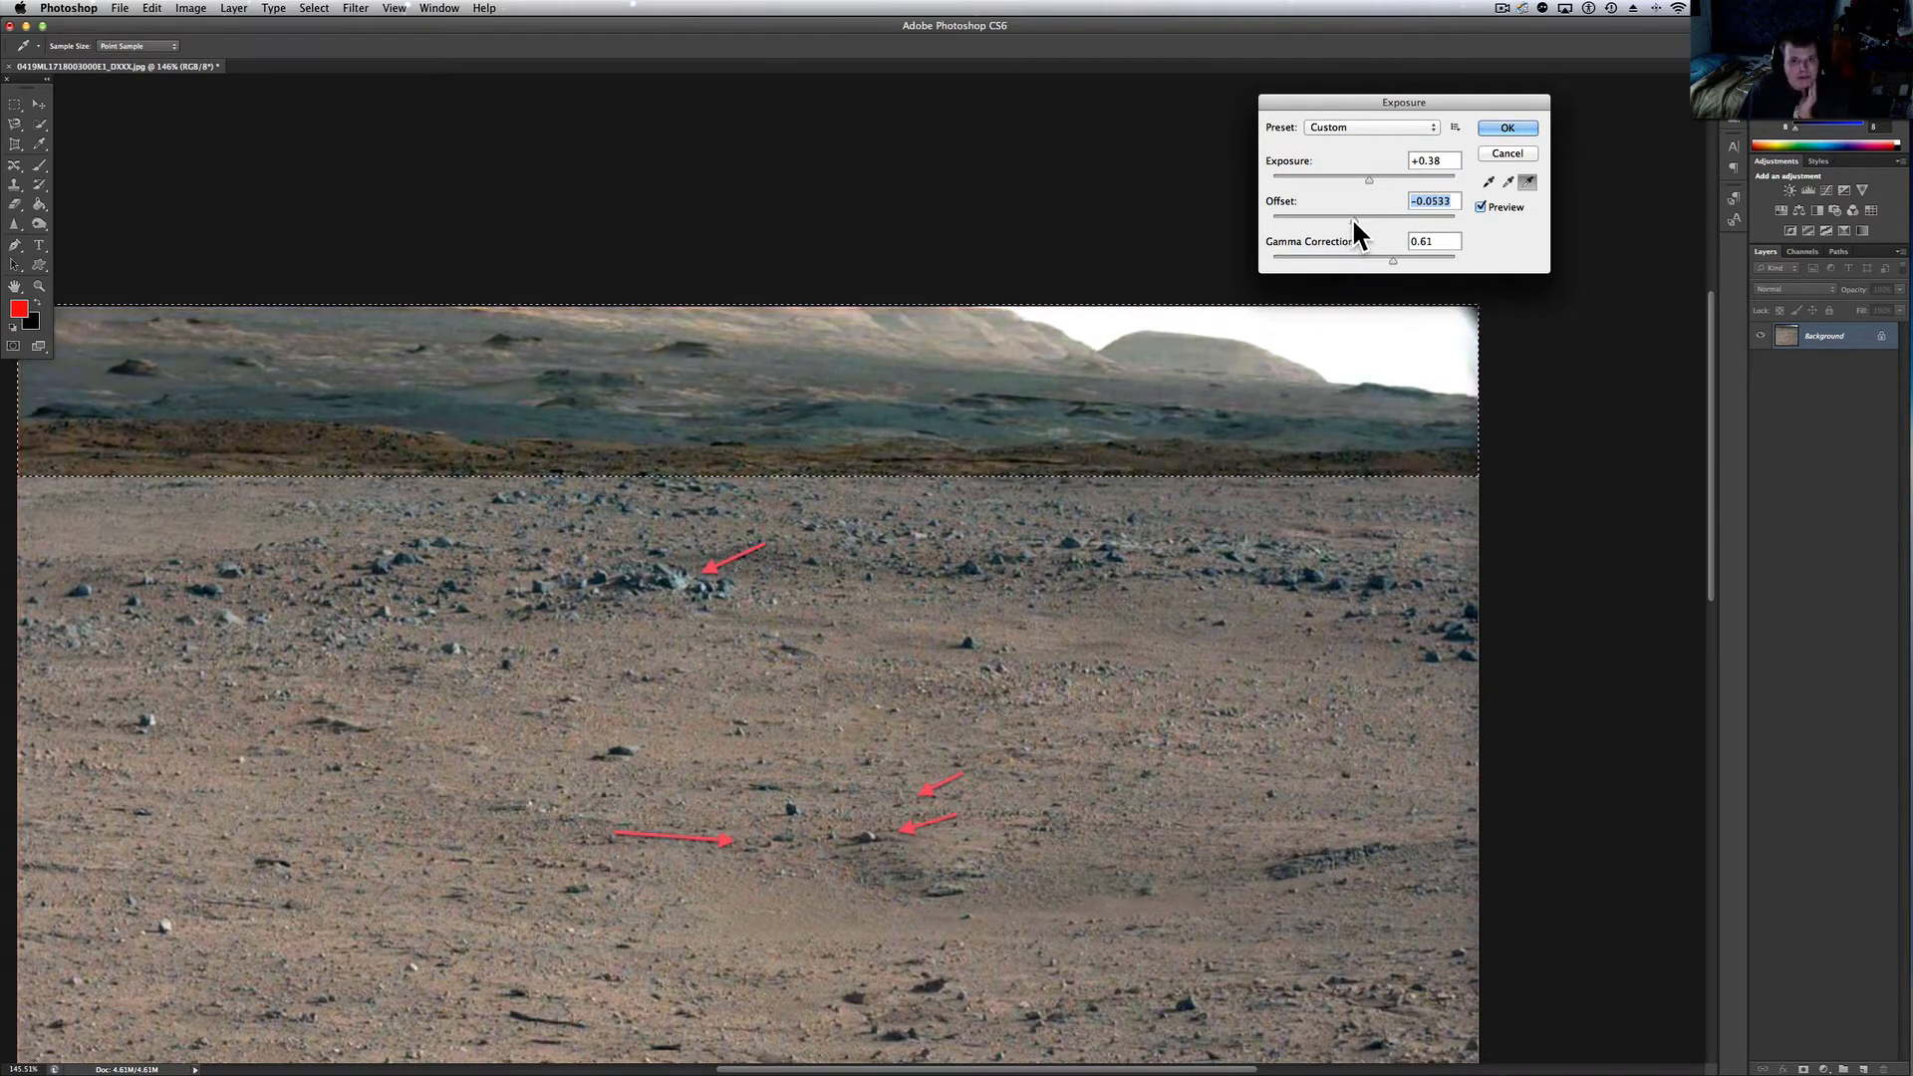
click(1506, 127)
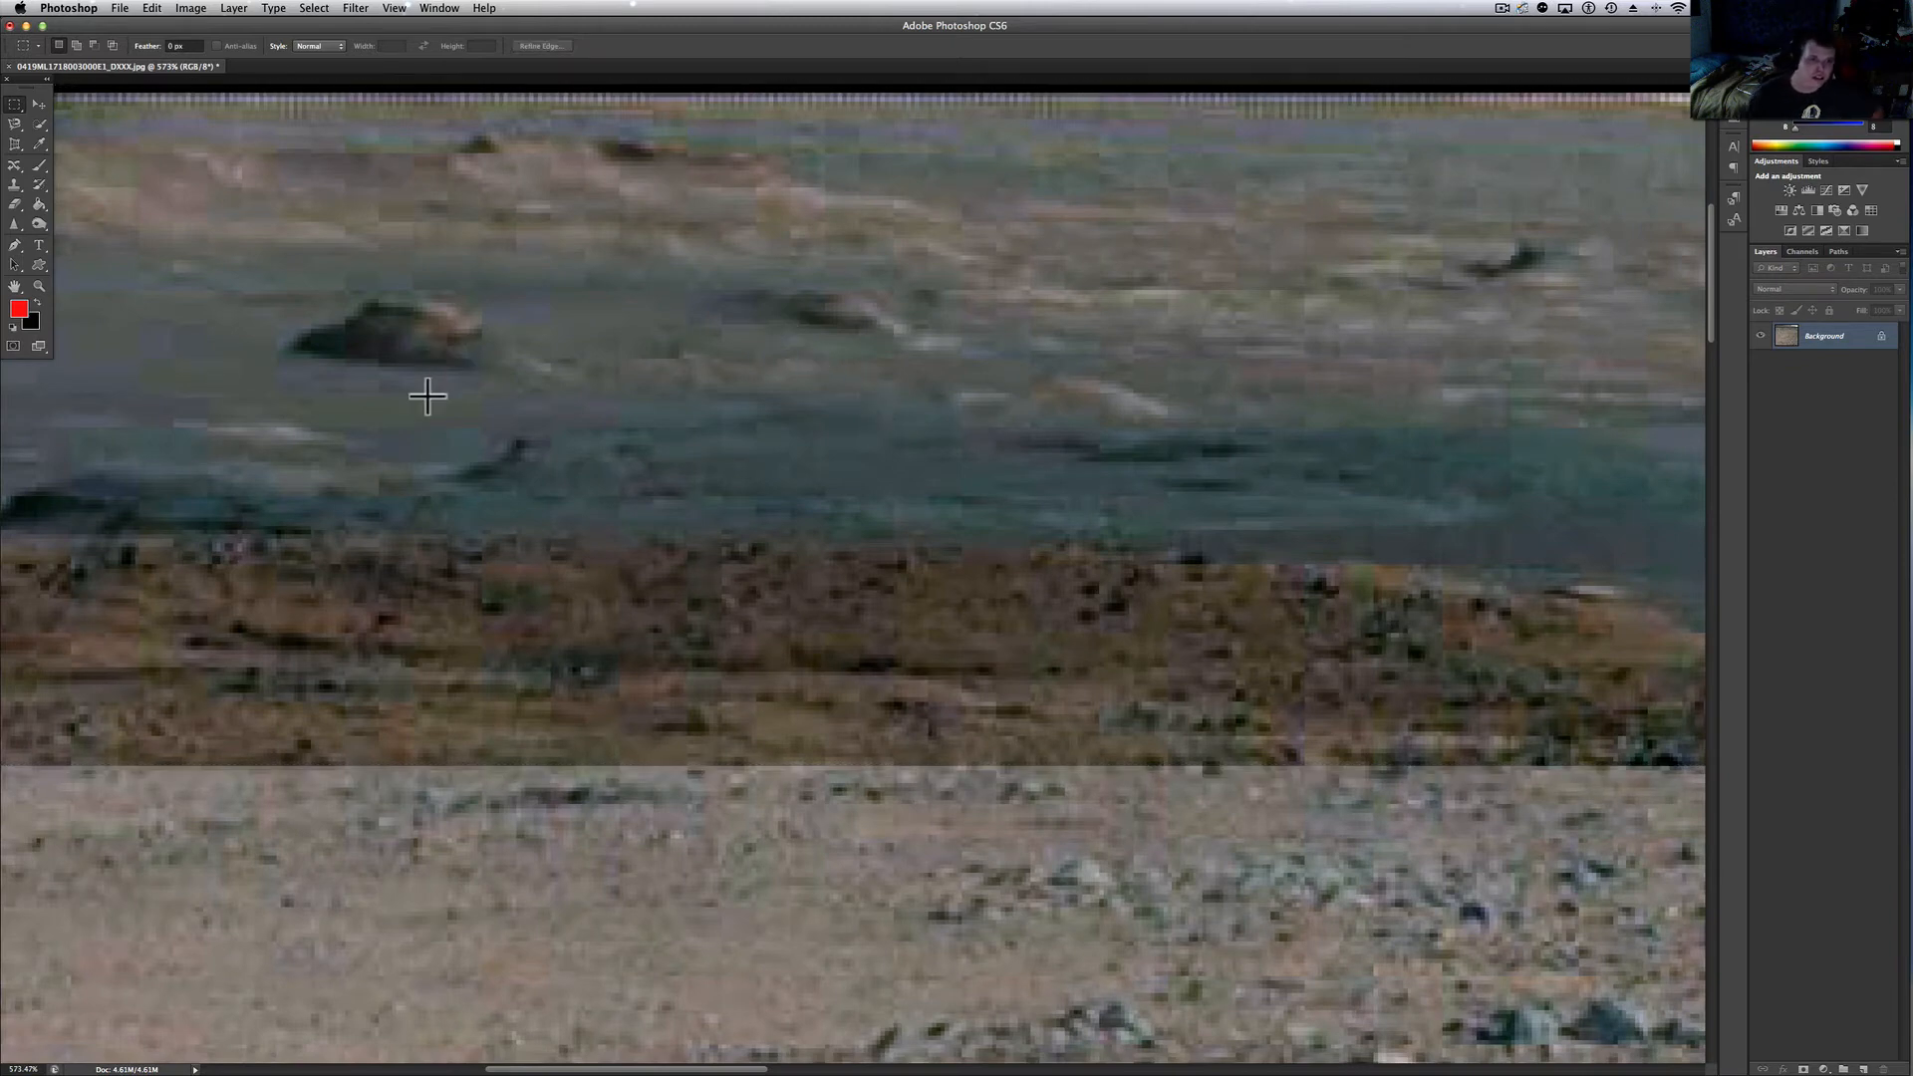
mouse_move(462, 345)
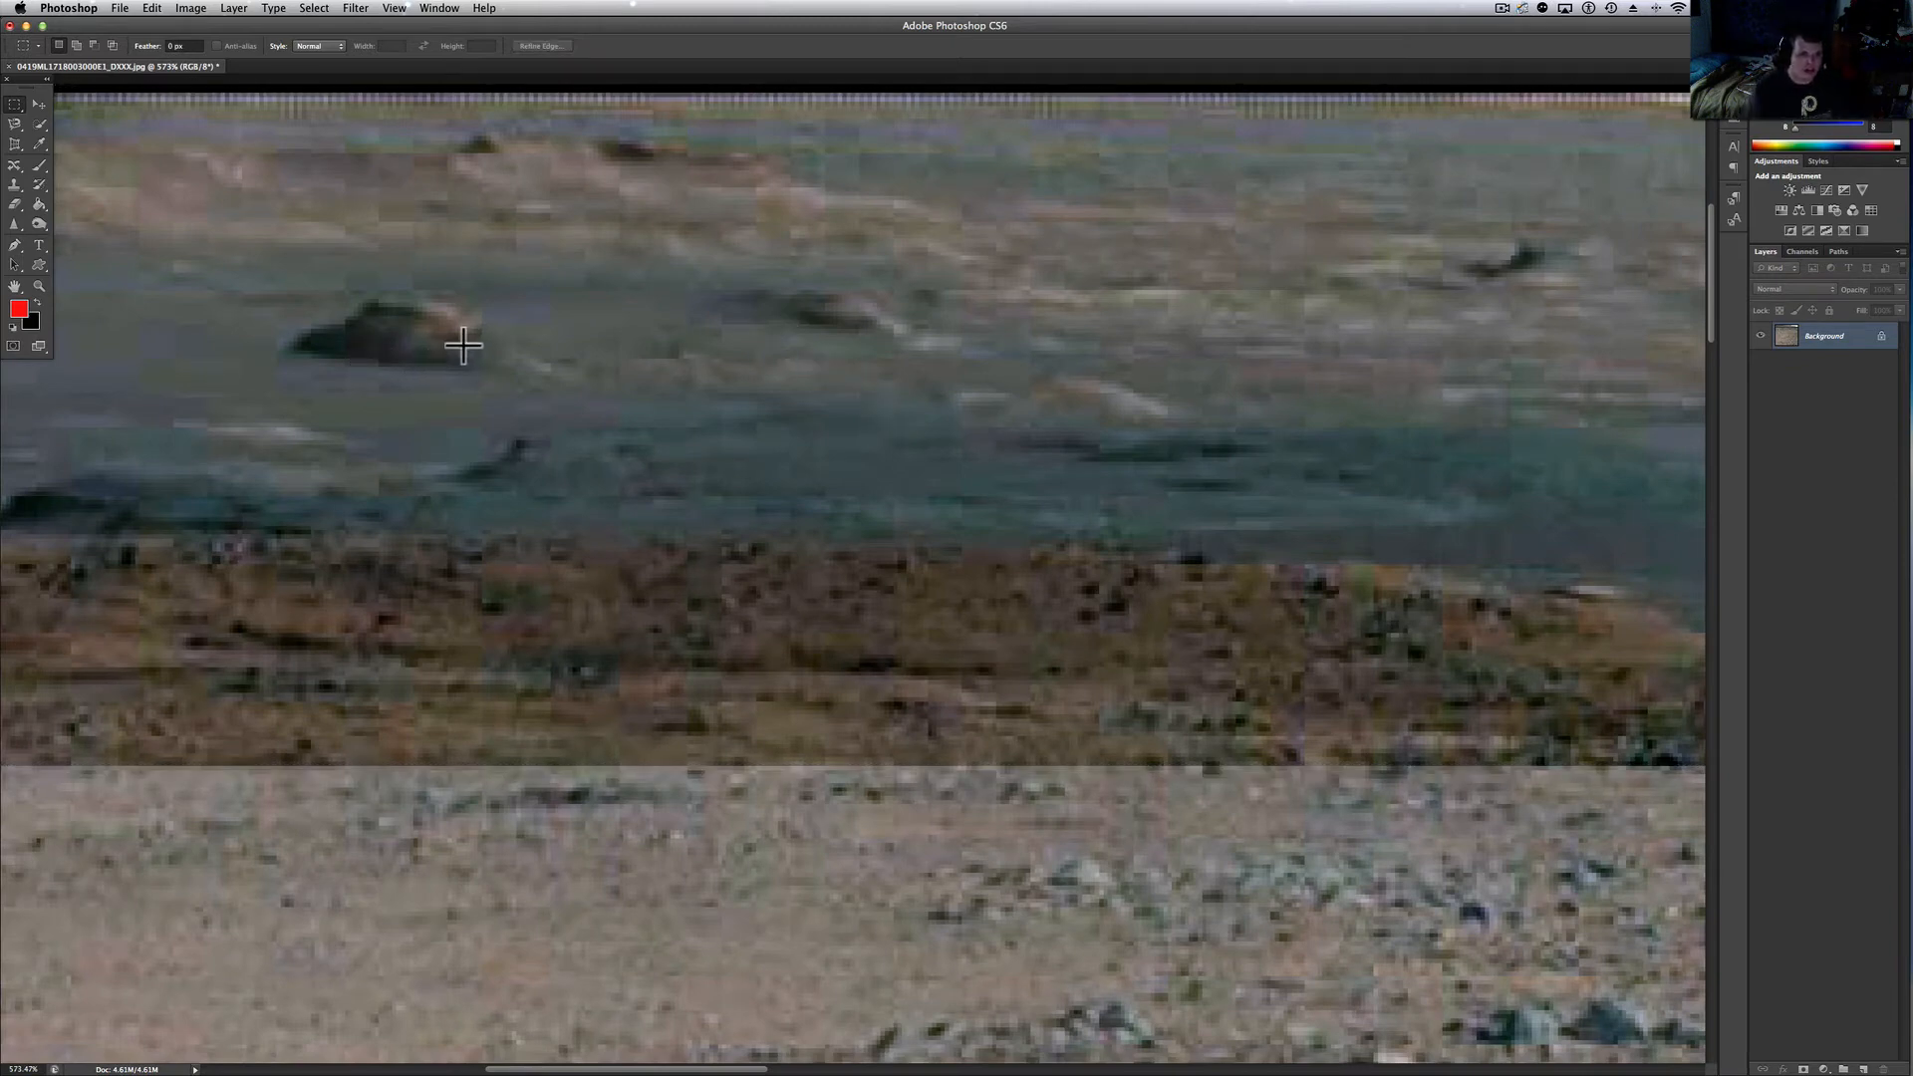
mouse_move(251, 495)
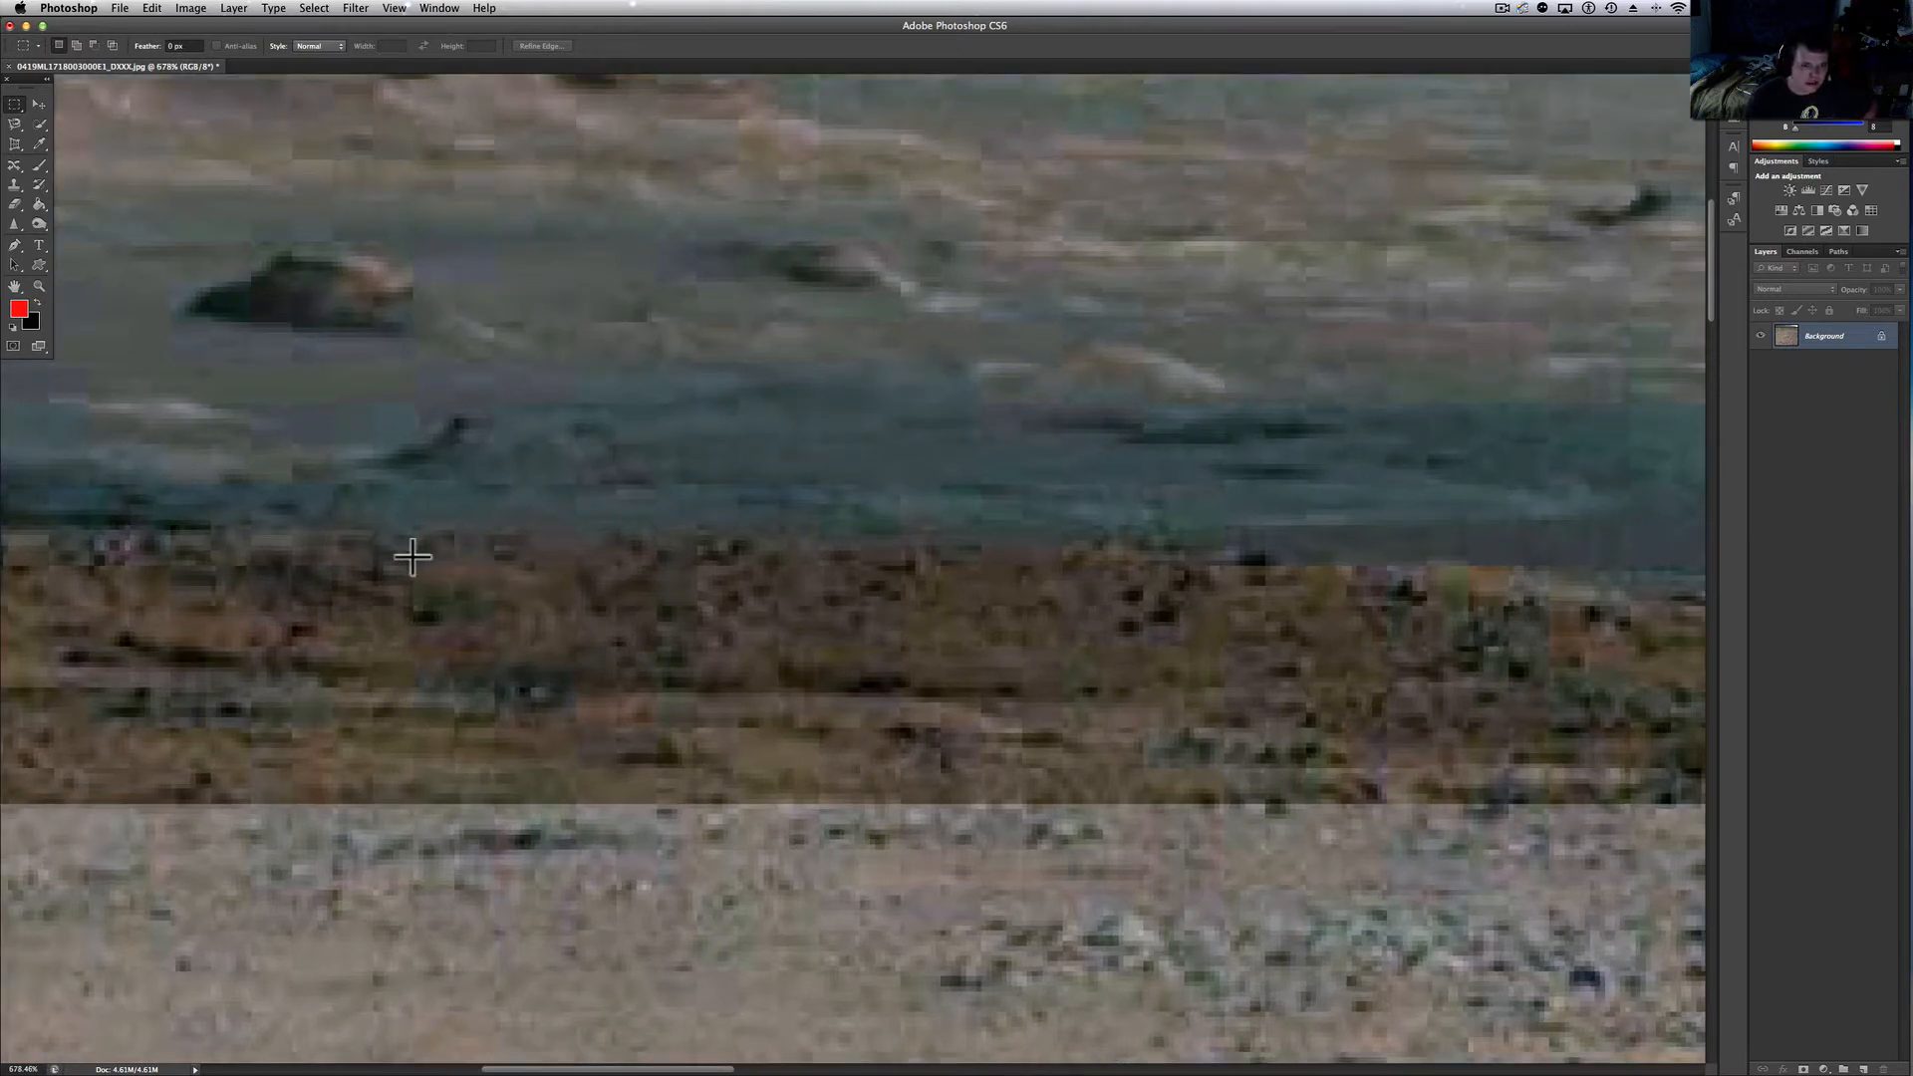
mouse_move(626, 542)
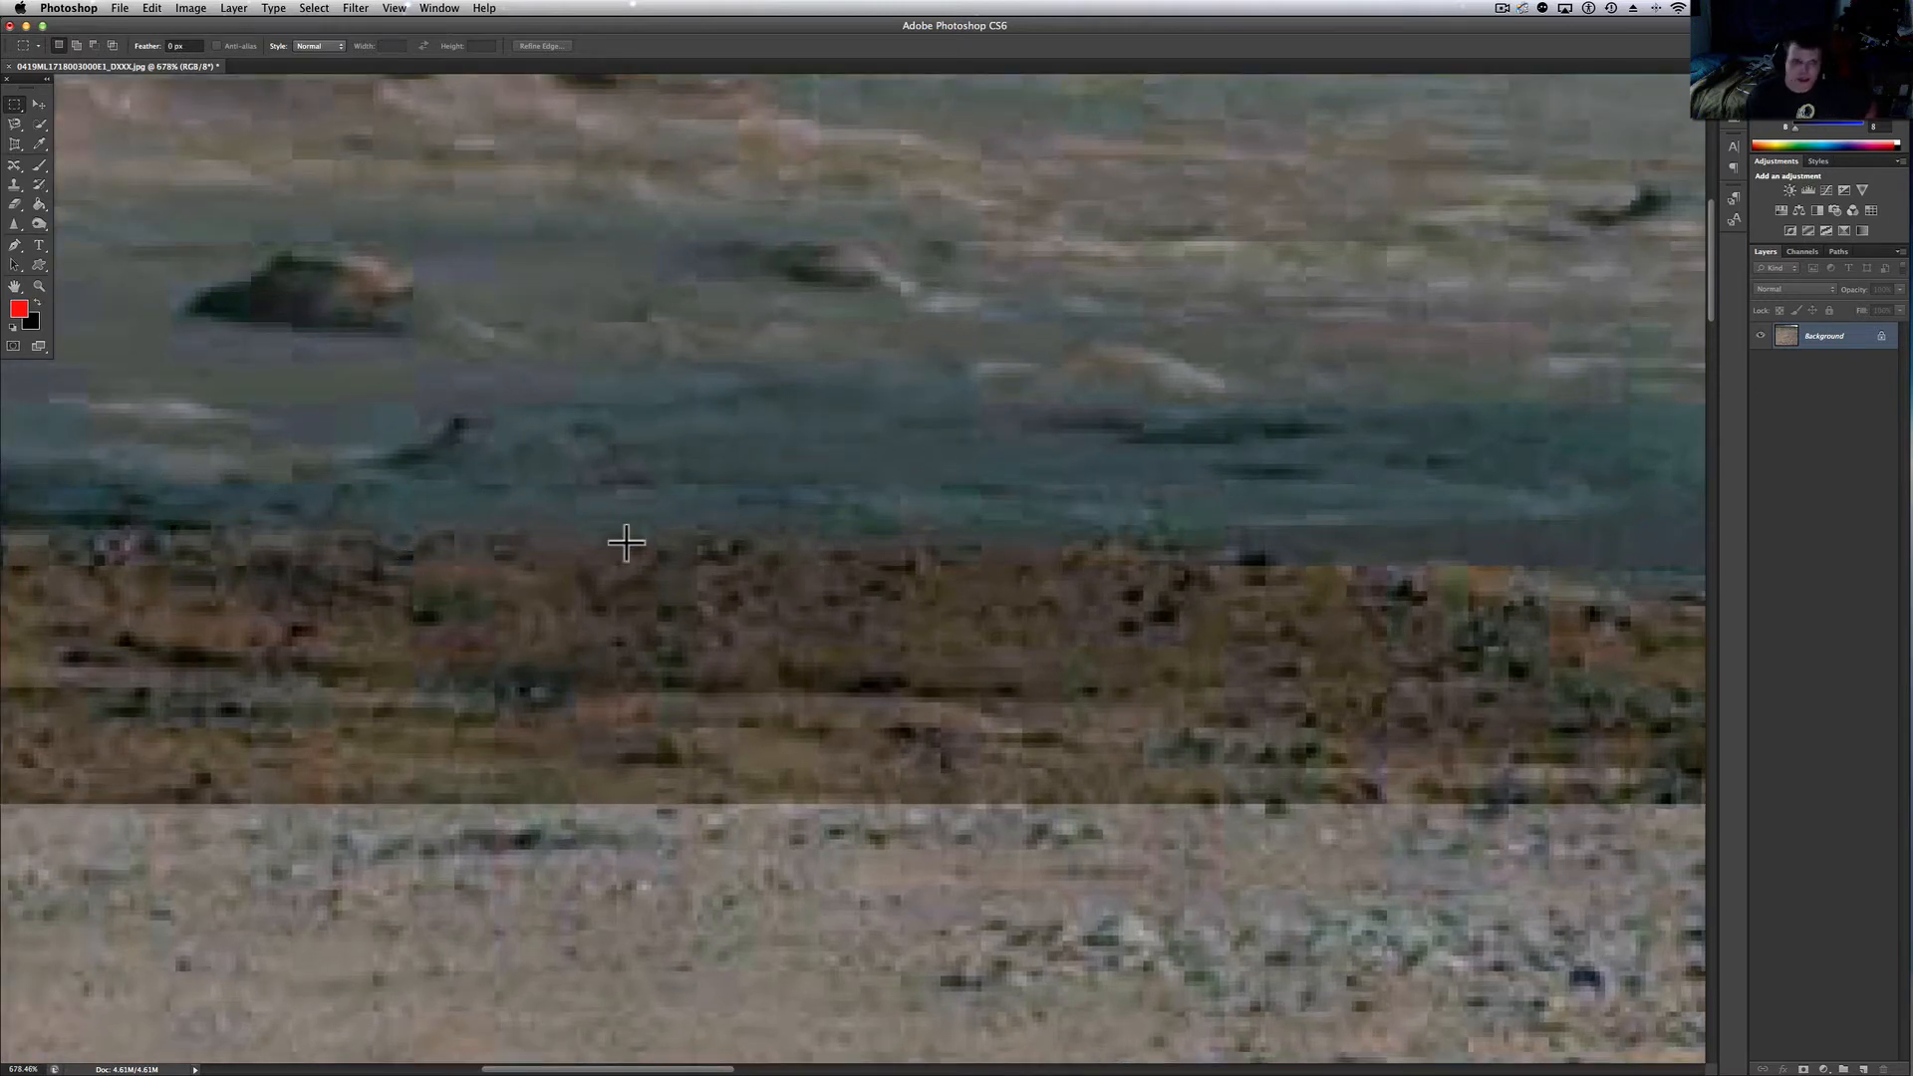
mouse_move(367, 550)
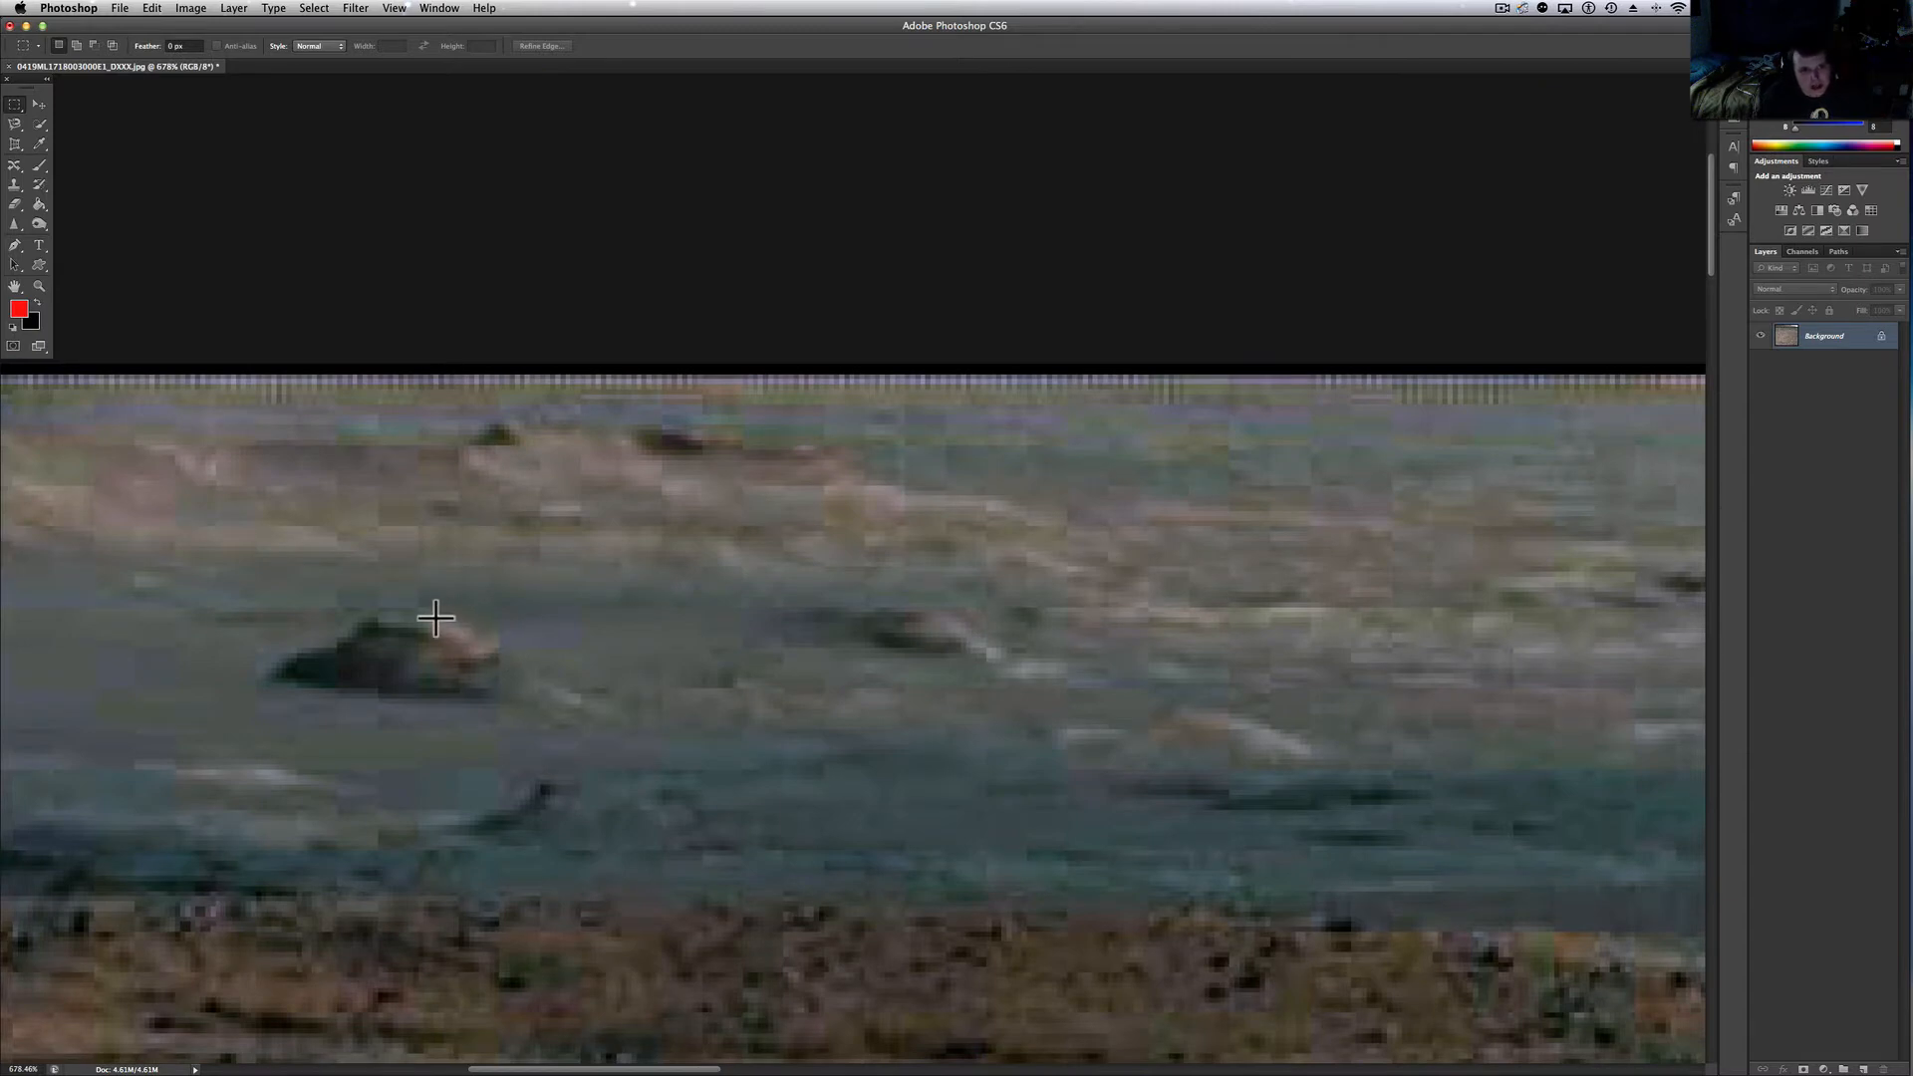
mouse_move(446, 622)
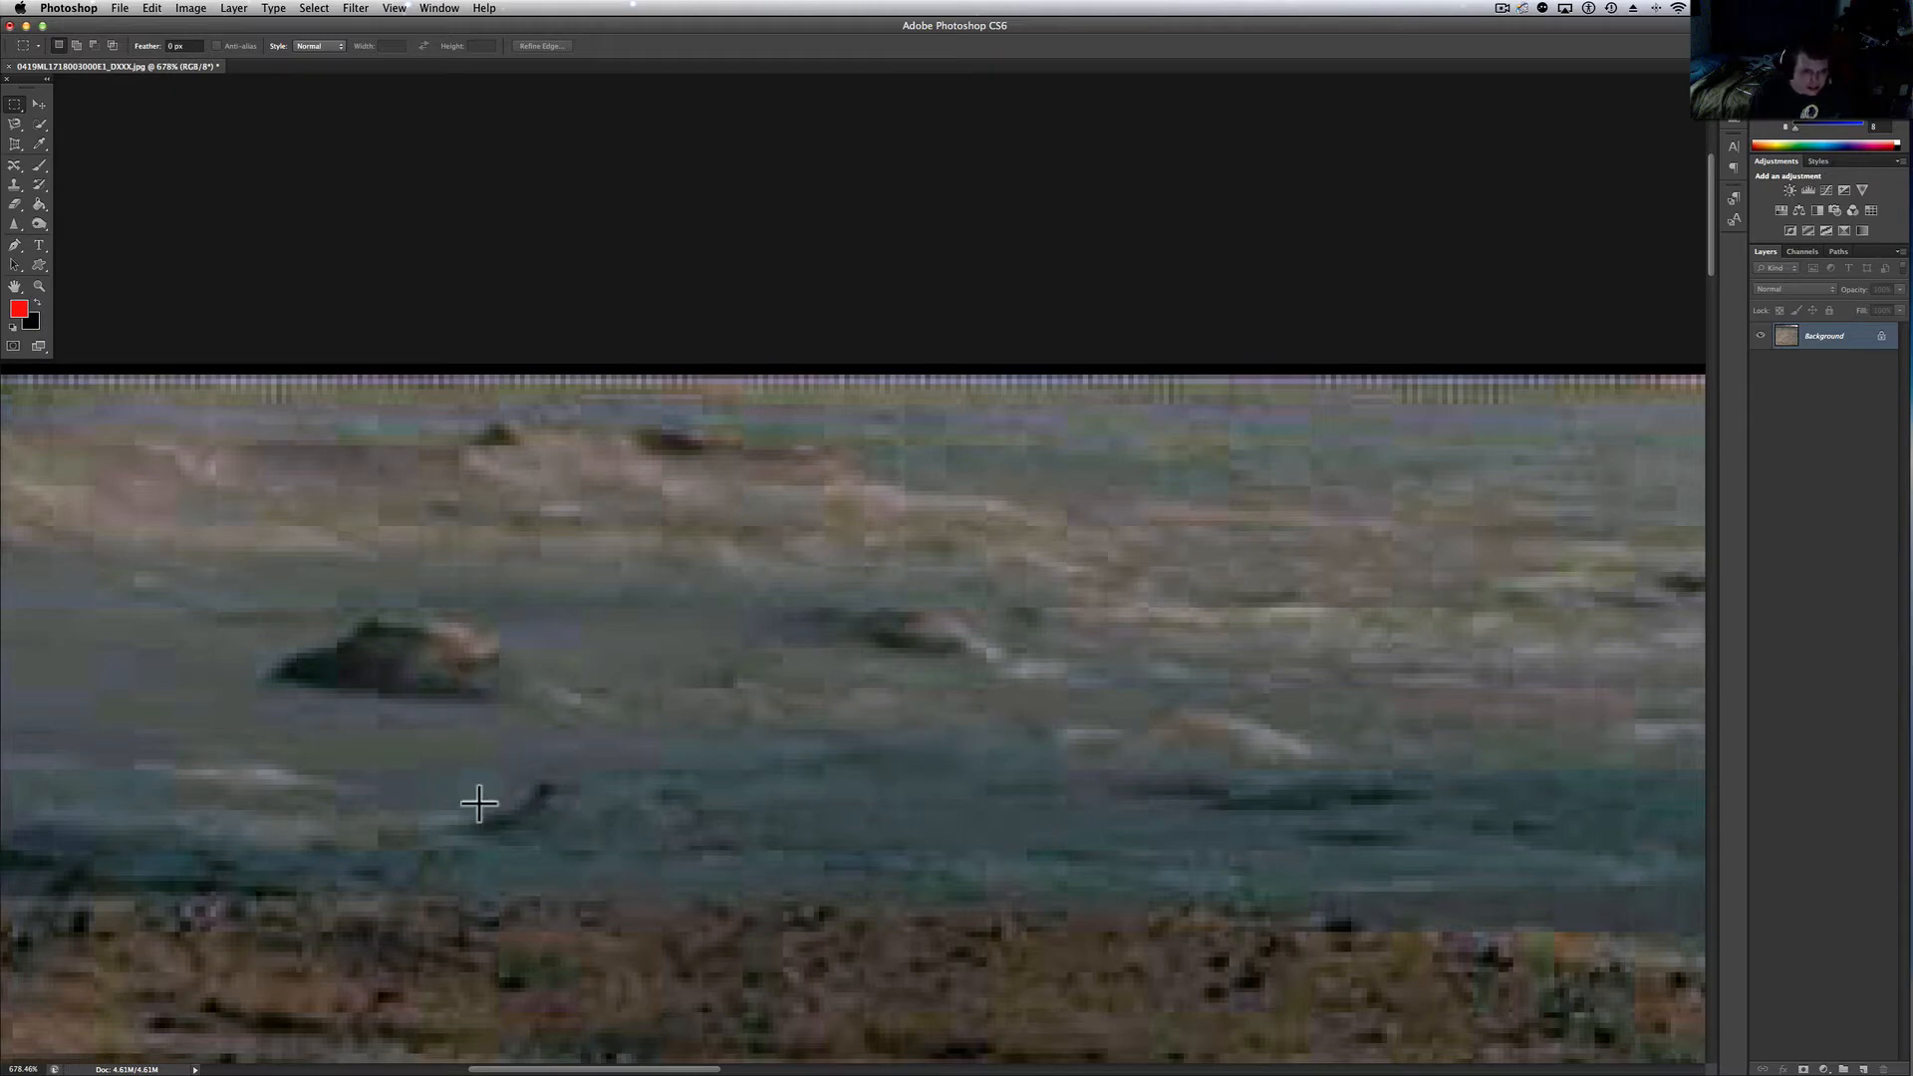
mouse_move(512, 775)
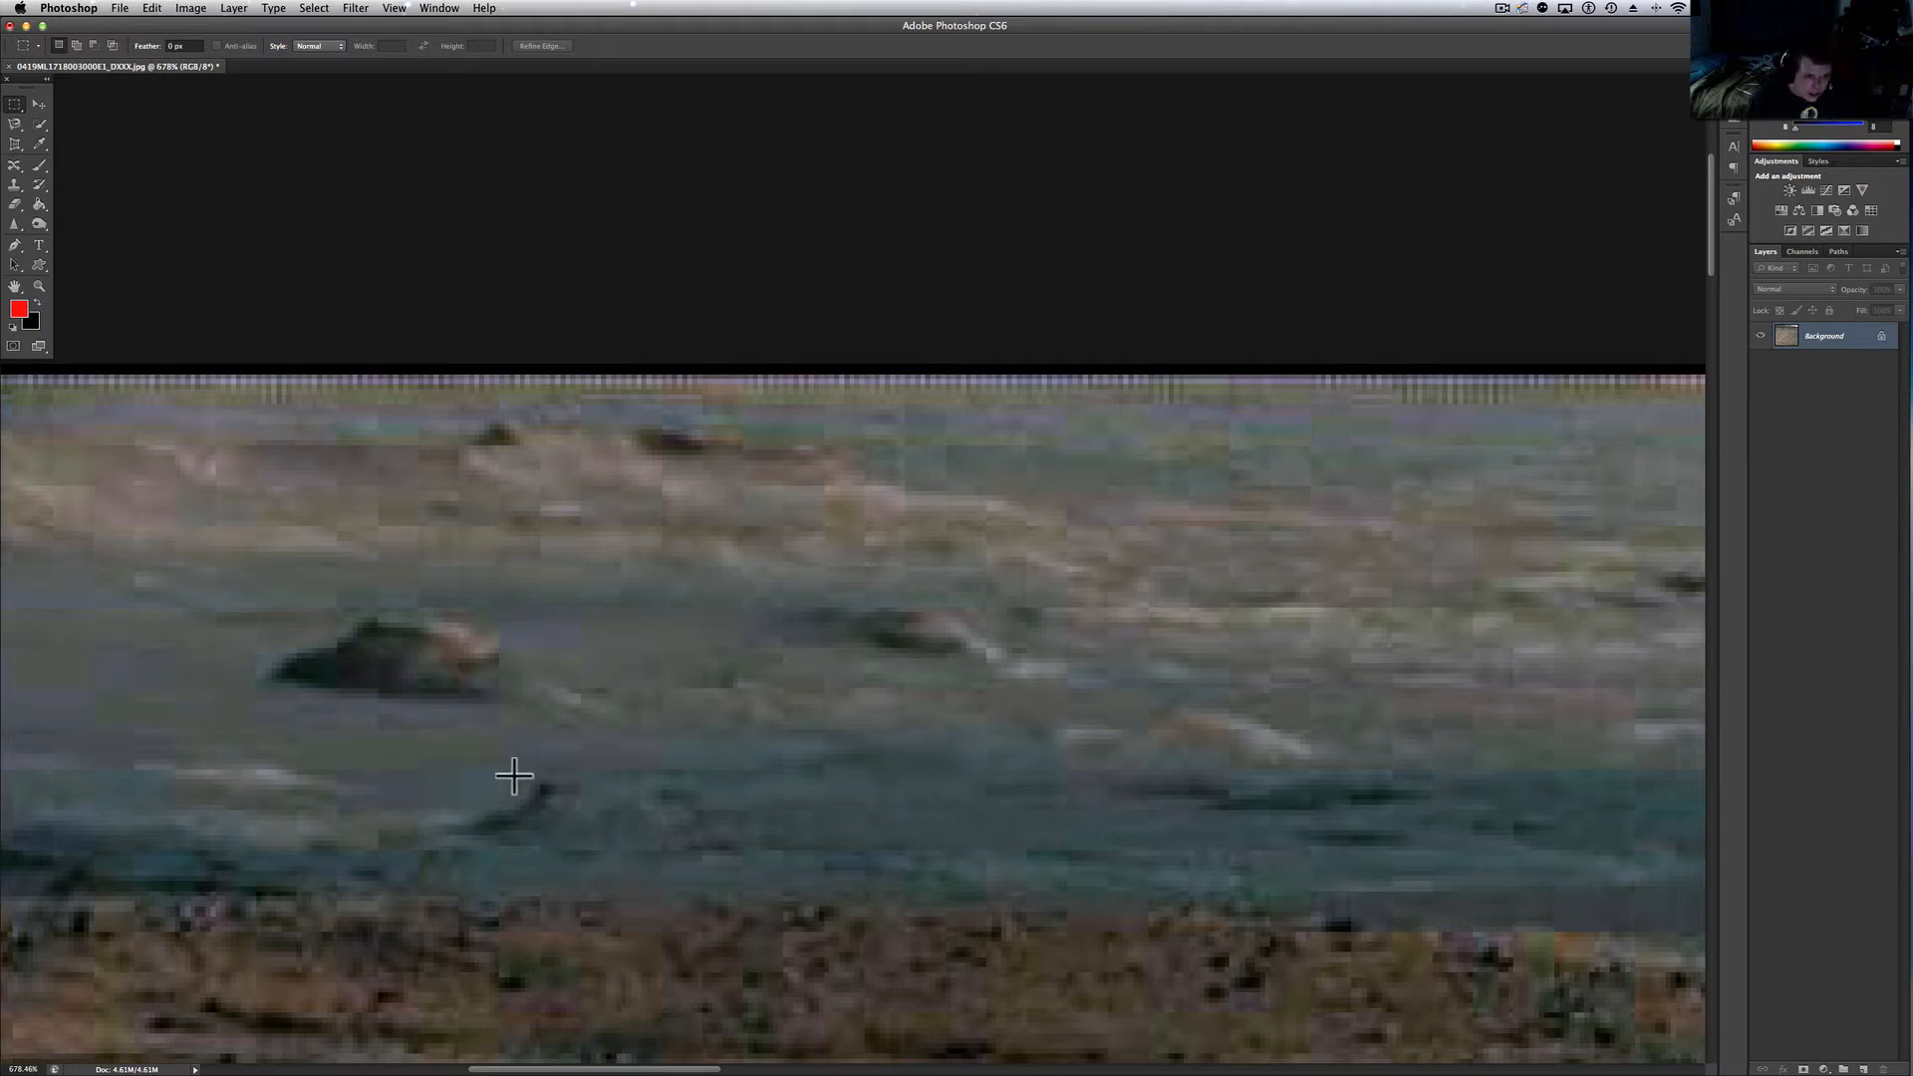
mouse_move(358, 618)
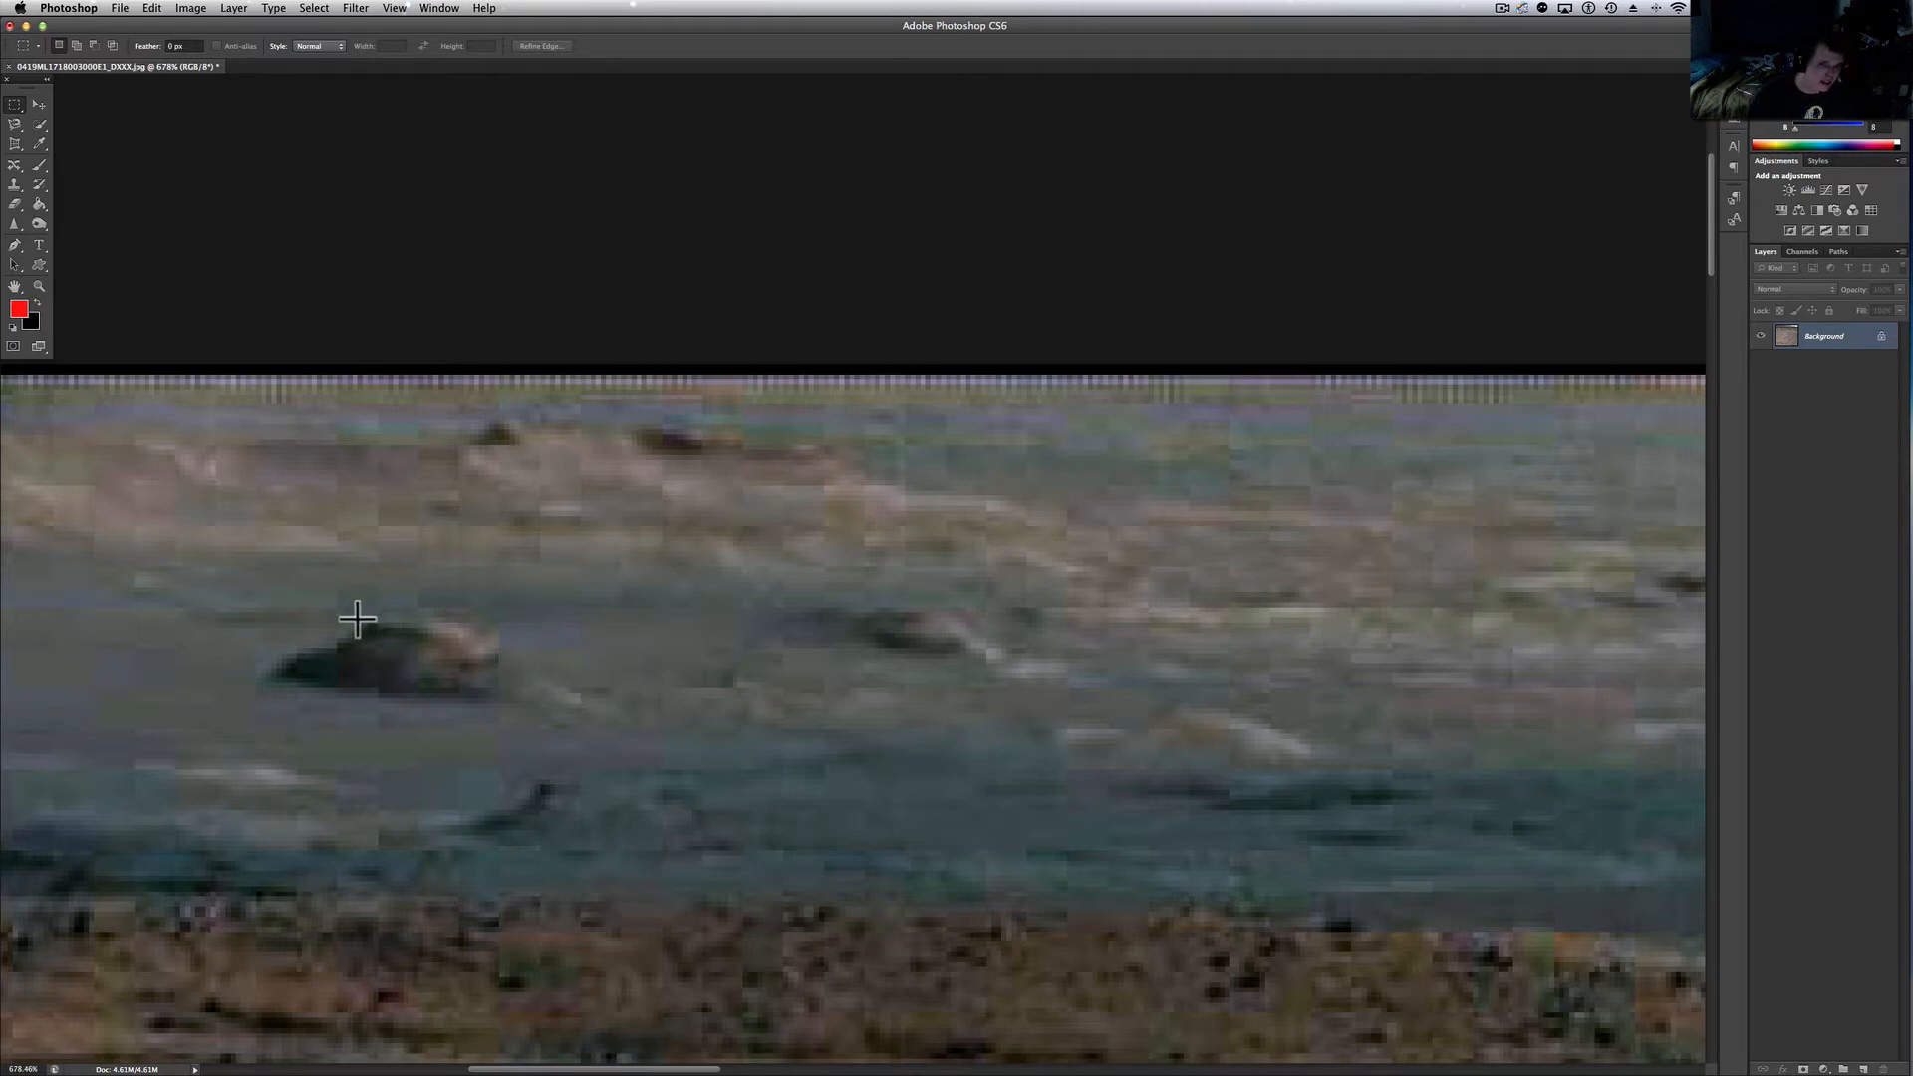
mouse_move(395, 659)
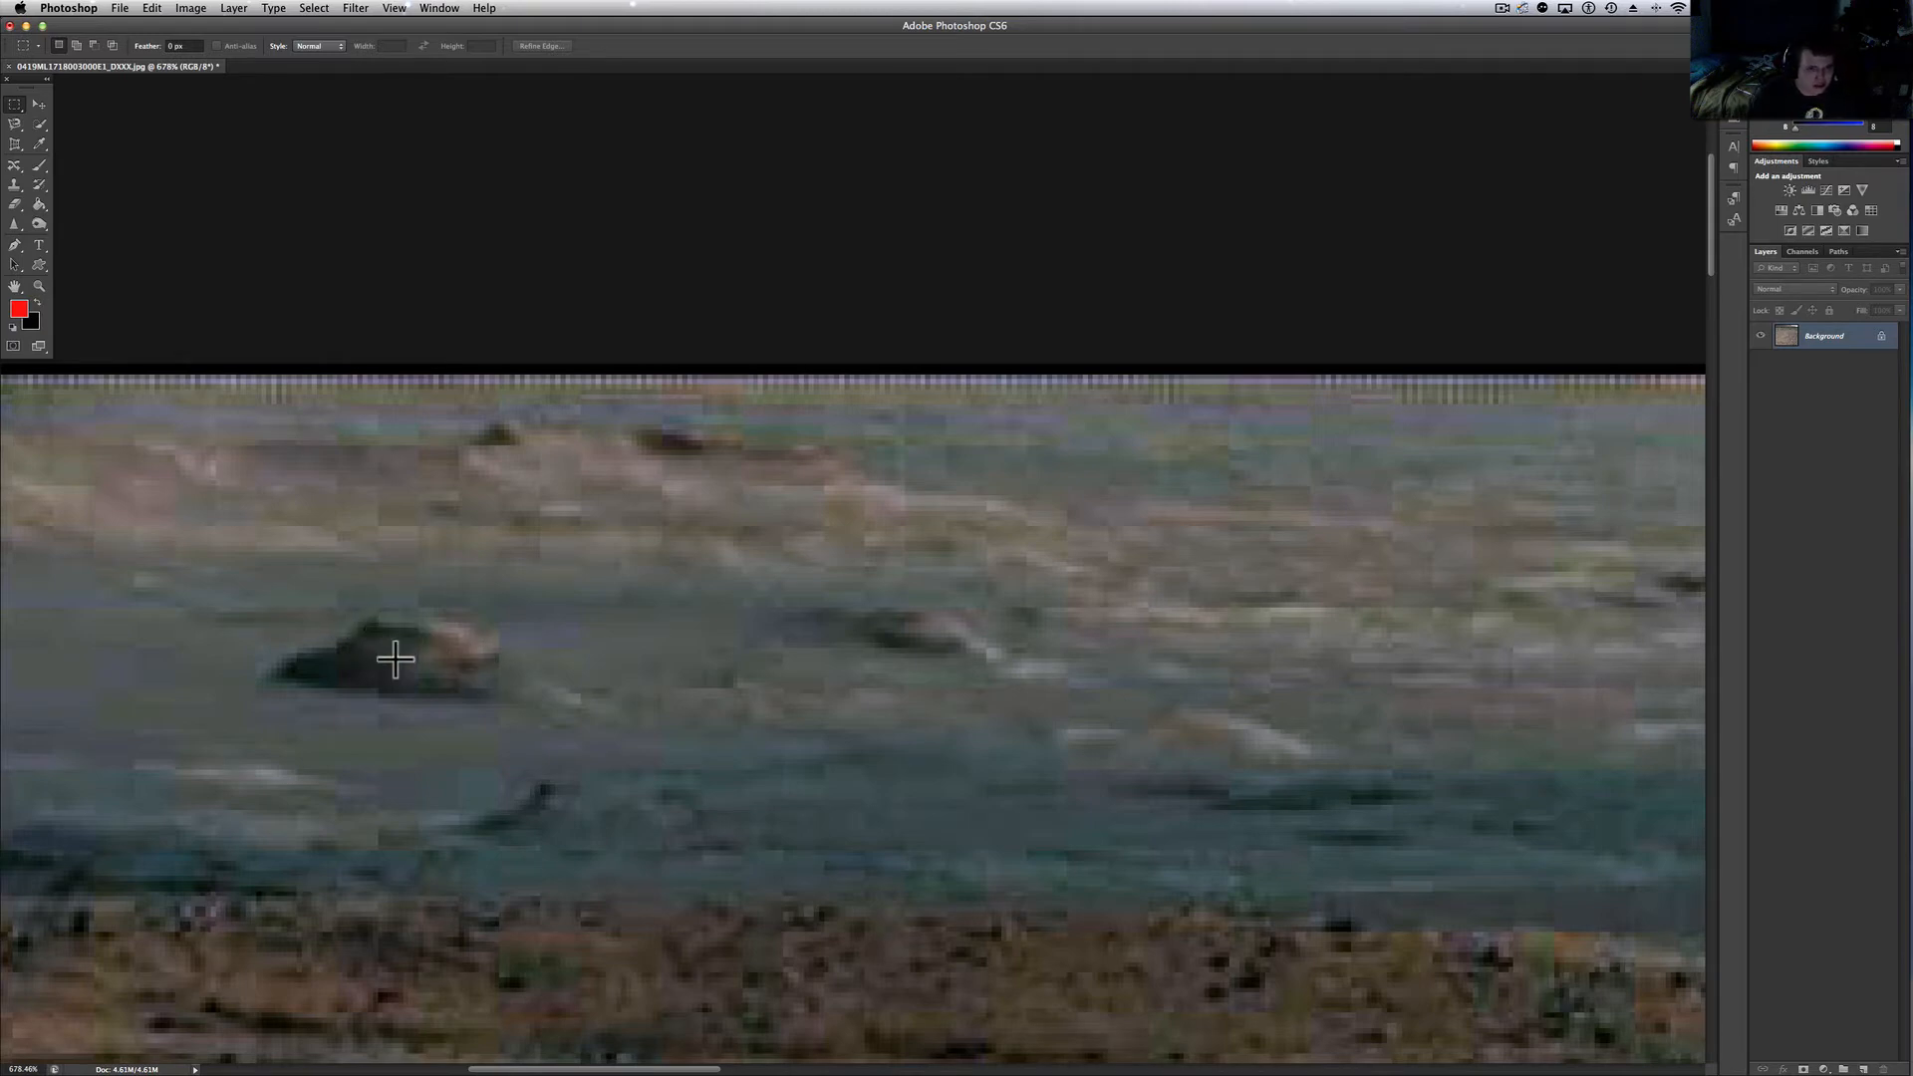
mouse_move(309, 645)
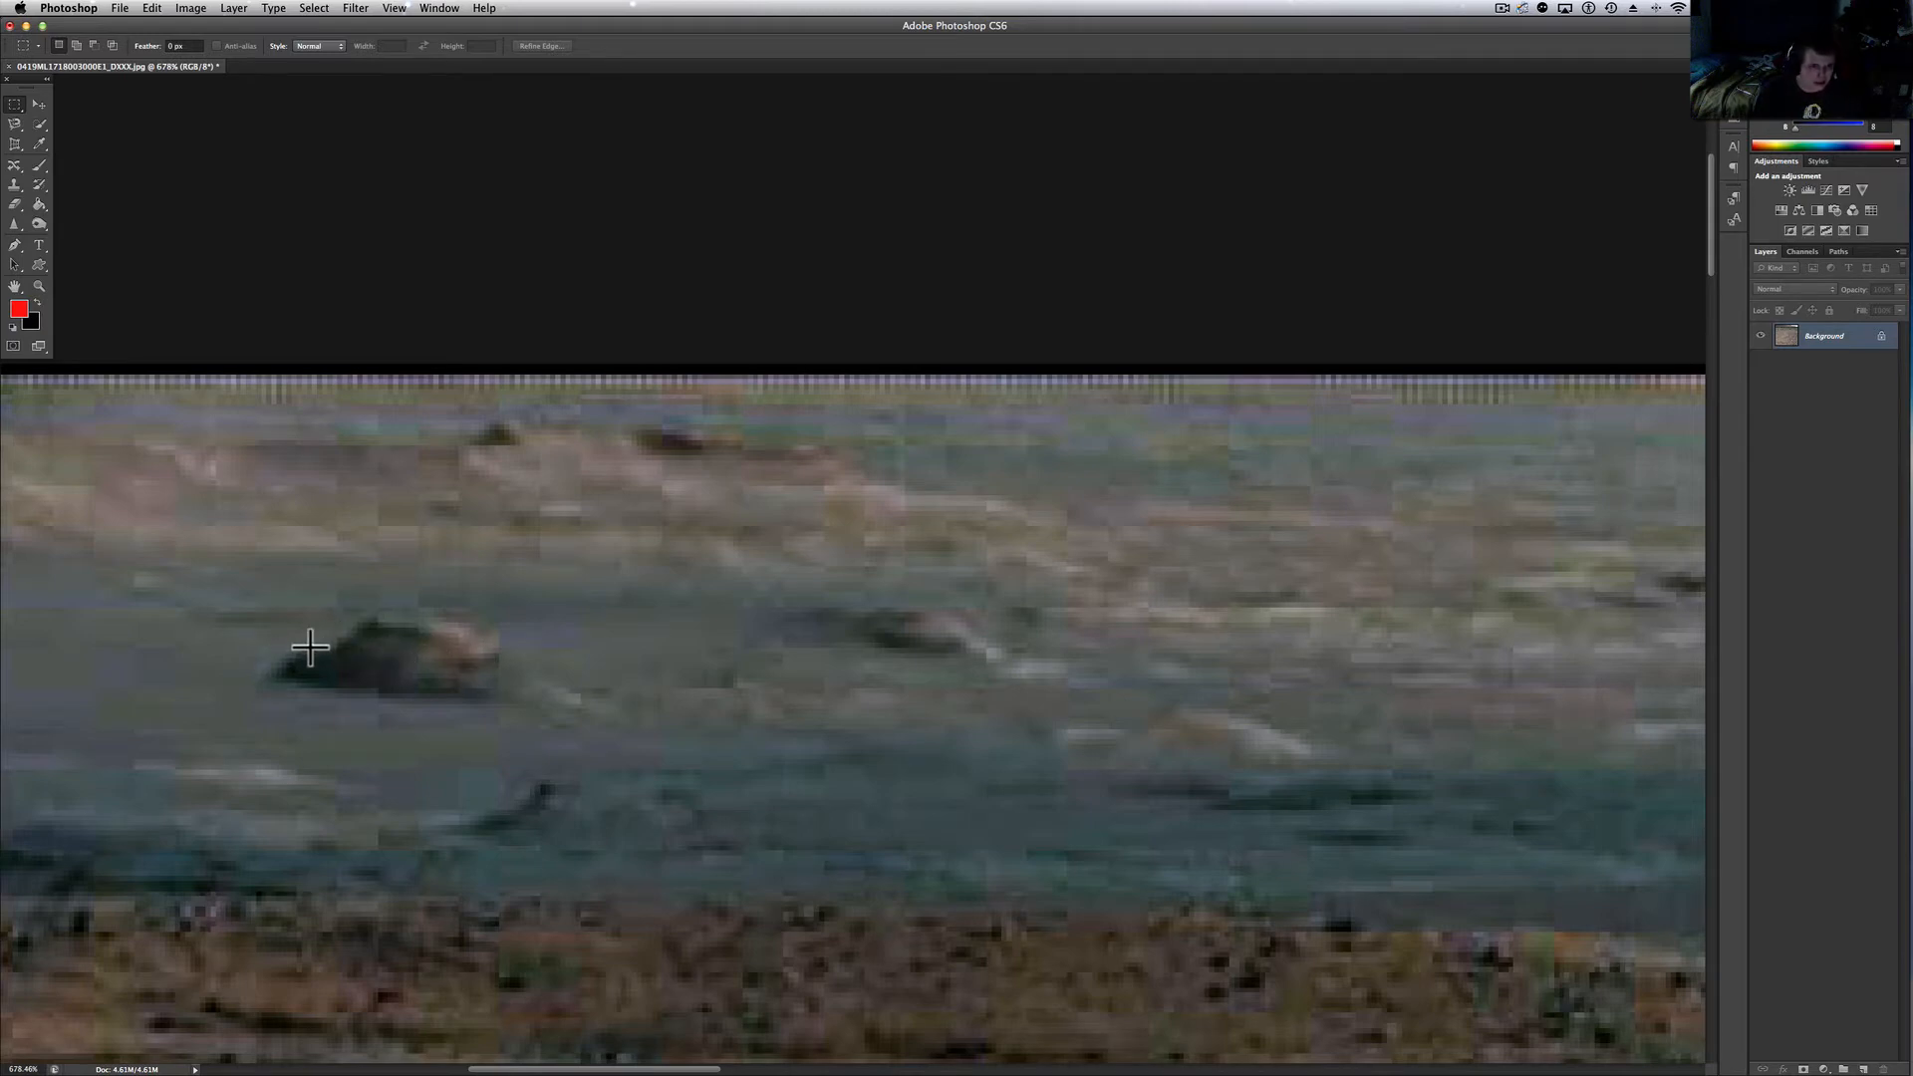
mouse_move(283, 660)
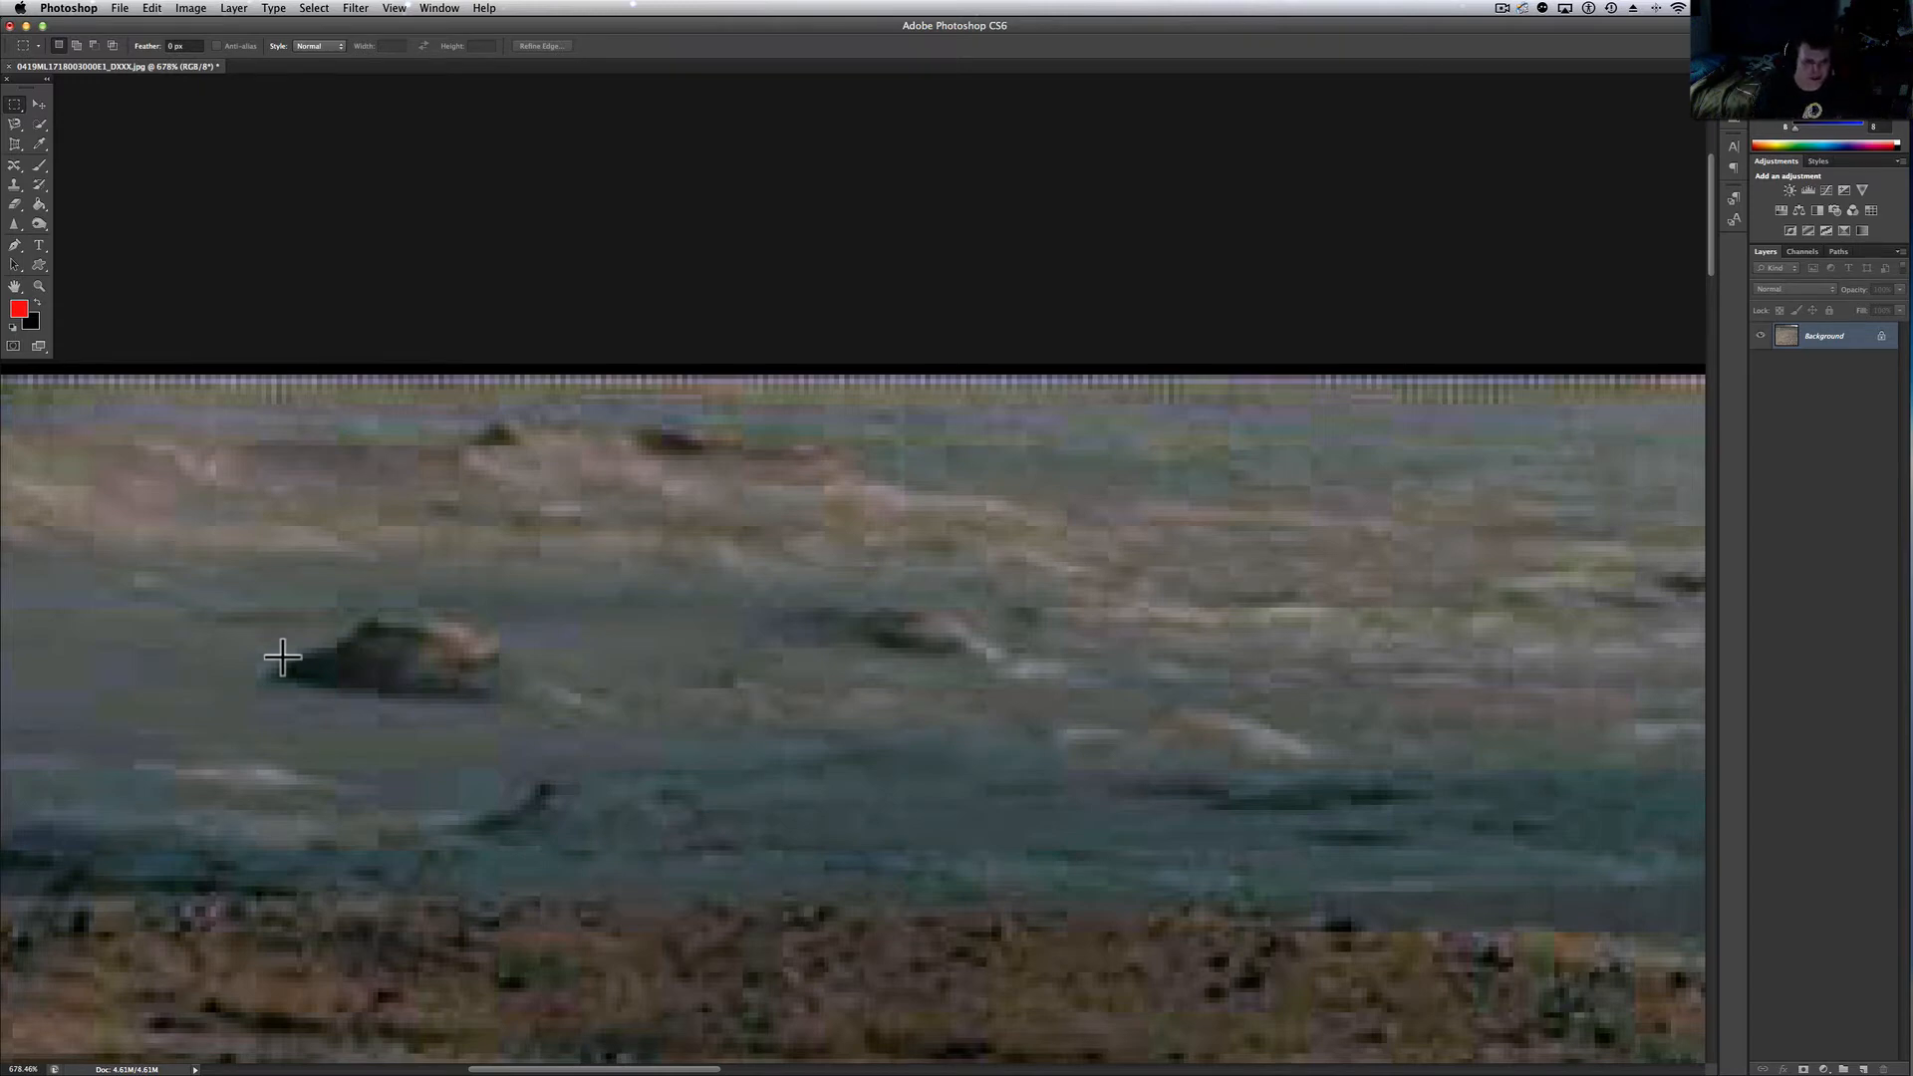
mouse_move(263, 671)
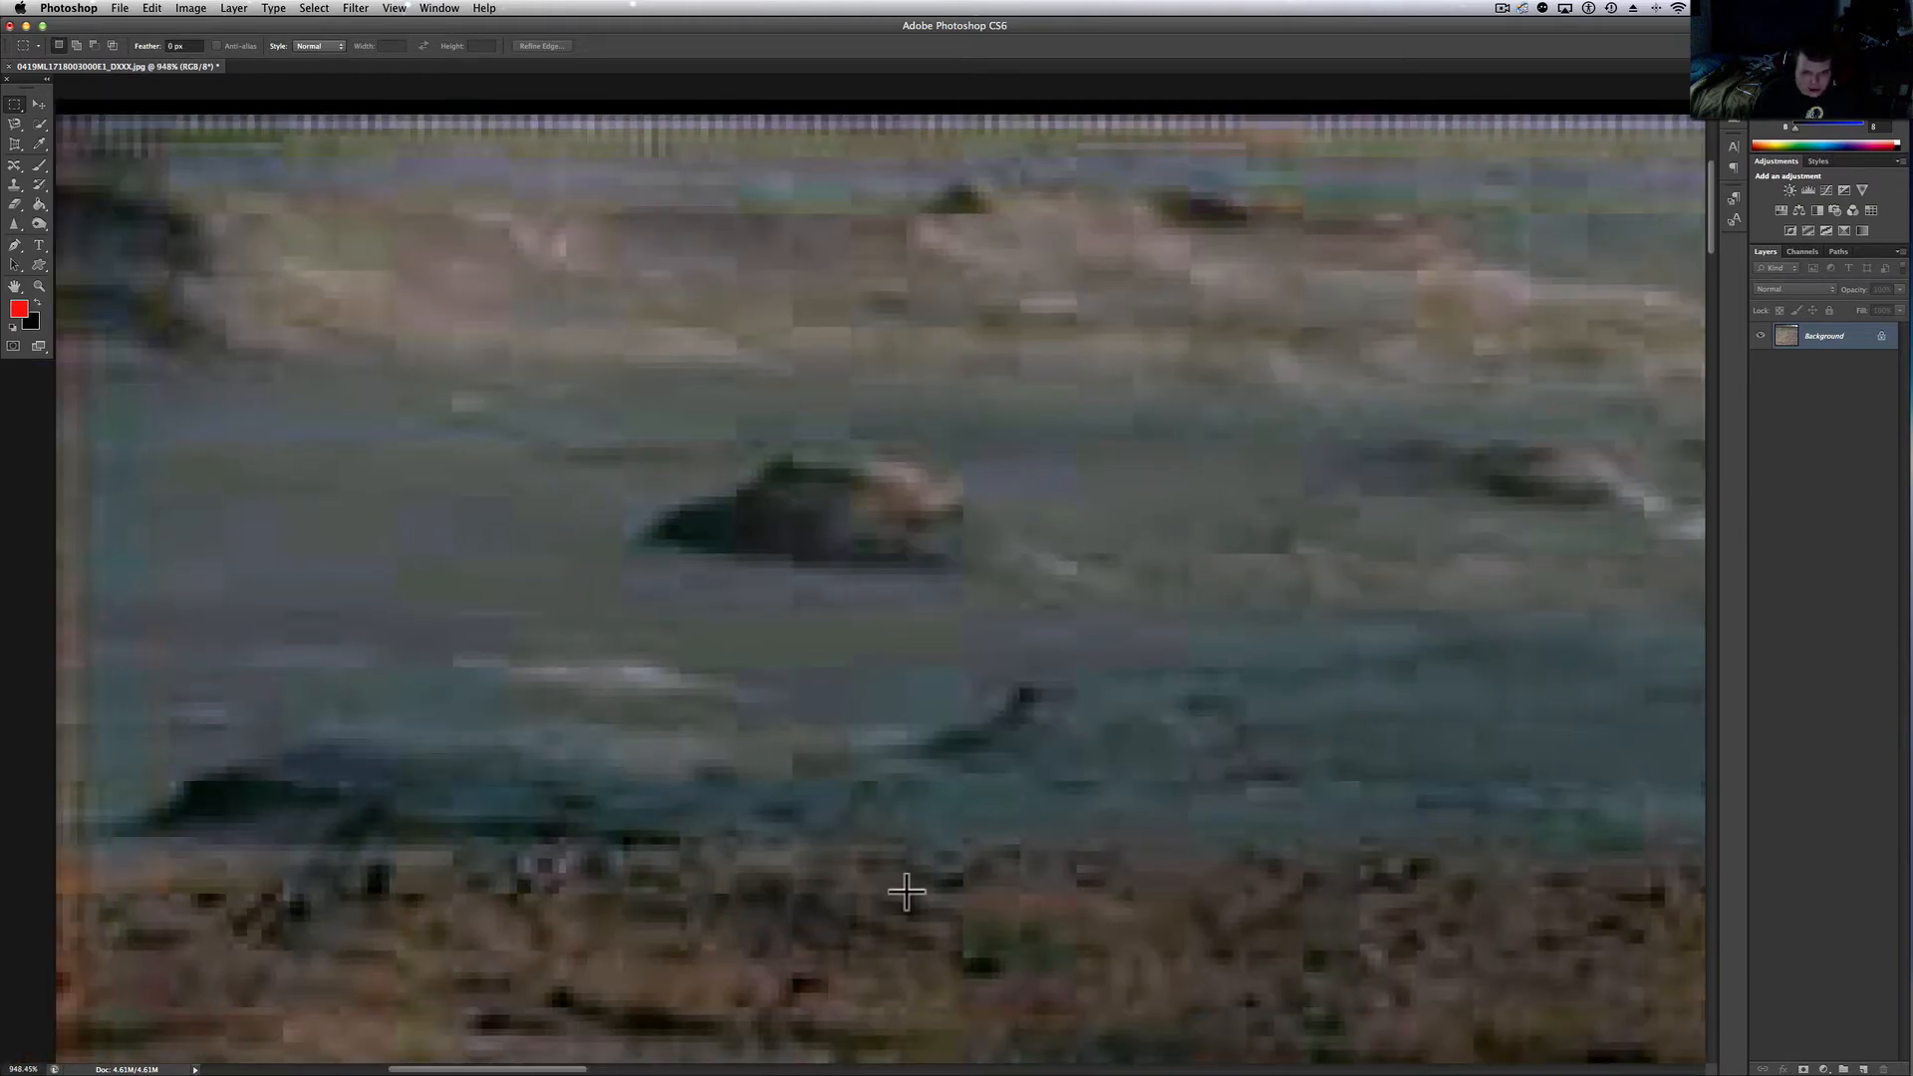
mouse_move(616, 861)
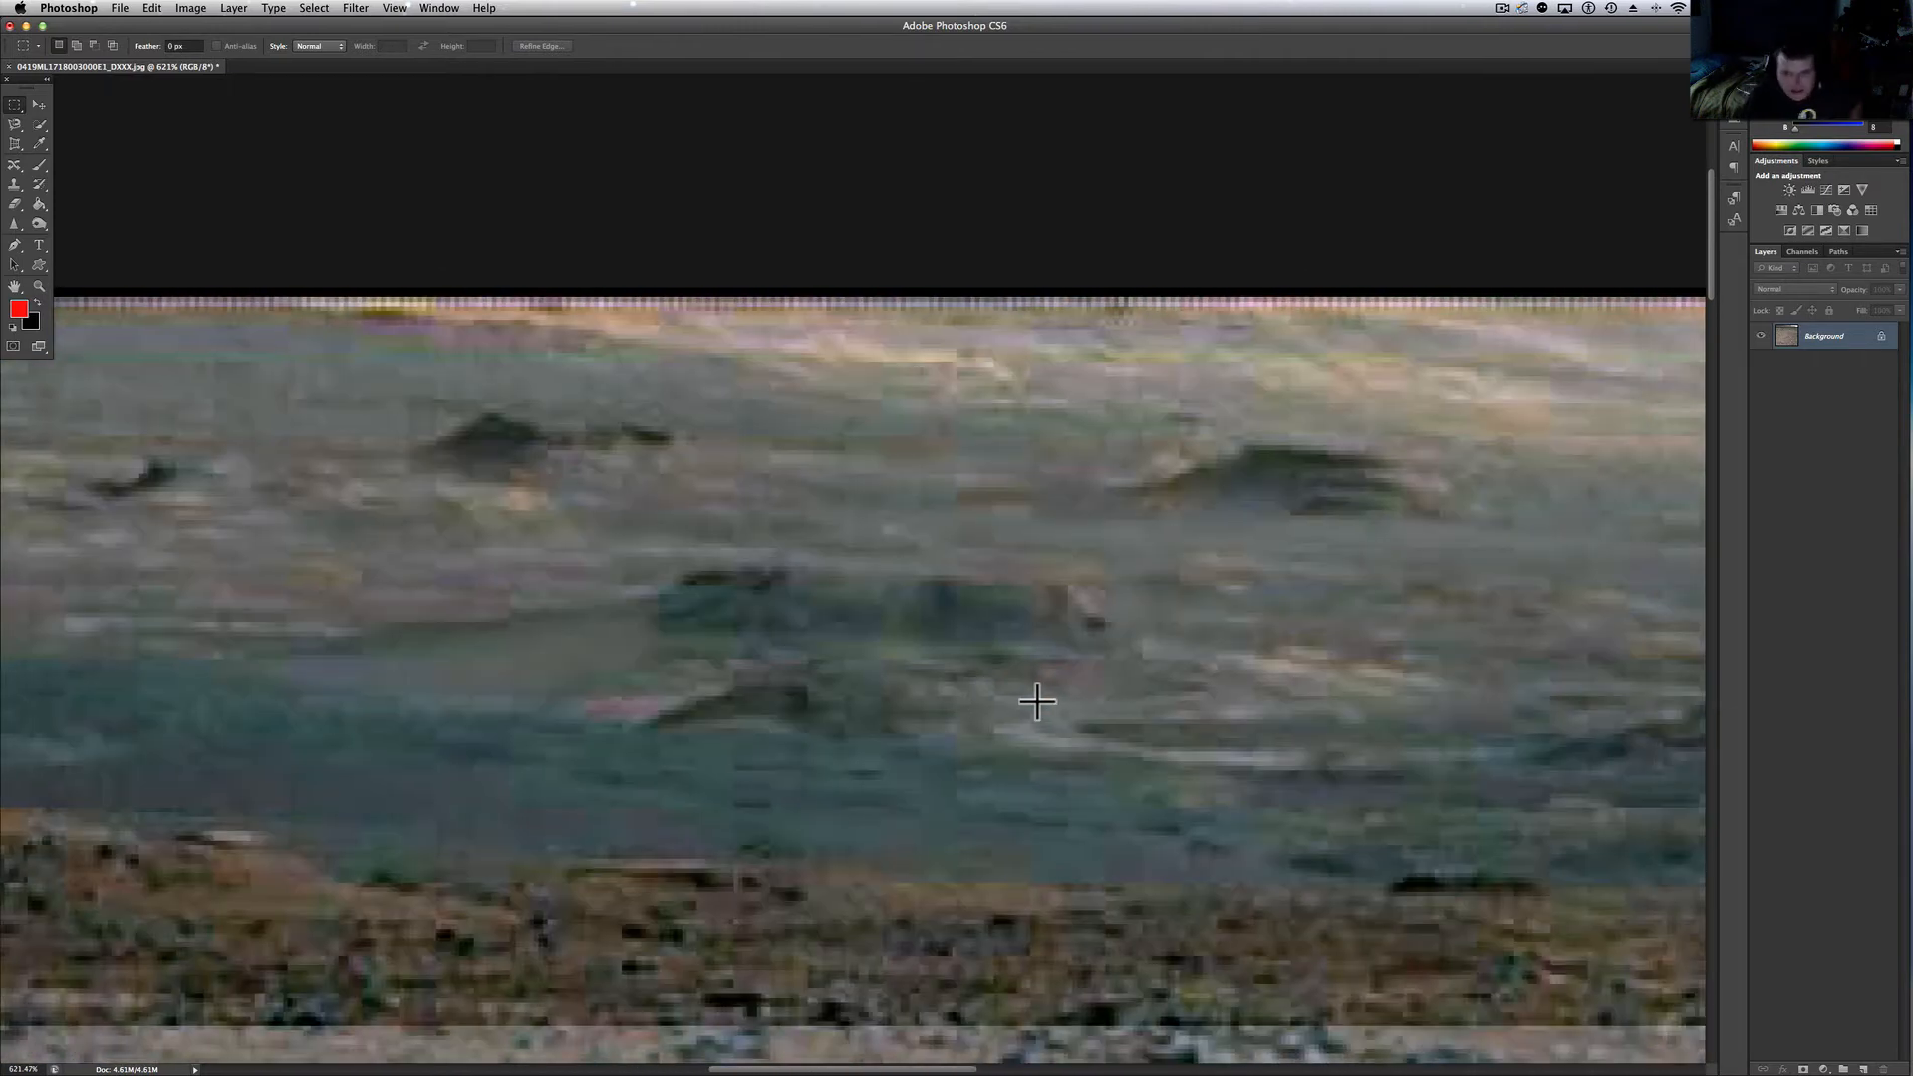
mouse_move(855, 676)
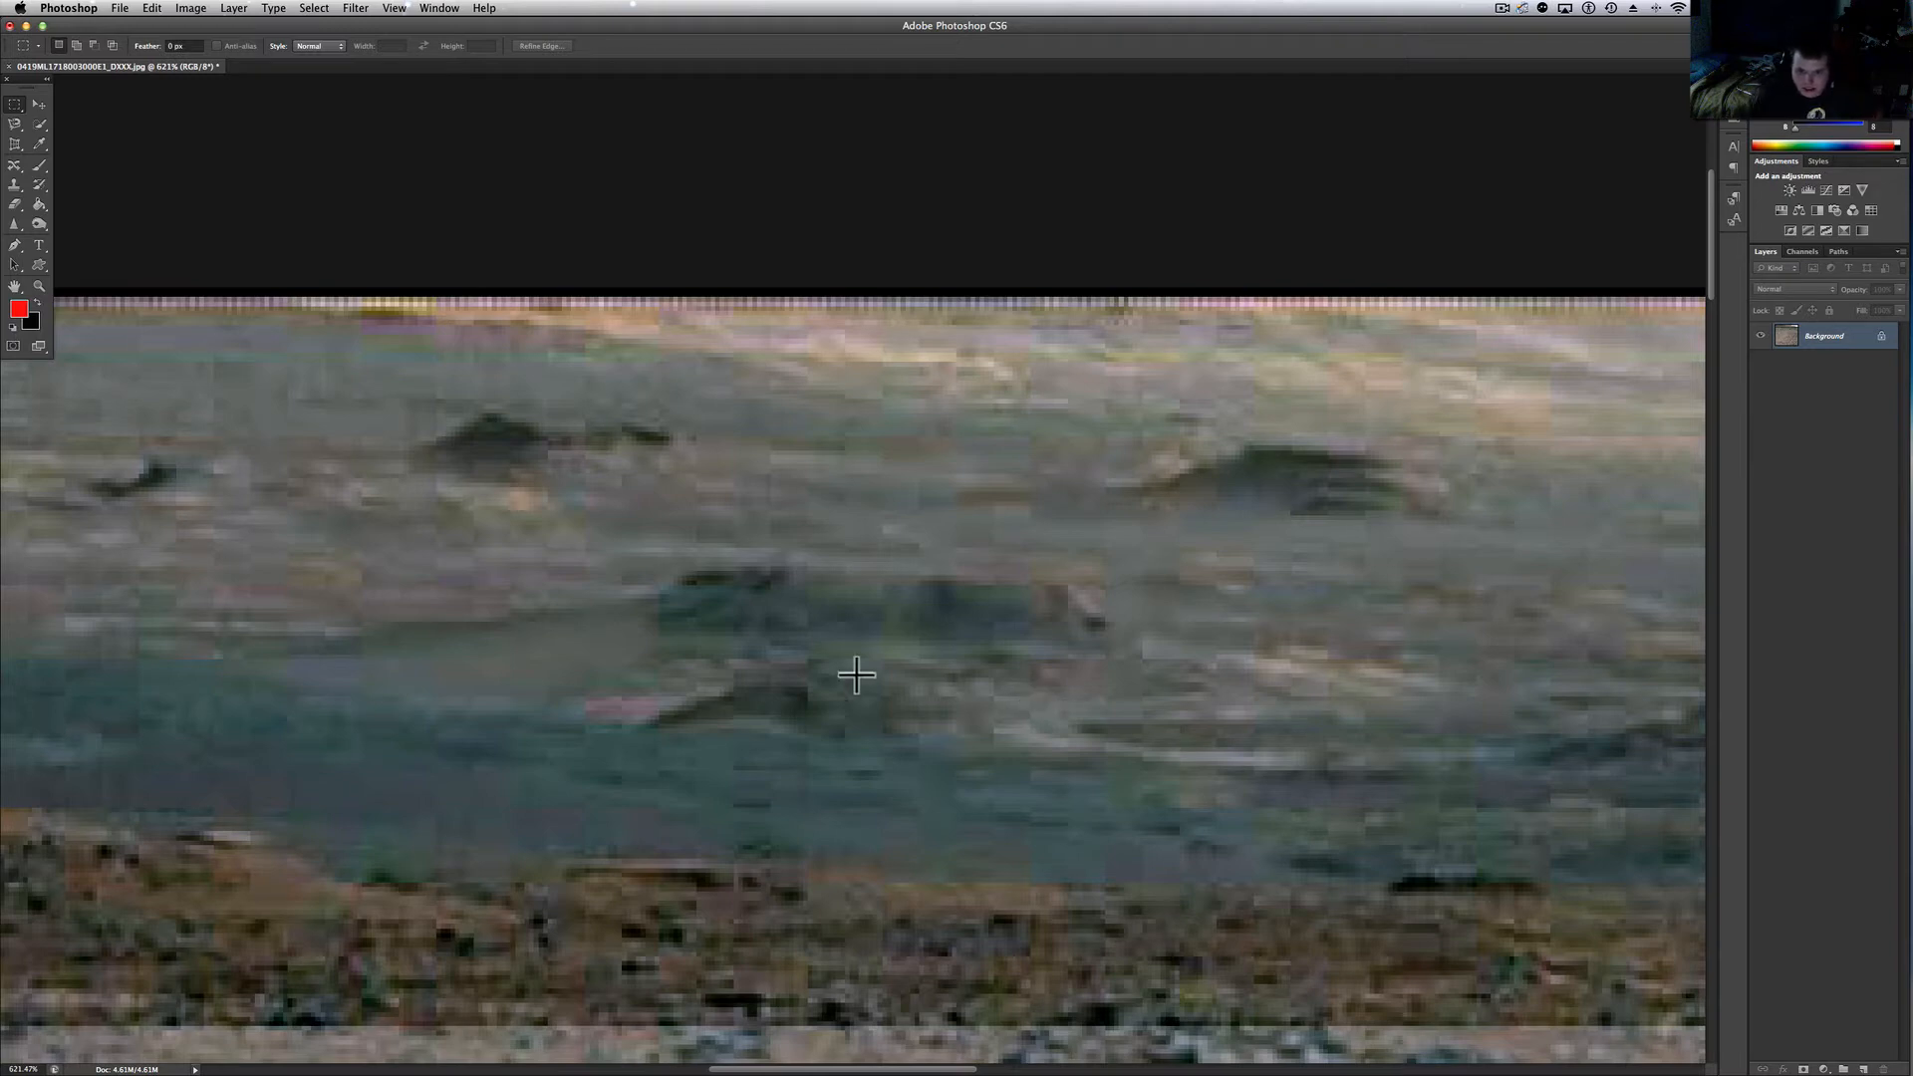
mouse_move(341, 439)
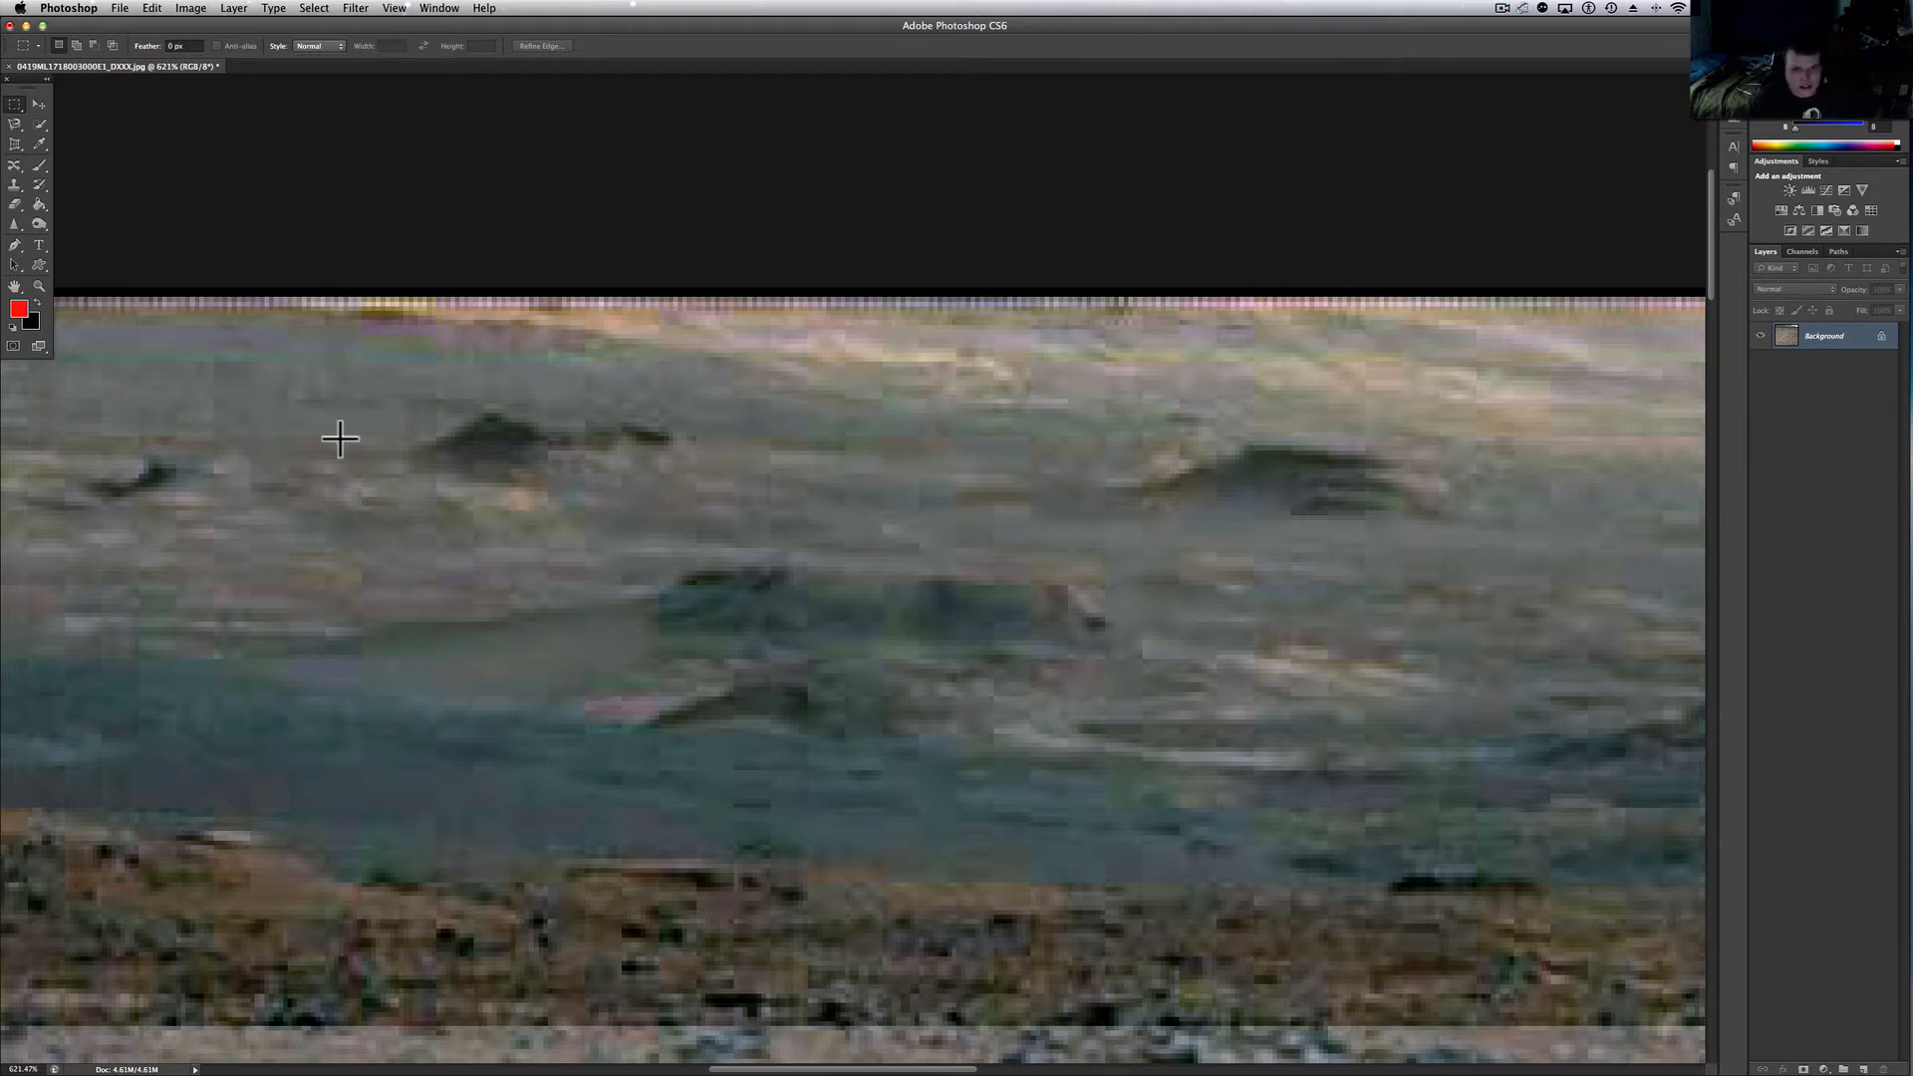
mouse_move(807, 765)
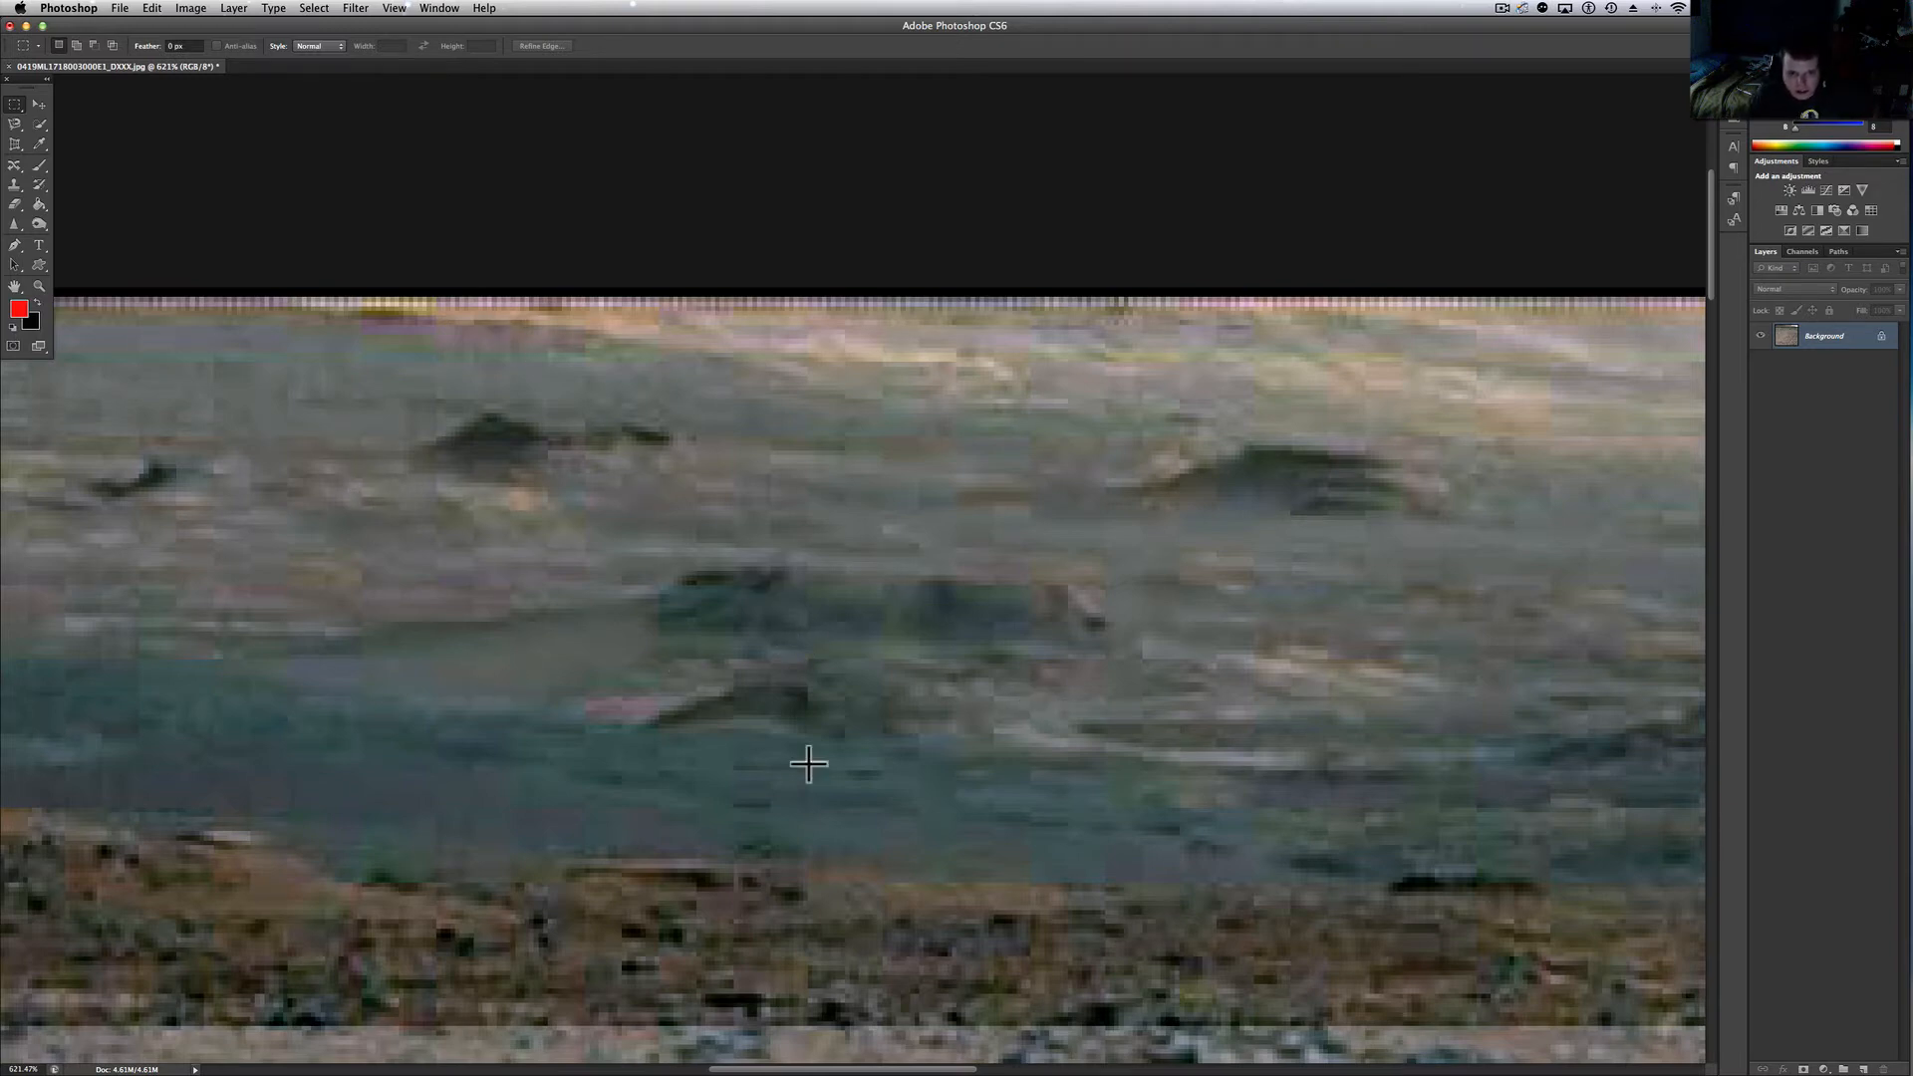
mouse_move(793, 643)
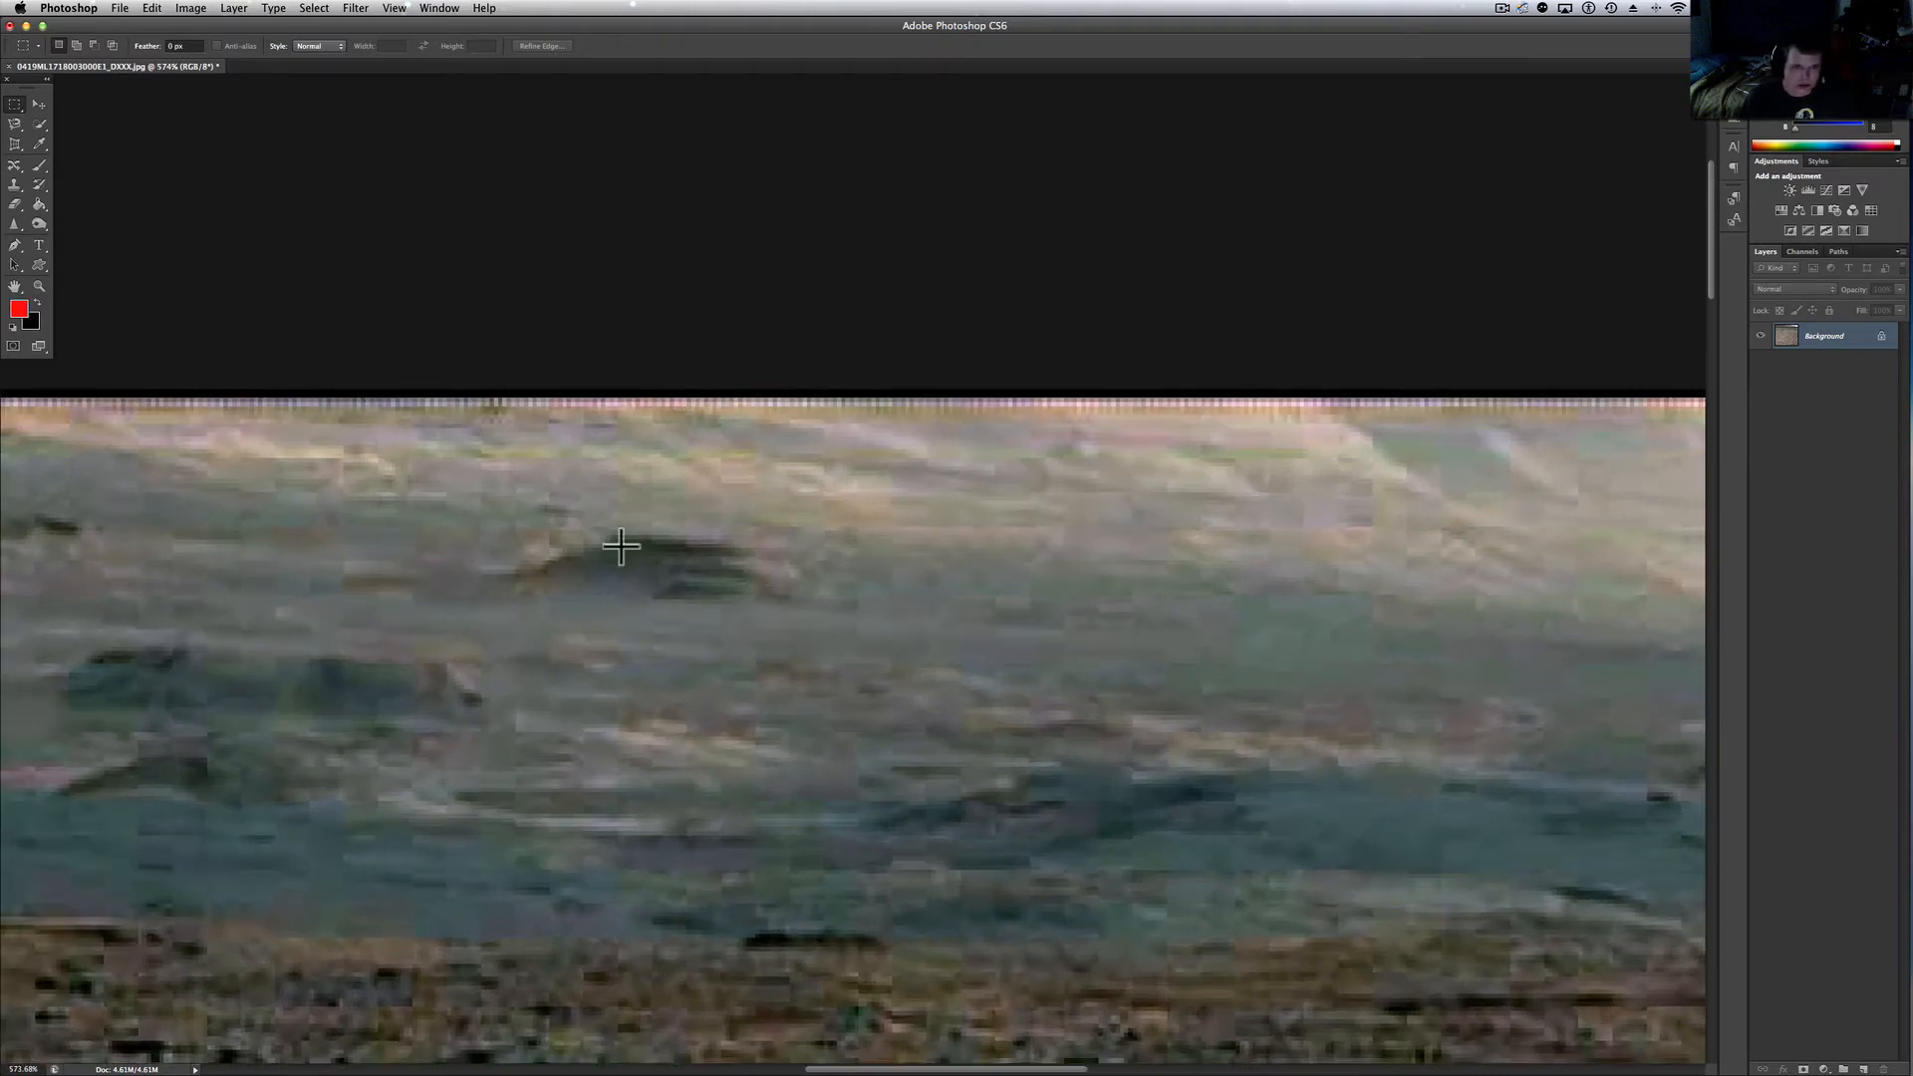
mouse_move(753, 584)
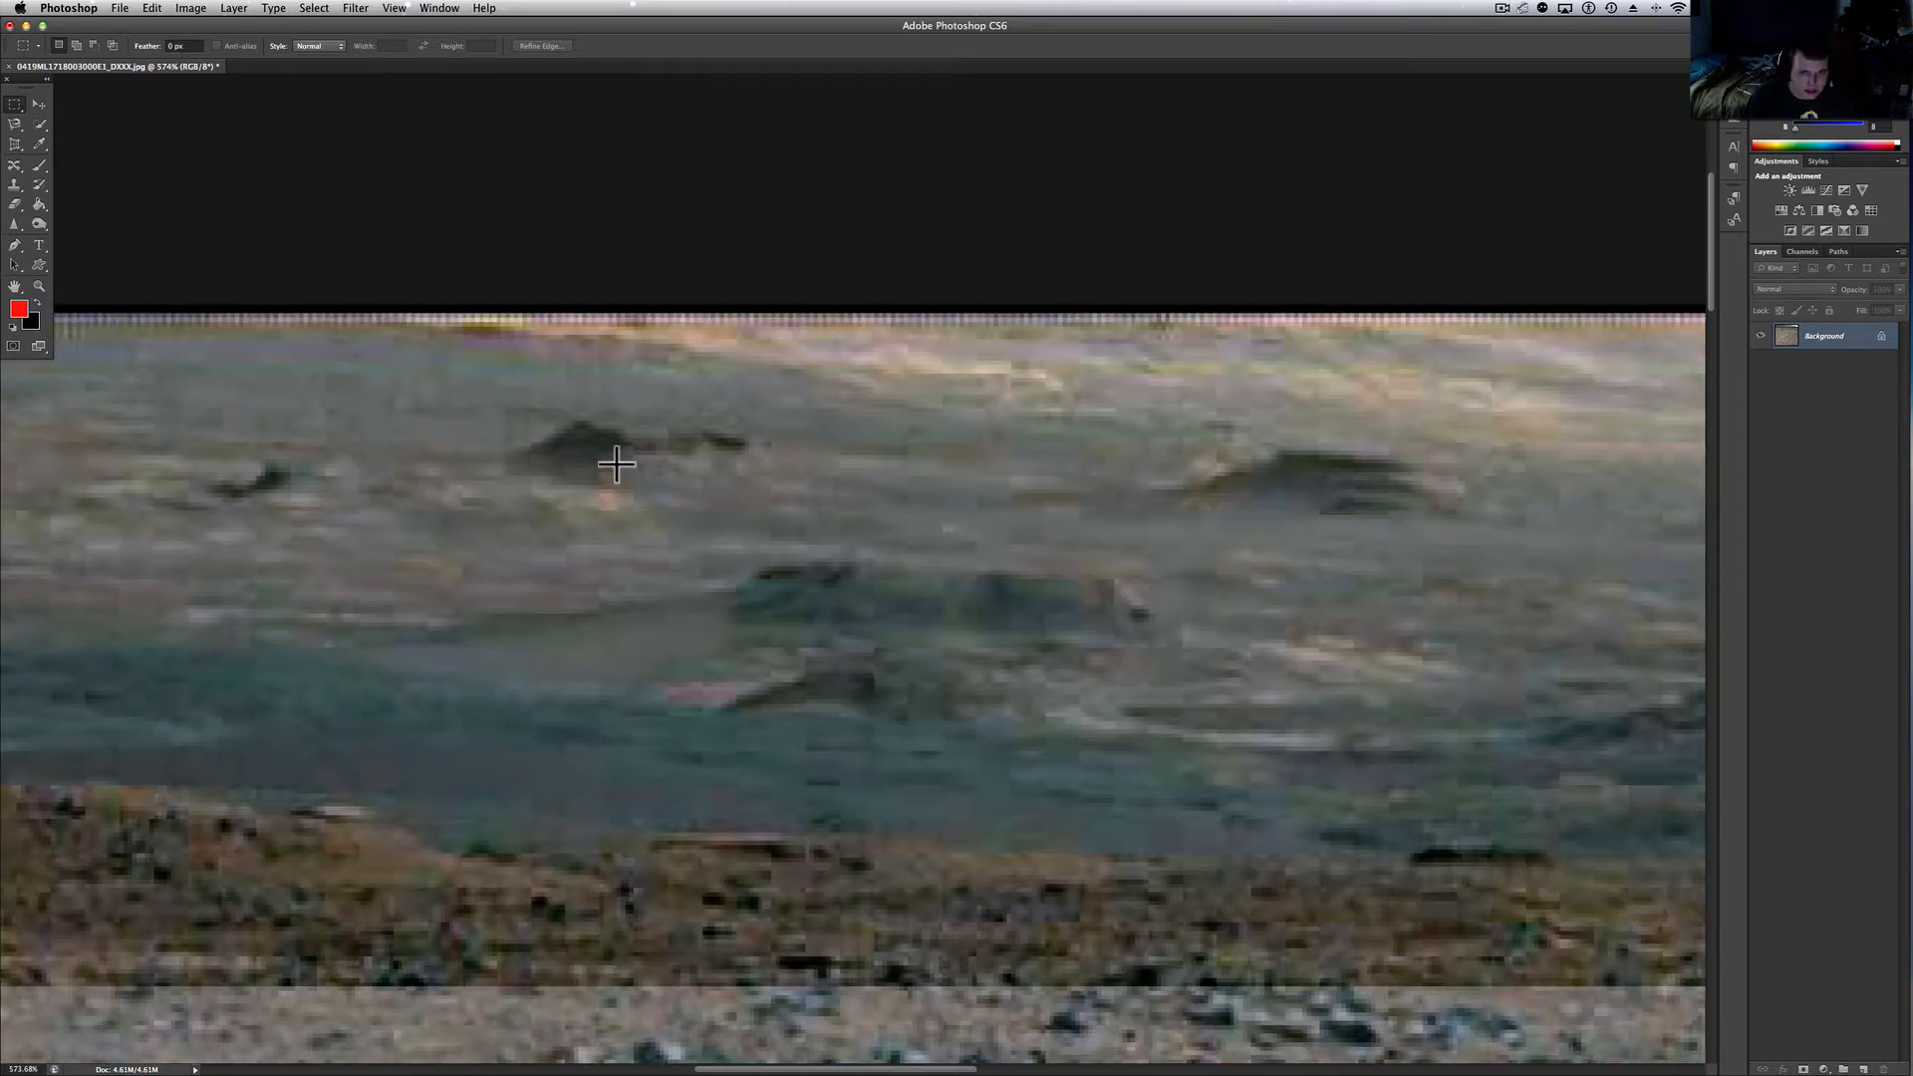
mouse_move(791, 498)
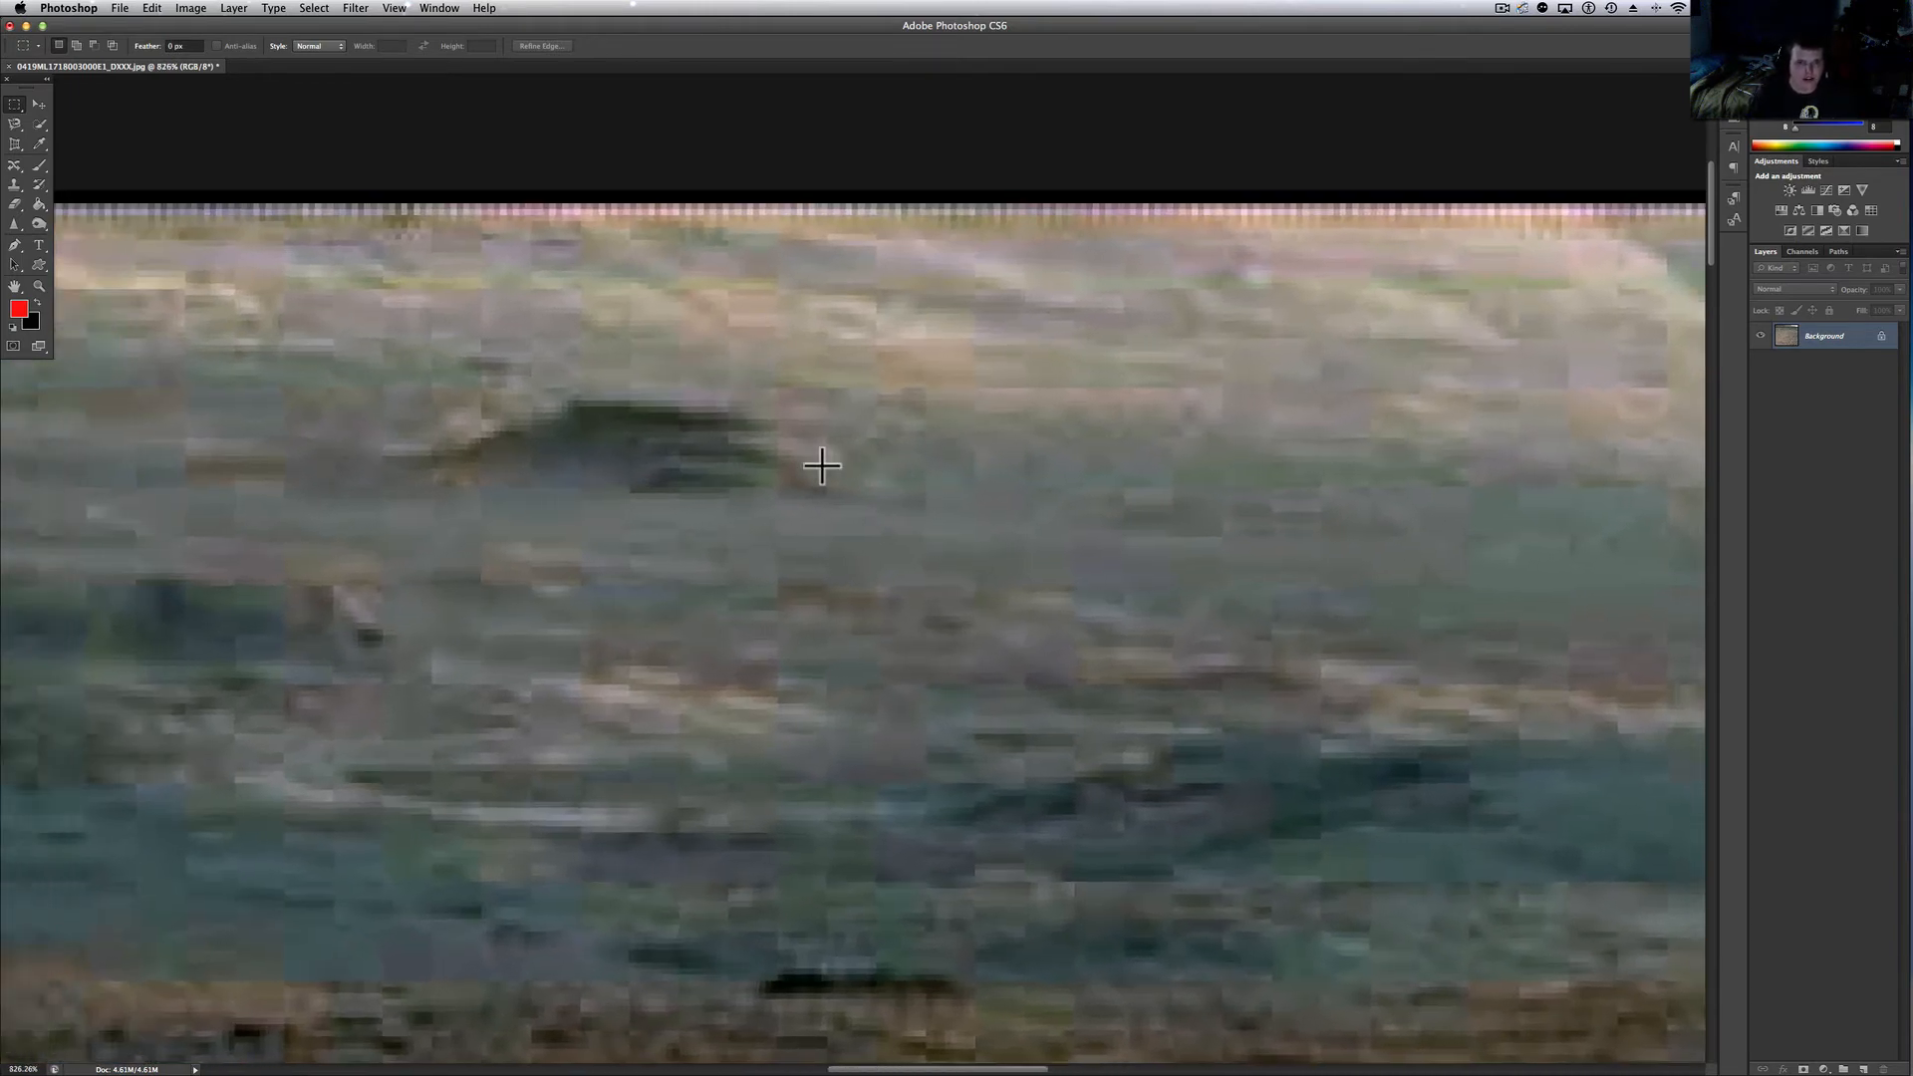
mouse_move(805, 435)
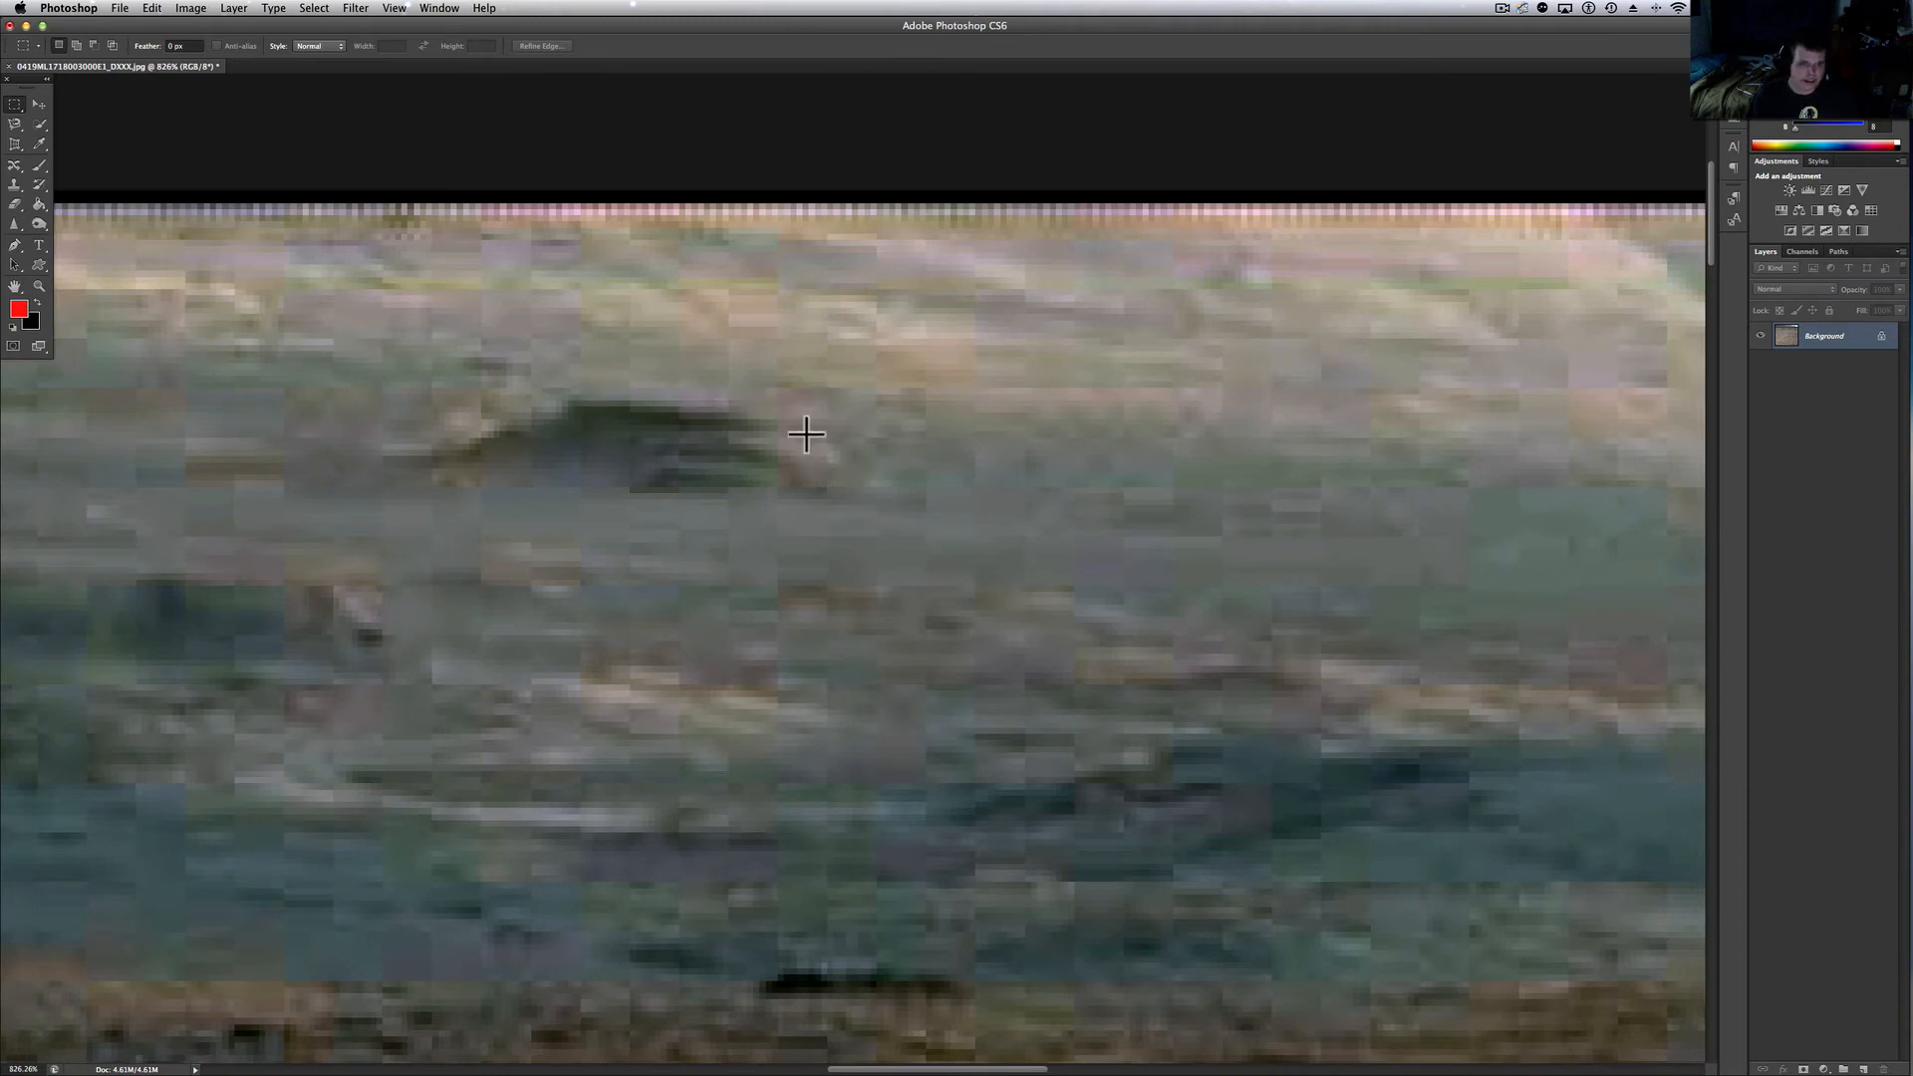
mouse_move(819, 436)
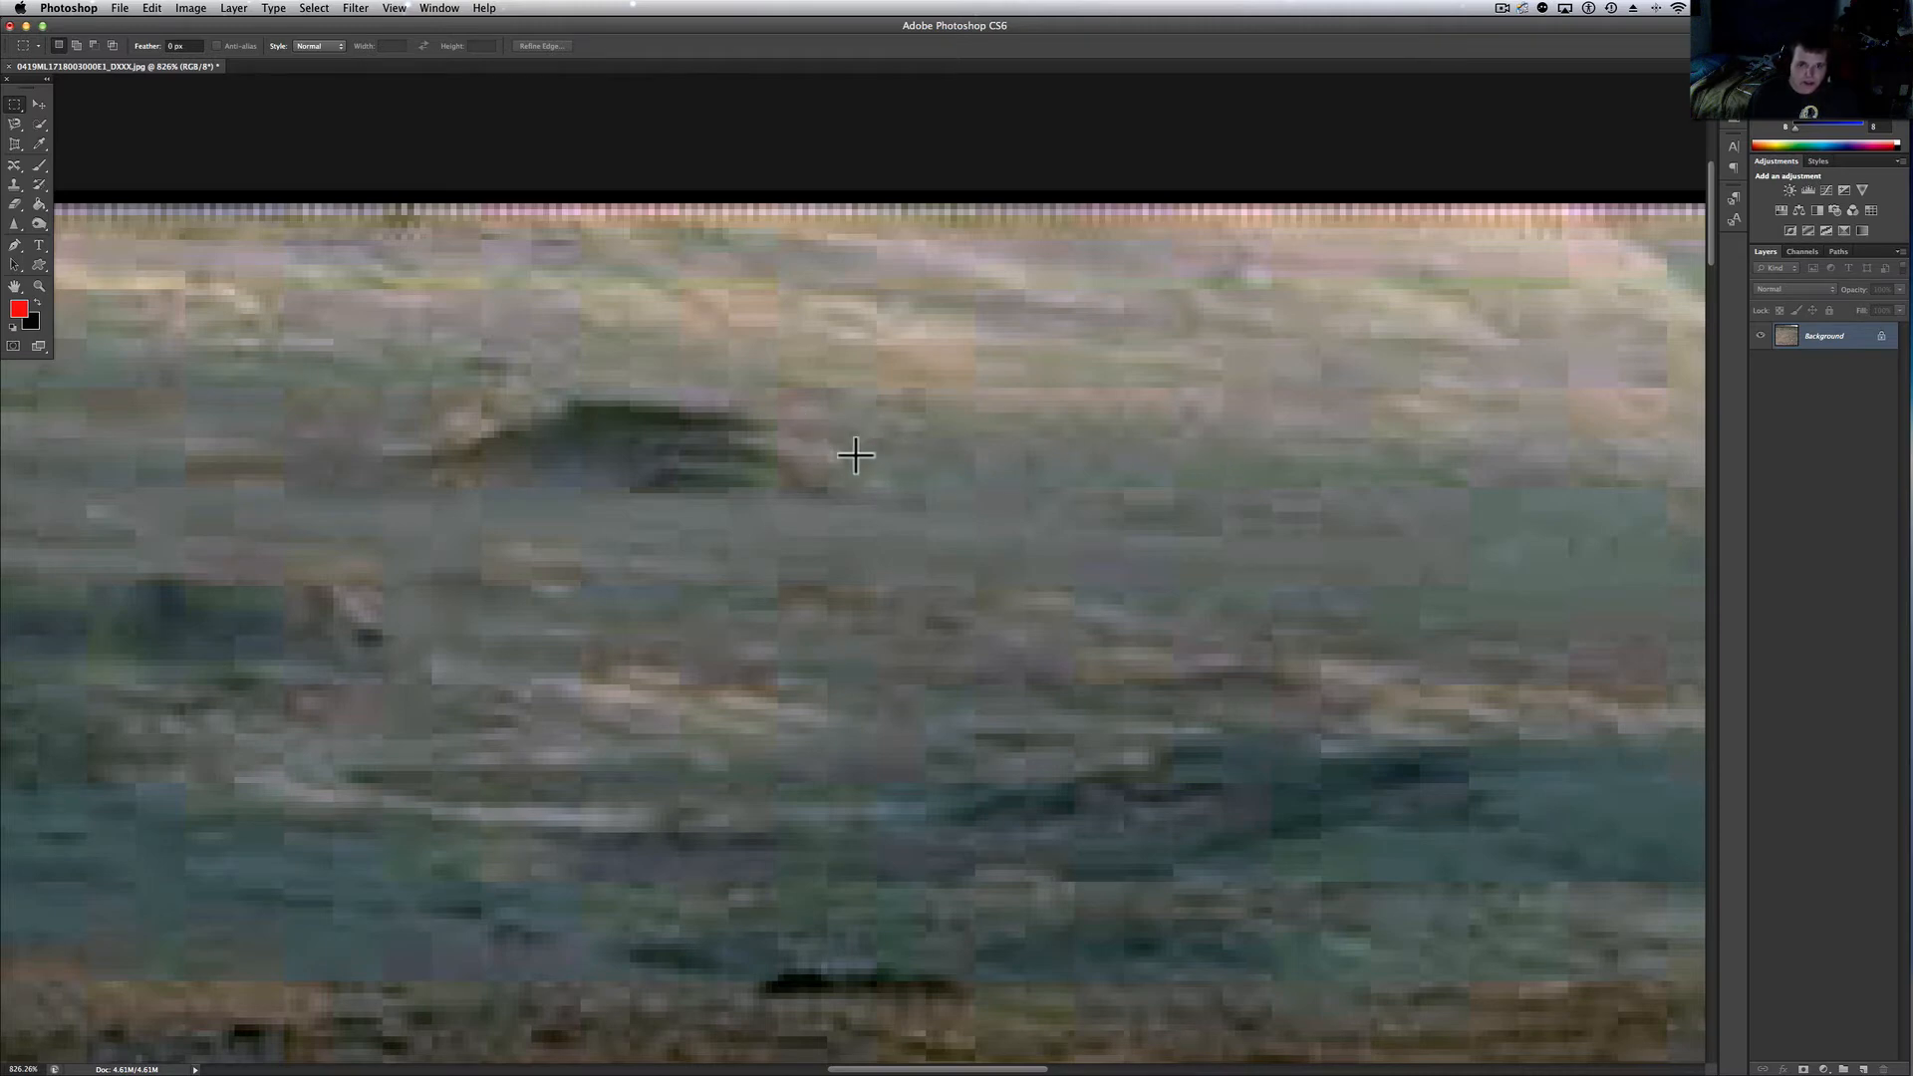
mouse_move(990, 464)
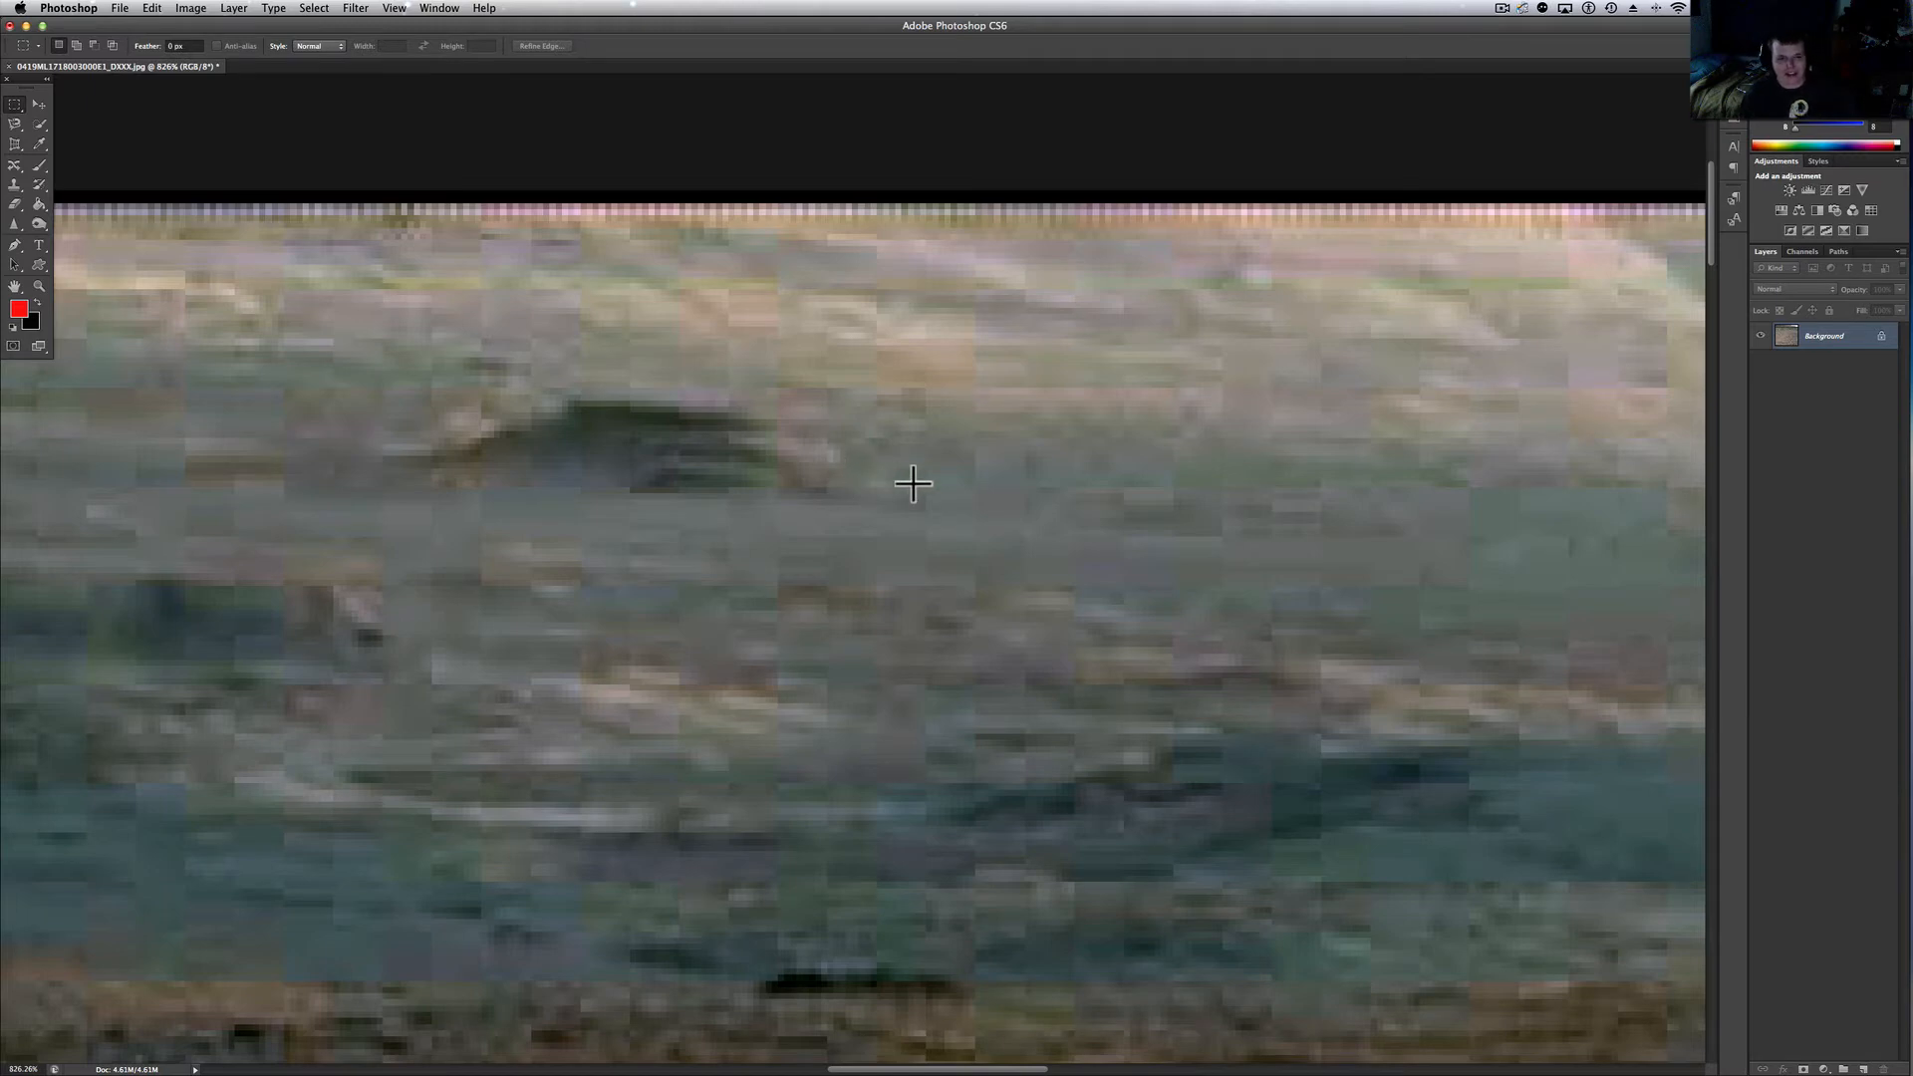
scroll(down, 3)
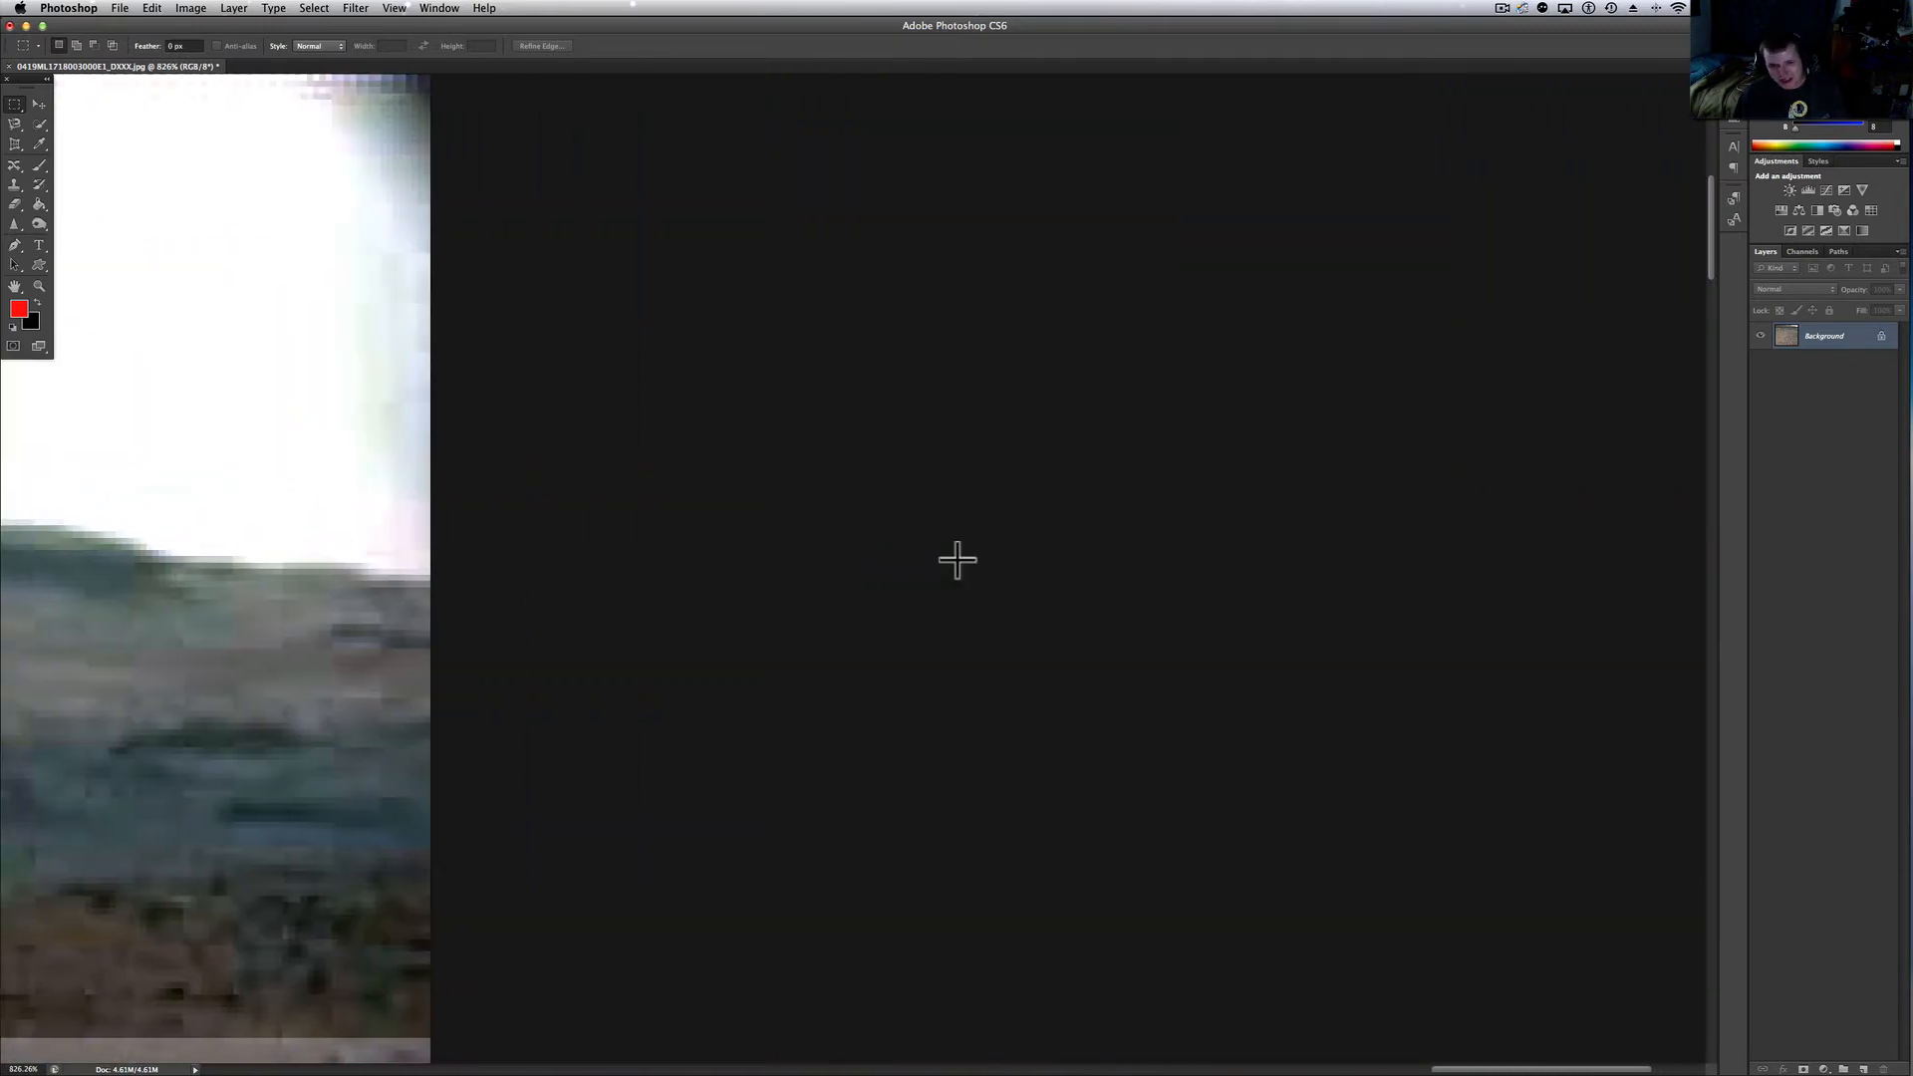
Browse the File menu, then undo the last change via Edit > Undo State Change
click(68, 8)
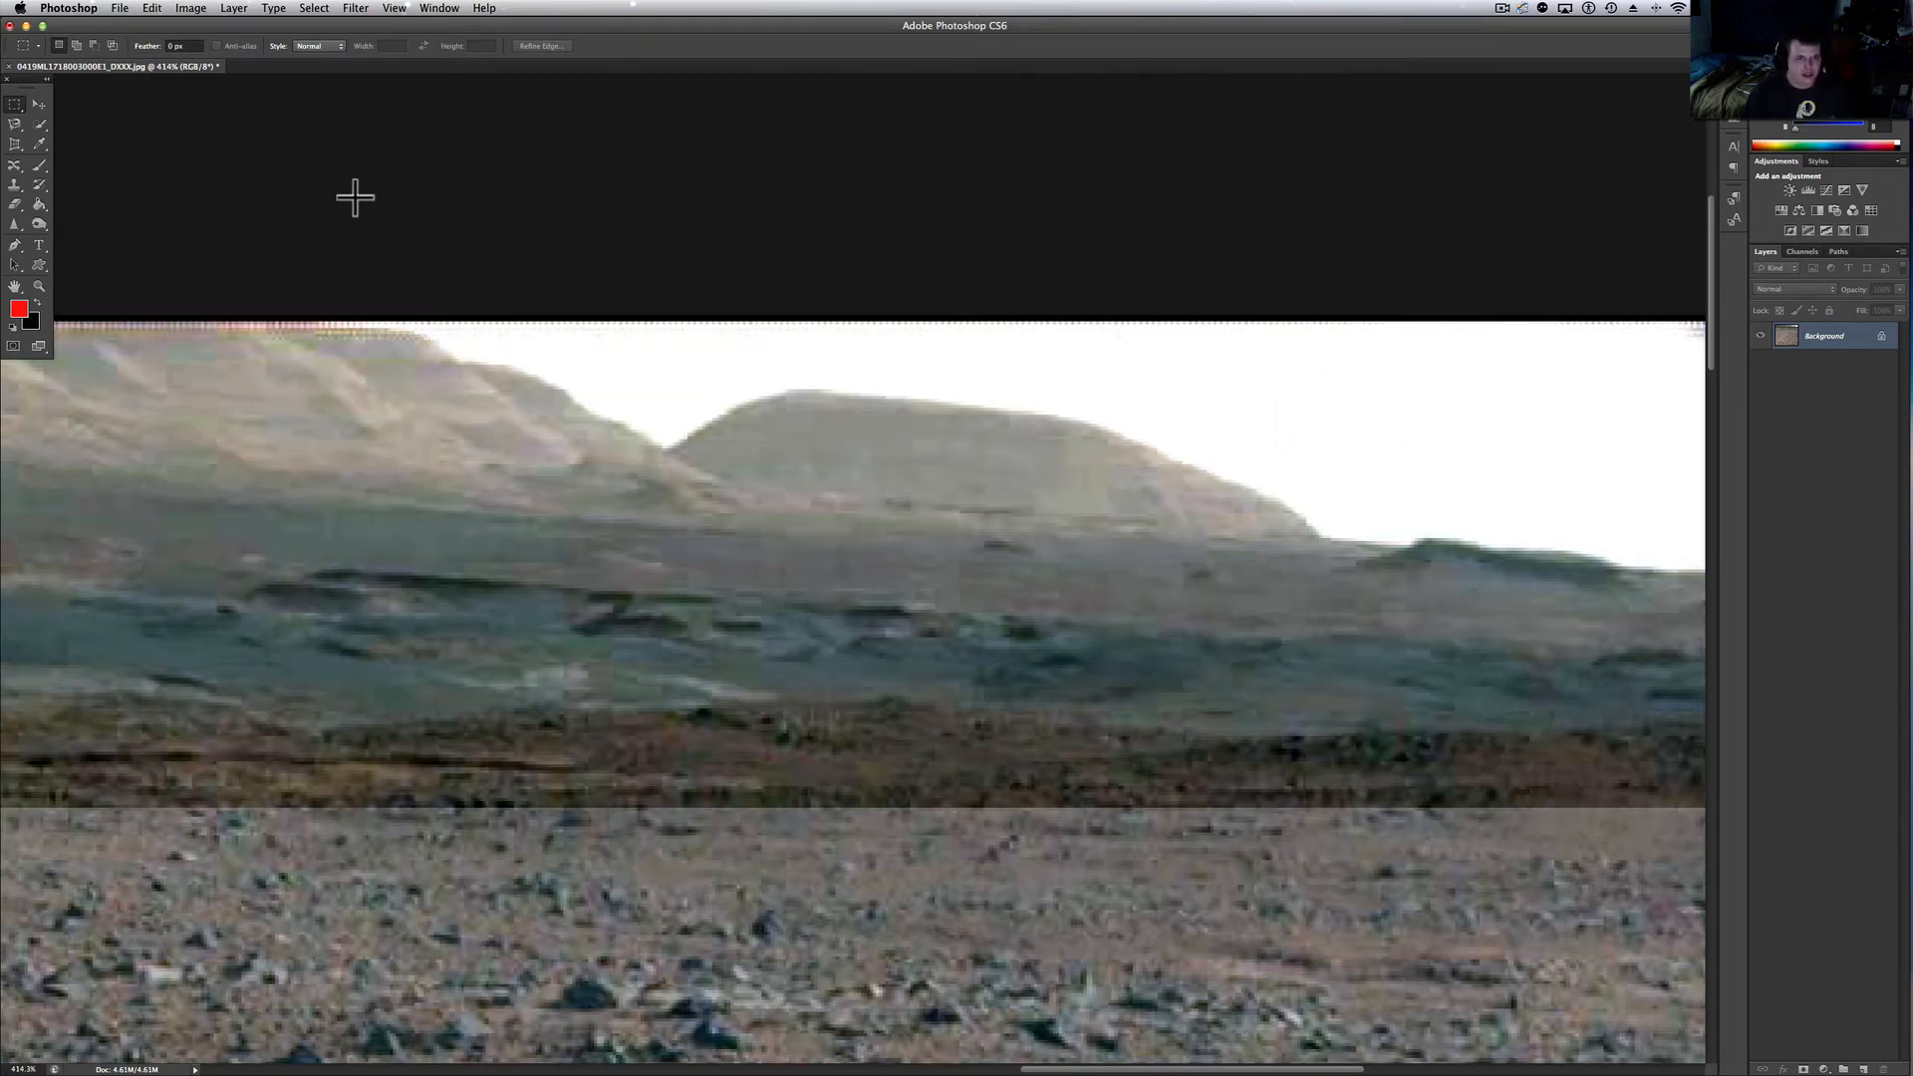
click(119, 8)
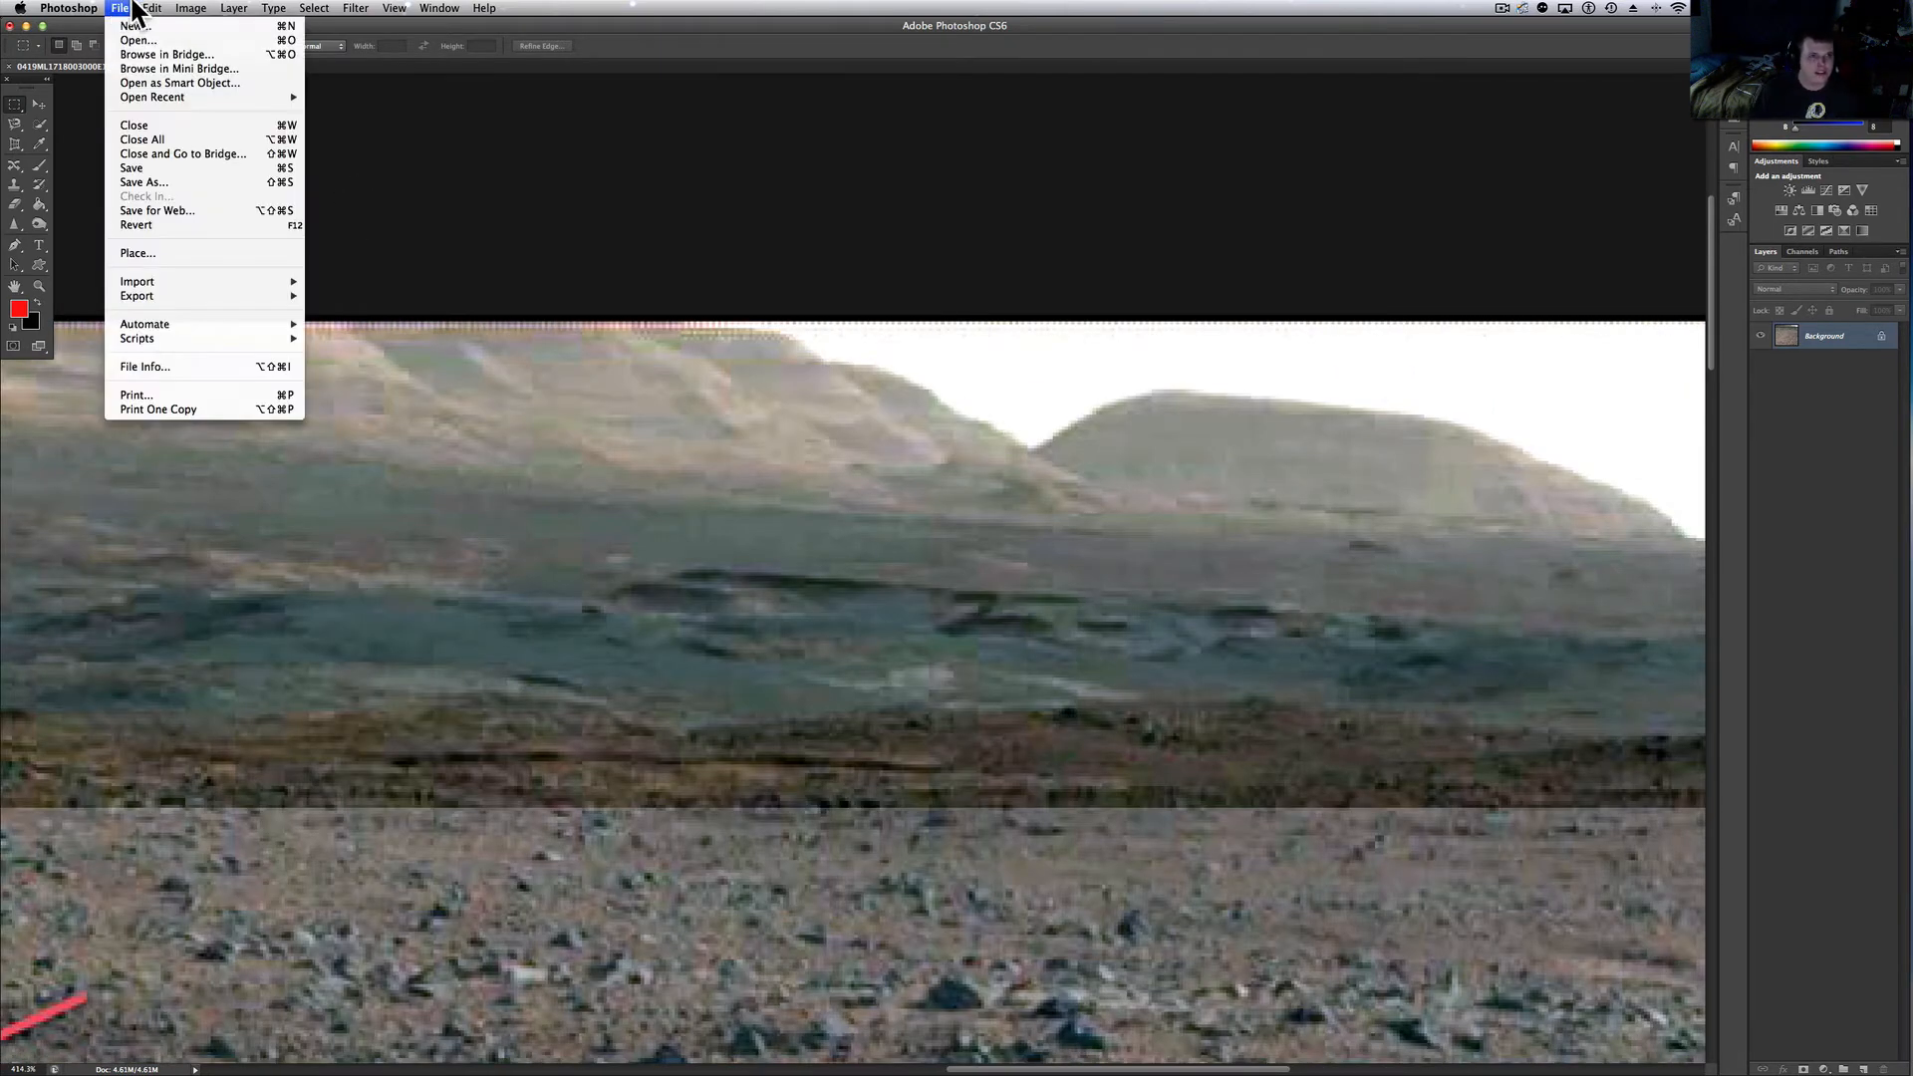
click(152, 8)
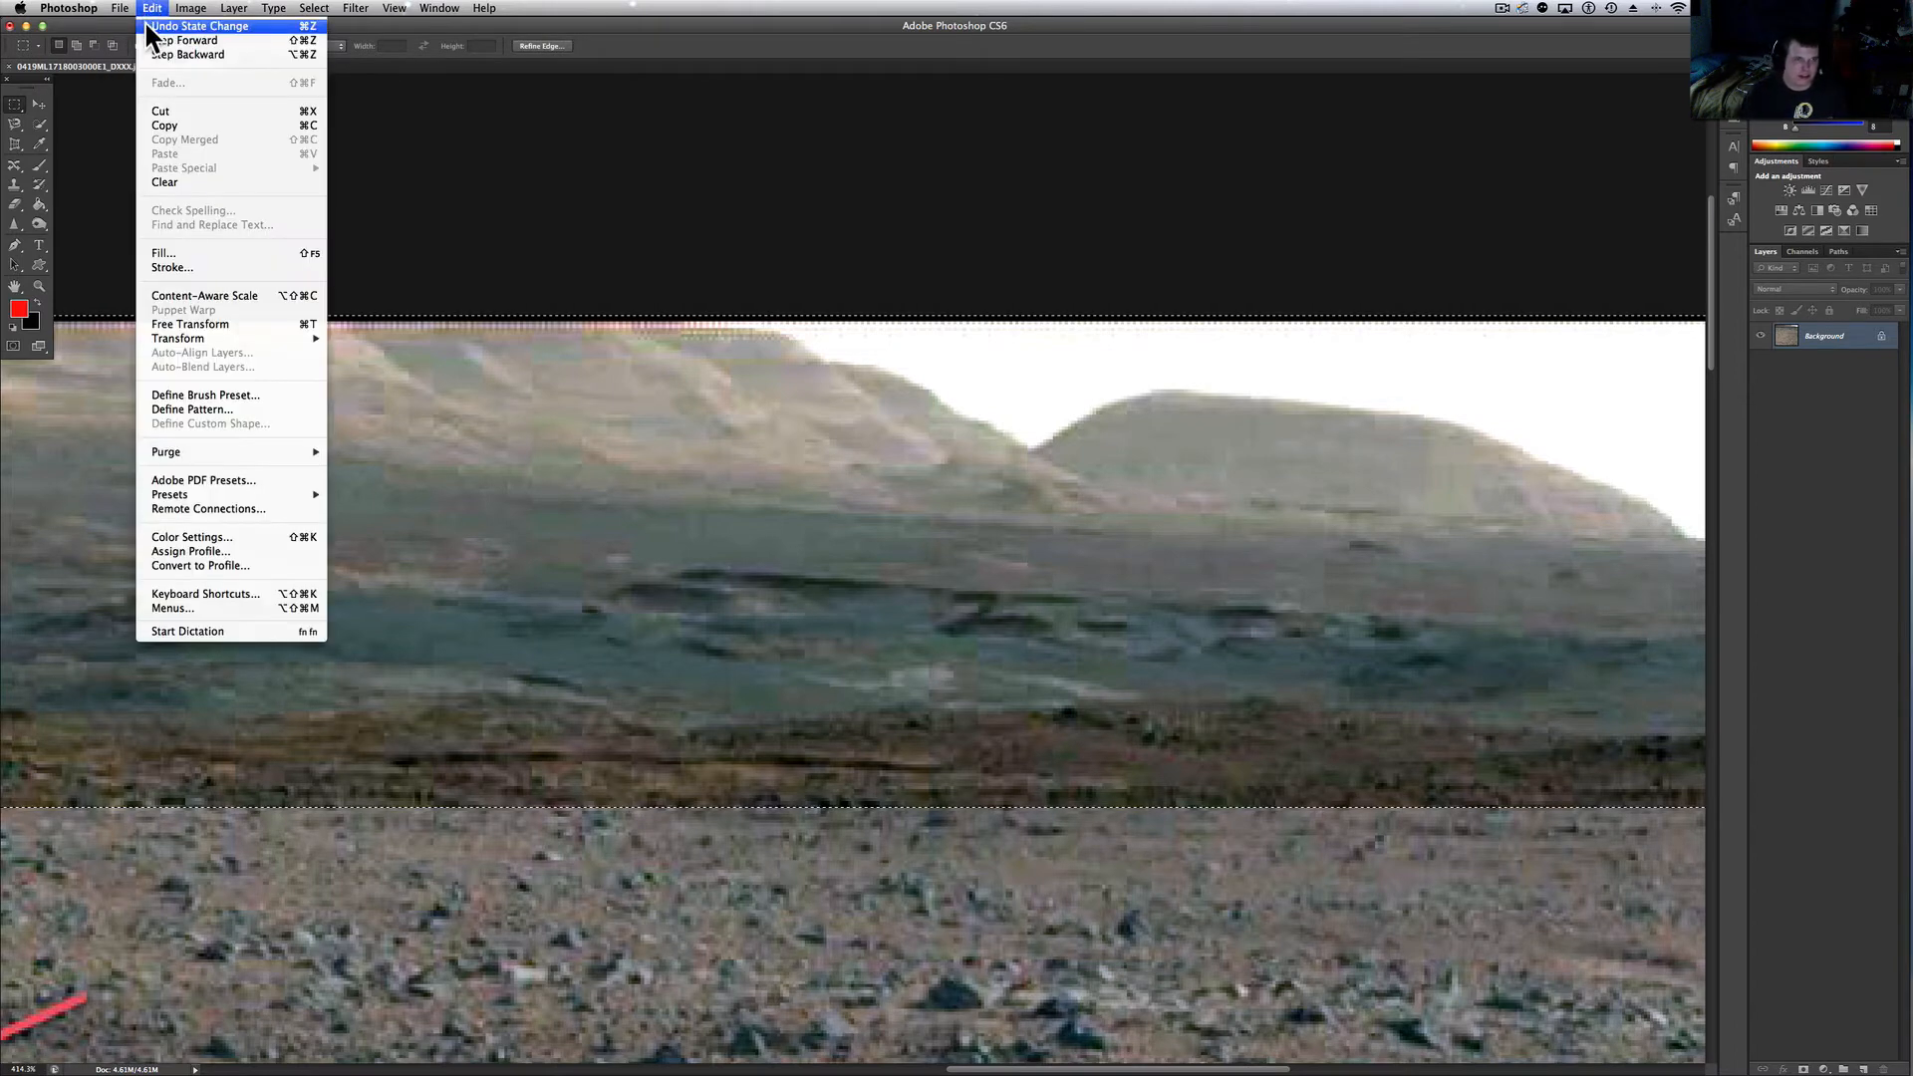
click(200, 26)
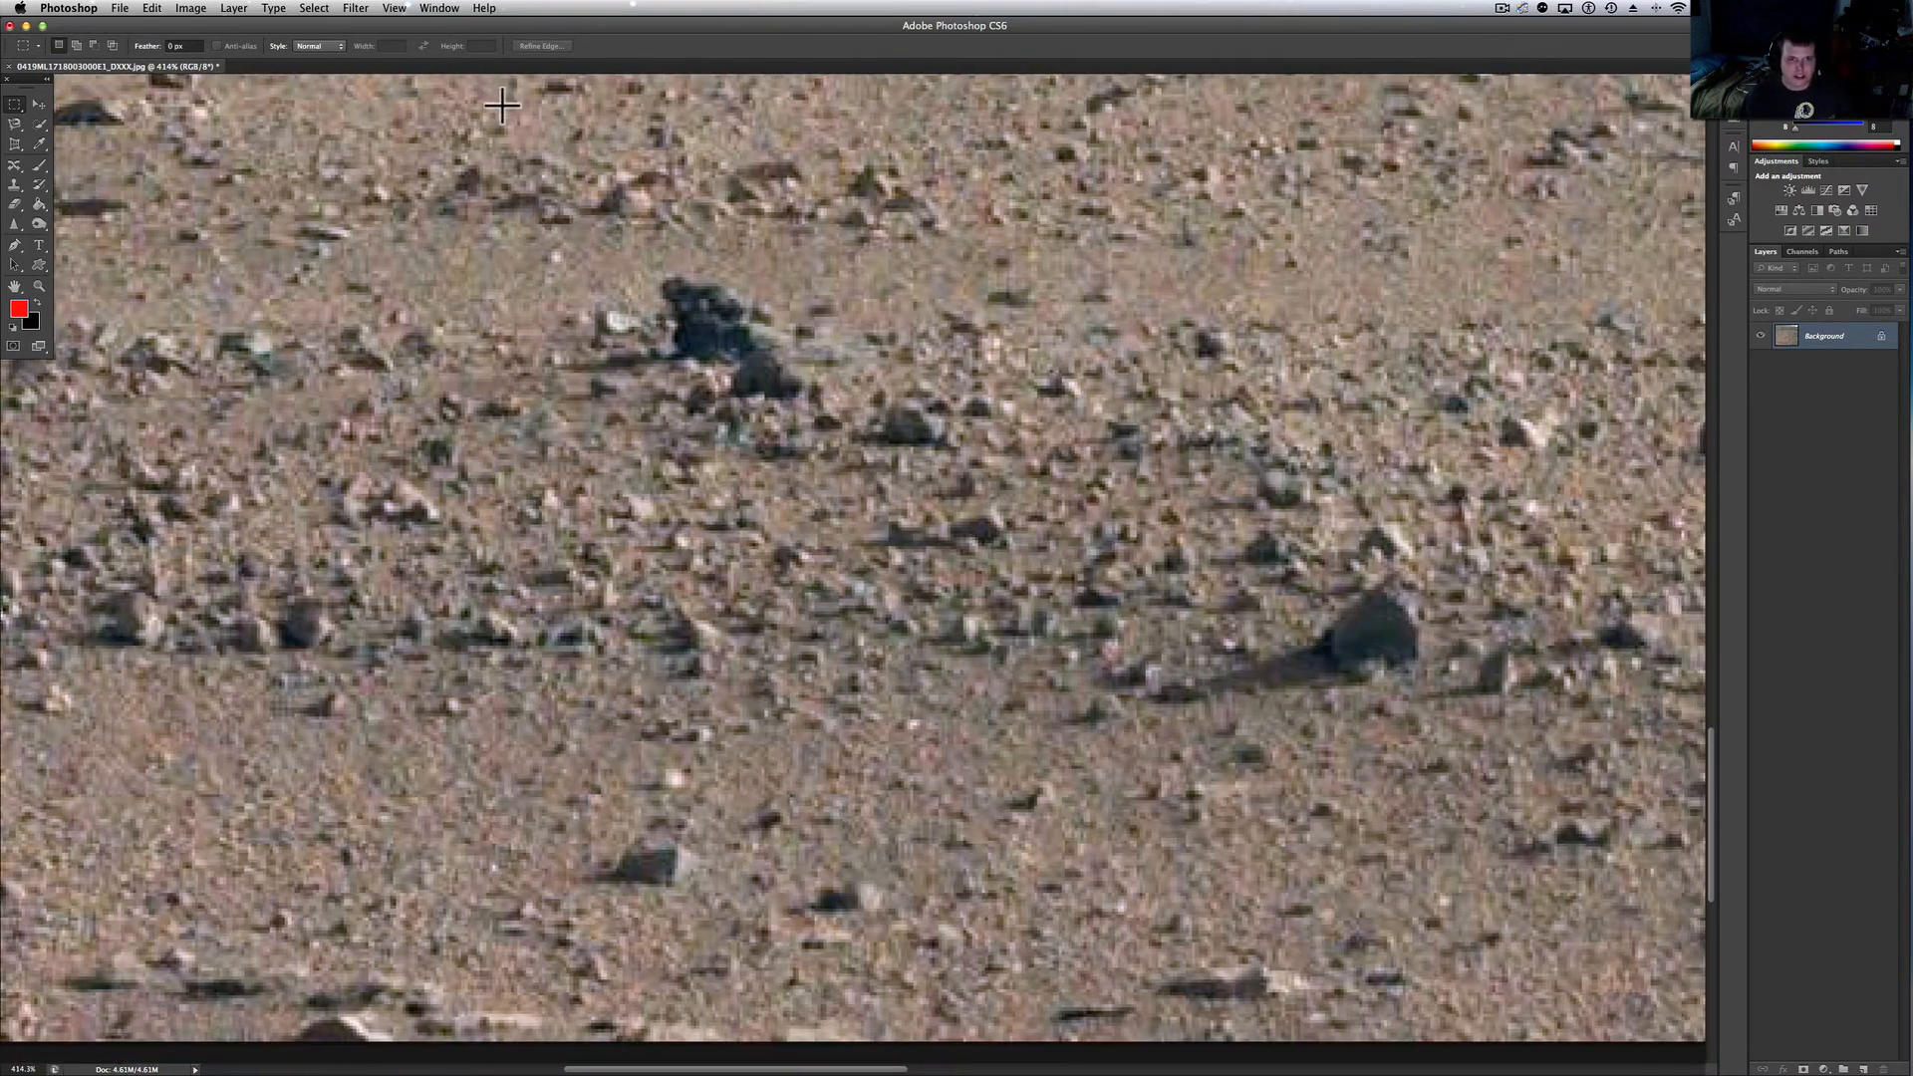
mouse_move(765, 326)
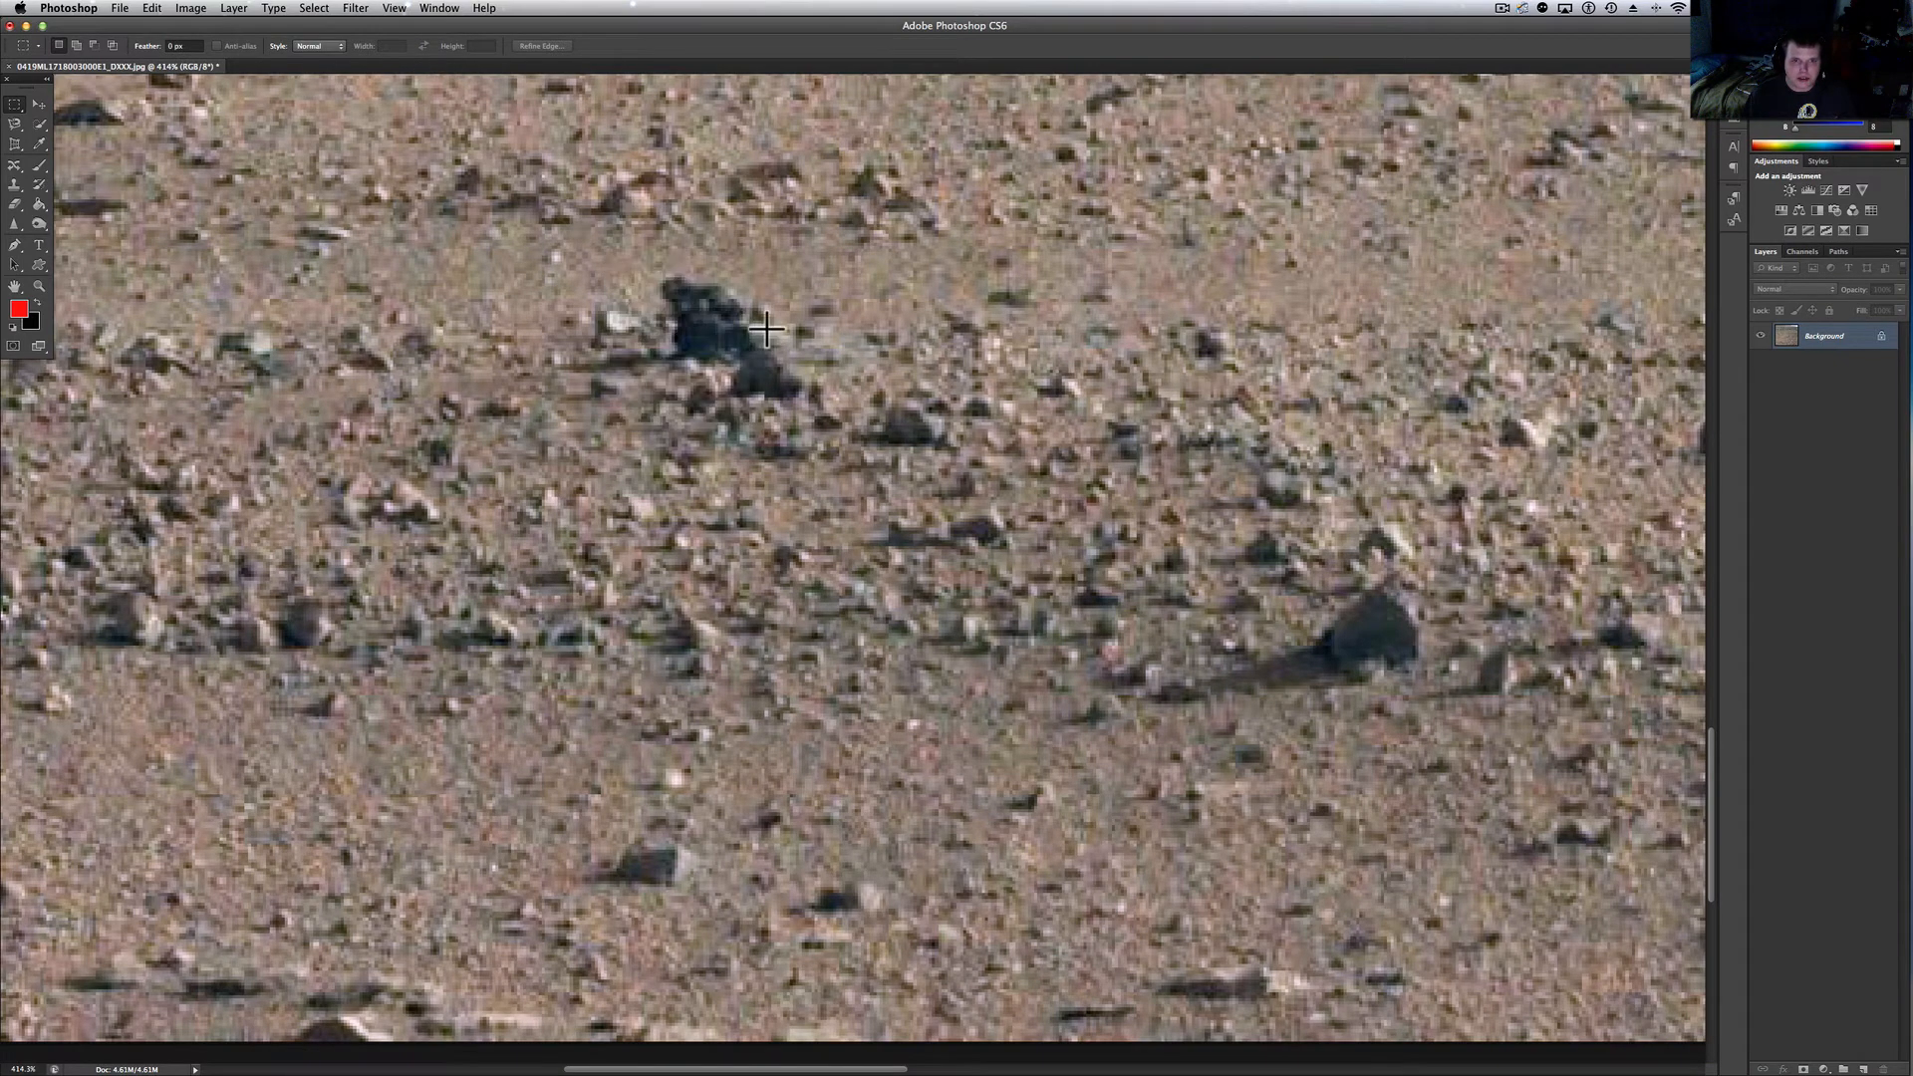
Select the patch around the dark rock cluster and preview it brighter with raised Exposure and lowered Gamma
drag(765, 325, 991, 502)
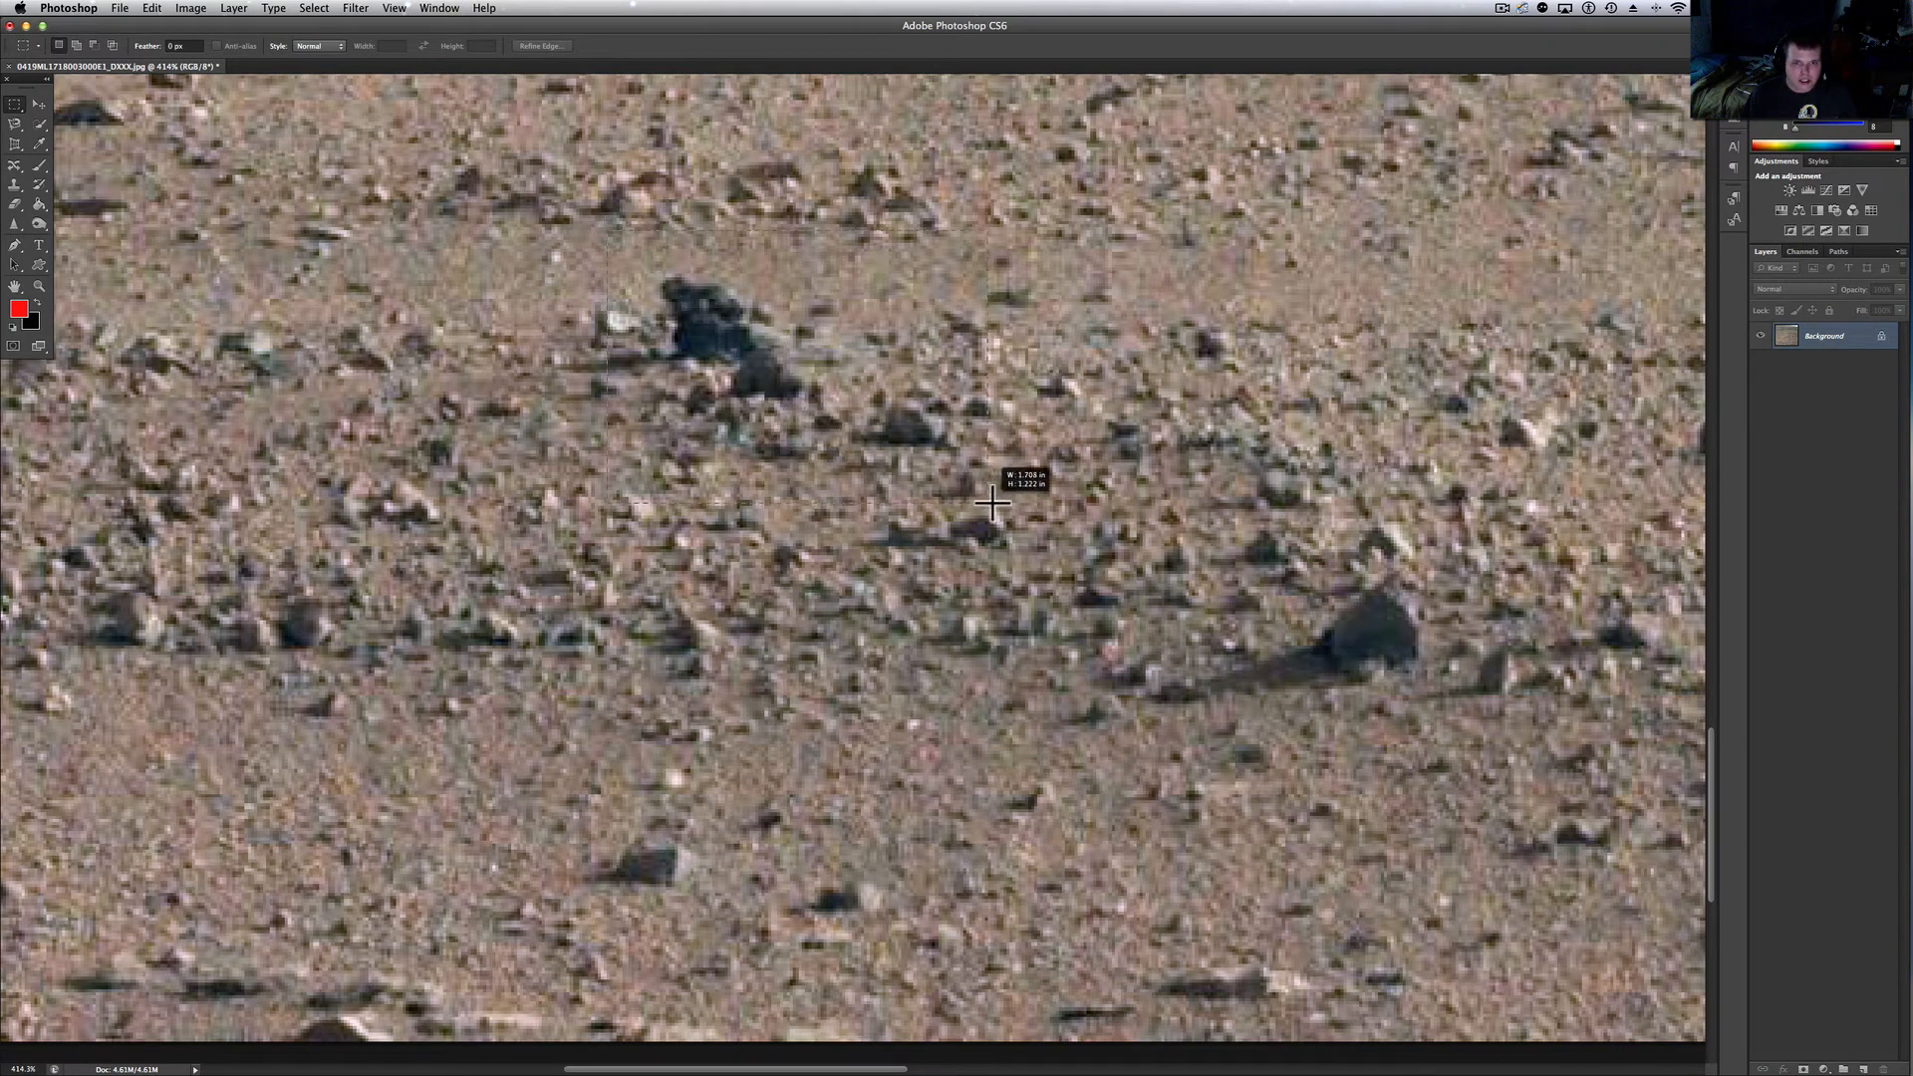
click(191, 8)
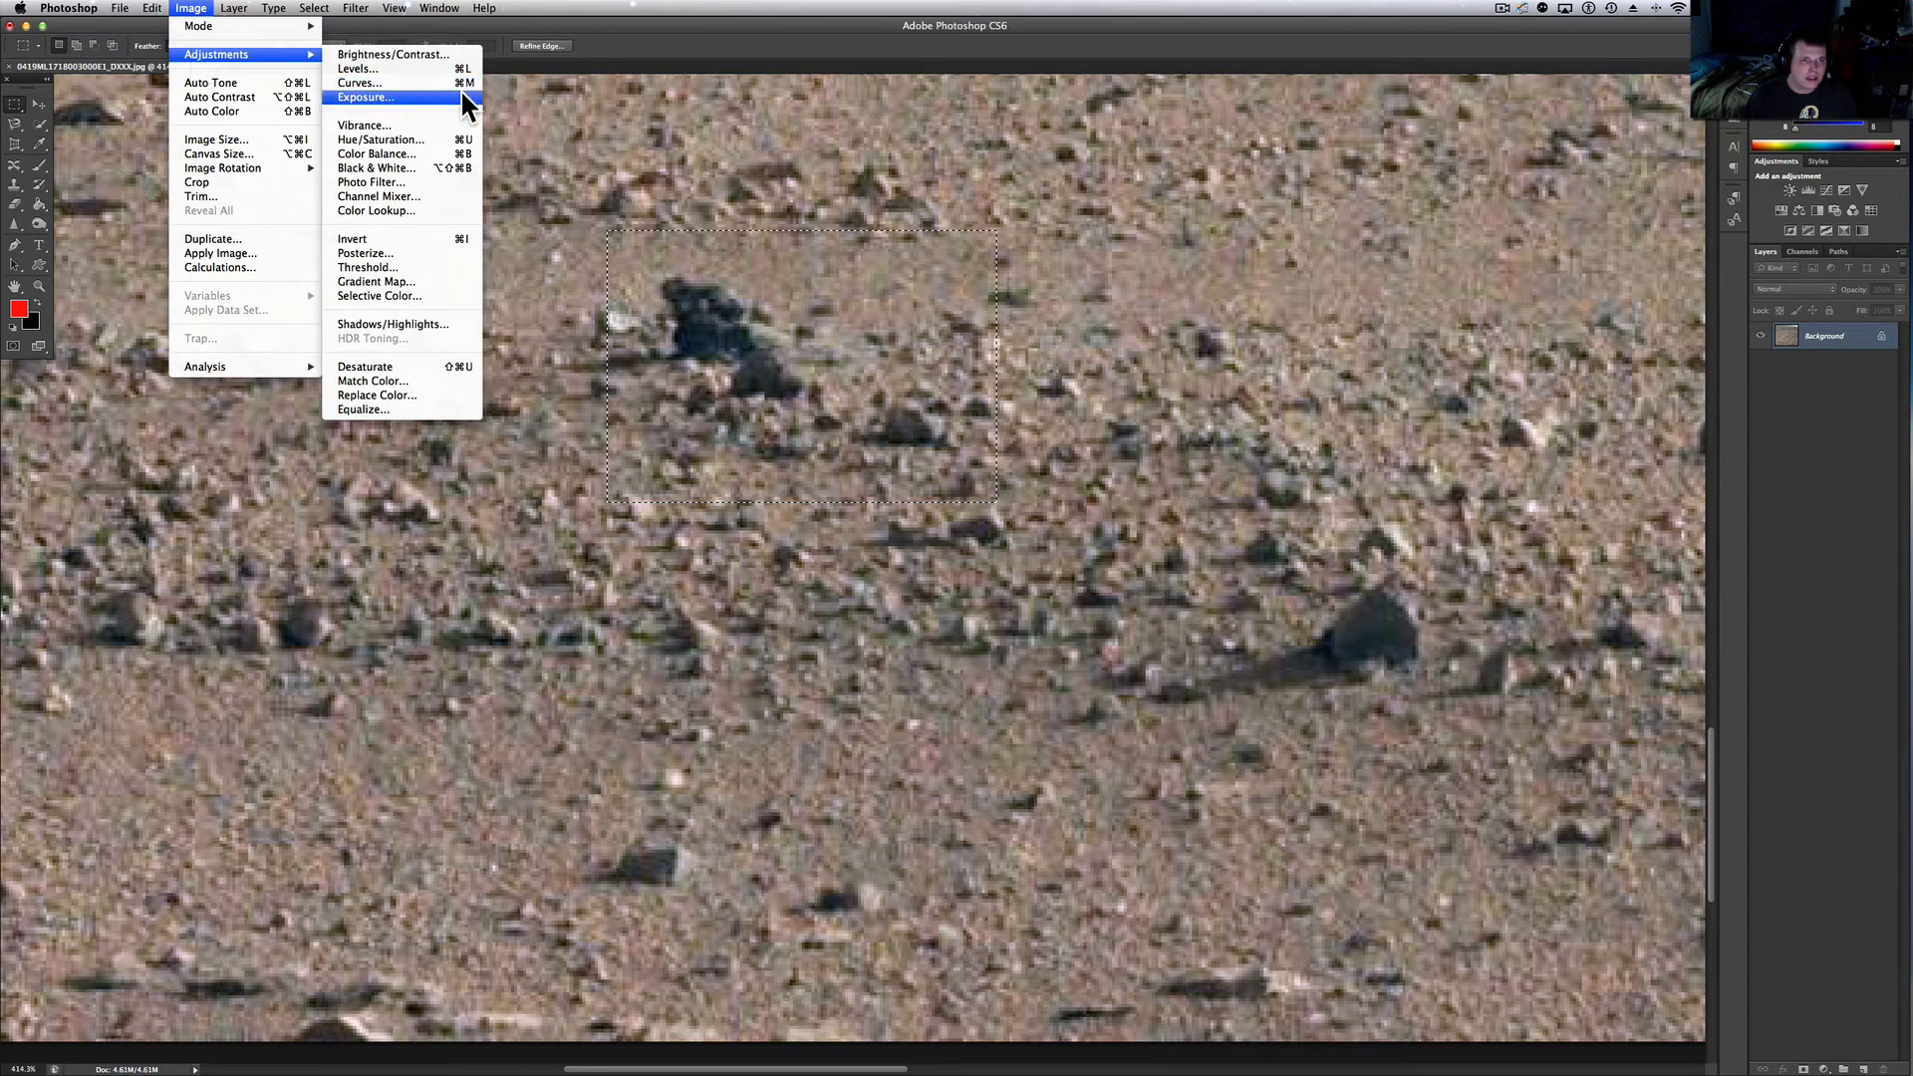
click(363, 95)
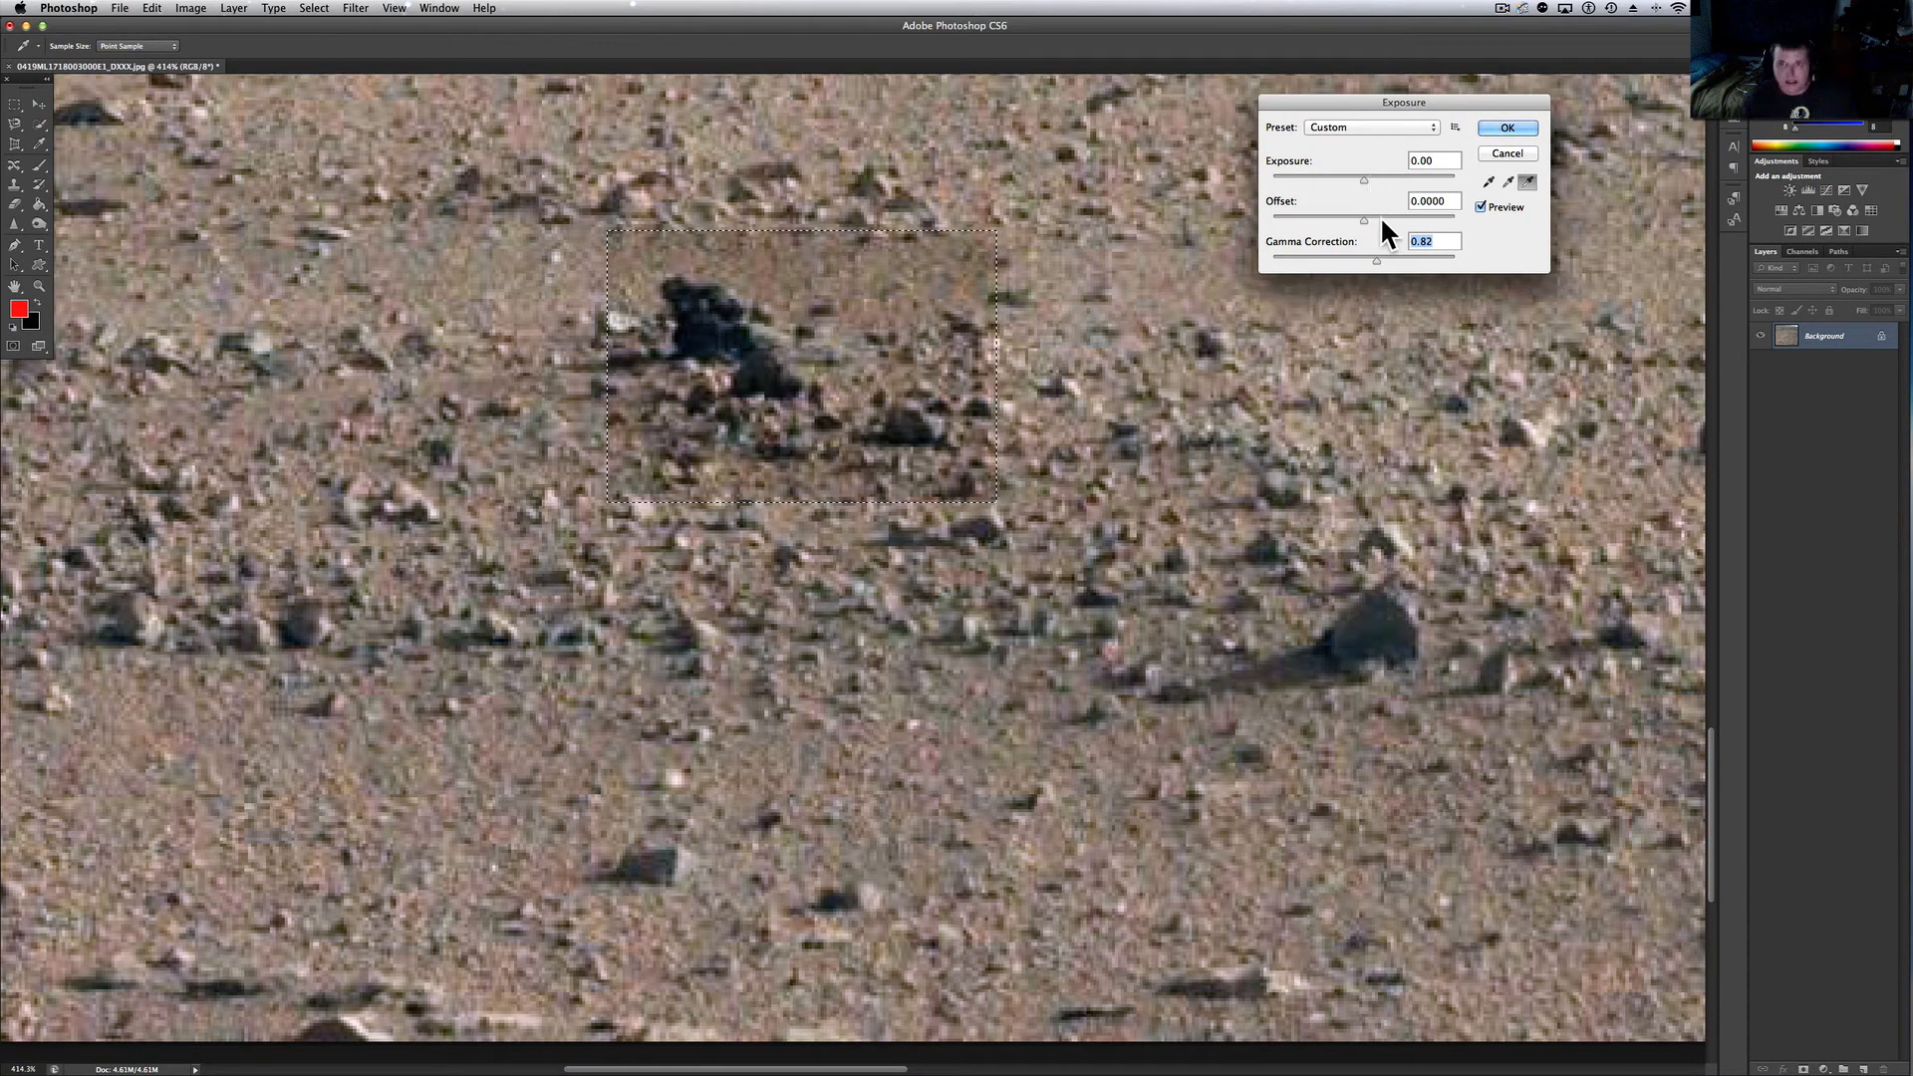
drag(1363, 180, 1378, 180)
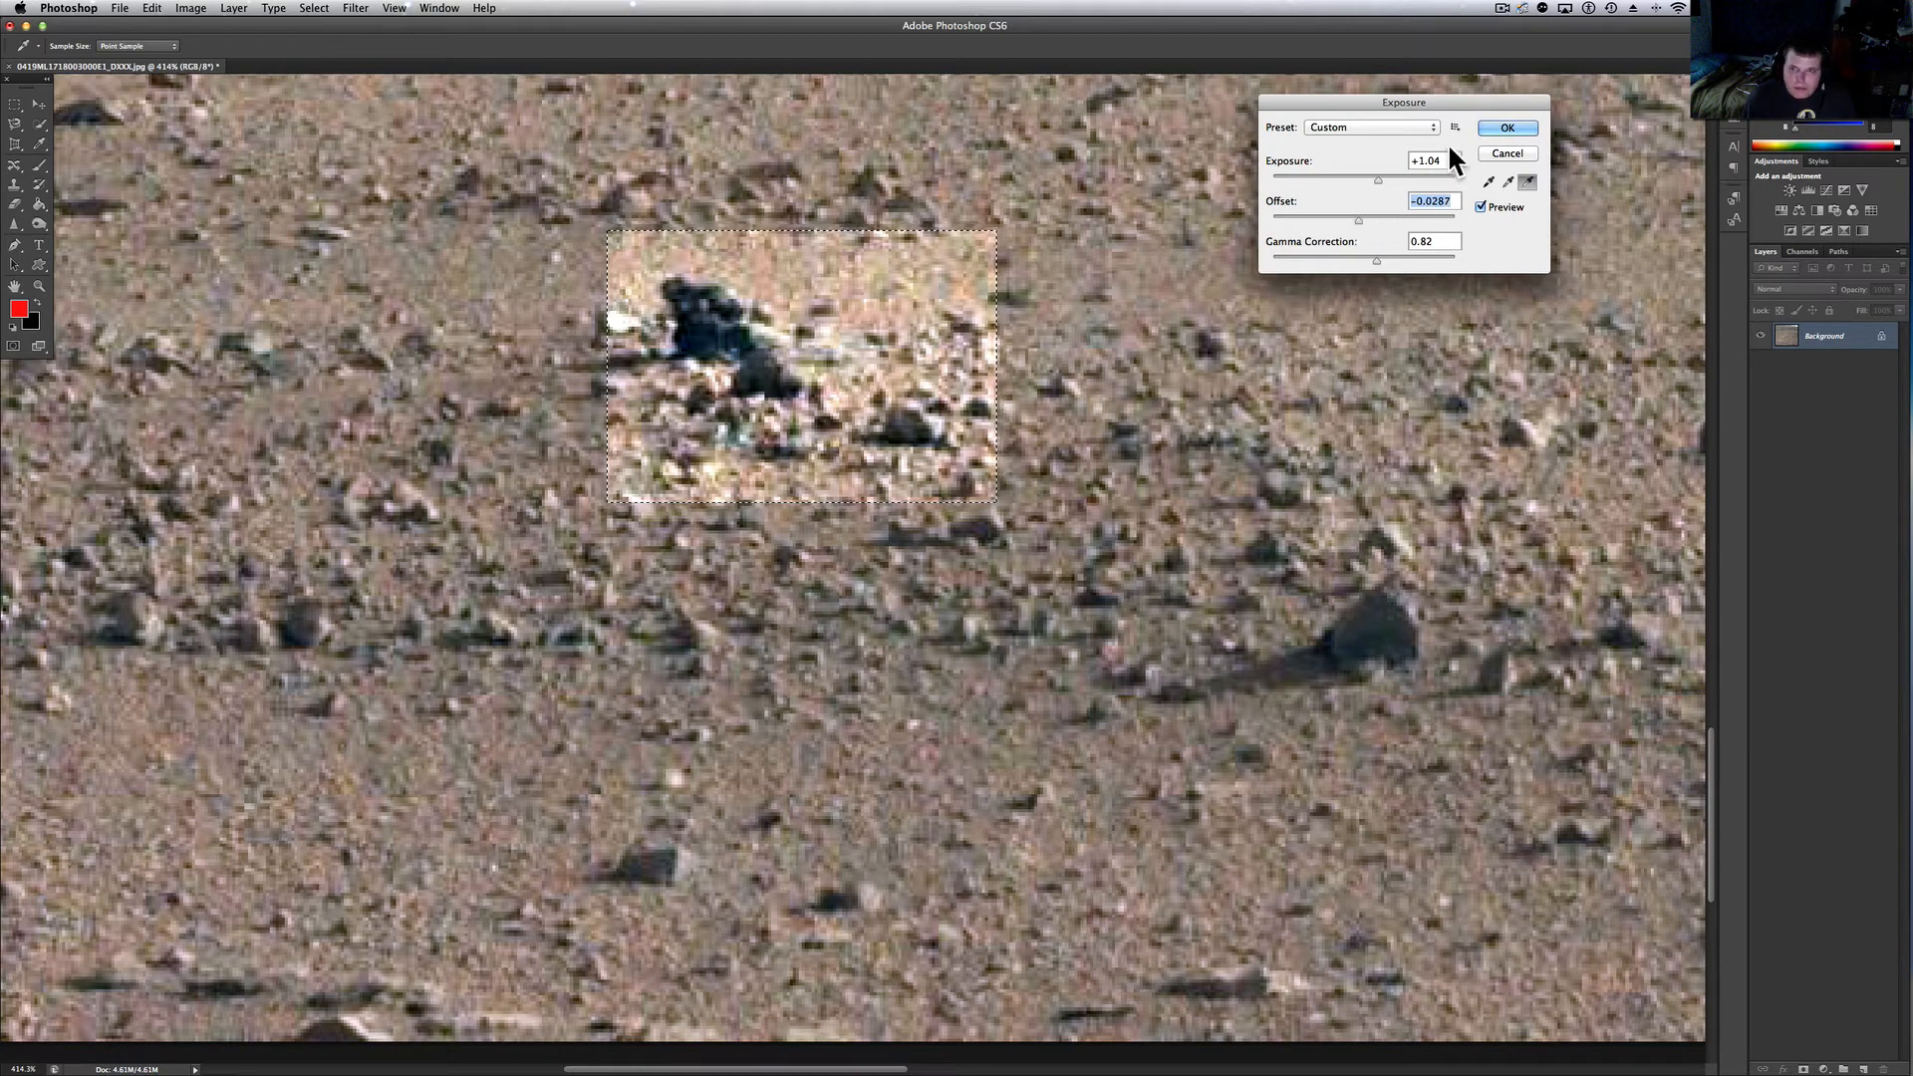
click(1506, 127)
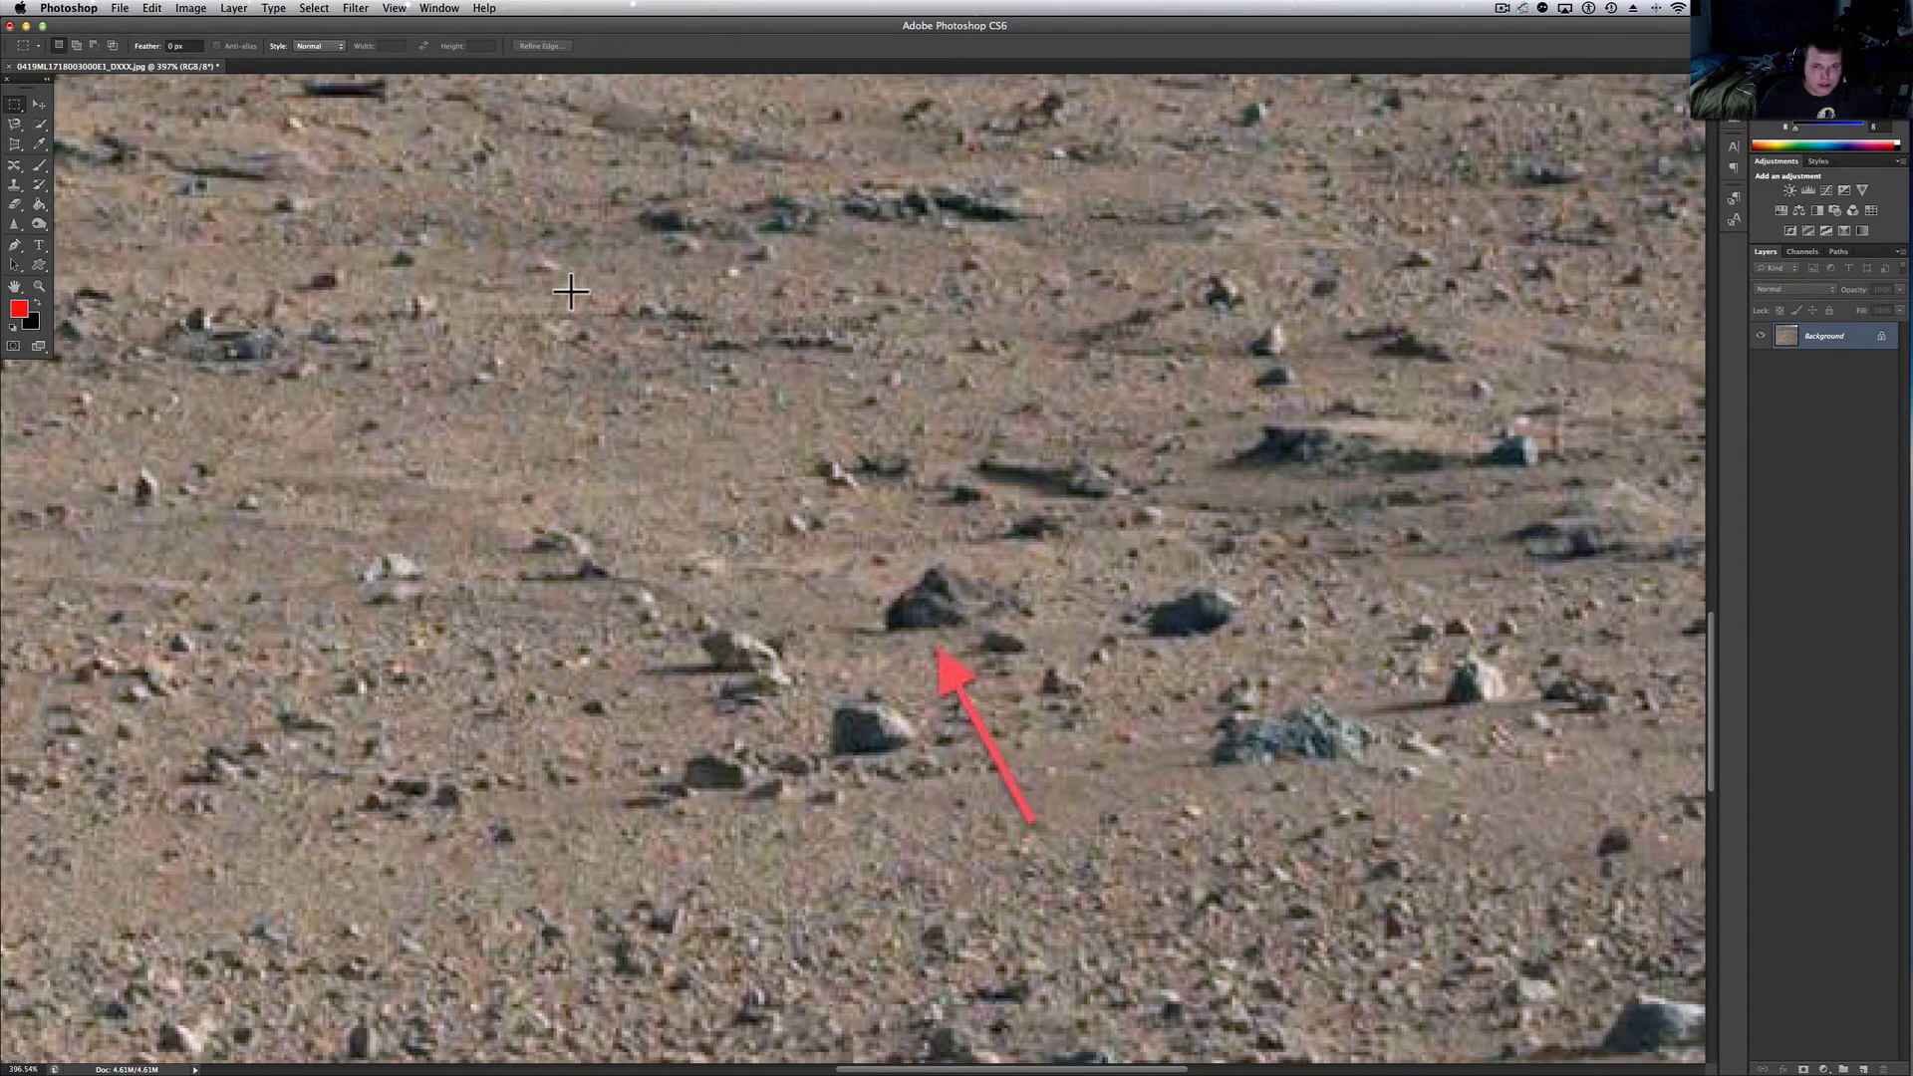
mouse_move(446, 273)
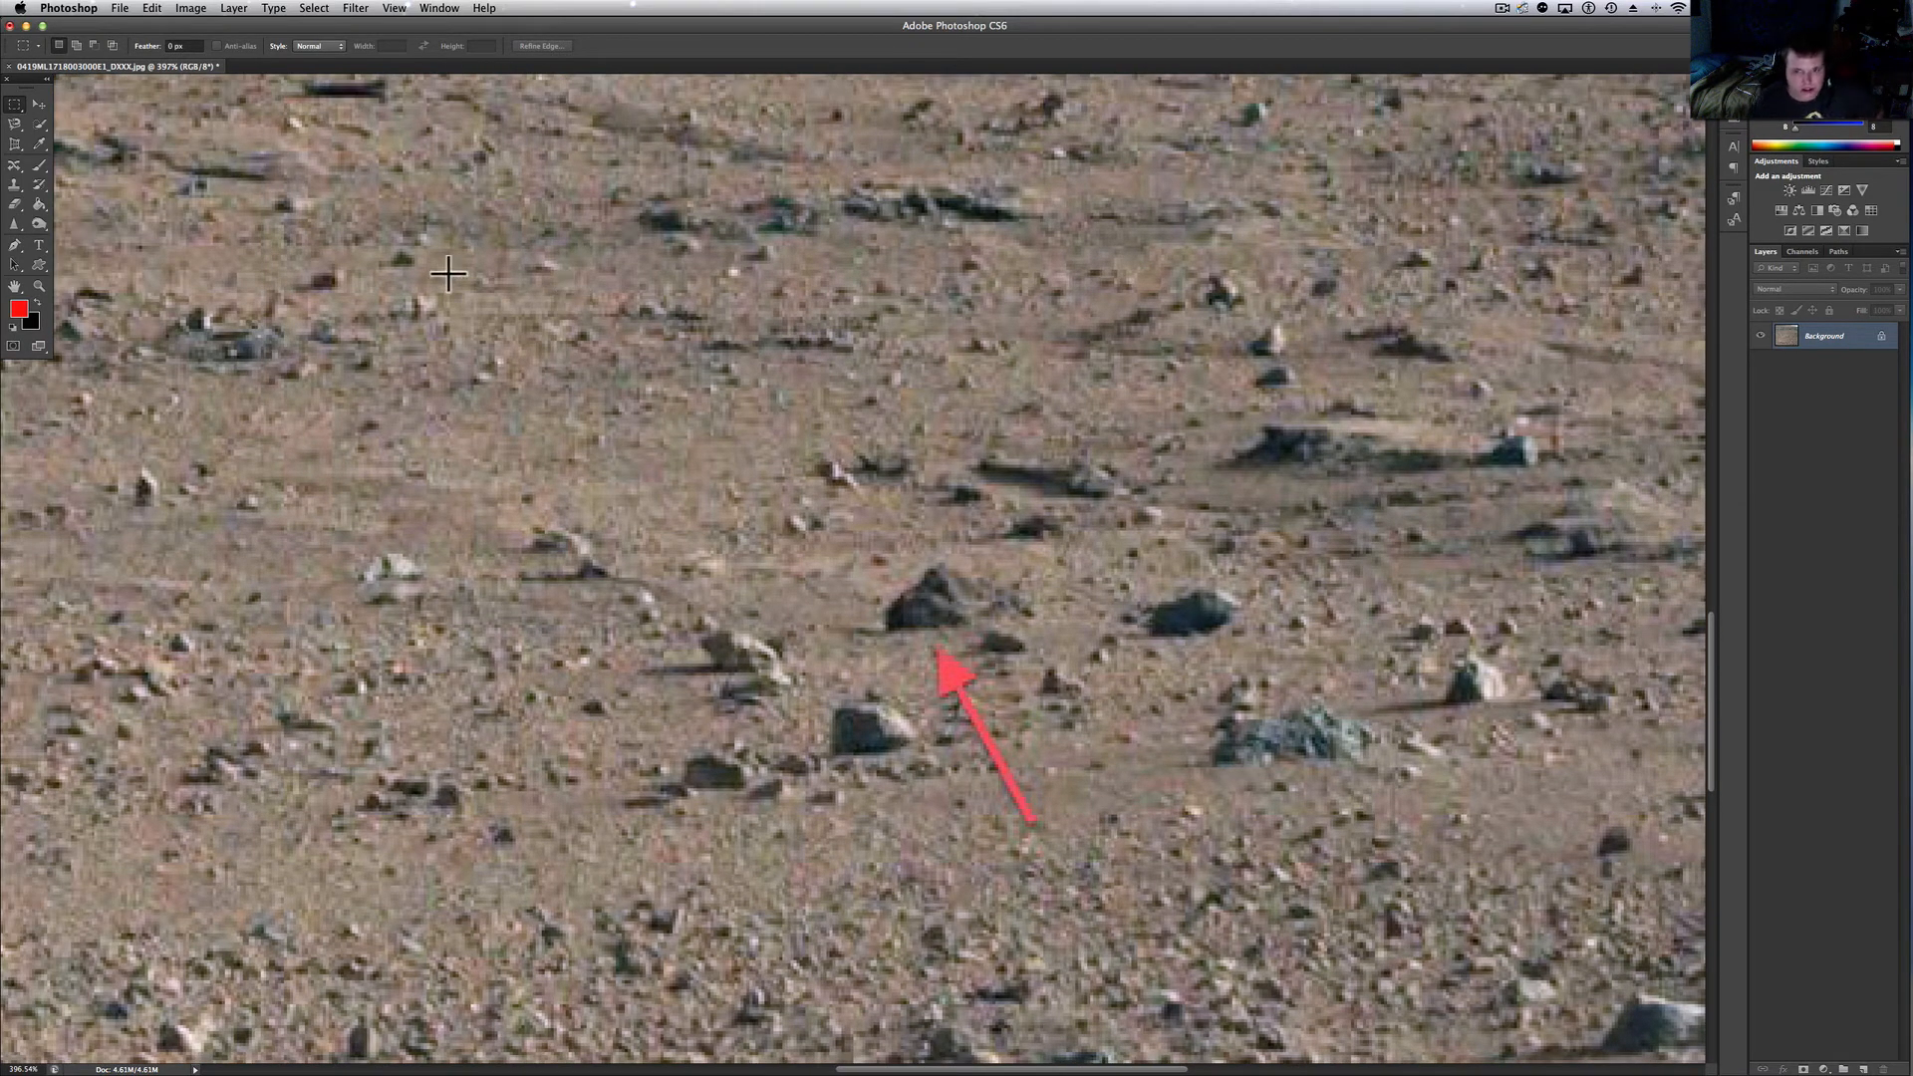
mouse_move(836, 645)
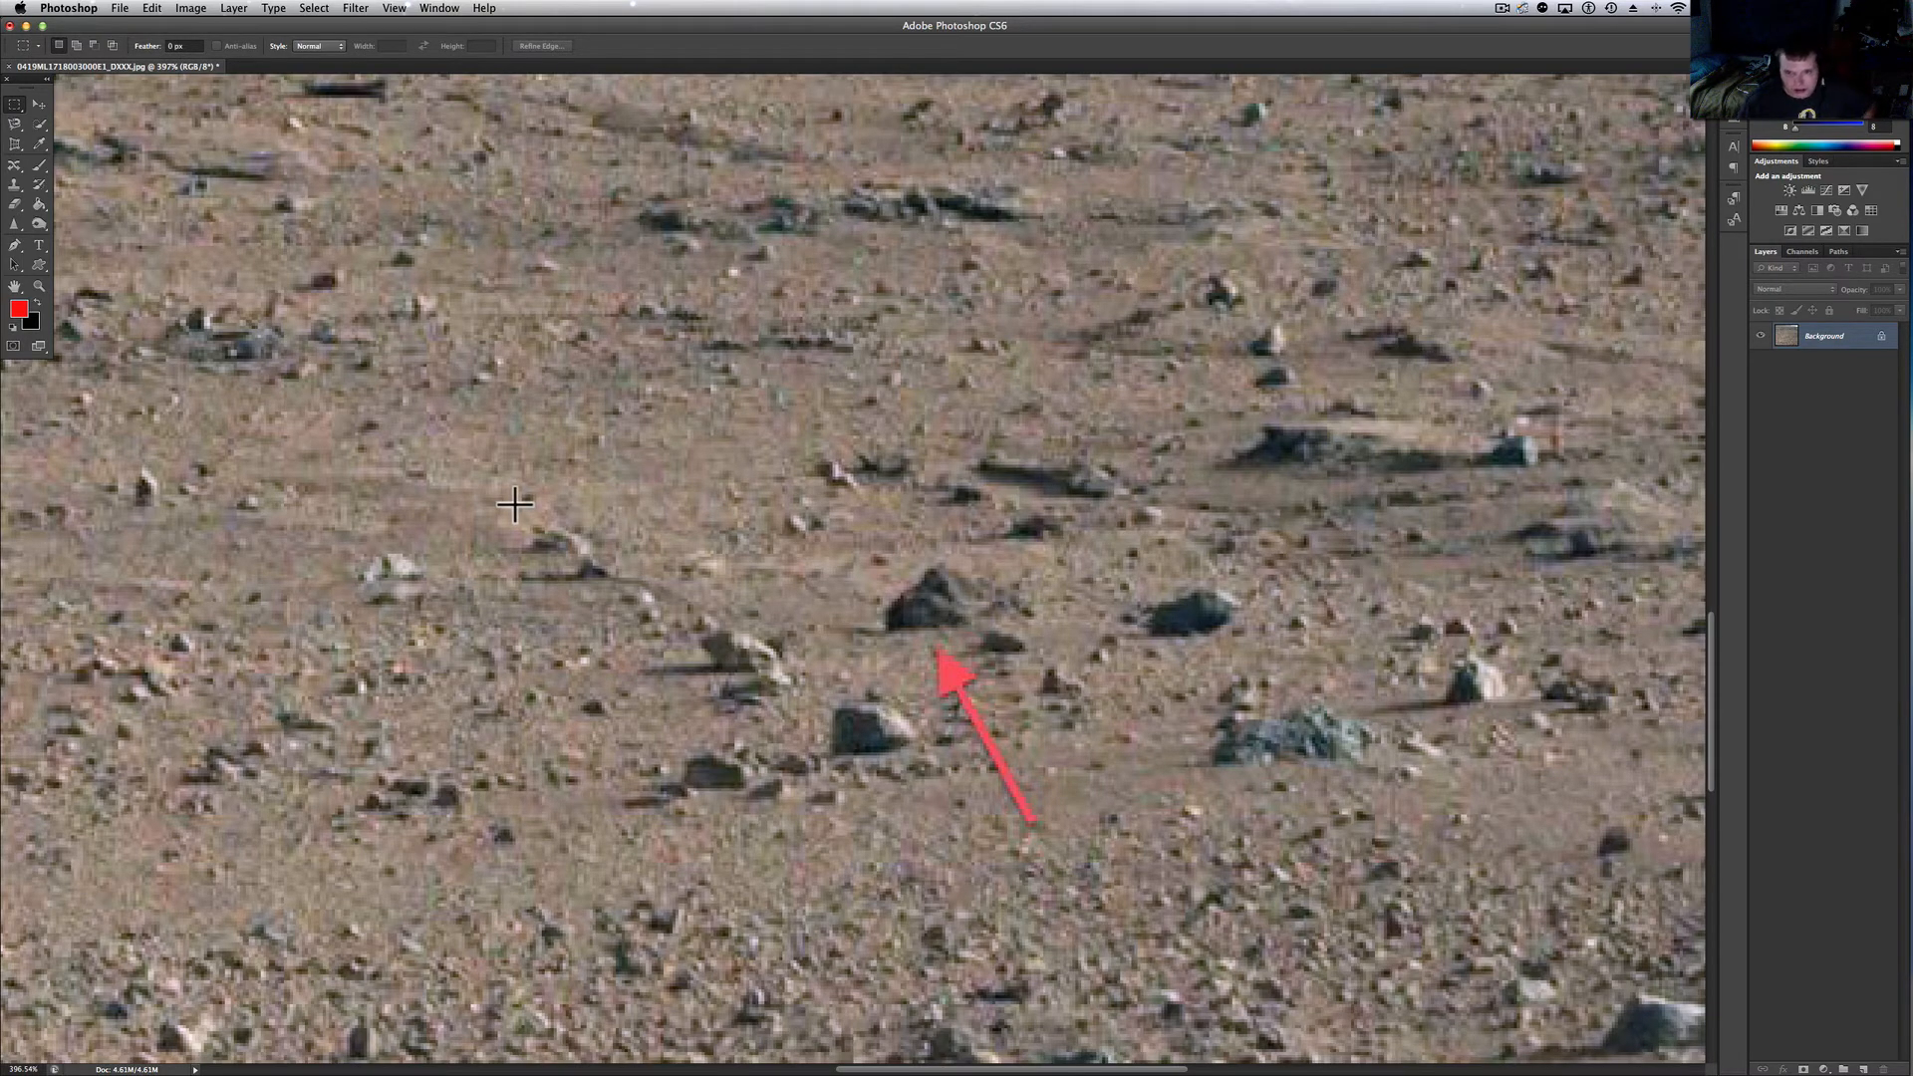
mouse_move(476, 468)
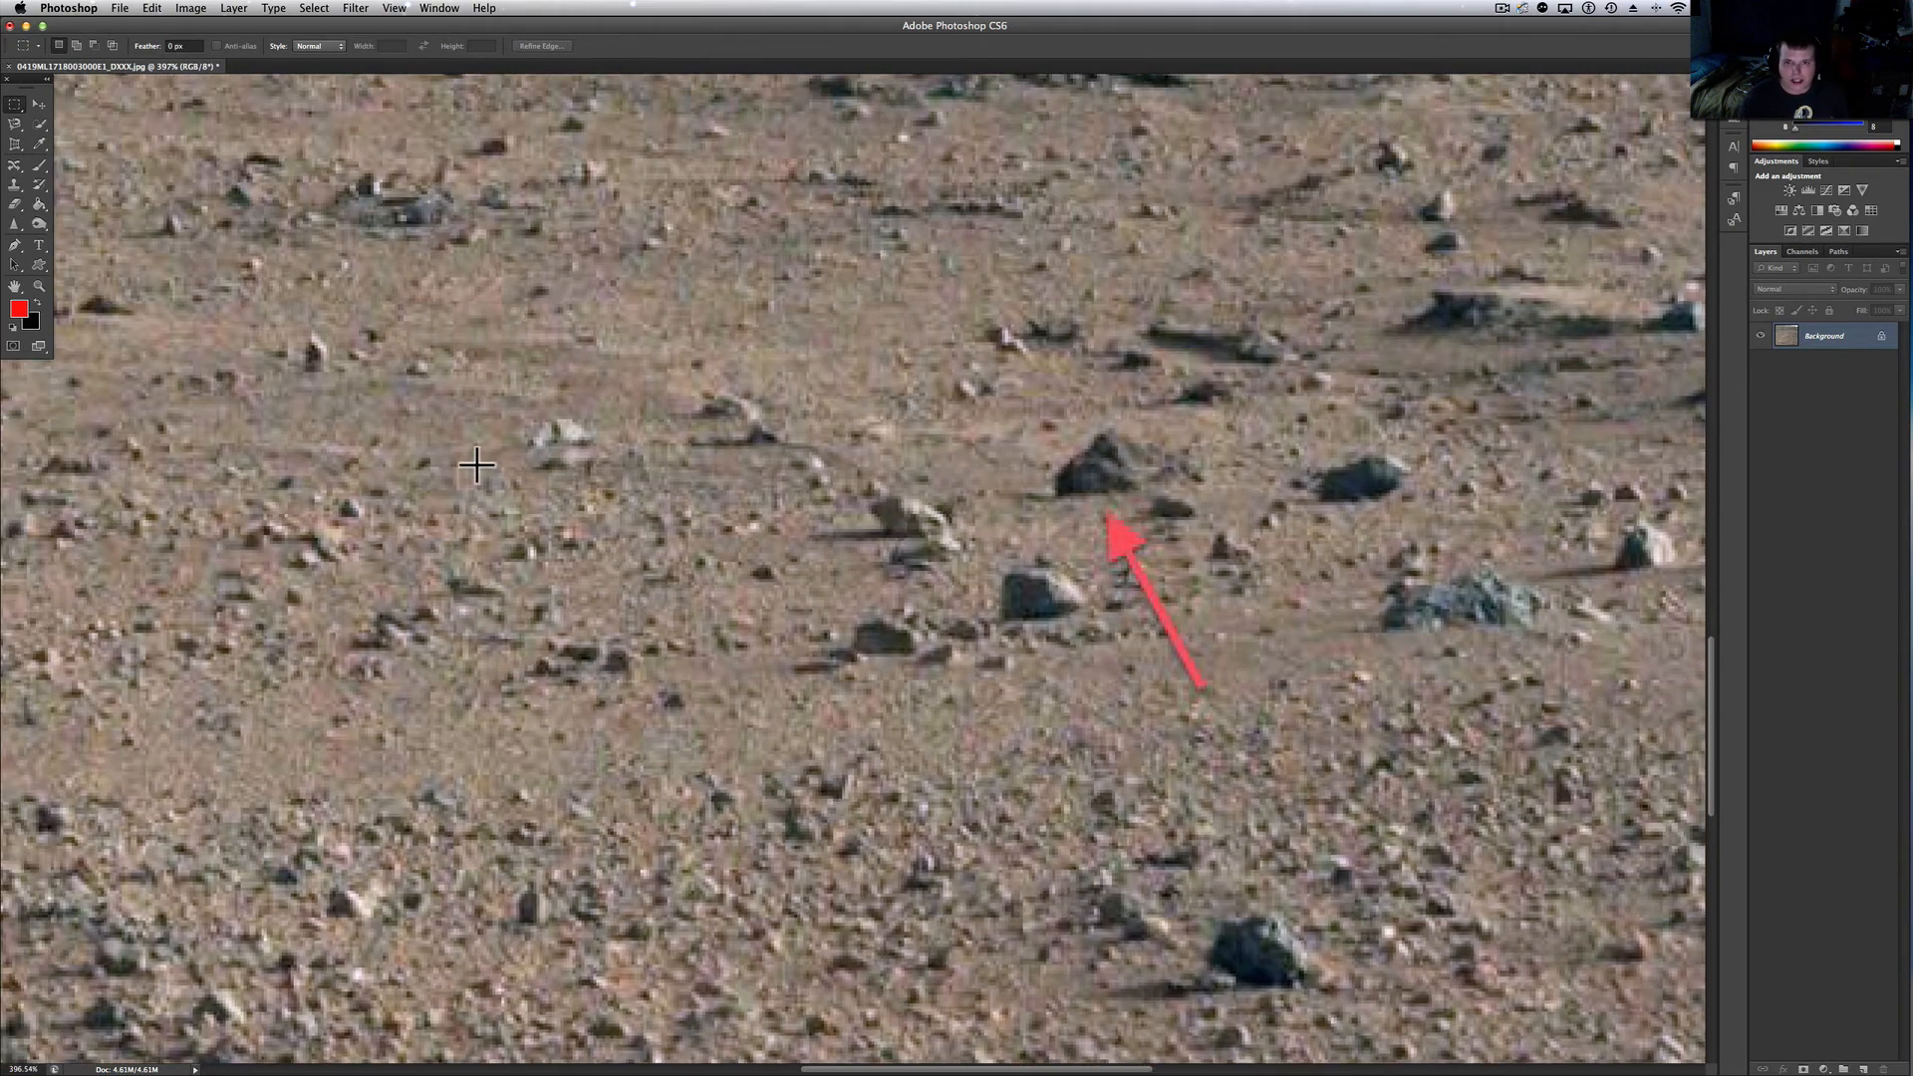
Draw a rectangular selection around the arrowed dark rock and its neighbouring rocks
drag(476, 464, 1349, 714)
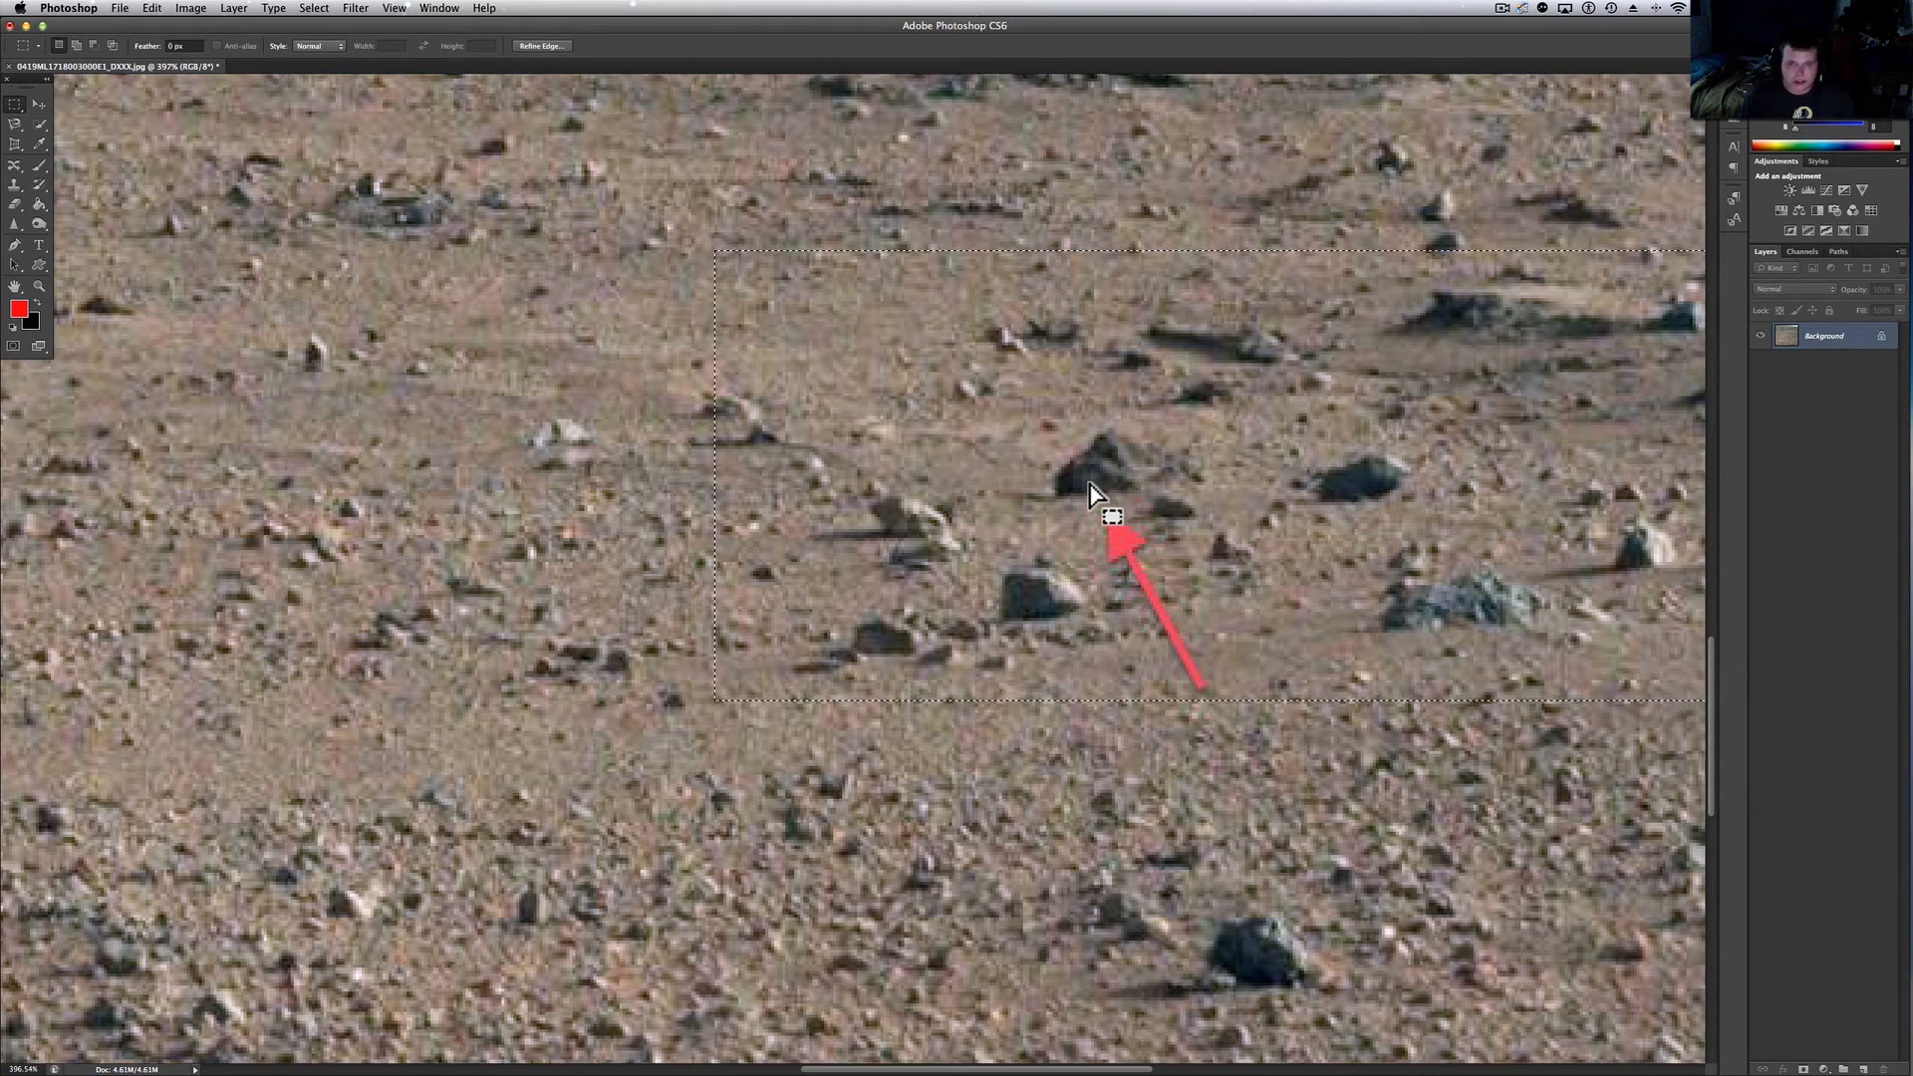
Preview the arrowed-rock patch at about Exposure +0.82 with Gamma 0.90, then close the dialog
click(189, 8)
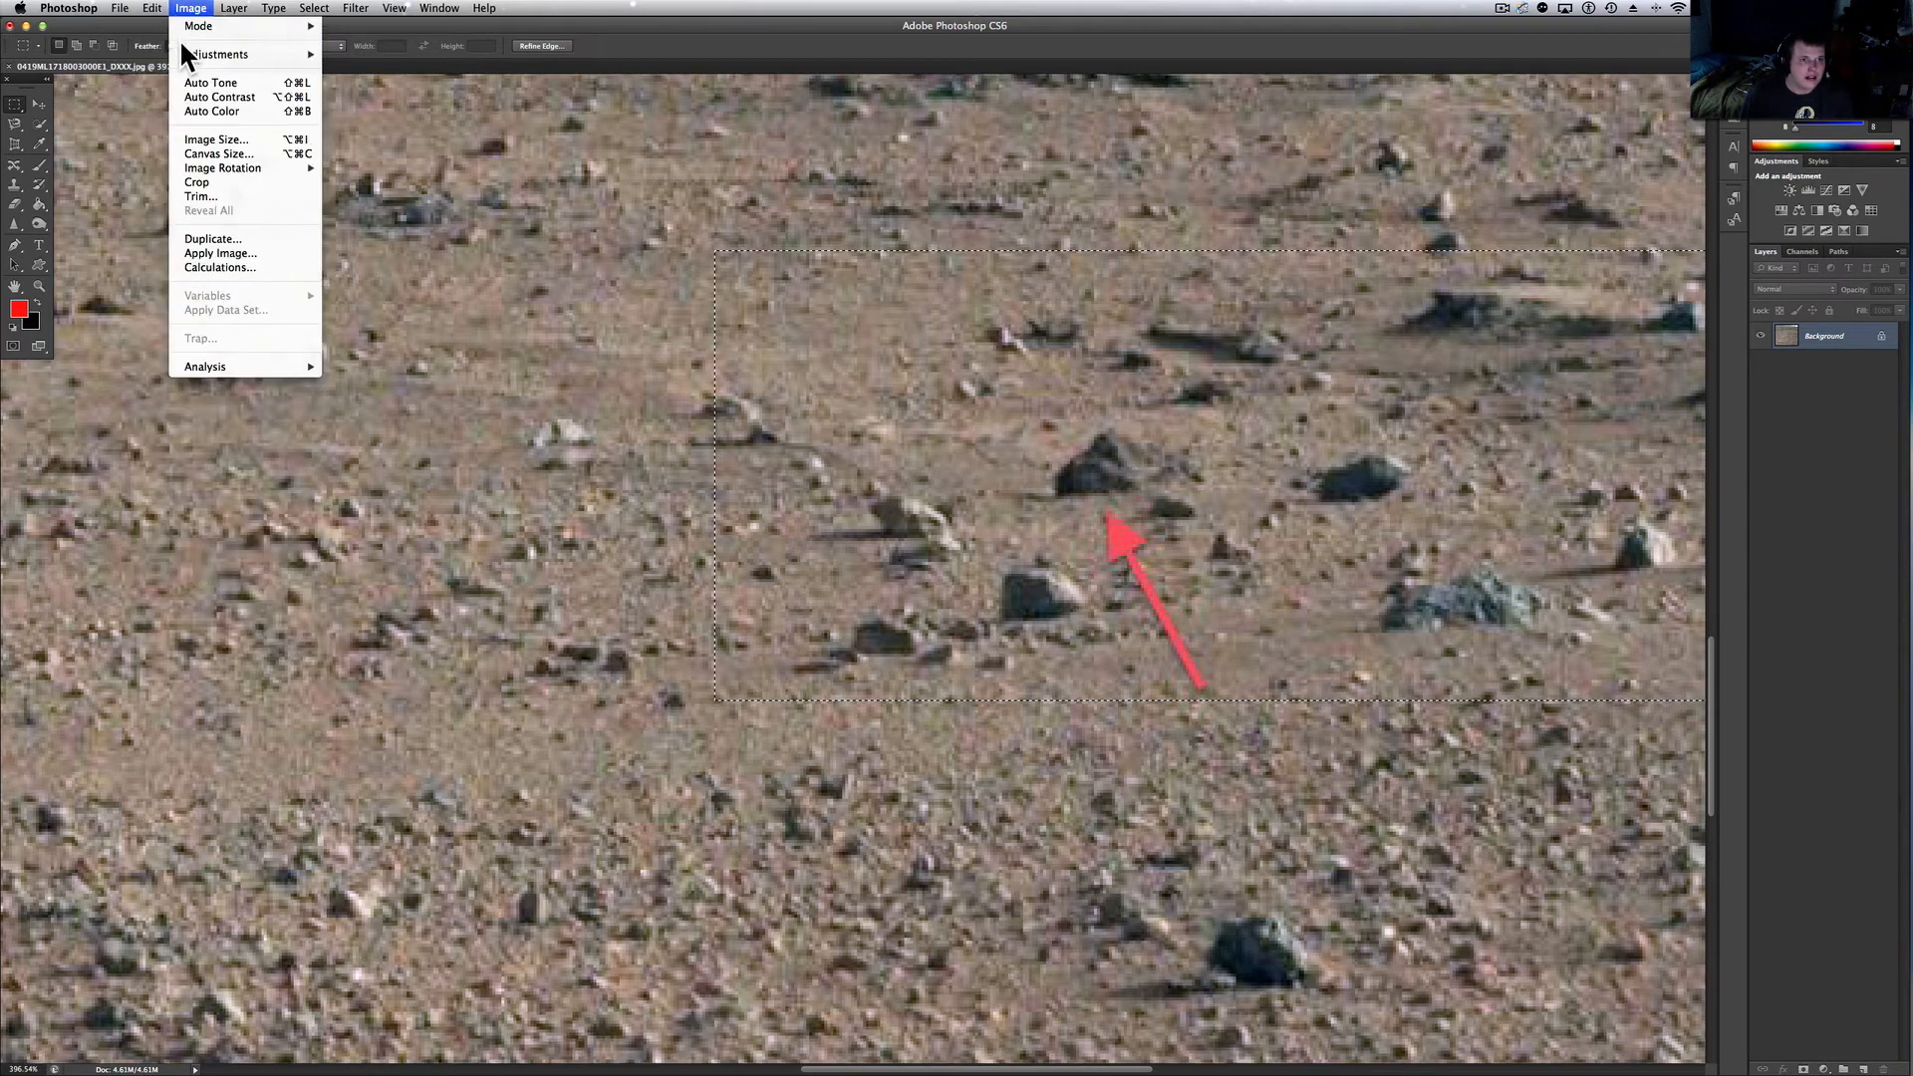
click(219, 54)
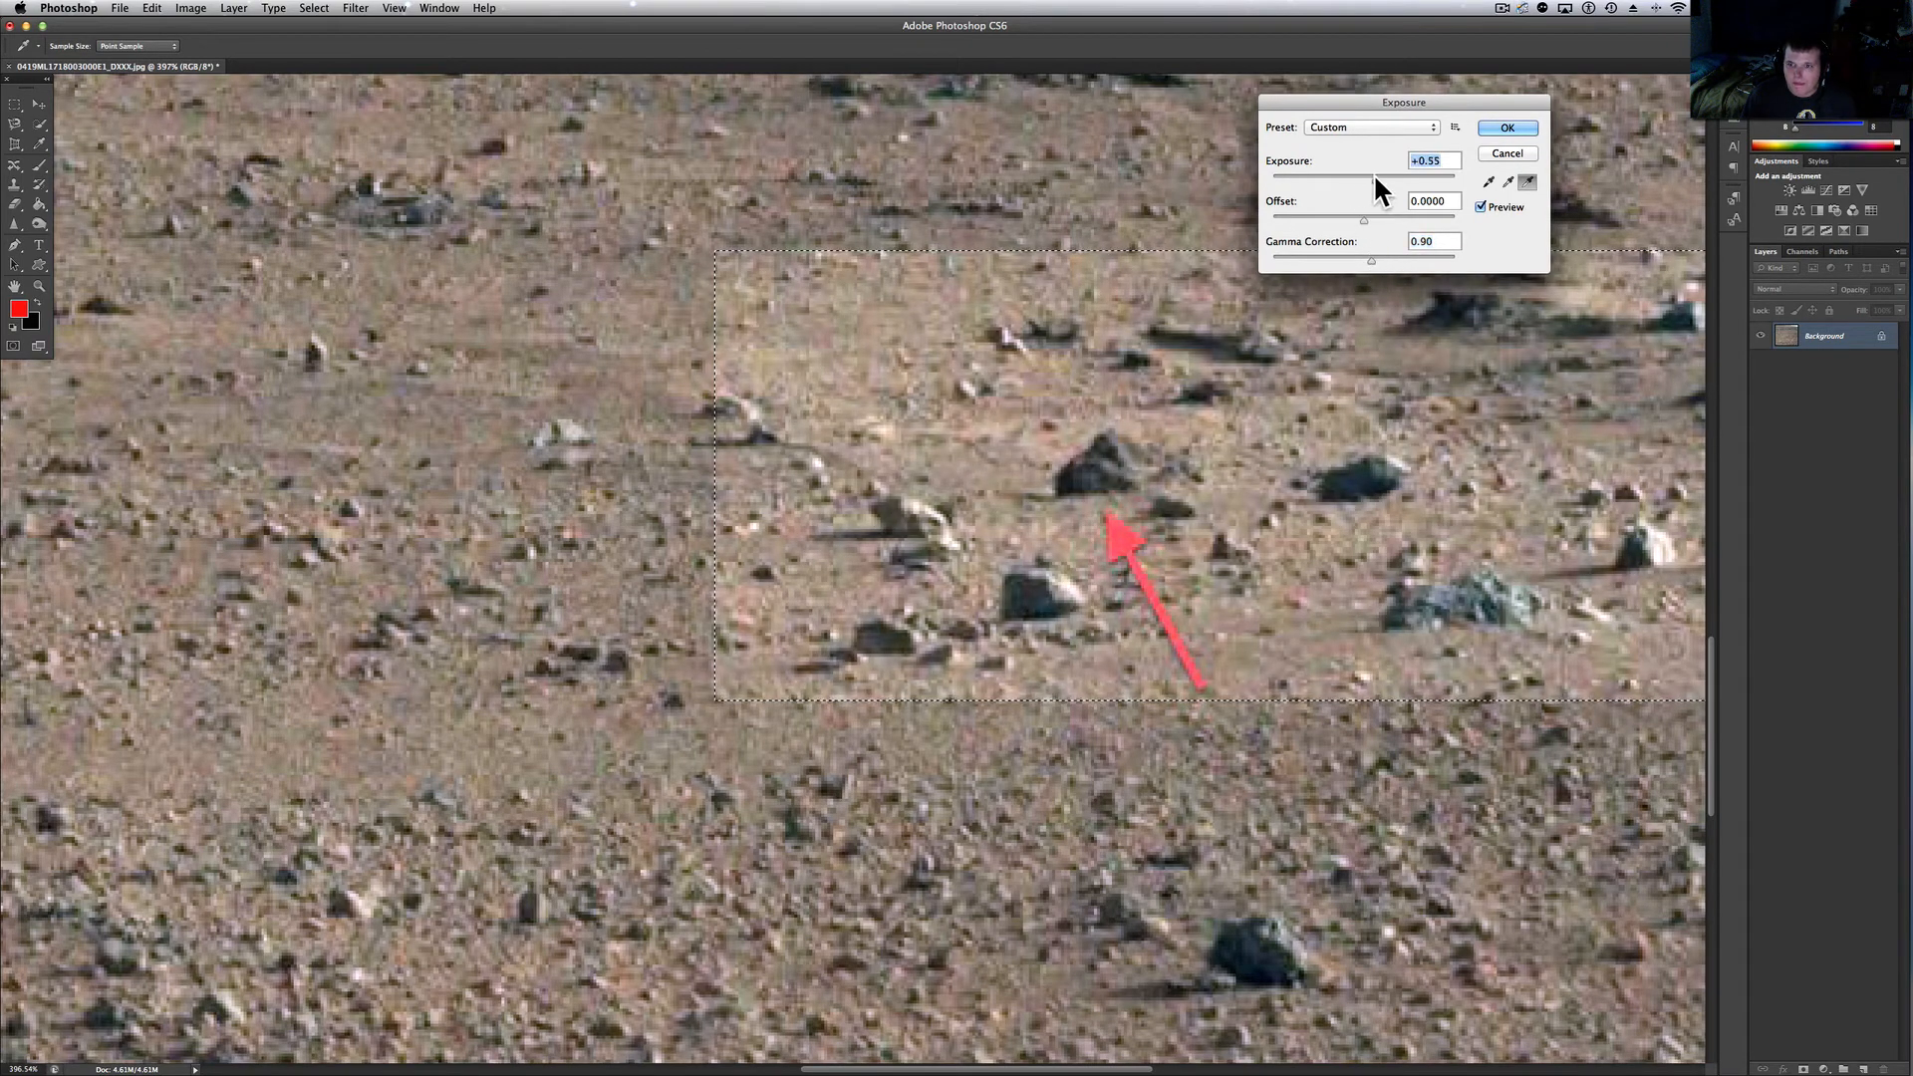
drag(1363, 175, 1384, 176)
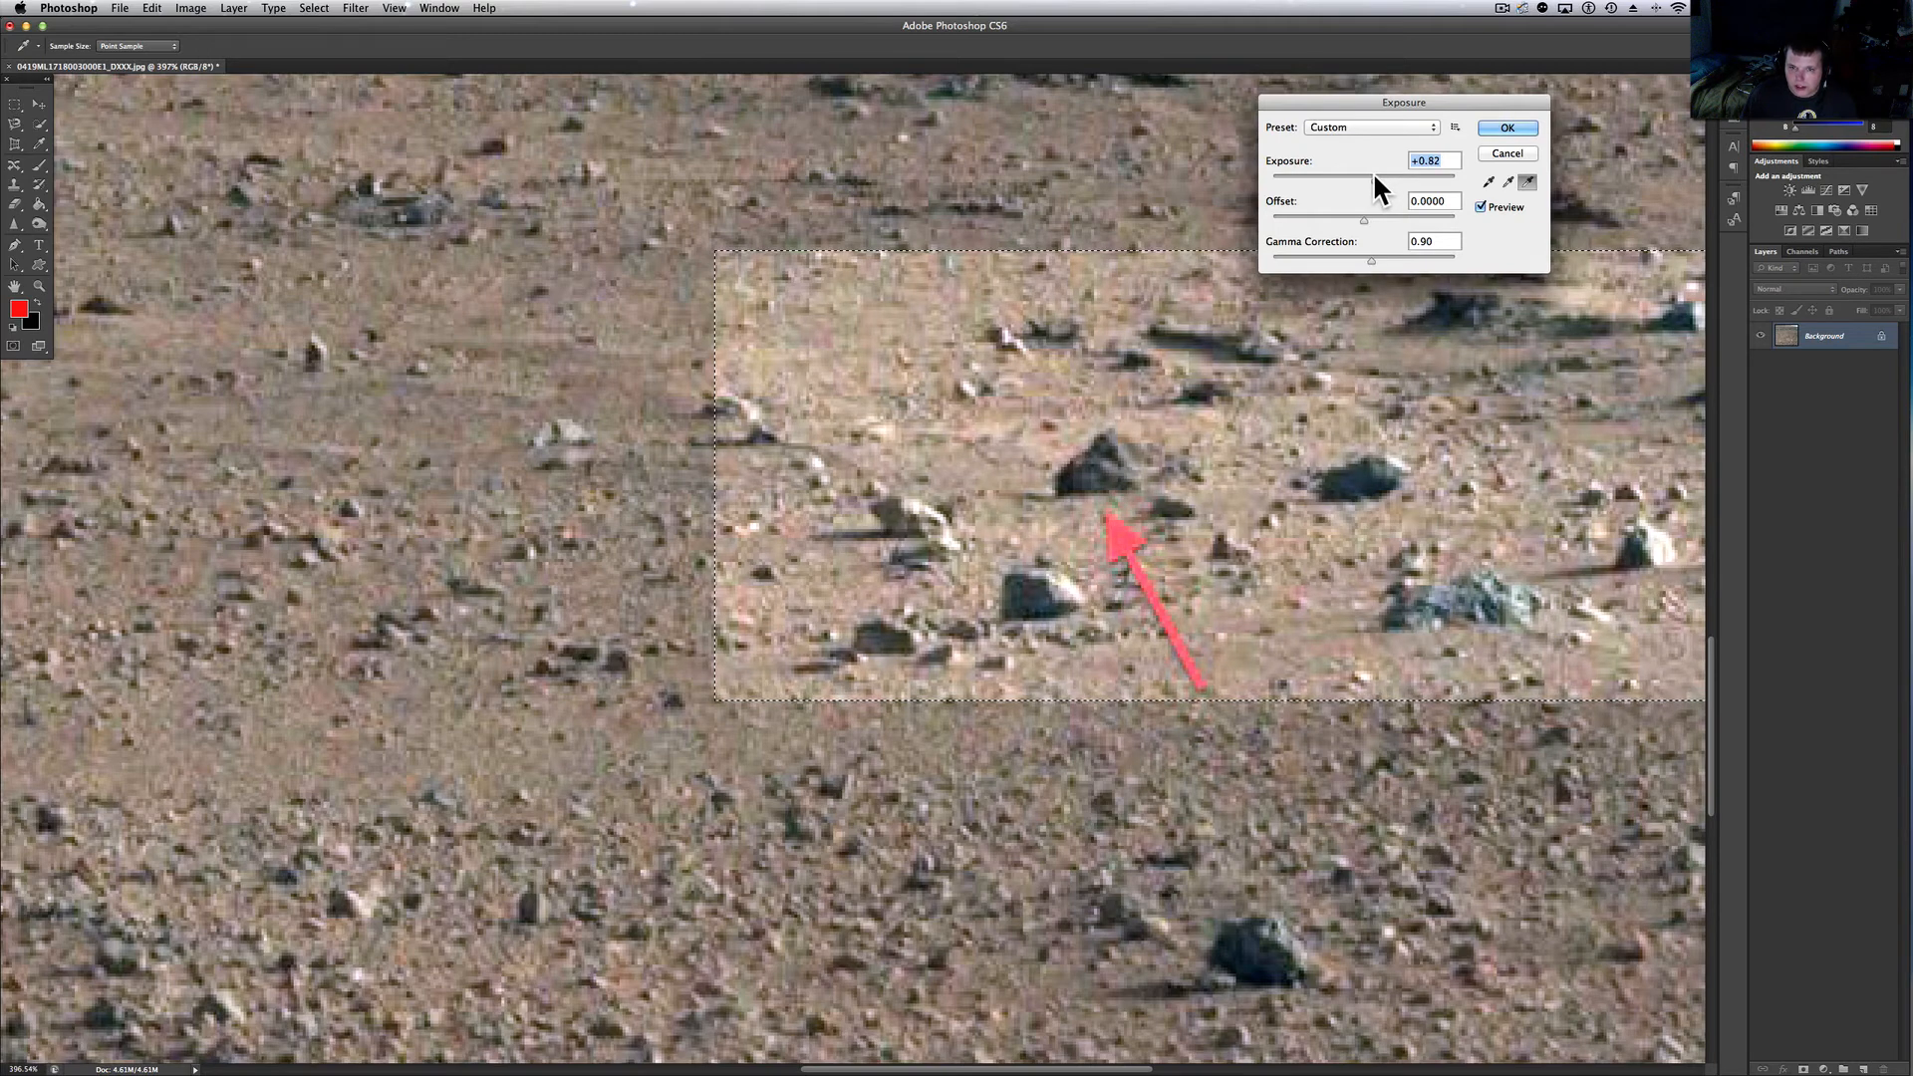
drag(1367, 177, 1329, 178)
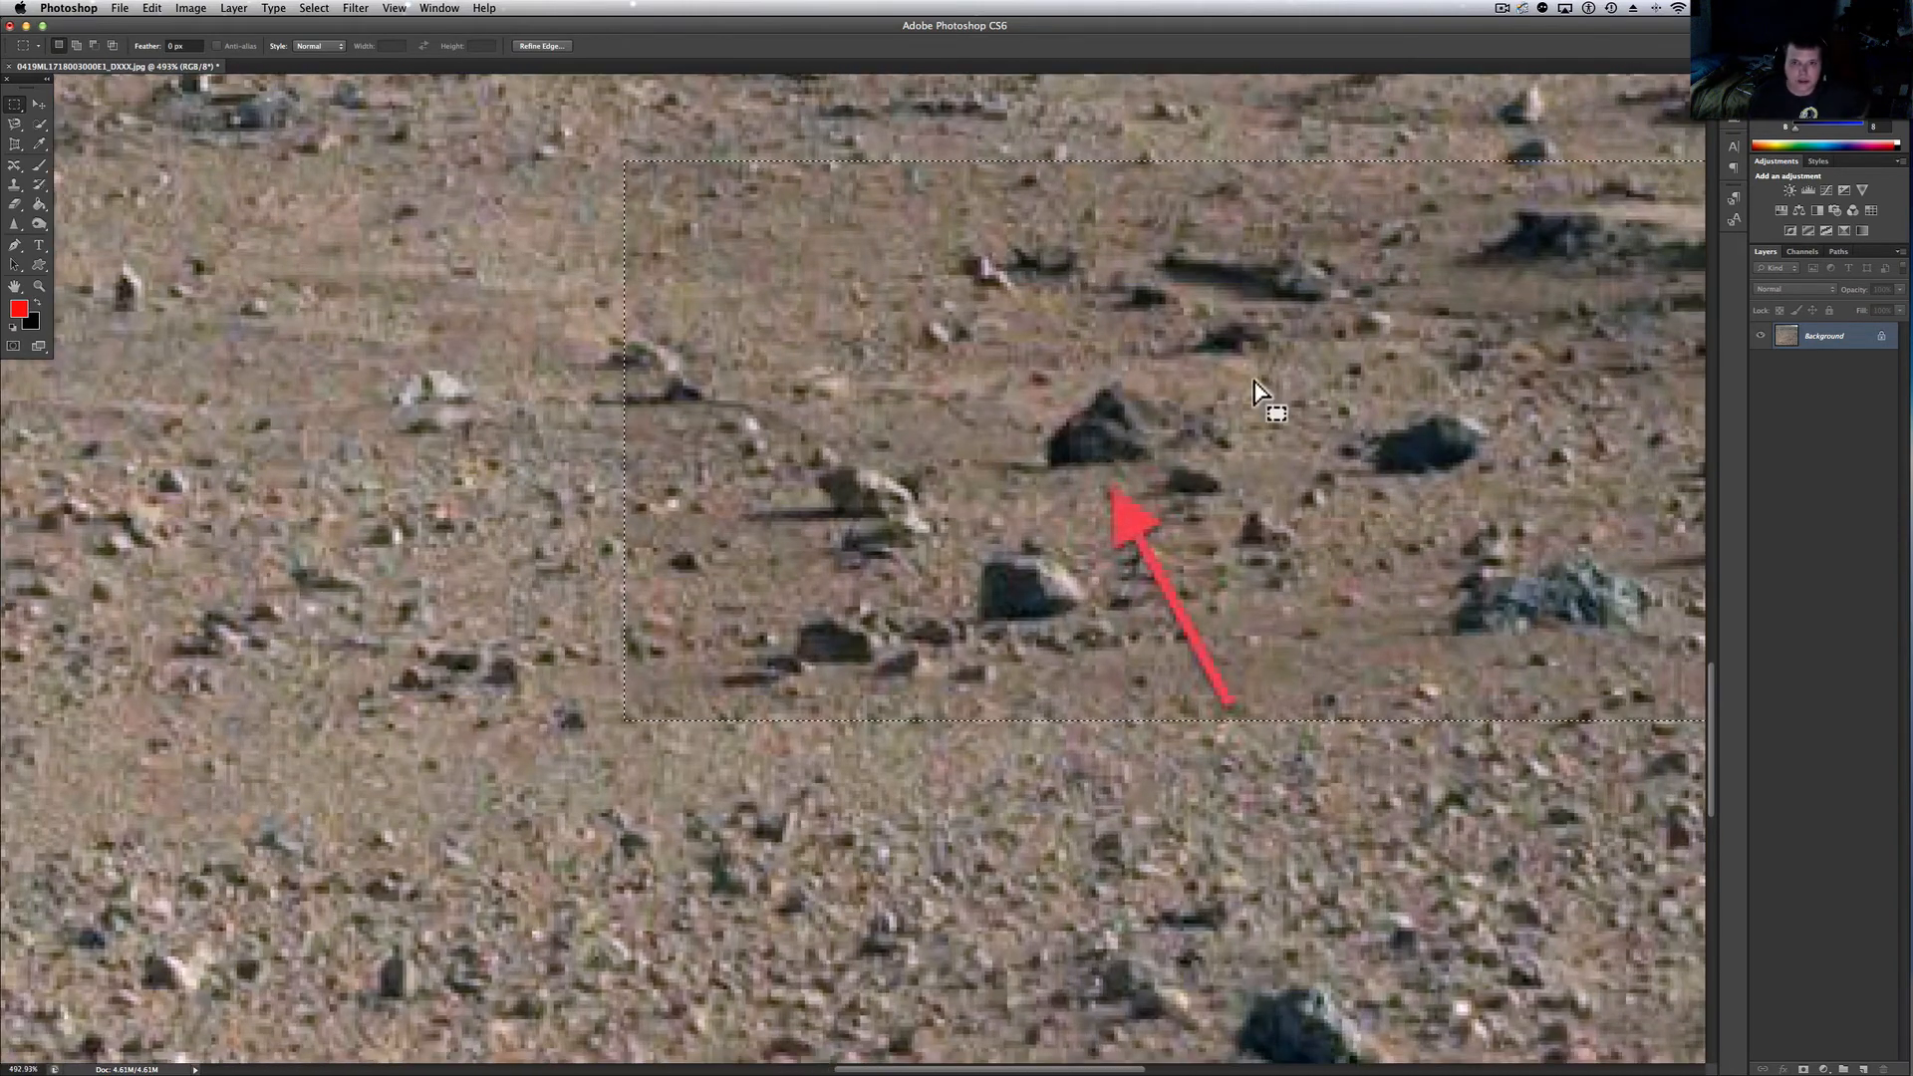
mouse_move(1109, 452)
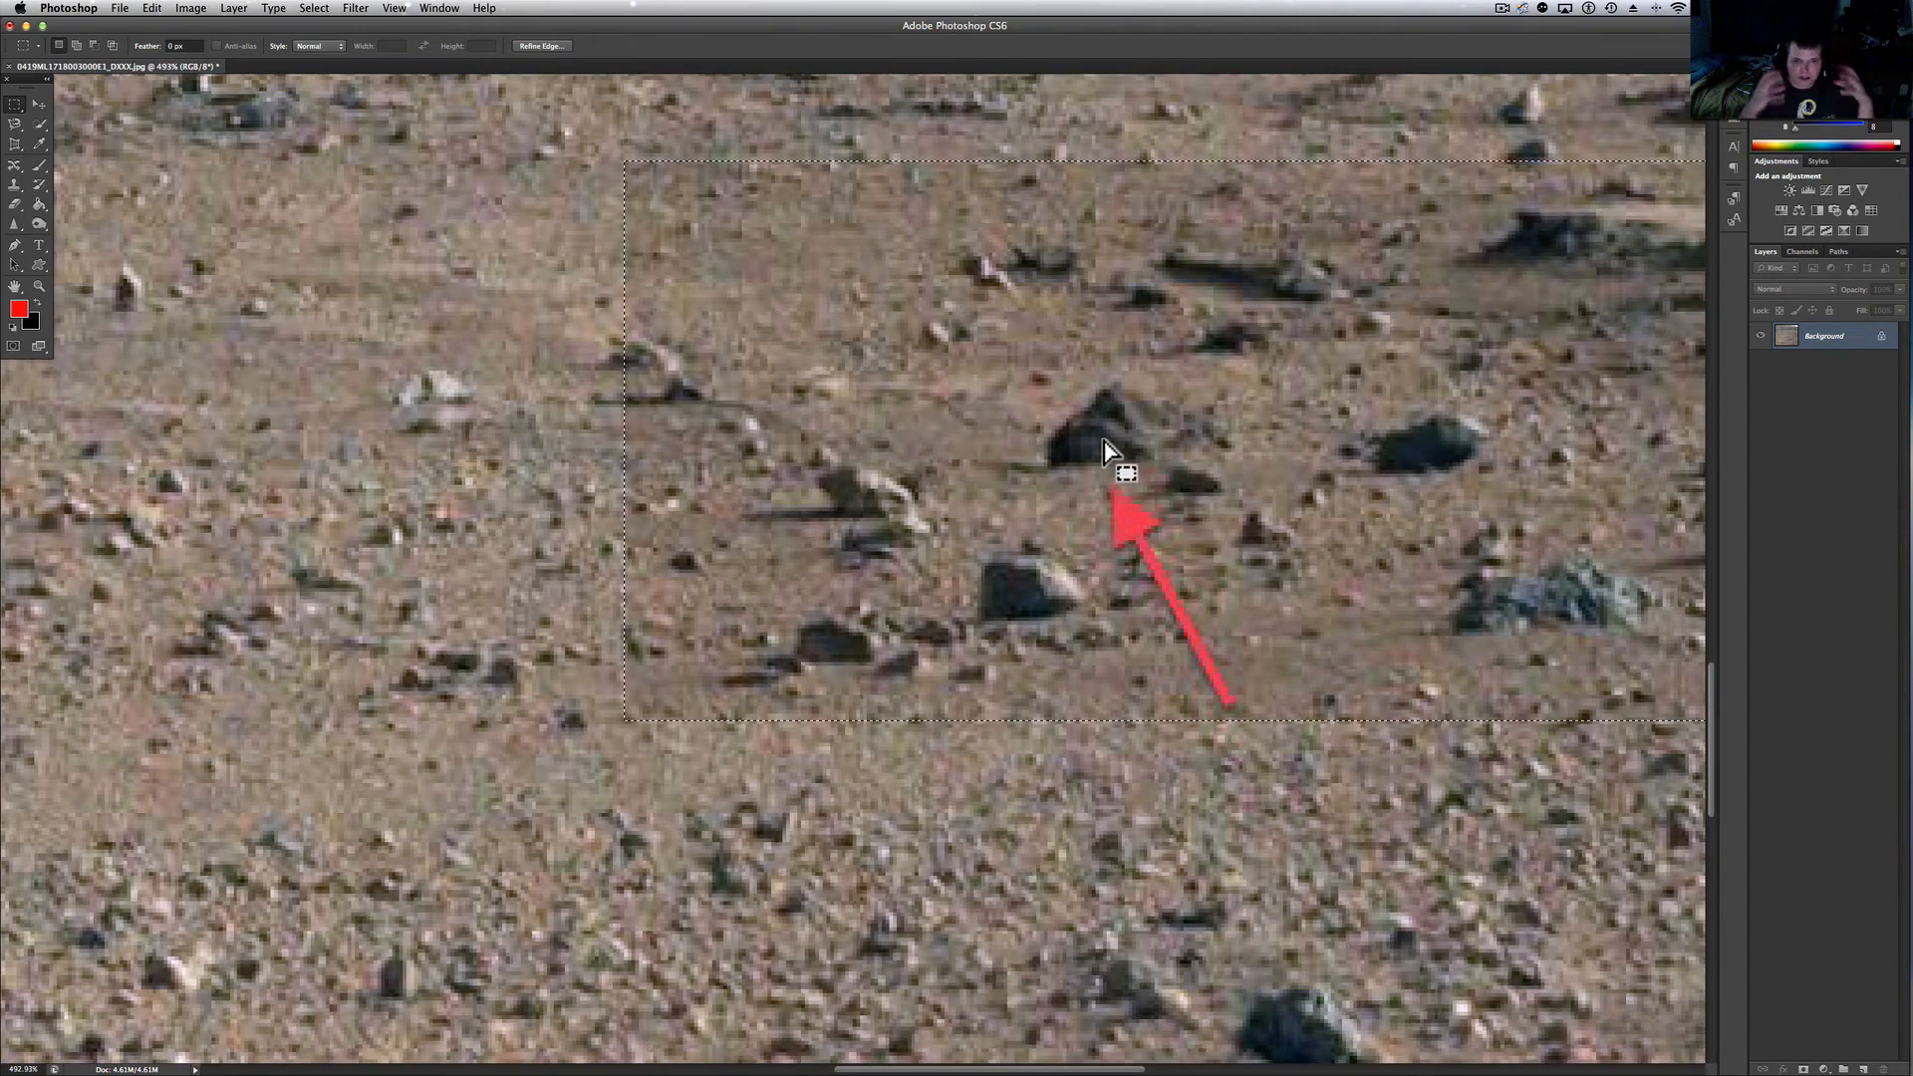
mouse_move(1056, 424)
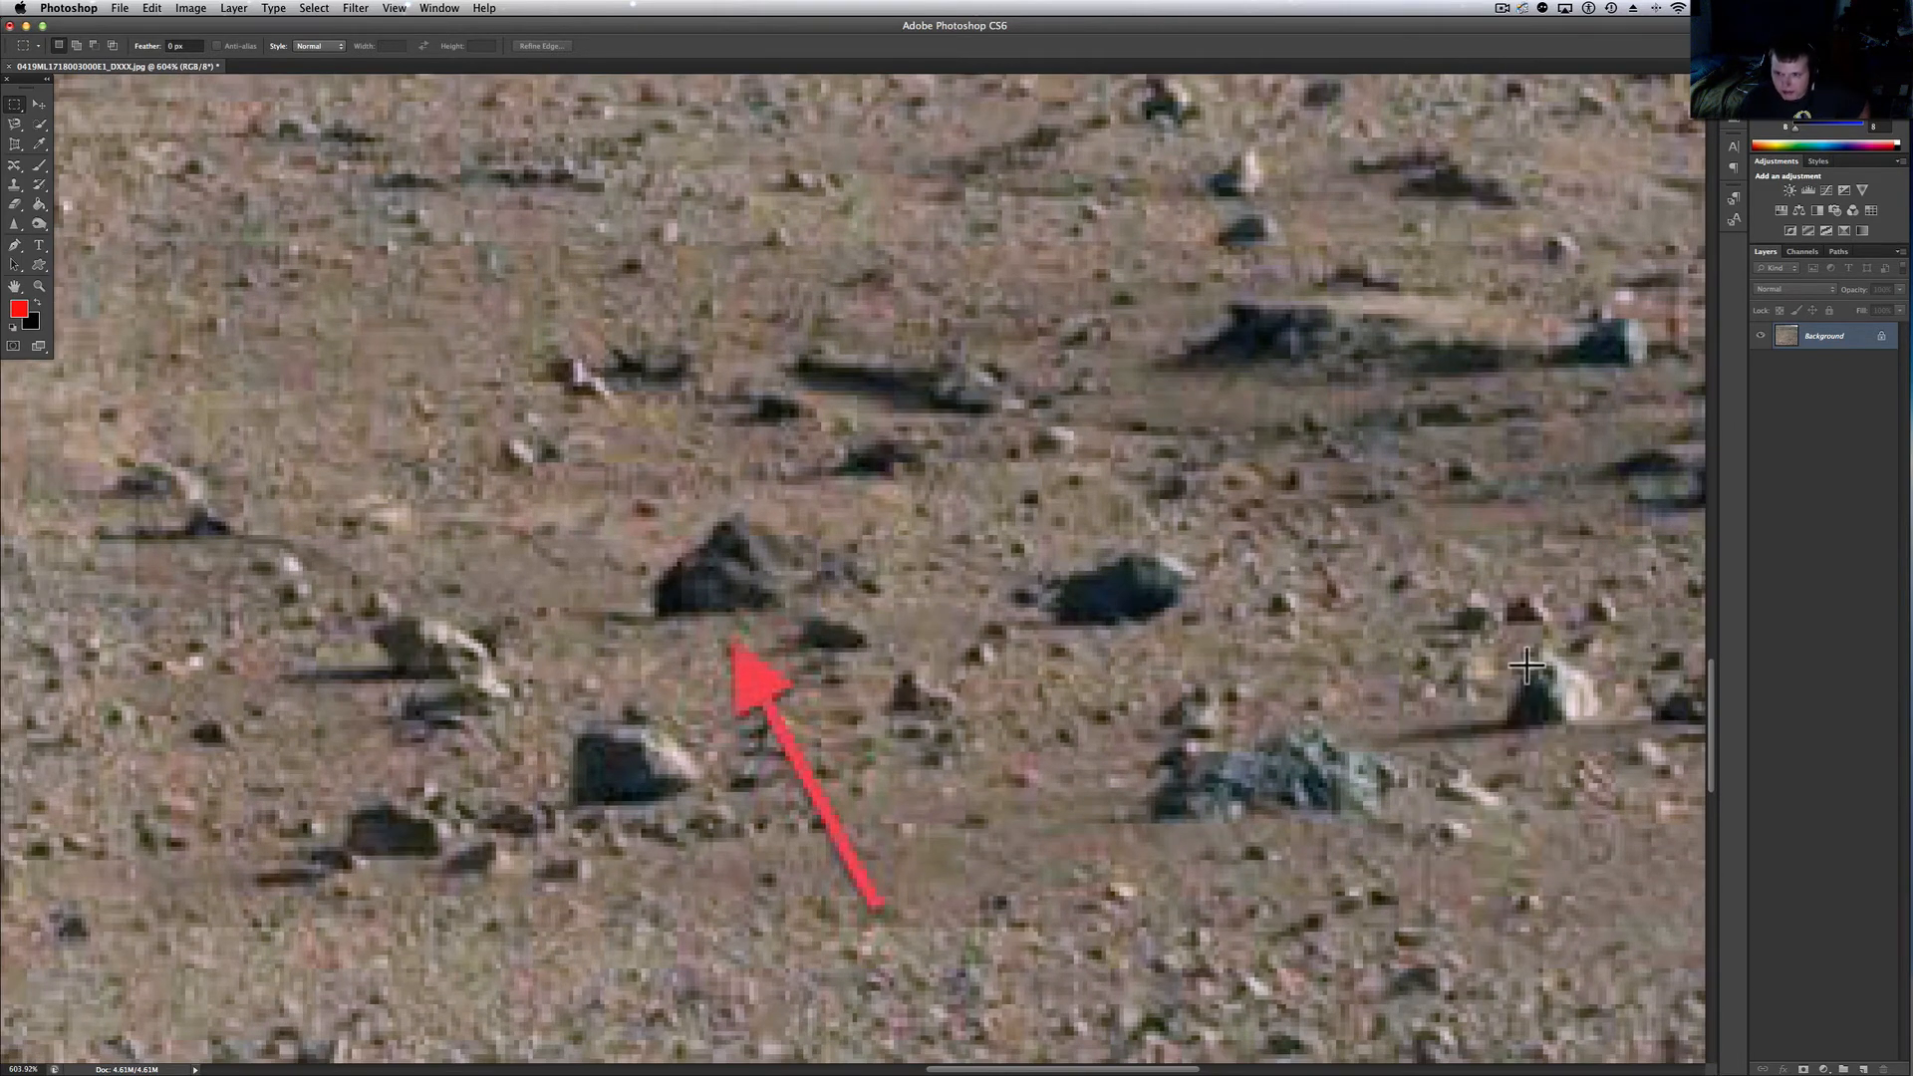
mouse_move(1530, 697)
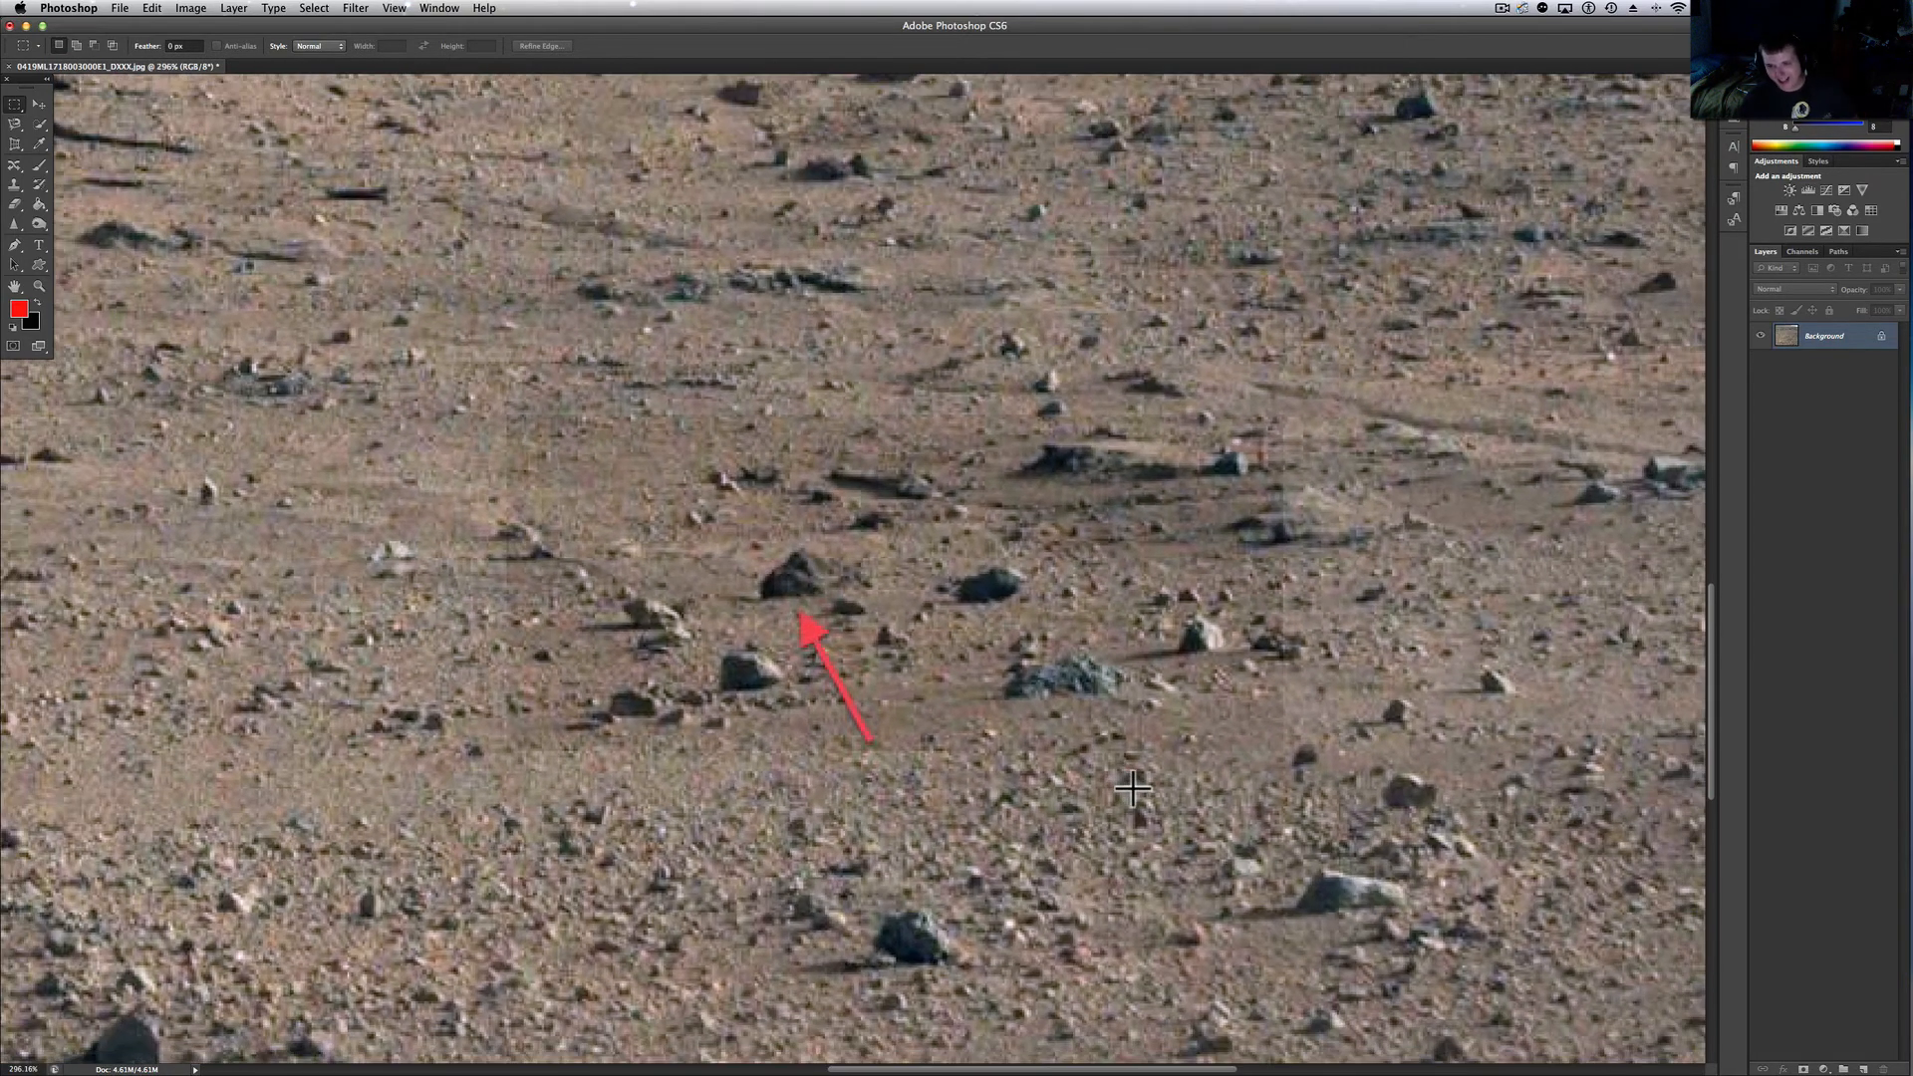
scroll(down, 3)
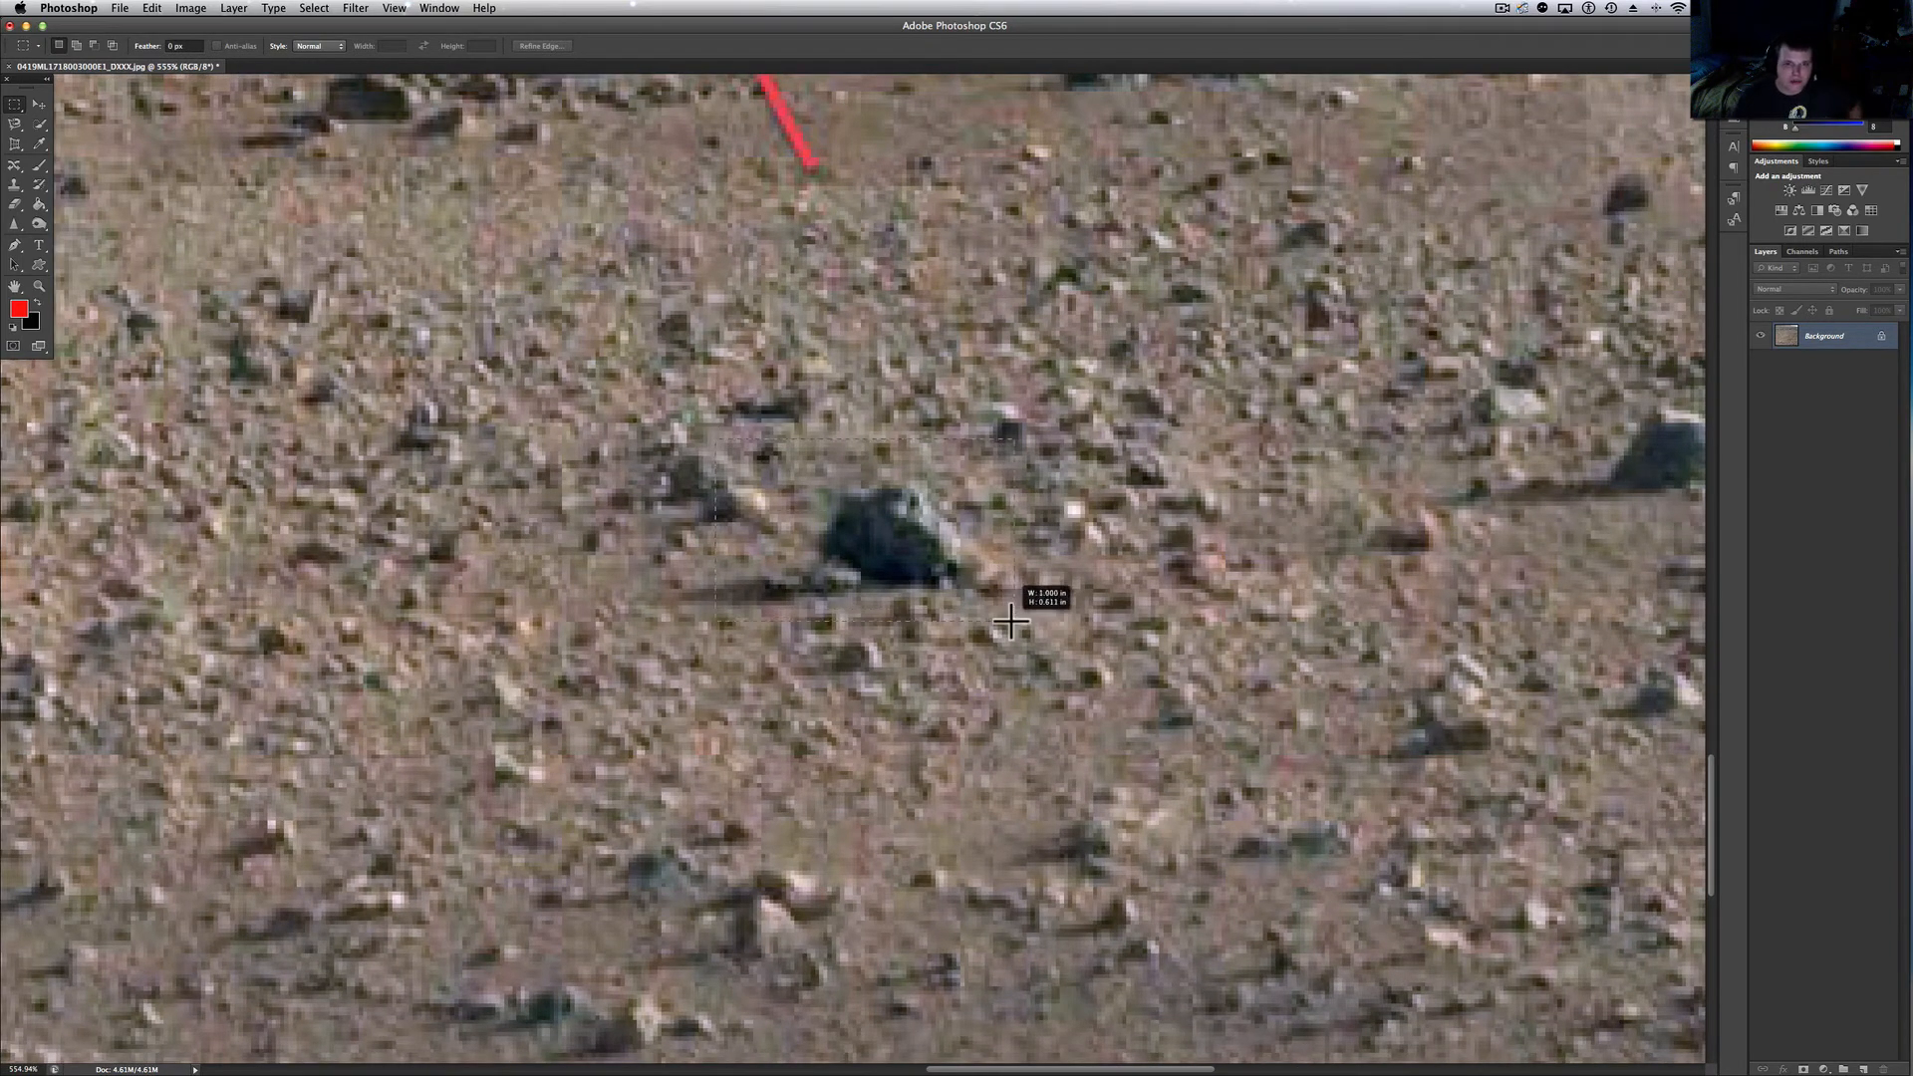
Preview the selected rock area at Exposure about +0.87 via Image > Adjustments, then close the dialog
click(192, 8)
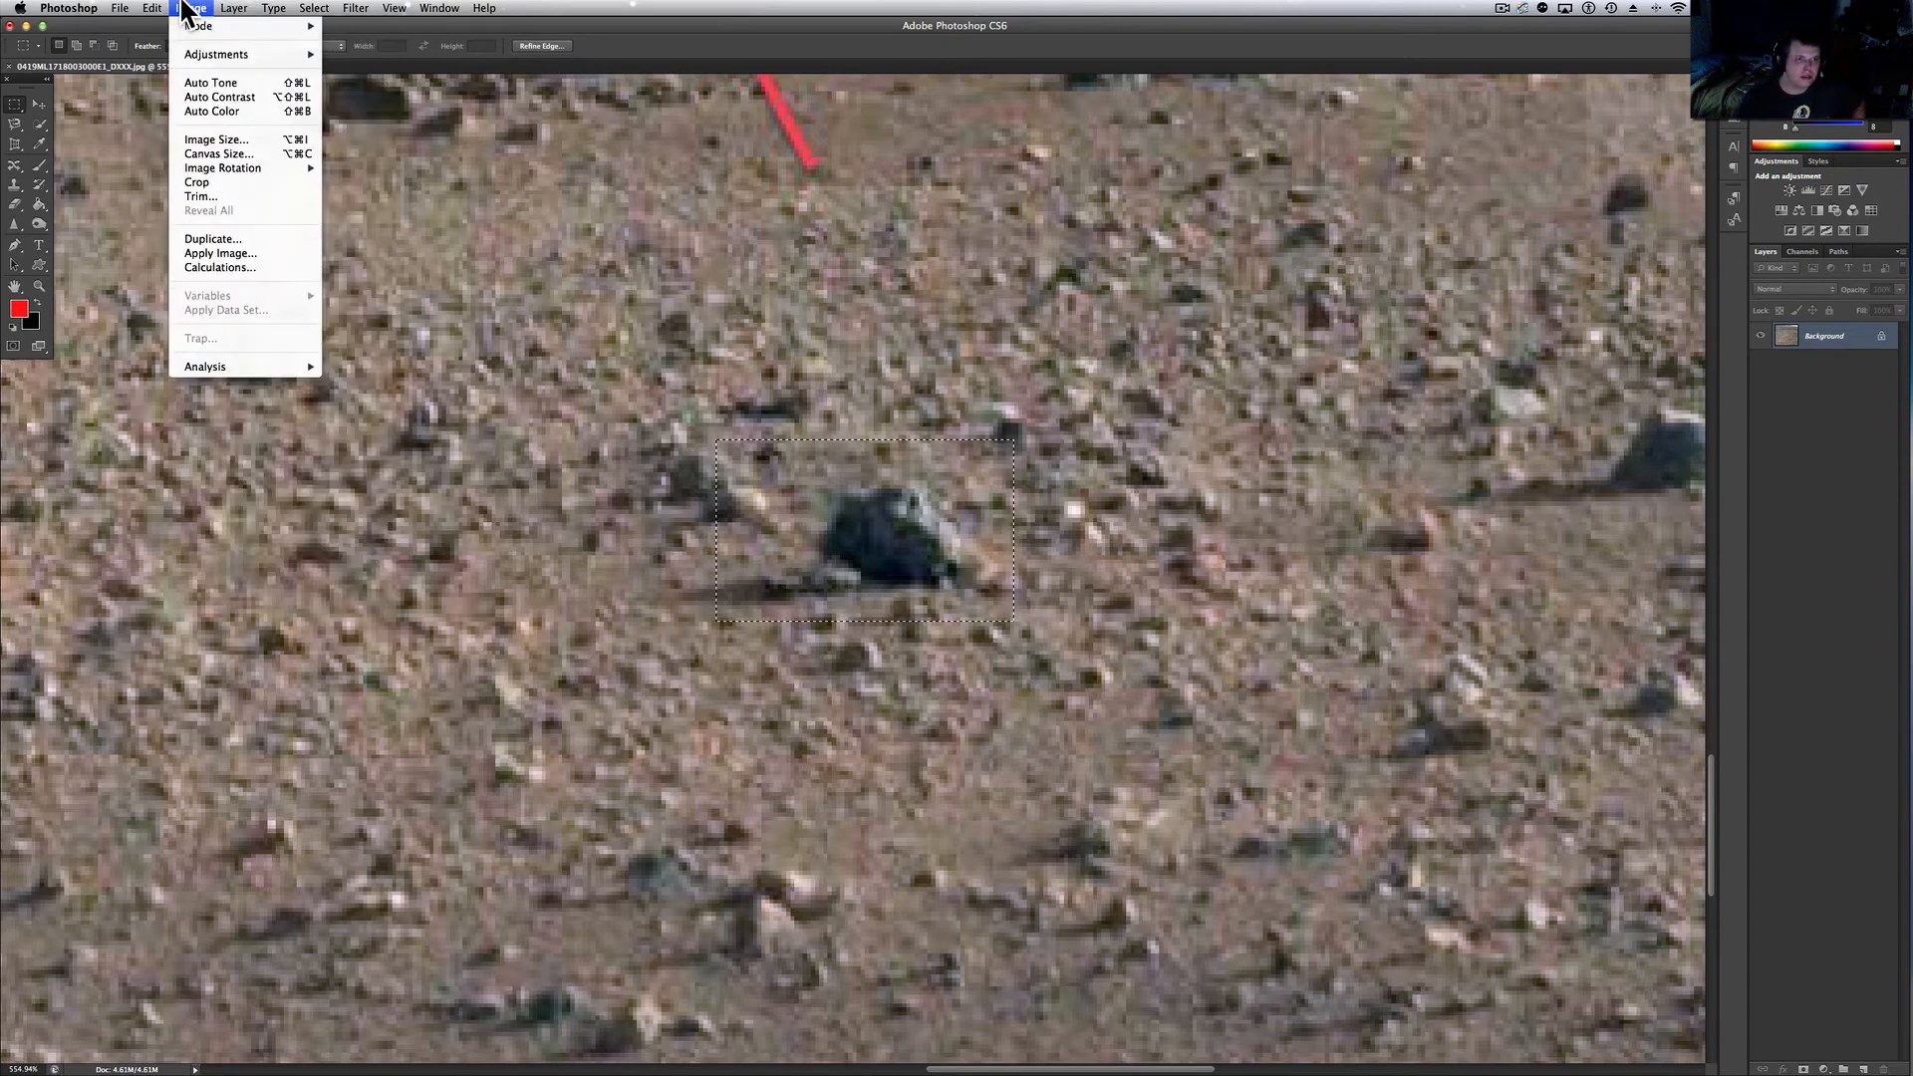
click(219, 24)
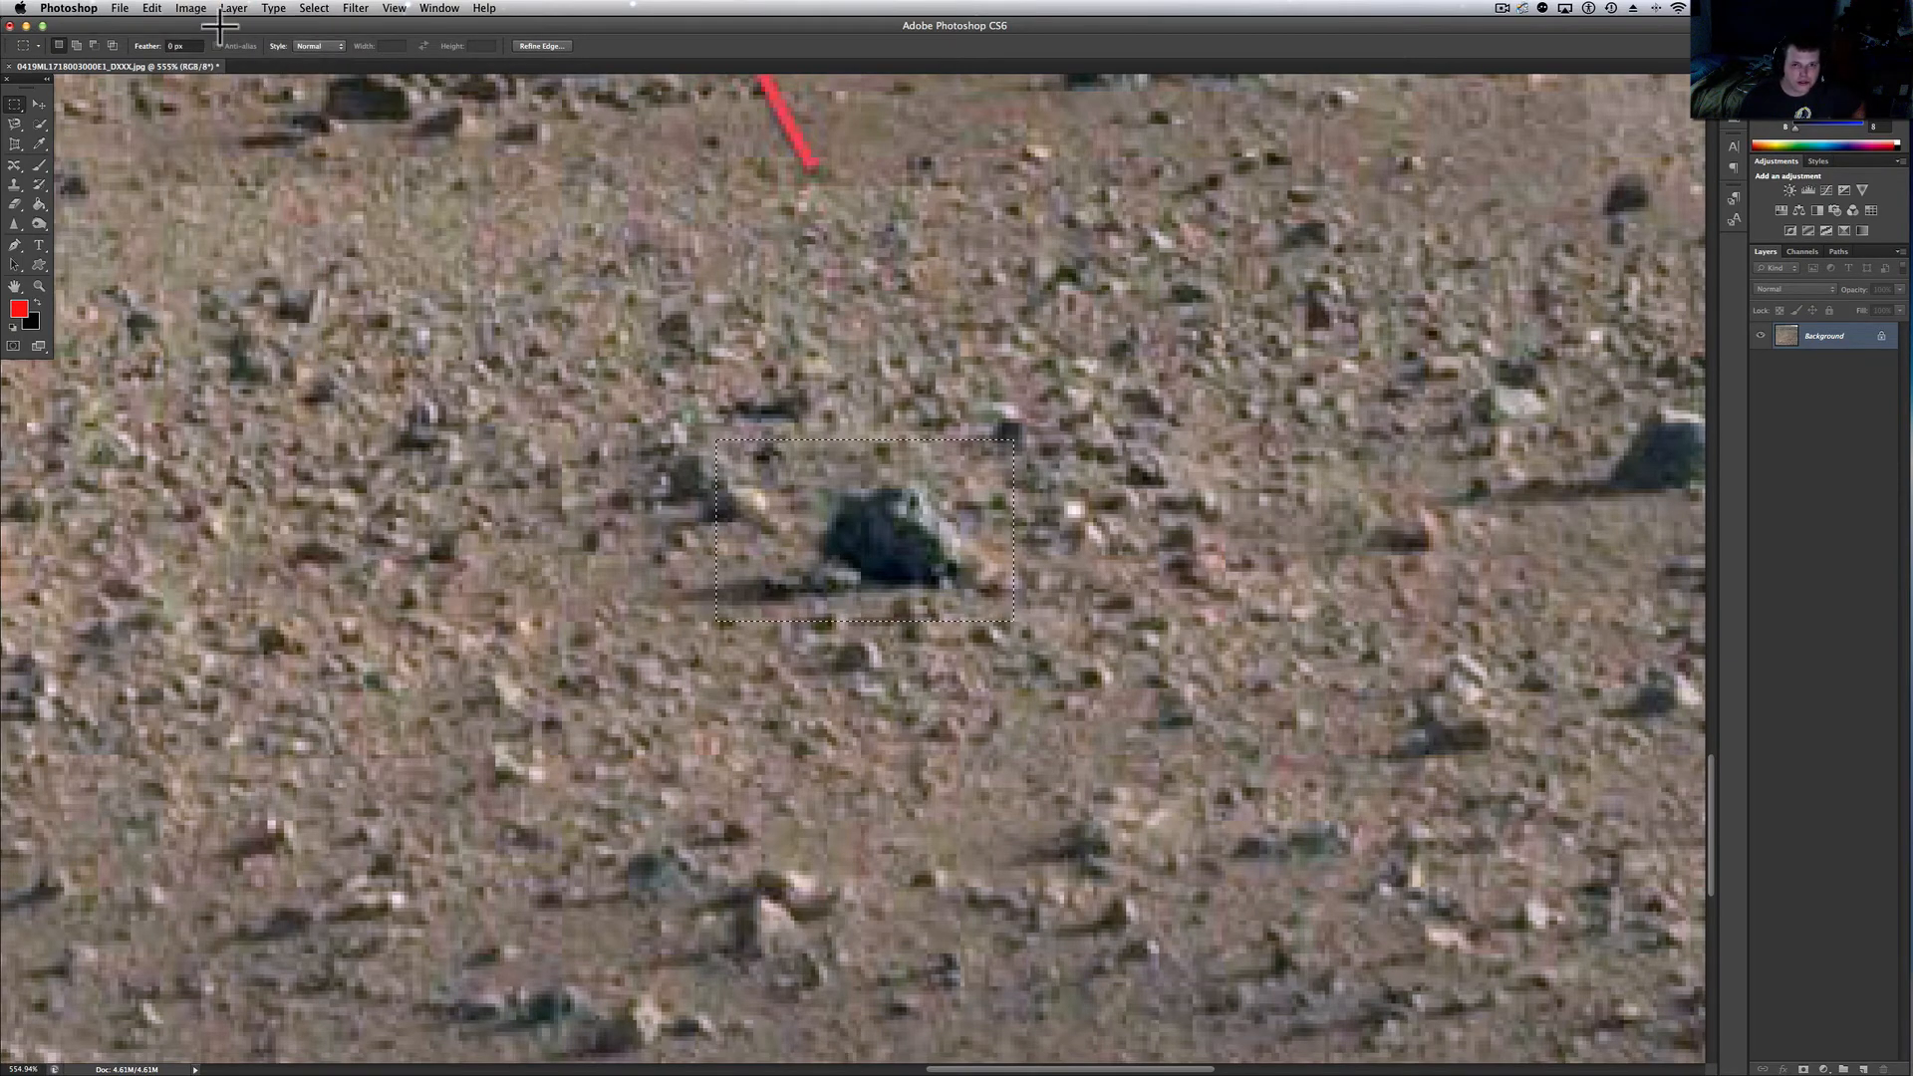
click(190, 8)
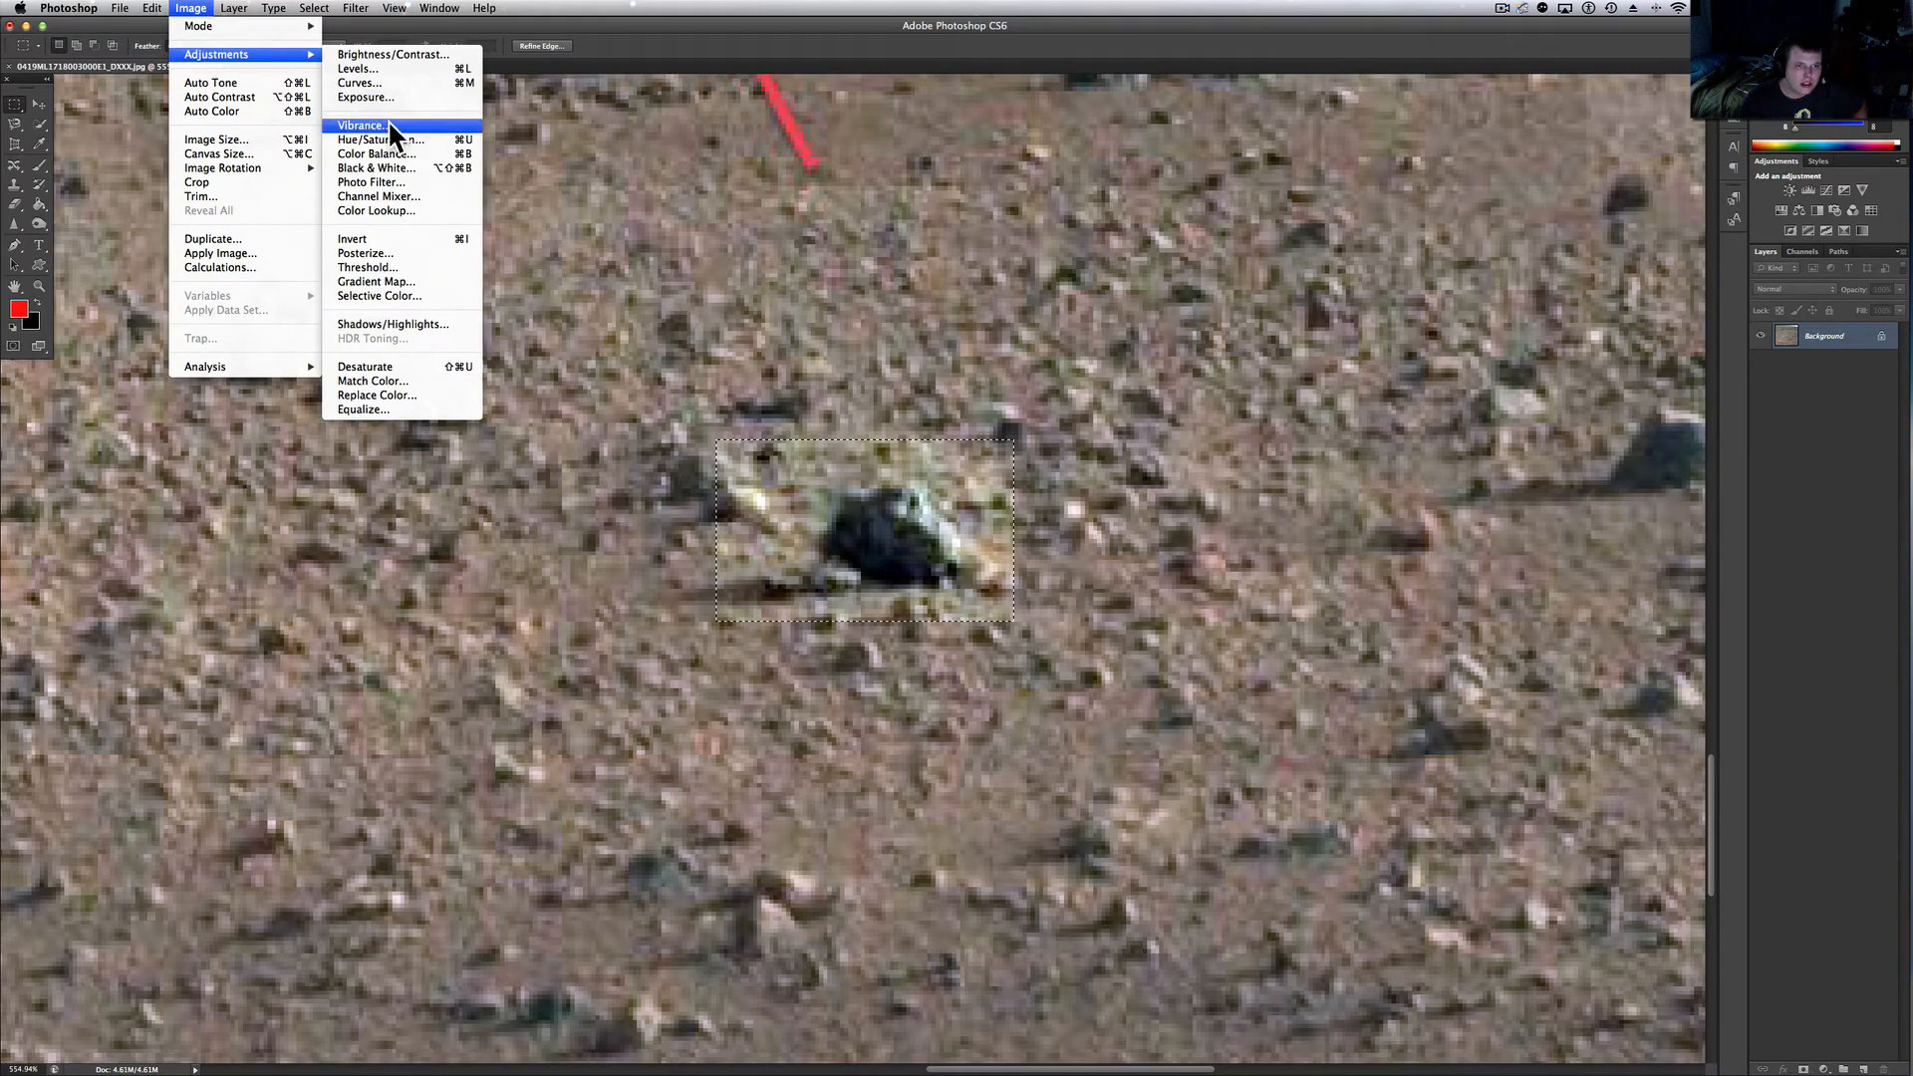
mouse_move(391, 98)
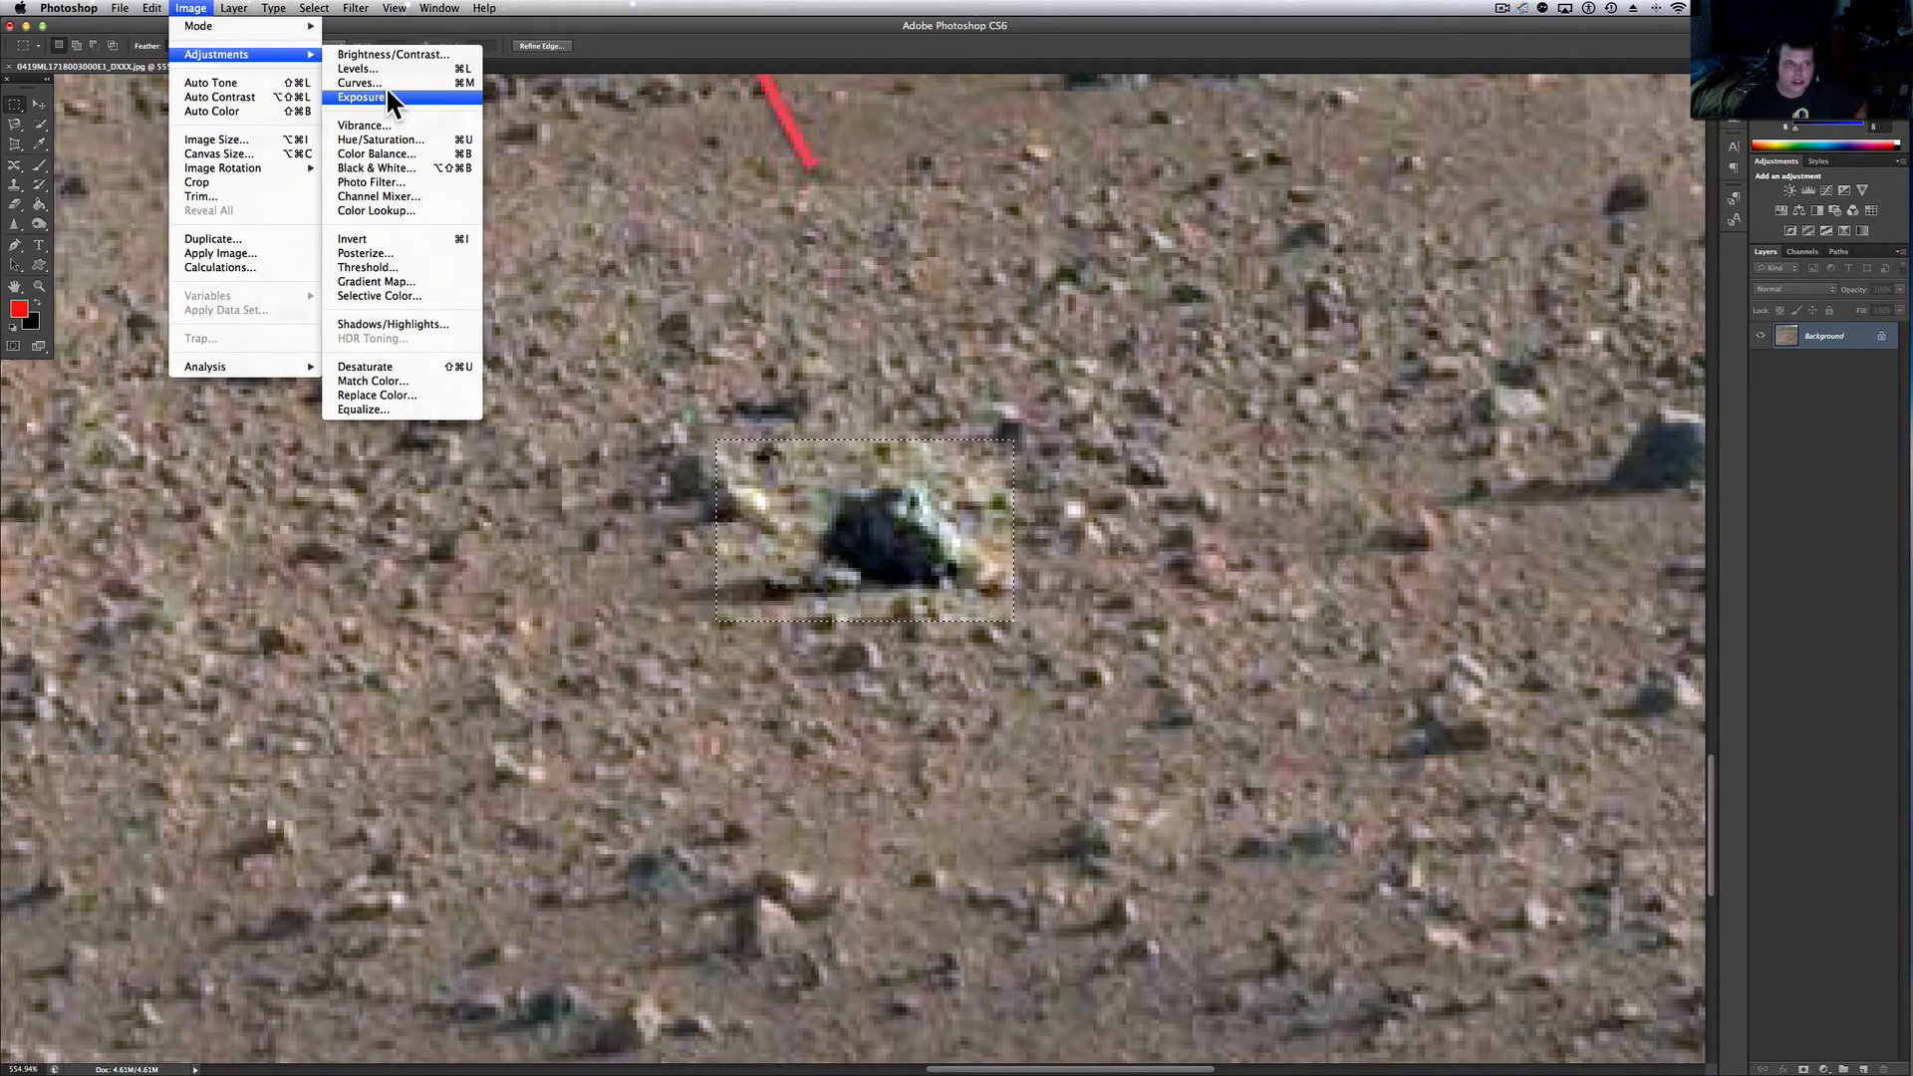
click(361, 98)
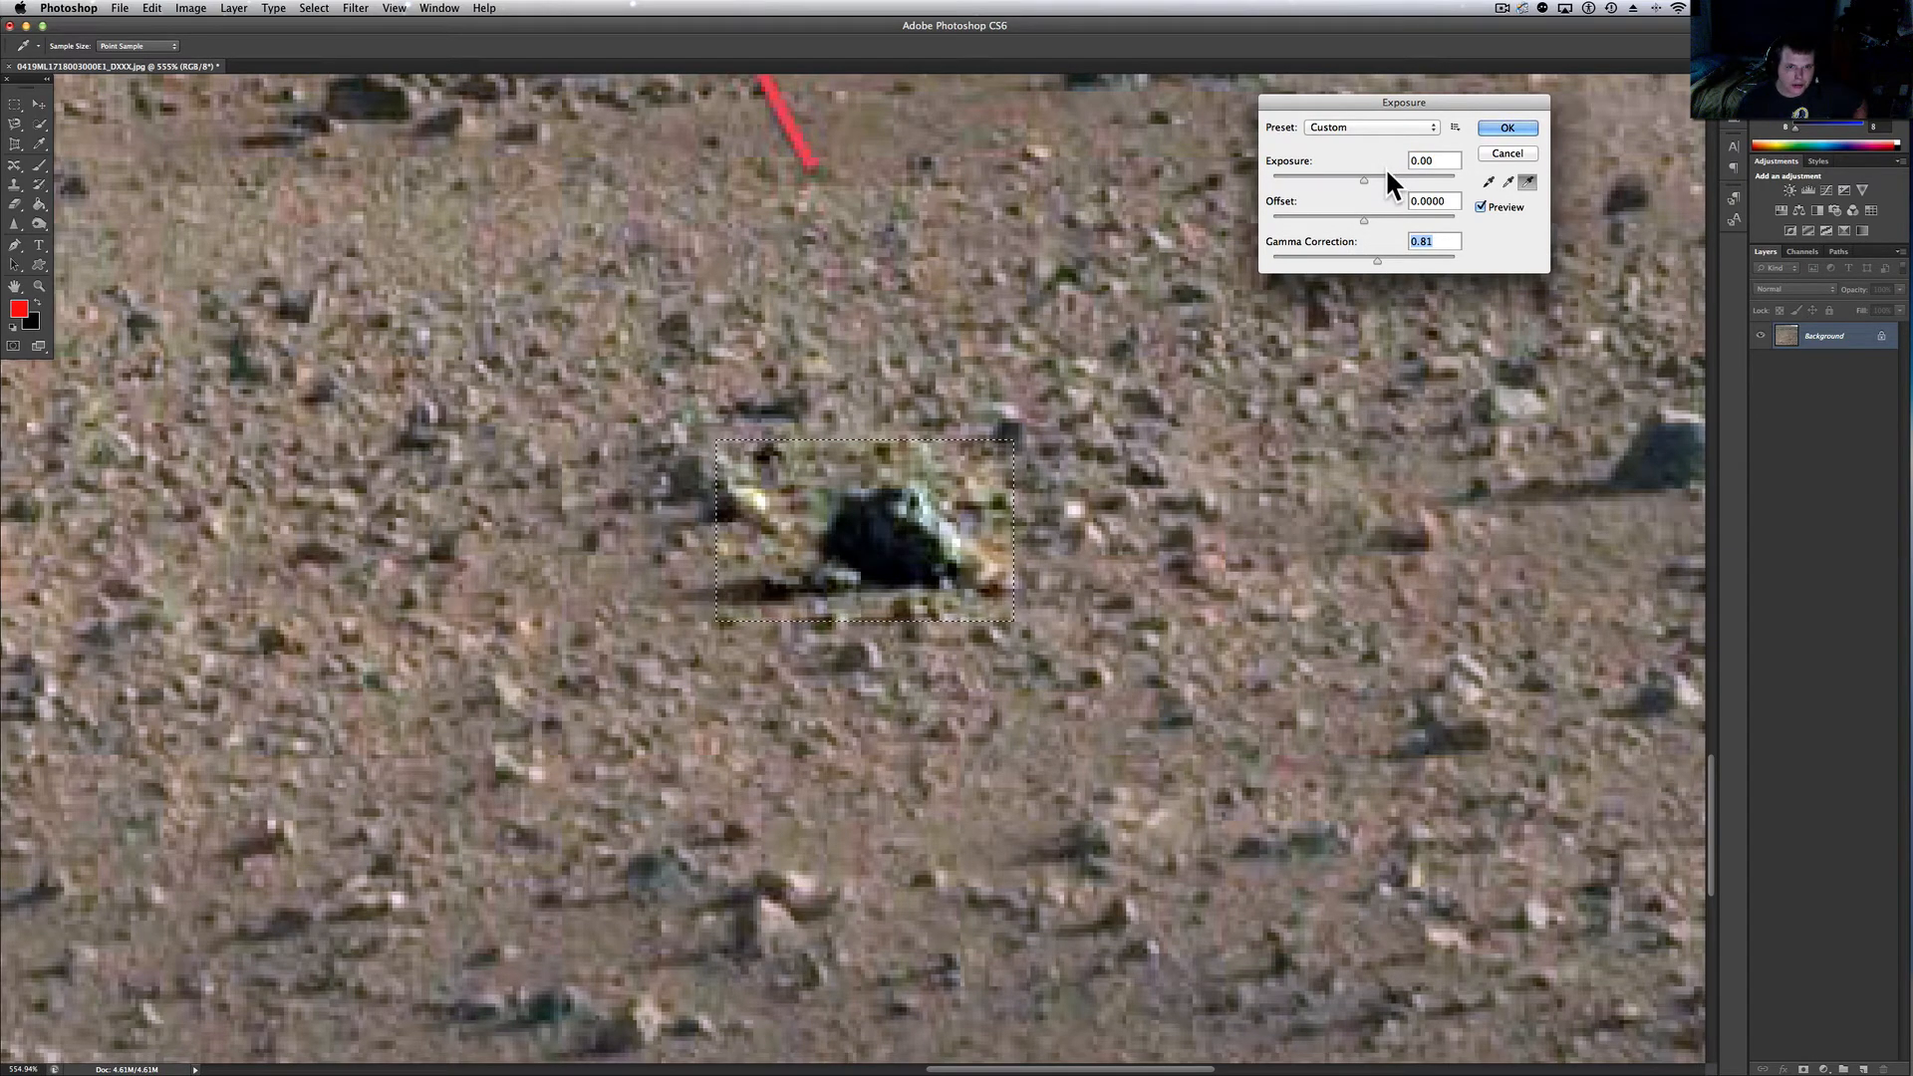
drag(1362, 182, 1385, 182)
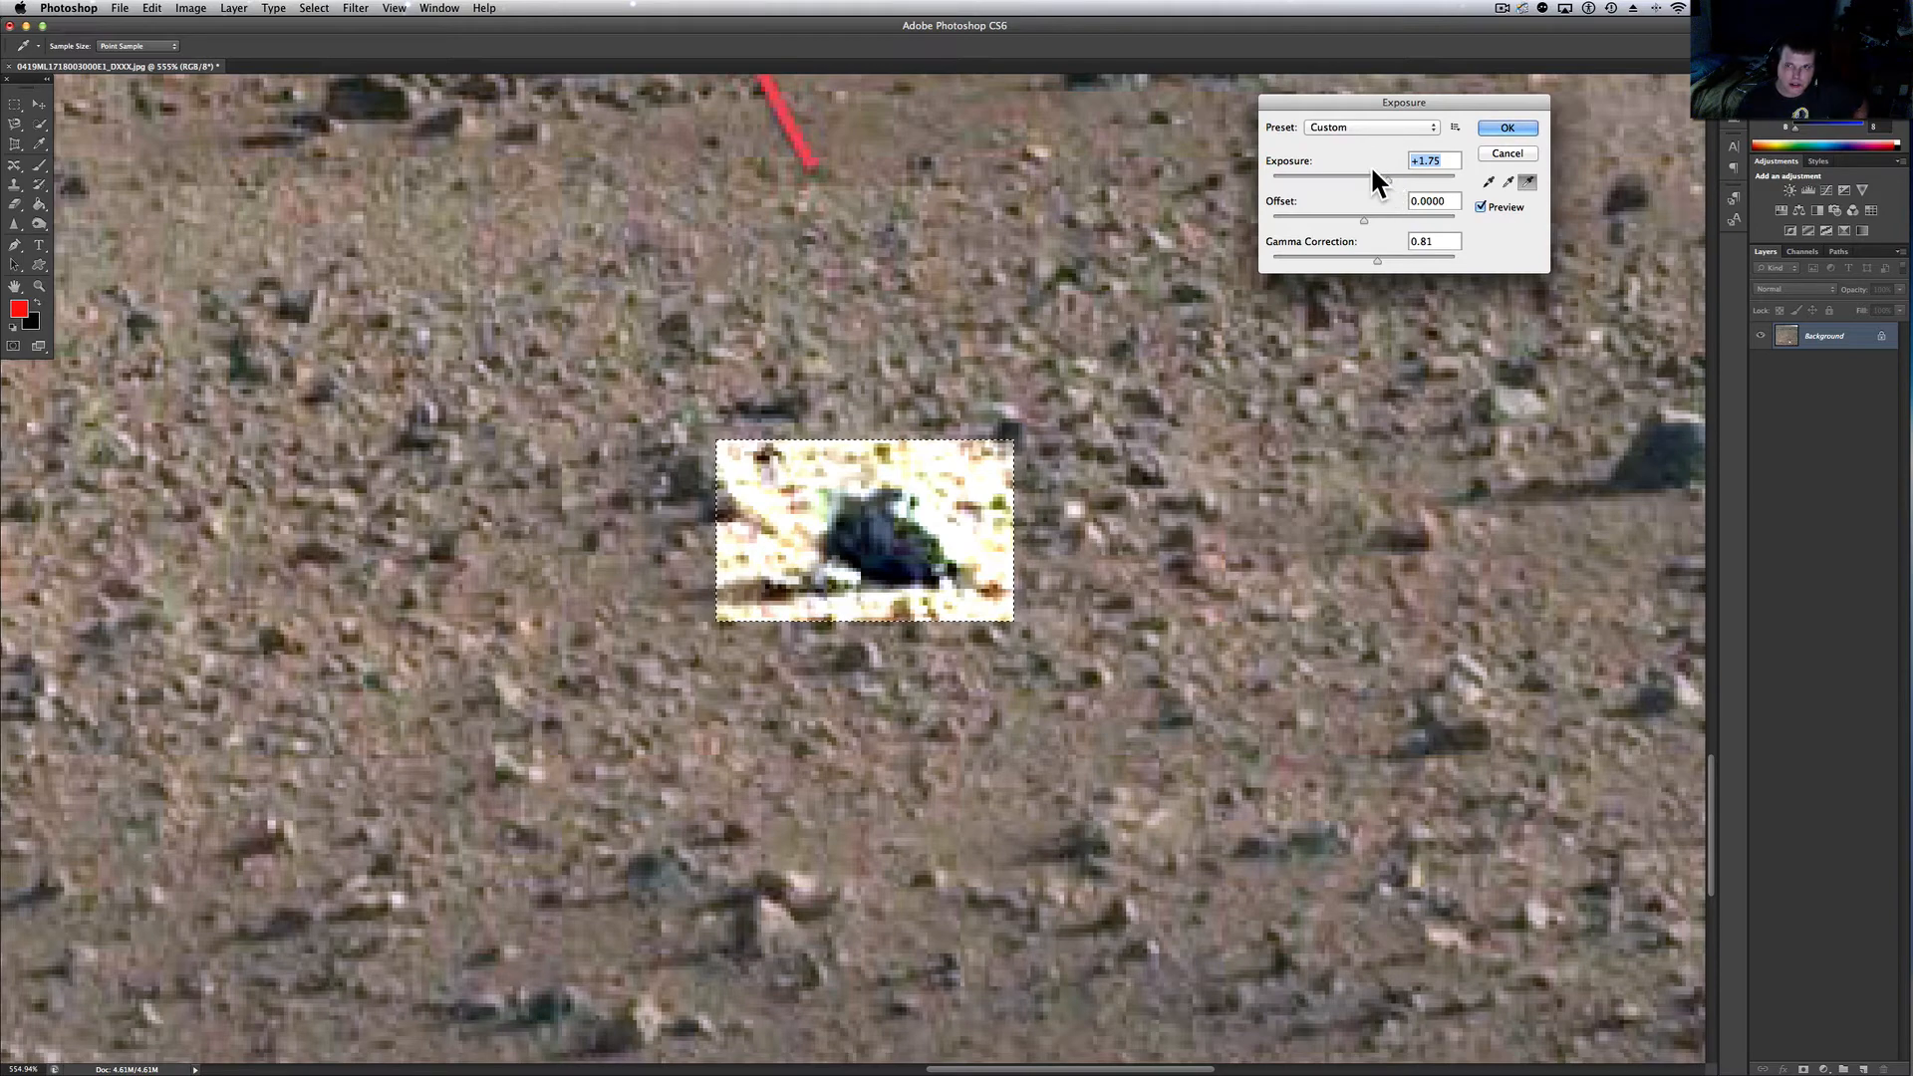
drag(1385, 173, 1355, 173)
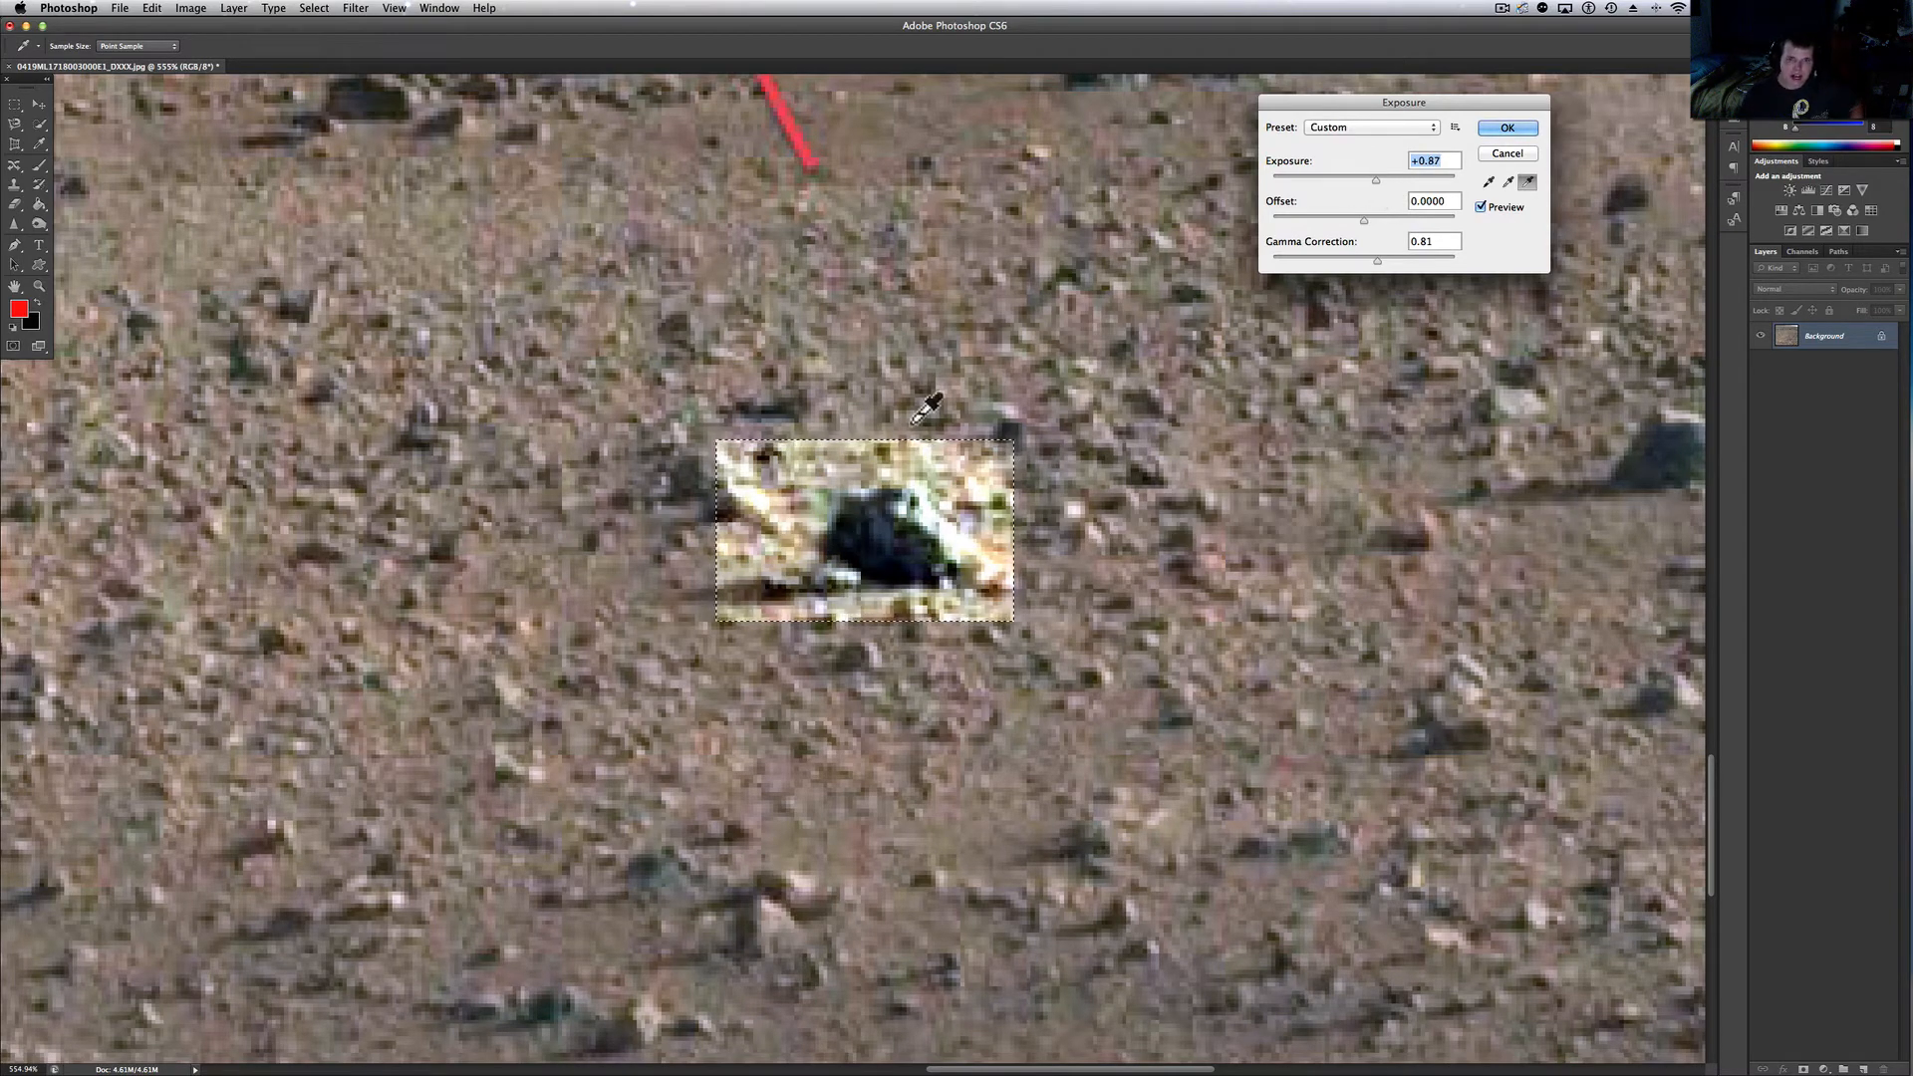
mouse_move(964, 530)
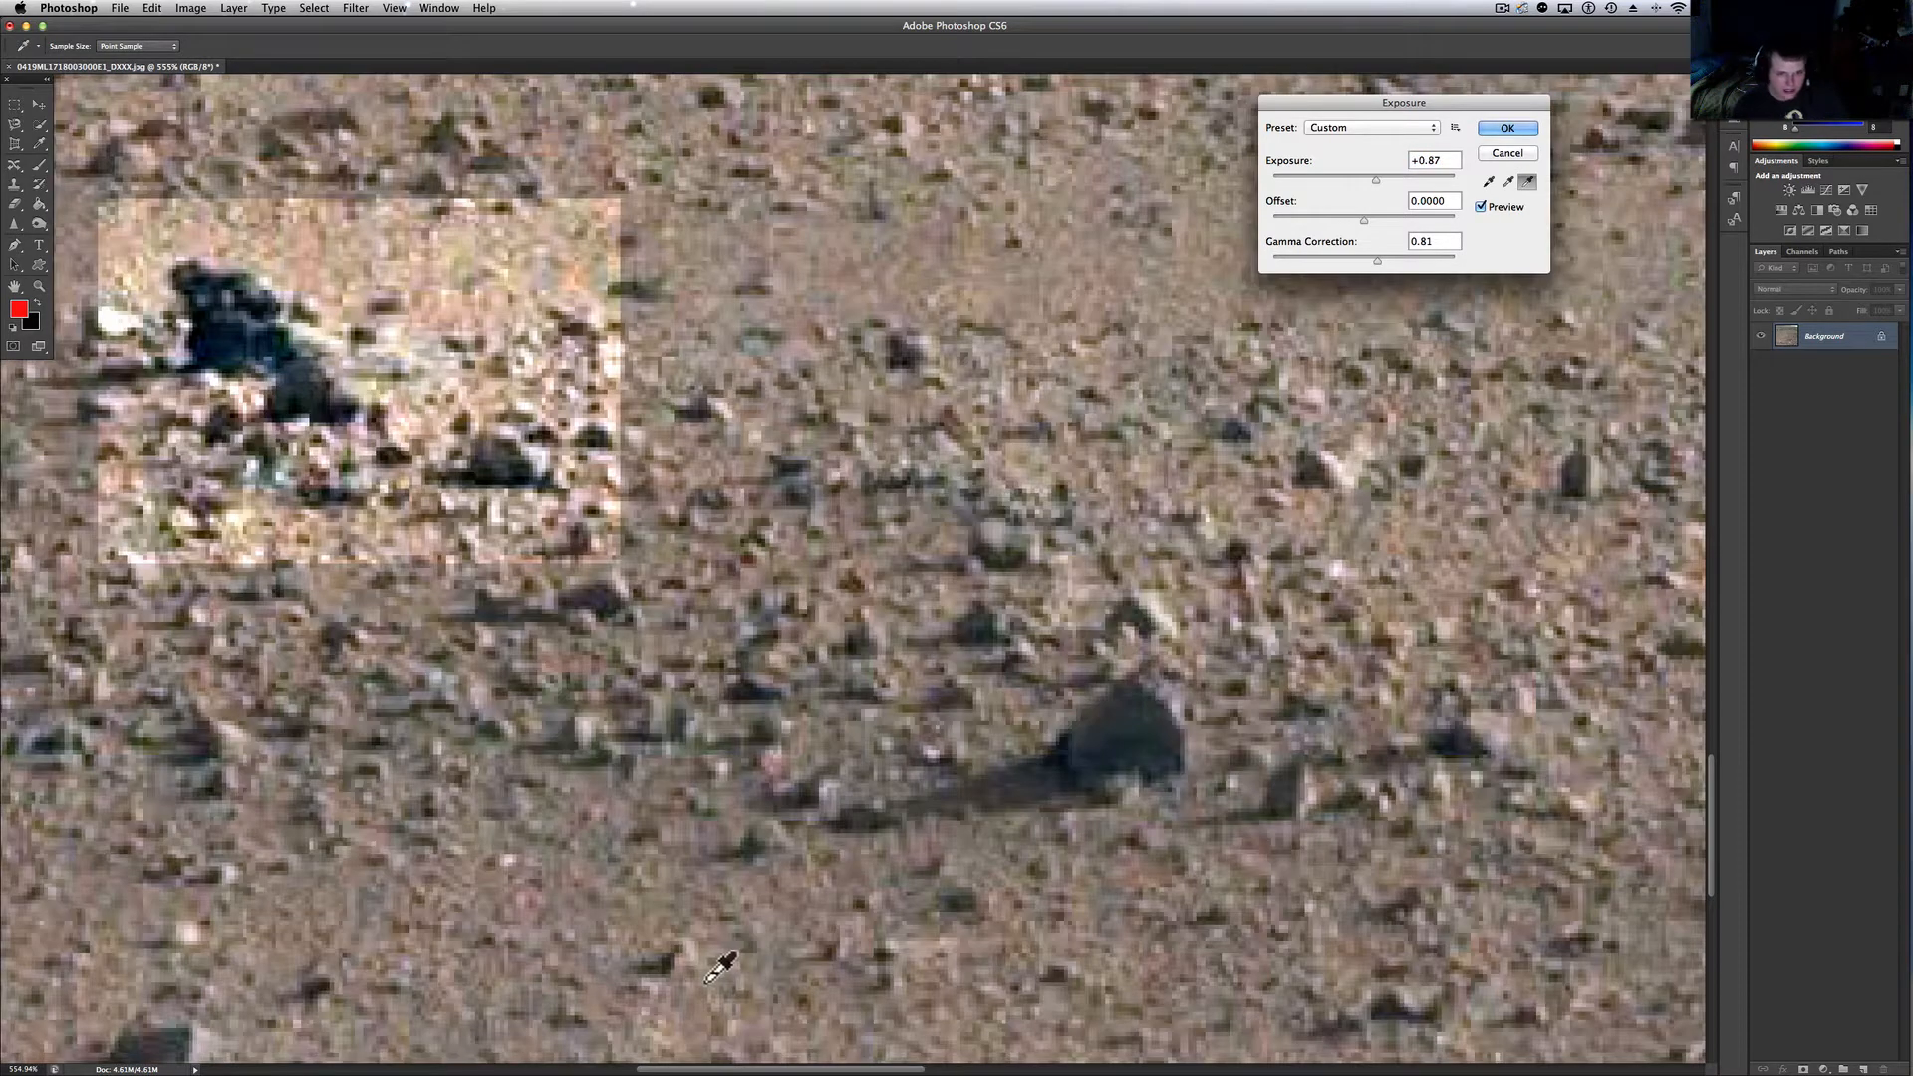
mouse_move(1378, 314)
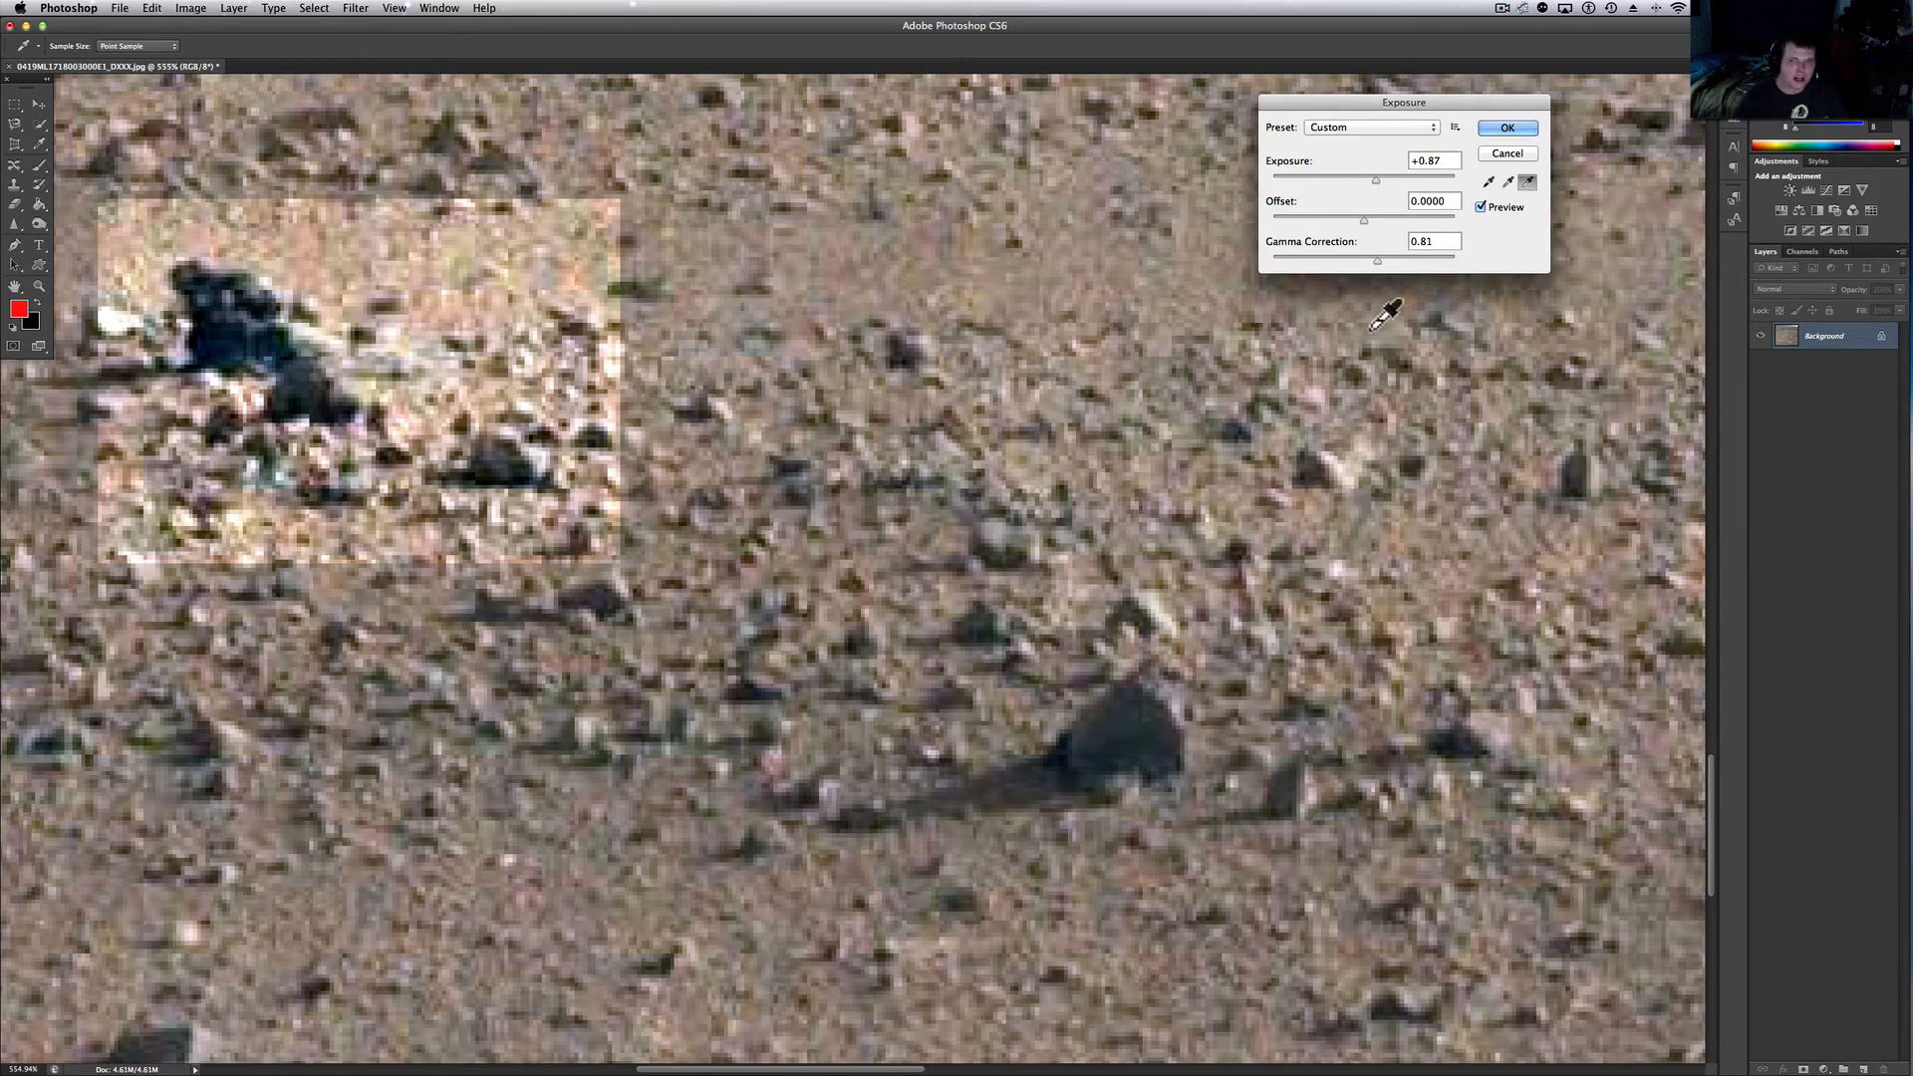
click(1506, 127)
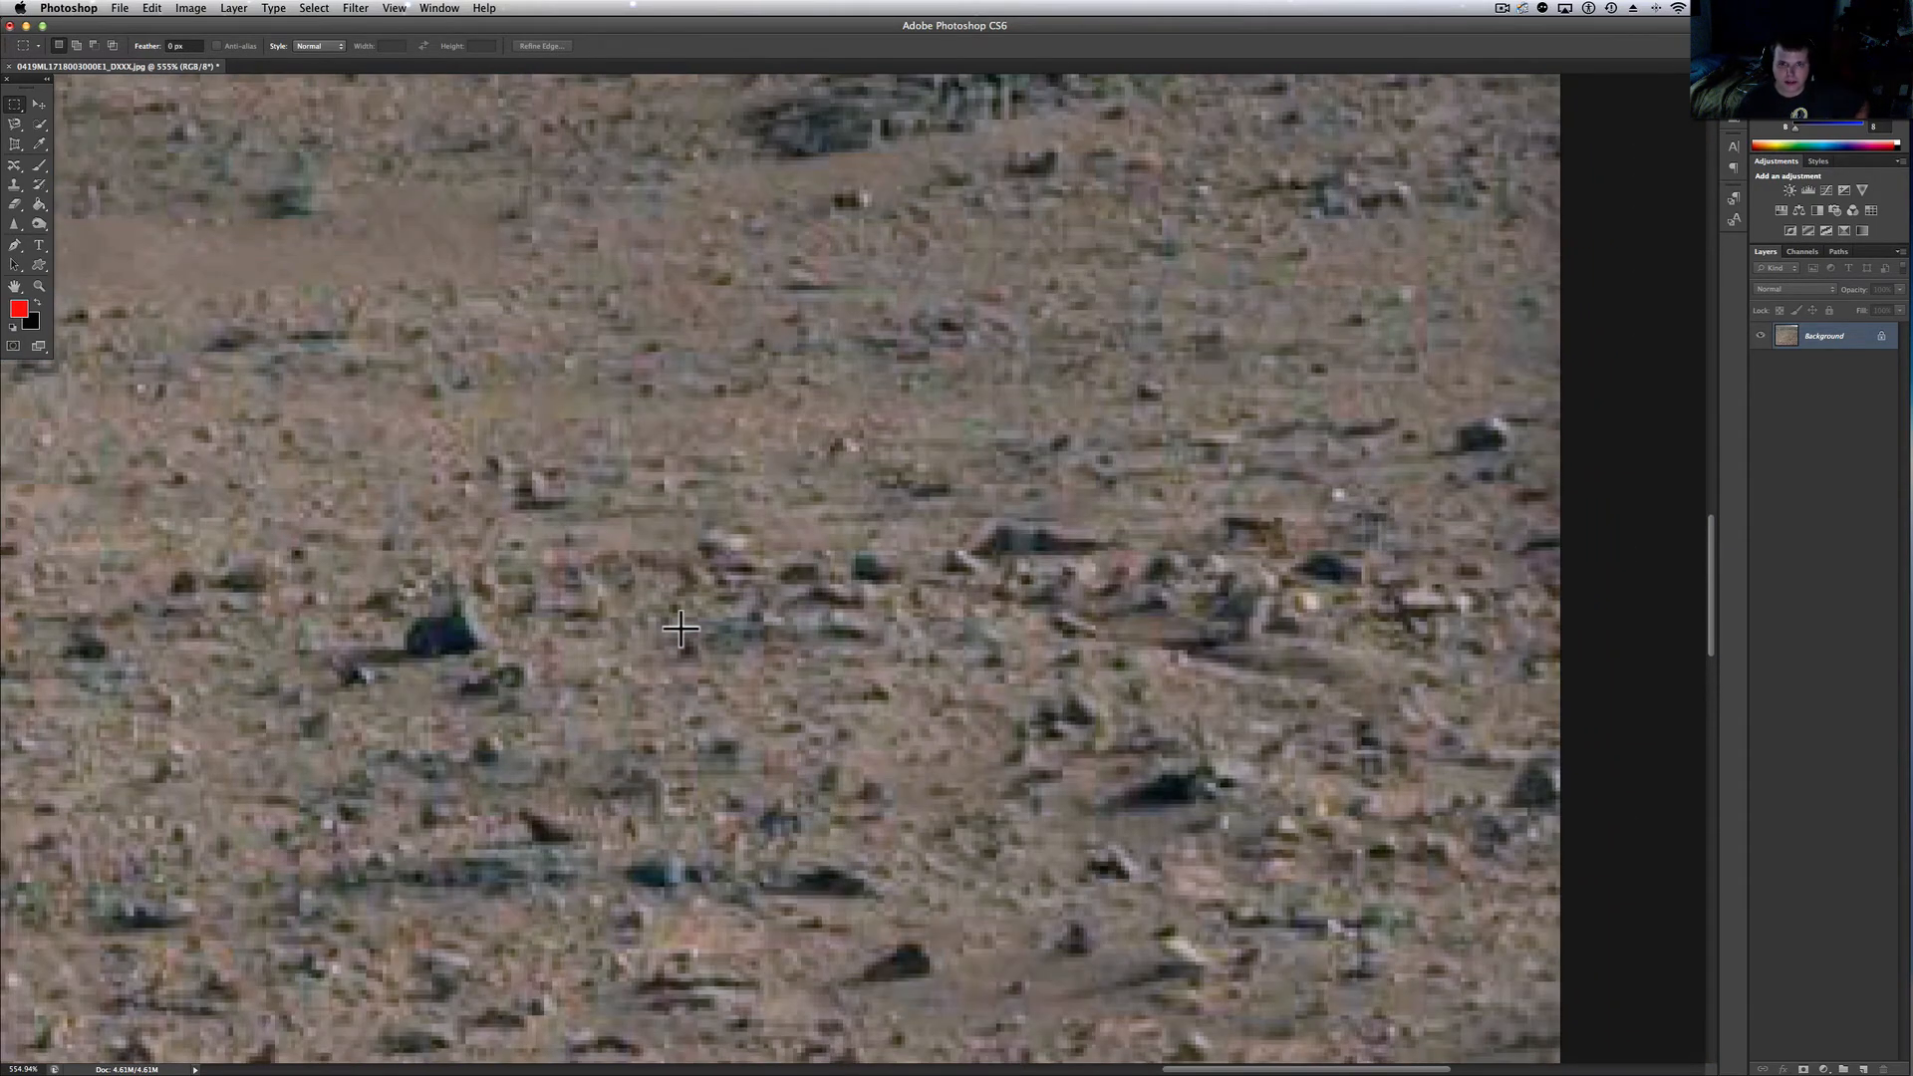
mouse_move(863, 512)
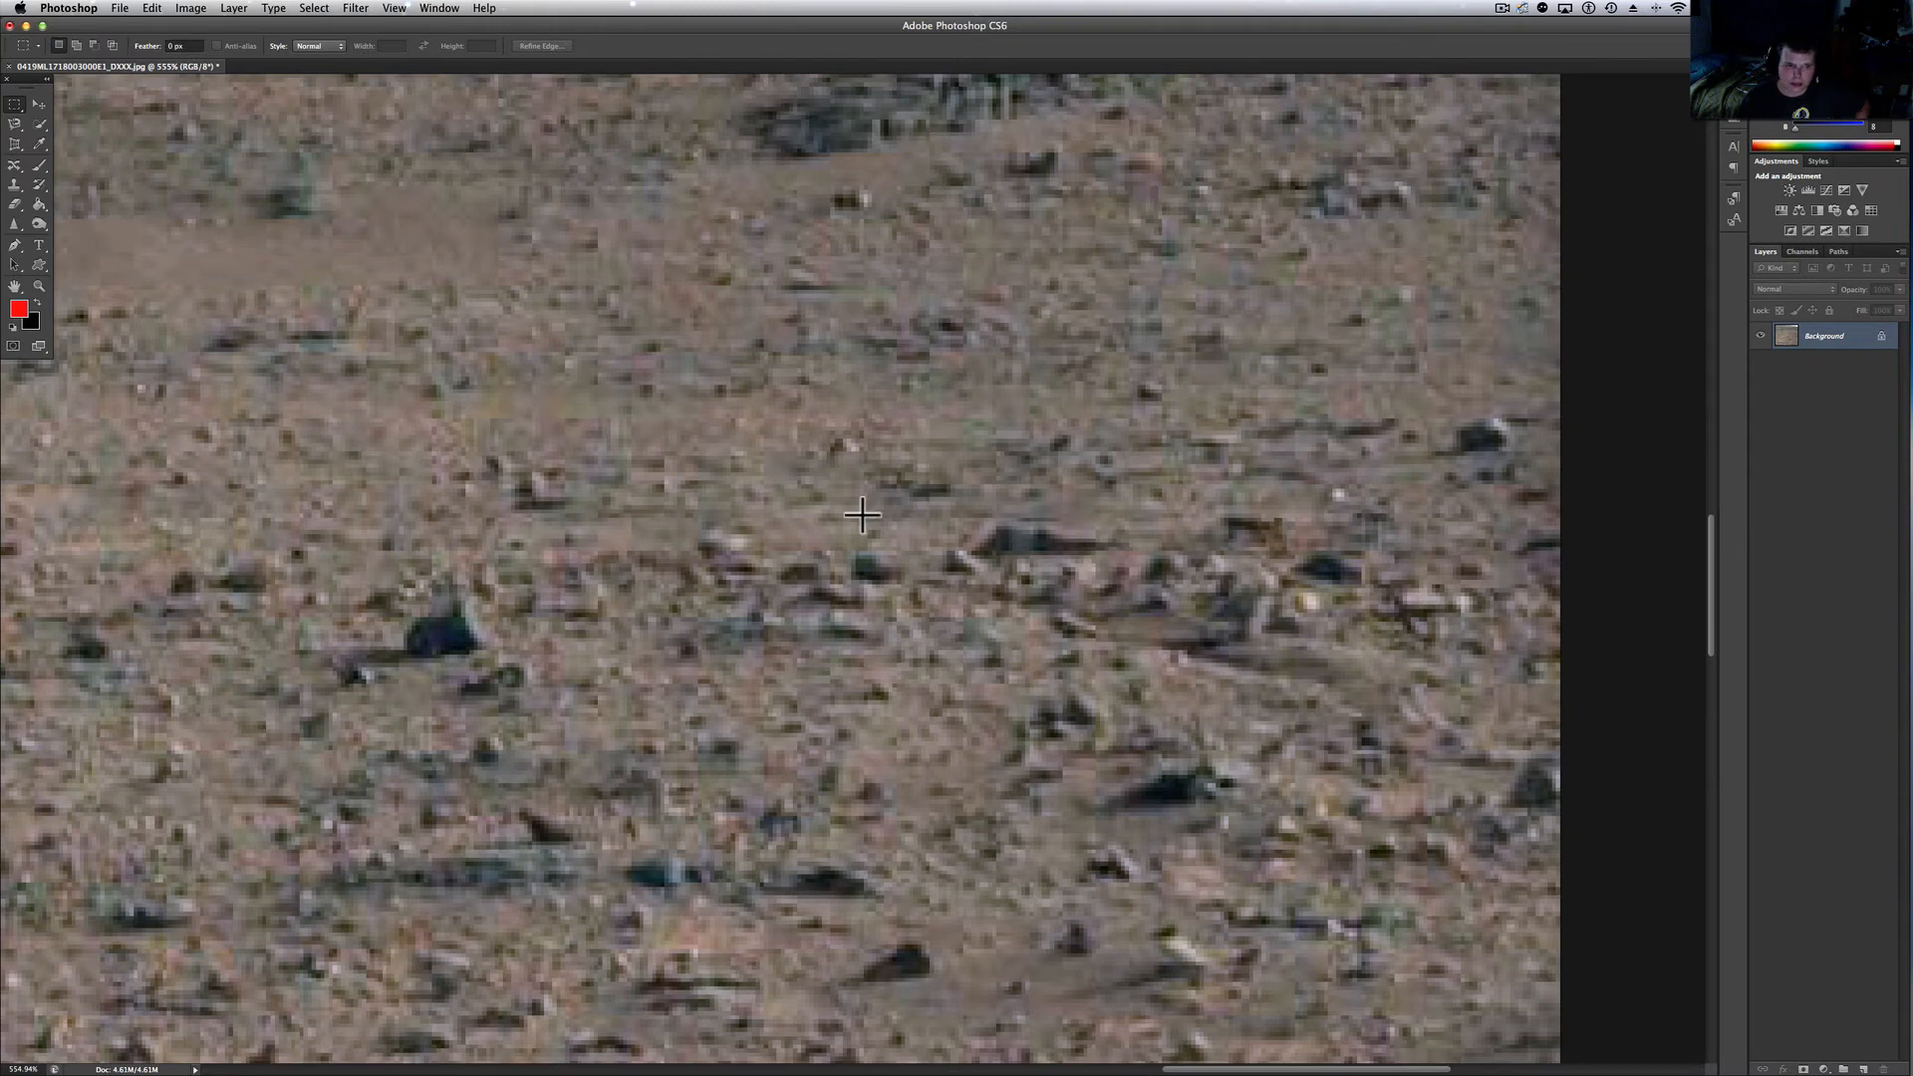
mouse_move(1049, 528)
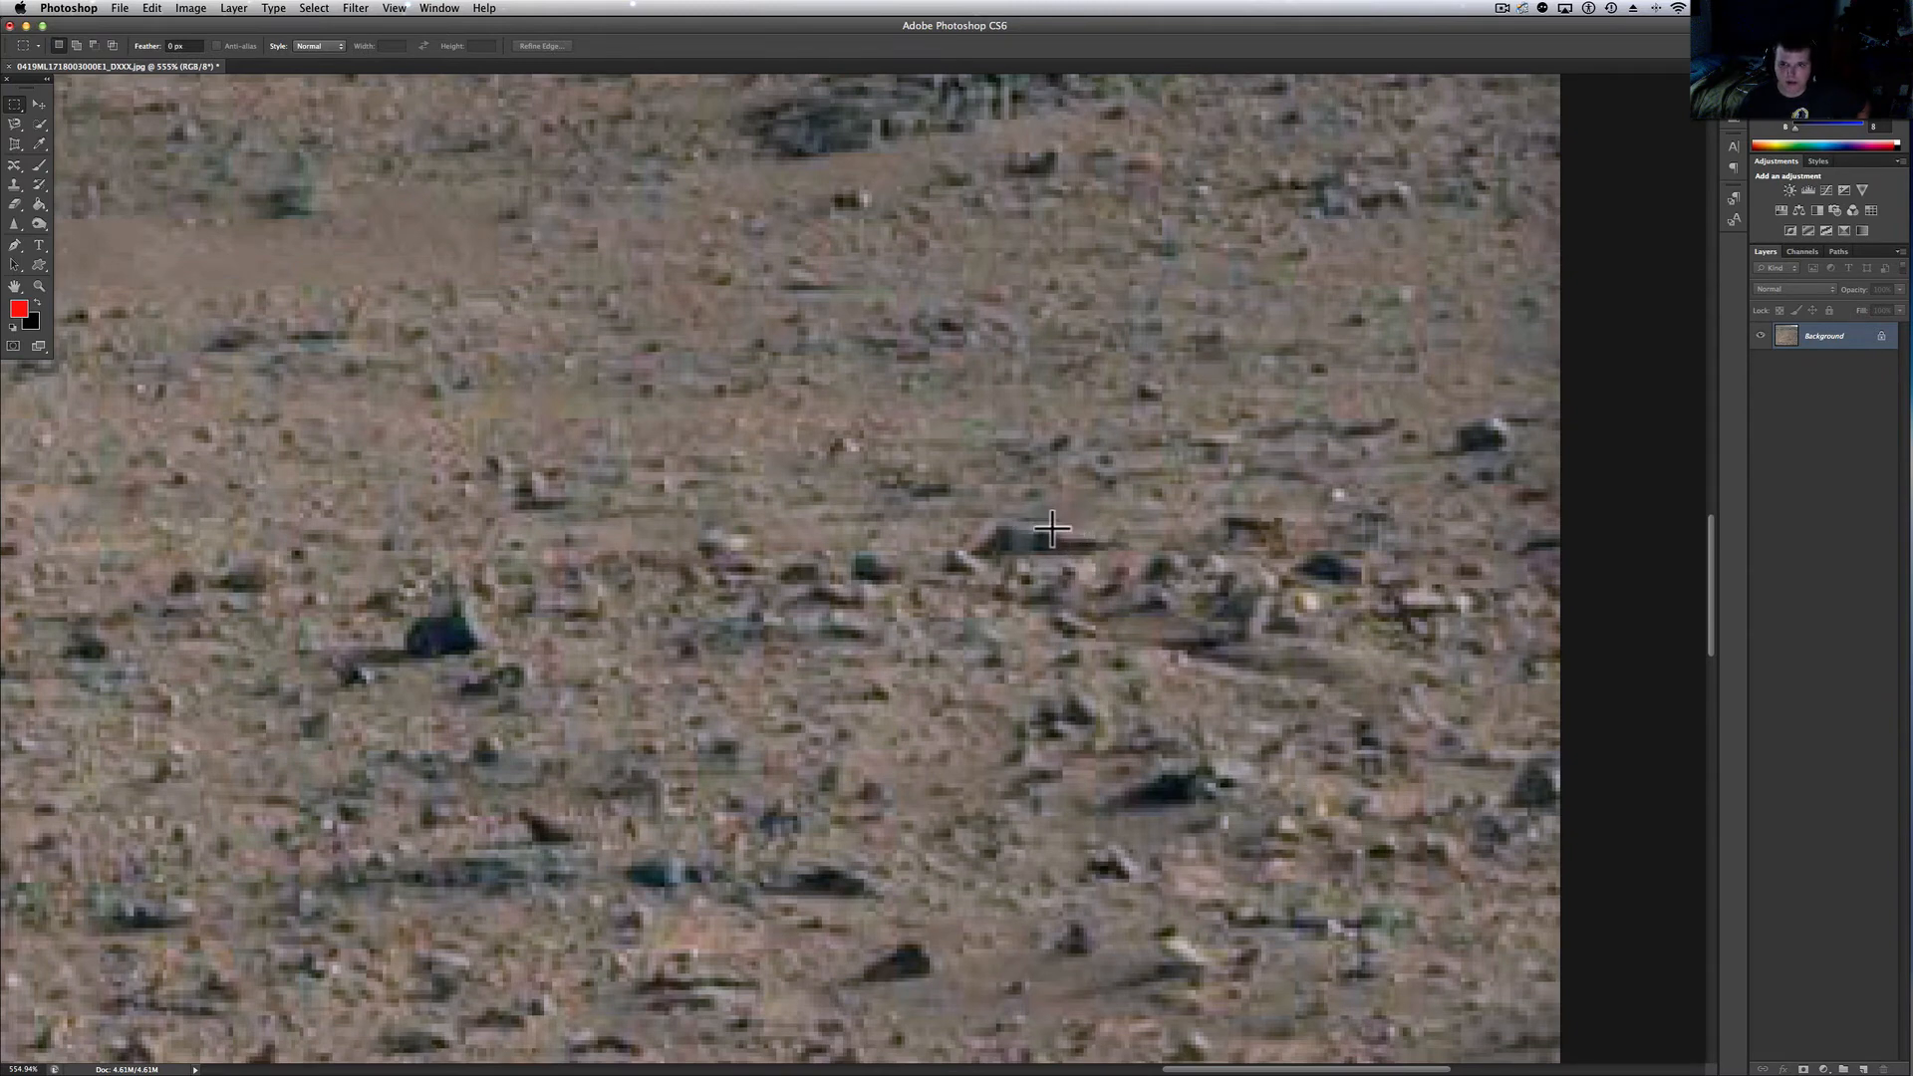
mouse_move(1012, 573)
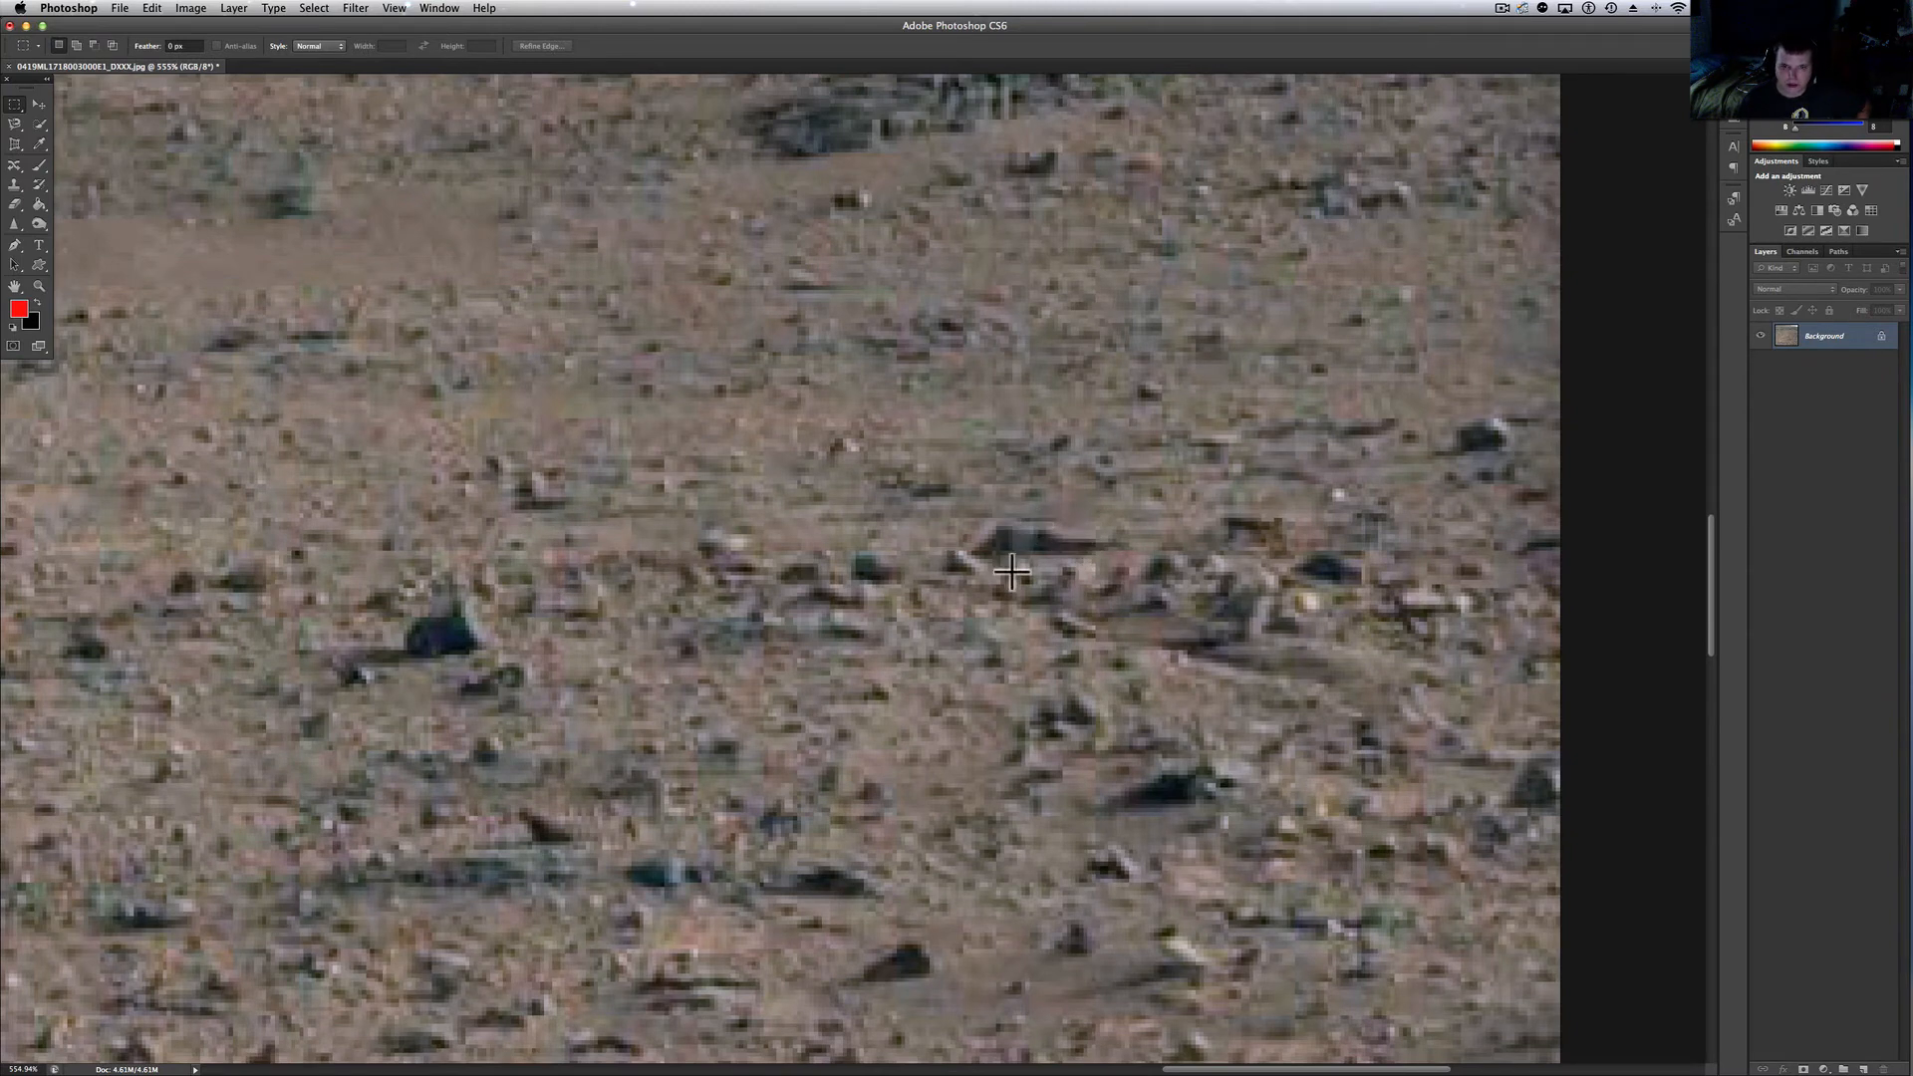
Pan toward the right edge and select the rectangular band of scattered rocks
drag(1012, 574, 1154, 666)
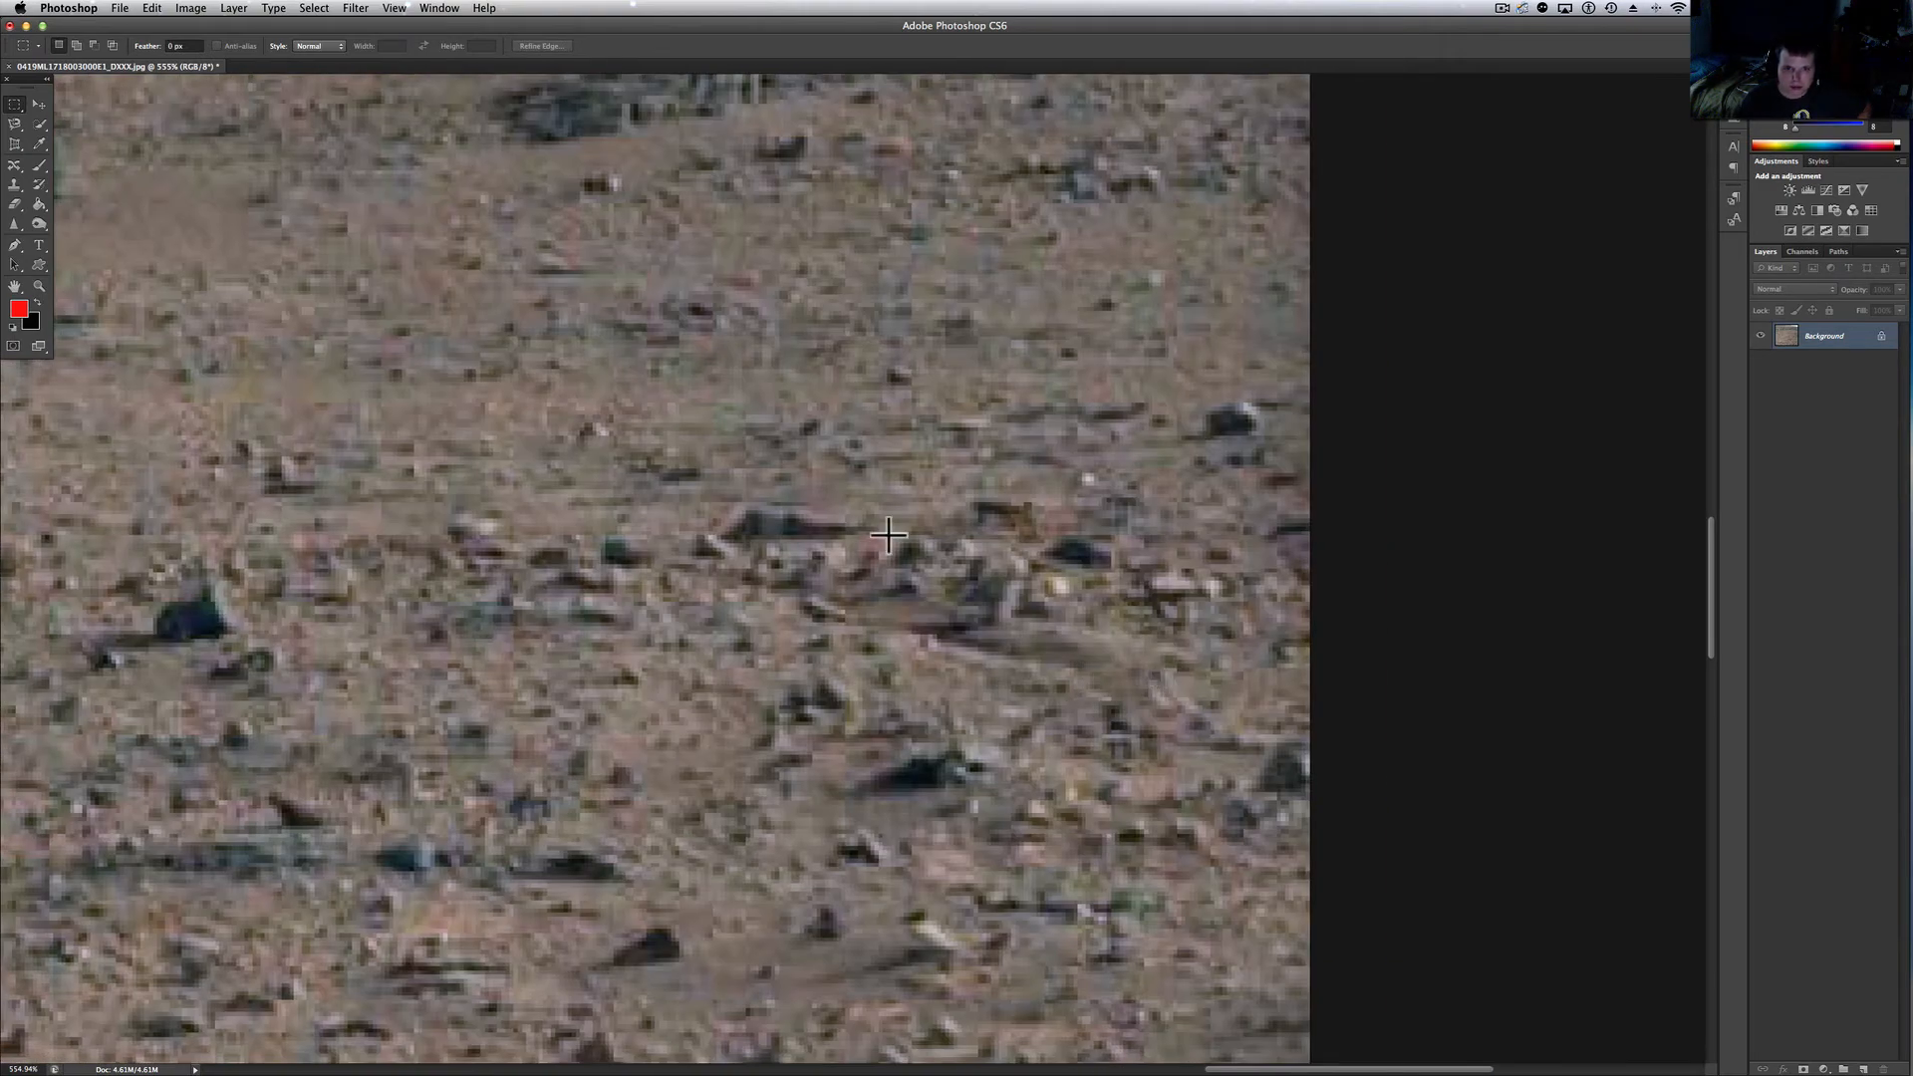
drag(888, 534, 1196, 818)
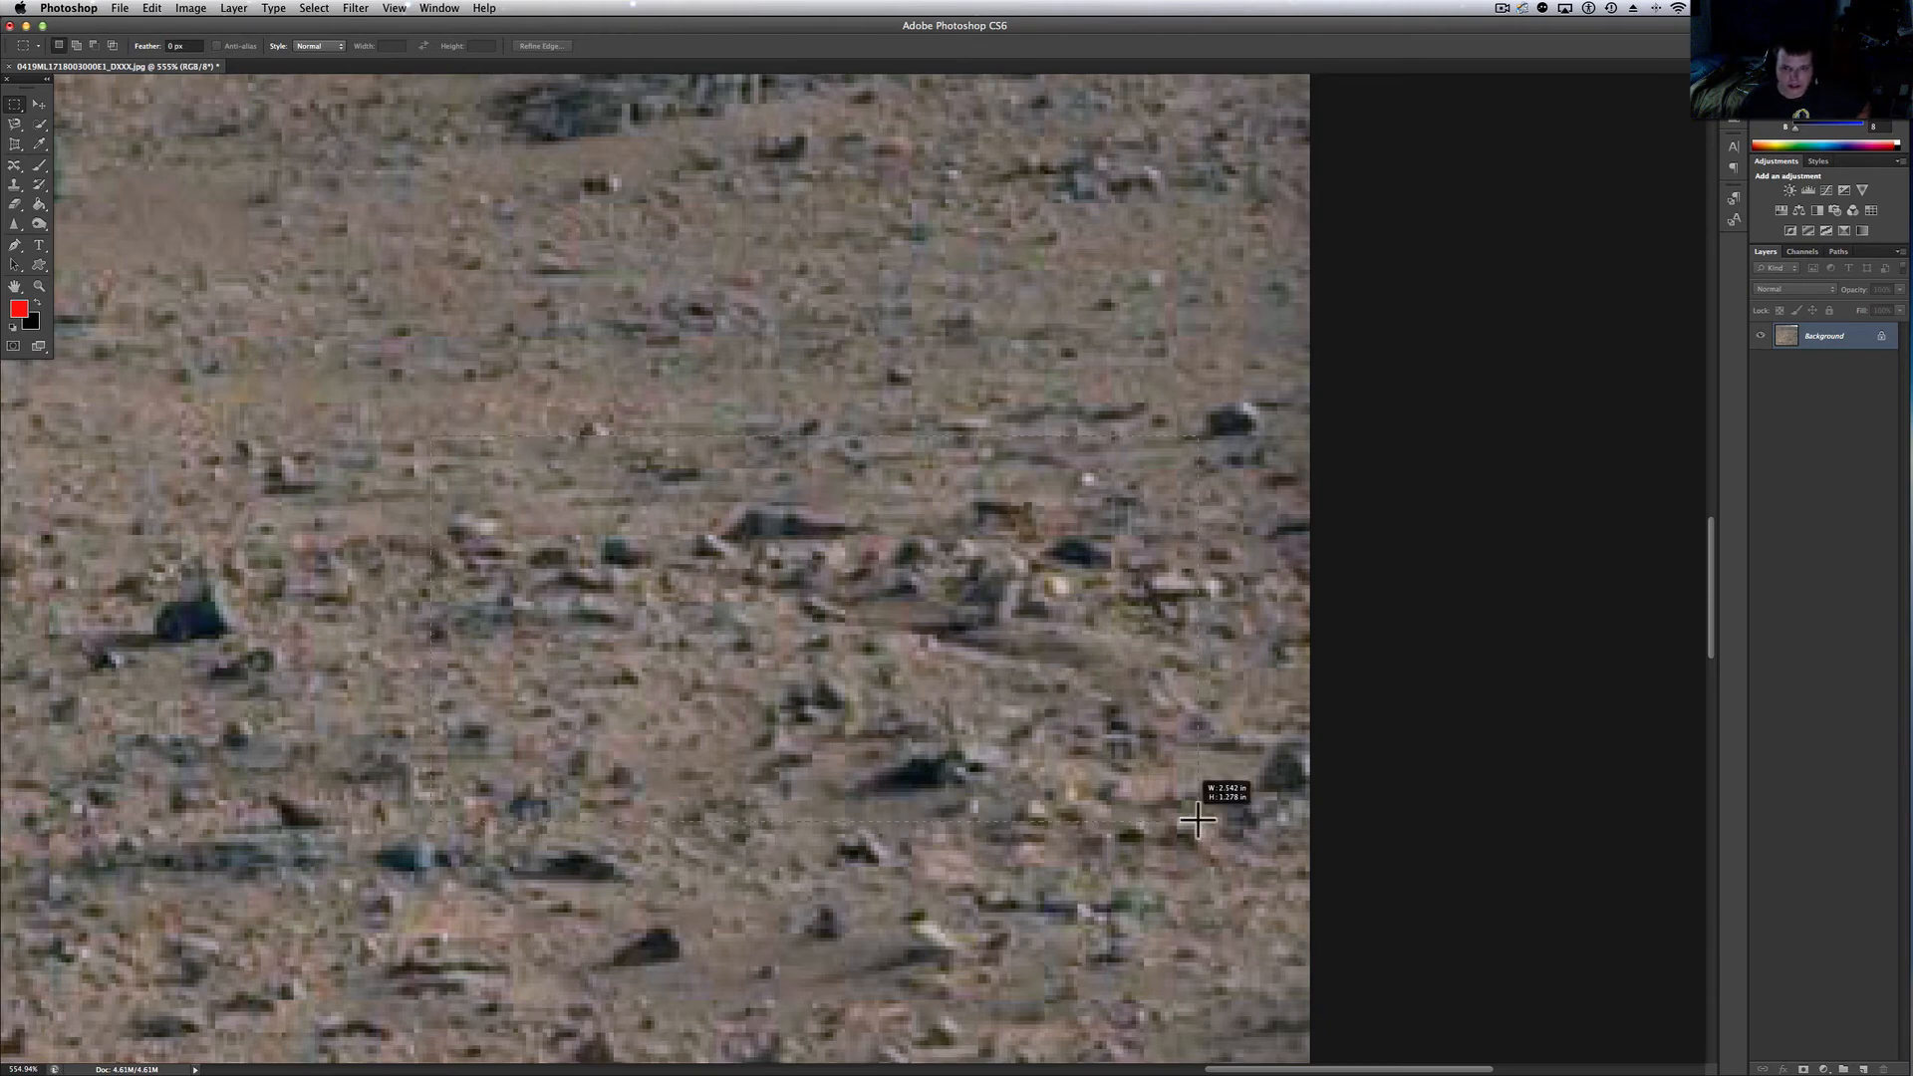
drag(430, 436, 1289, 851)
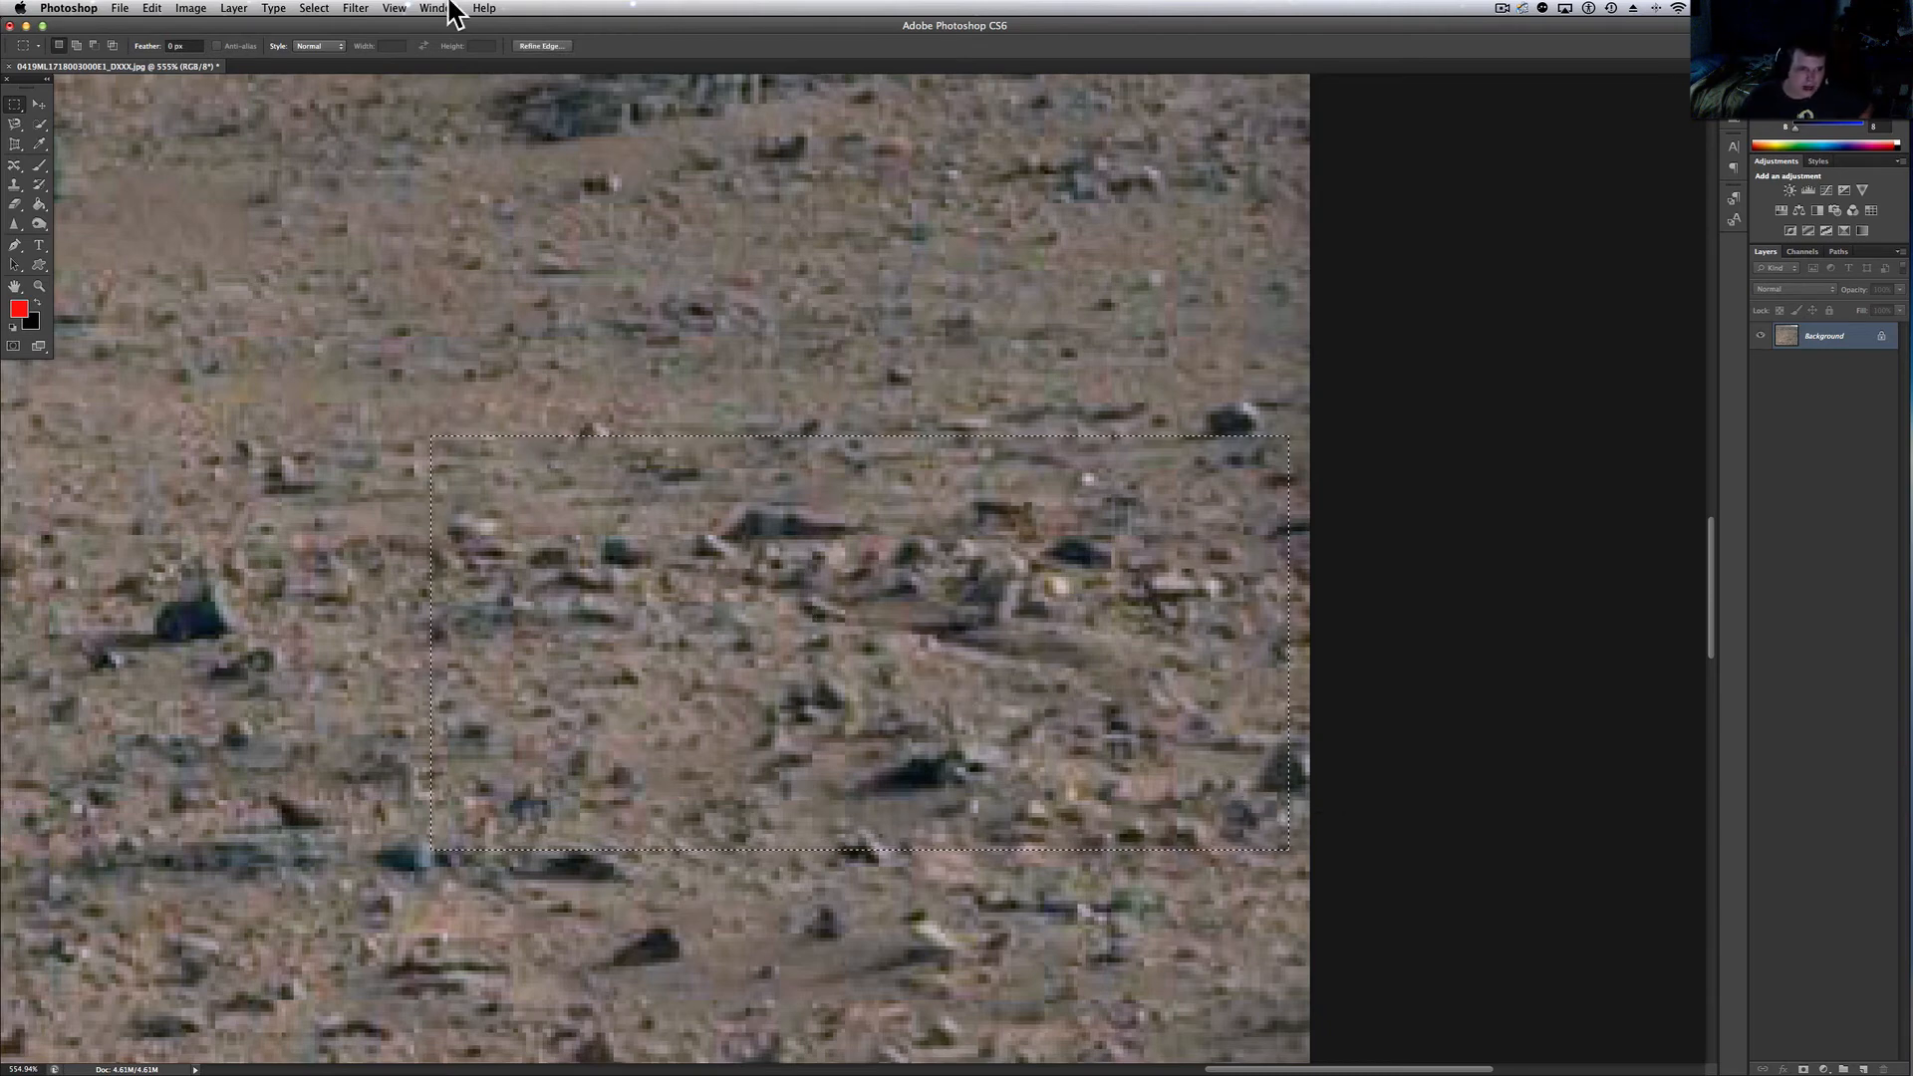
Browse the View, Select, Layer, Image and Edit menus, ending on Image > Adjustments
click(393, 8)
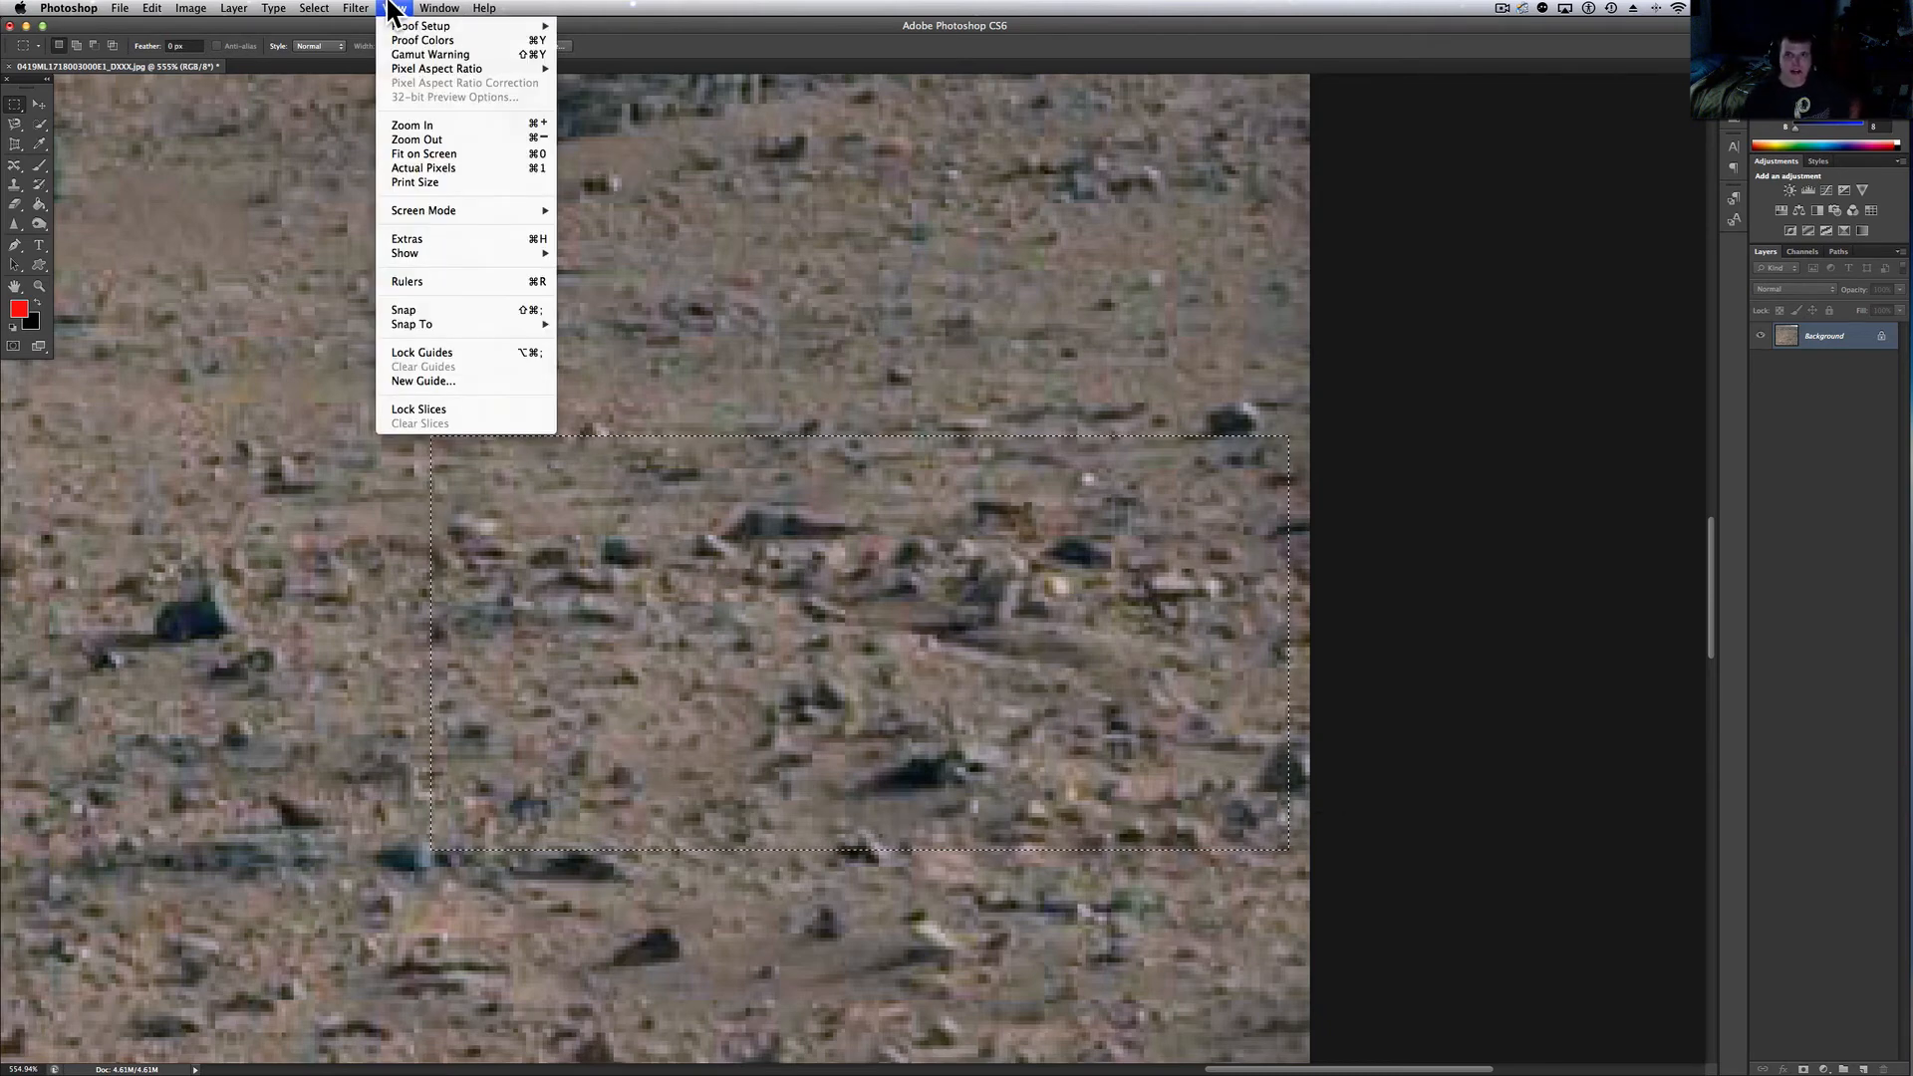
click(312, 8)
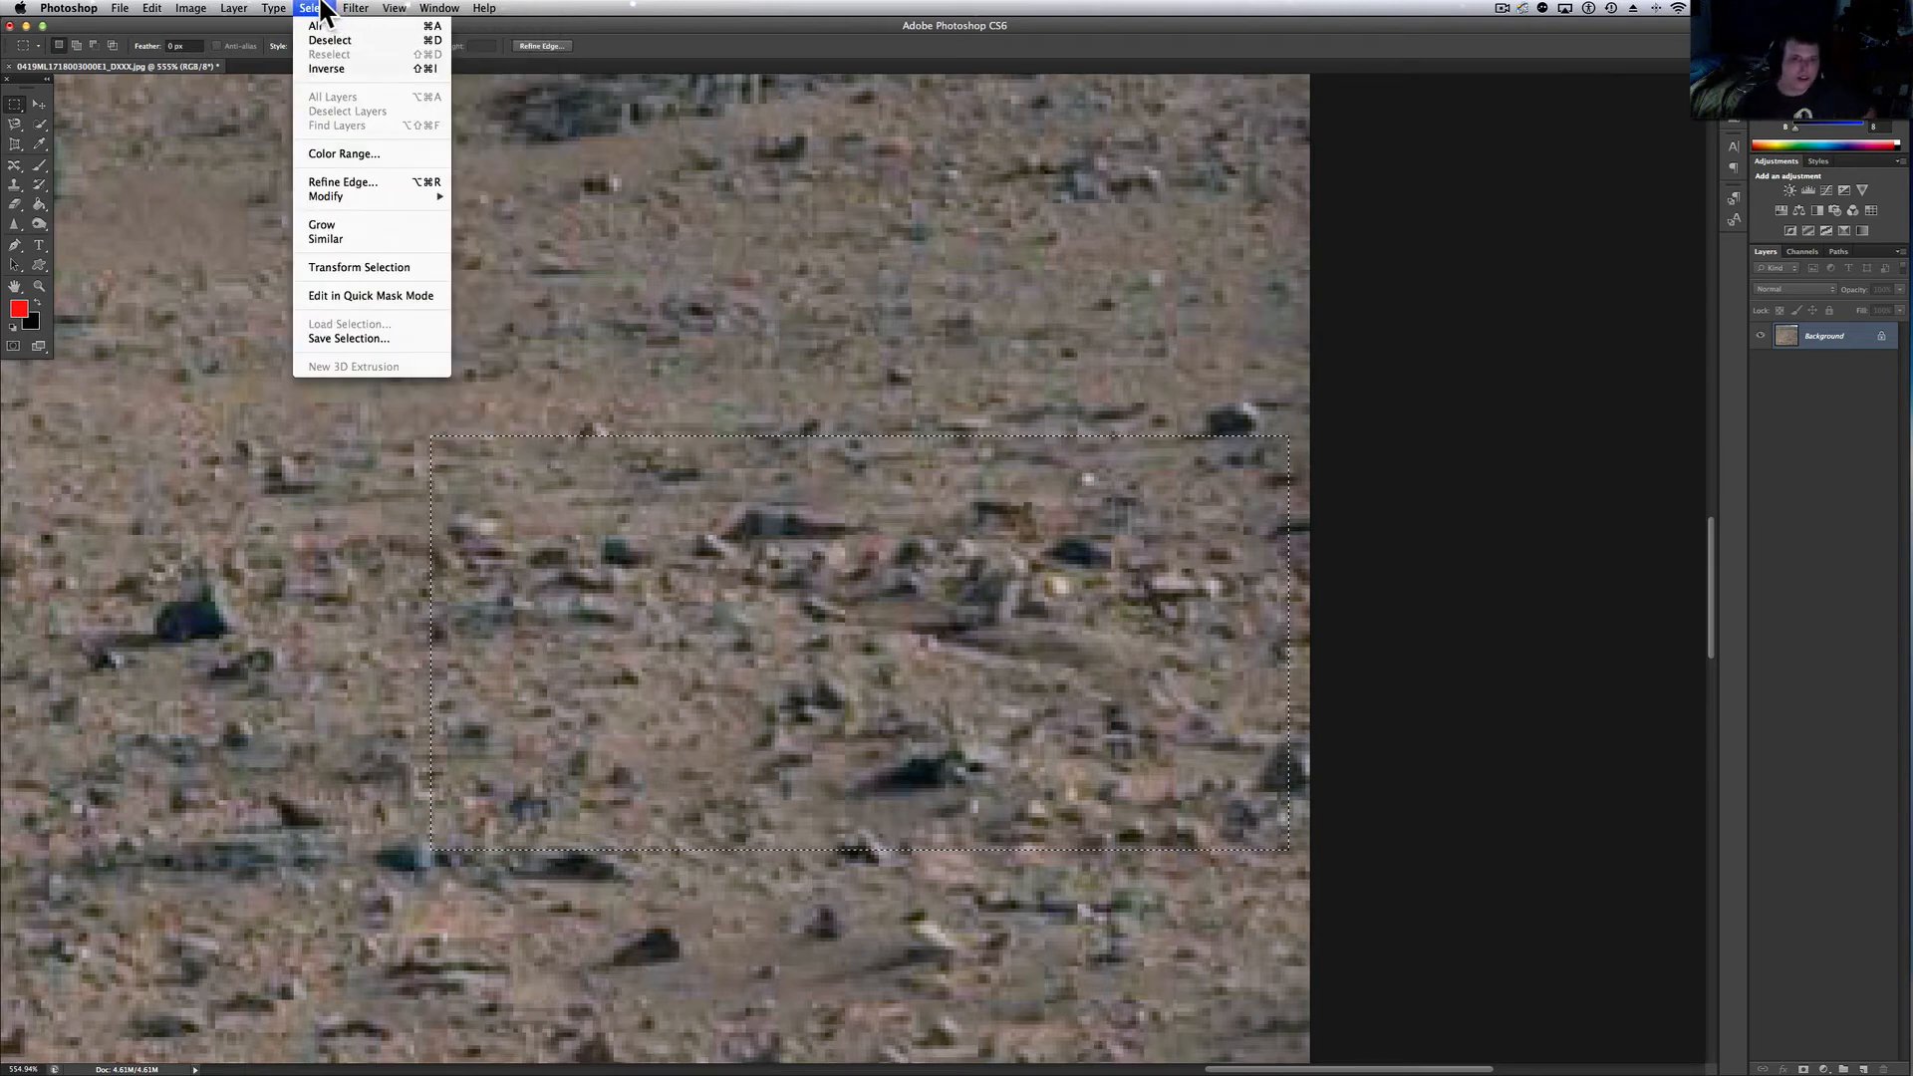
click(233, 8)
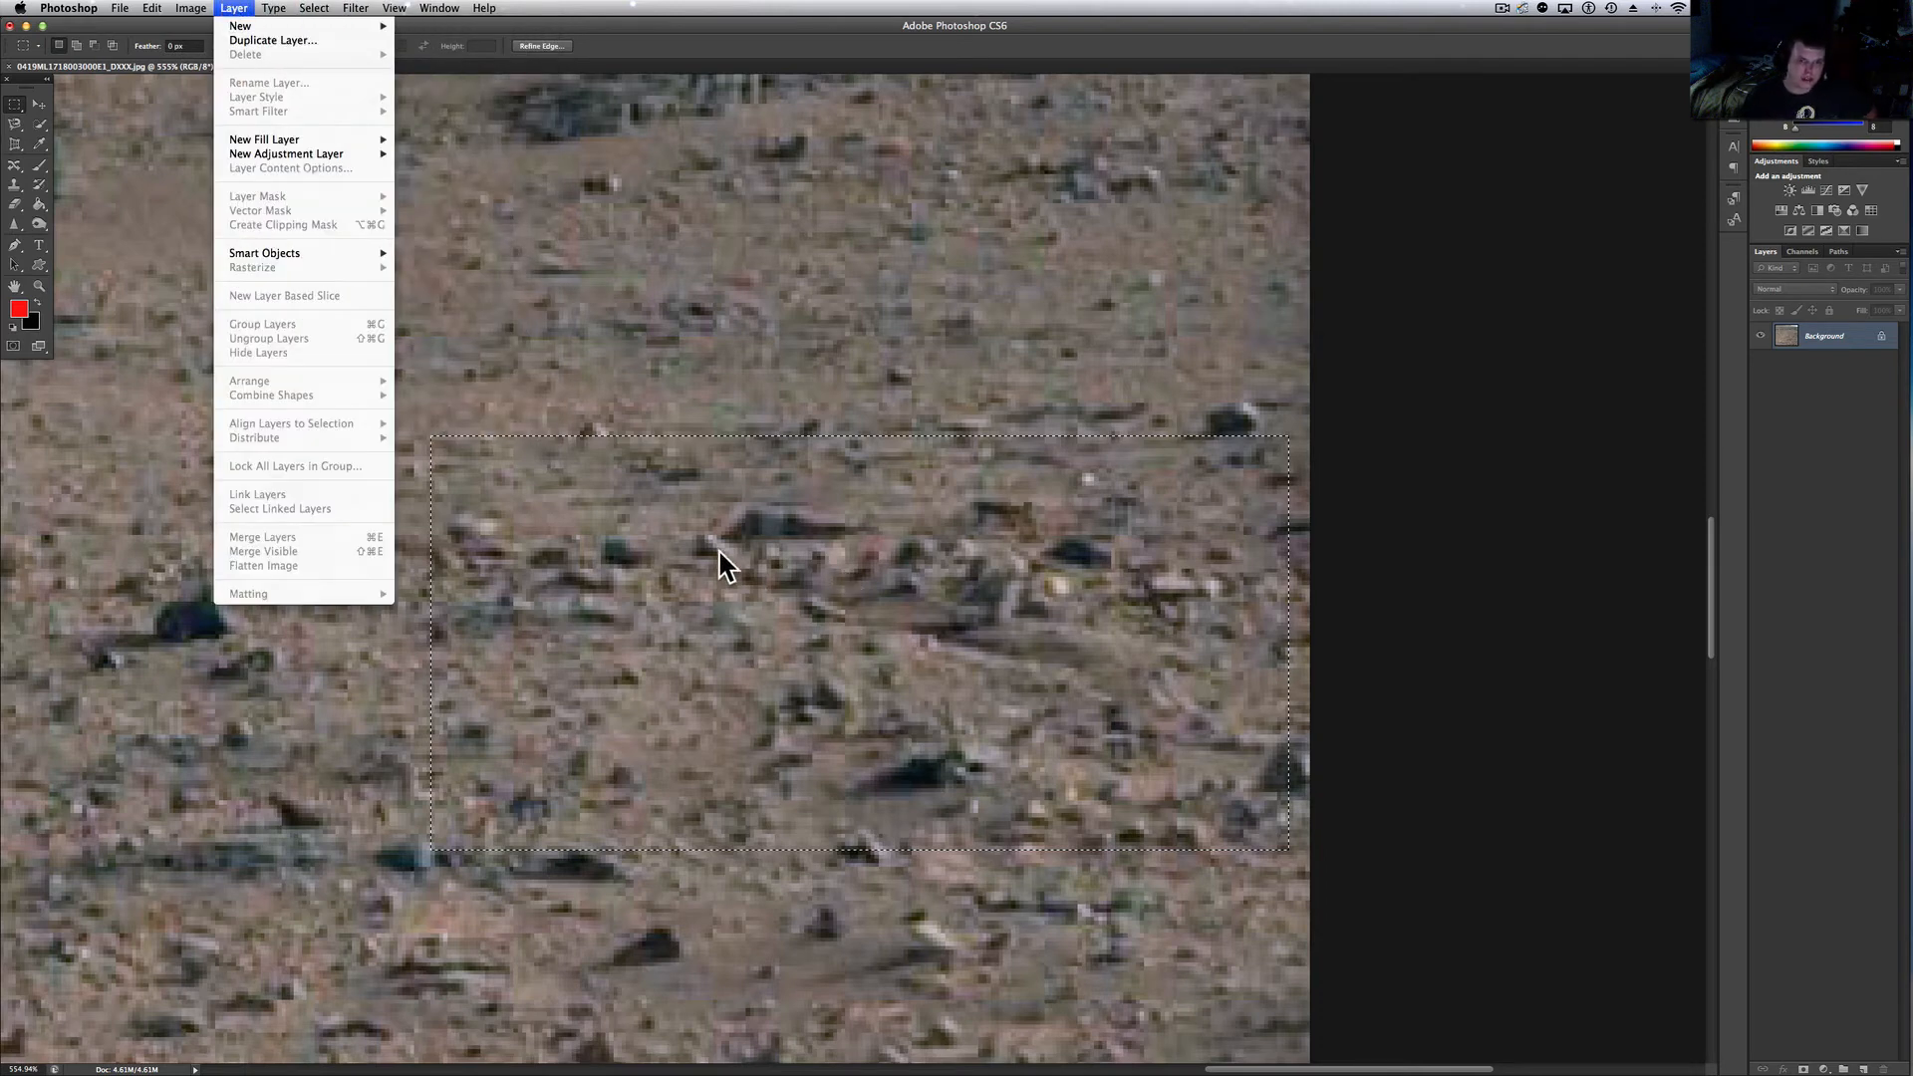
click(191, 8)
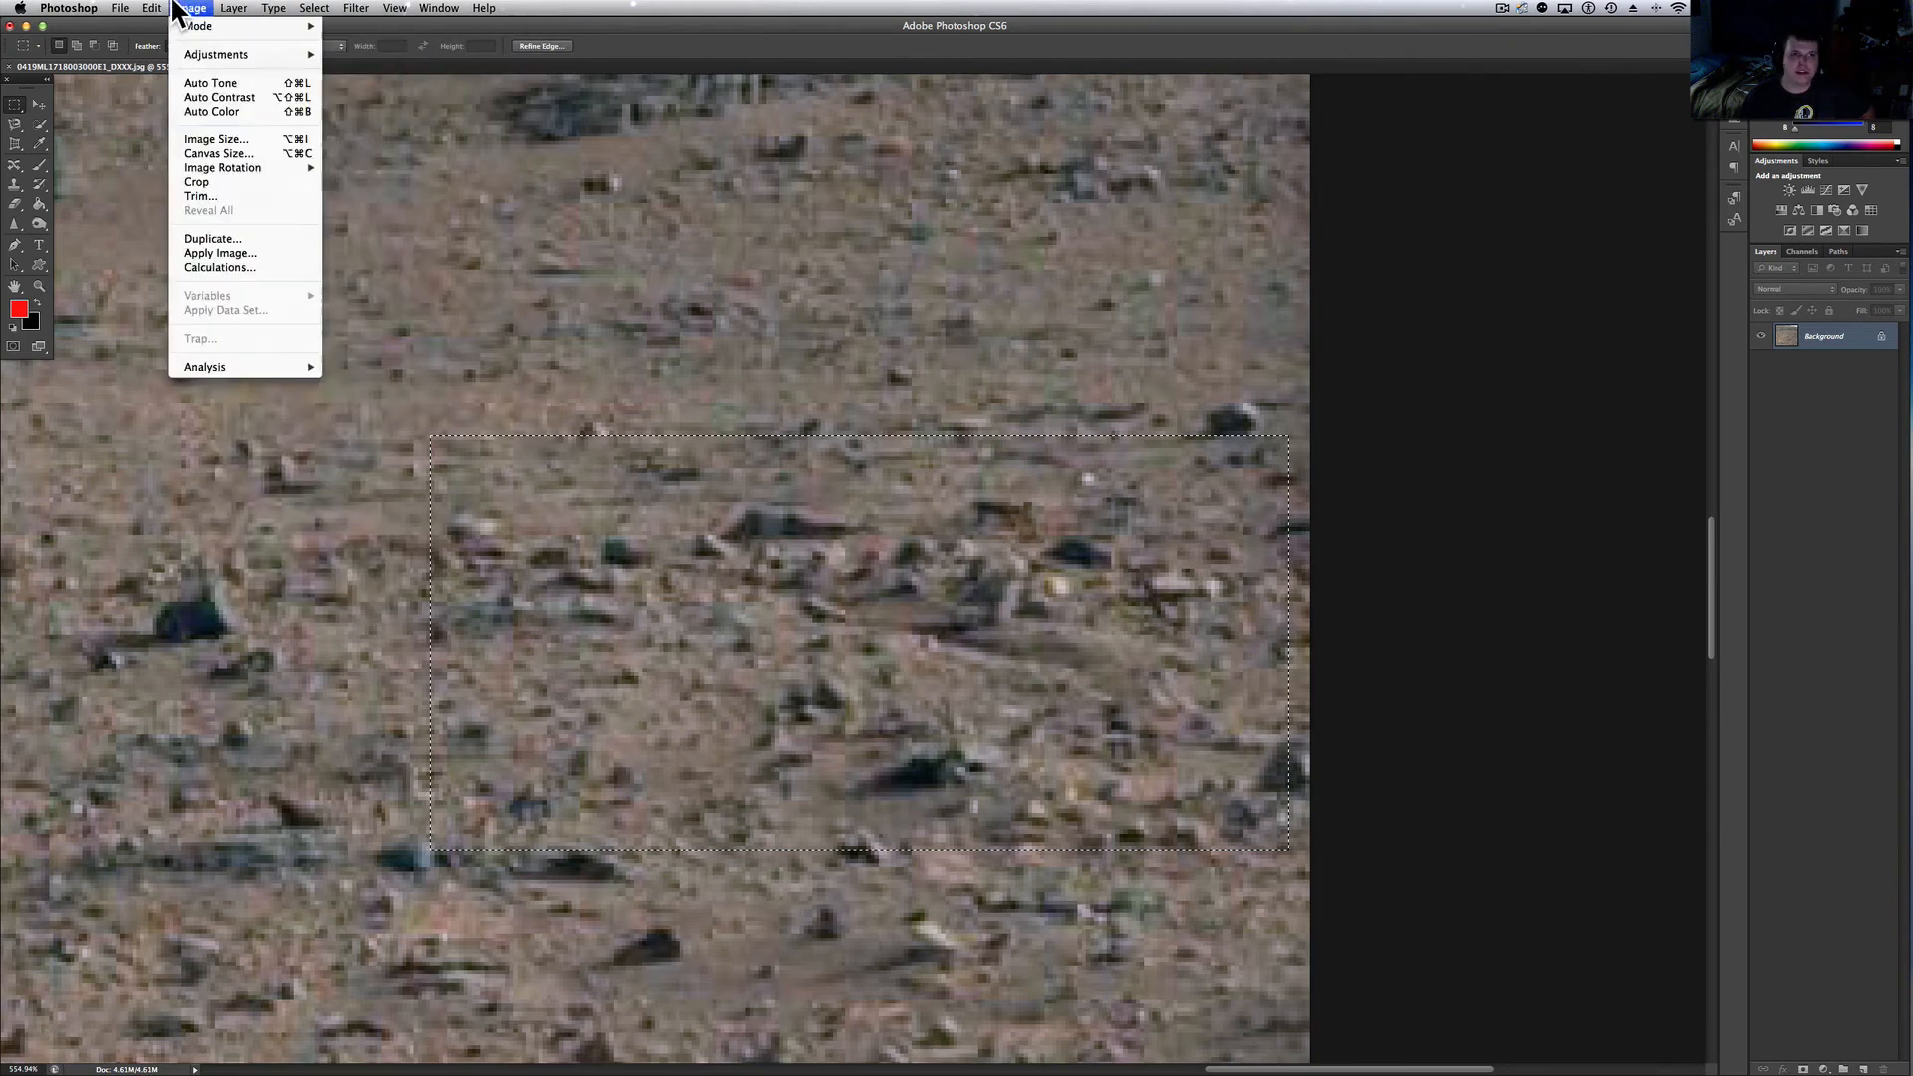
click(152, 8)
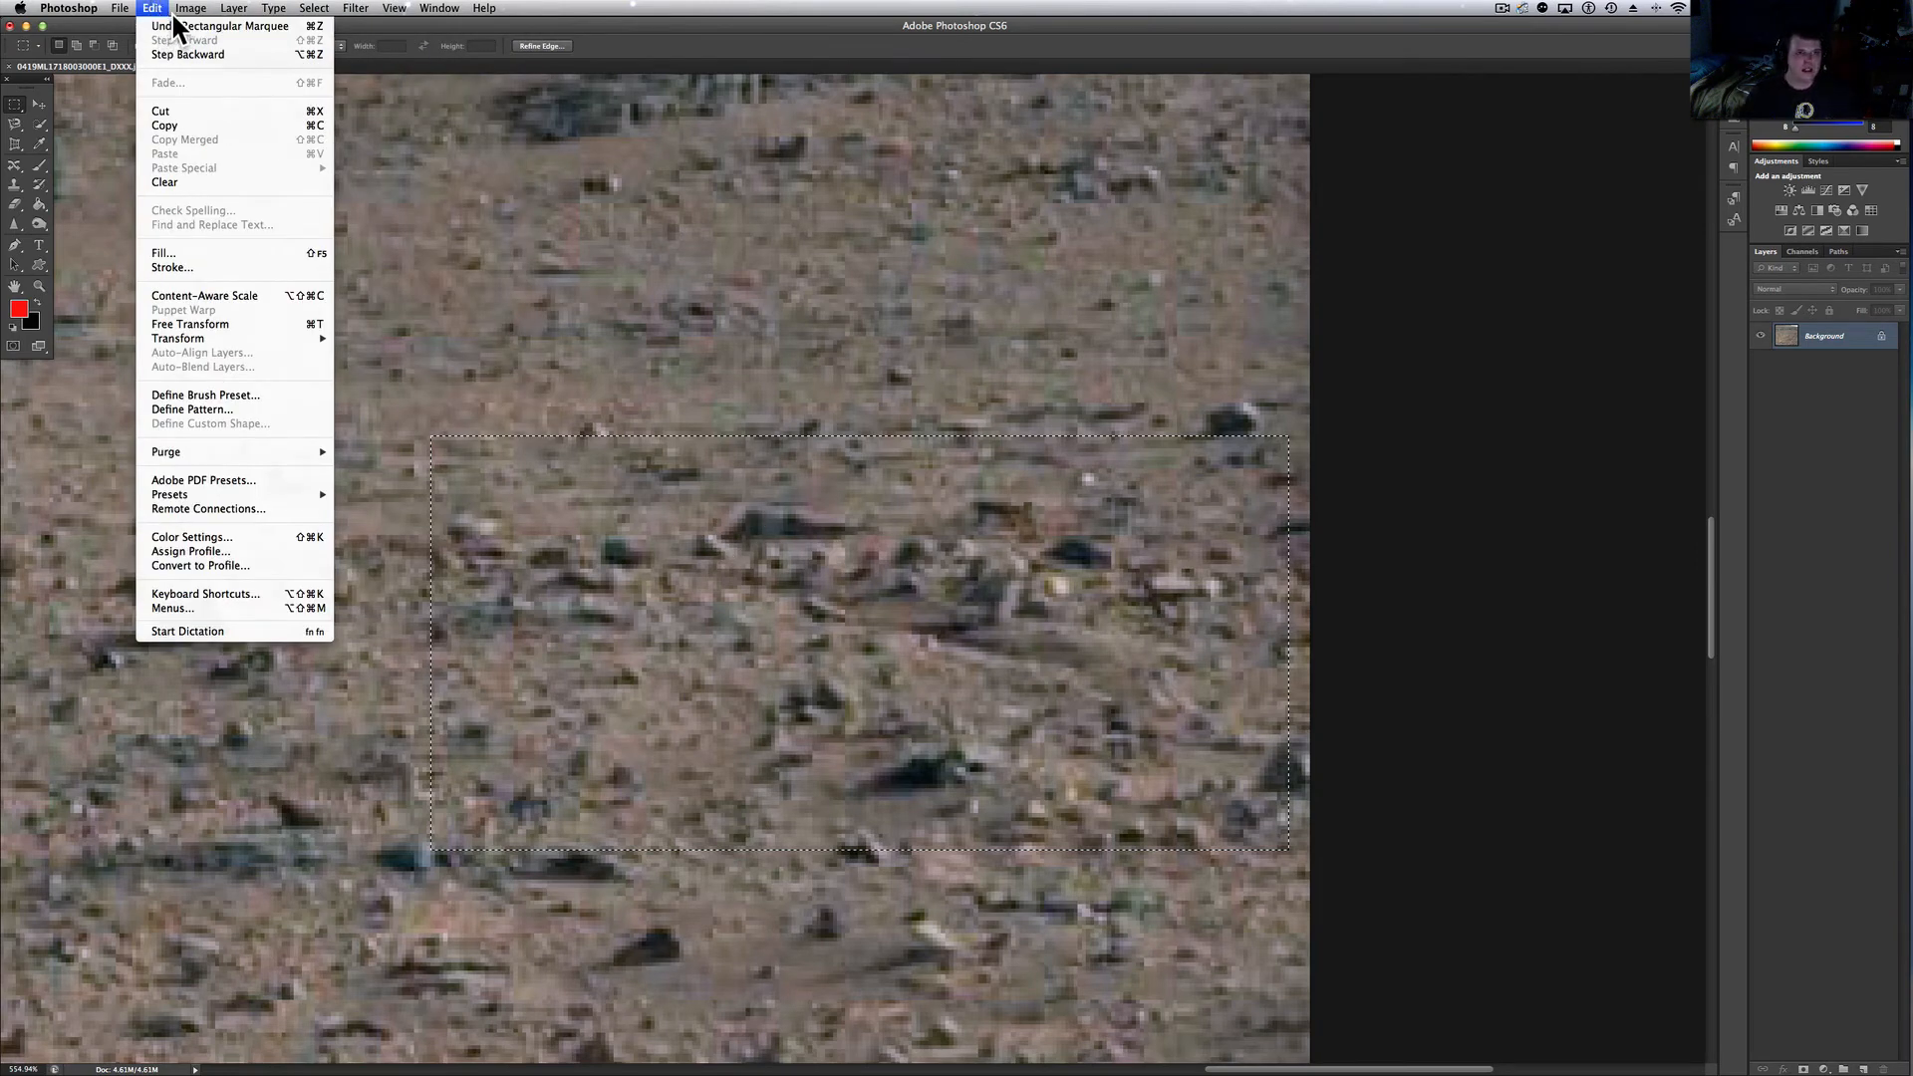
click(191, 8)
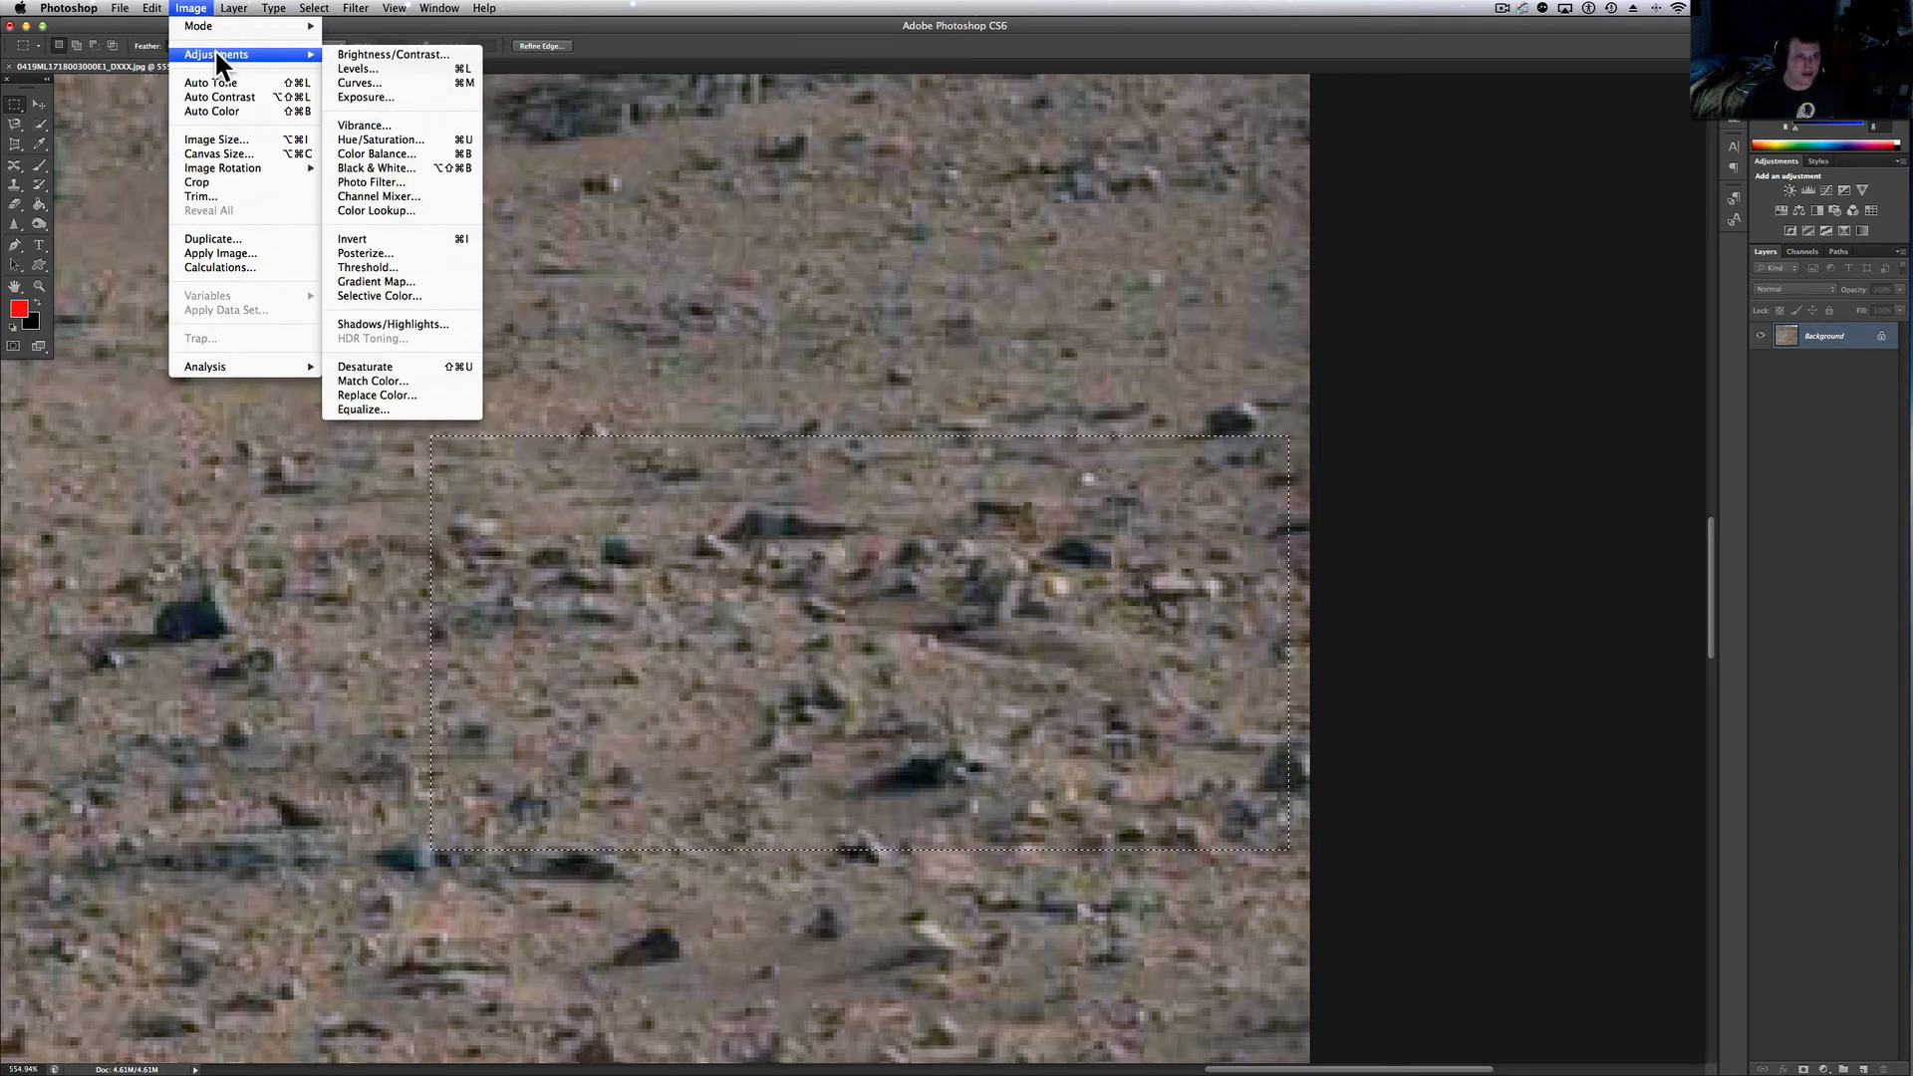
mouse_move(207, 81)
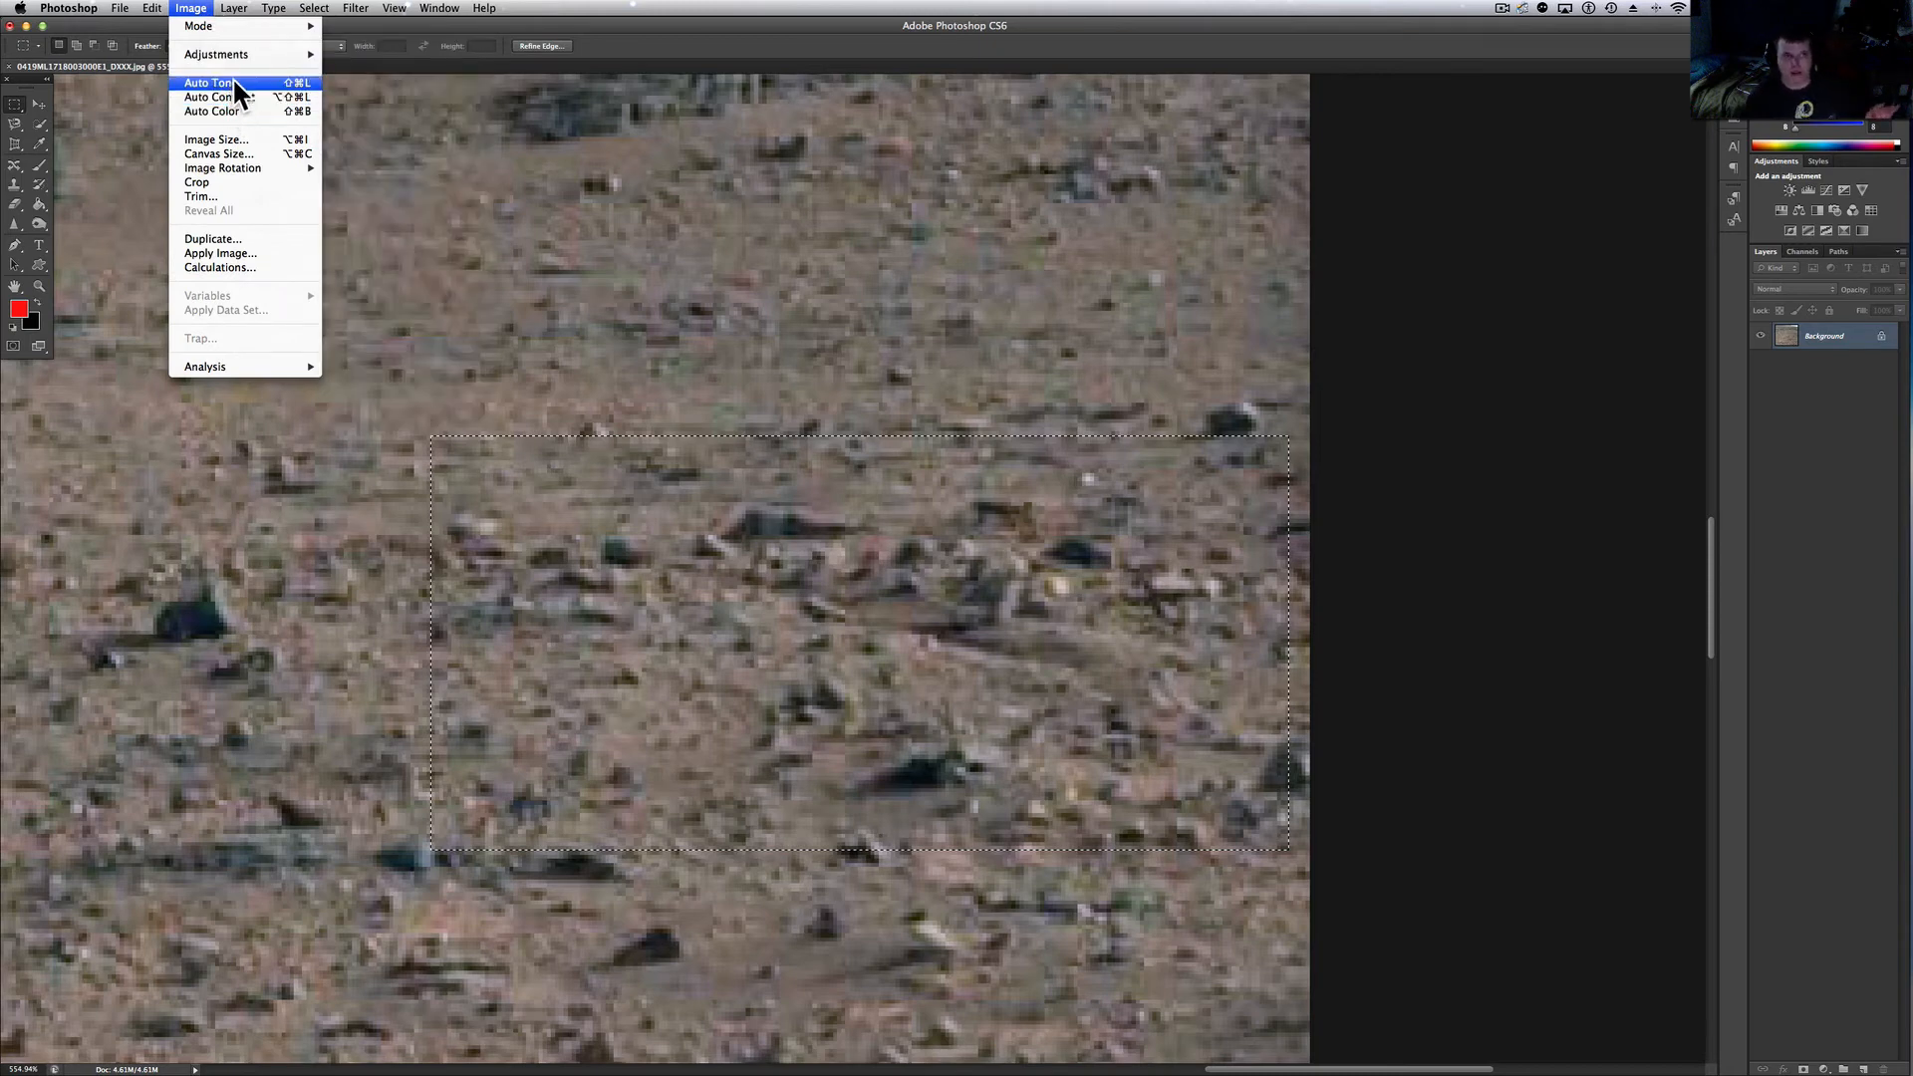
mouse_move(216, 54)
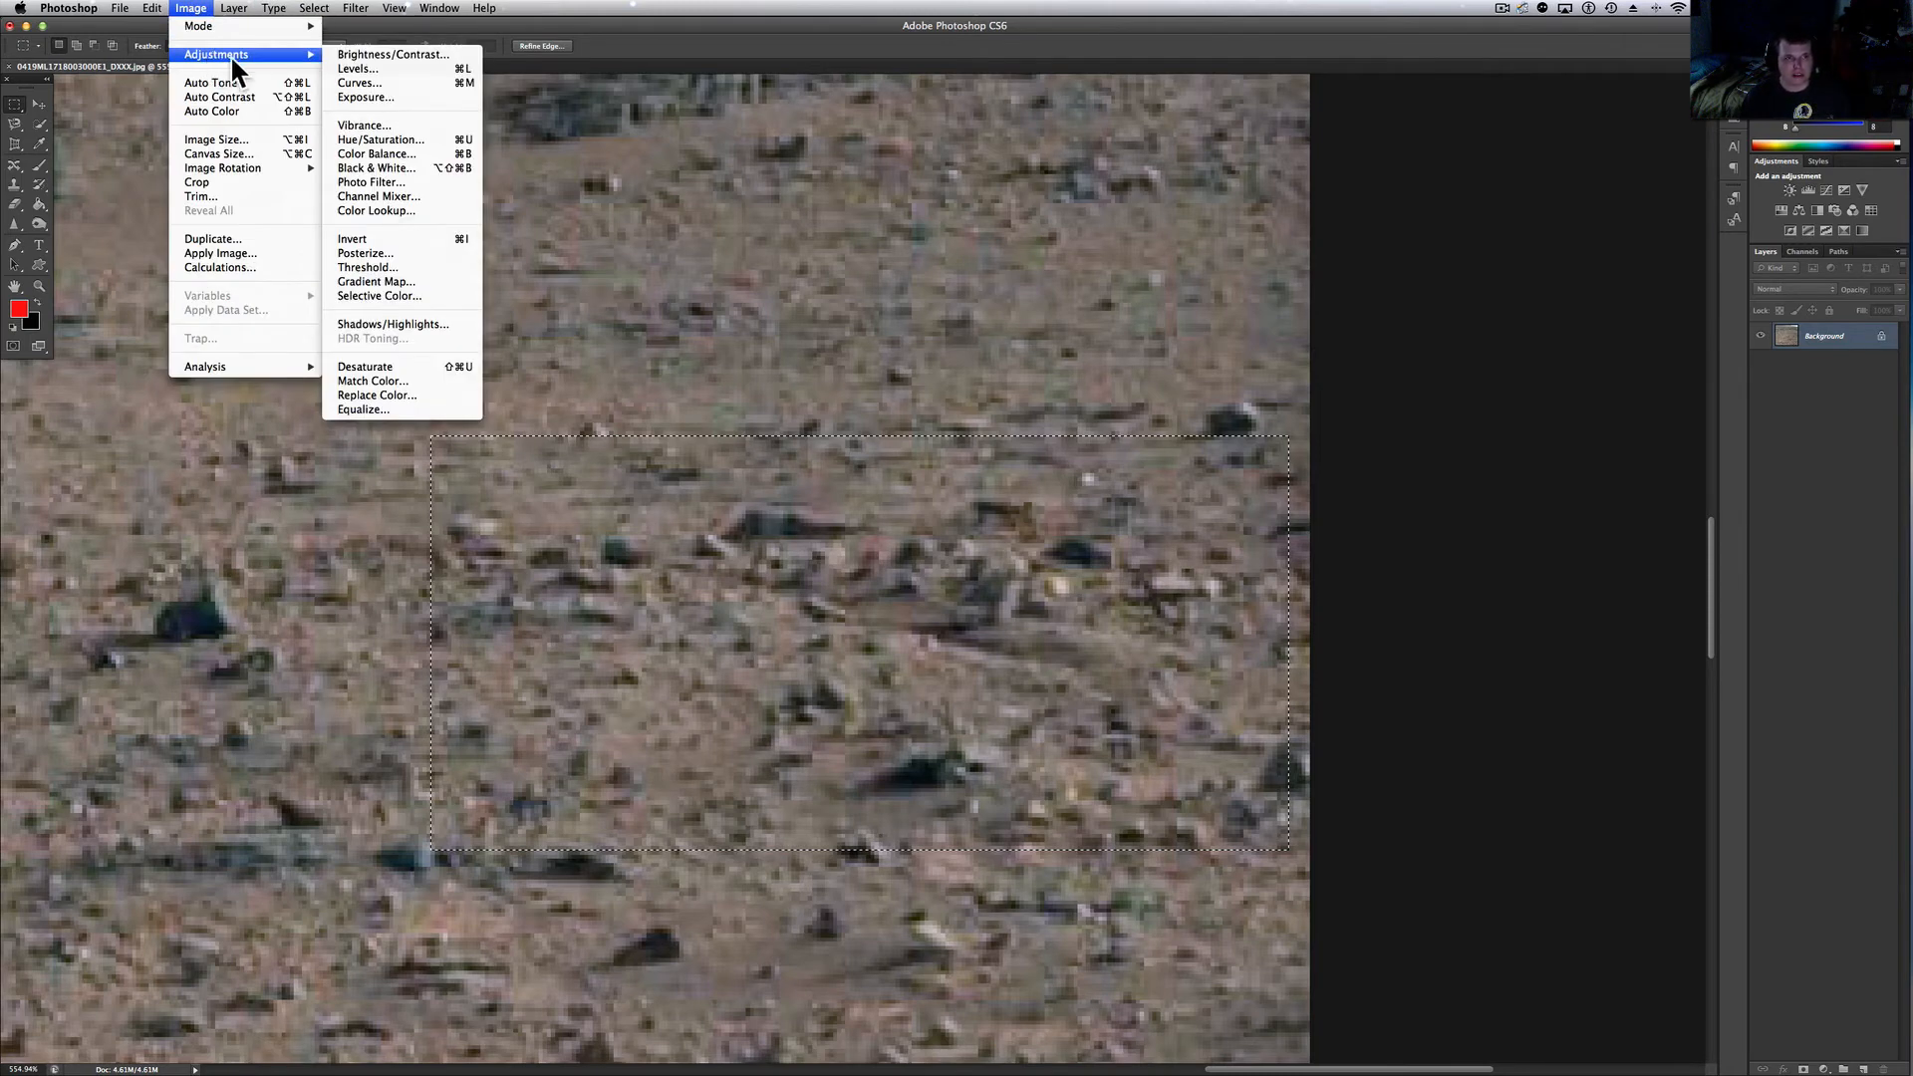
Brighten the rock band with Exposure +0.93 and Gamma 0.59 and apply it
click(365, 95)
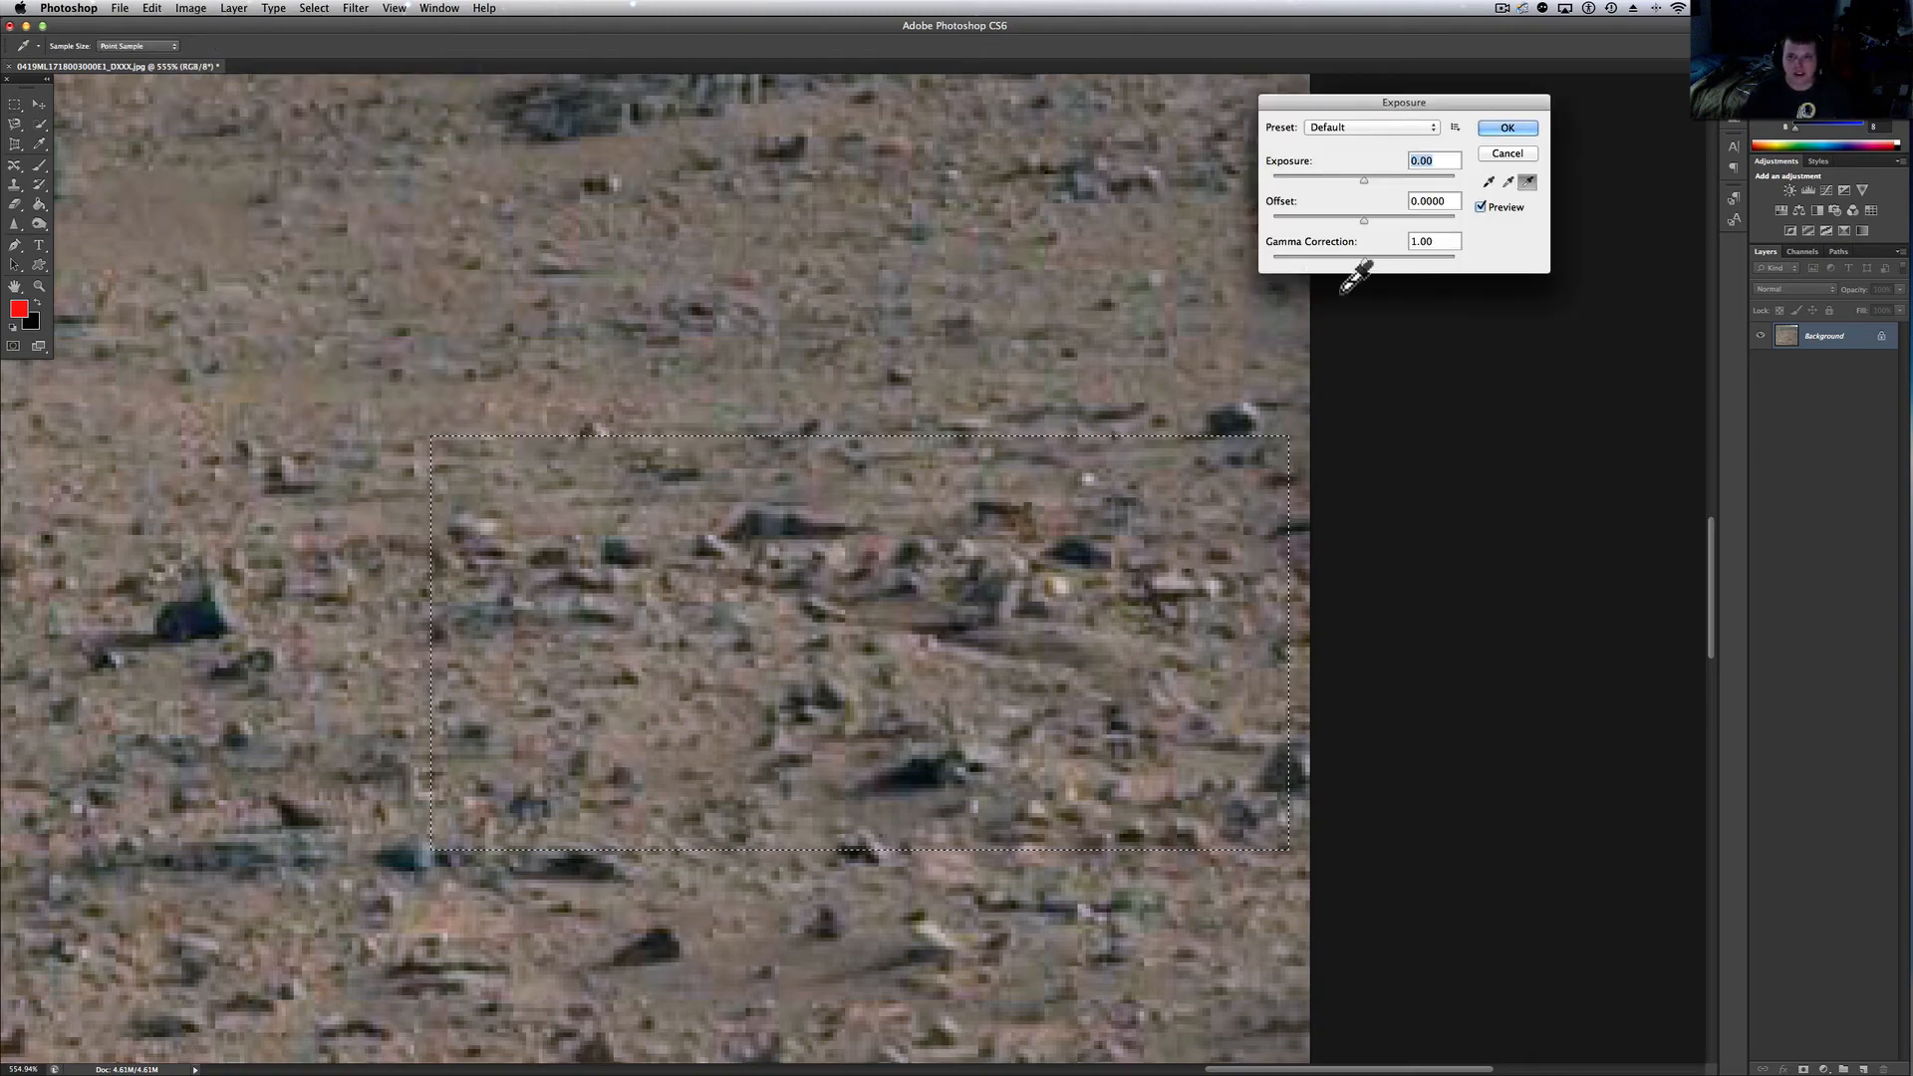
drag(1362, 257, 1385, 263)
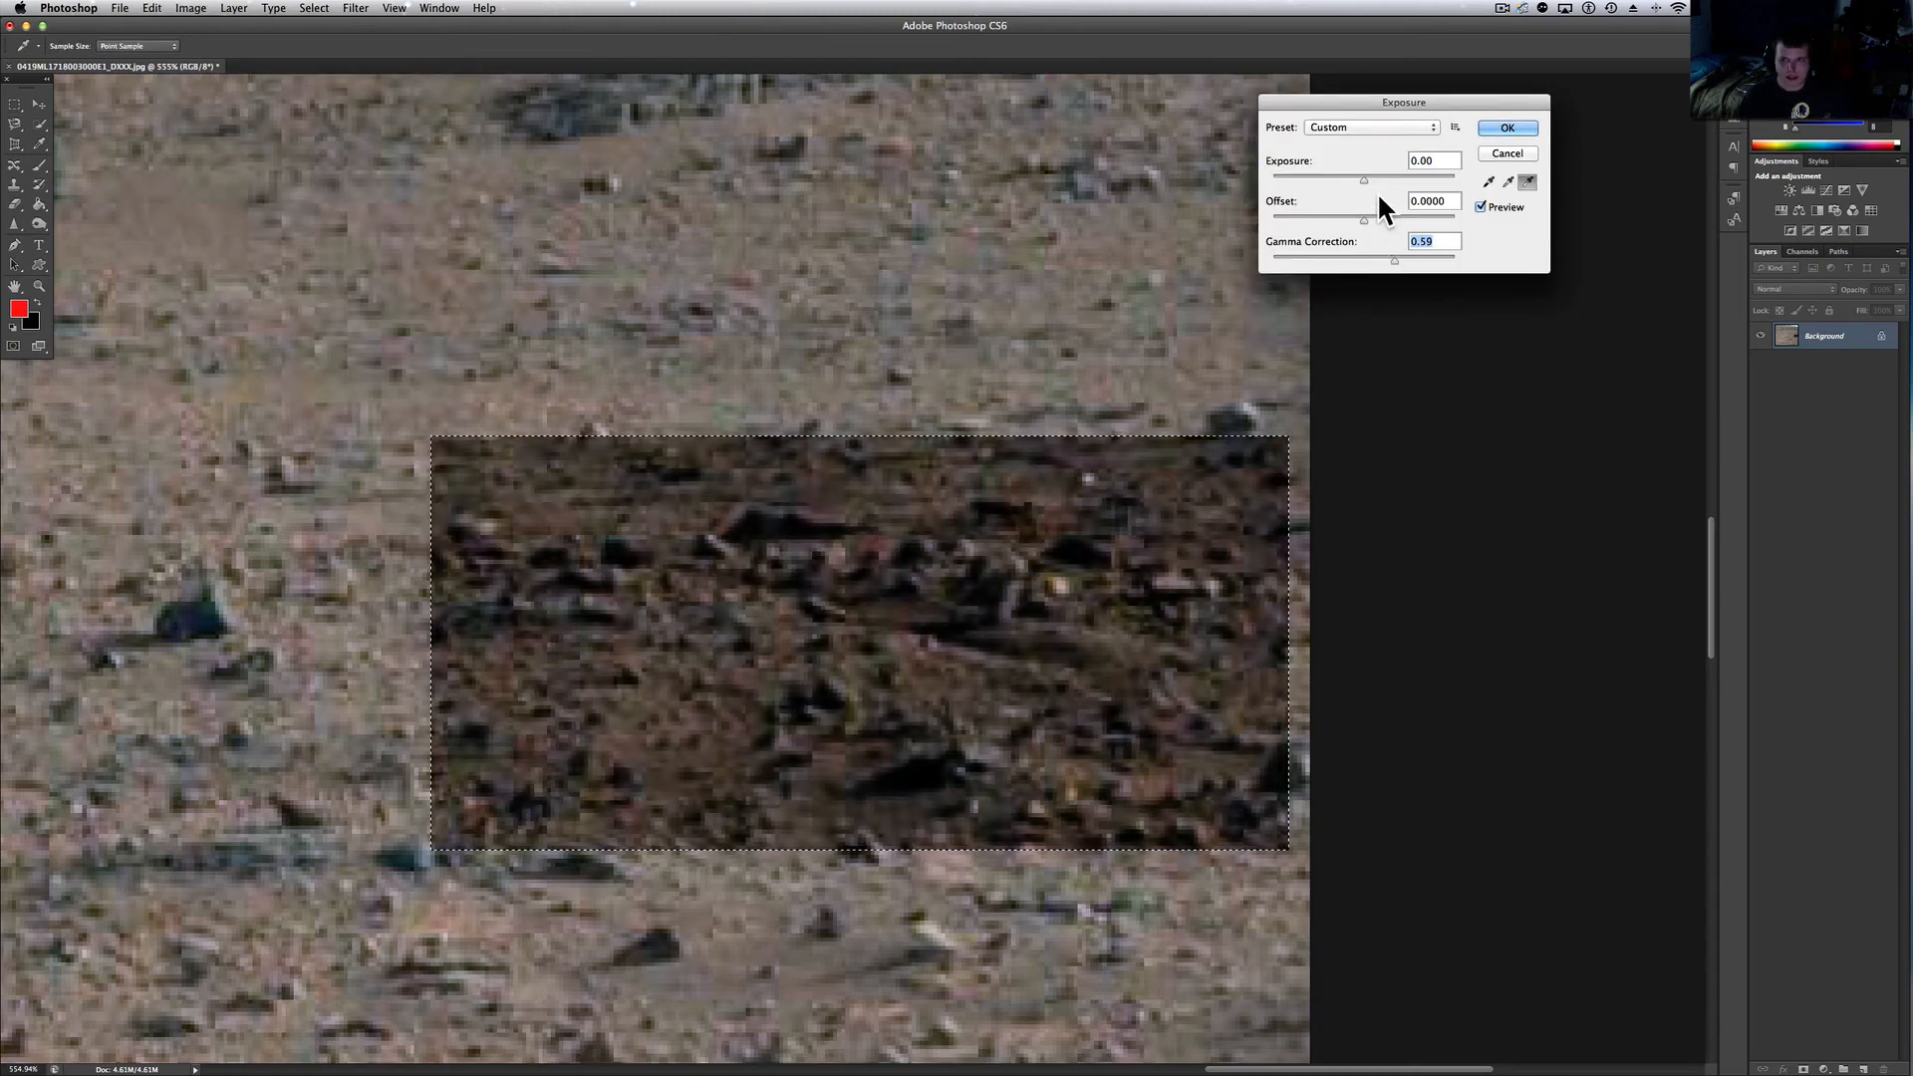
drag(1362, 179, 1375, 179)
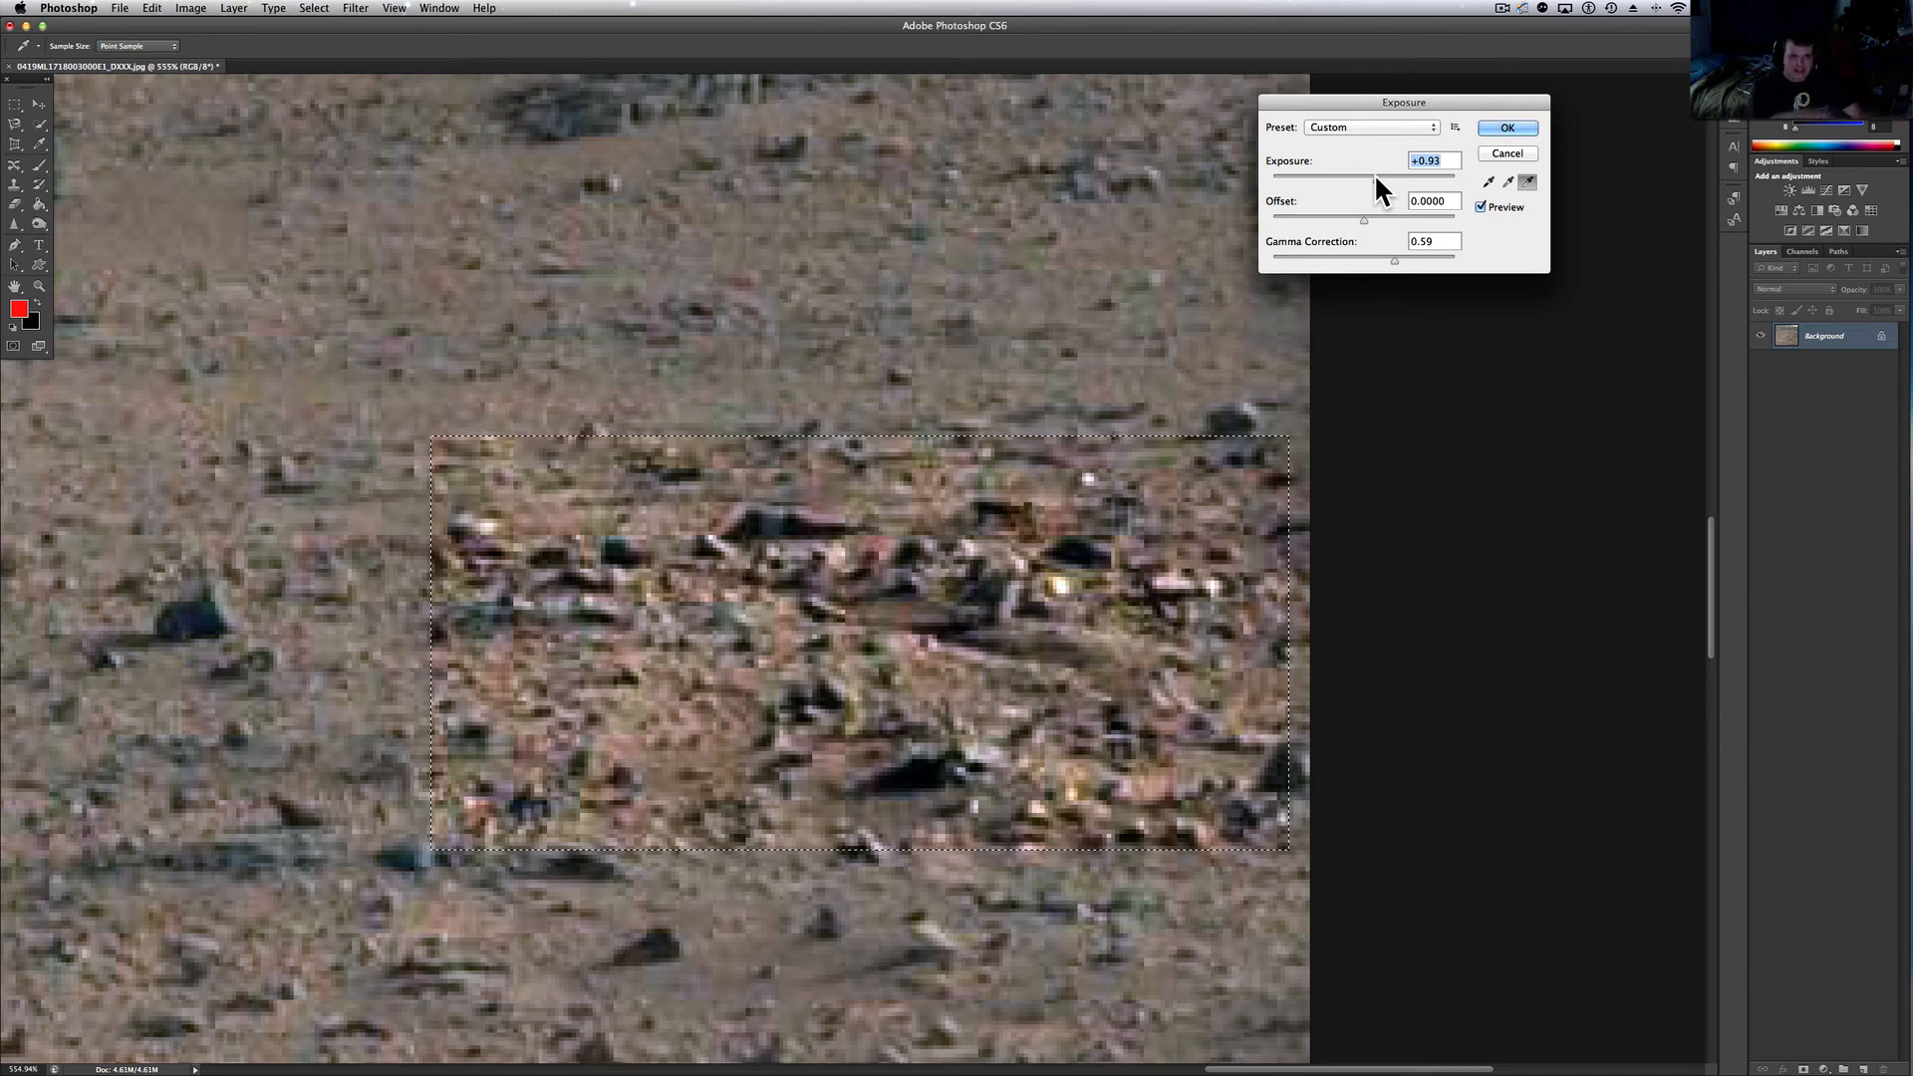
mouse_move(1293, 201)
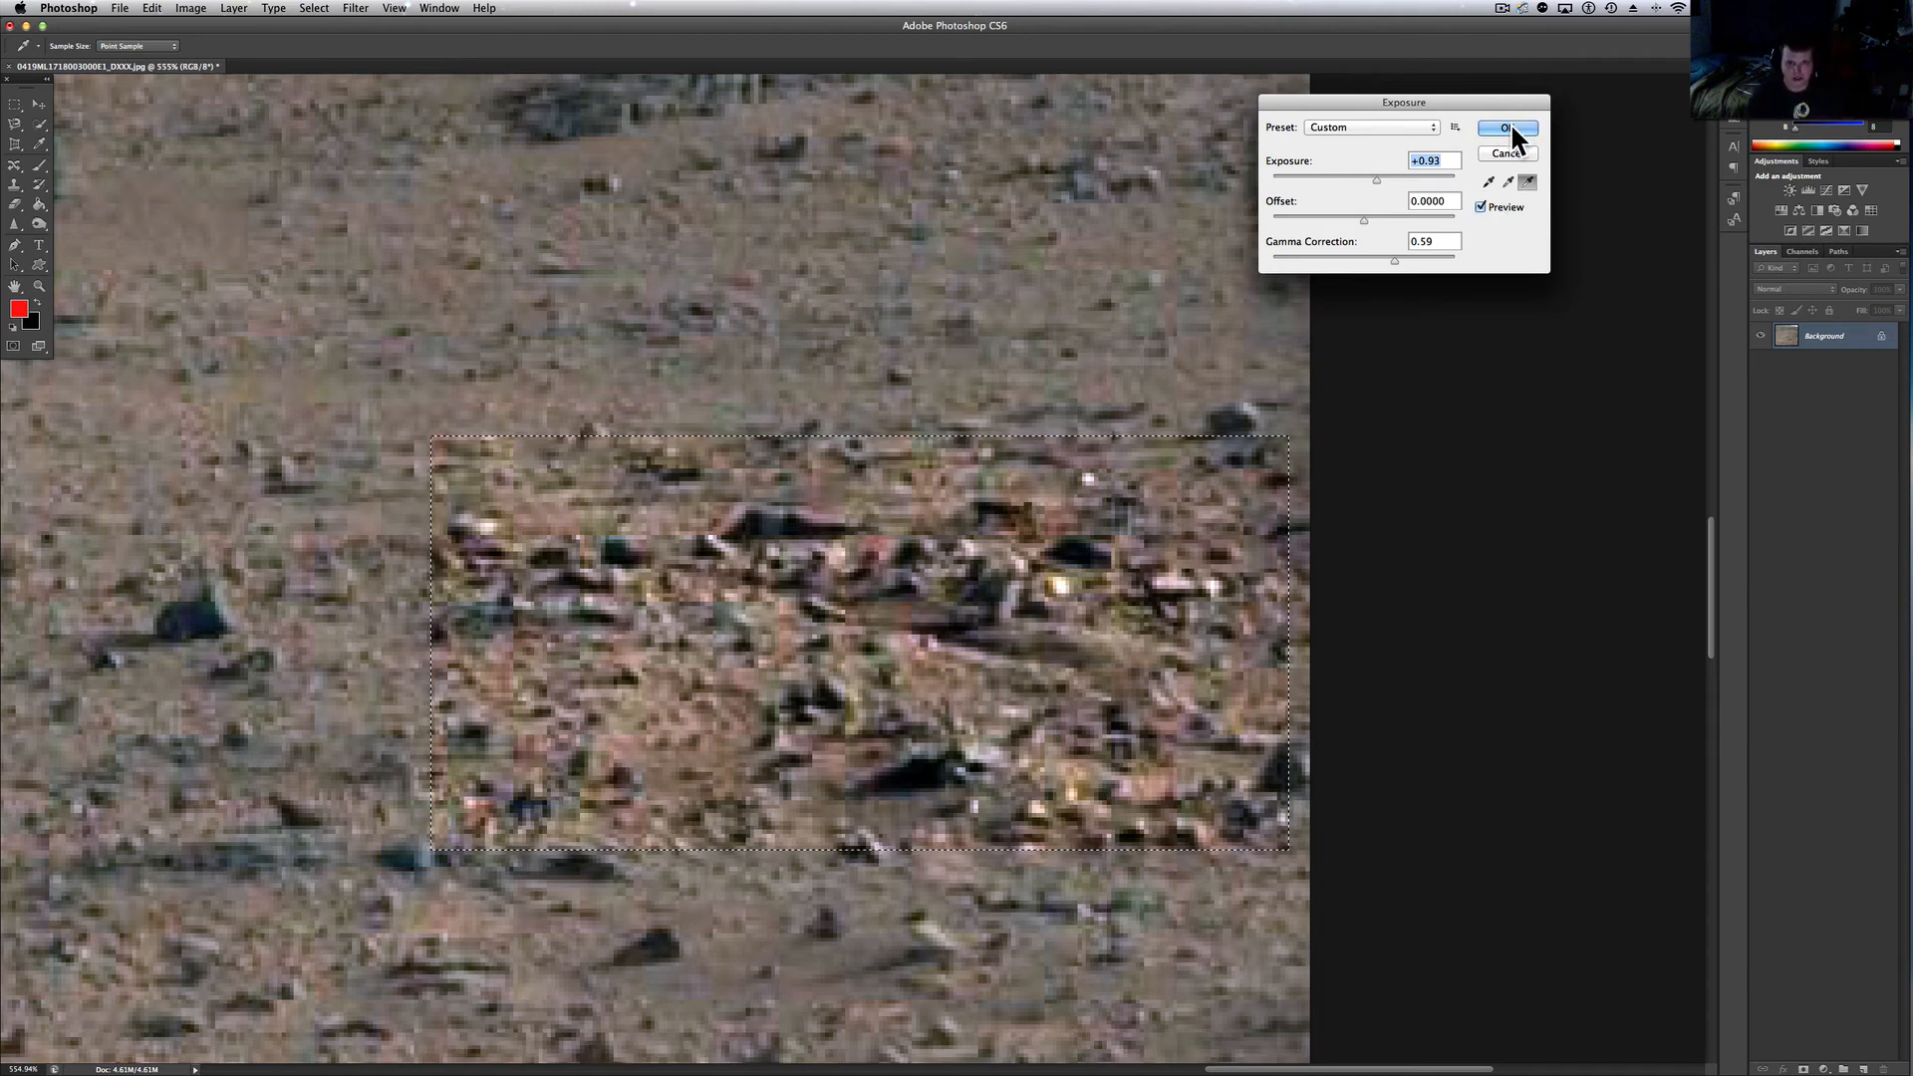
click(1508, 128)
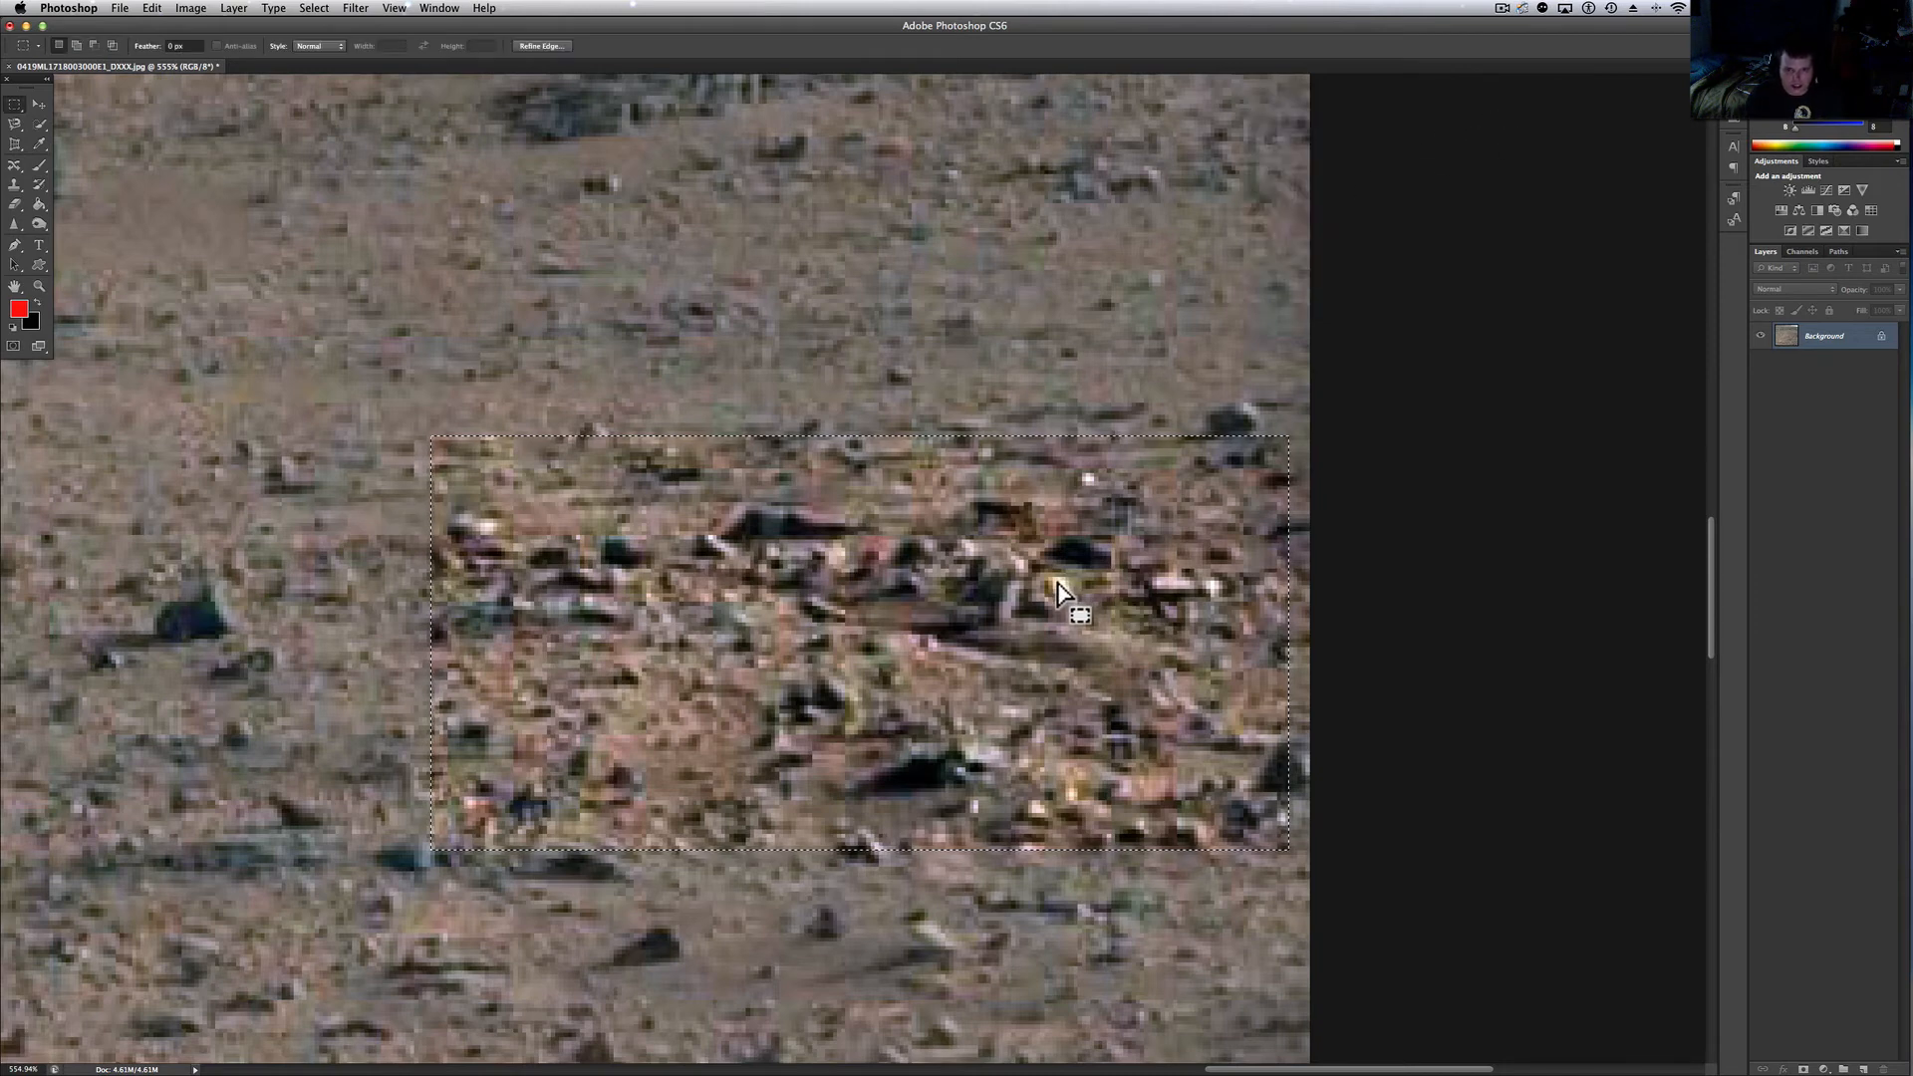
mouse_move(835, 574)
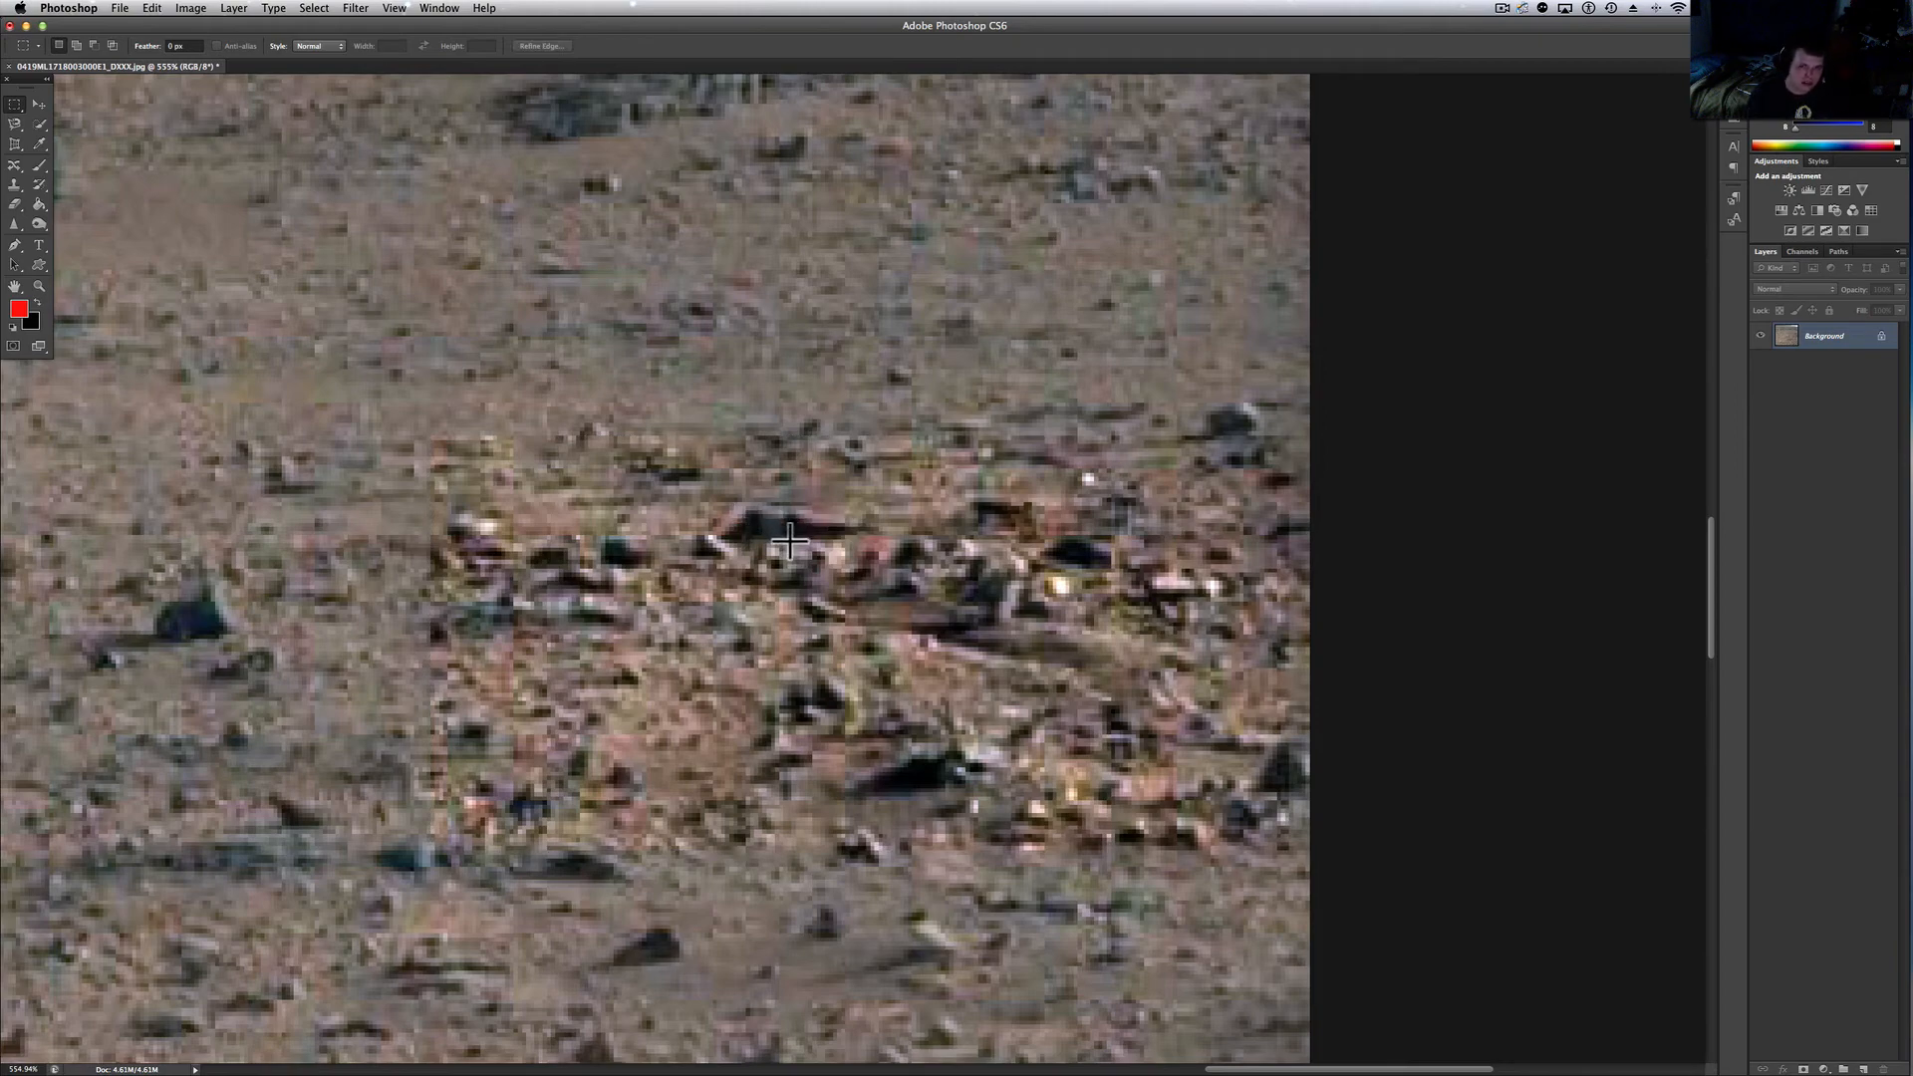
mouse_move(845, 530)
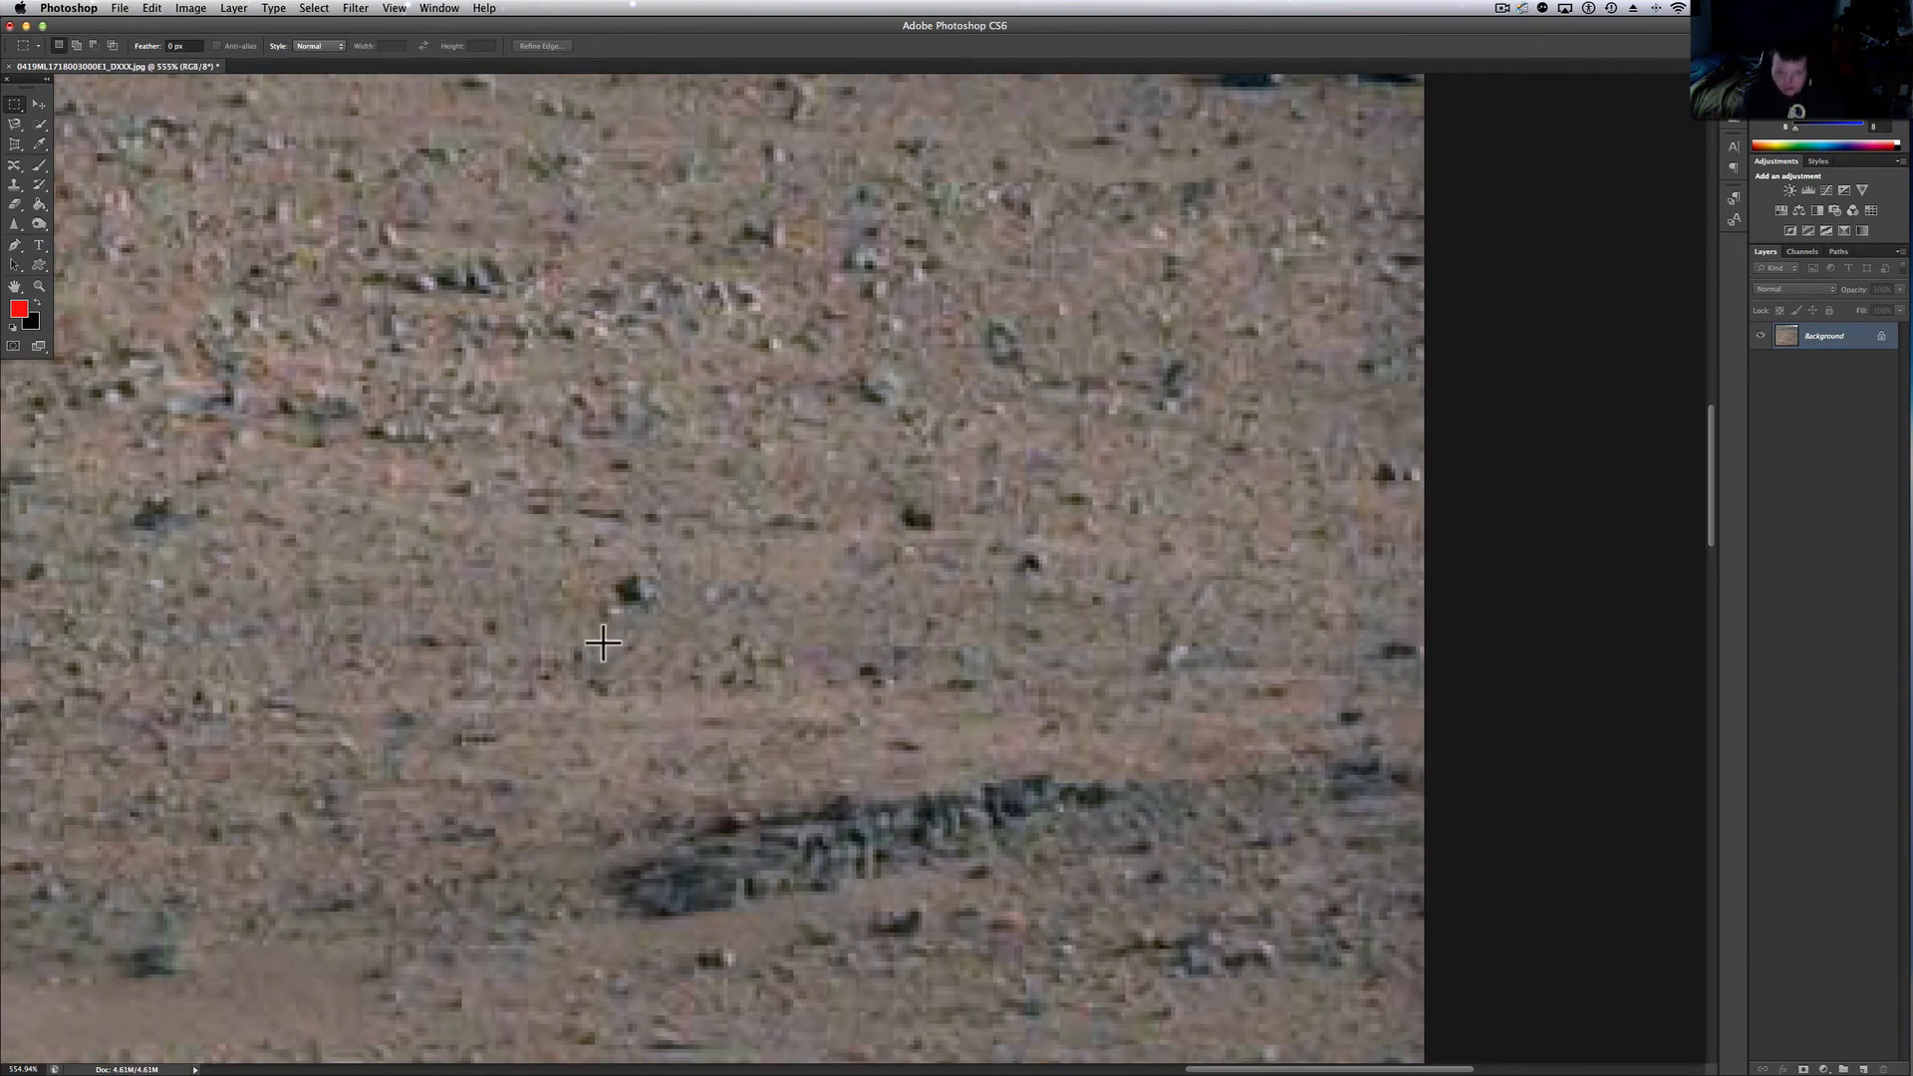
Pan the photo so the rocks marked with red arrows come into view
drag(598, 643, 1424, 1046)
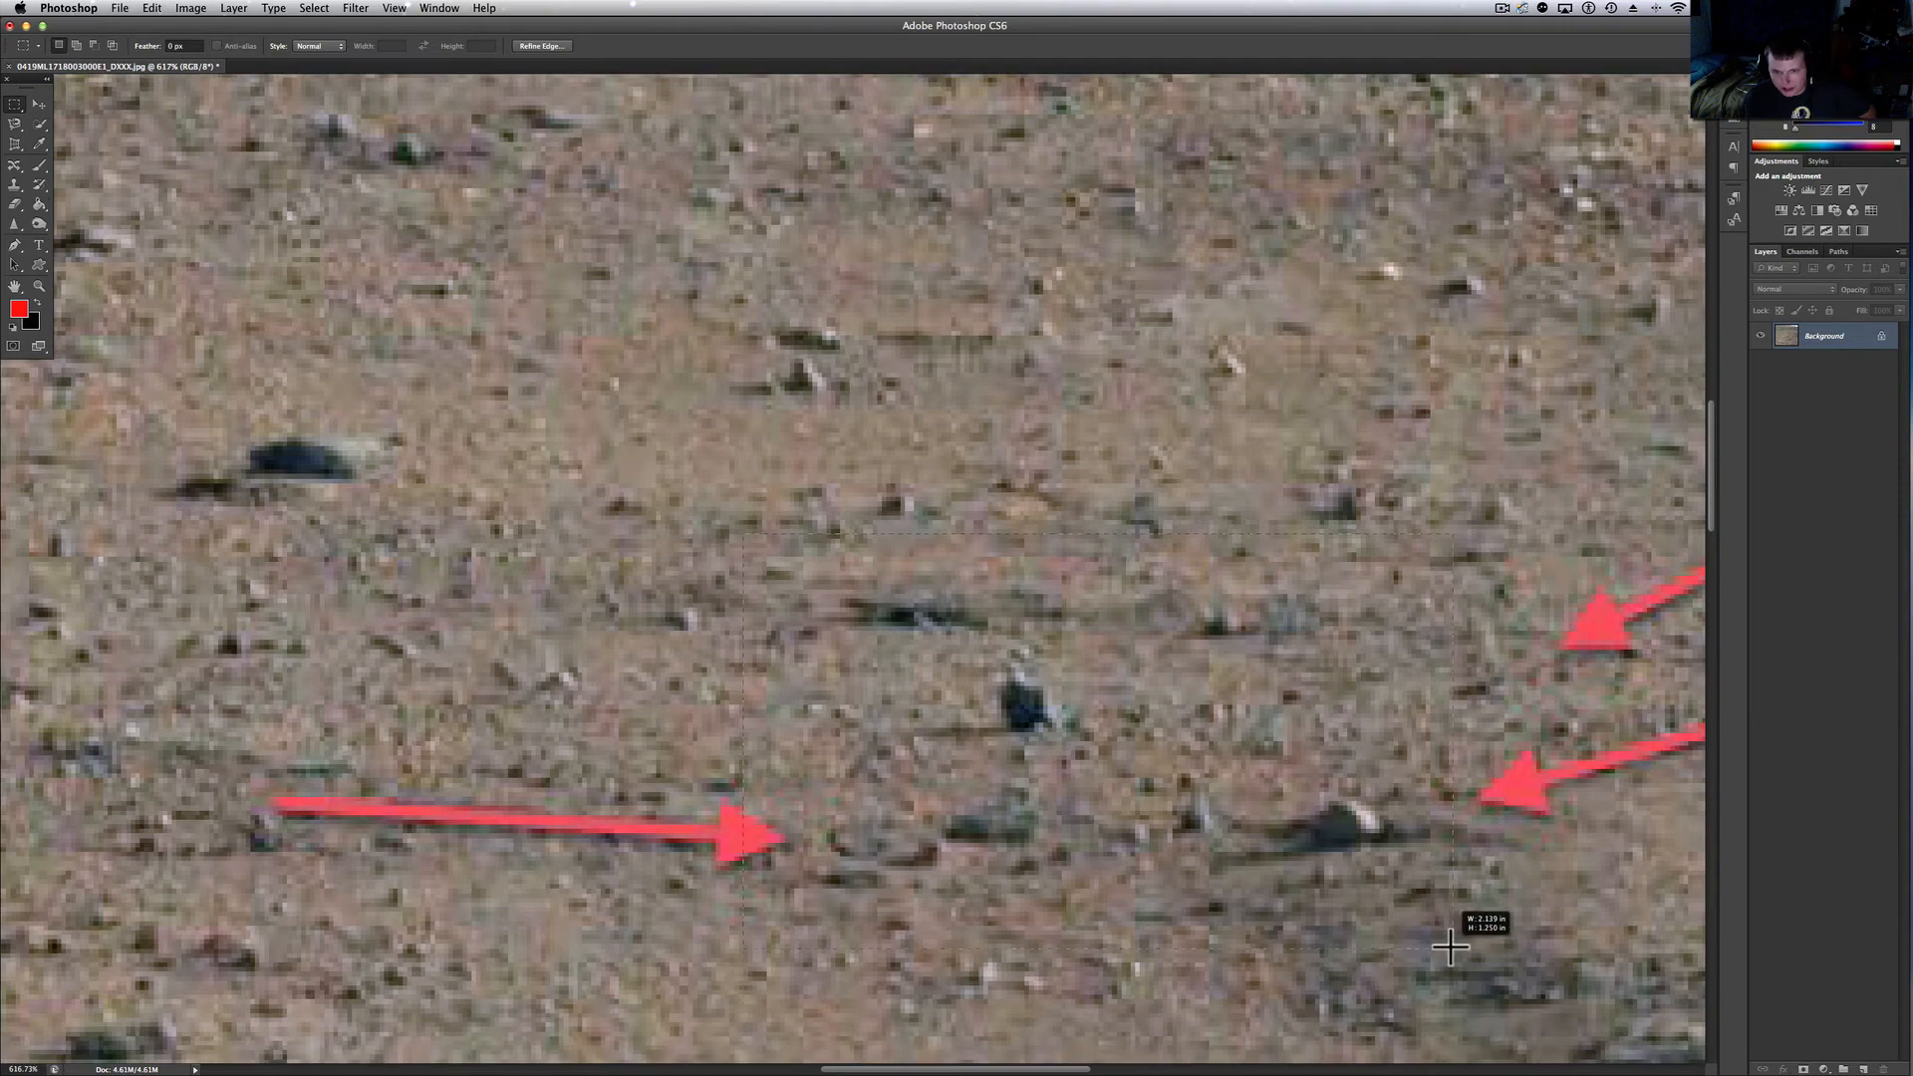
Preview the arrowed rocks in Image > Adjustments > Exposure, nudging Exposure, Offset and Gamma up and down
click(191, 8)
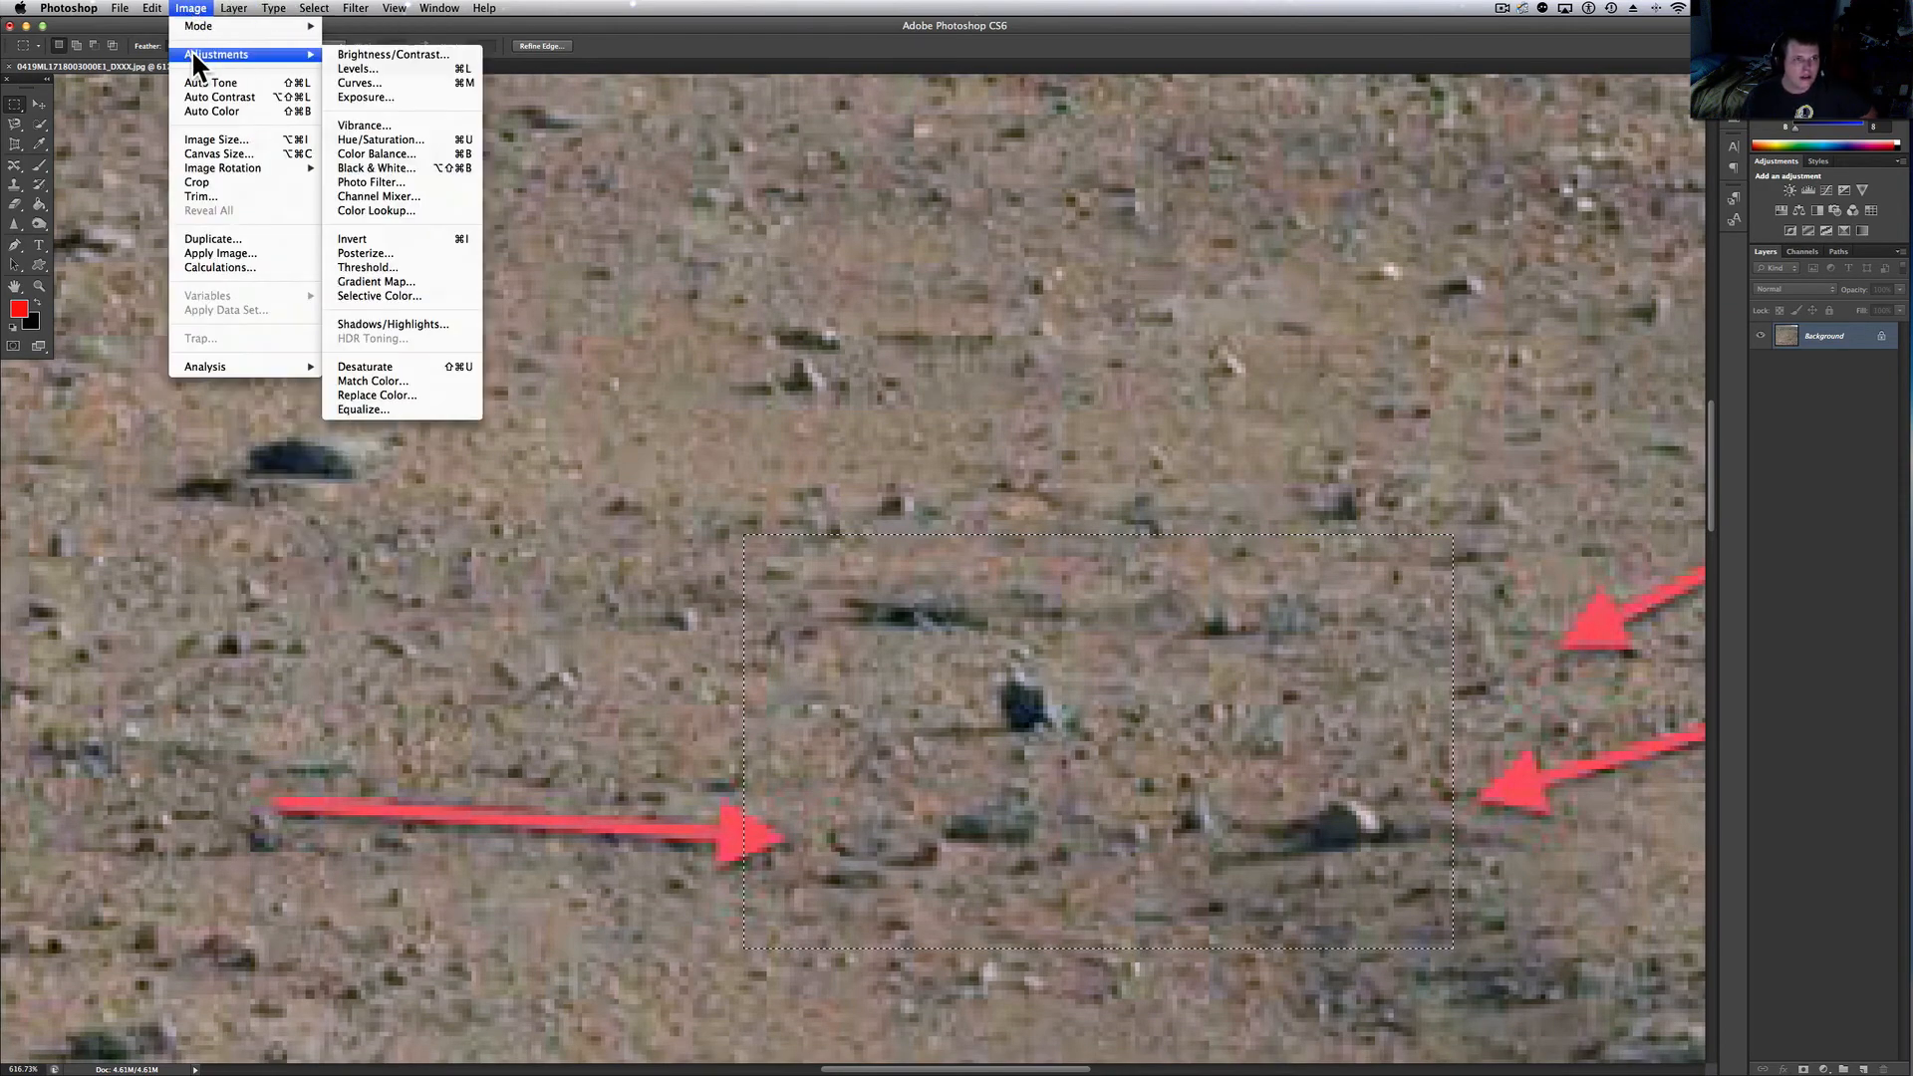
click(363, 96)
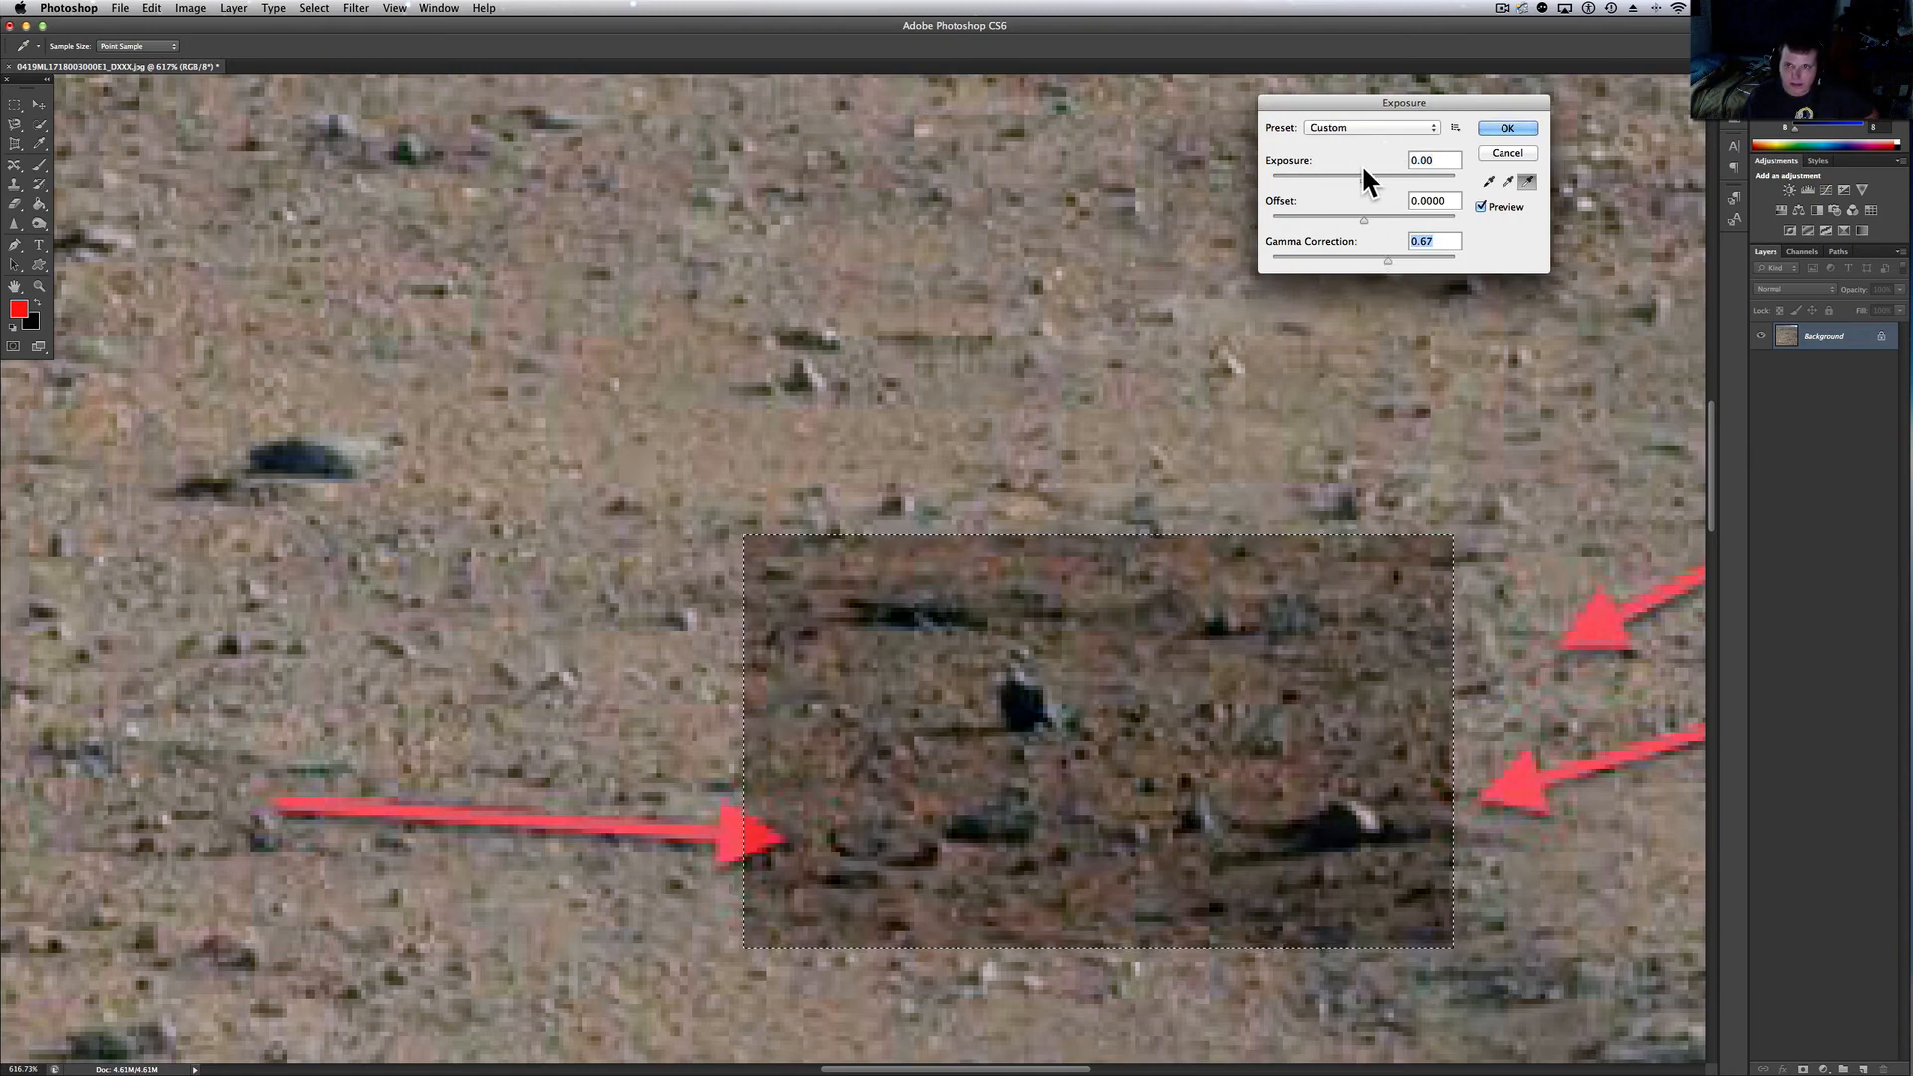
drag(1349, 176, 1384, 175)
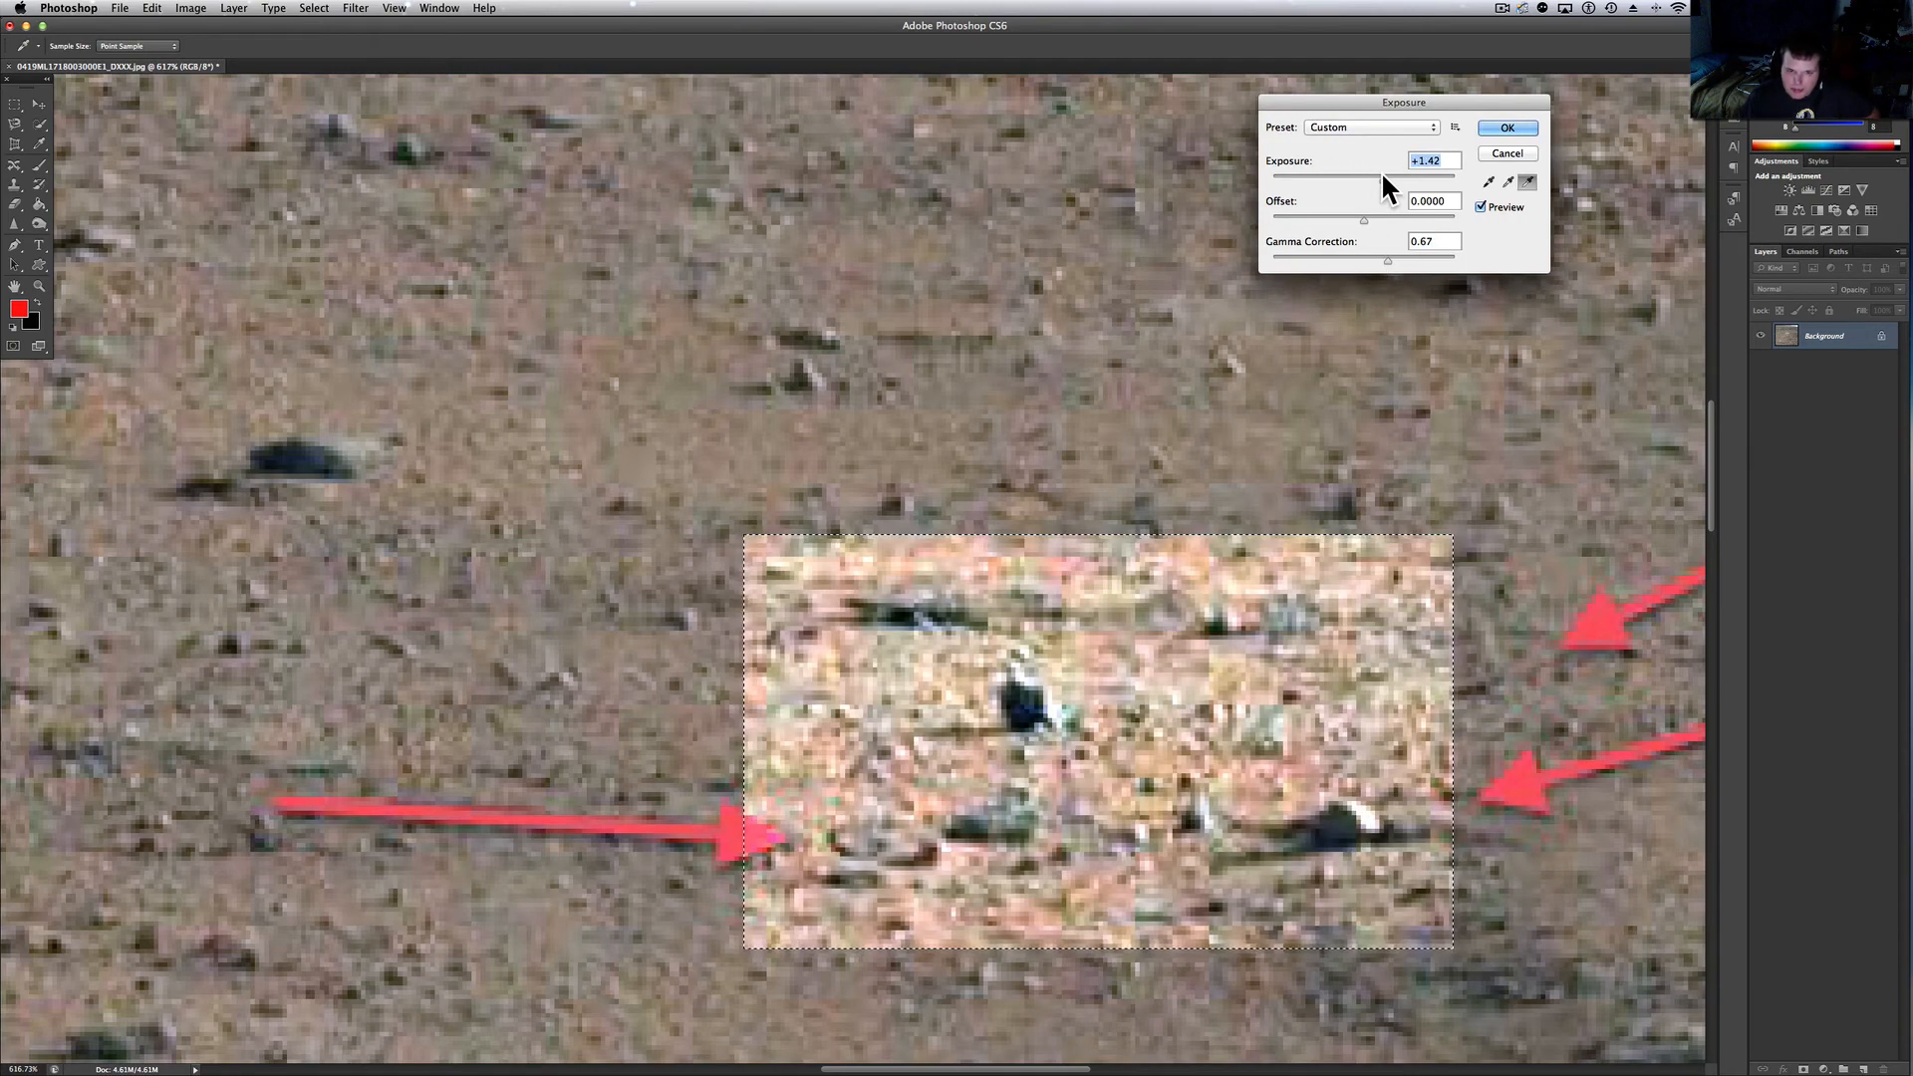
drag(1385, 177, 1363, 177)
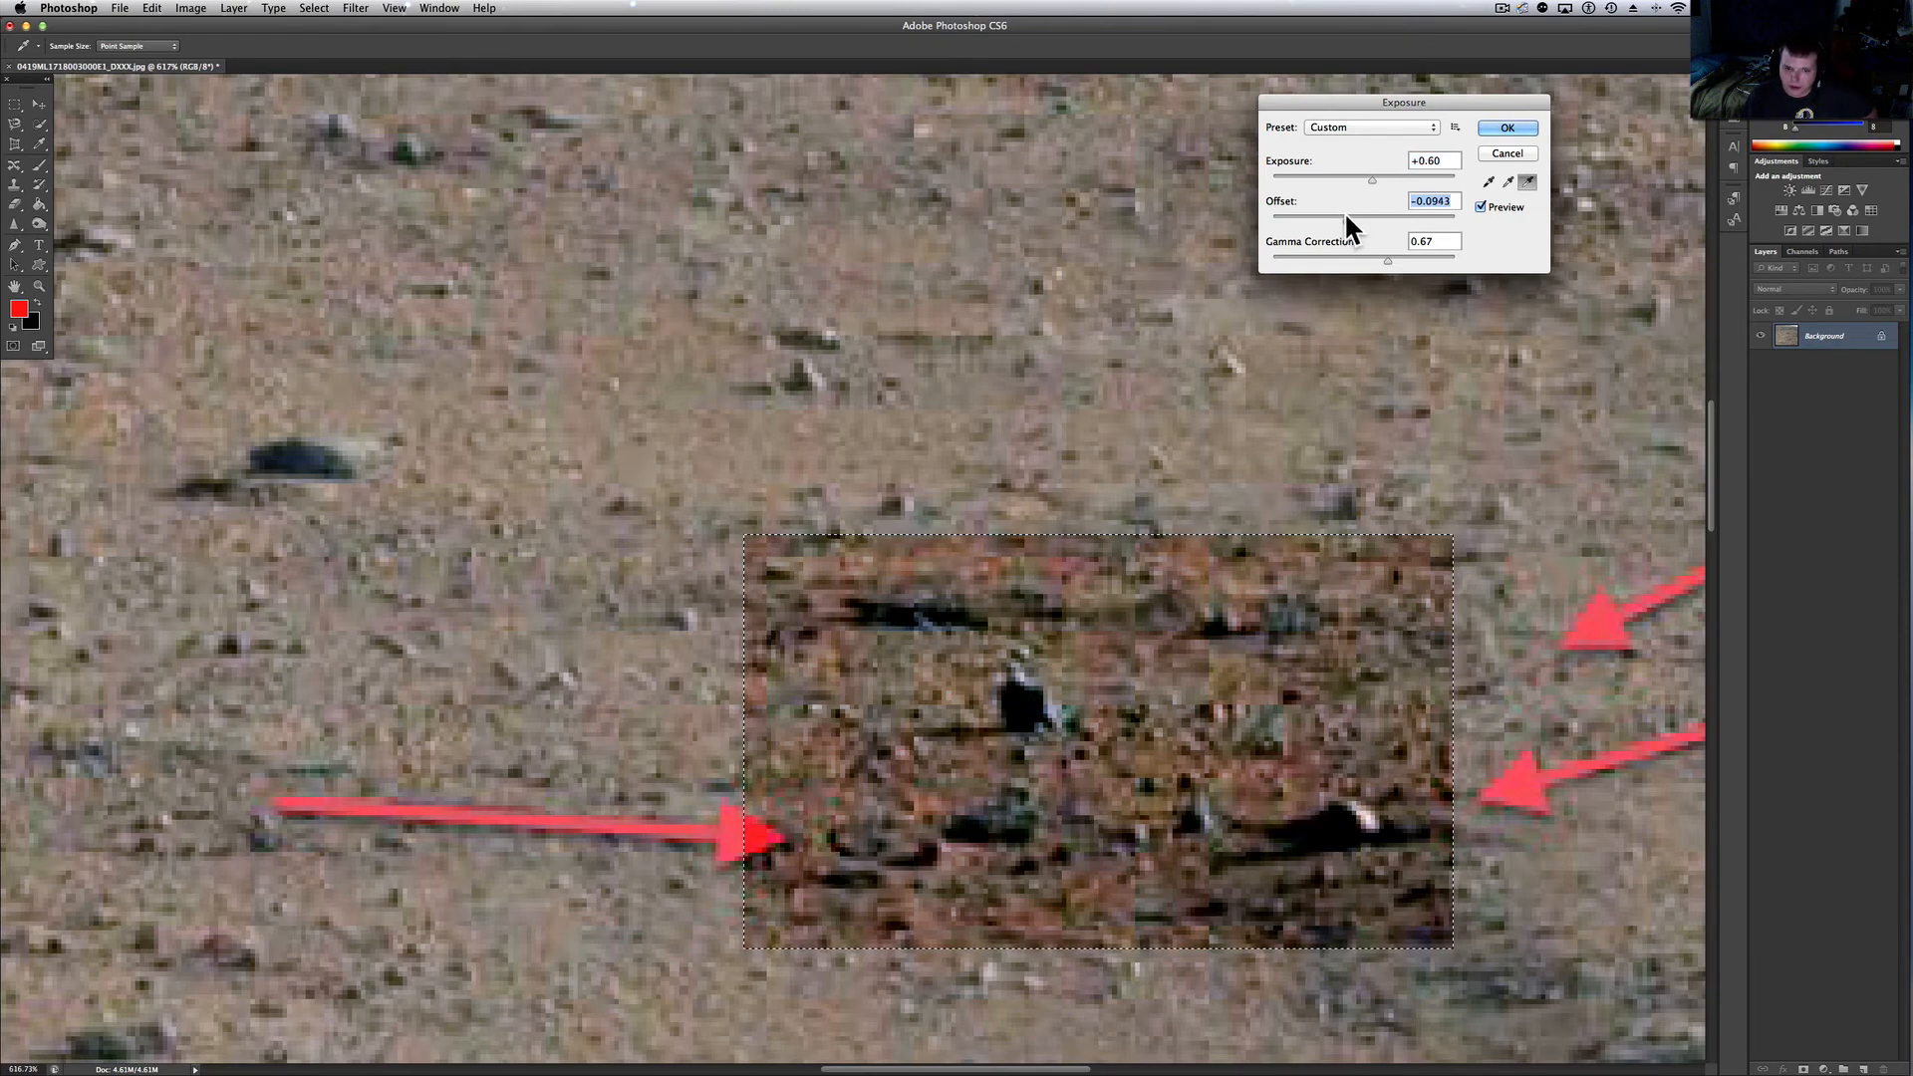
drag(1371, 215, 1339, 224)
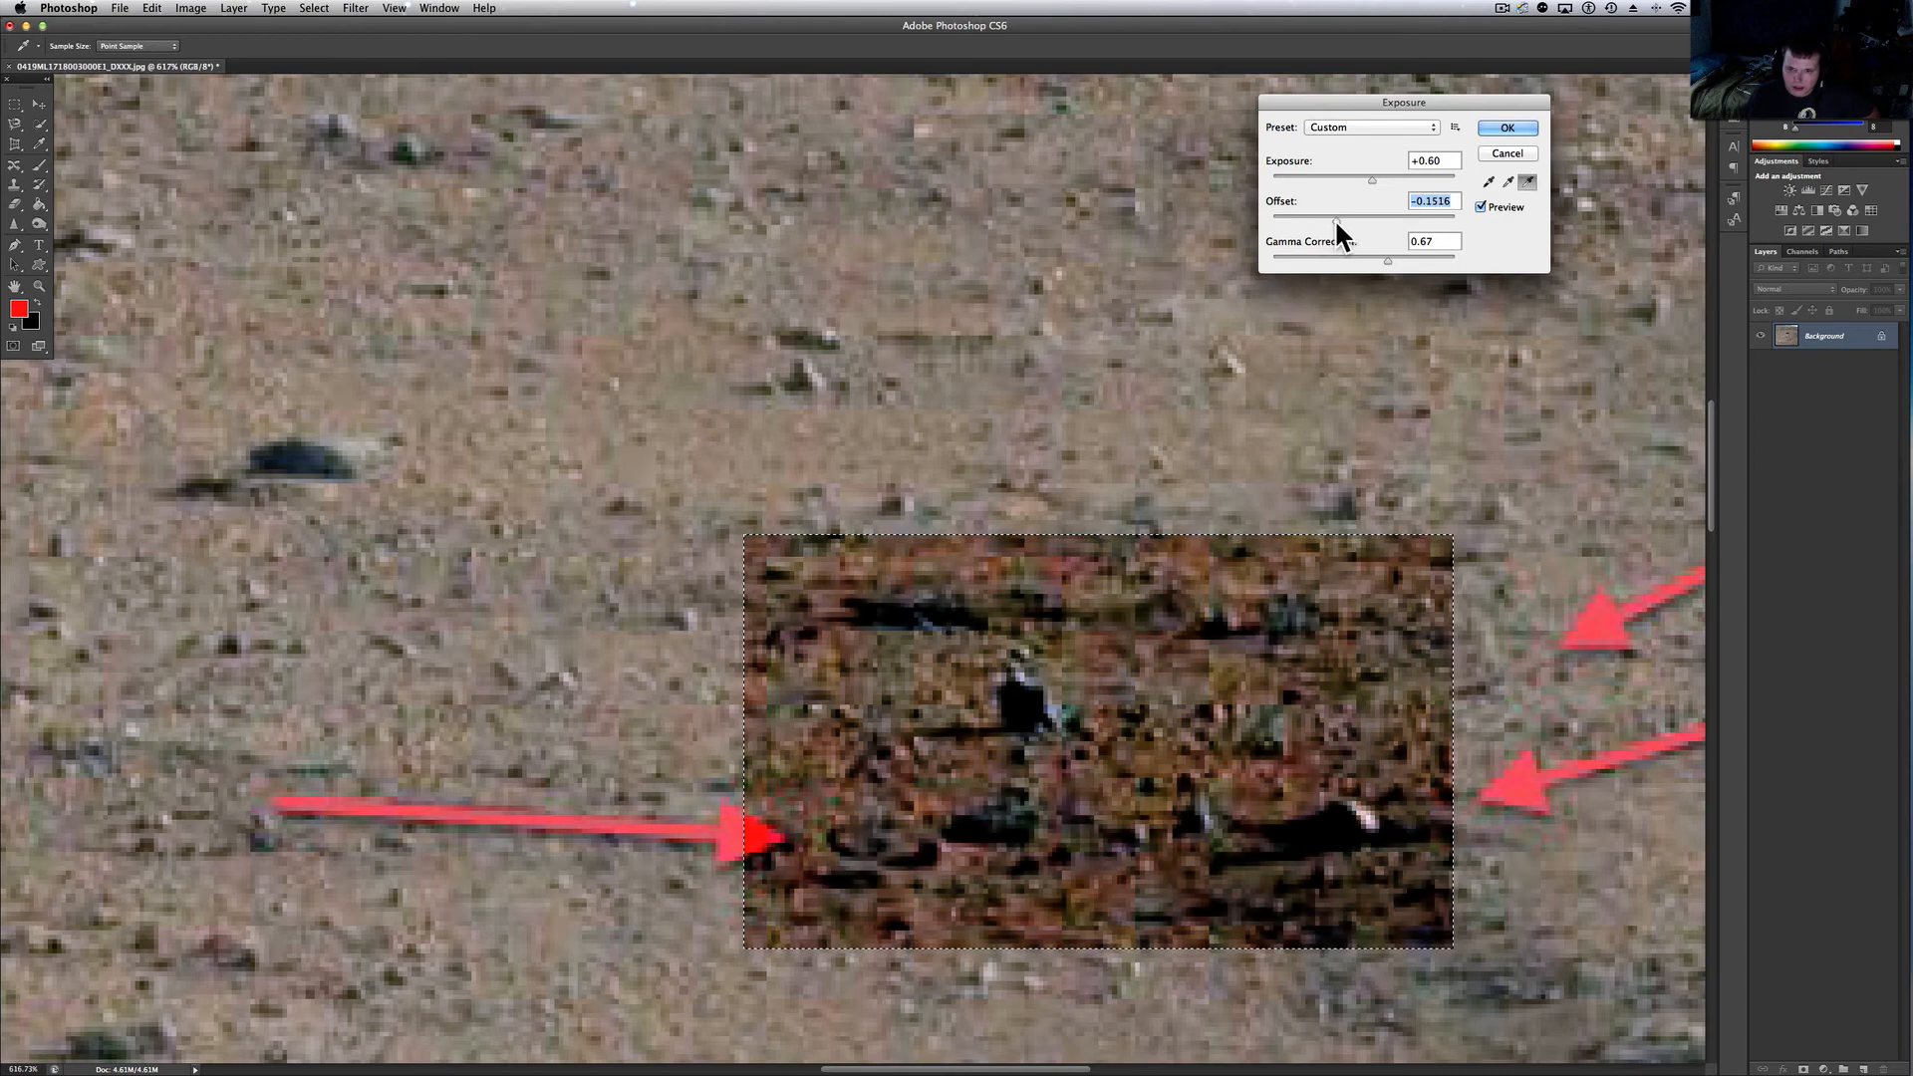
drag(1335, 216, 1367, 219)
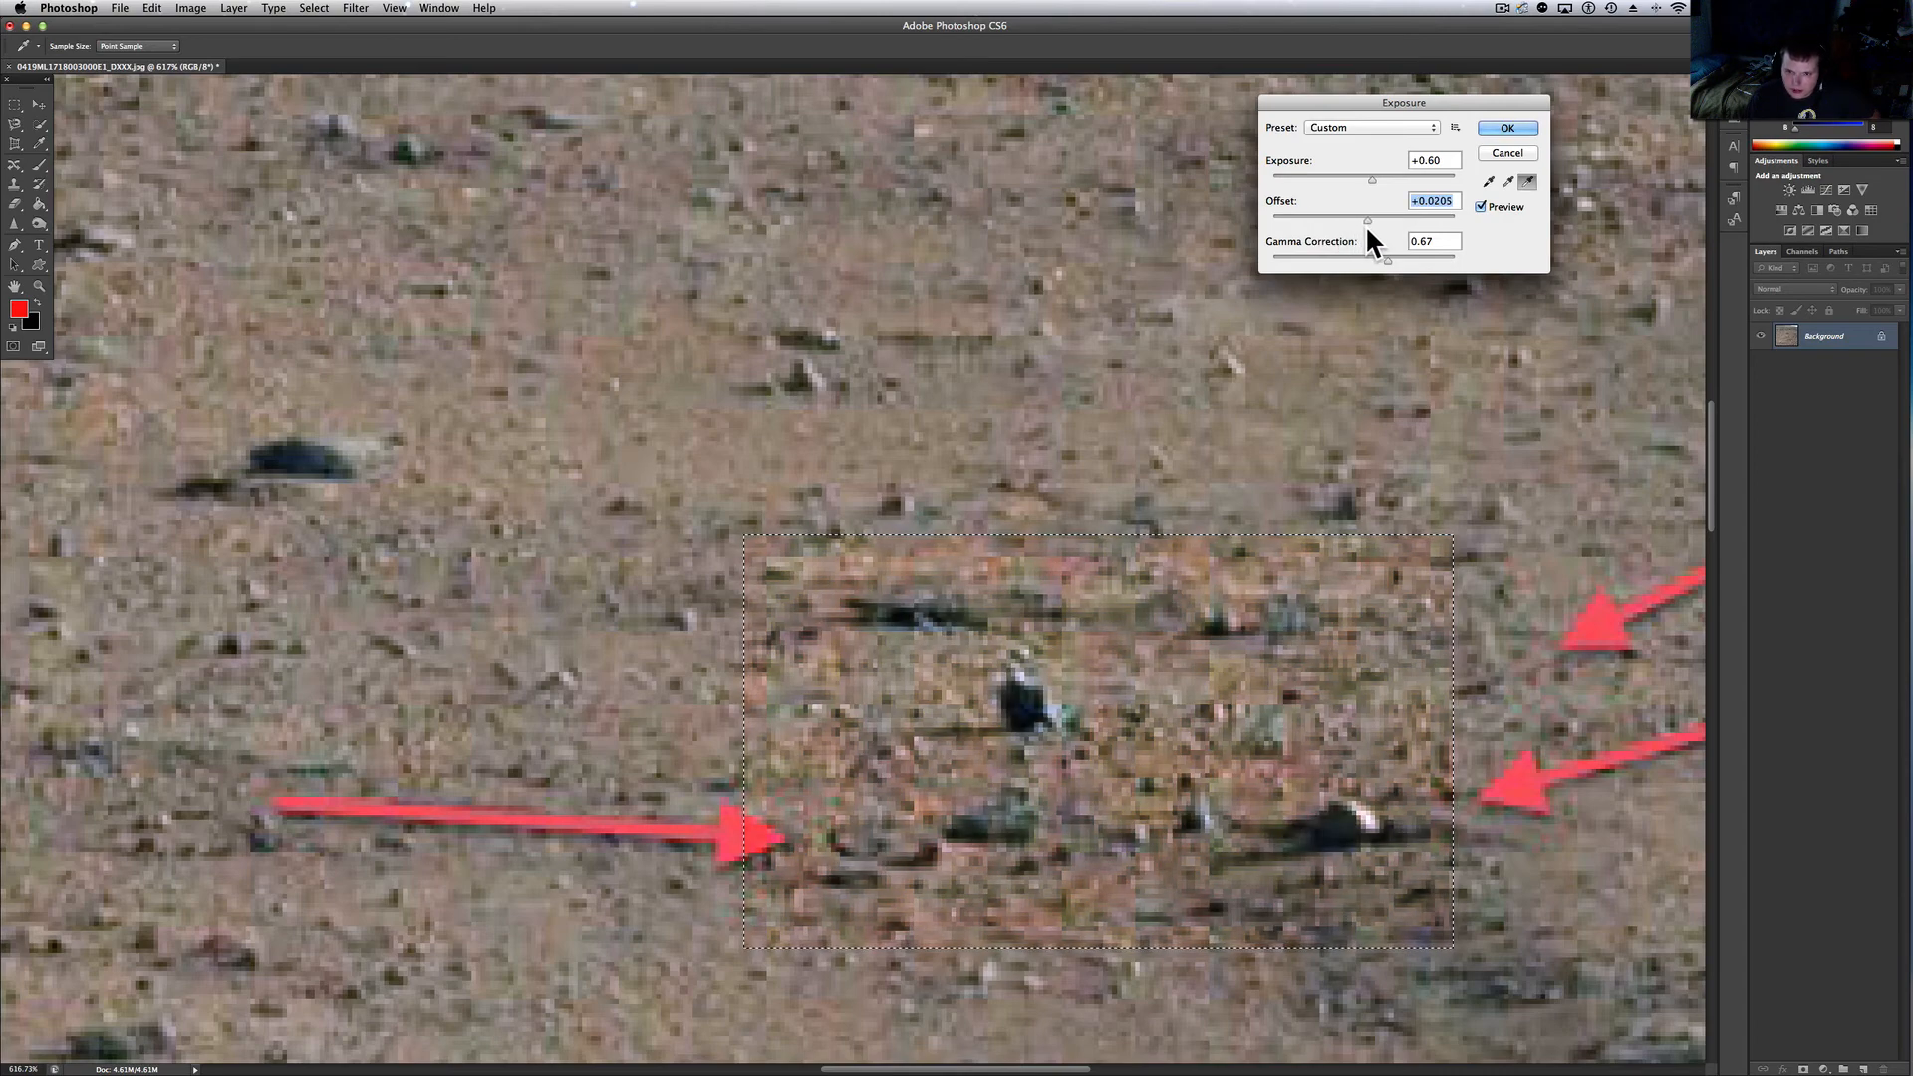
drag(1366, 221, 1395, 221)
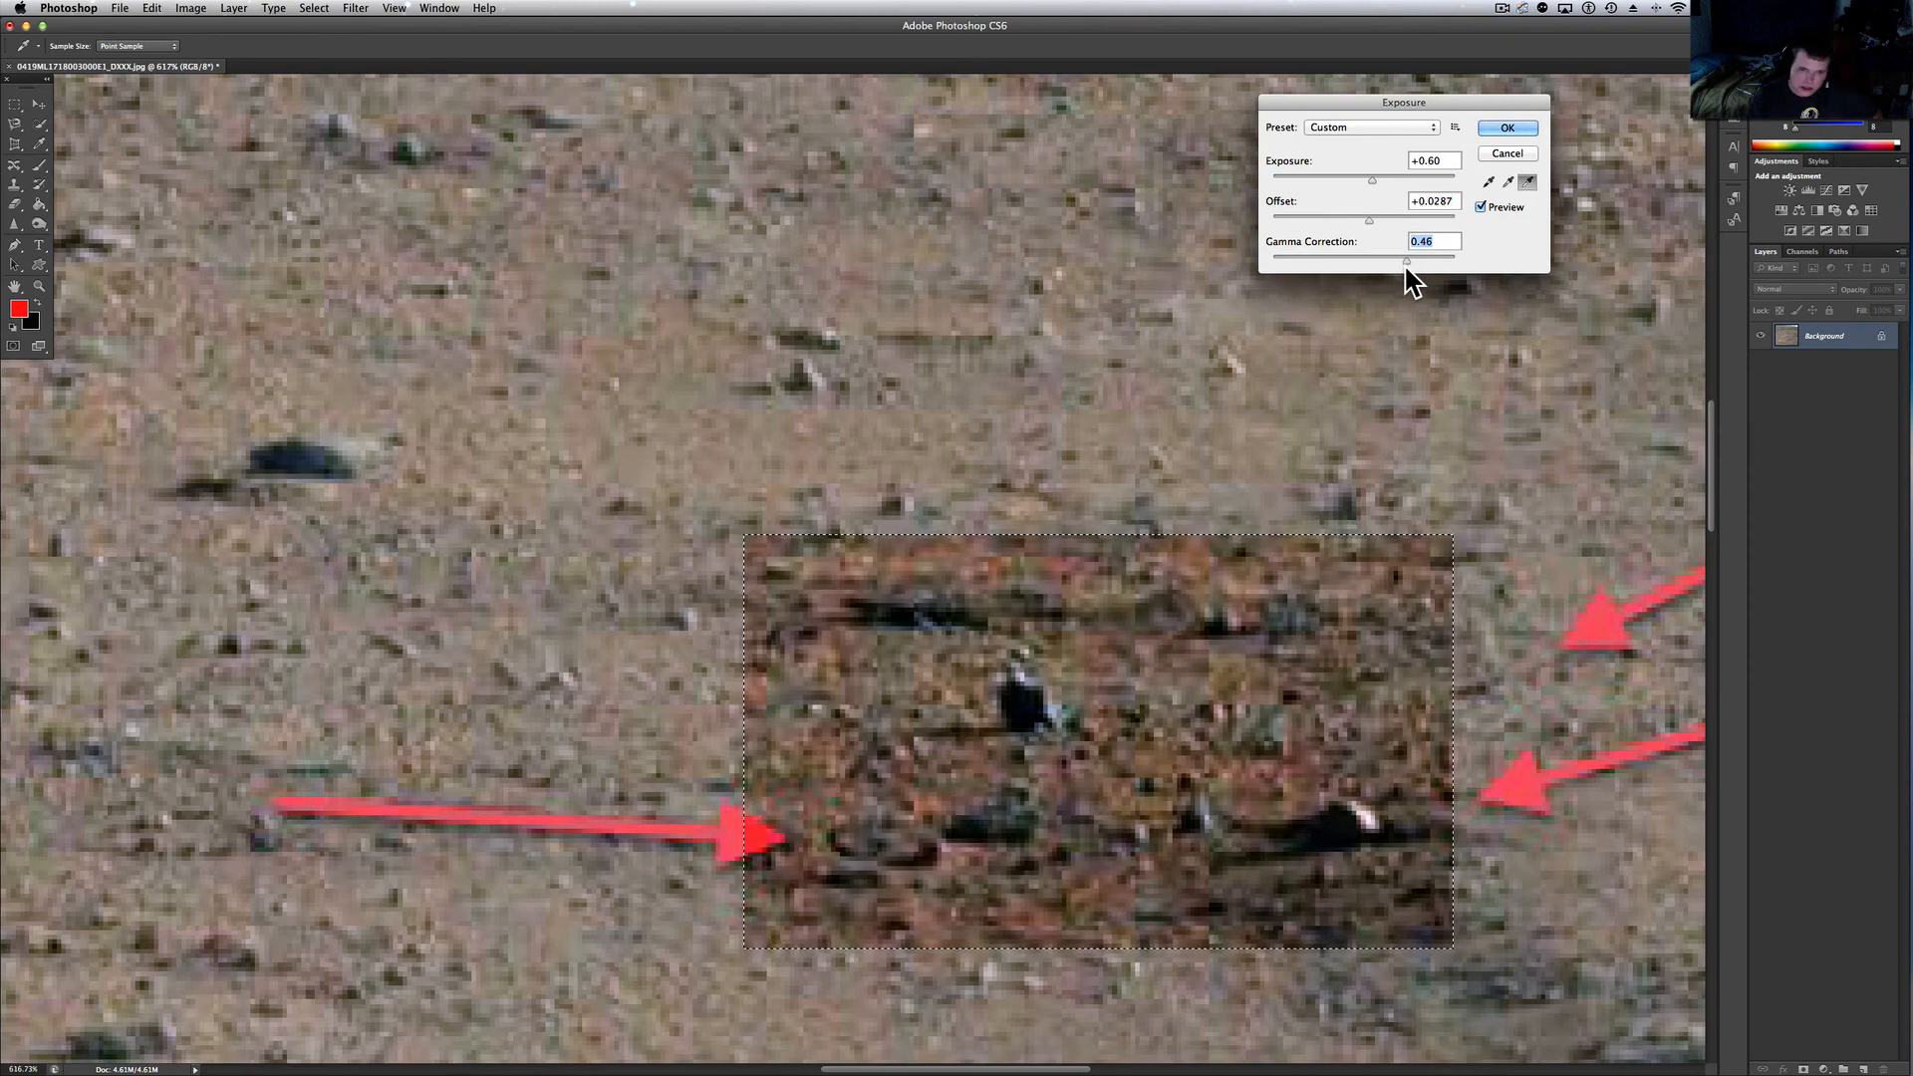
drag(1407, 259, 1431, 259)
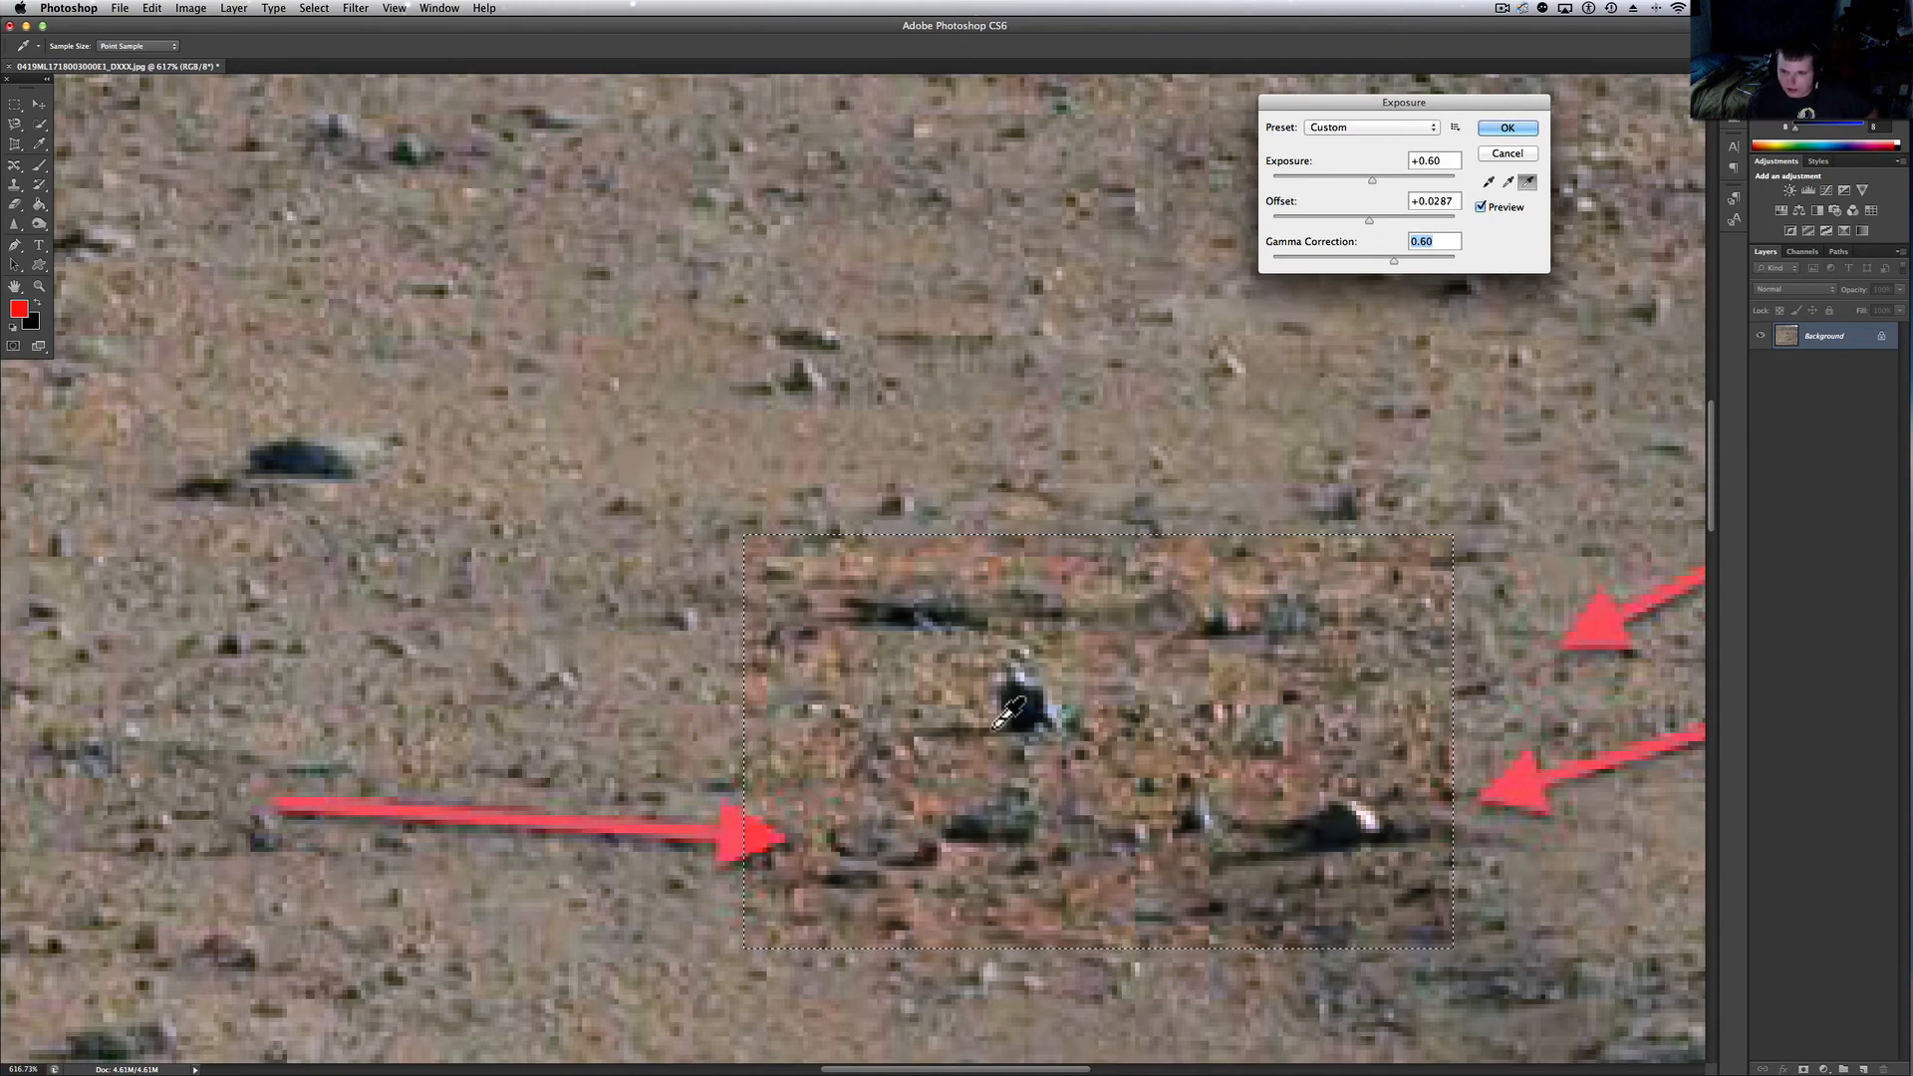
mouse_move(1367, 769)
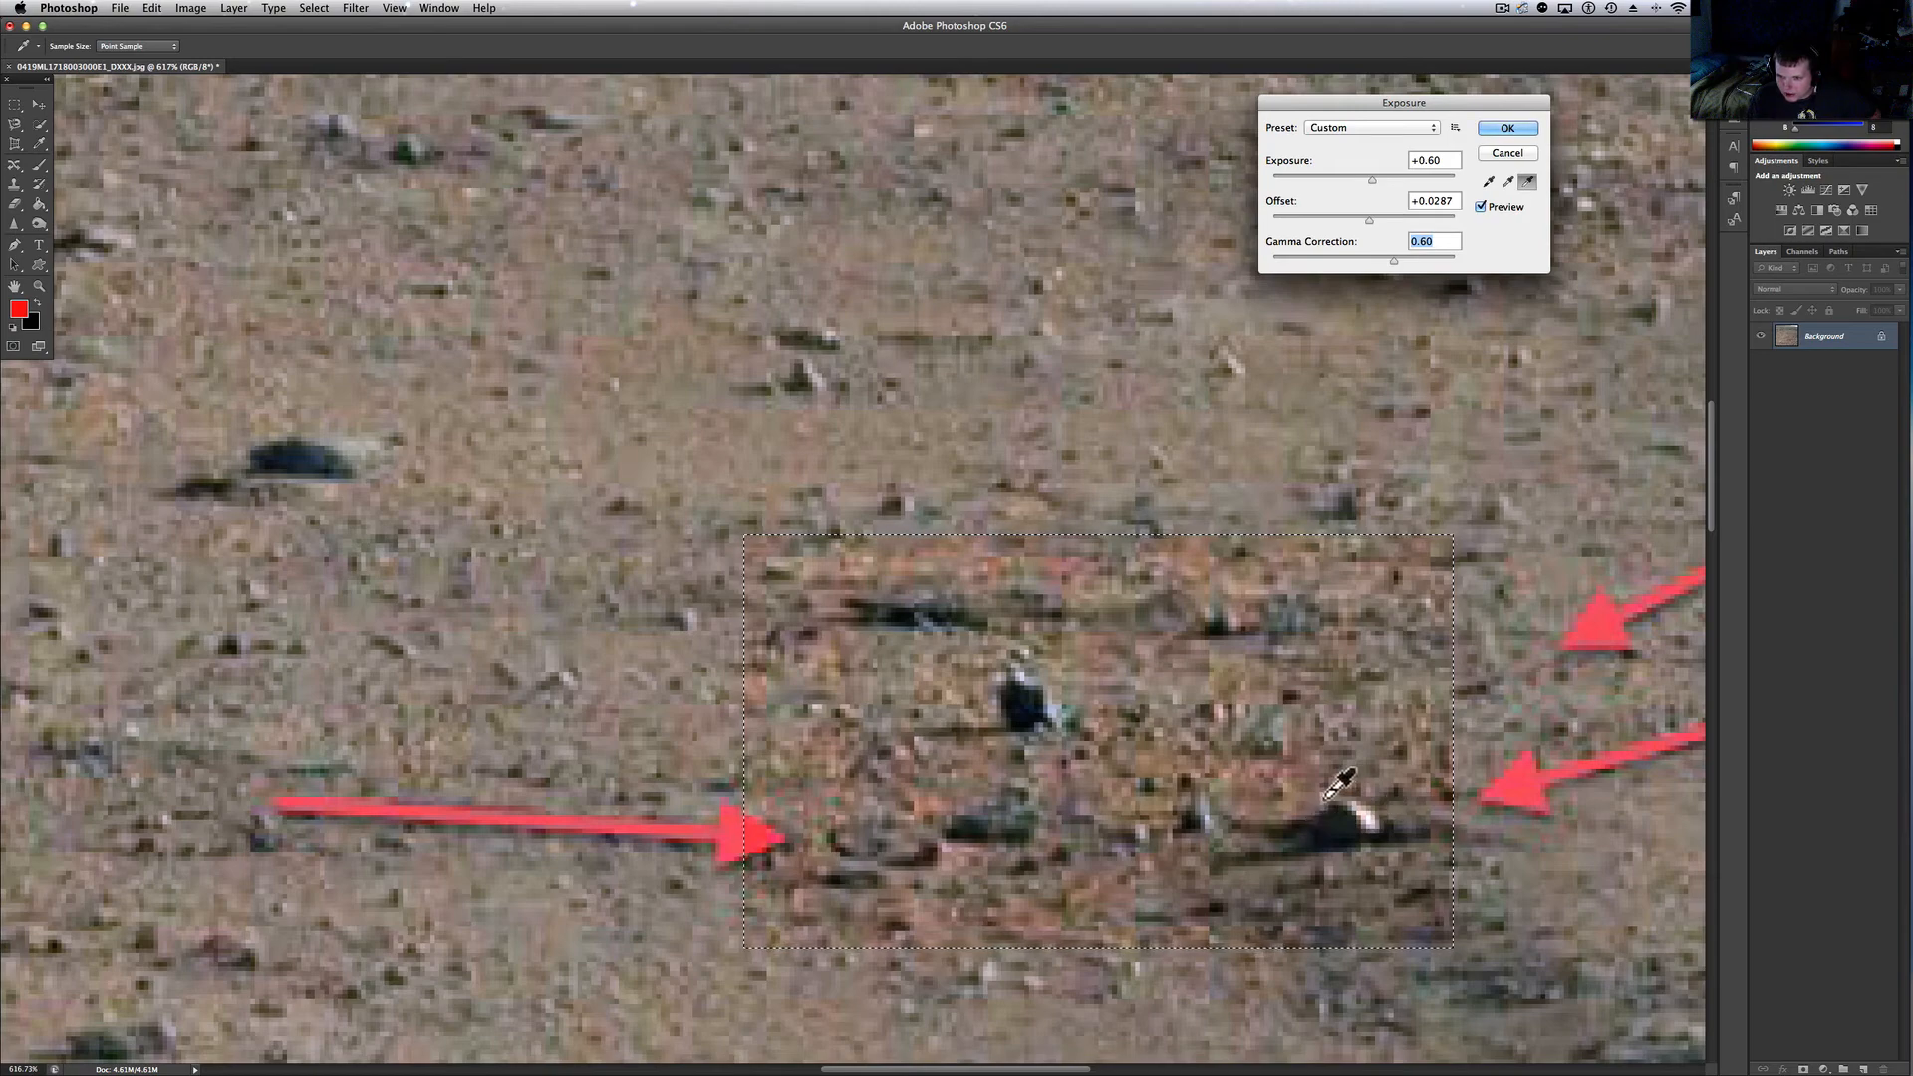
mouse_move(1471, 555)
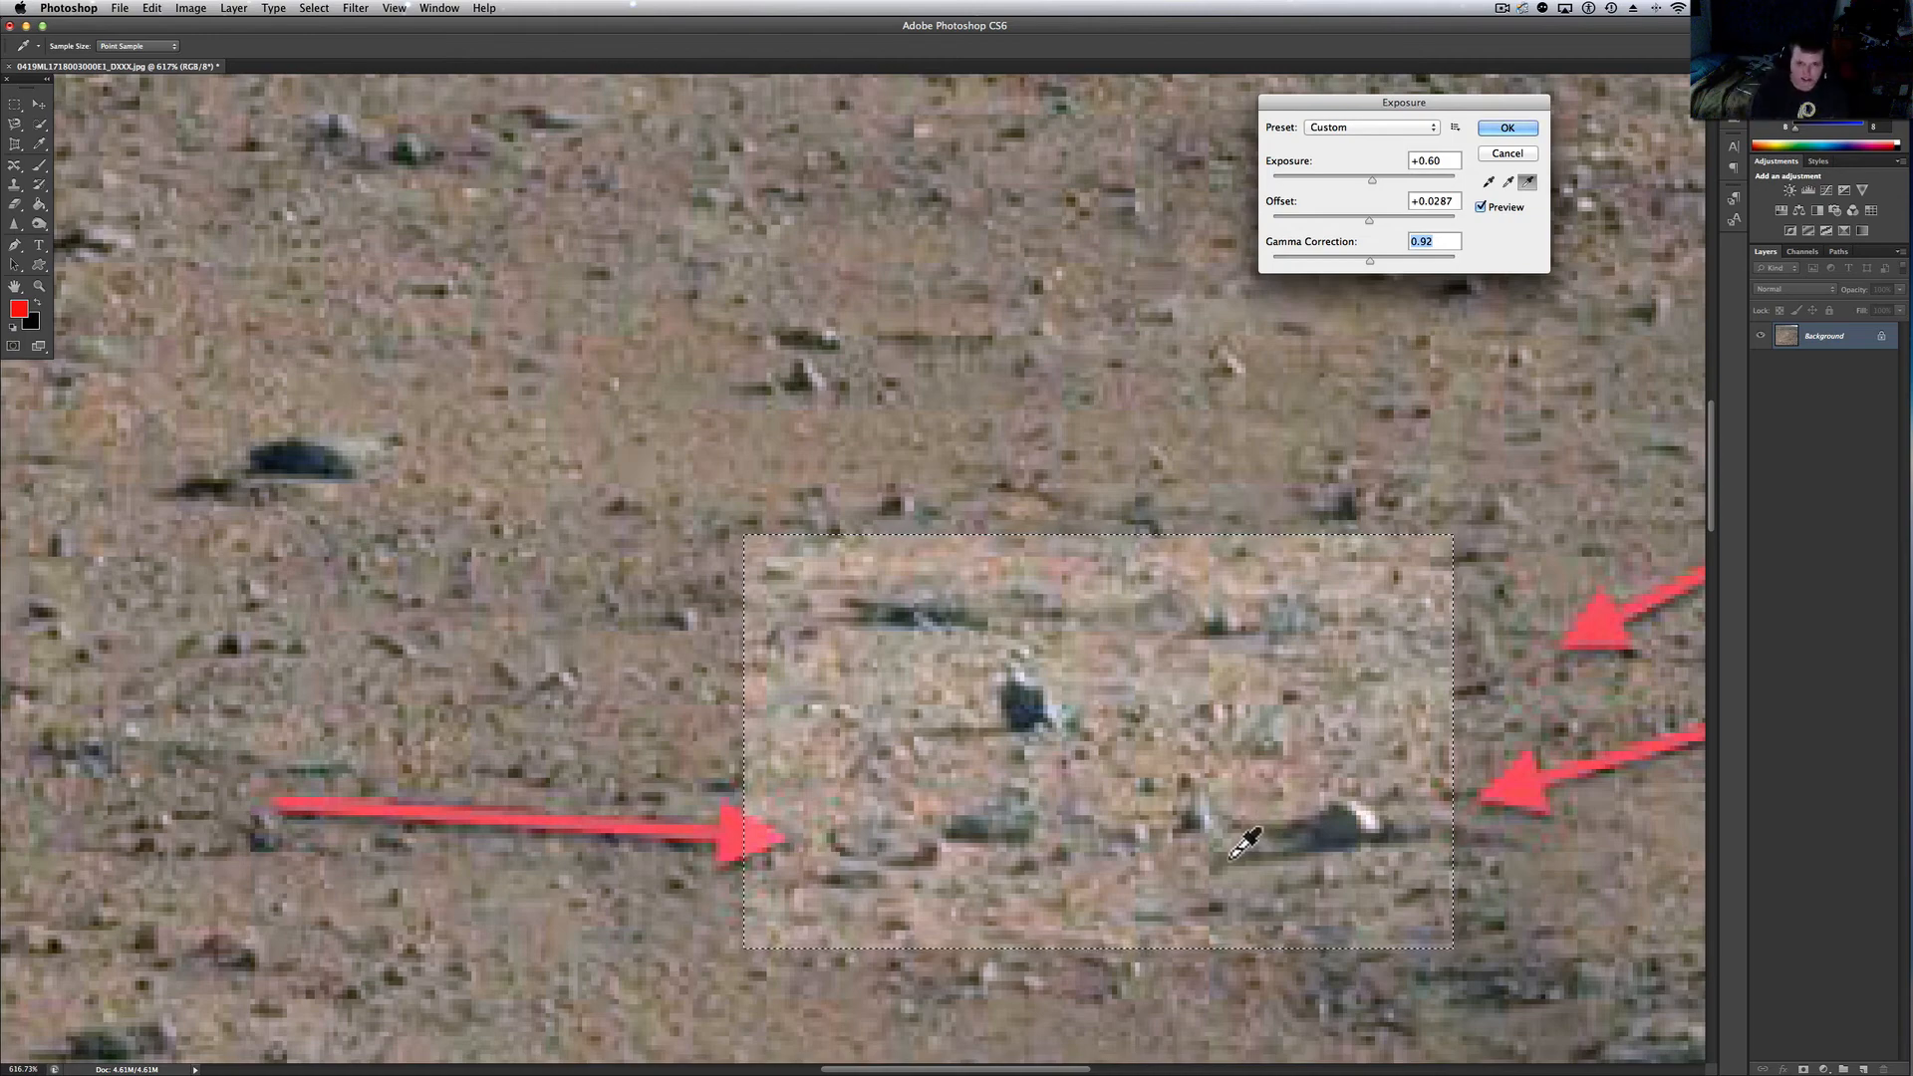
Strongly brighten the Exposure preview, then dismiss the dialog without applying it
drag(1373, 181, 1433, 181)
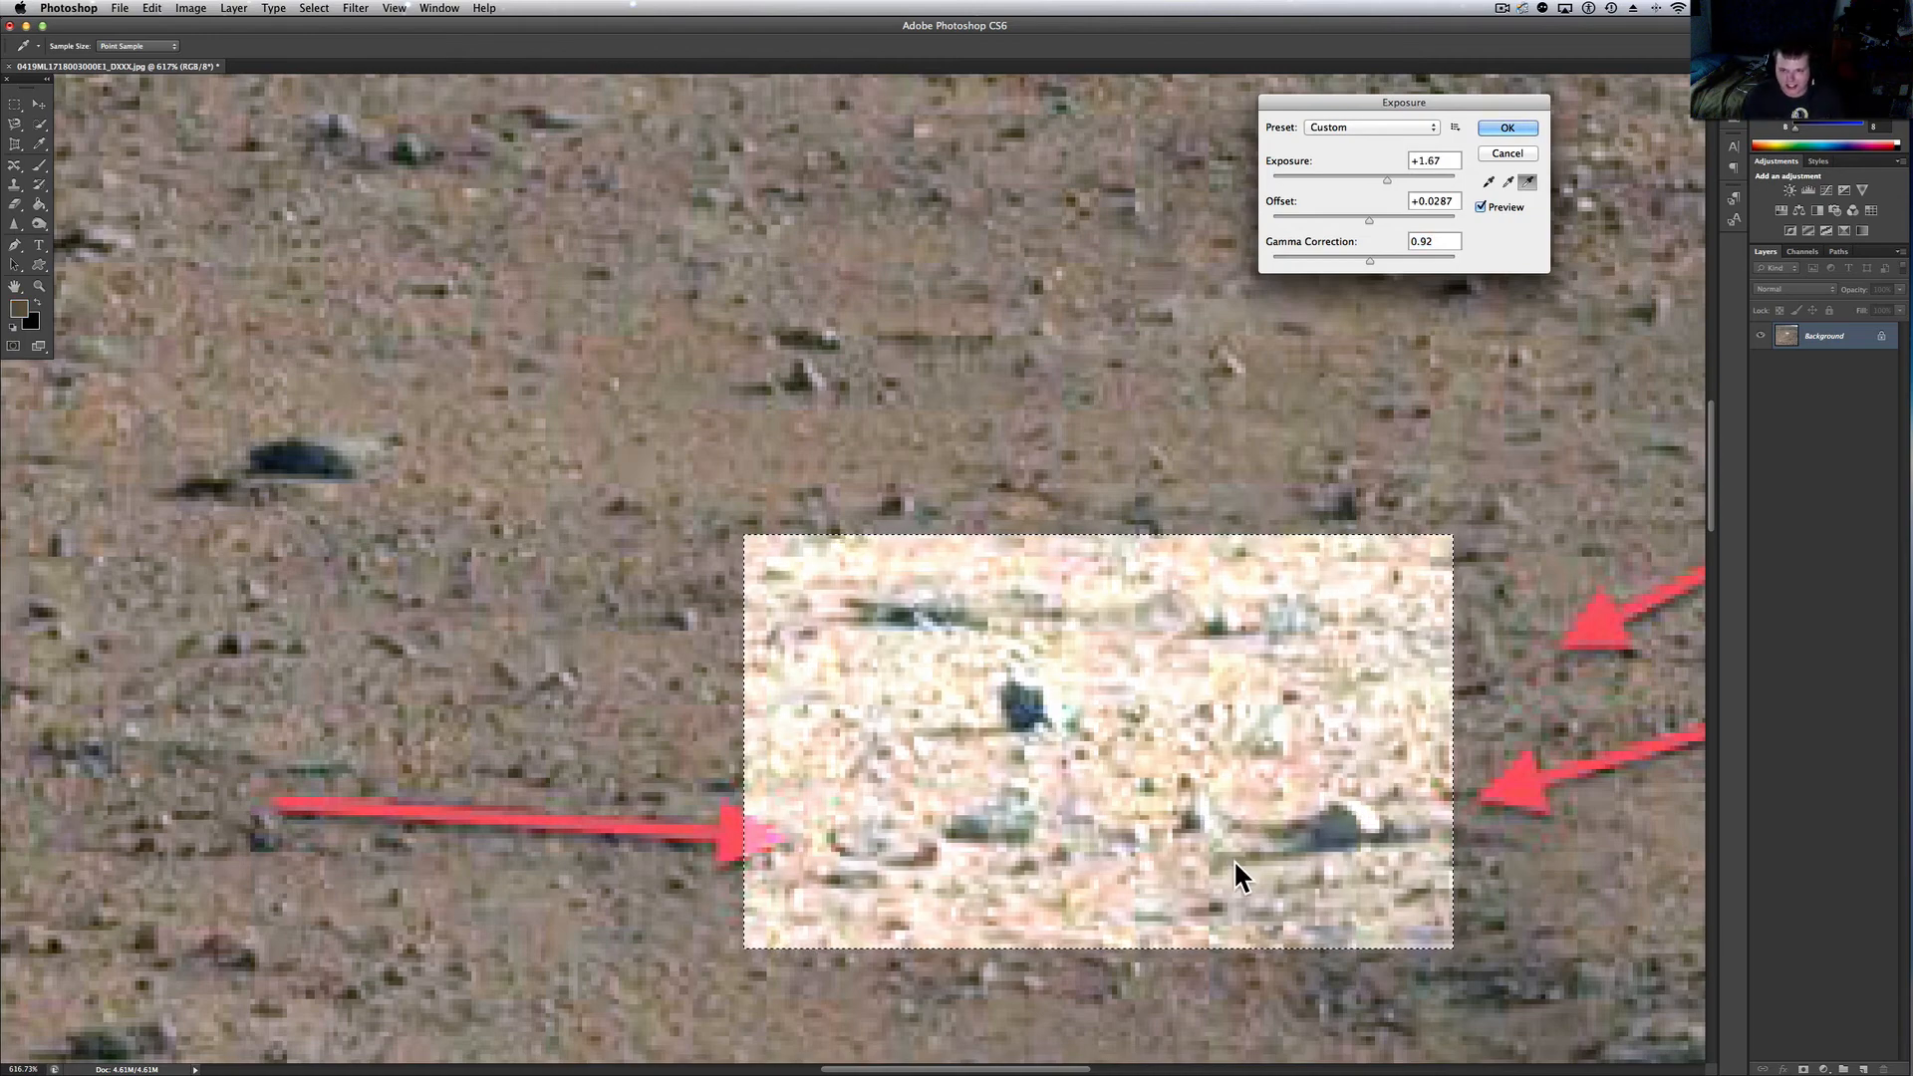
click(1506, 128)
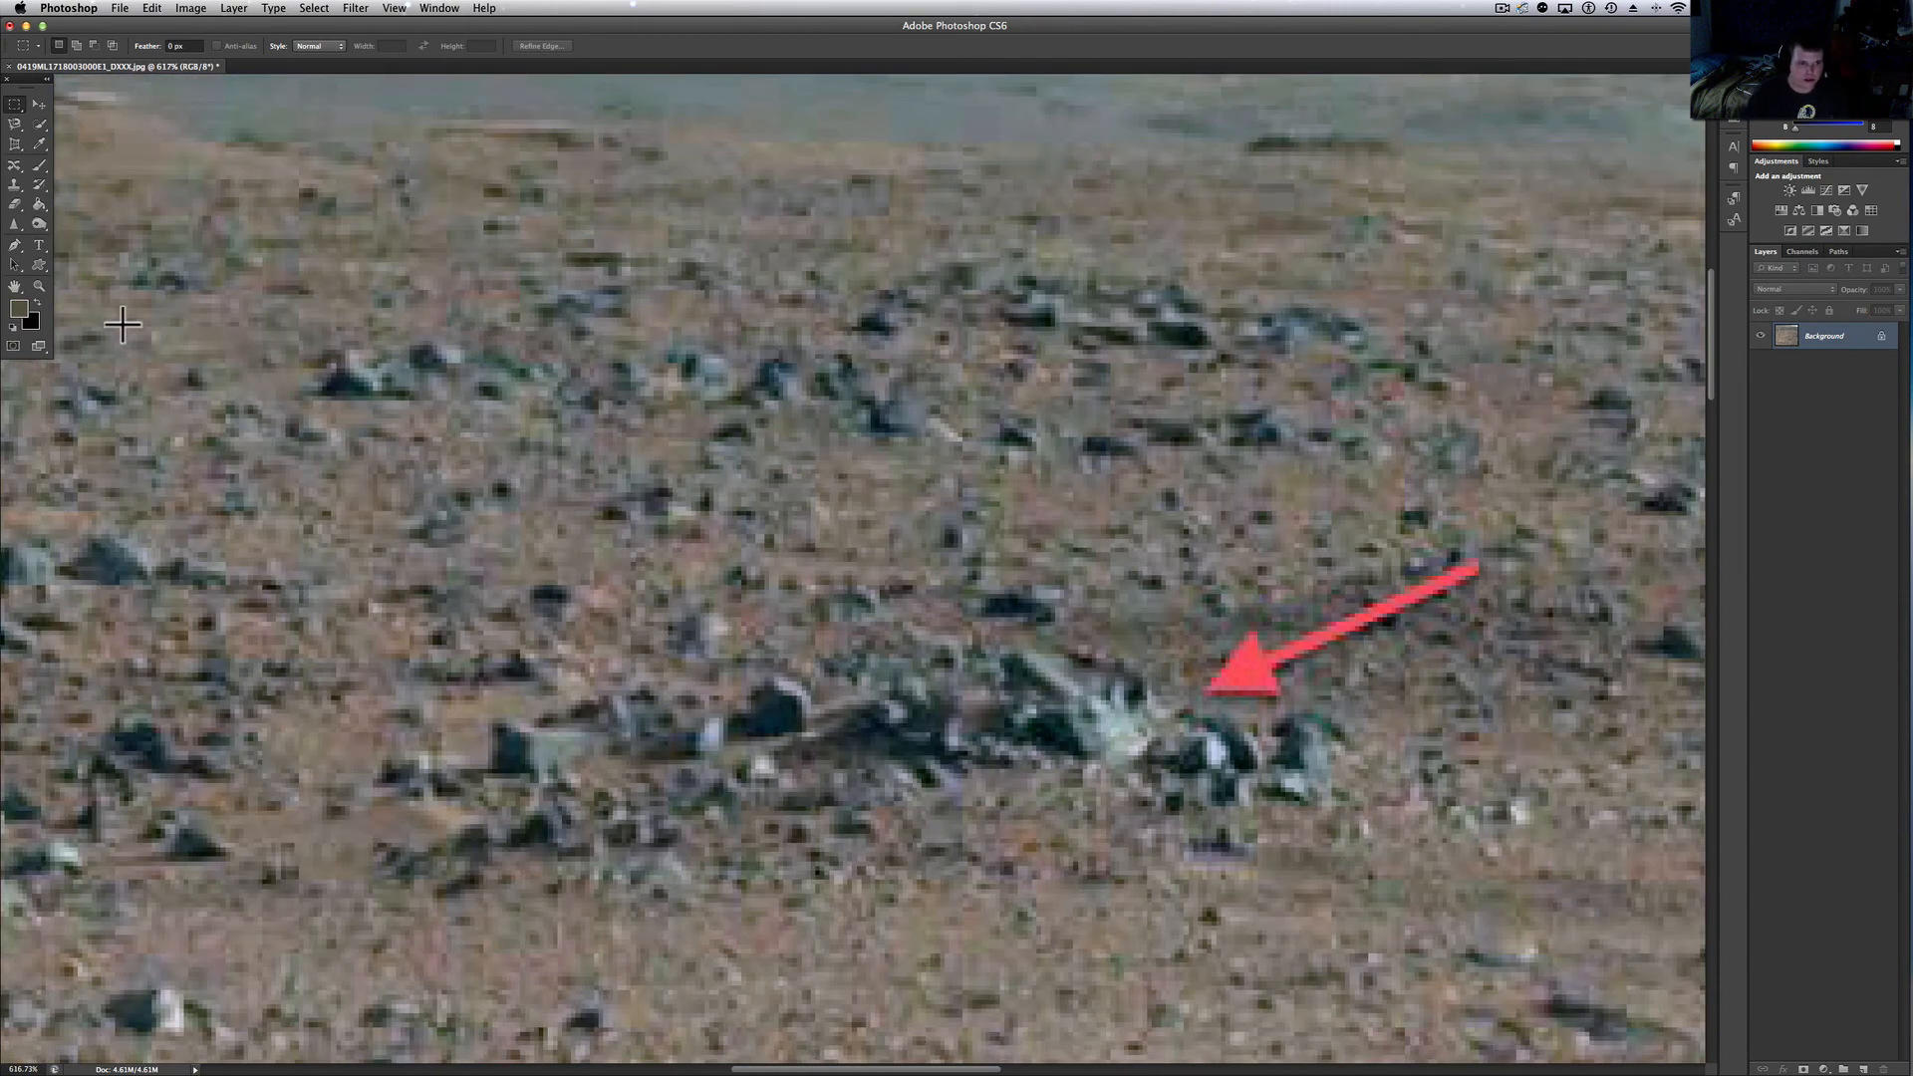
Marquee-select the arrowed rock cluster and bring up its Exposure adjustment
drag(121, 319, 1461, 952)
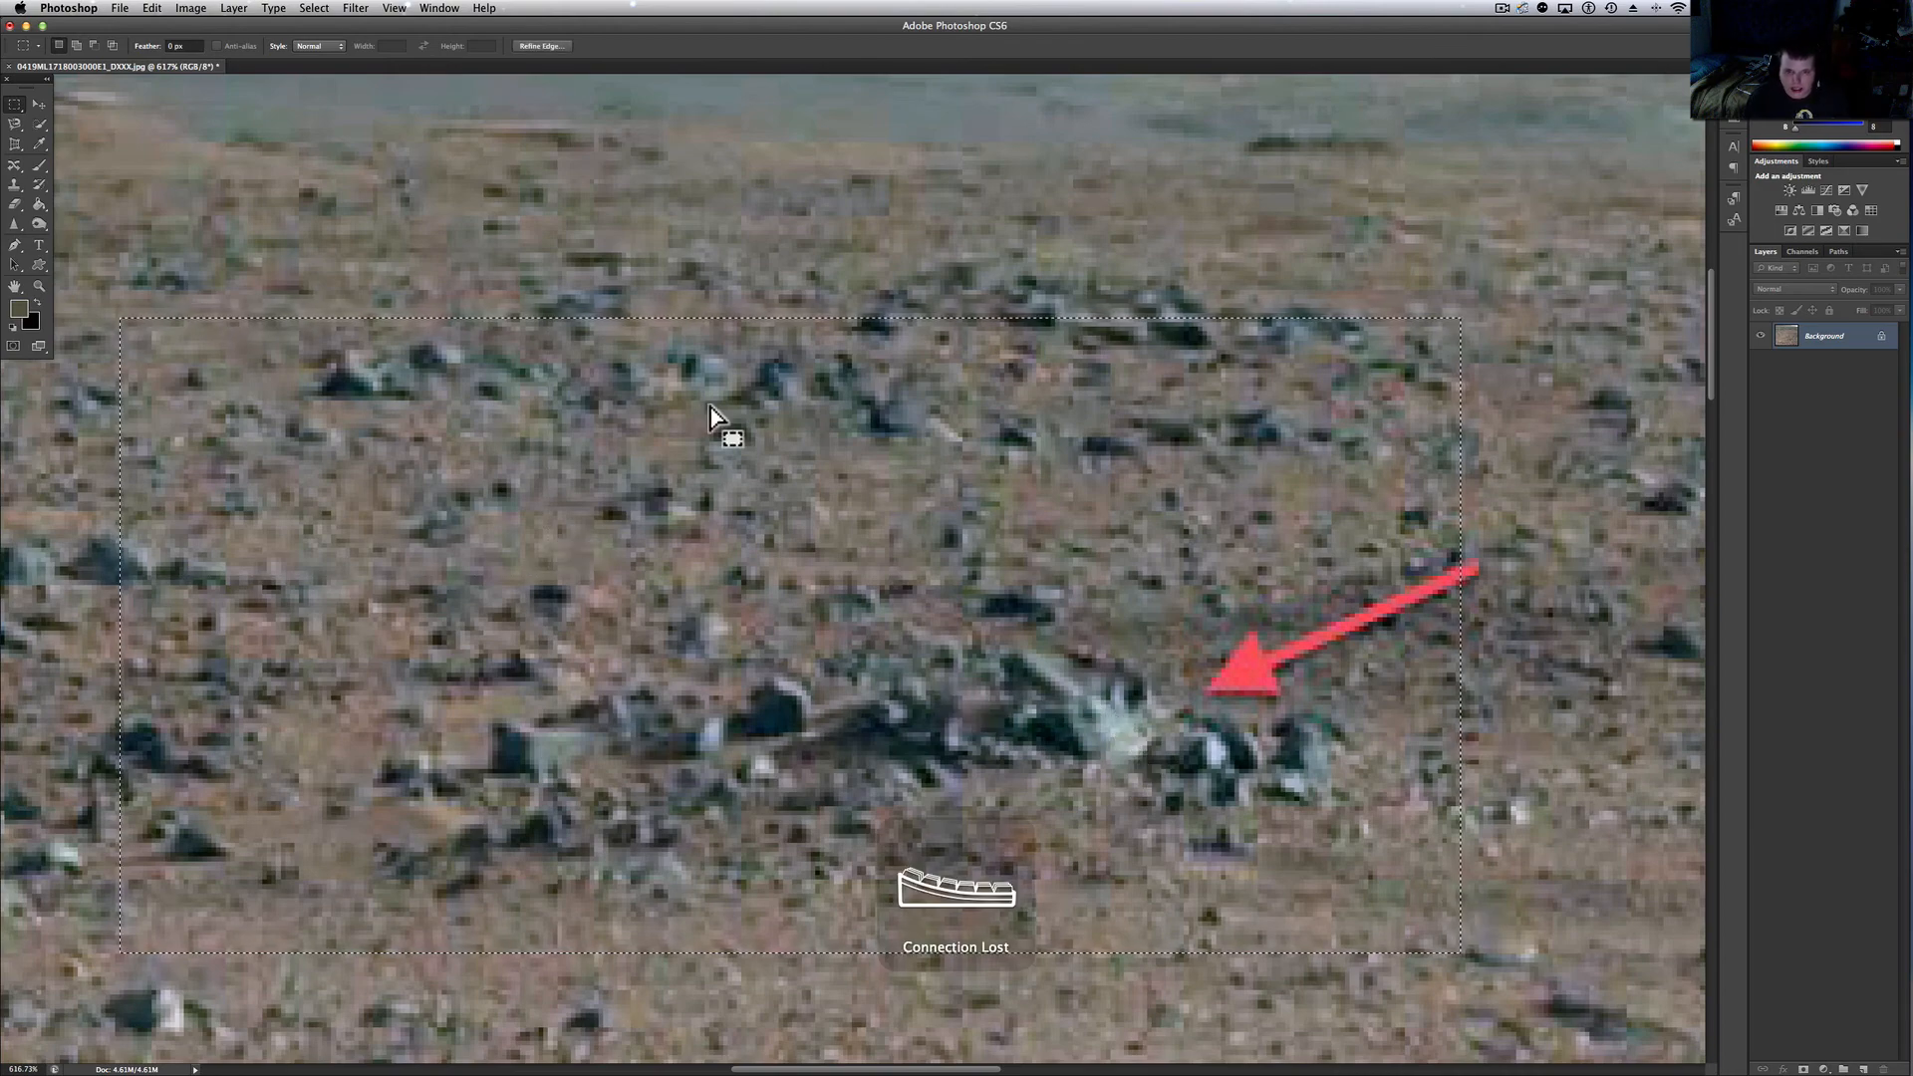
click(191, 8)
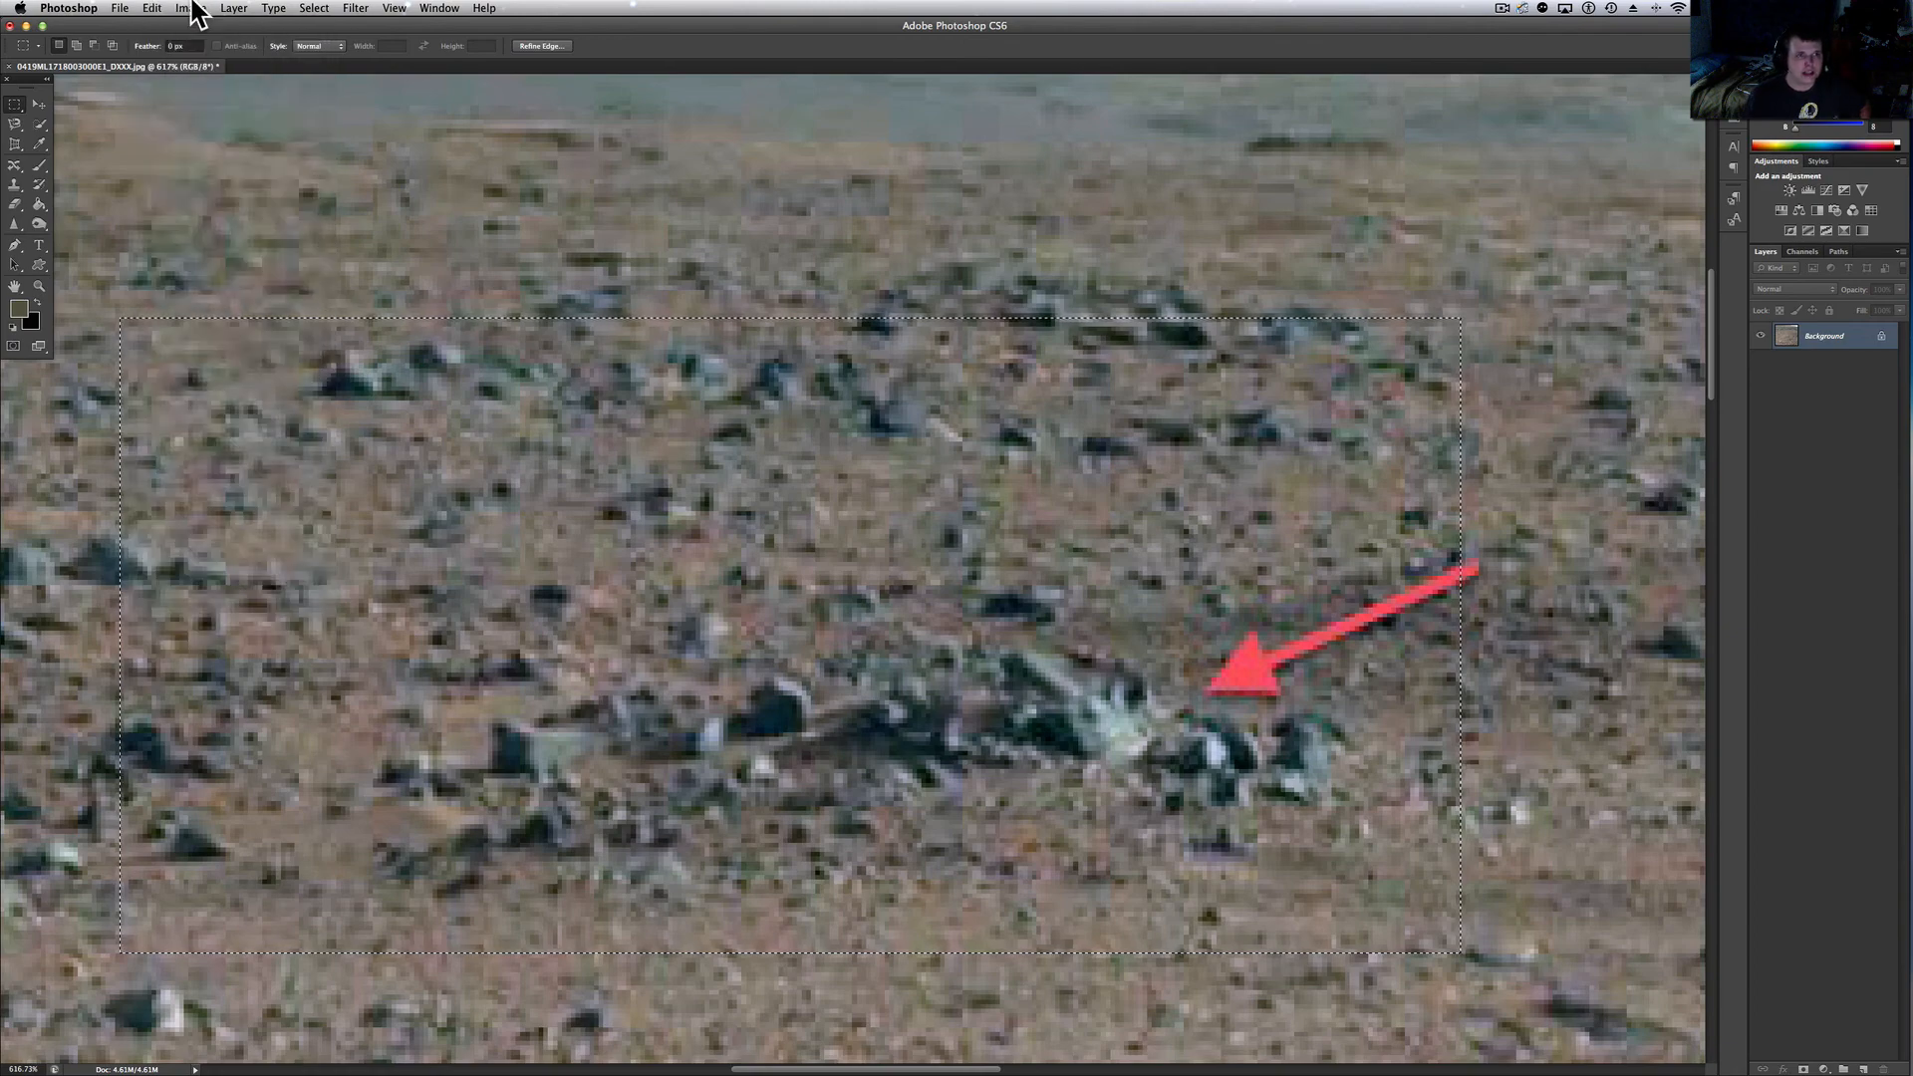
click(191, 8)
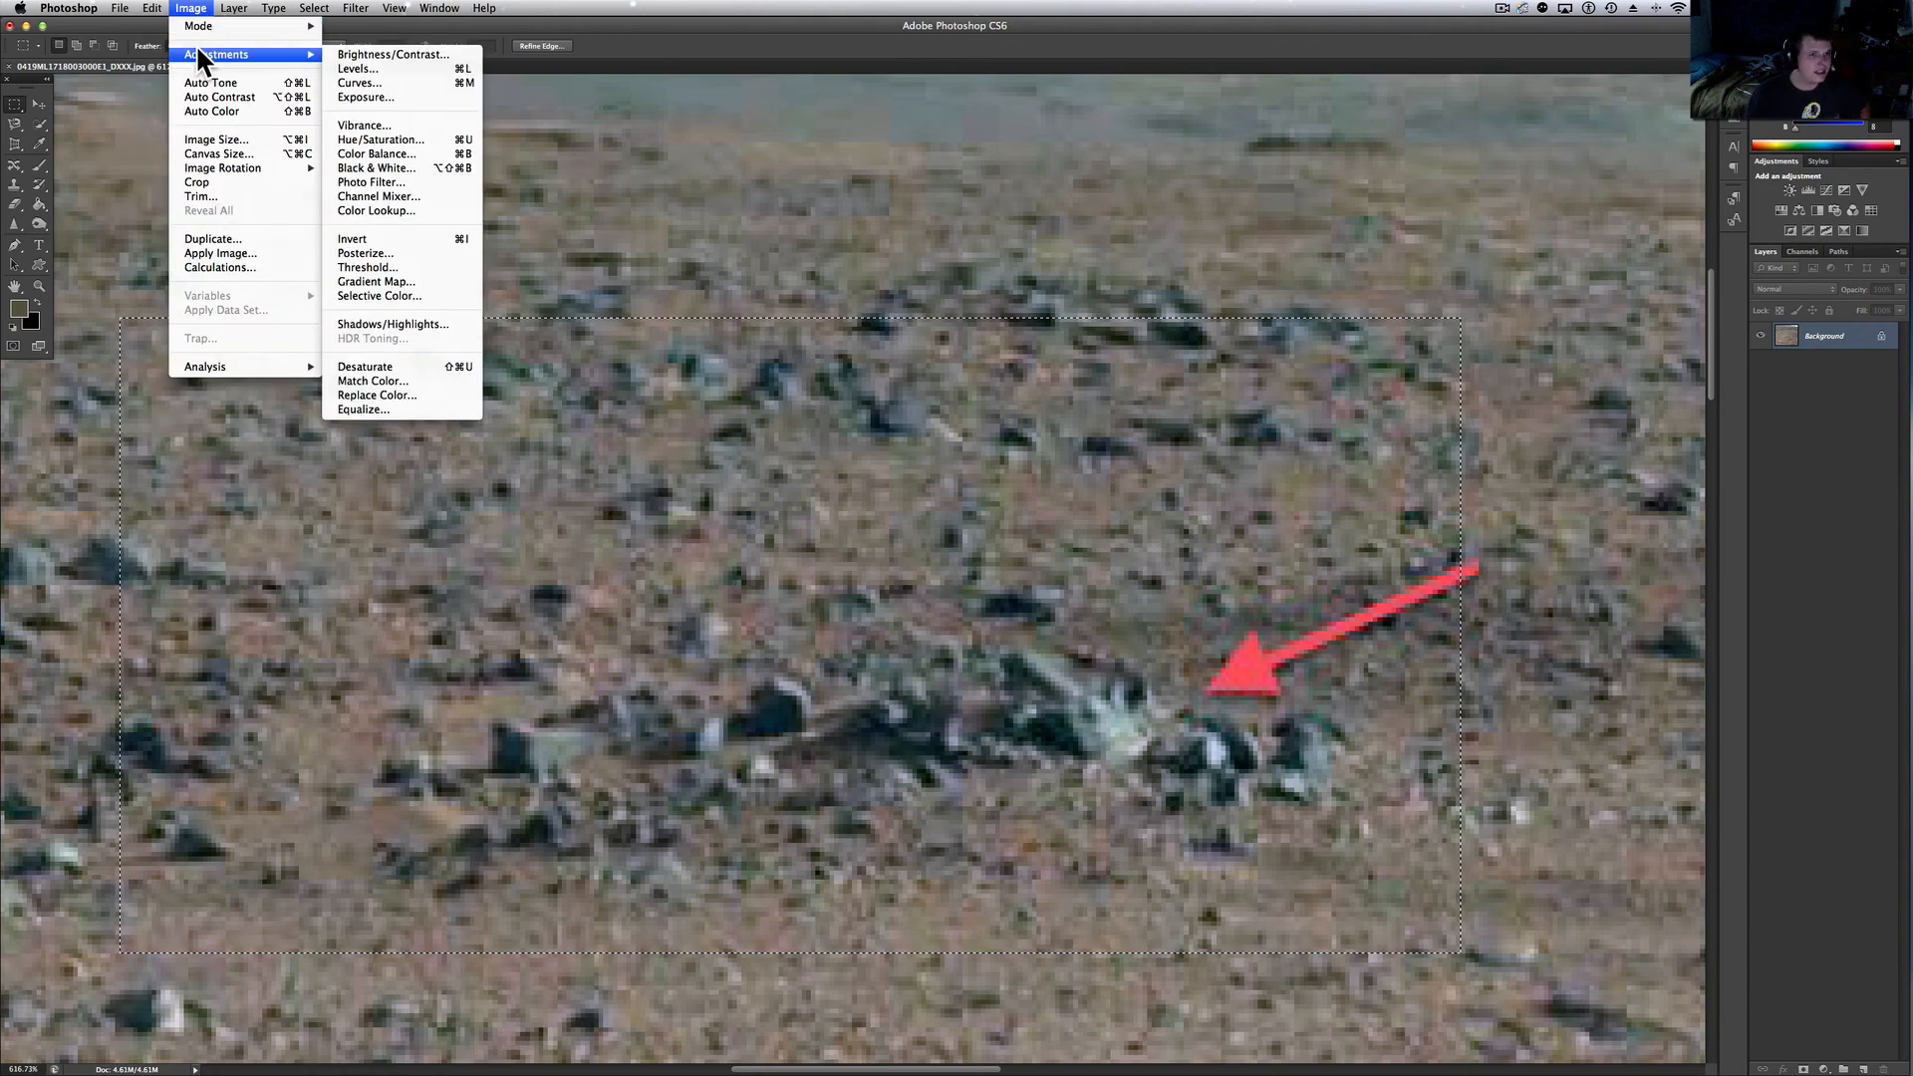
click(365, 96)
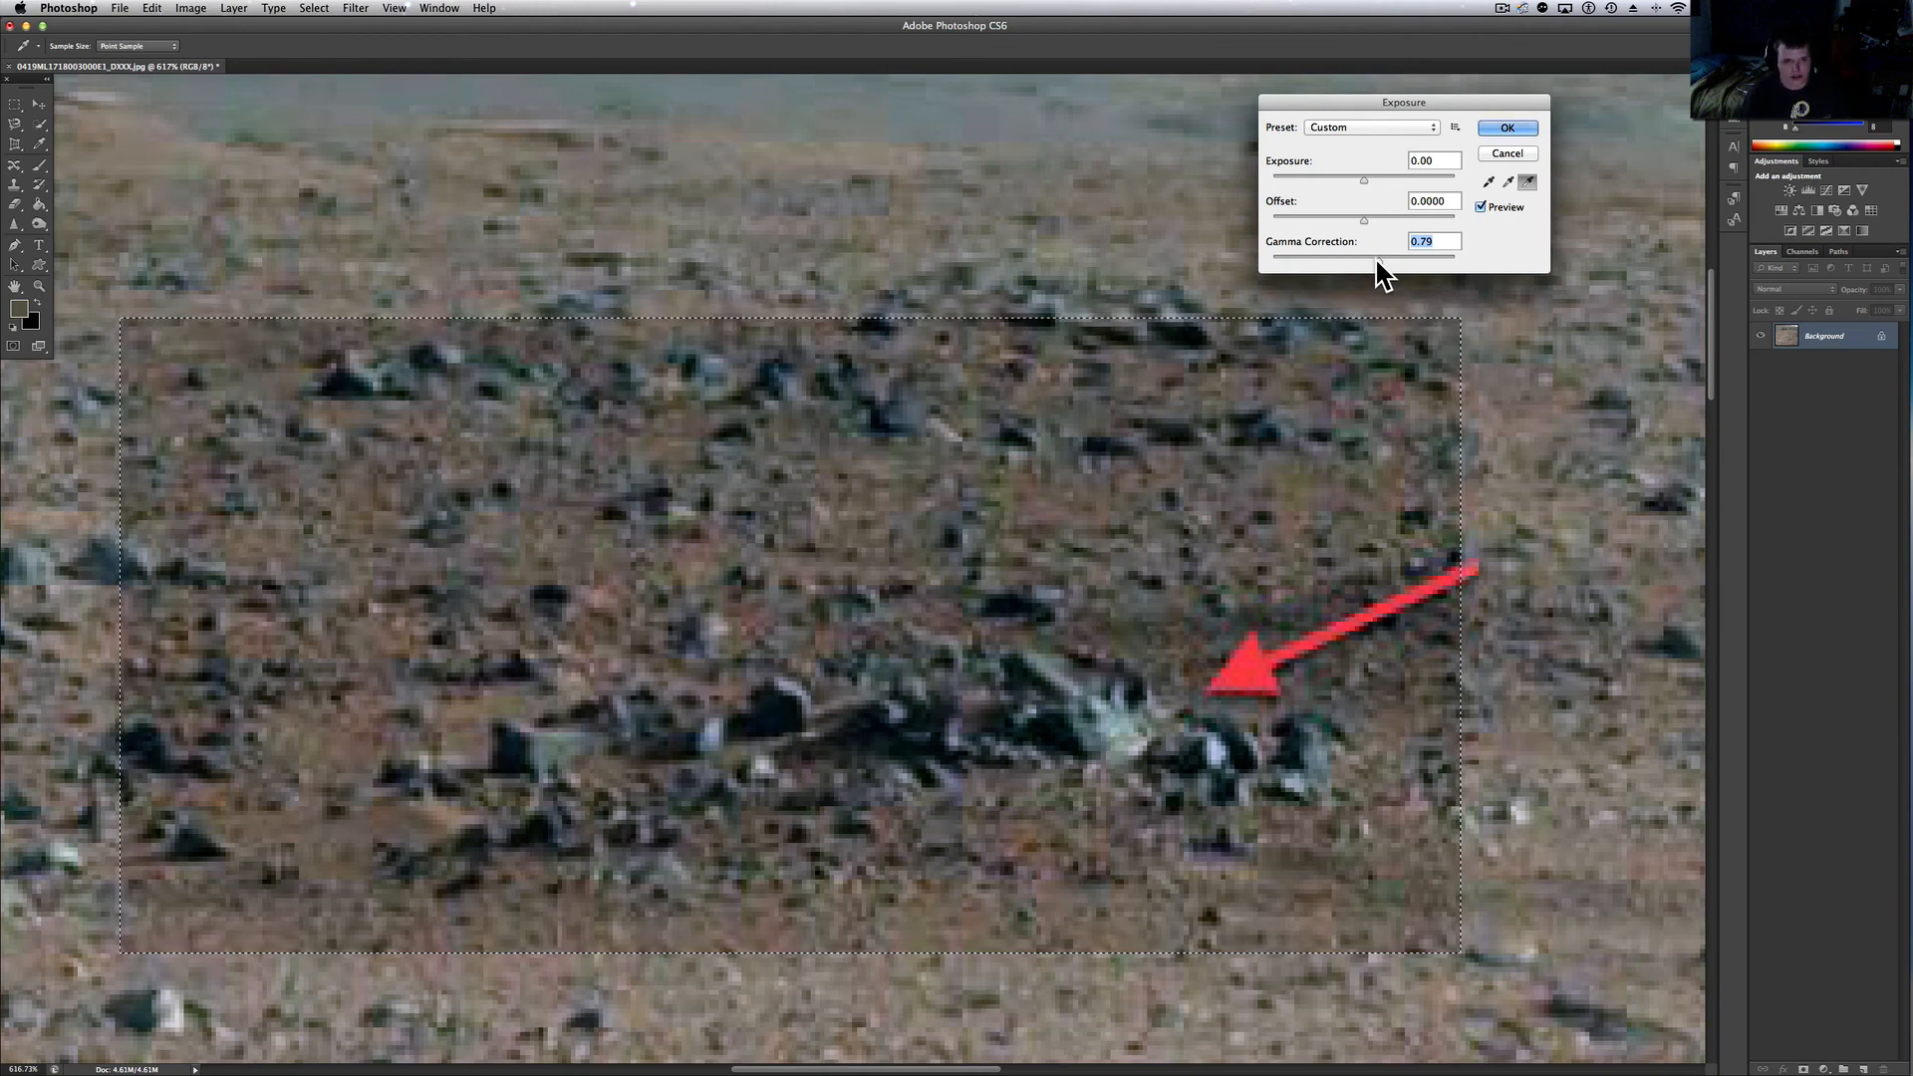
mouse_move(1363, 271)
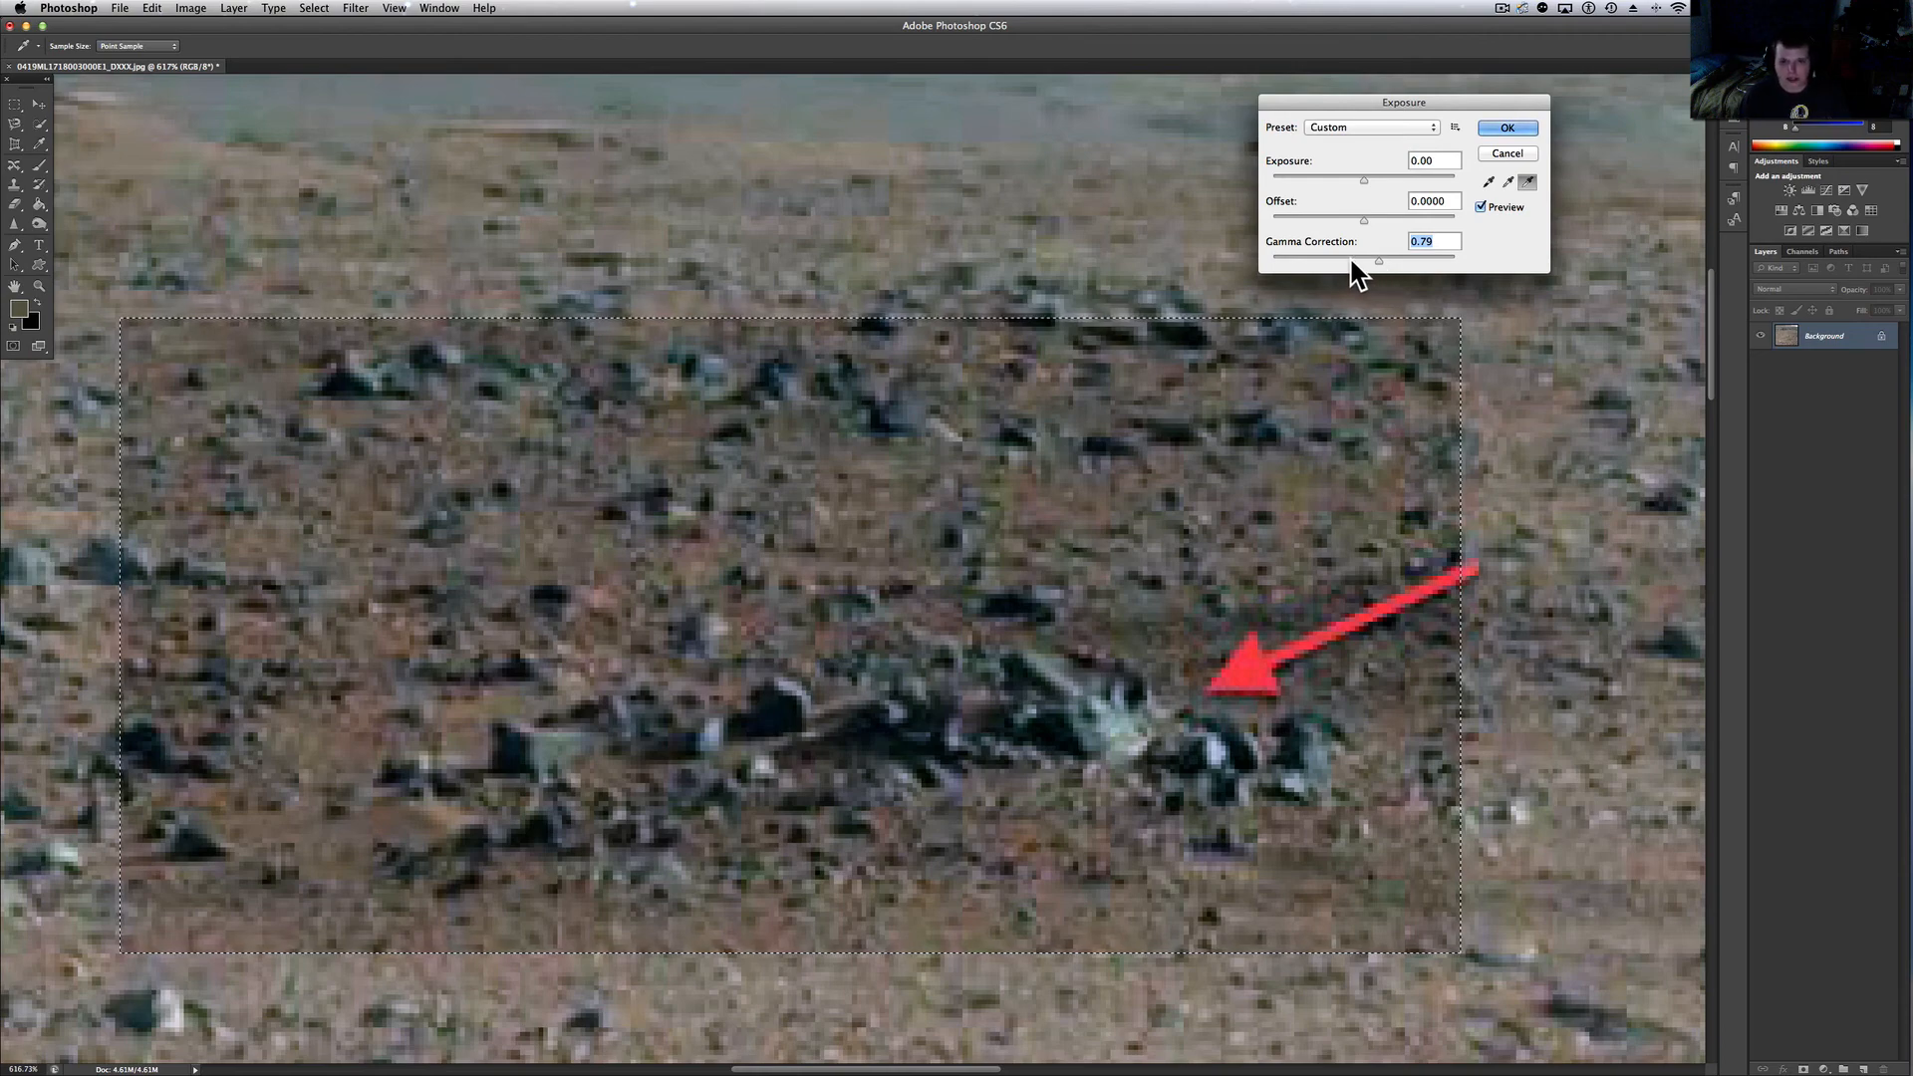
mouse_move(1376, 178)
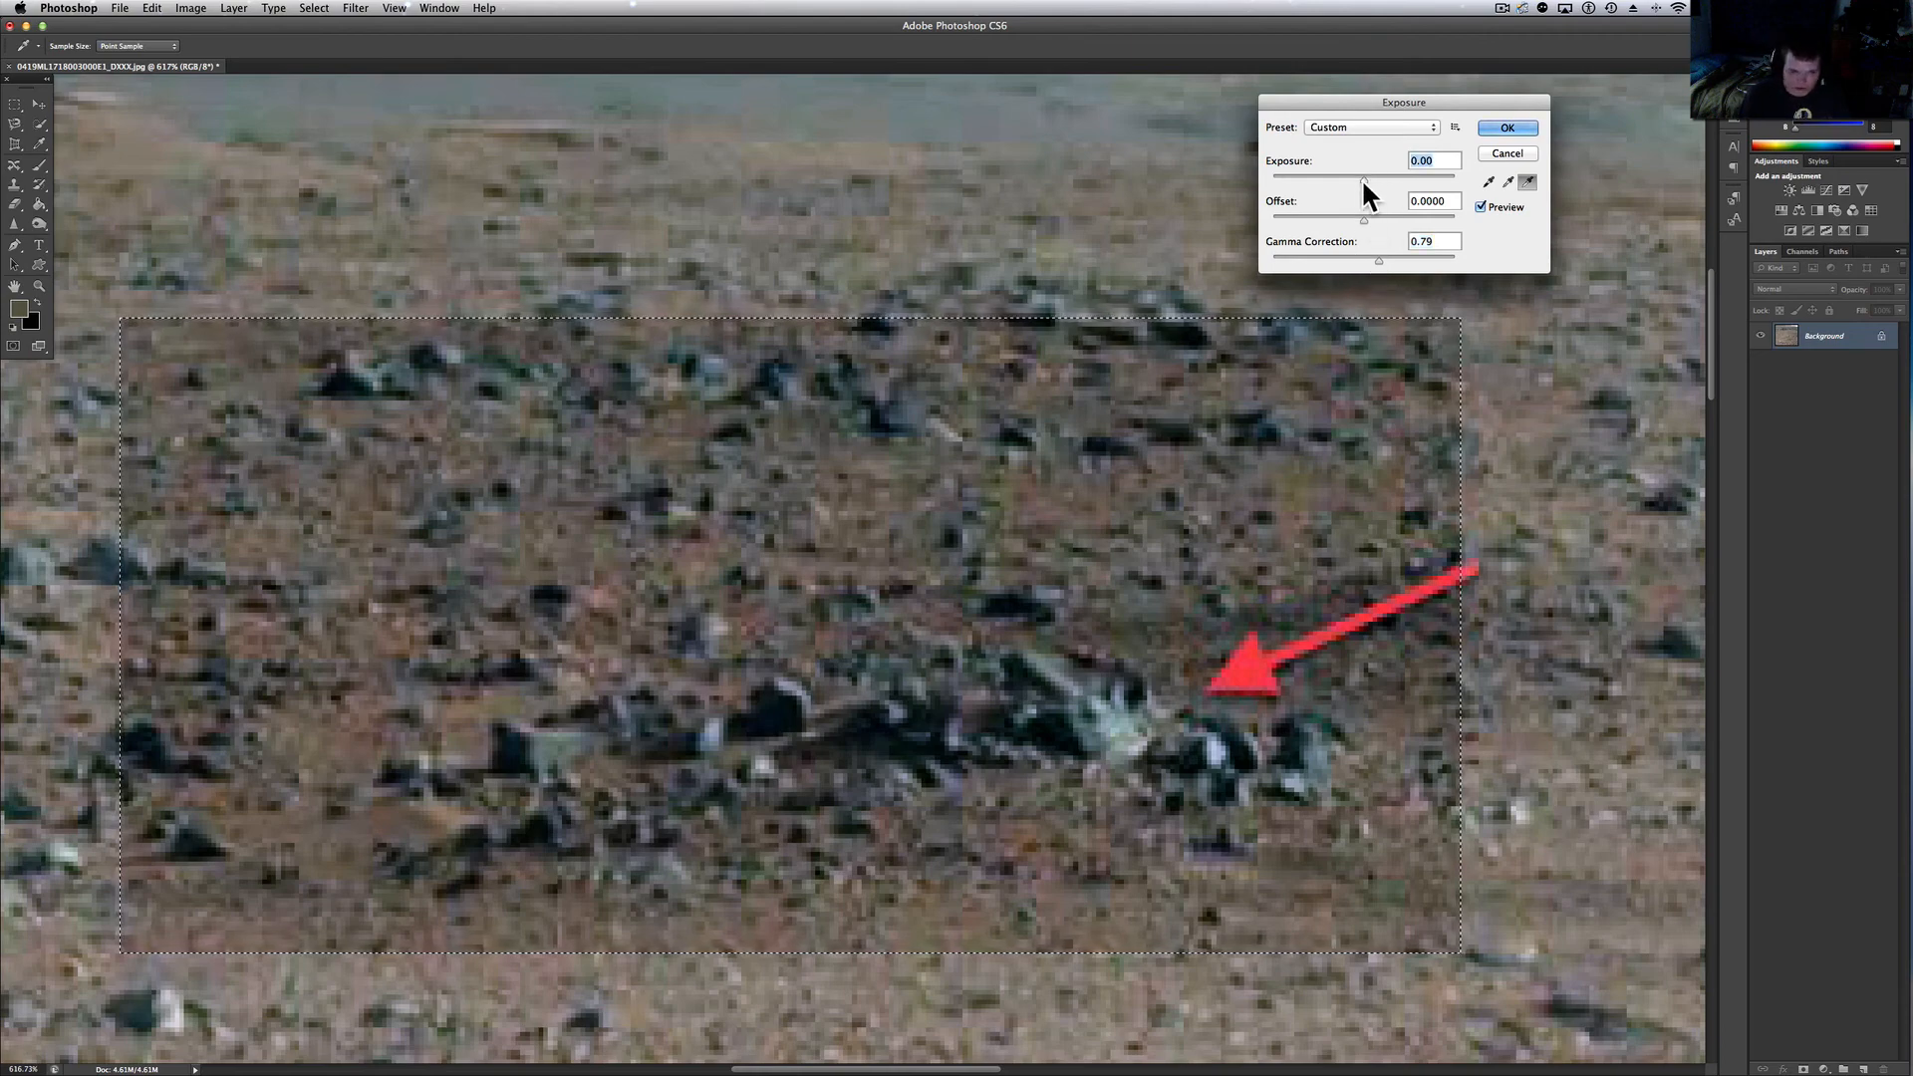
Preview a darker exposure on the selected rocks, then cancel leaving them unchanged
drag(1367, 176, 1360, 175)
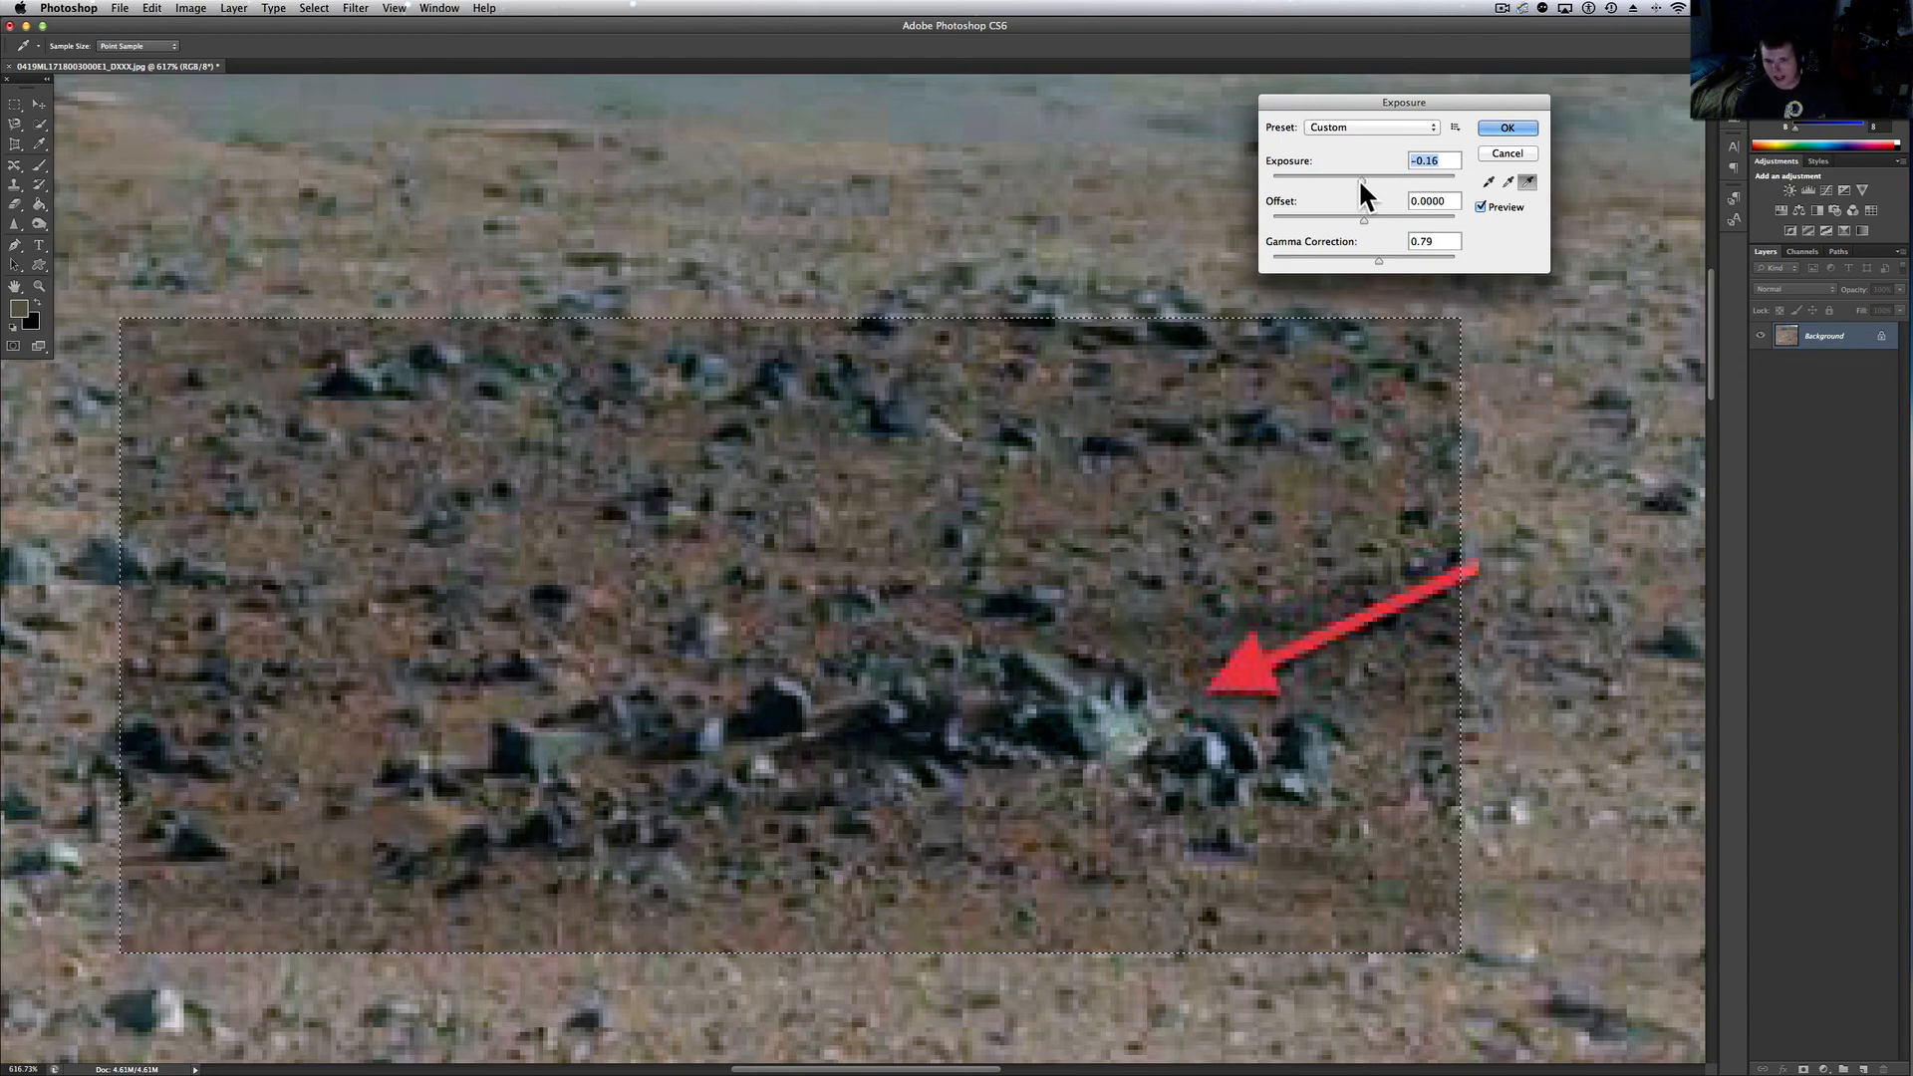
drag(1362, 181, 1351, 181)
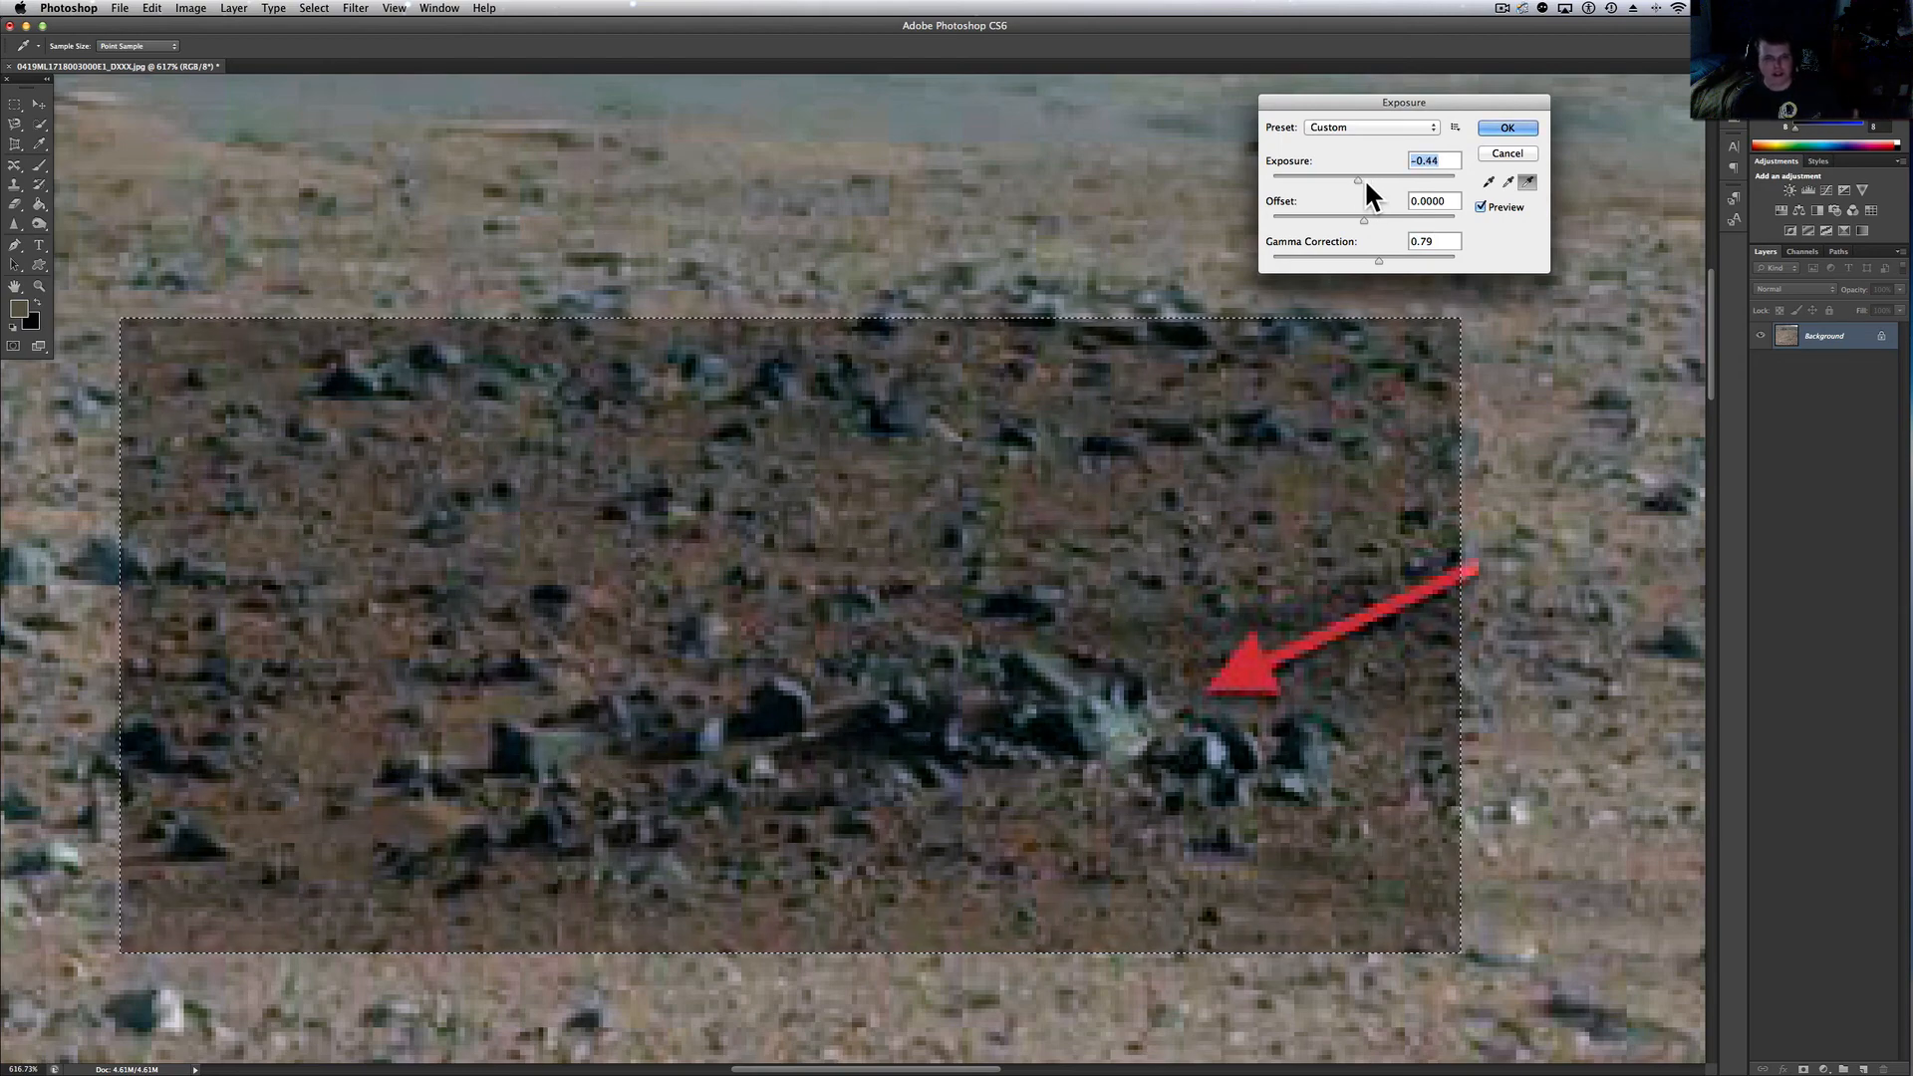
click(1502, 7)
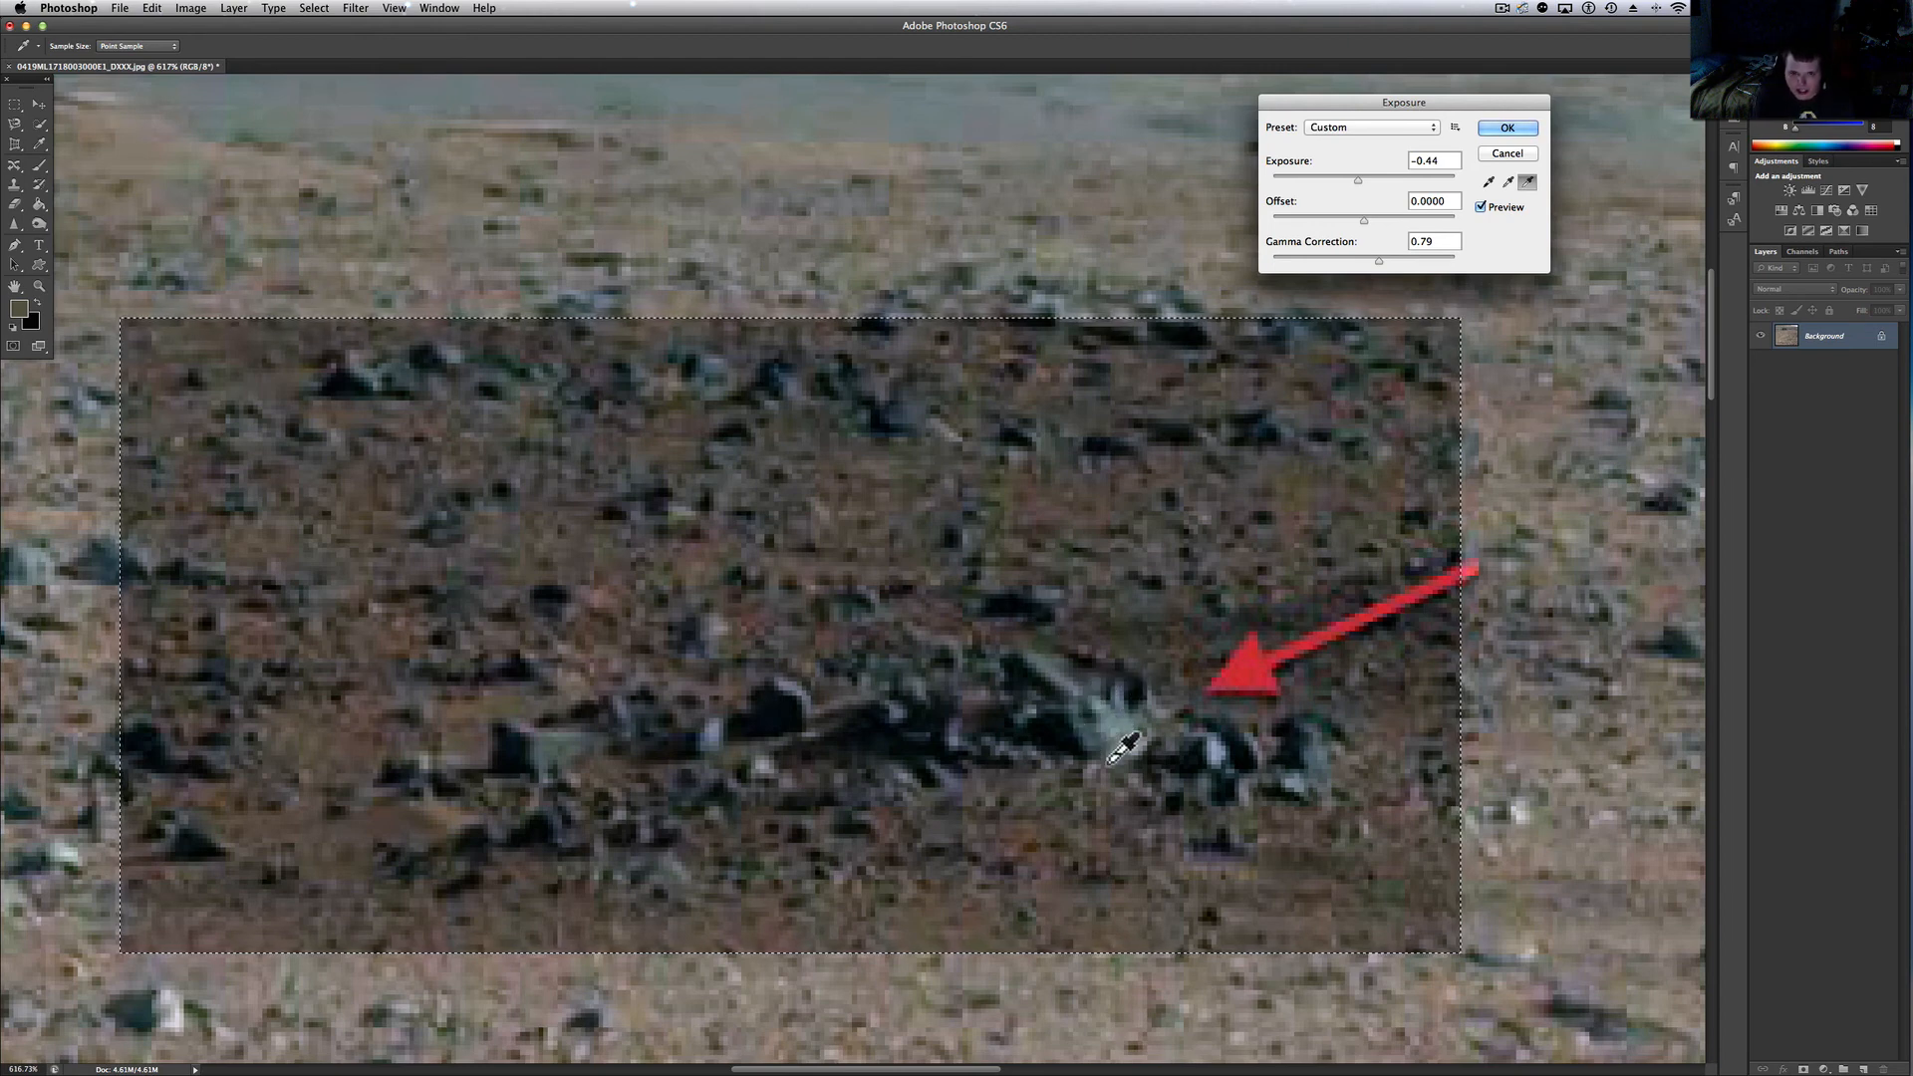
mouse_move(1574, 339)
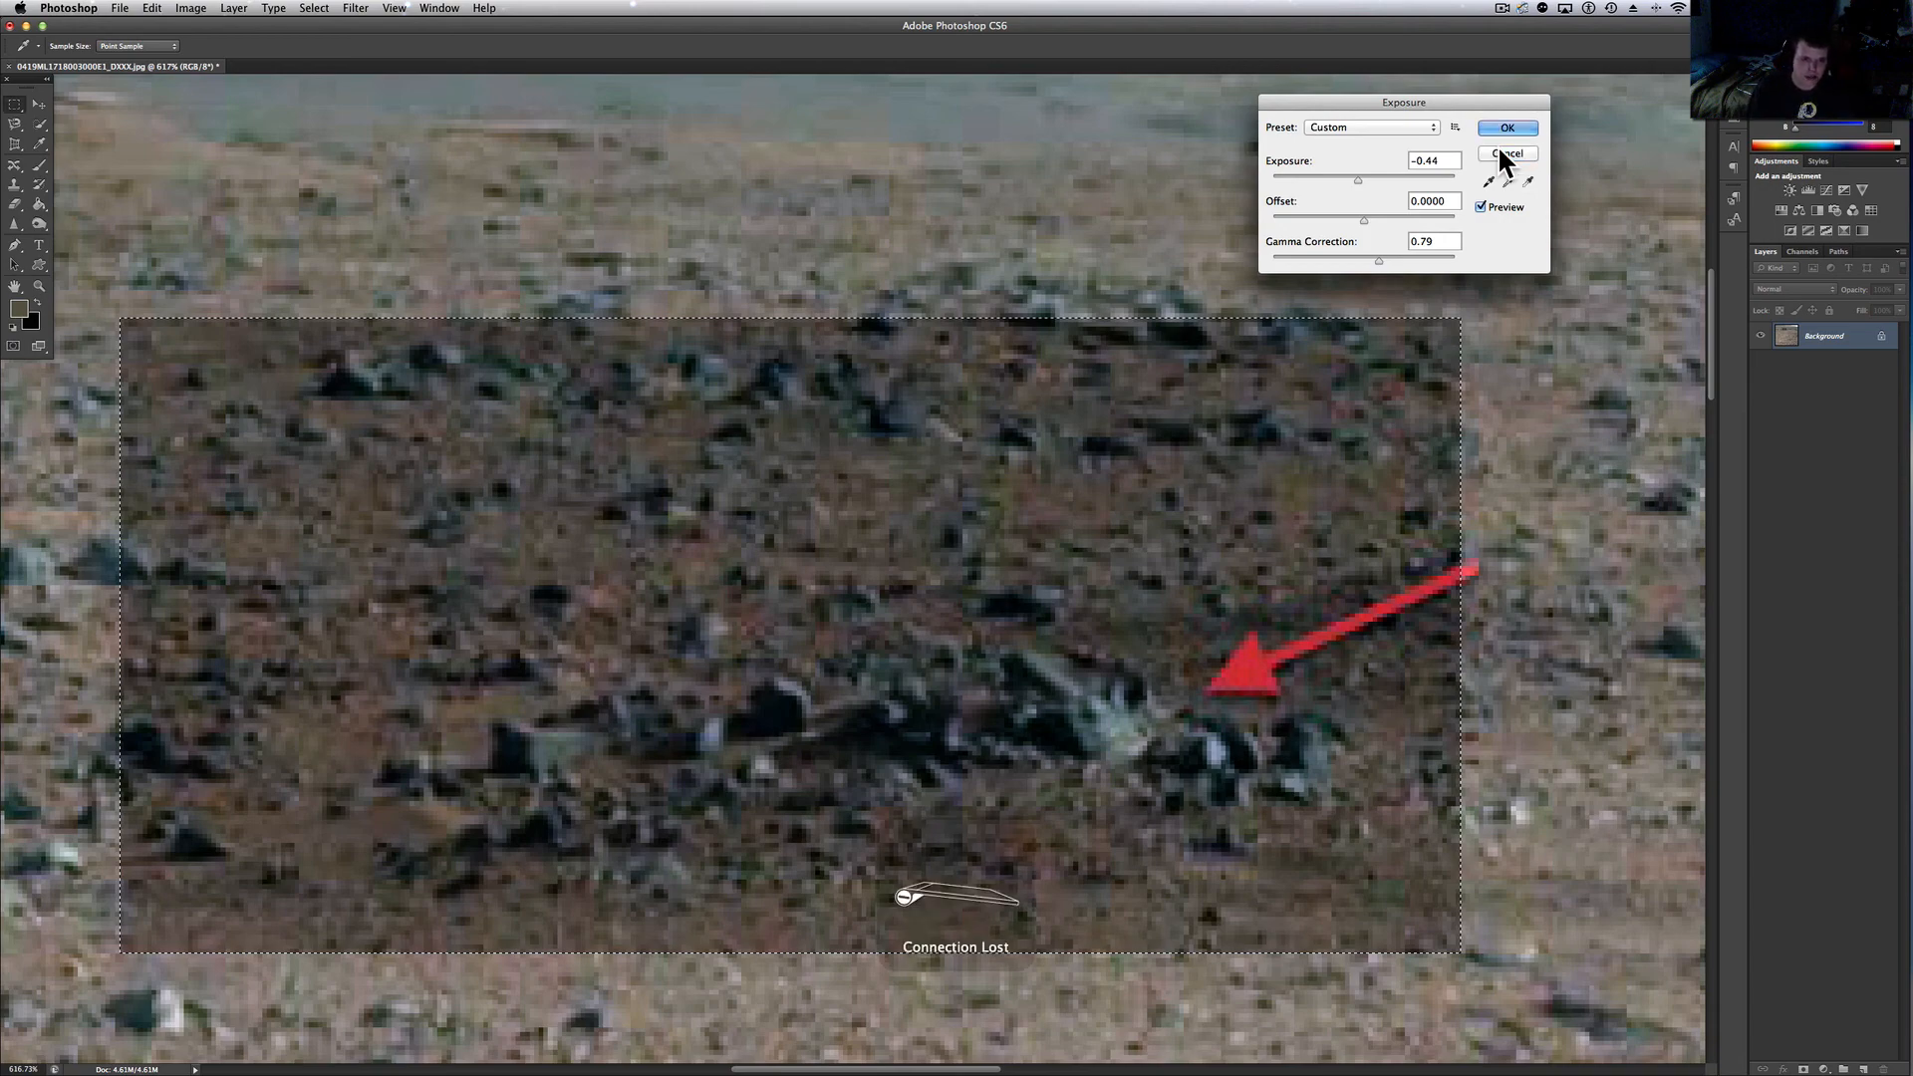
click(1506, 153)
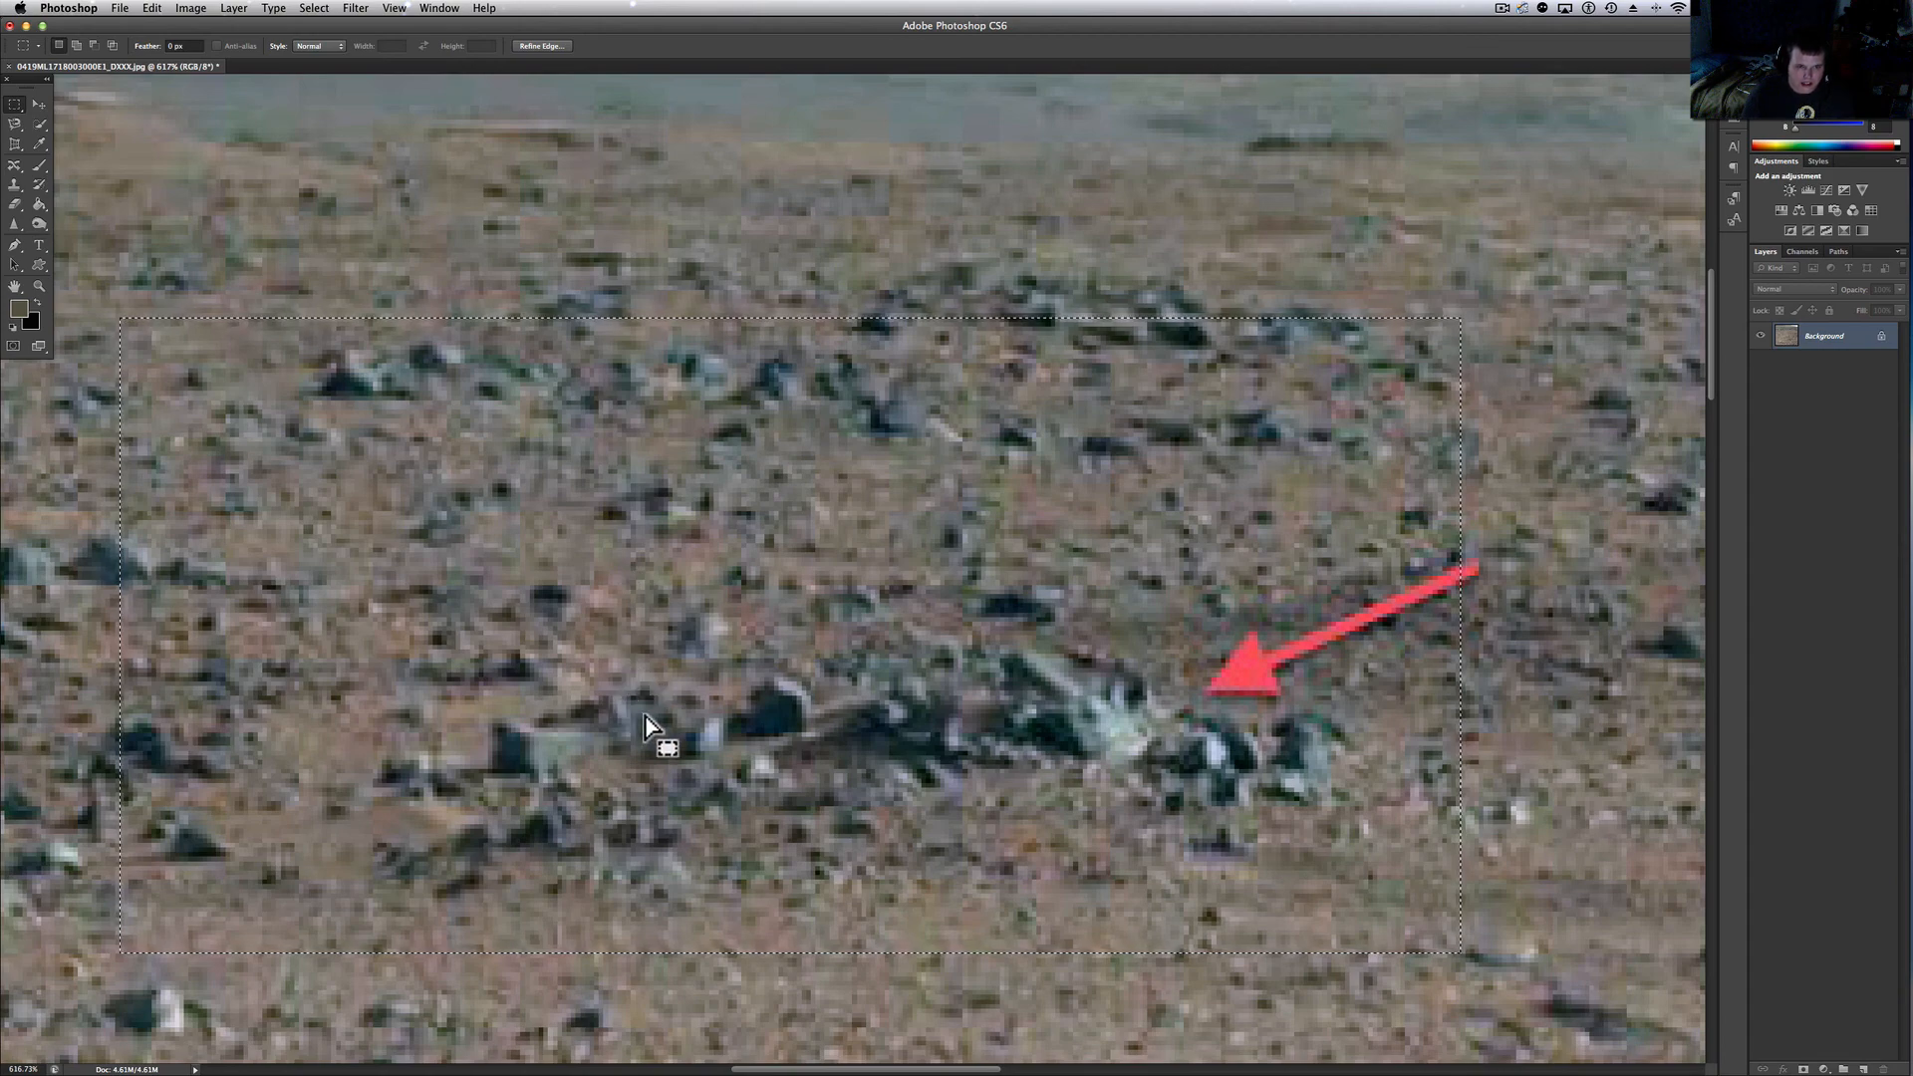
mouse_move(813, 790)
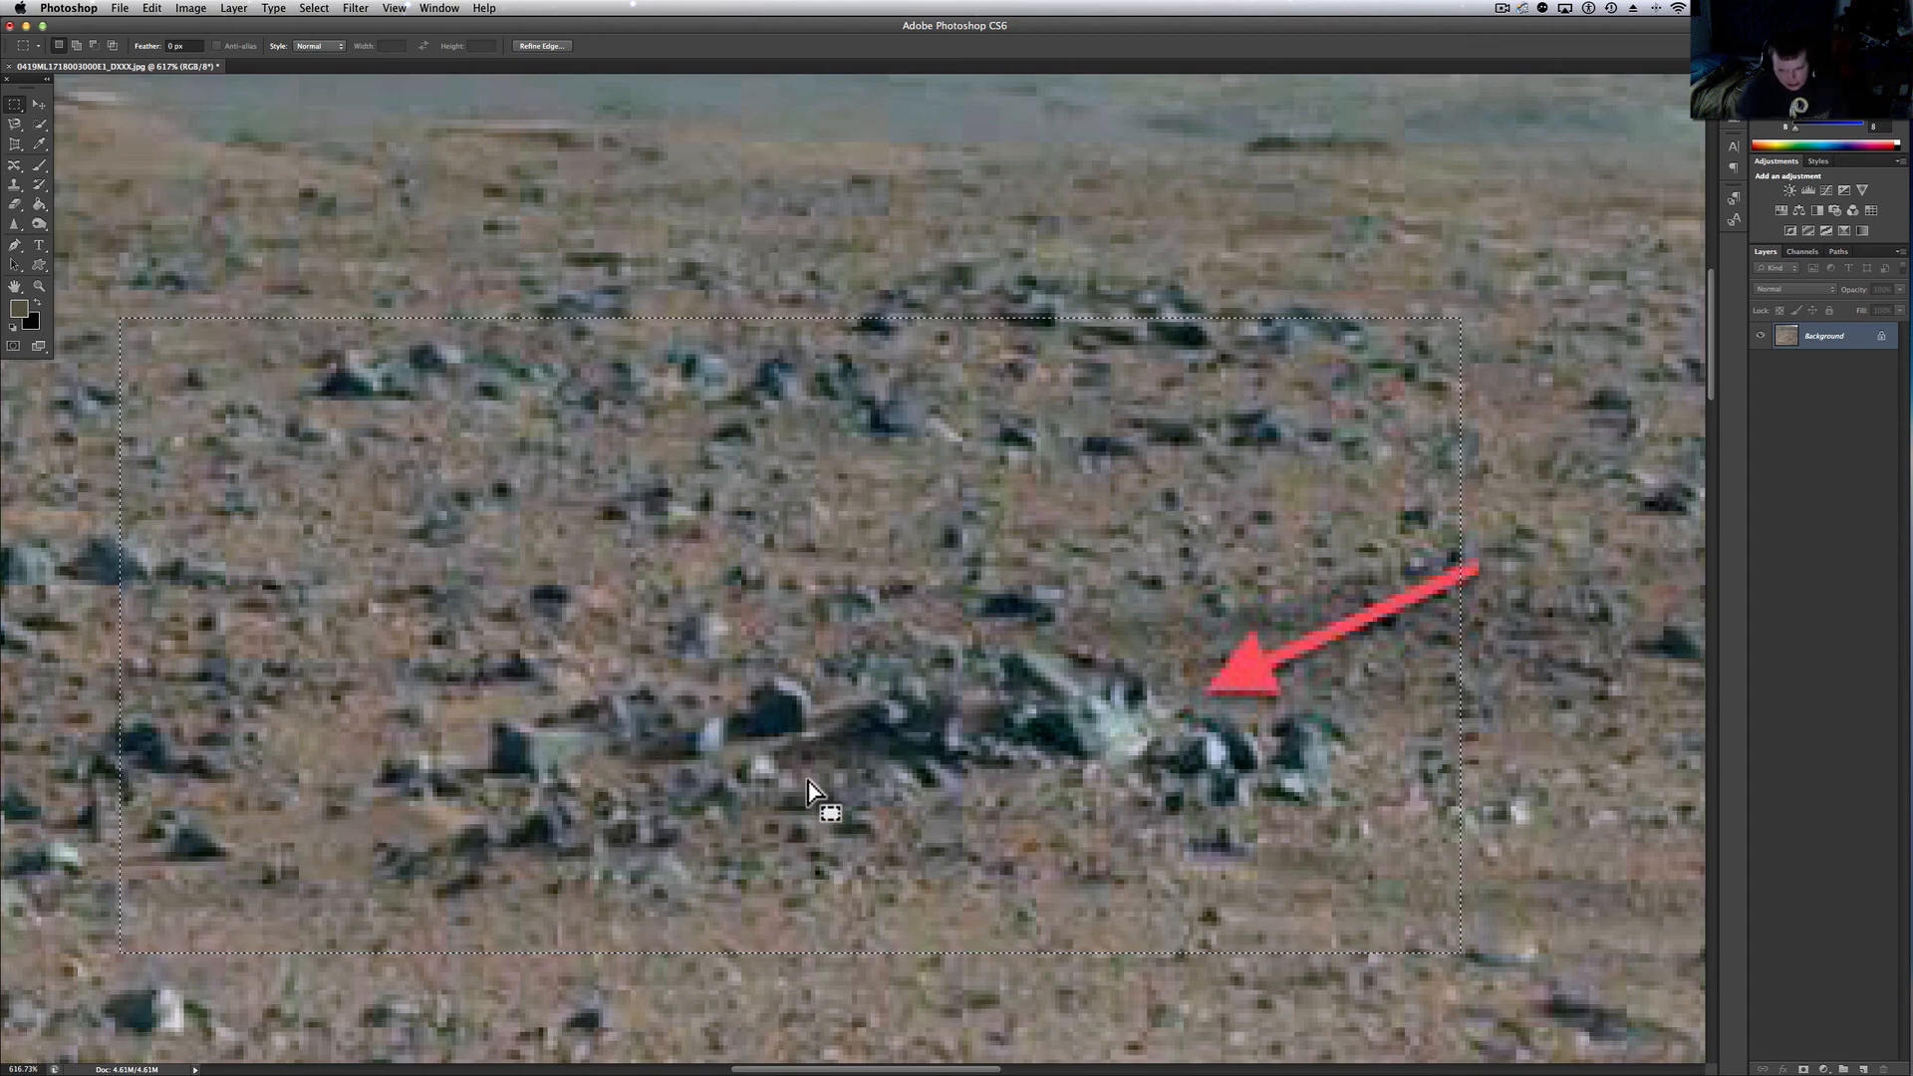
mouse_move(591, 464)
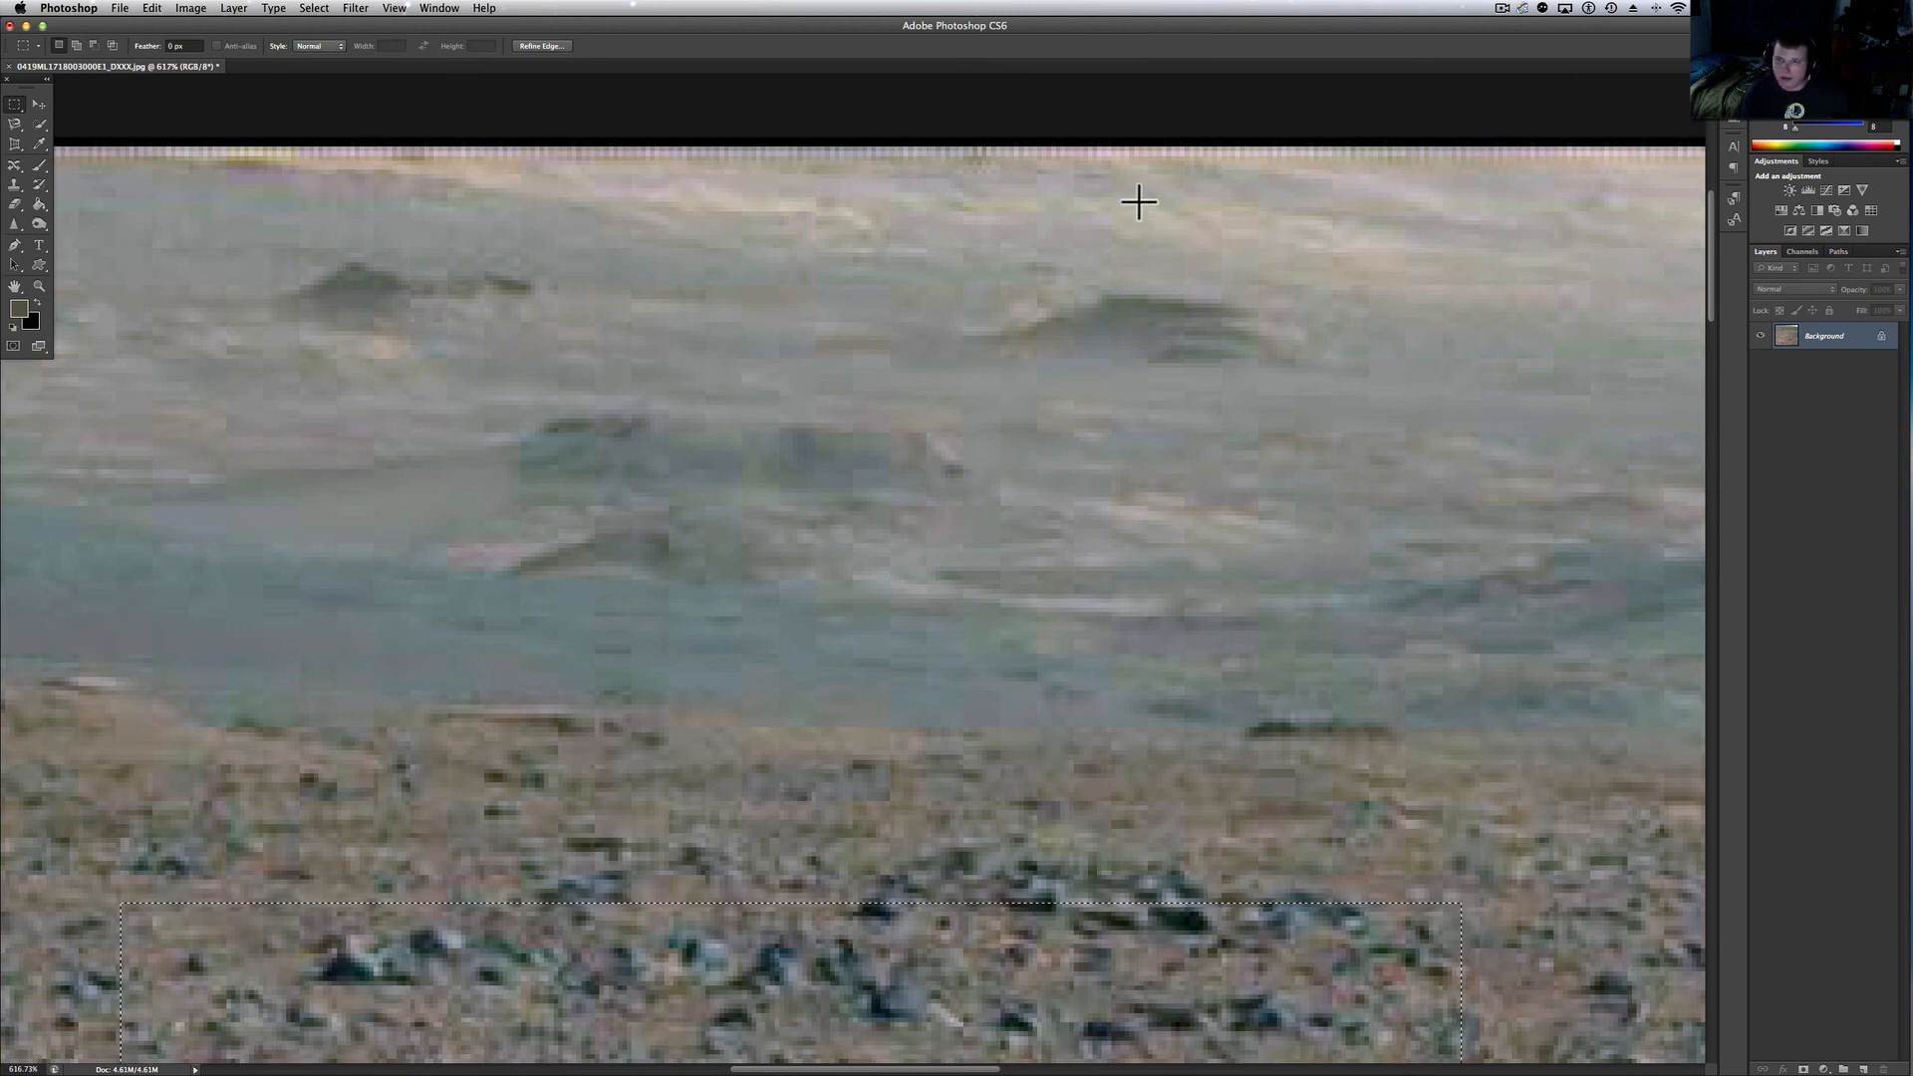
mouse_move(1512, 14)
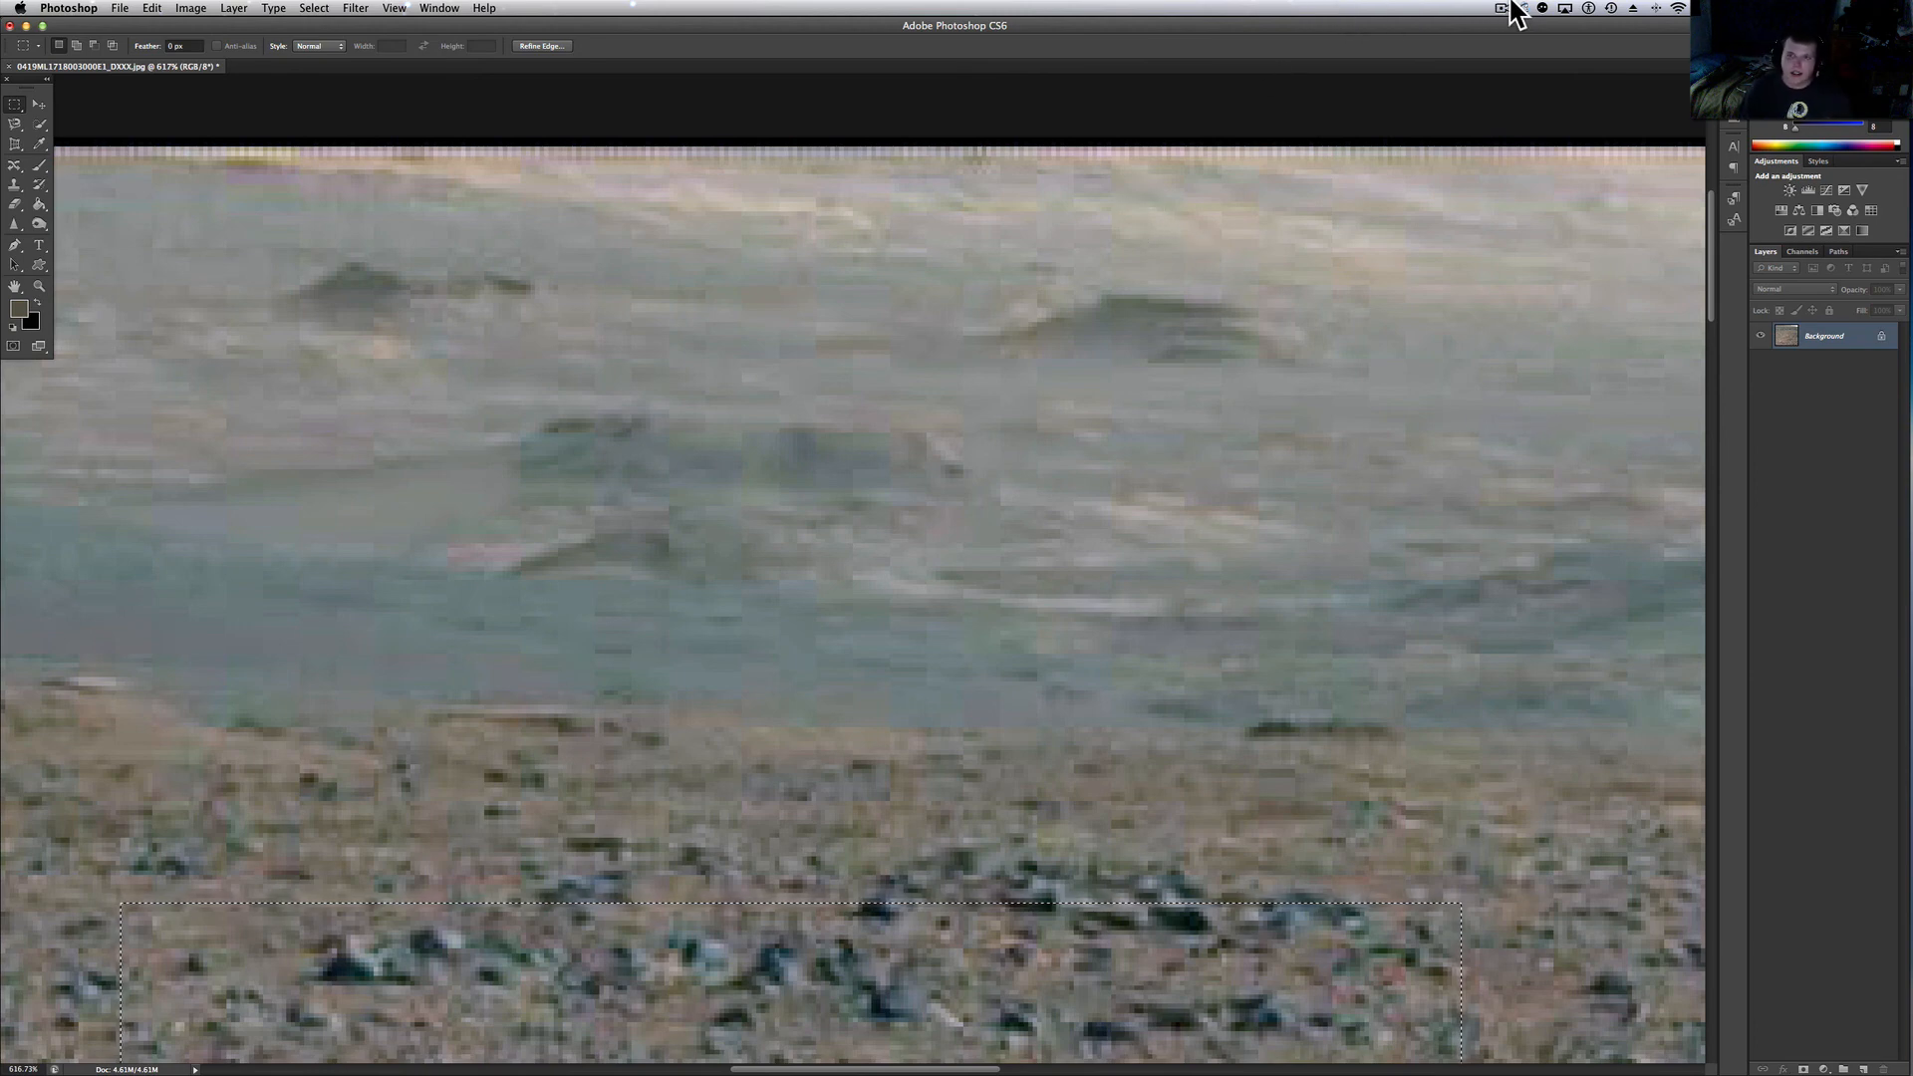
Clear the rock-cluster selection while viewing the hazy hills at the horizon
click(1502, 8)
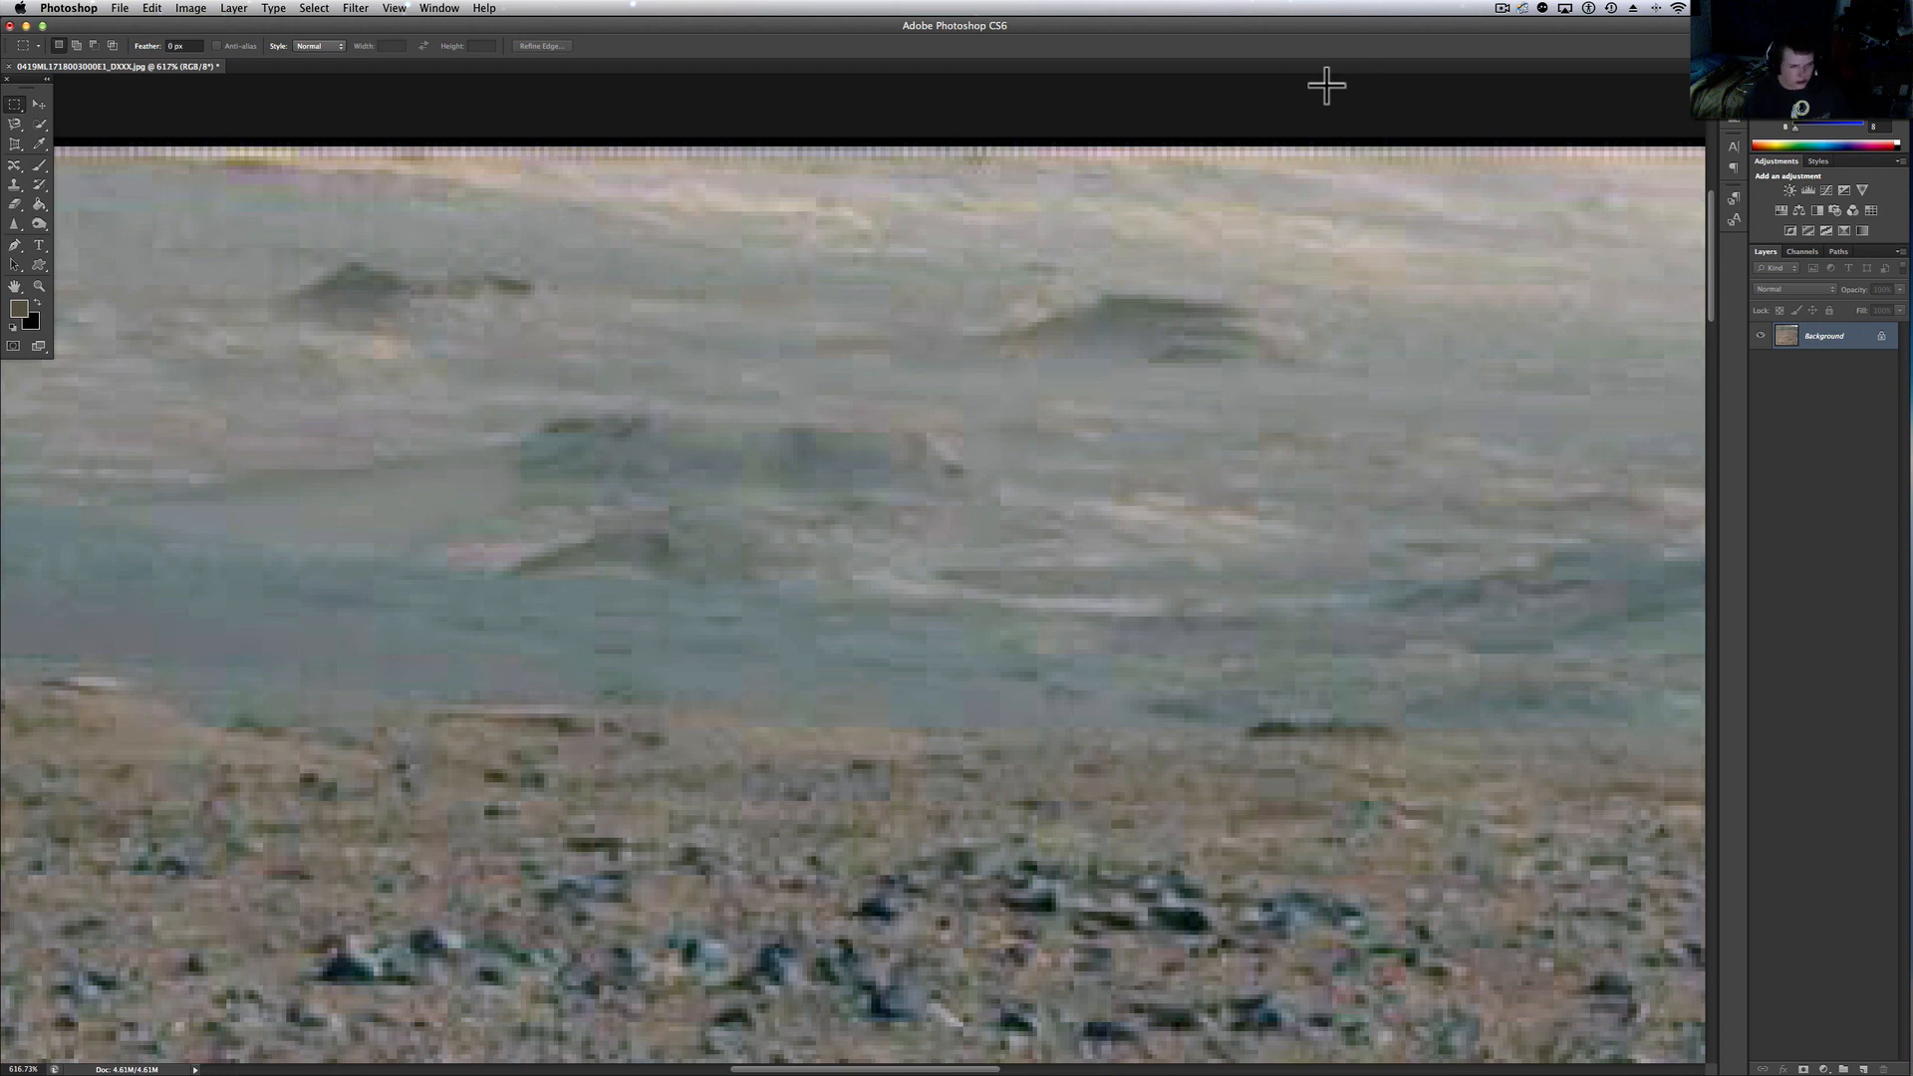
mouse_move(1295, 12)
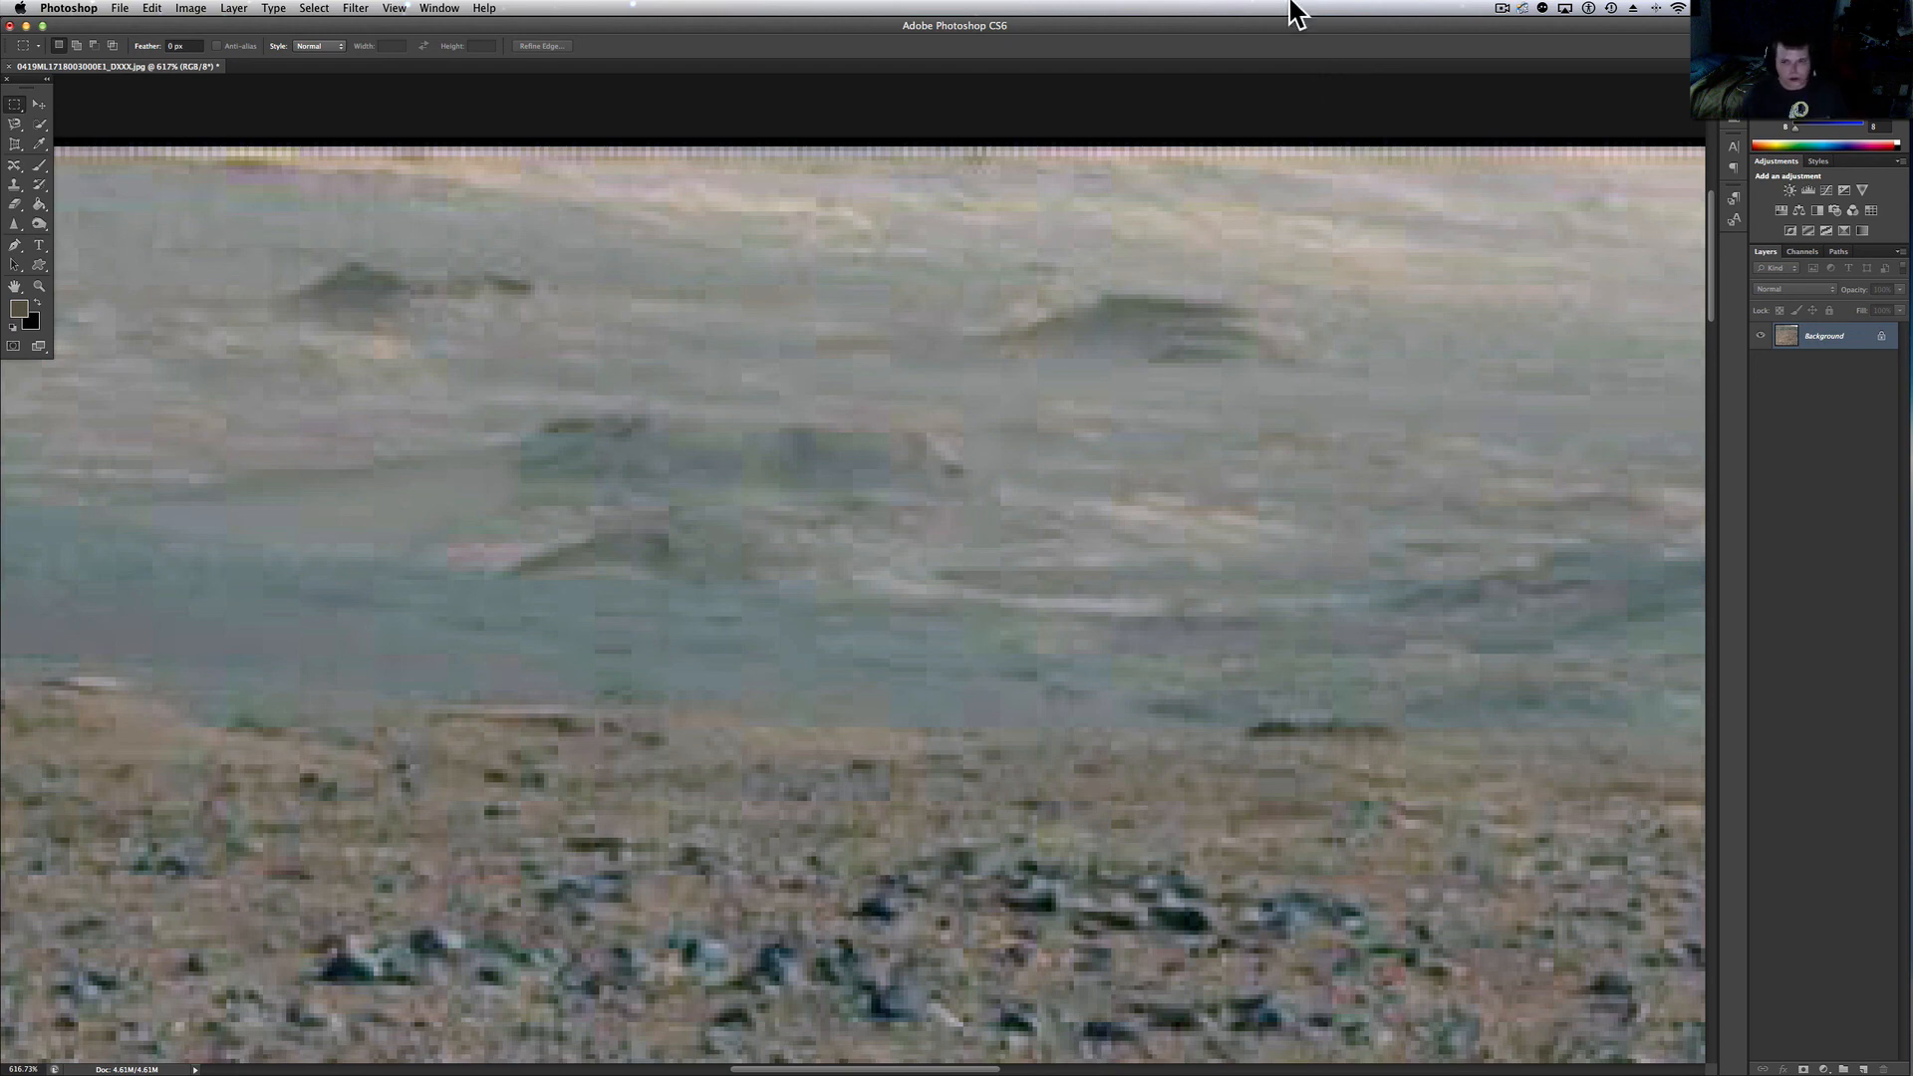
mouse_move(1215, 79)
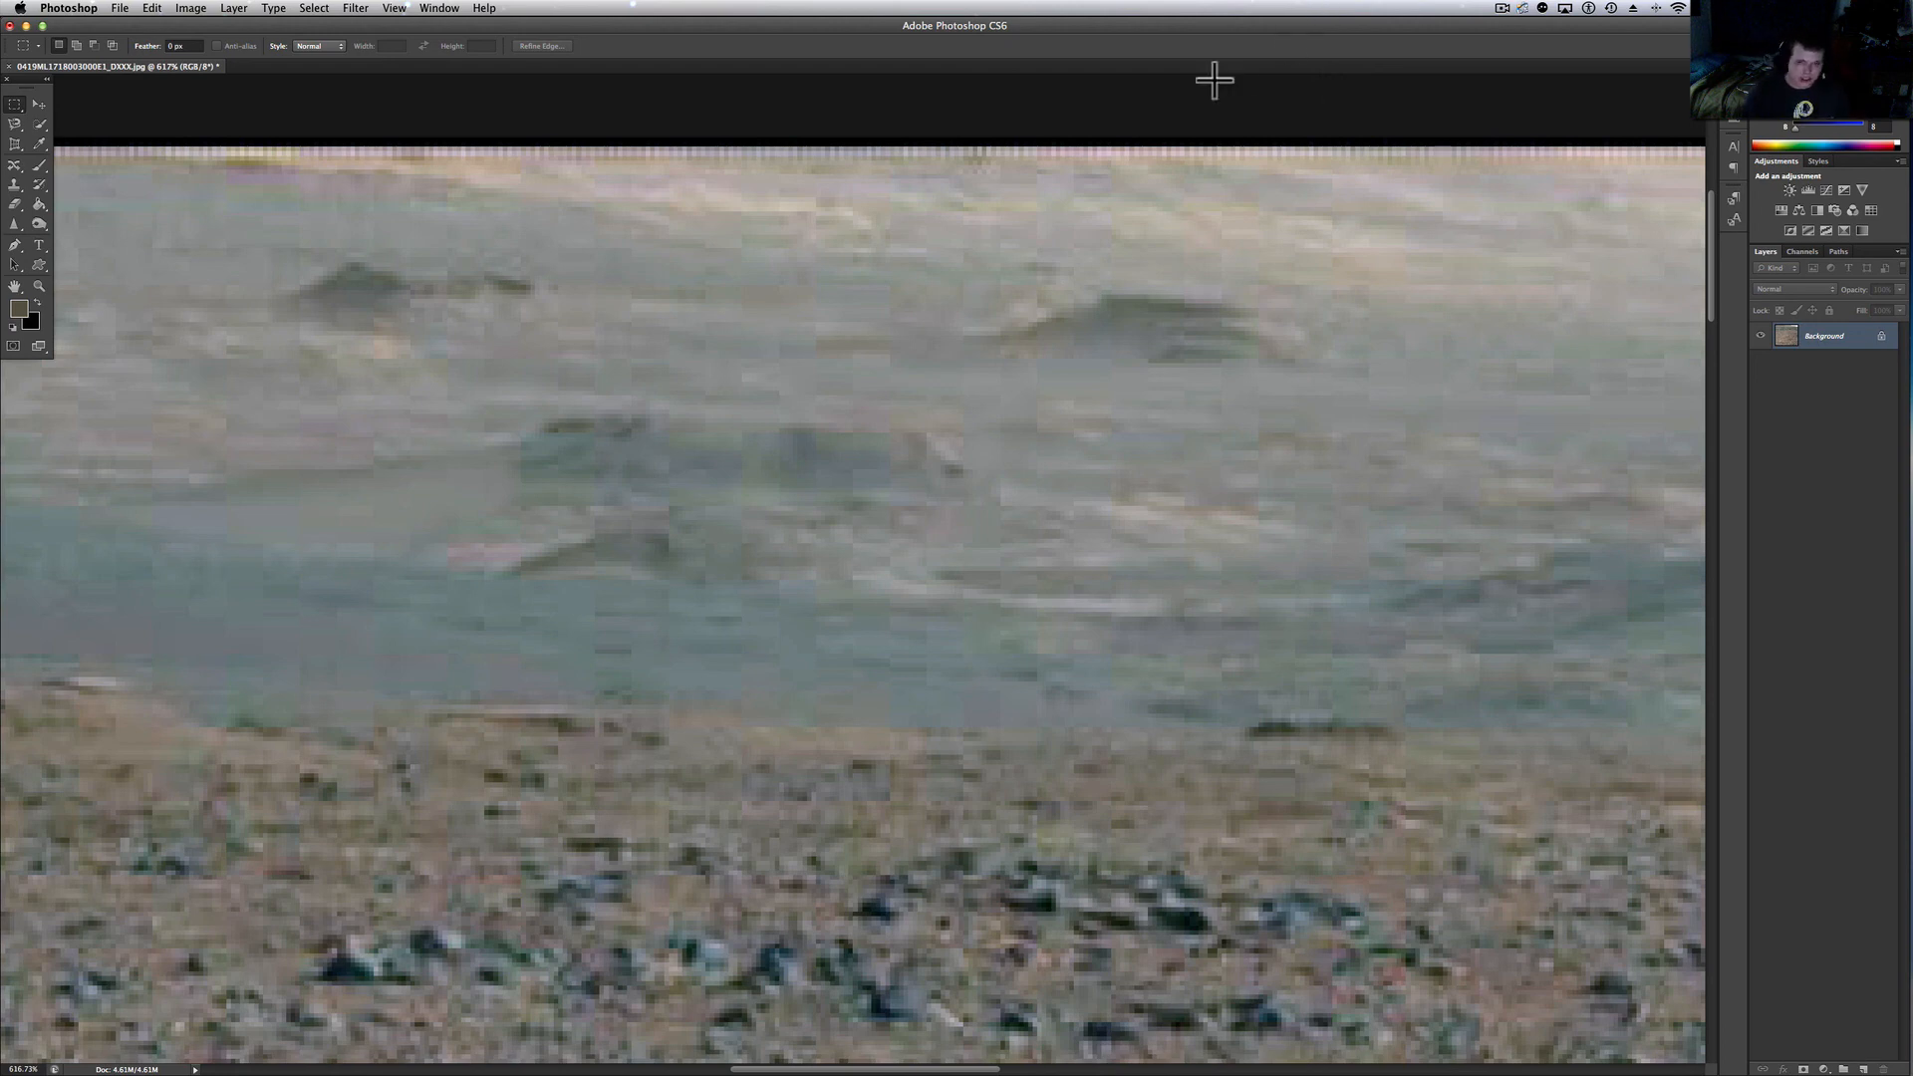